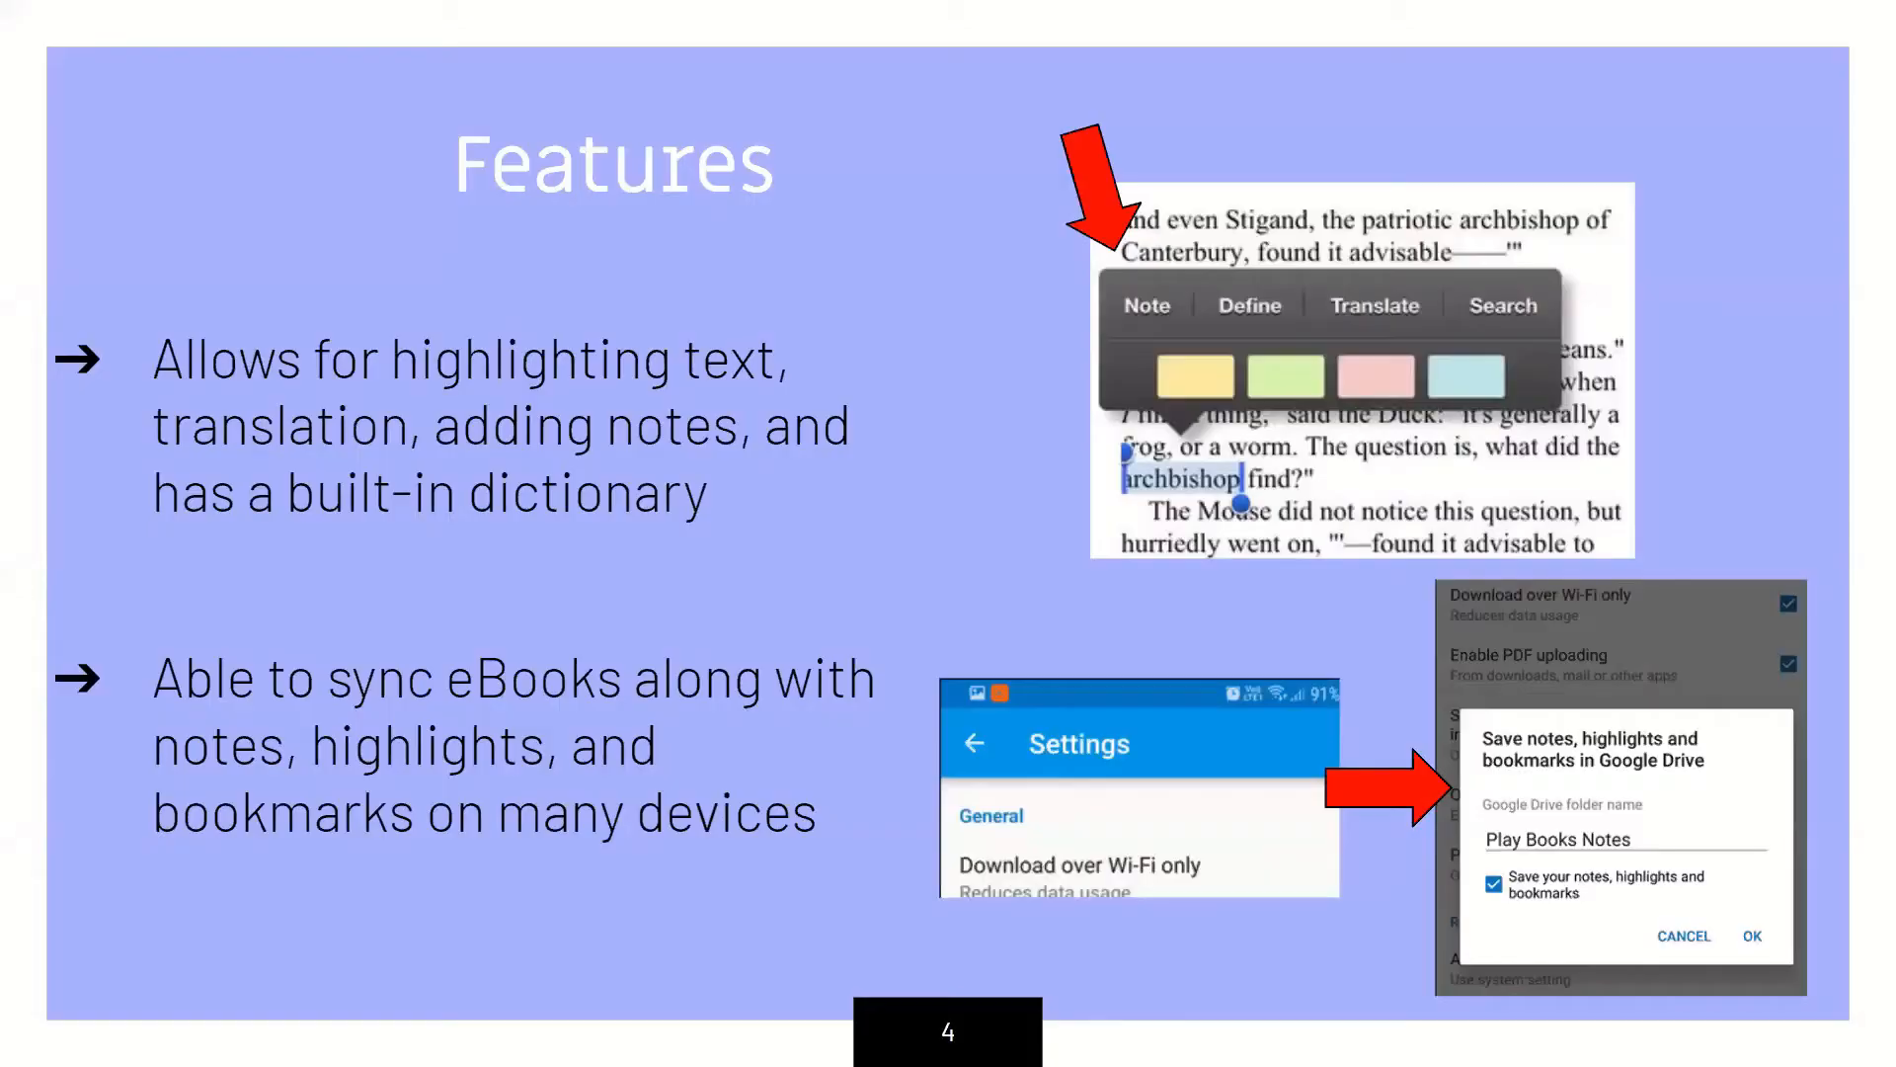
mouse_move(241, 24)
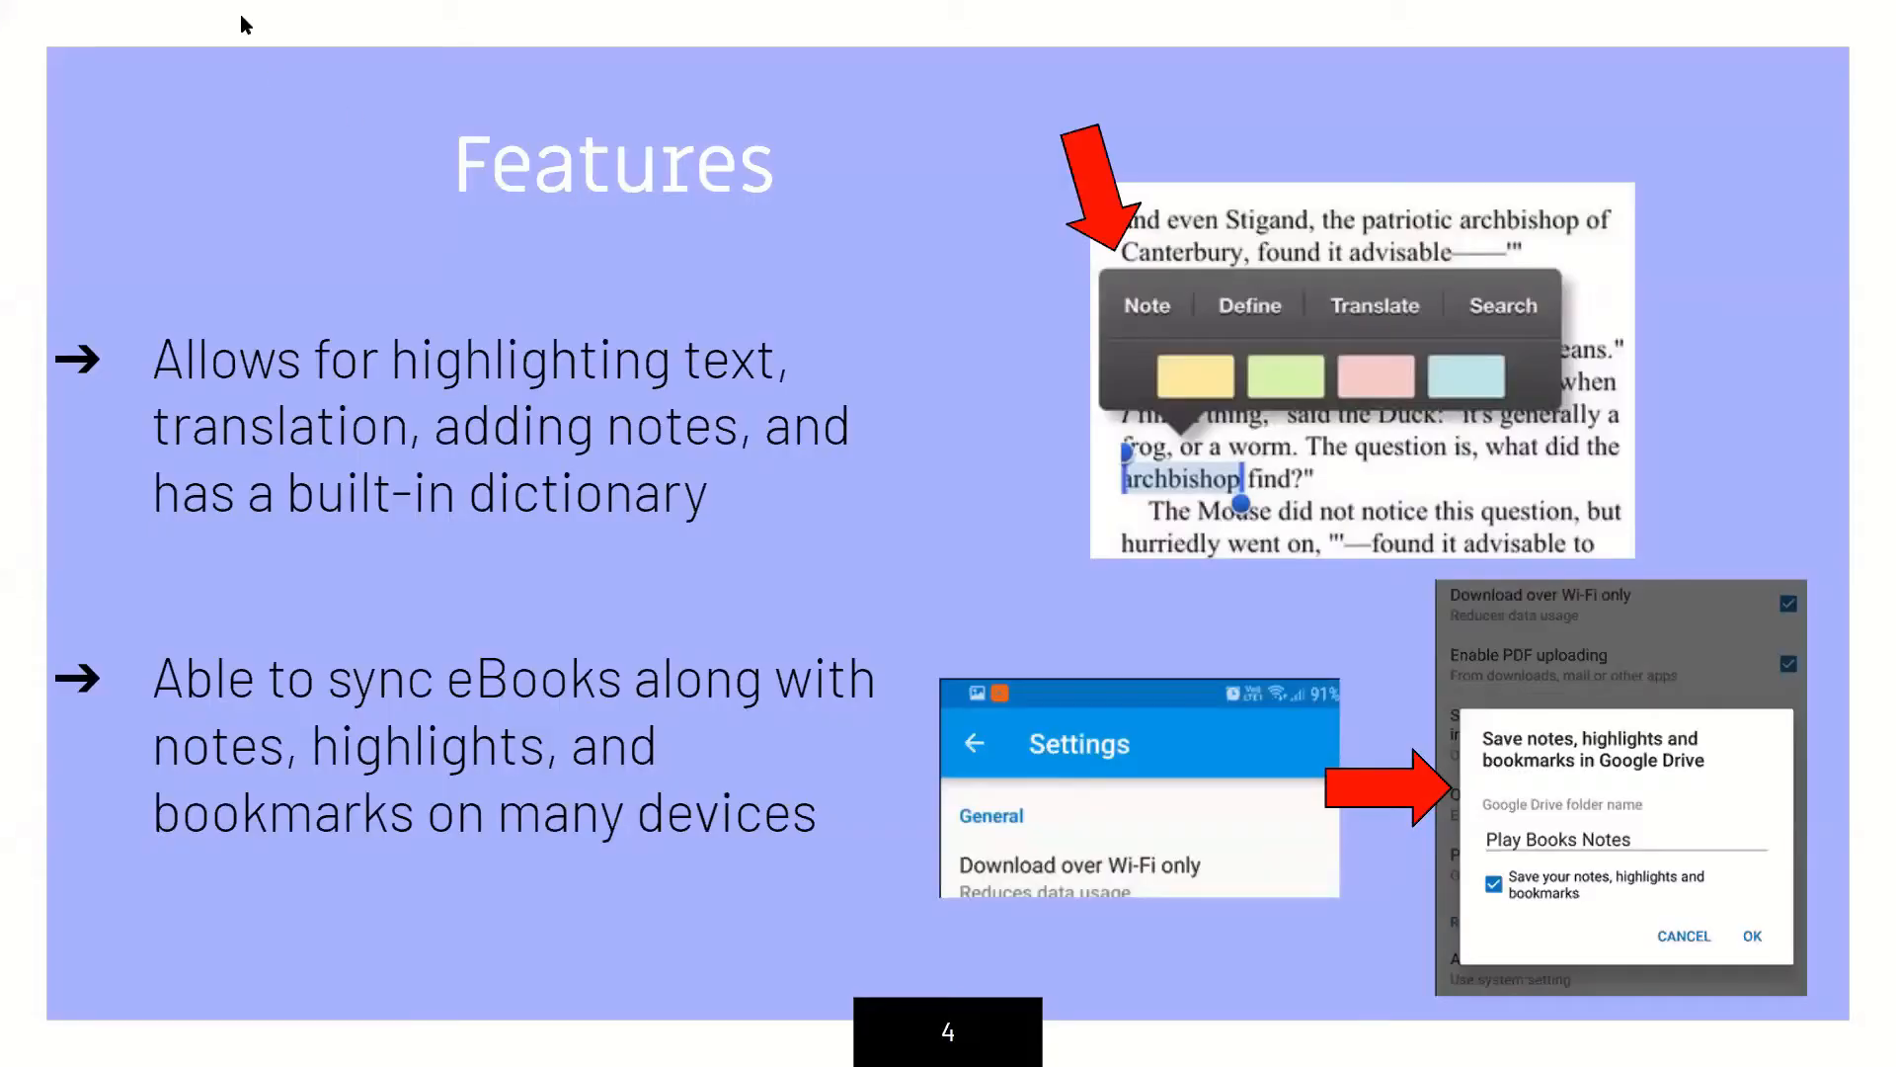
mouse_move(507, 466)
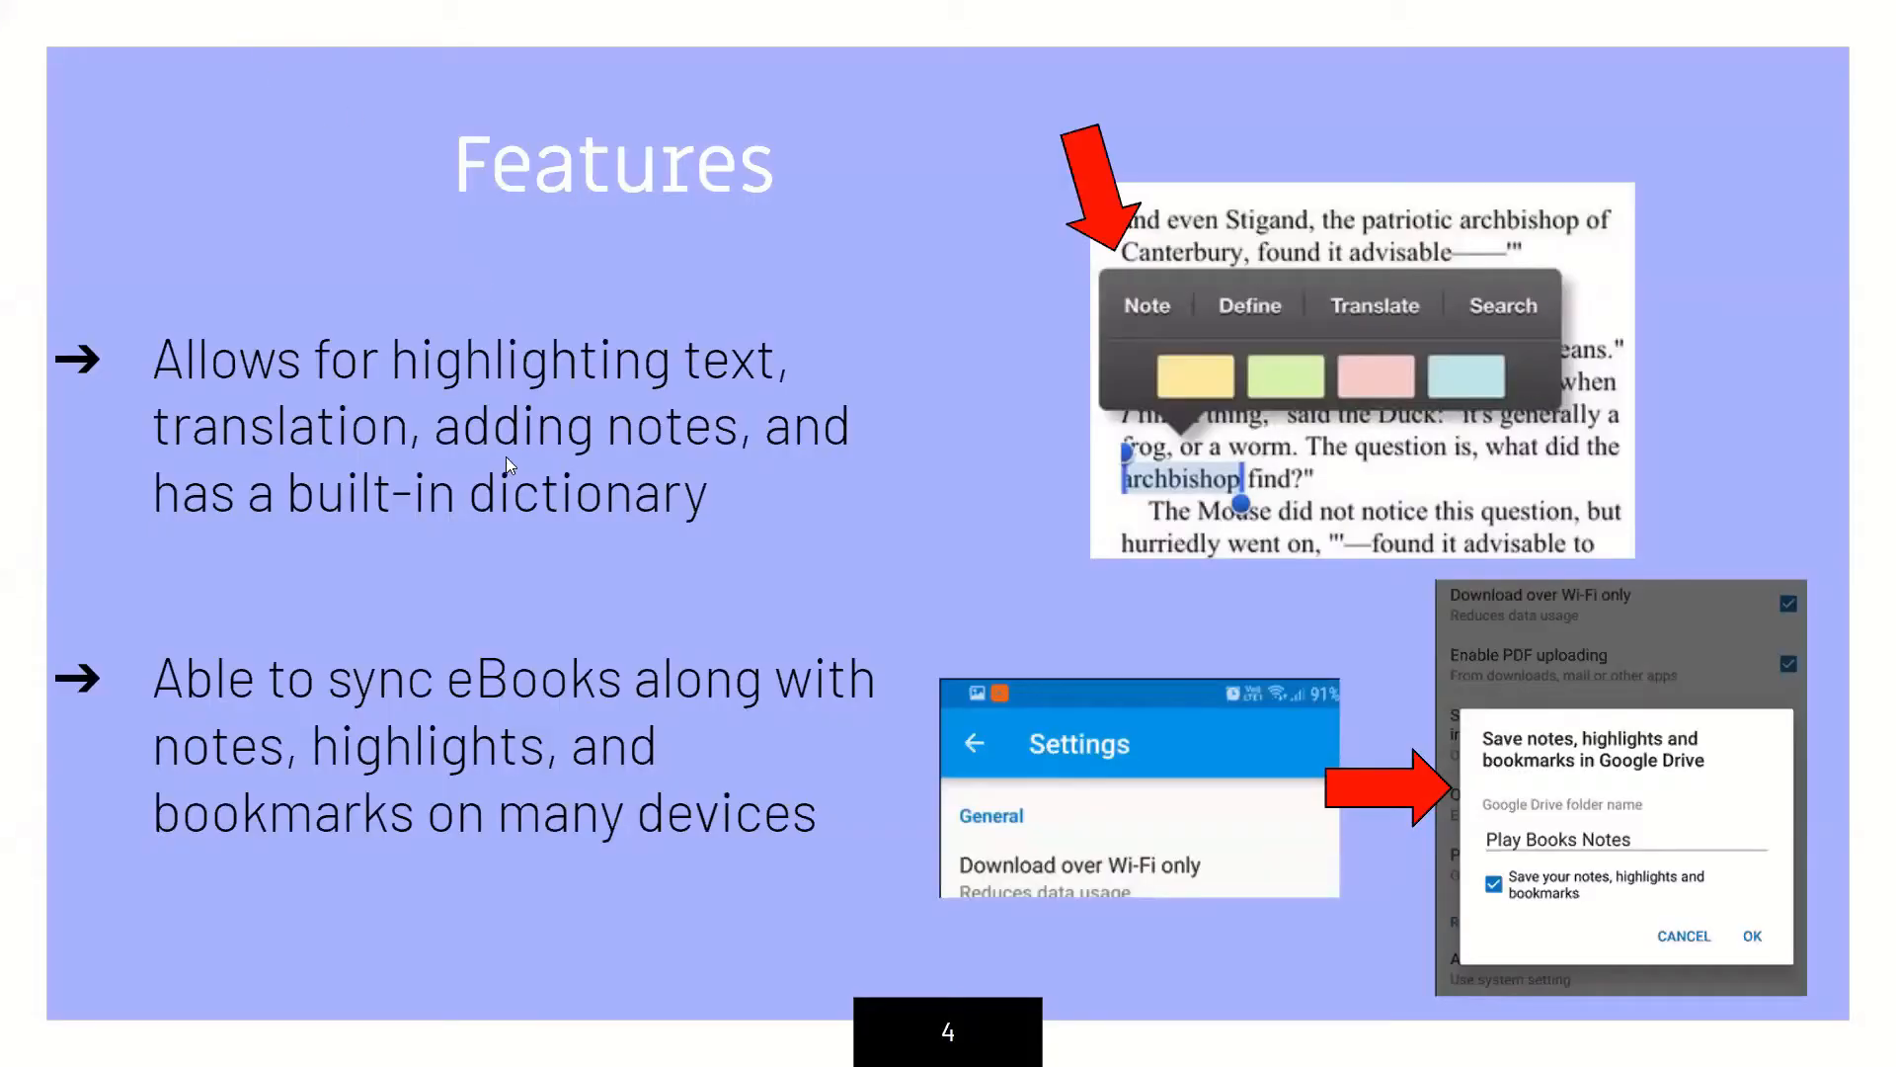
mouse_move(1263, 439)
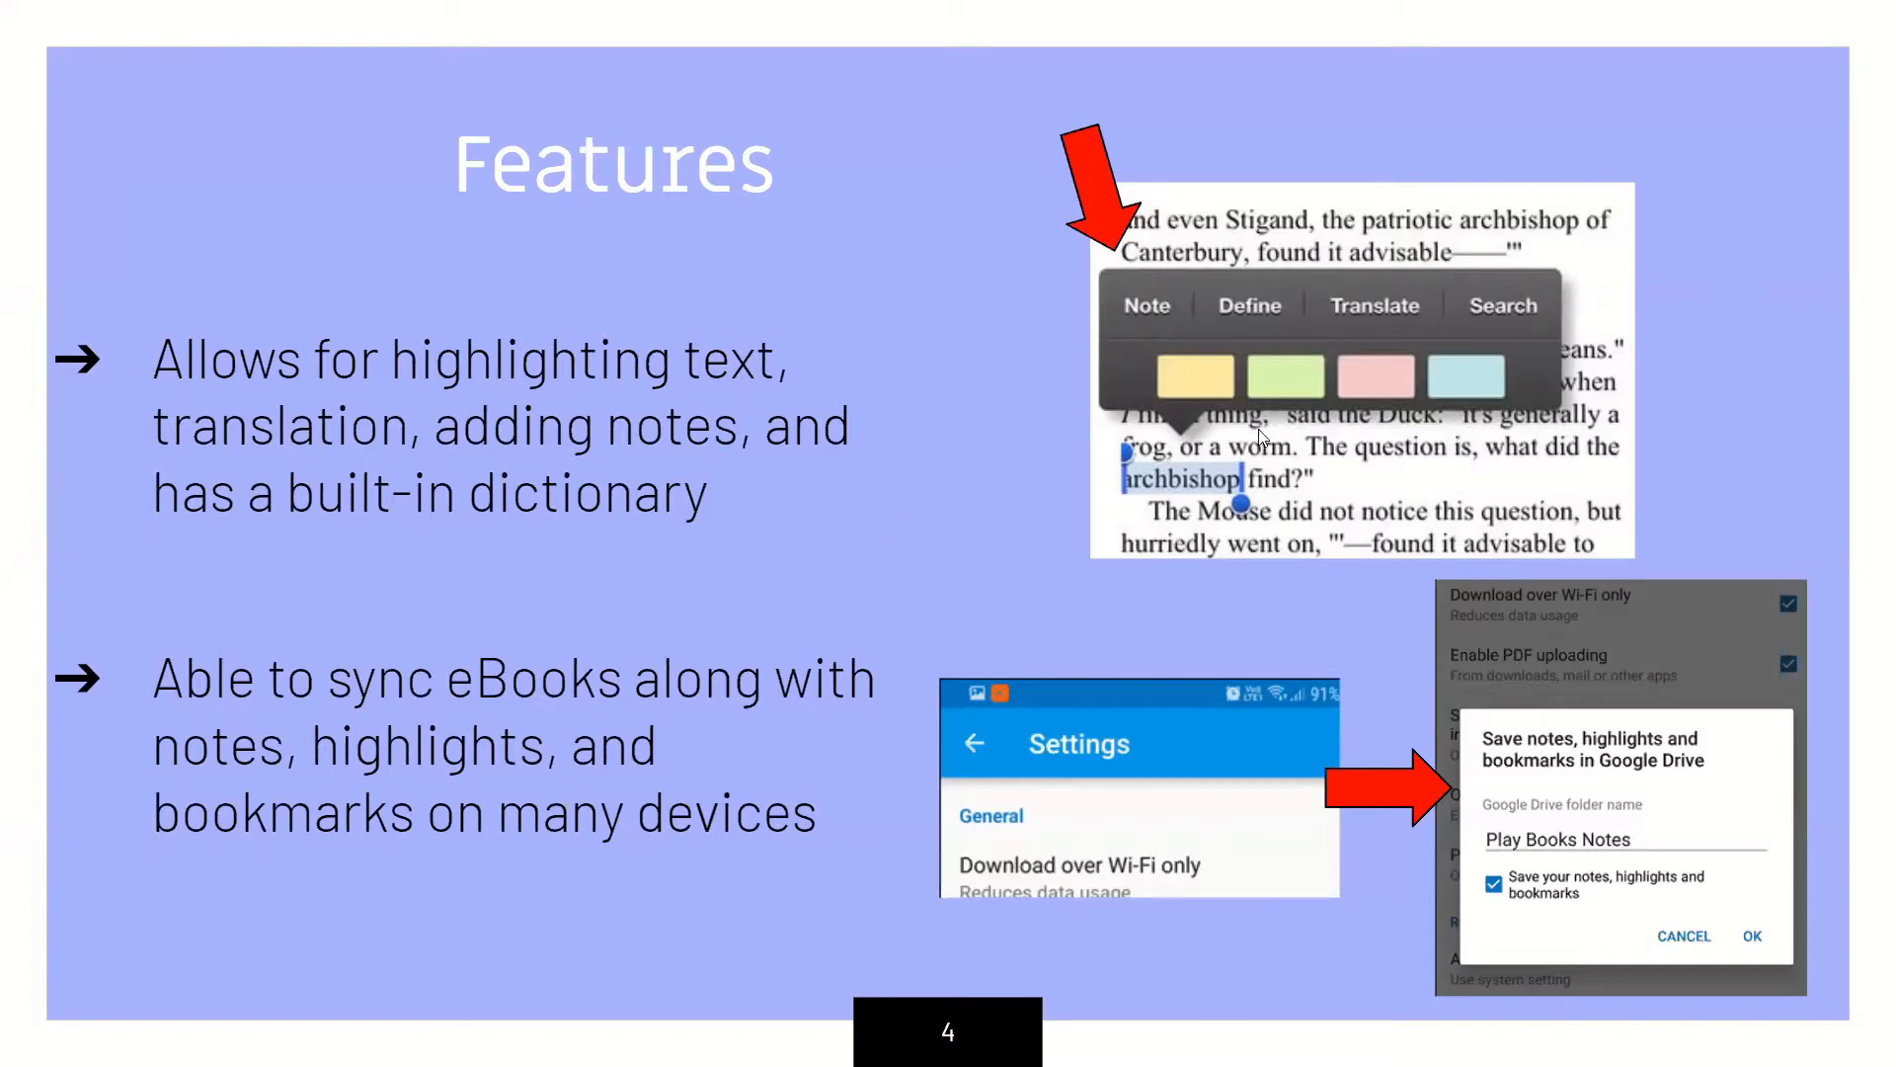
mouse_move(1233, 476)
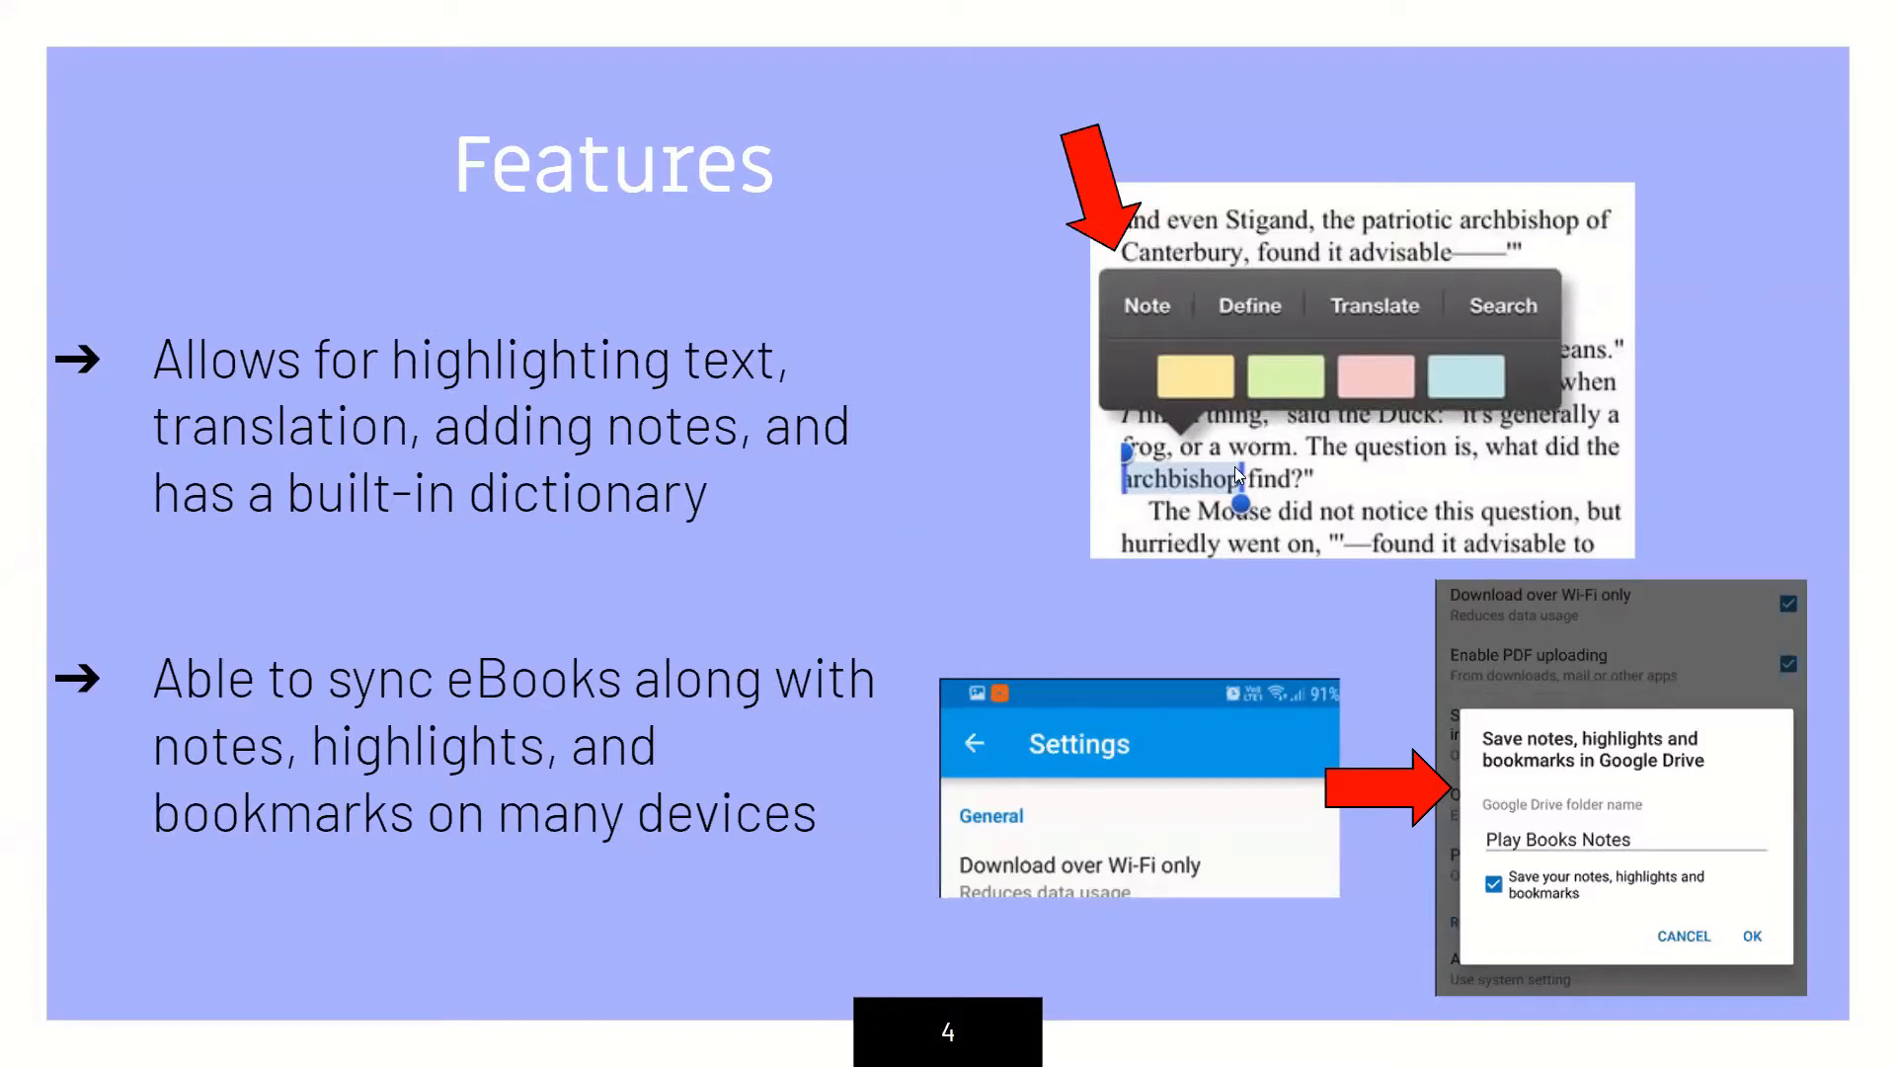
mouse_move(1373, 551)
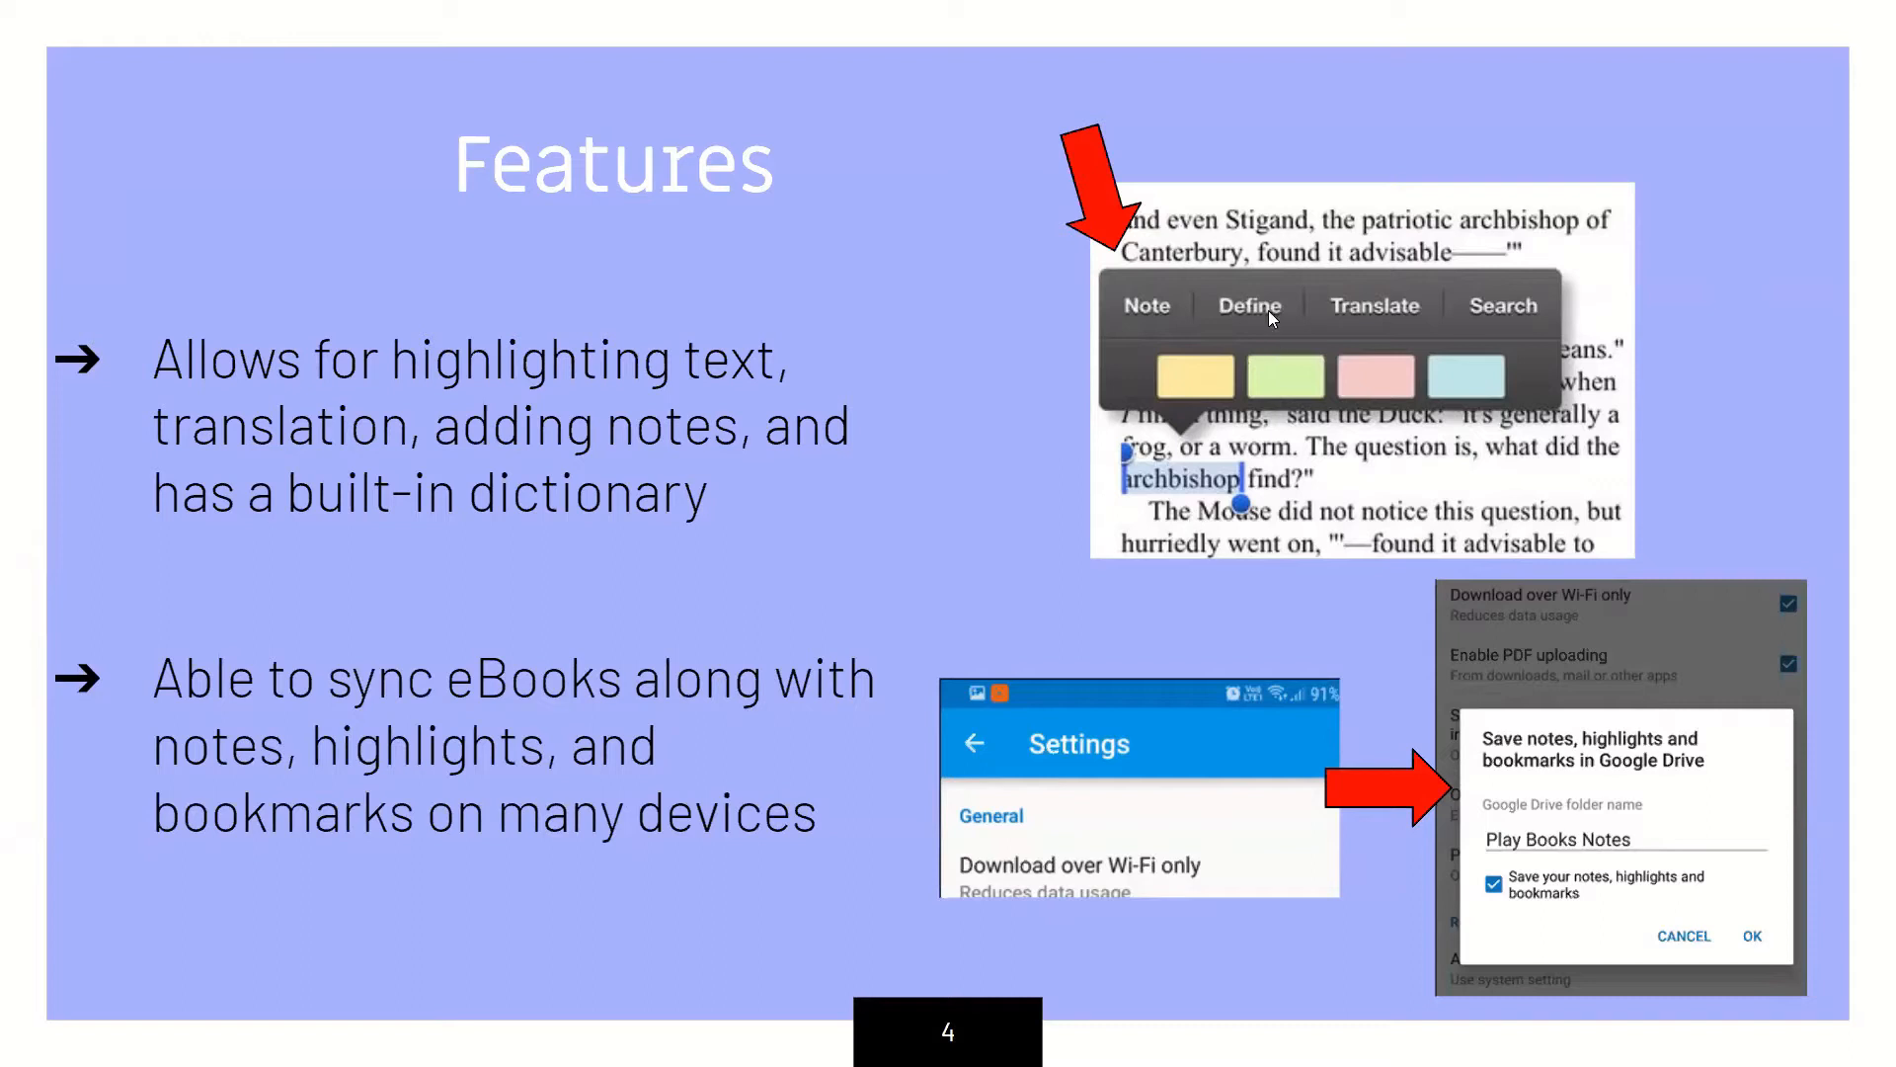
mouse_move(1468, 328)
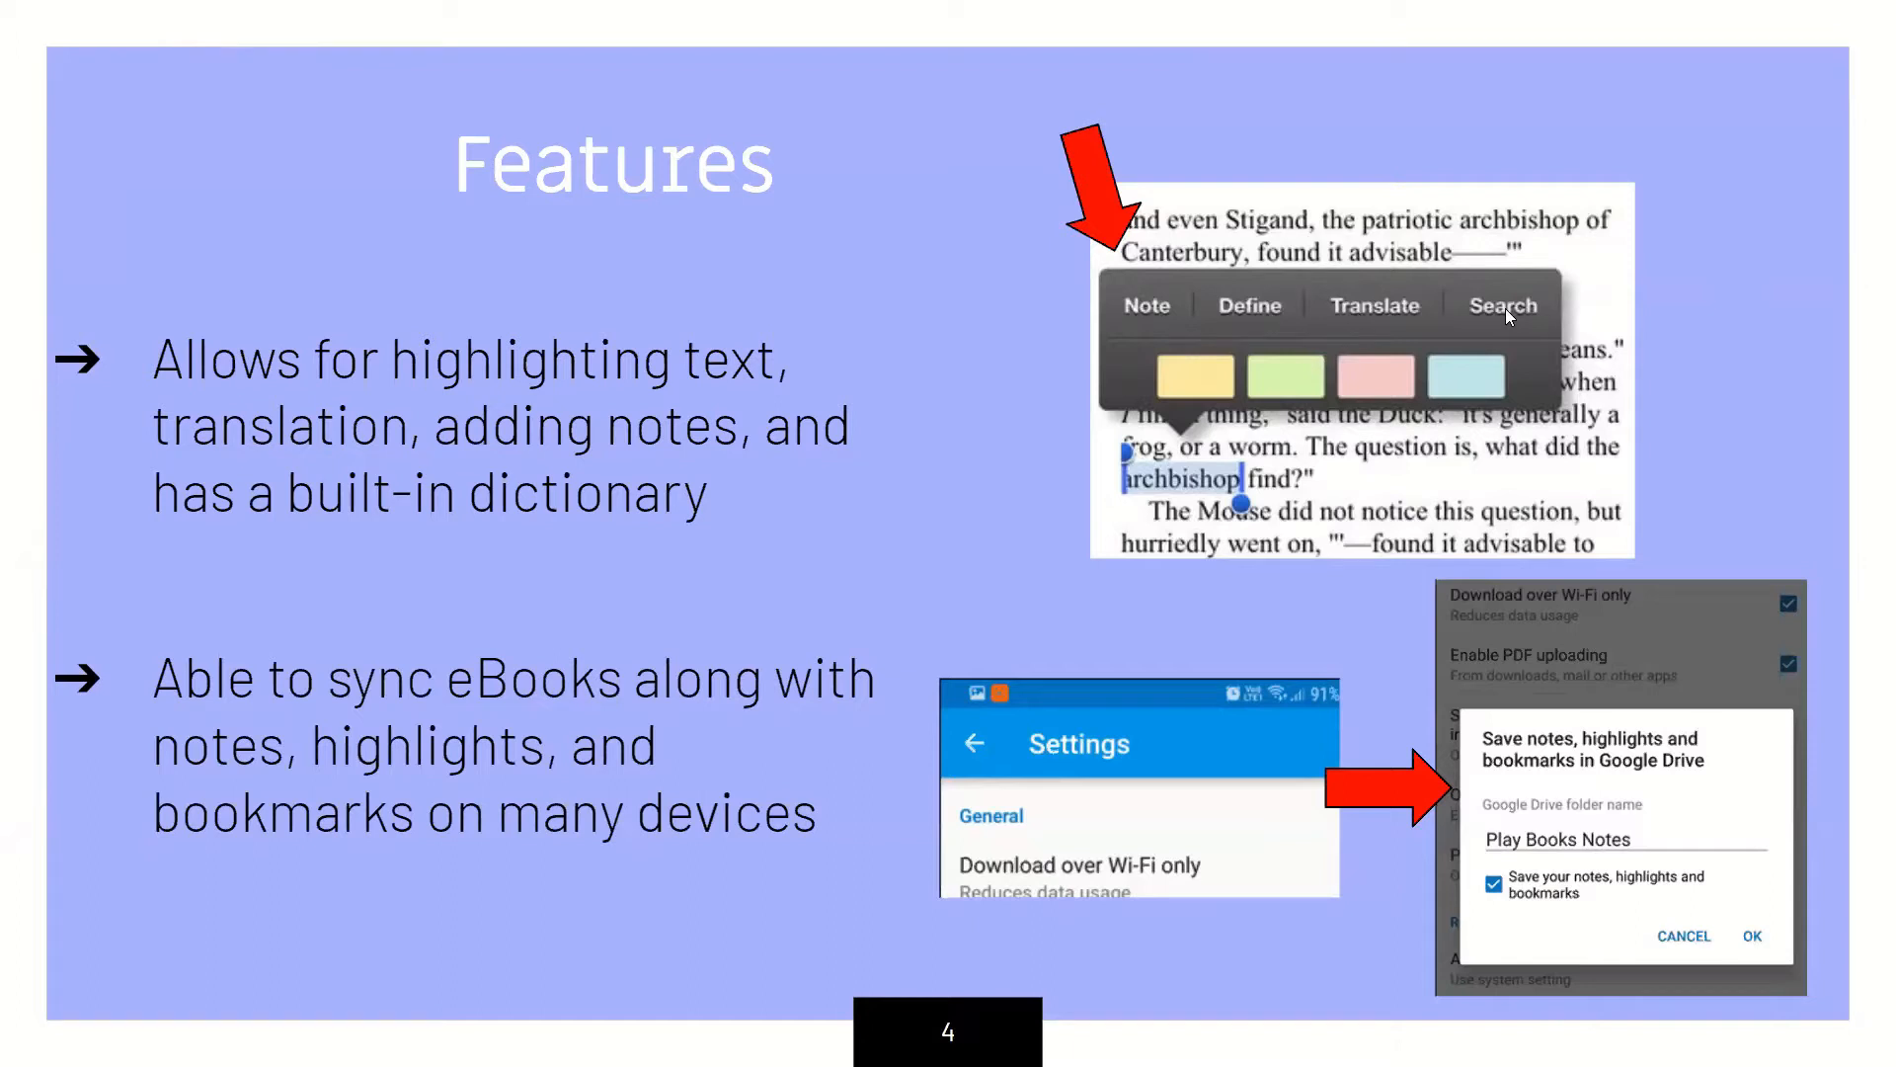
mouse_move(507, 517)
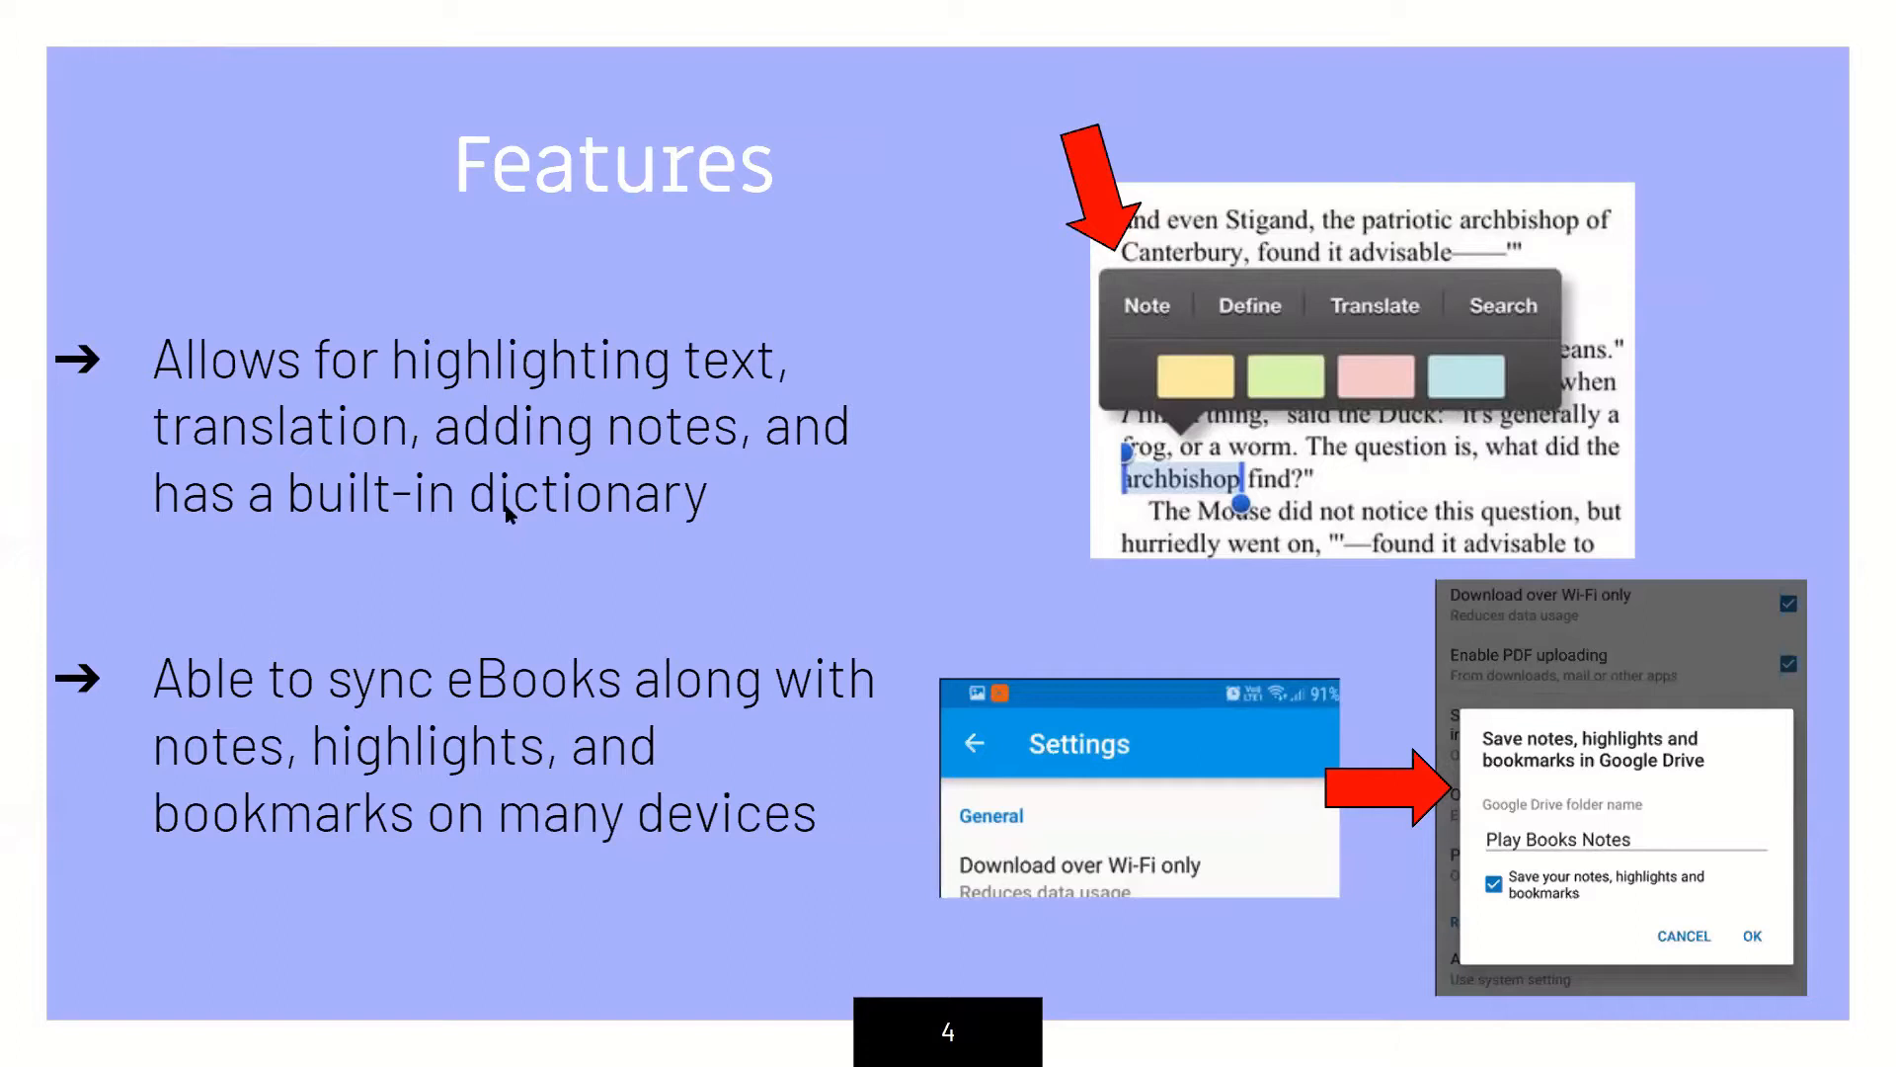
mouse_move(659, 692)
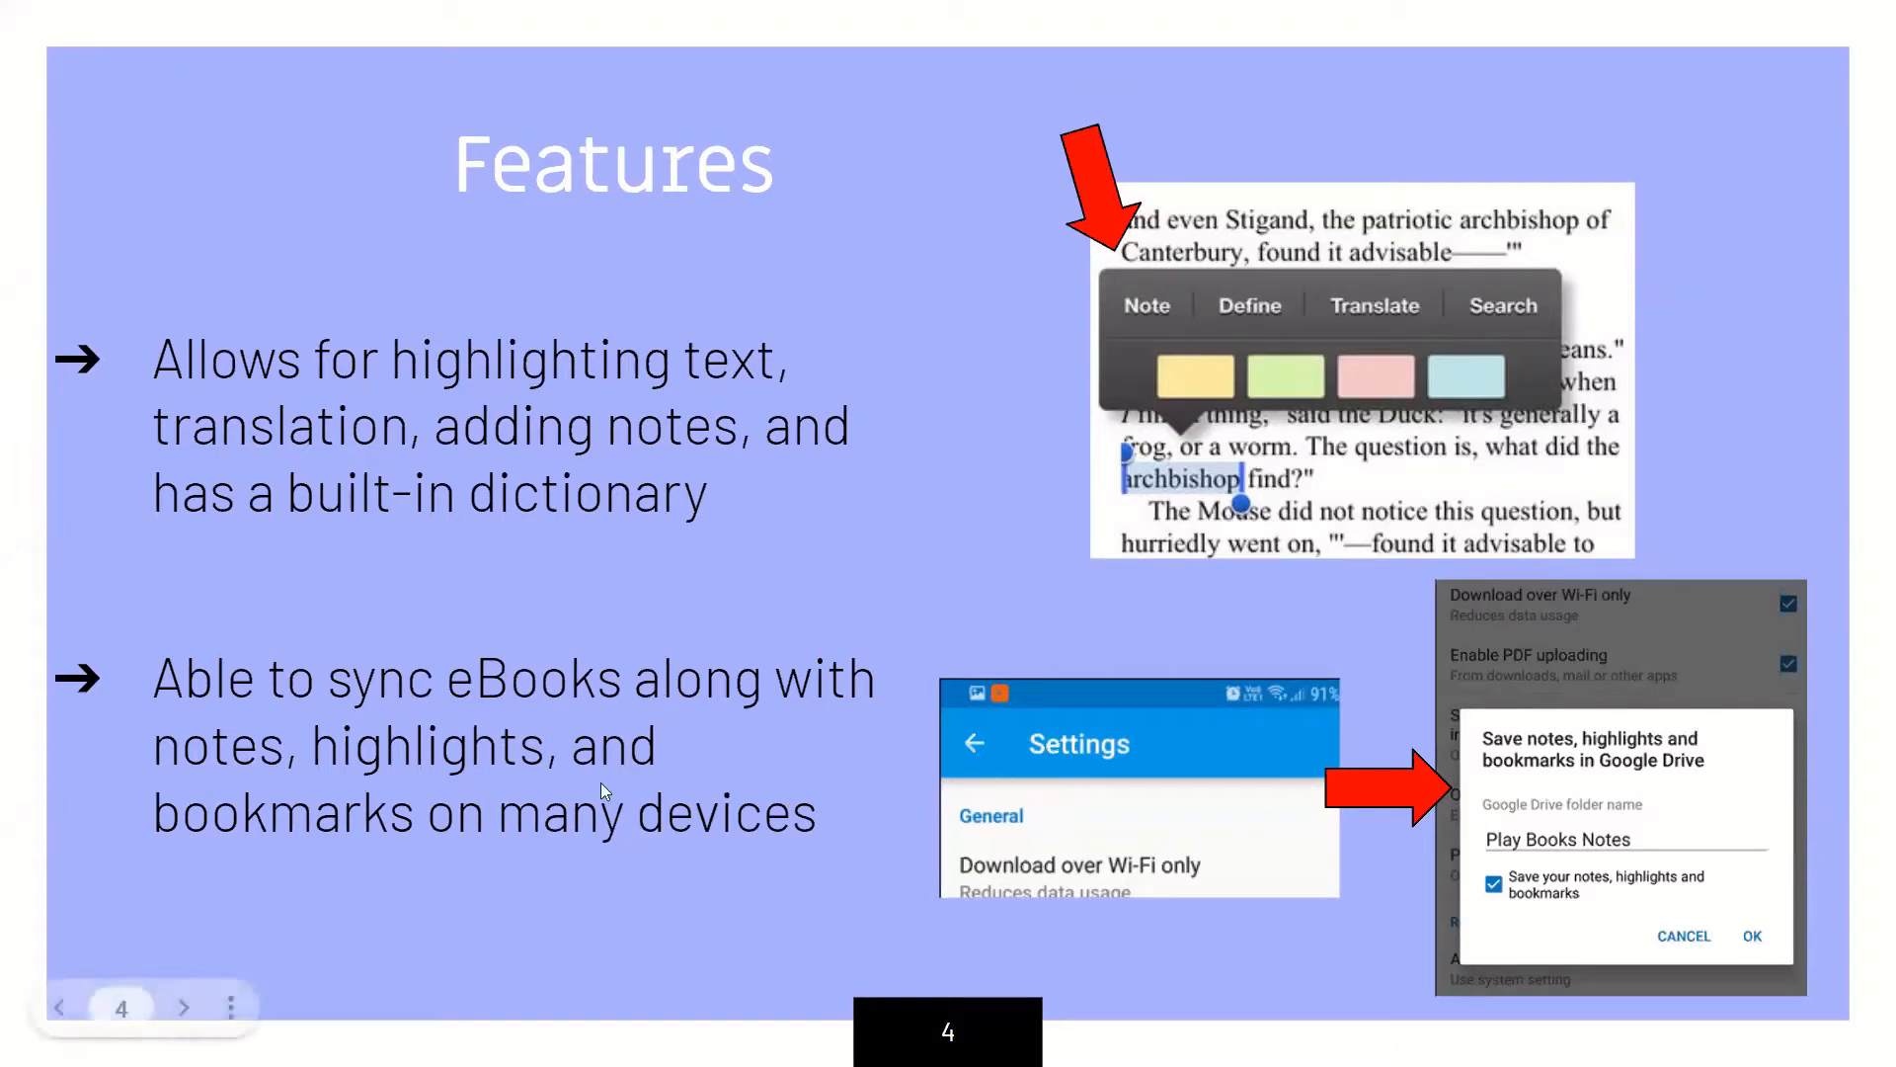
mouse_move(616, 881)
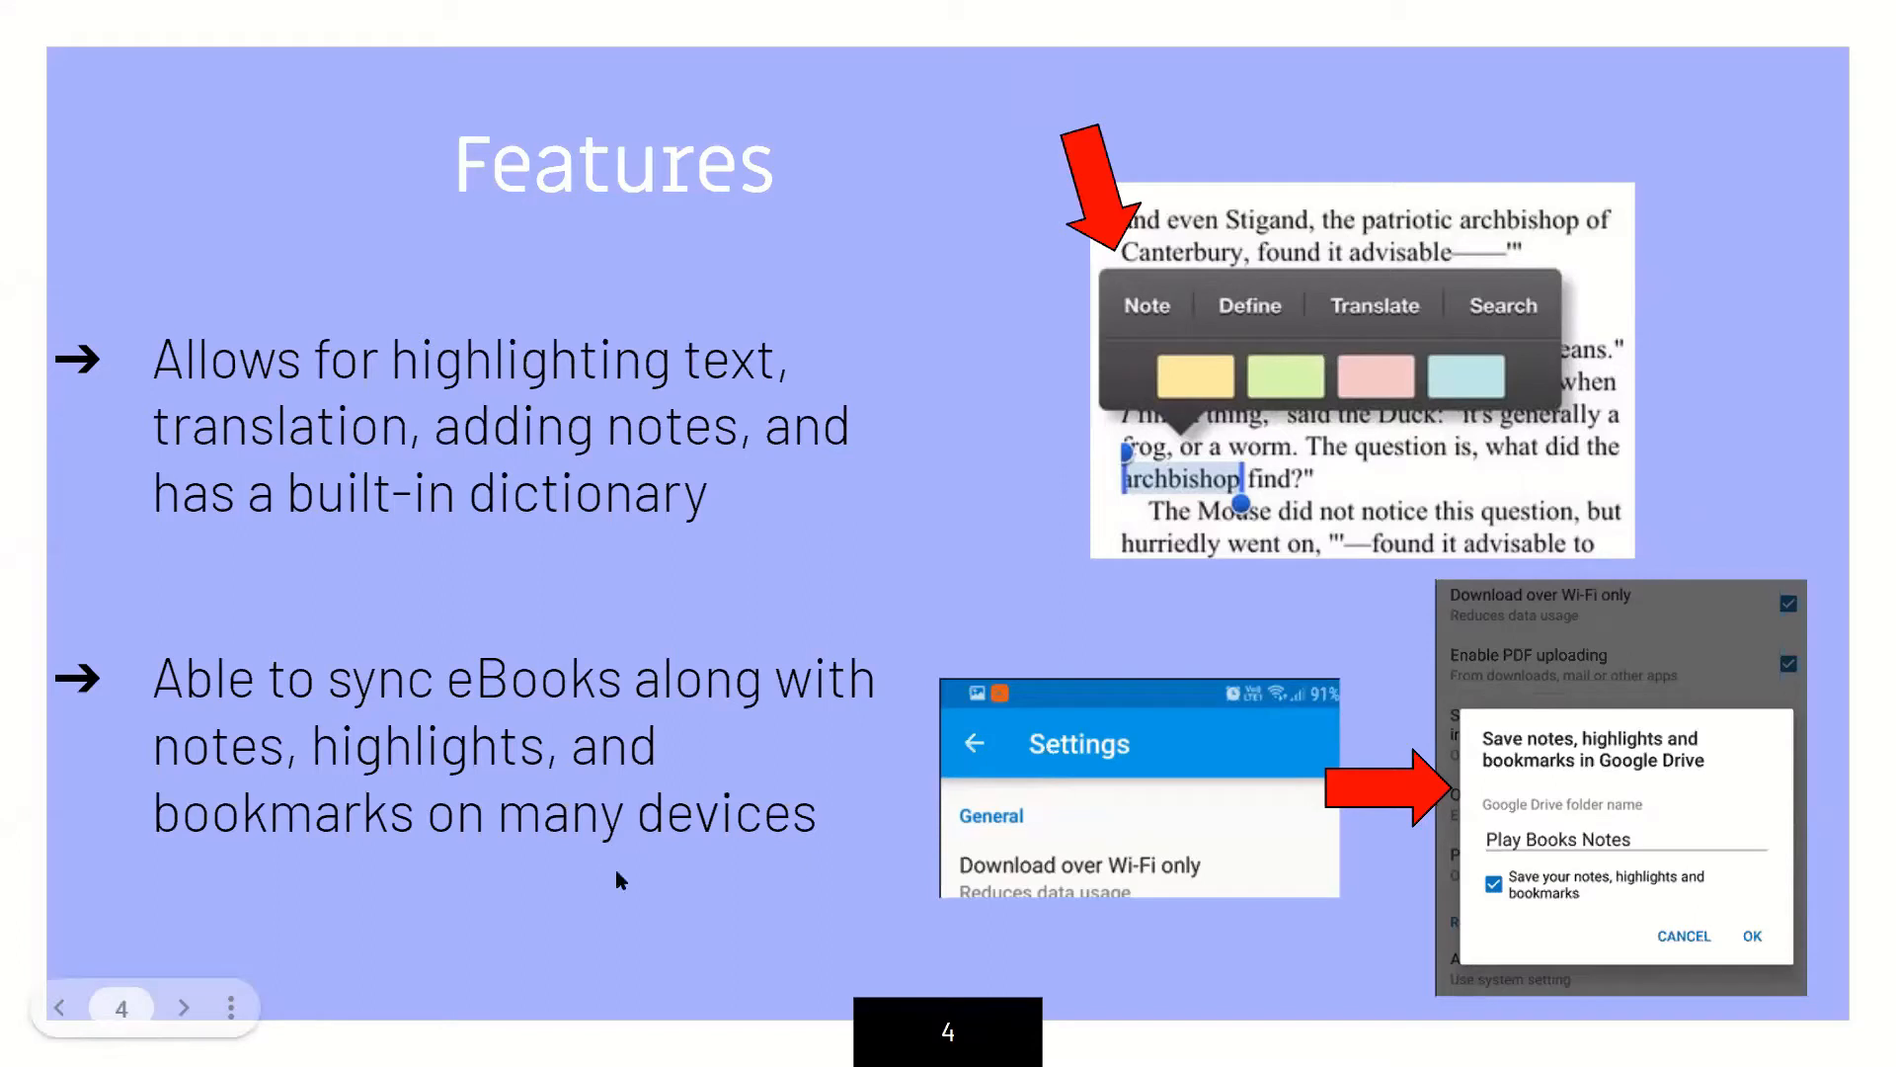
mouse_move(1468, 836)
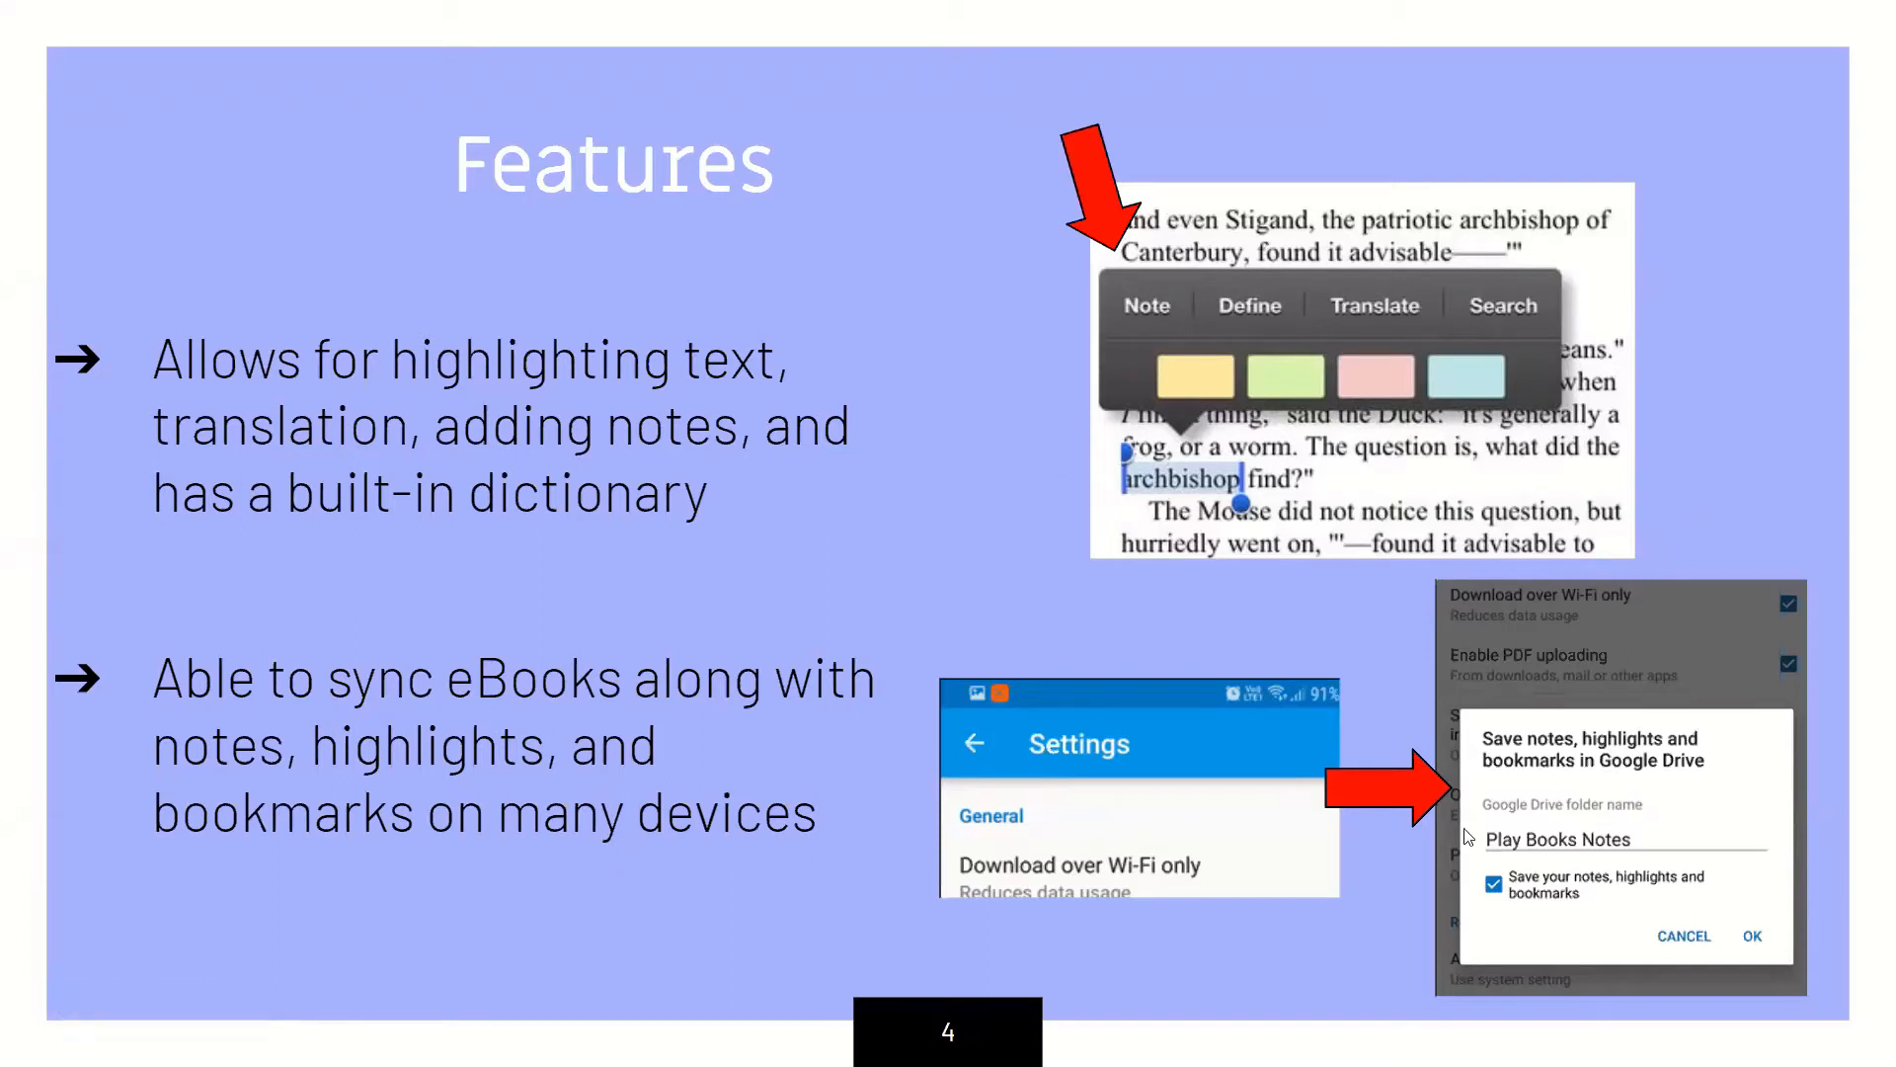
mouse_move(1576, 751)
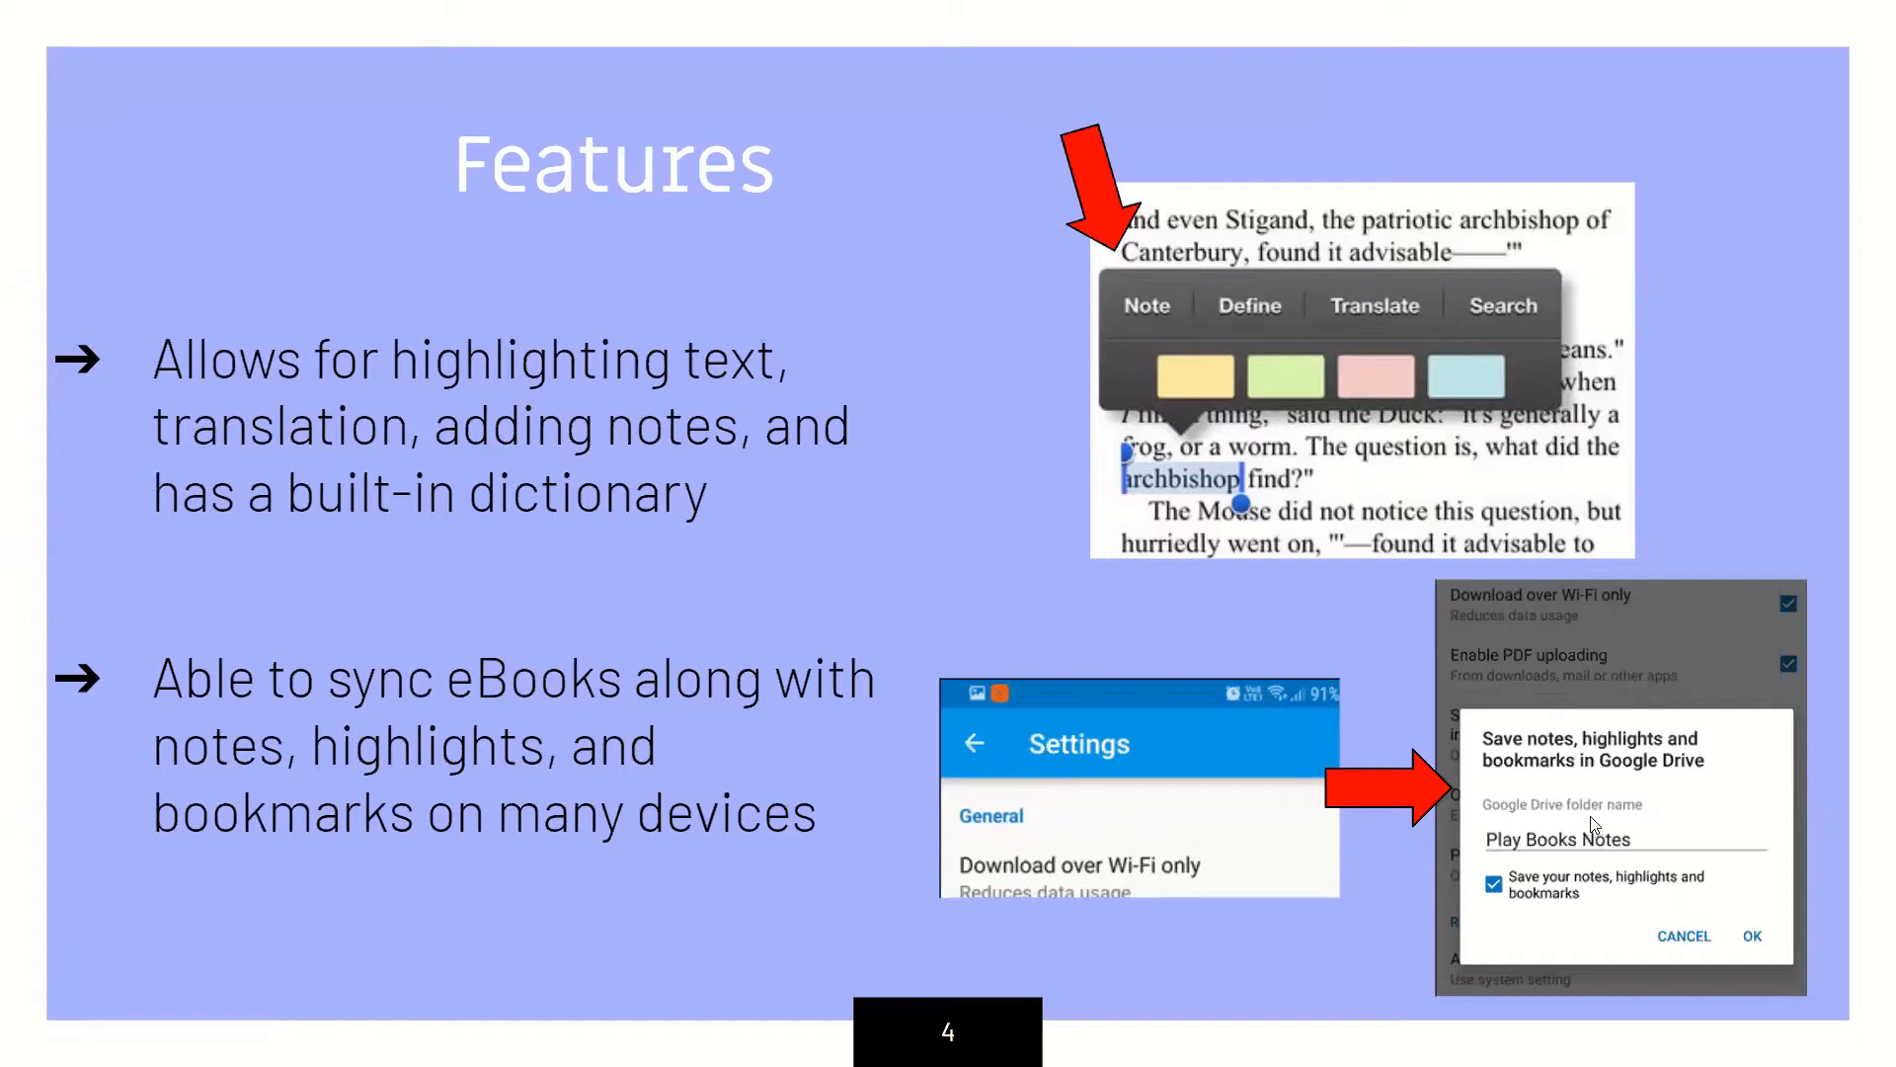
mouse_move(1567, 782)
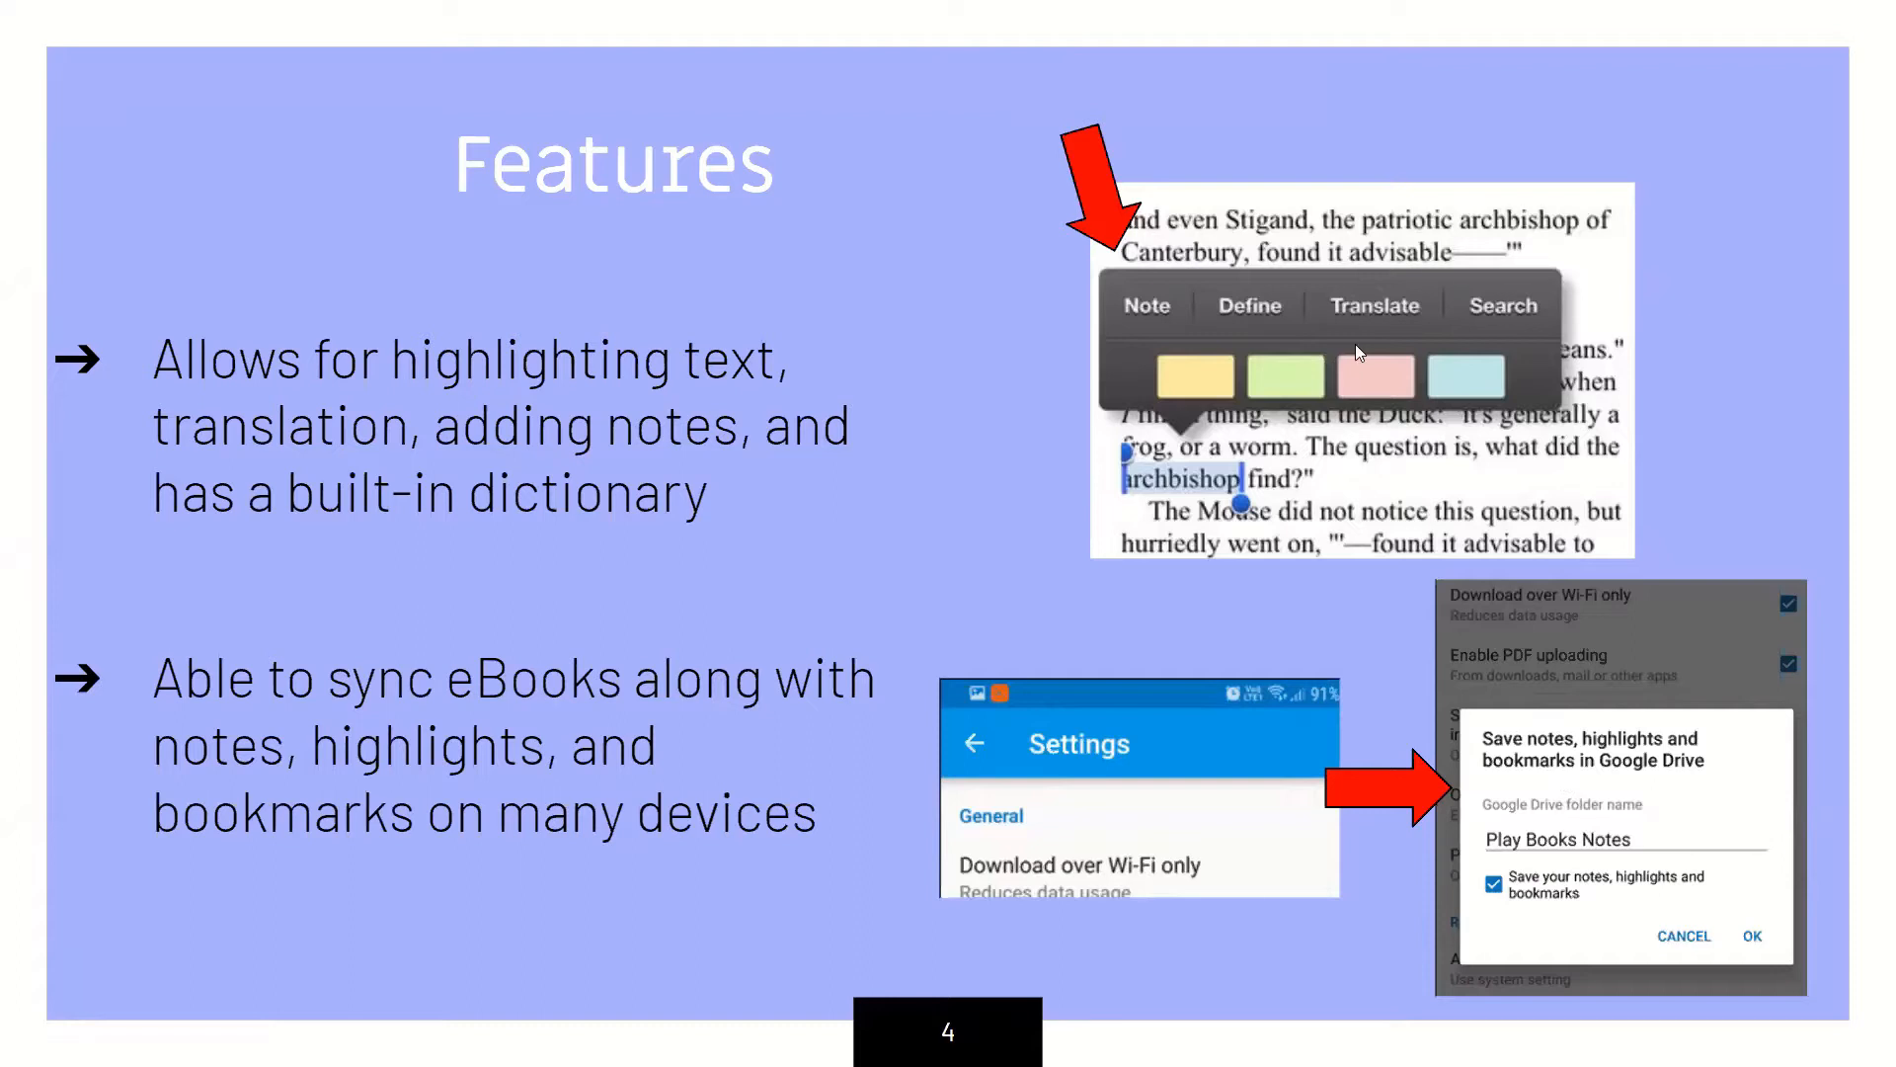
mouse_move(1272, 343)
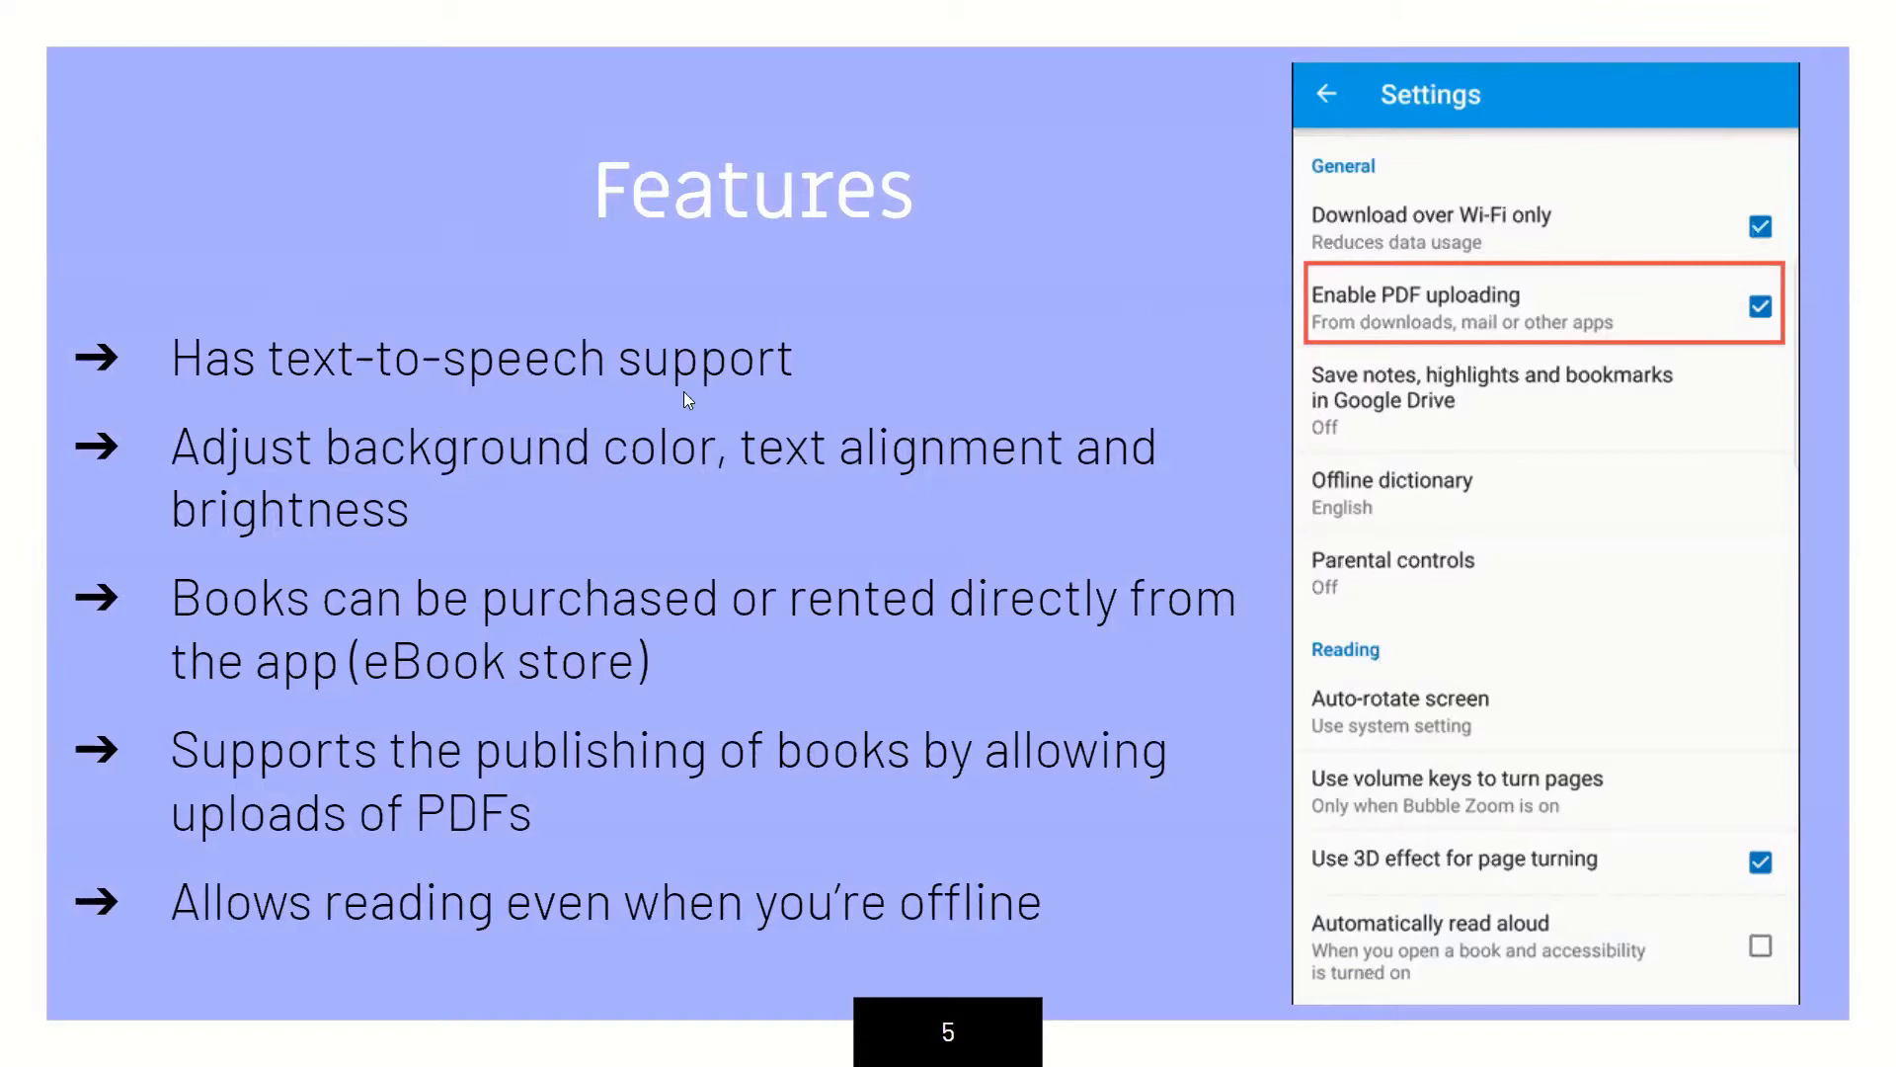
mouse_move(569, 482)
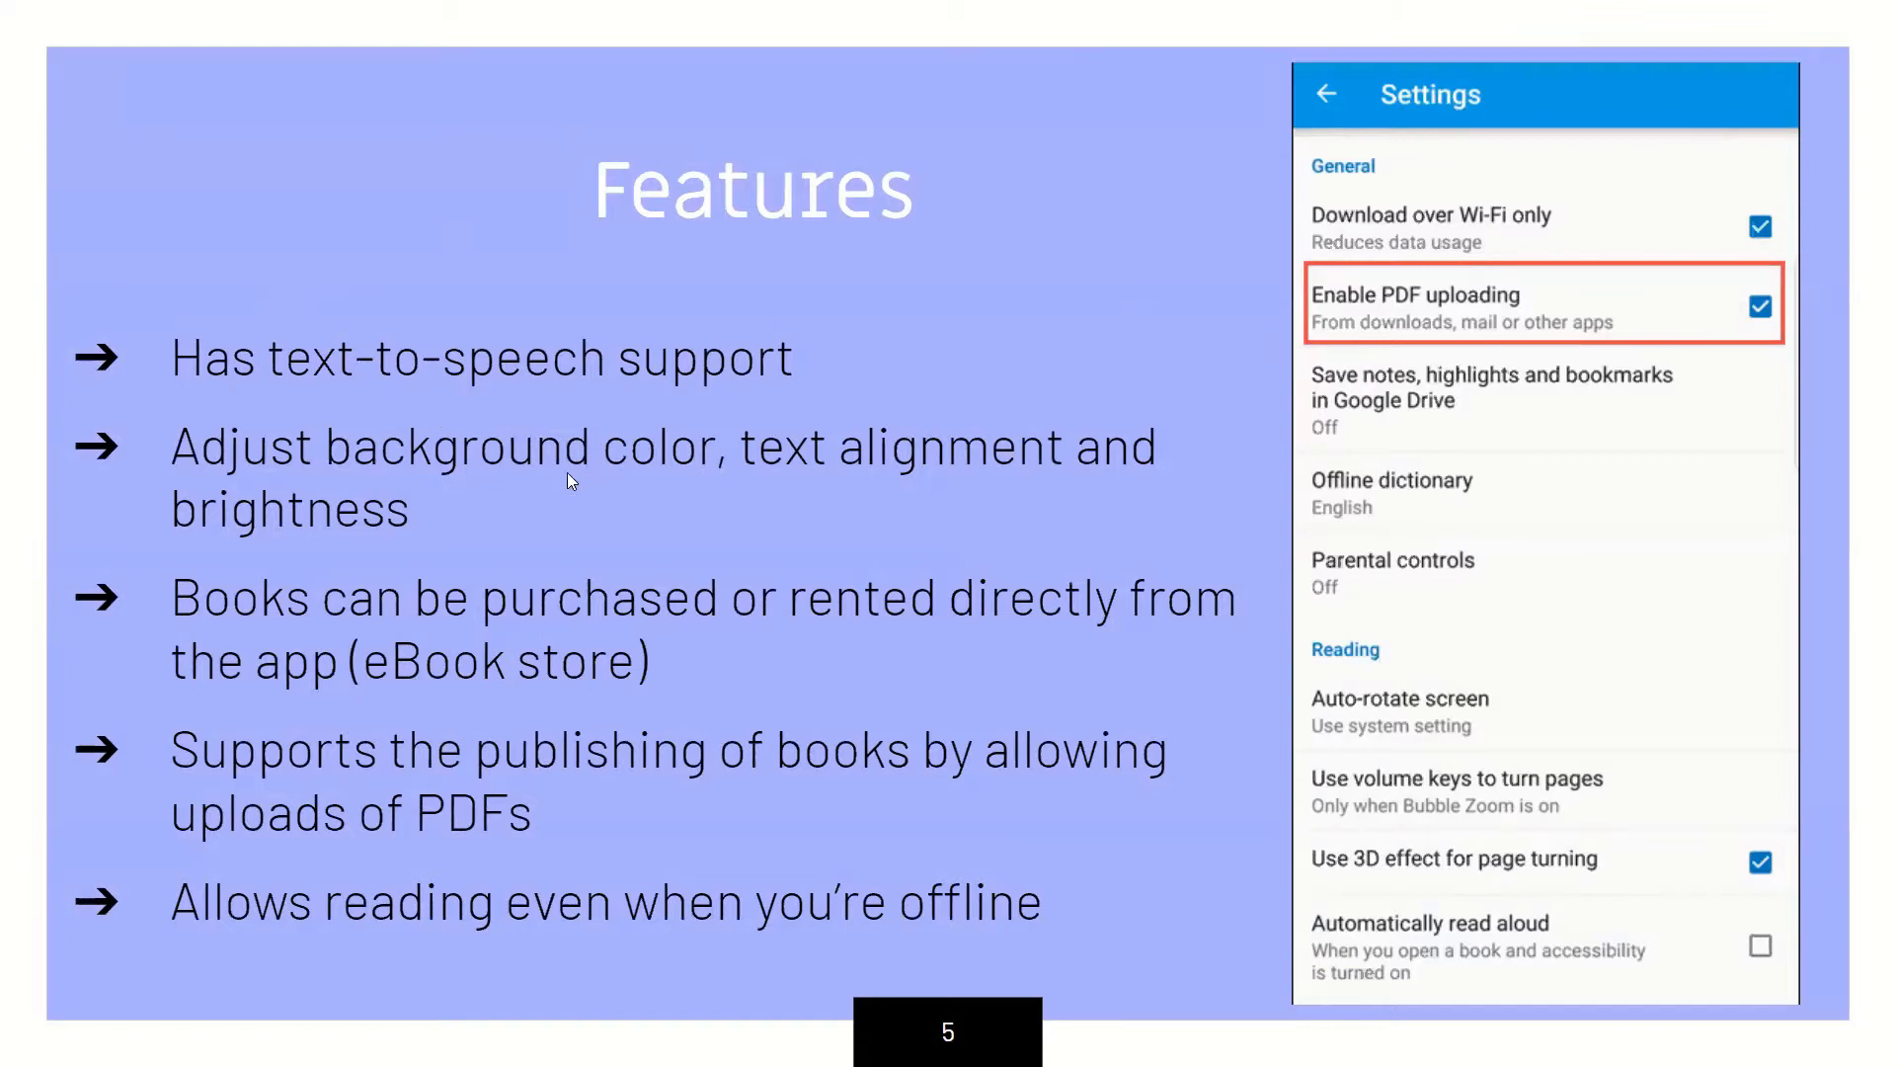
mouse_move(1006, 519)
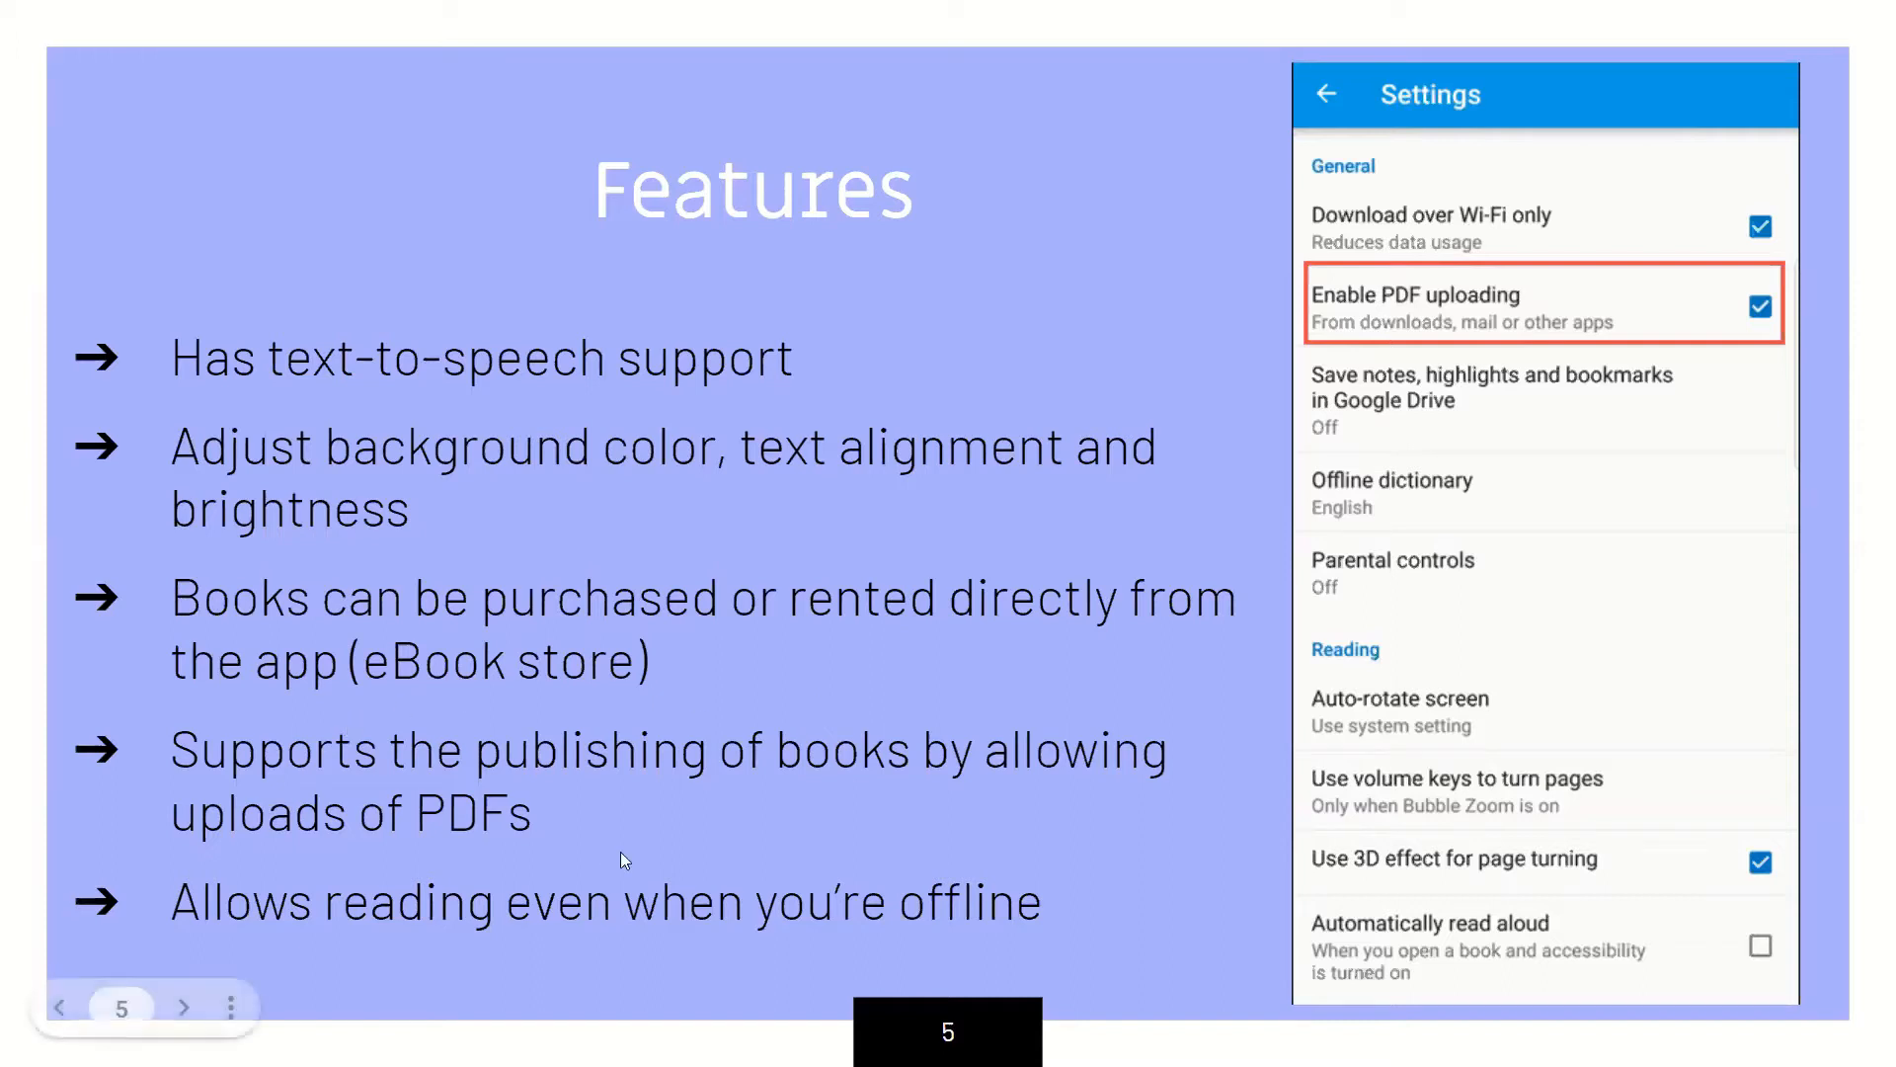
mouse_move(594, 762)
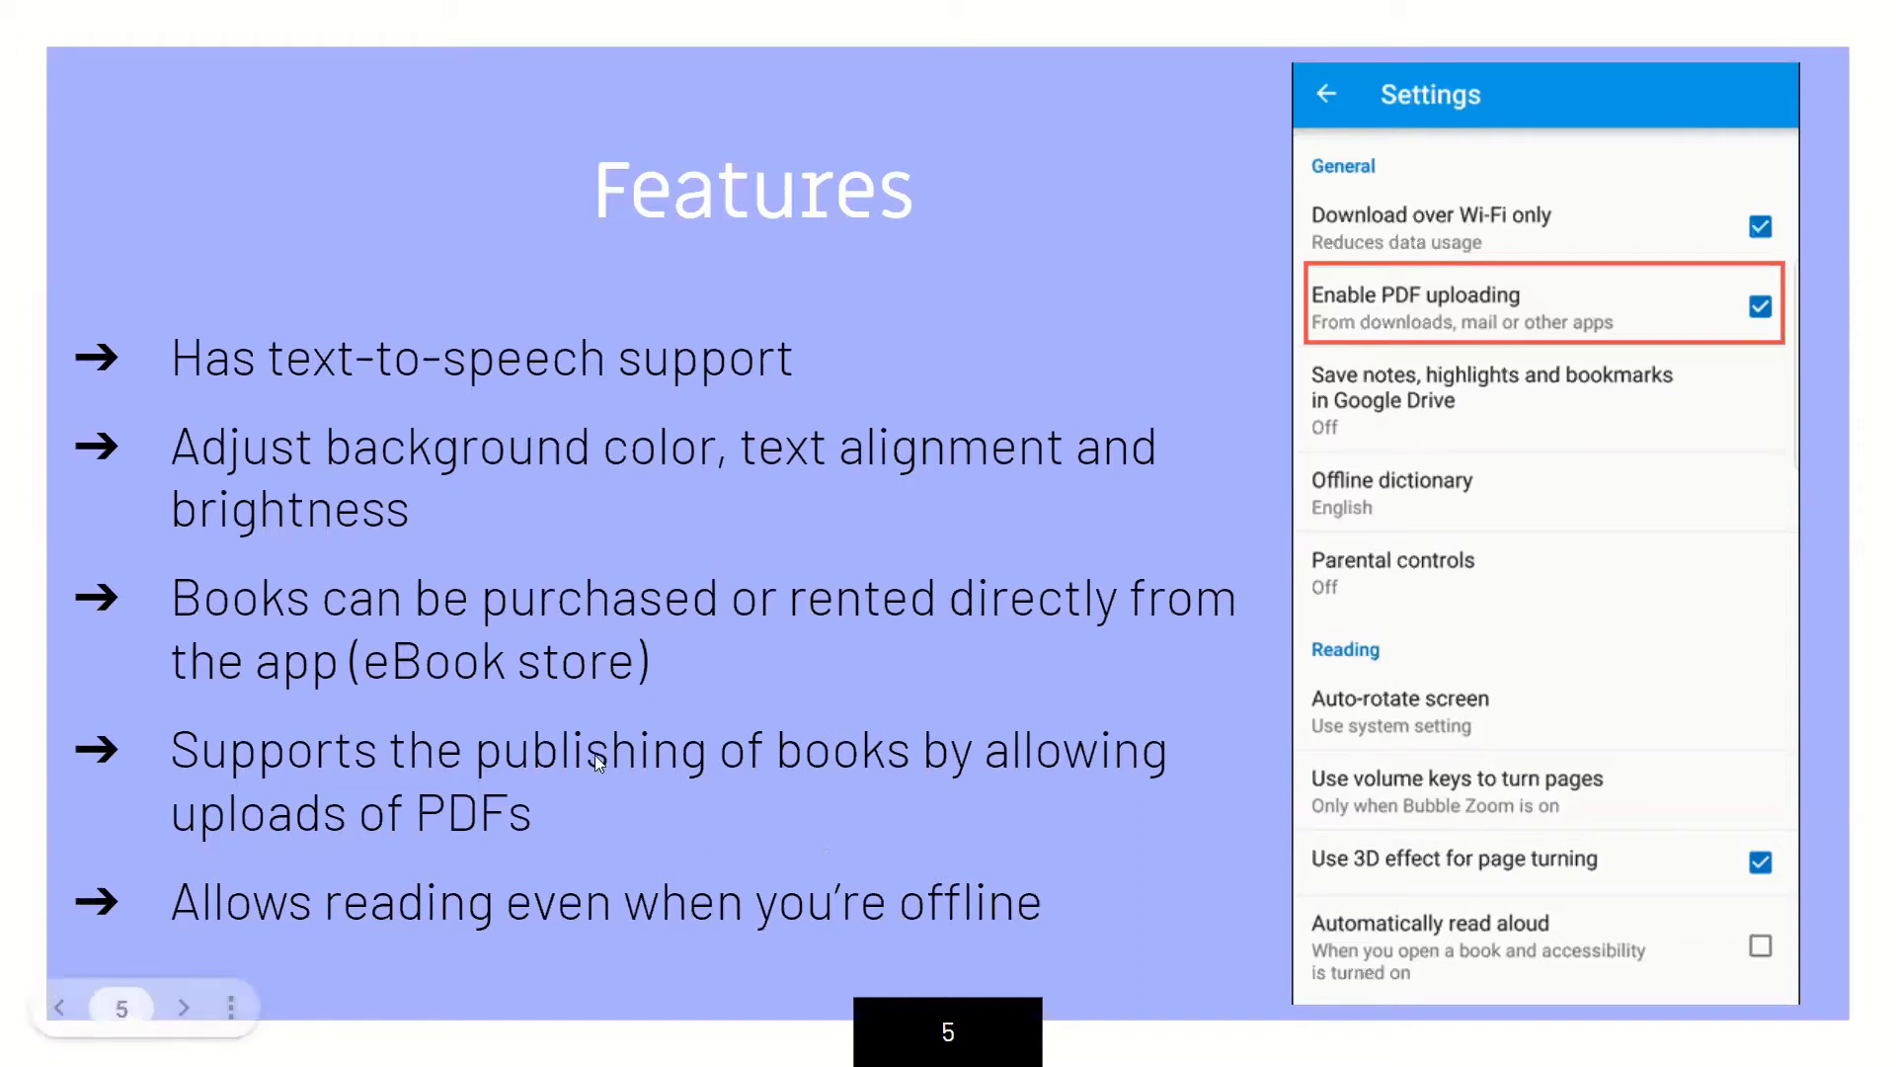
mouse_move(901, 885)
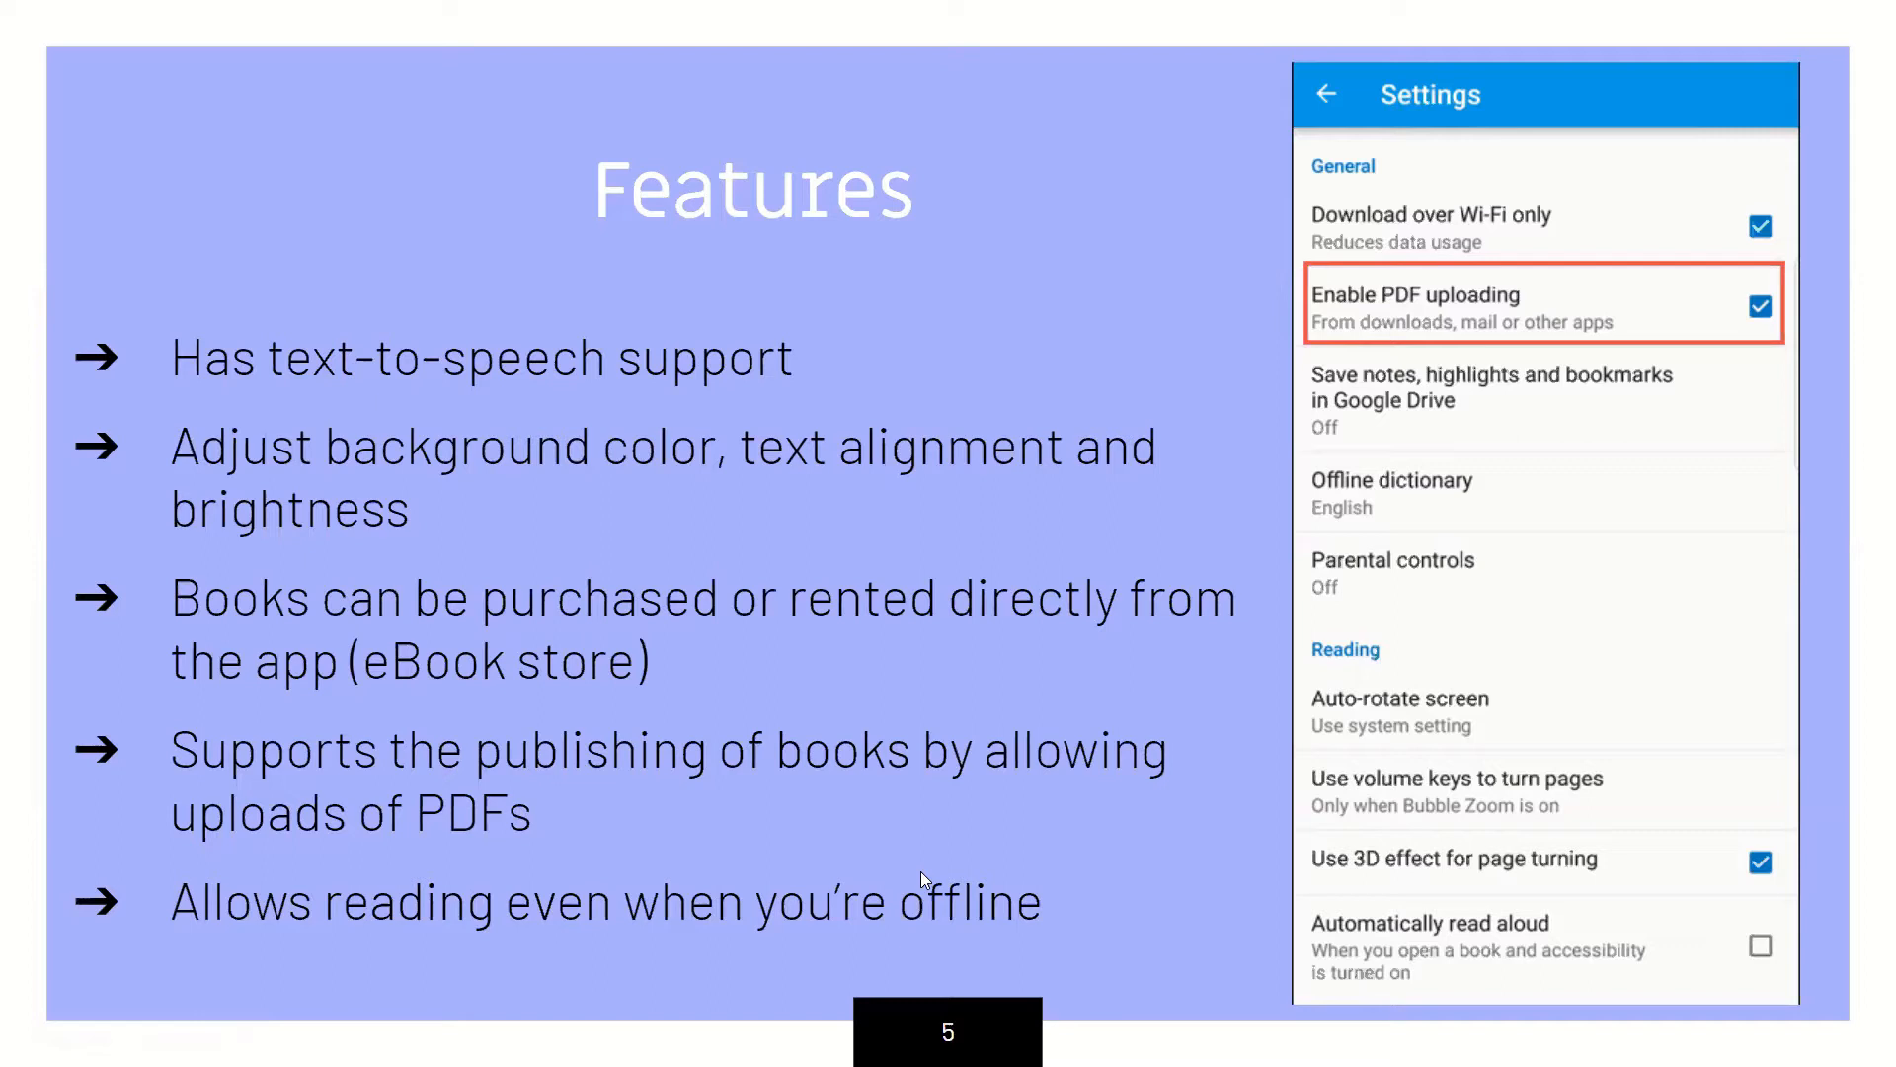
mouse_move(948, 593)
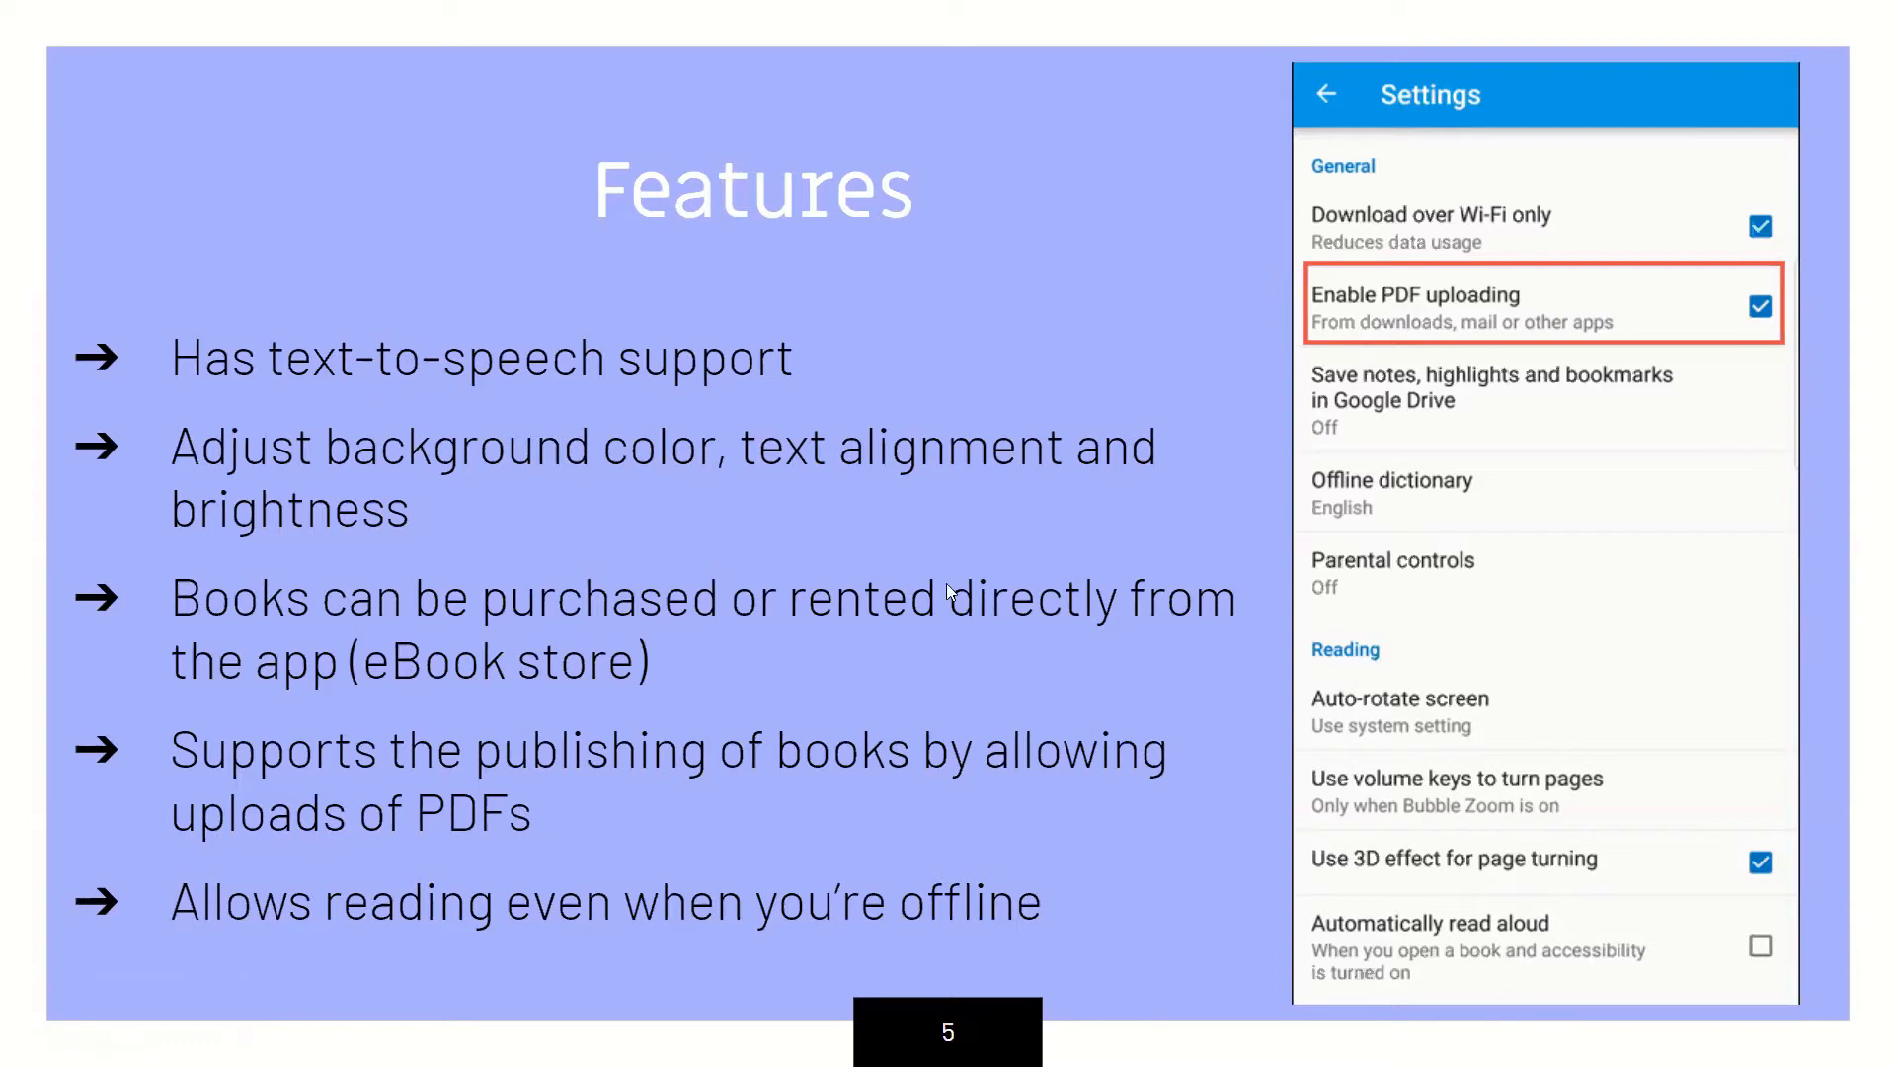
mouse_move(831, 516)
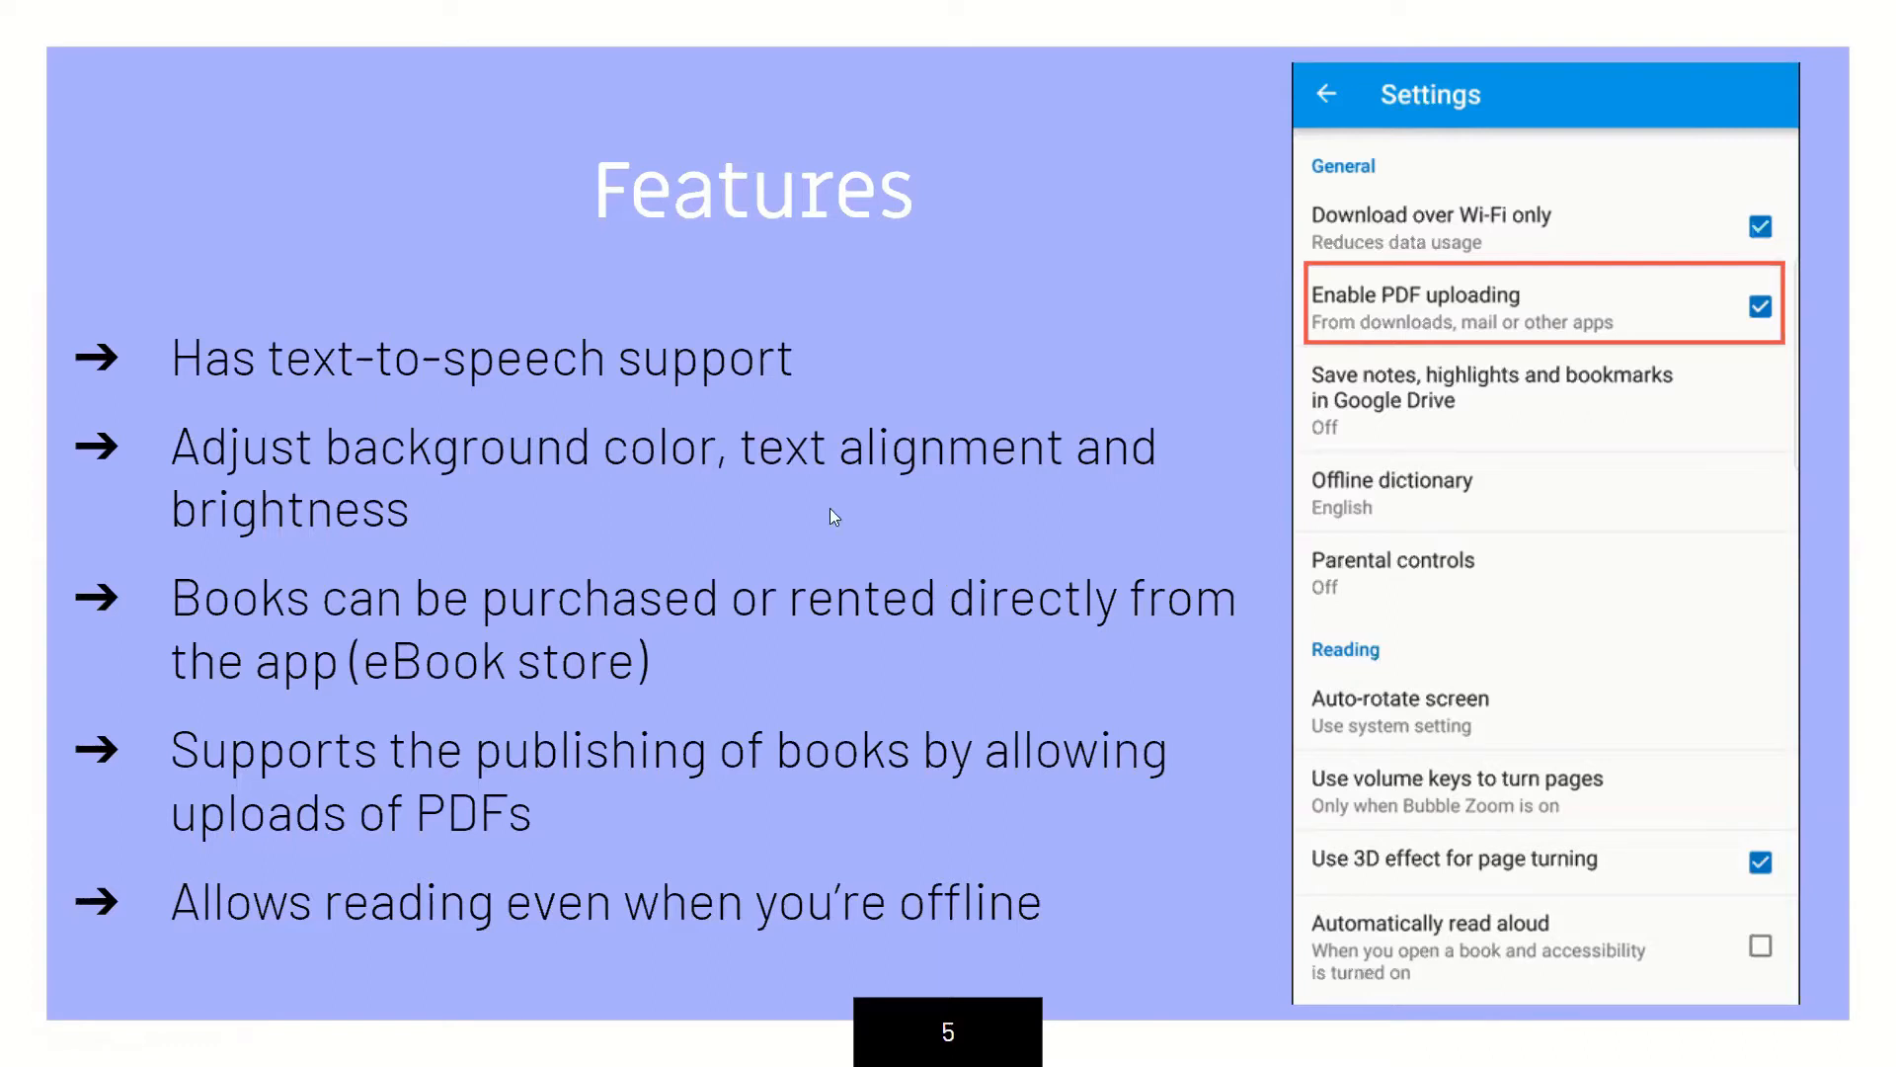
mouse_move(1868, 376)
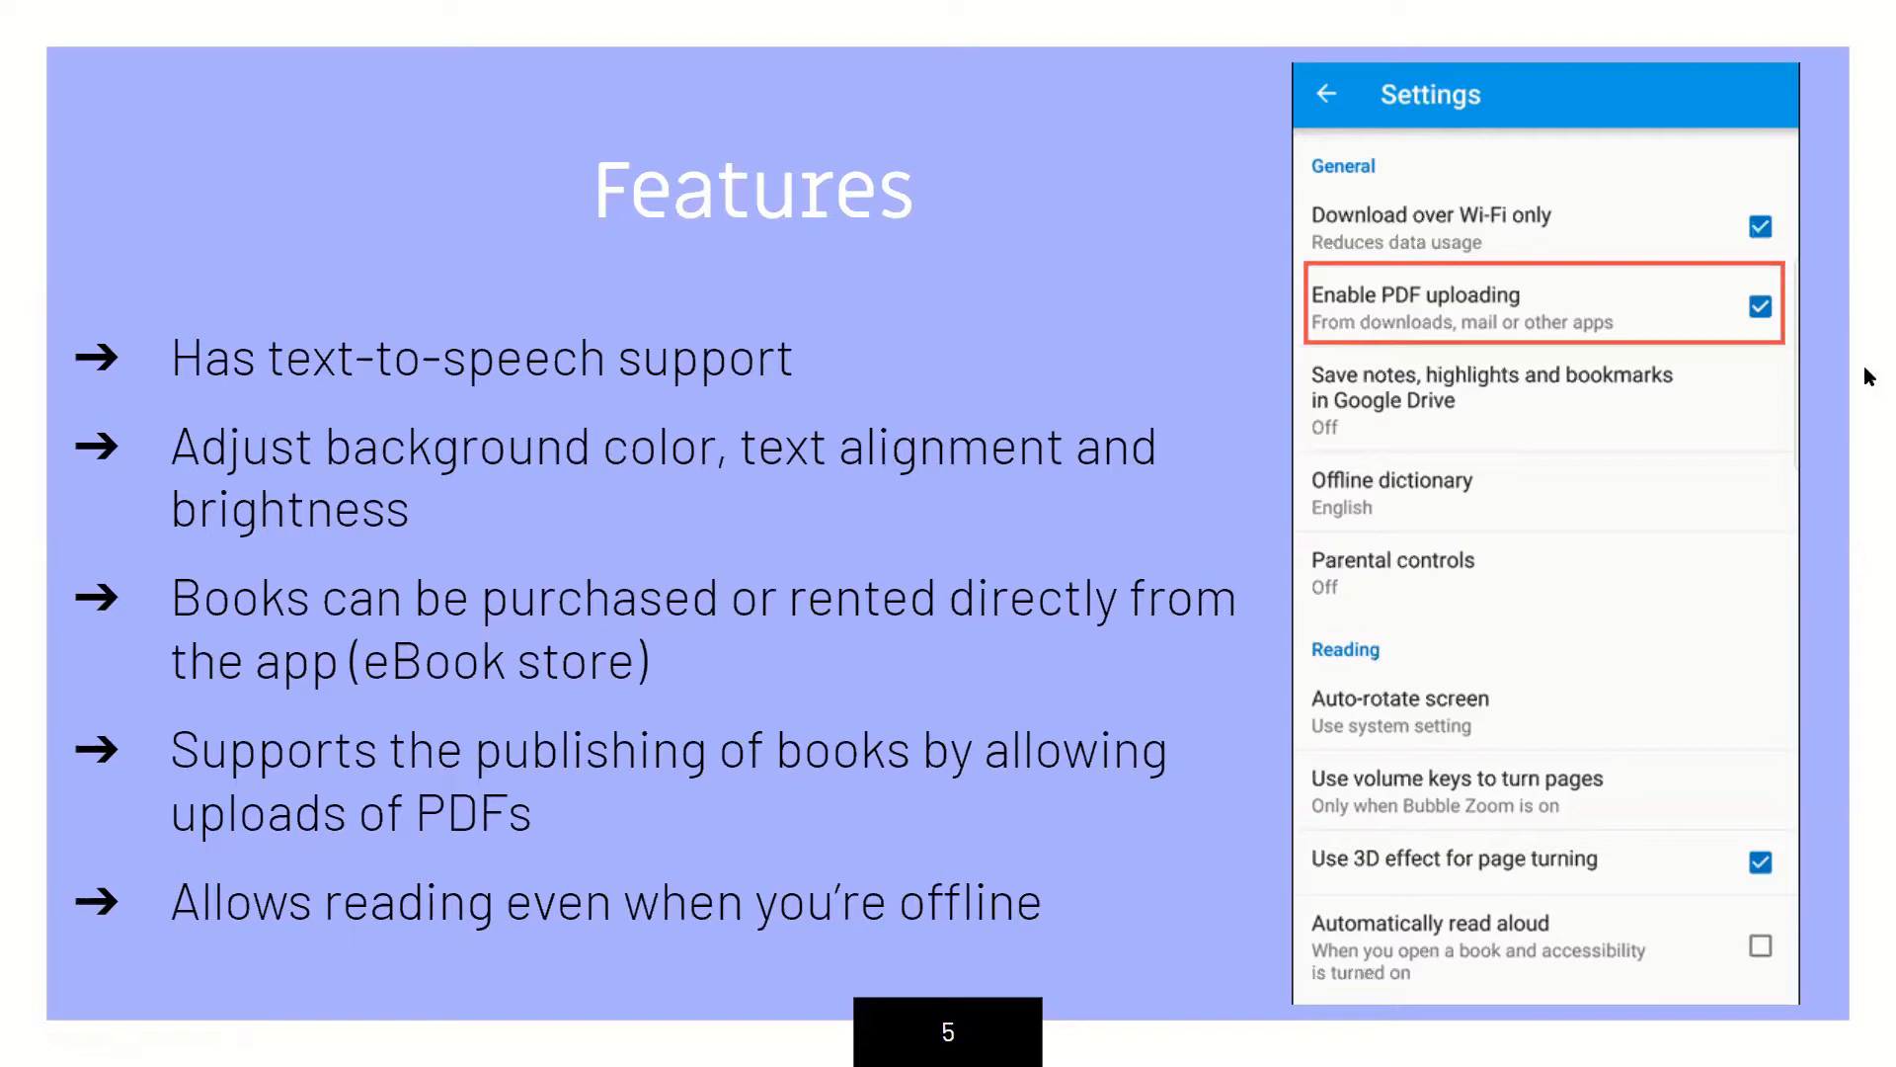
mouse_move(1457, 75)
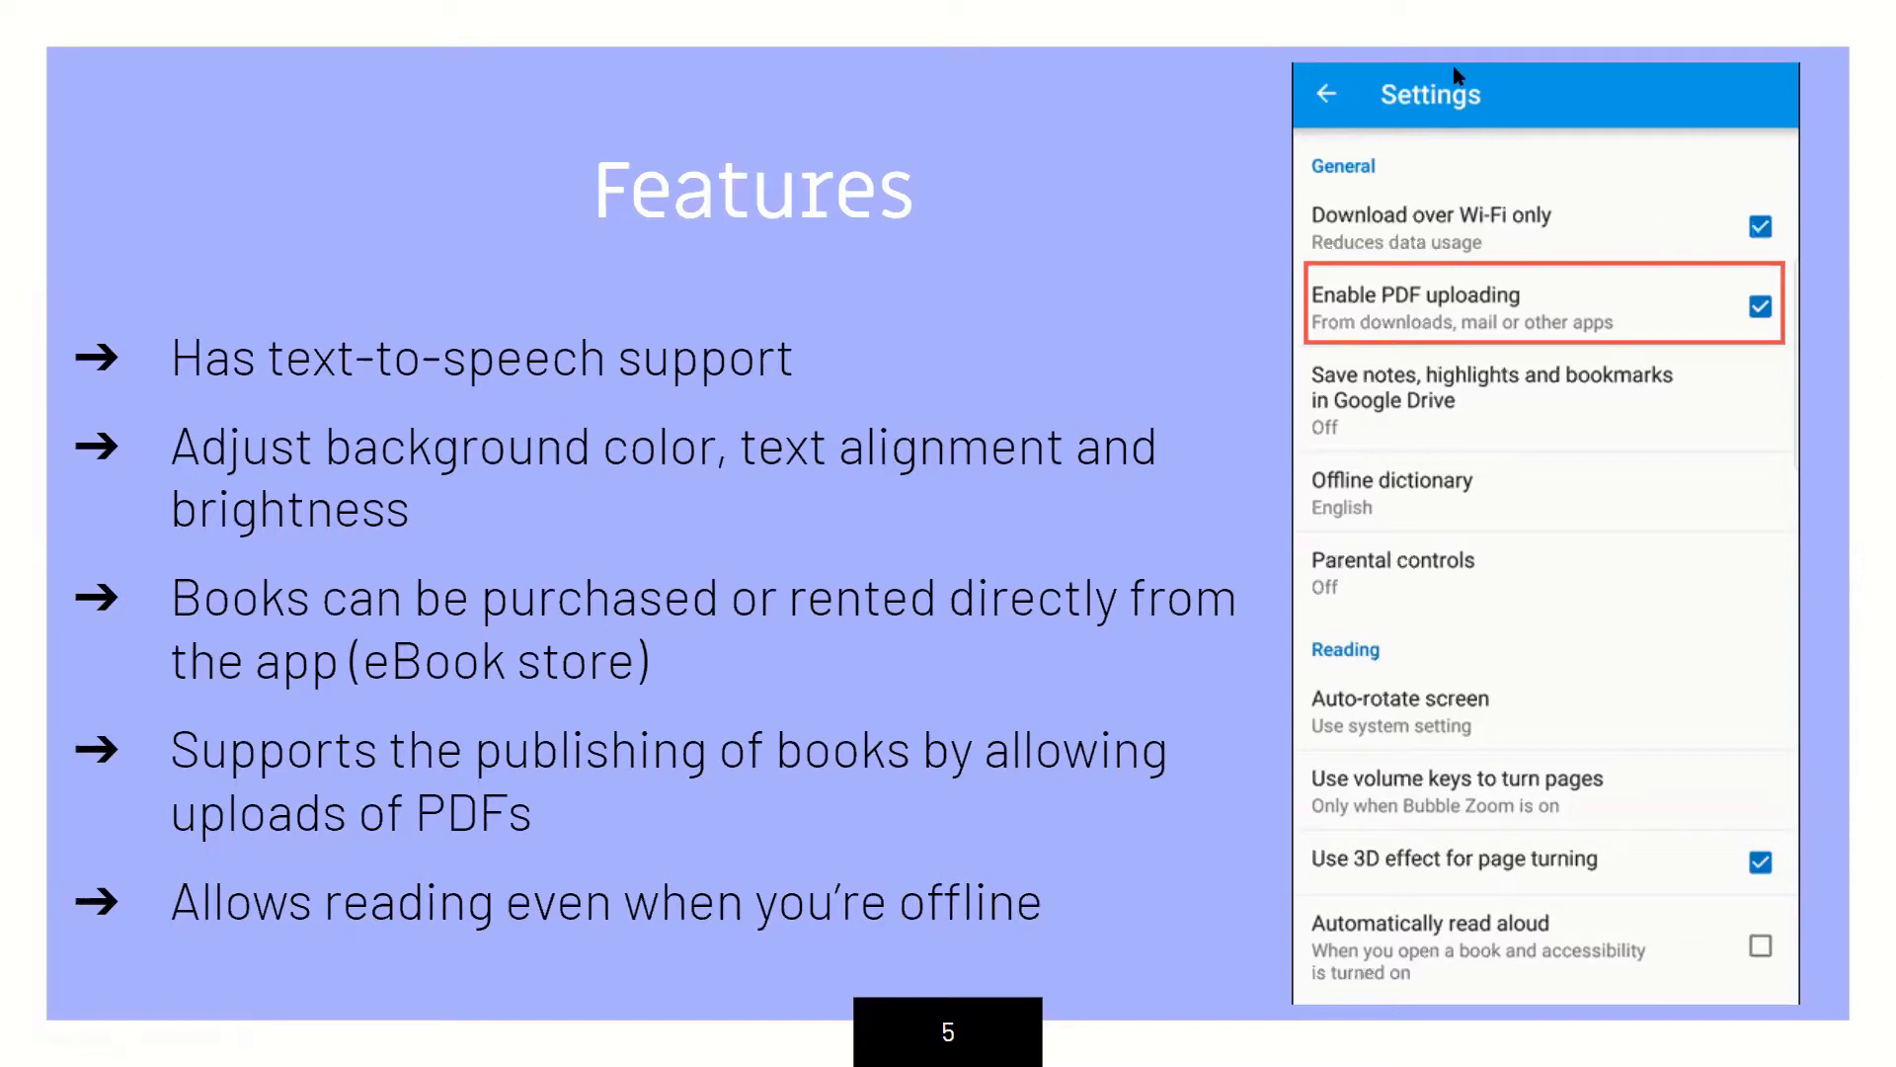
mouse_move(1367, 608)
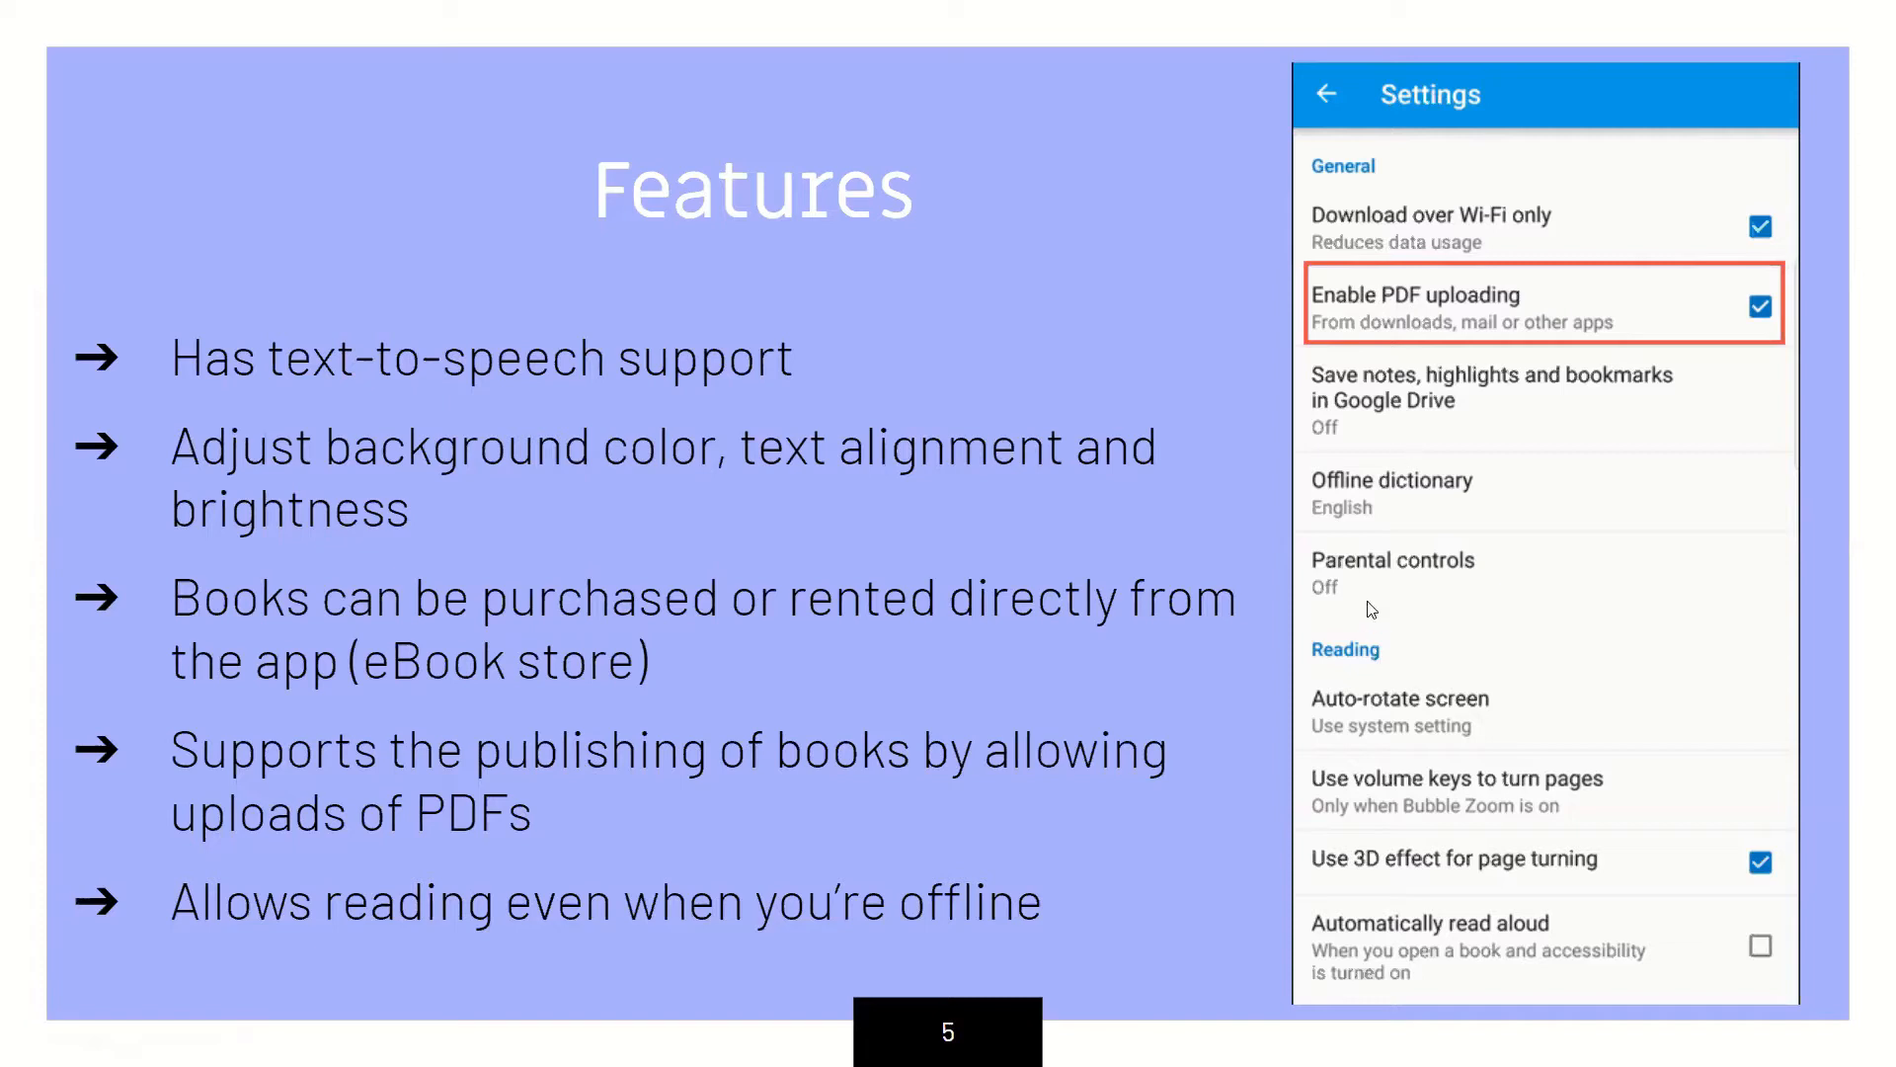
mouse_move(1262, 363)
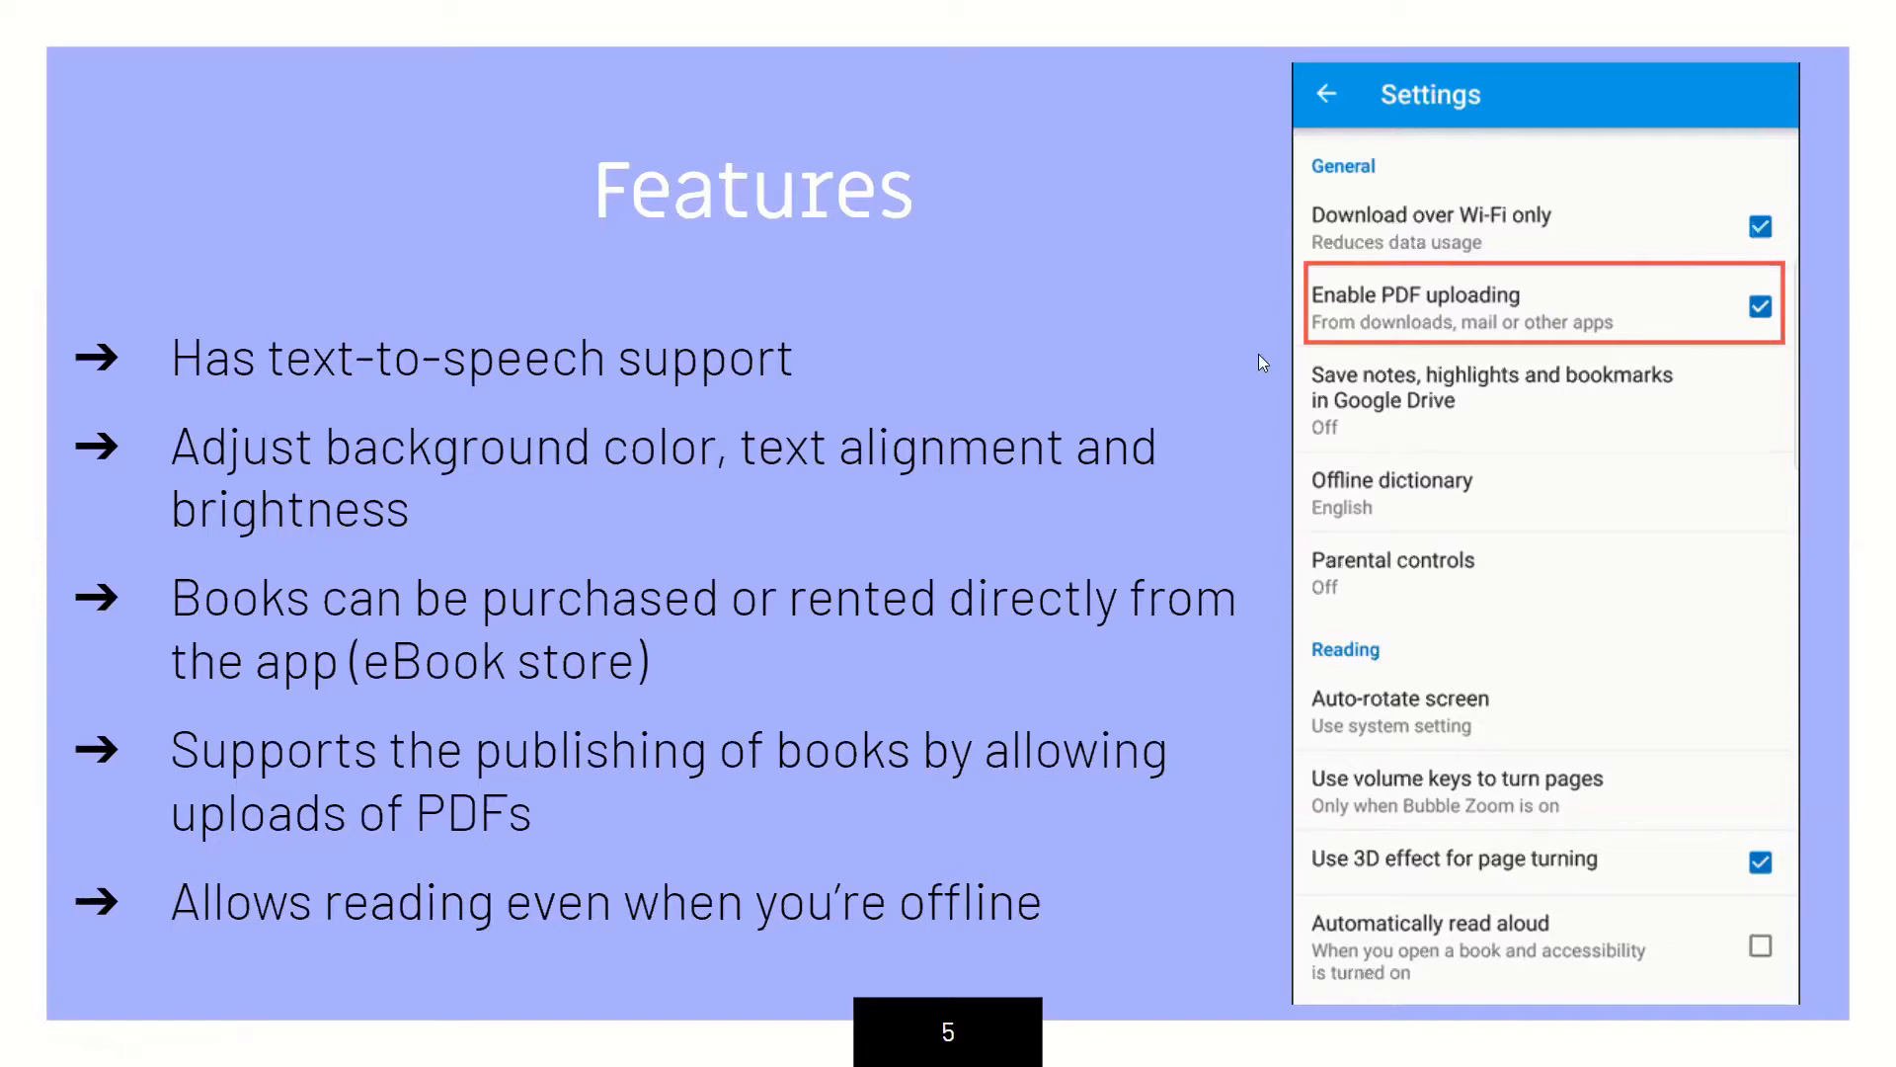
mouse_move(1578, 389)
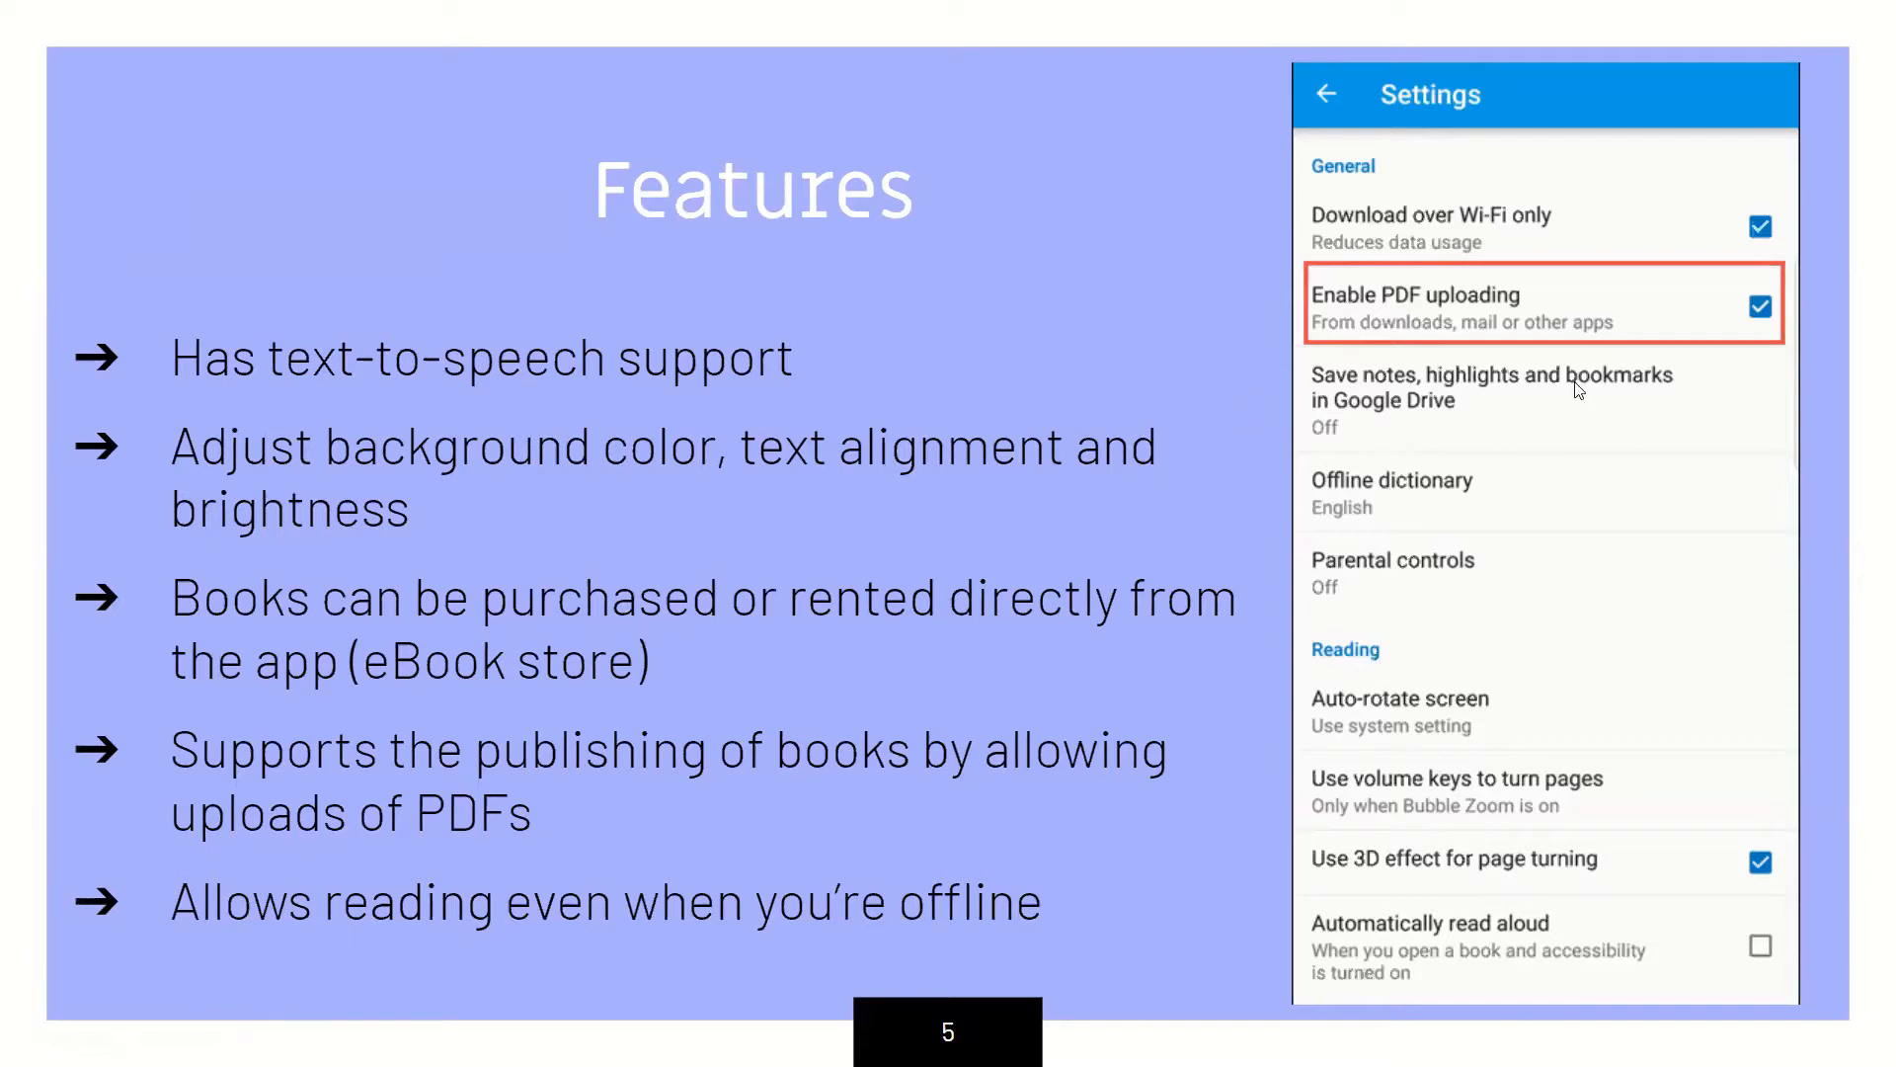
mouse_move(1565, 326)
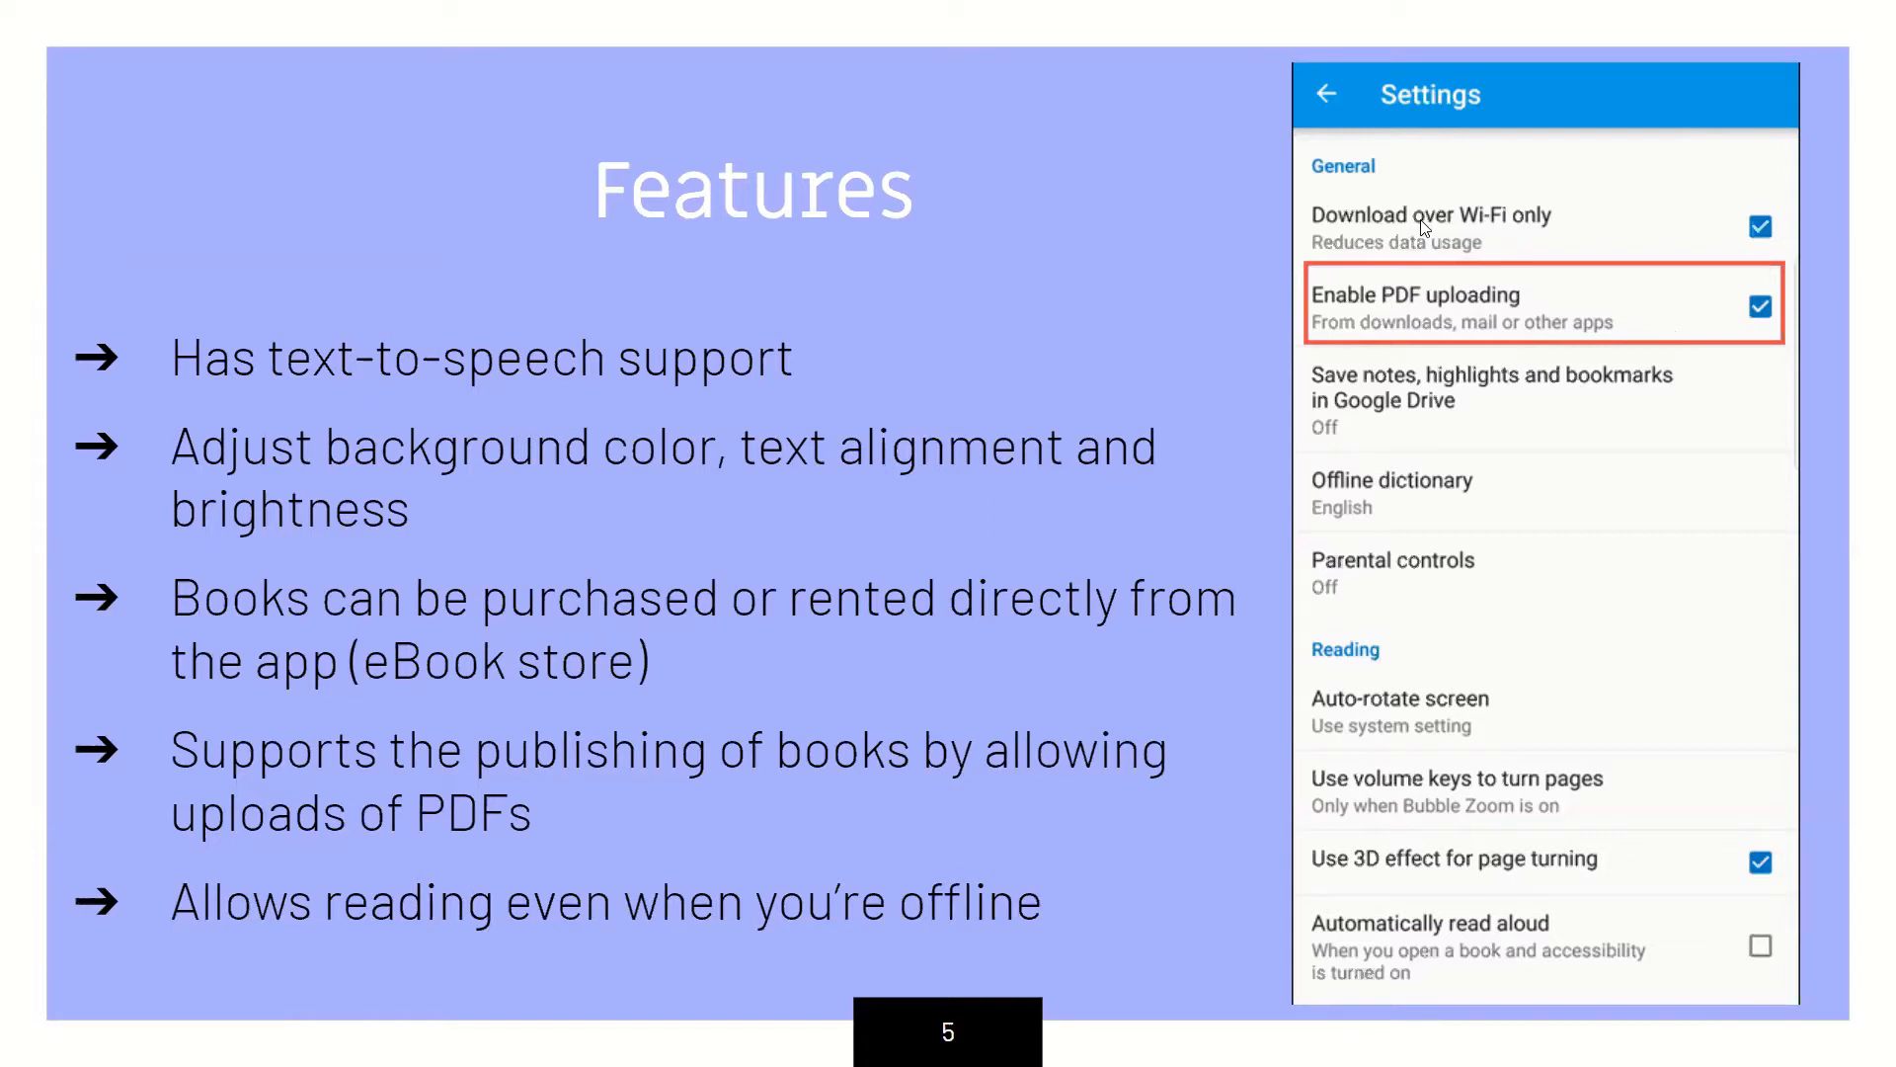
mouse_move(1472, 537)
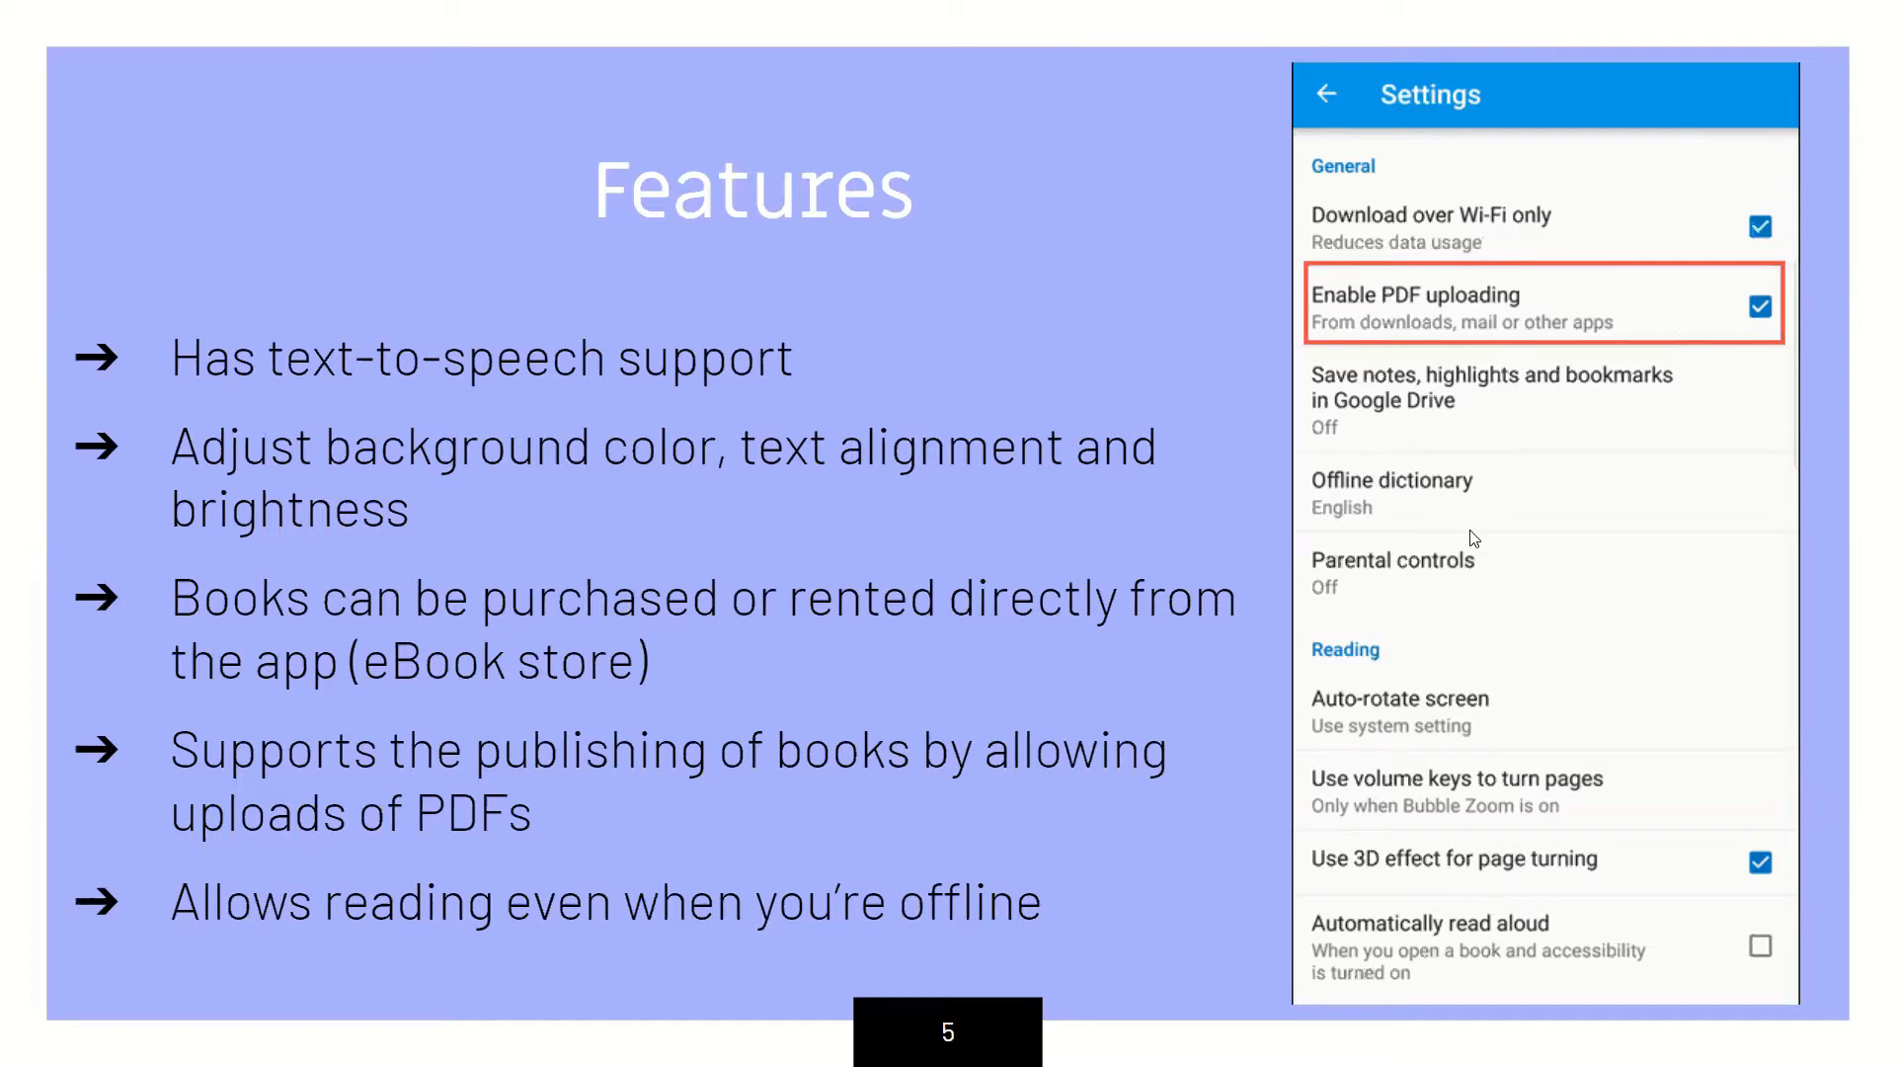
mouse_move(1112, 664)
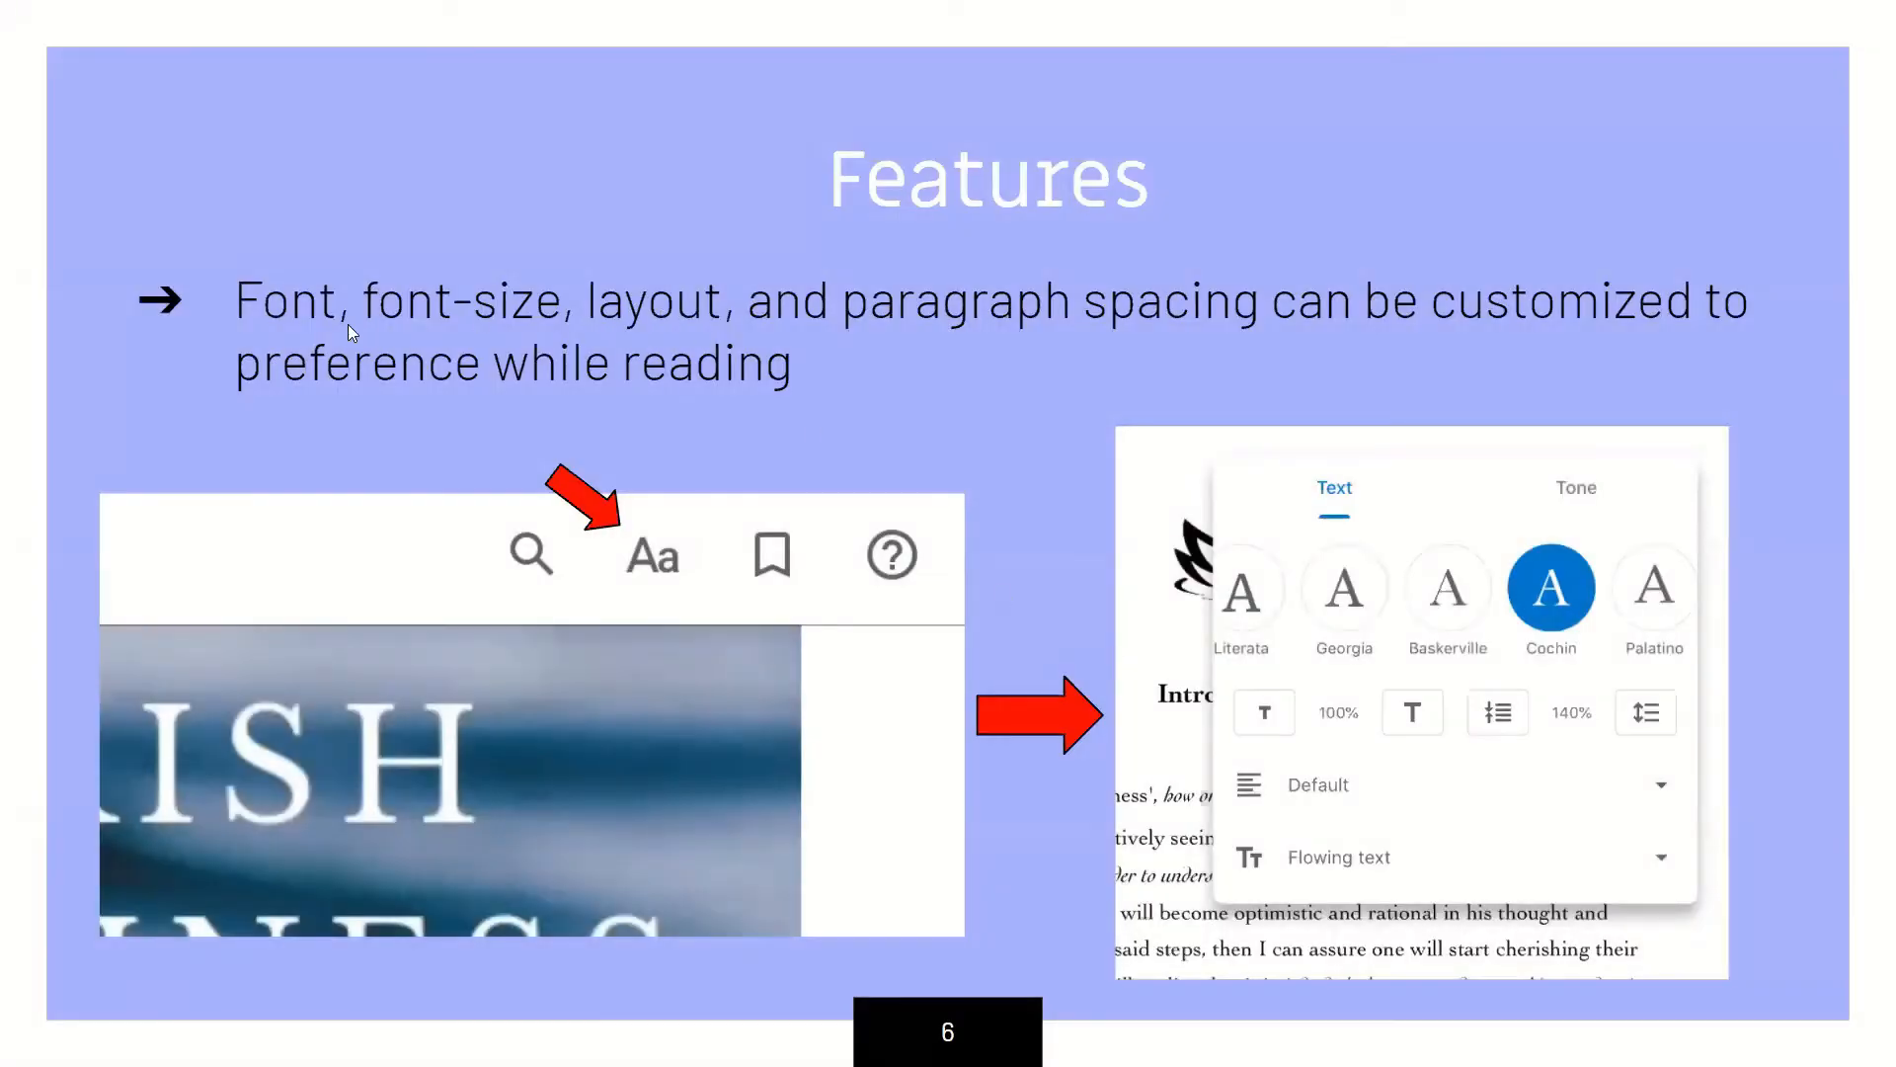
mouse_move(382, 354)
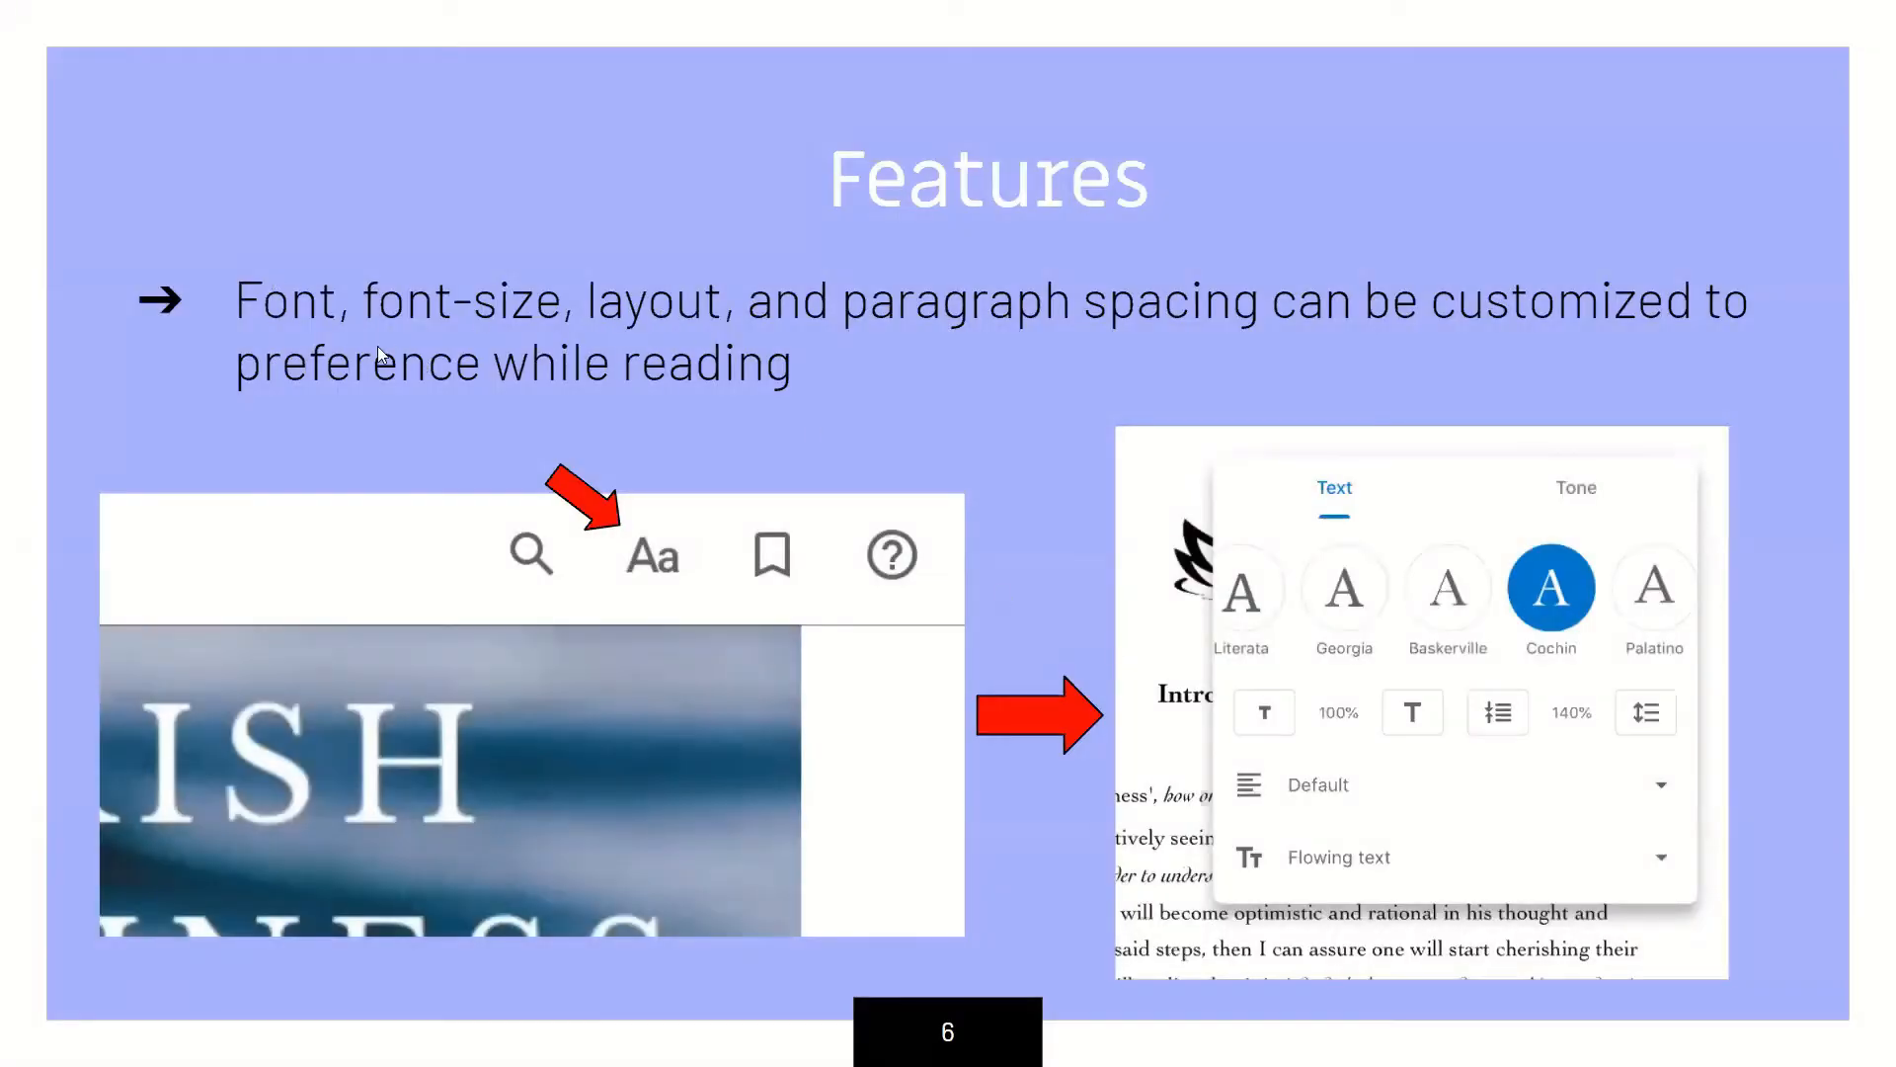
mouse_move(960, 386)
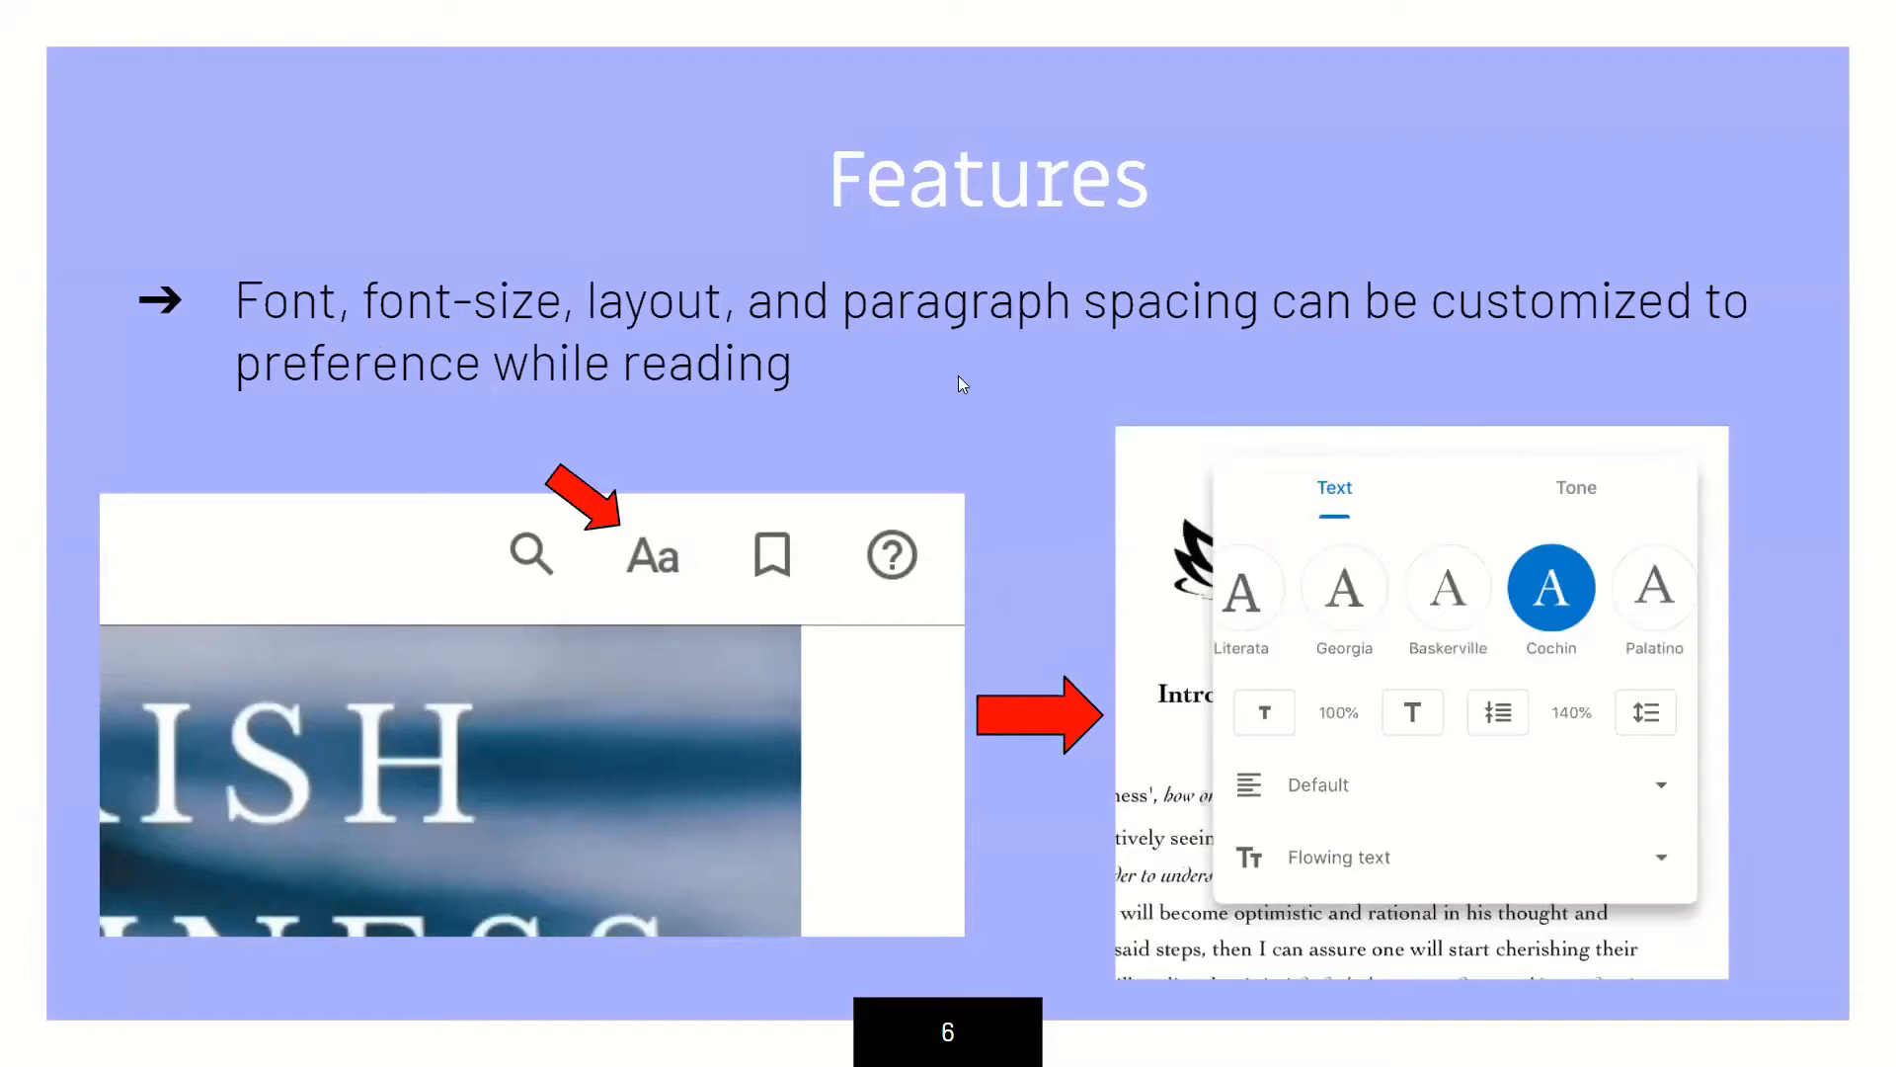
mouse_move(1000, 290)
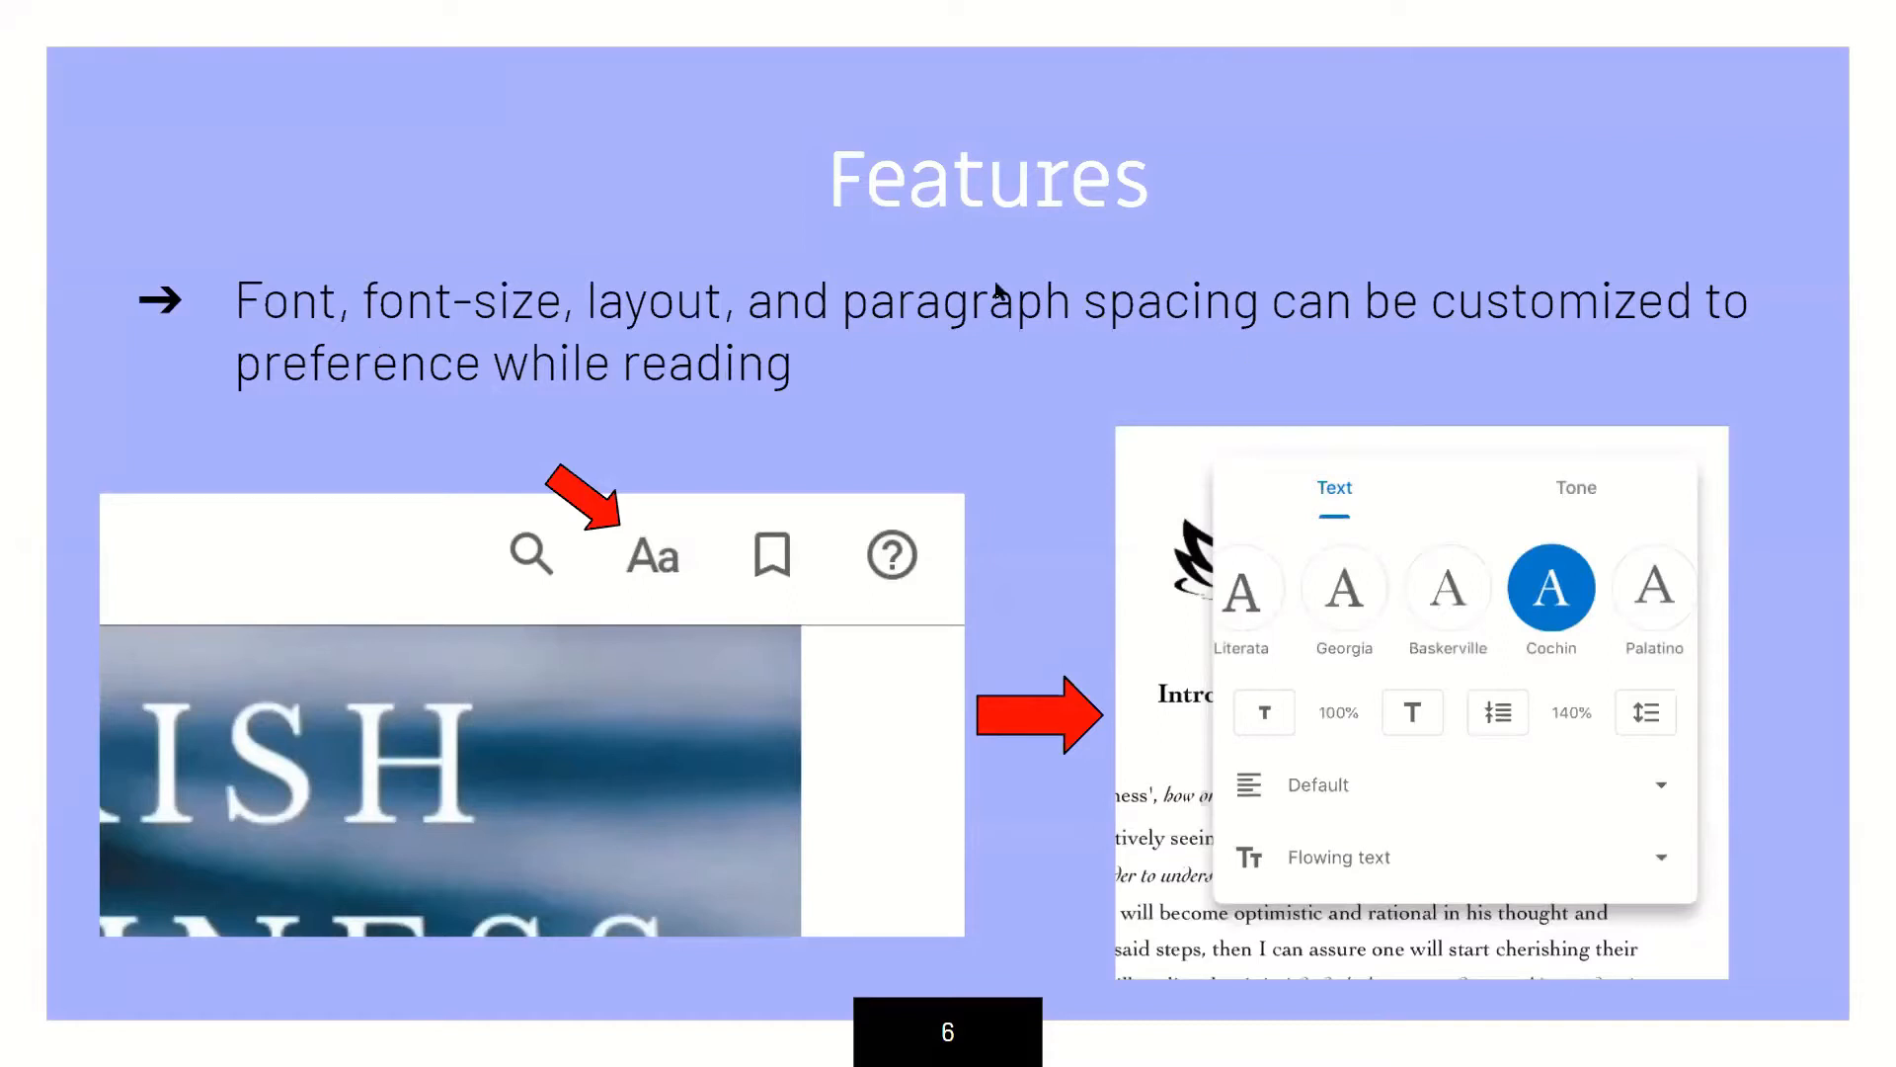
mouse_move(470, 338)
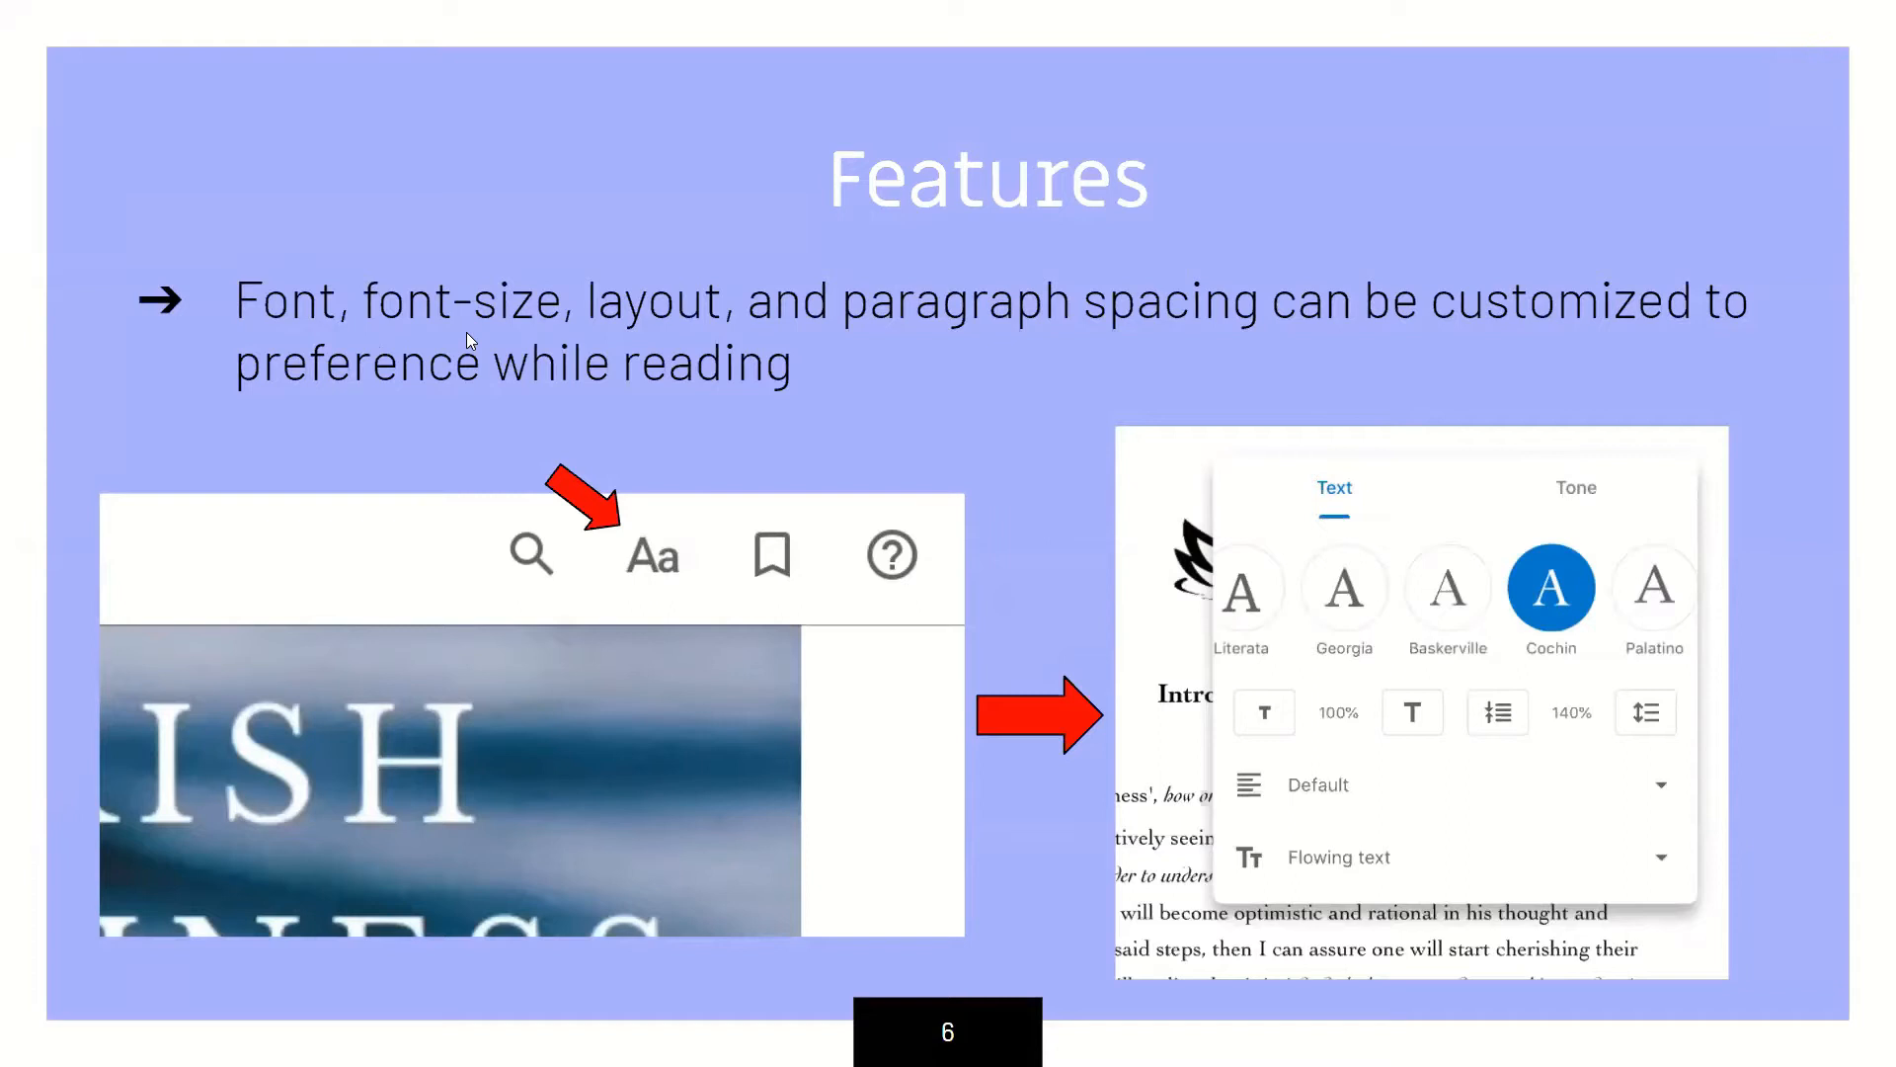
mouse_move(649, 543)
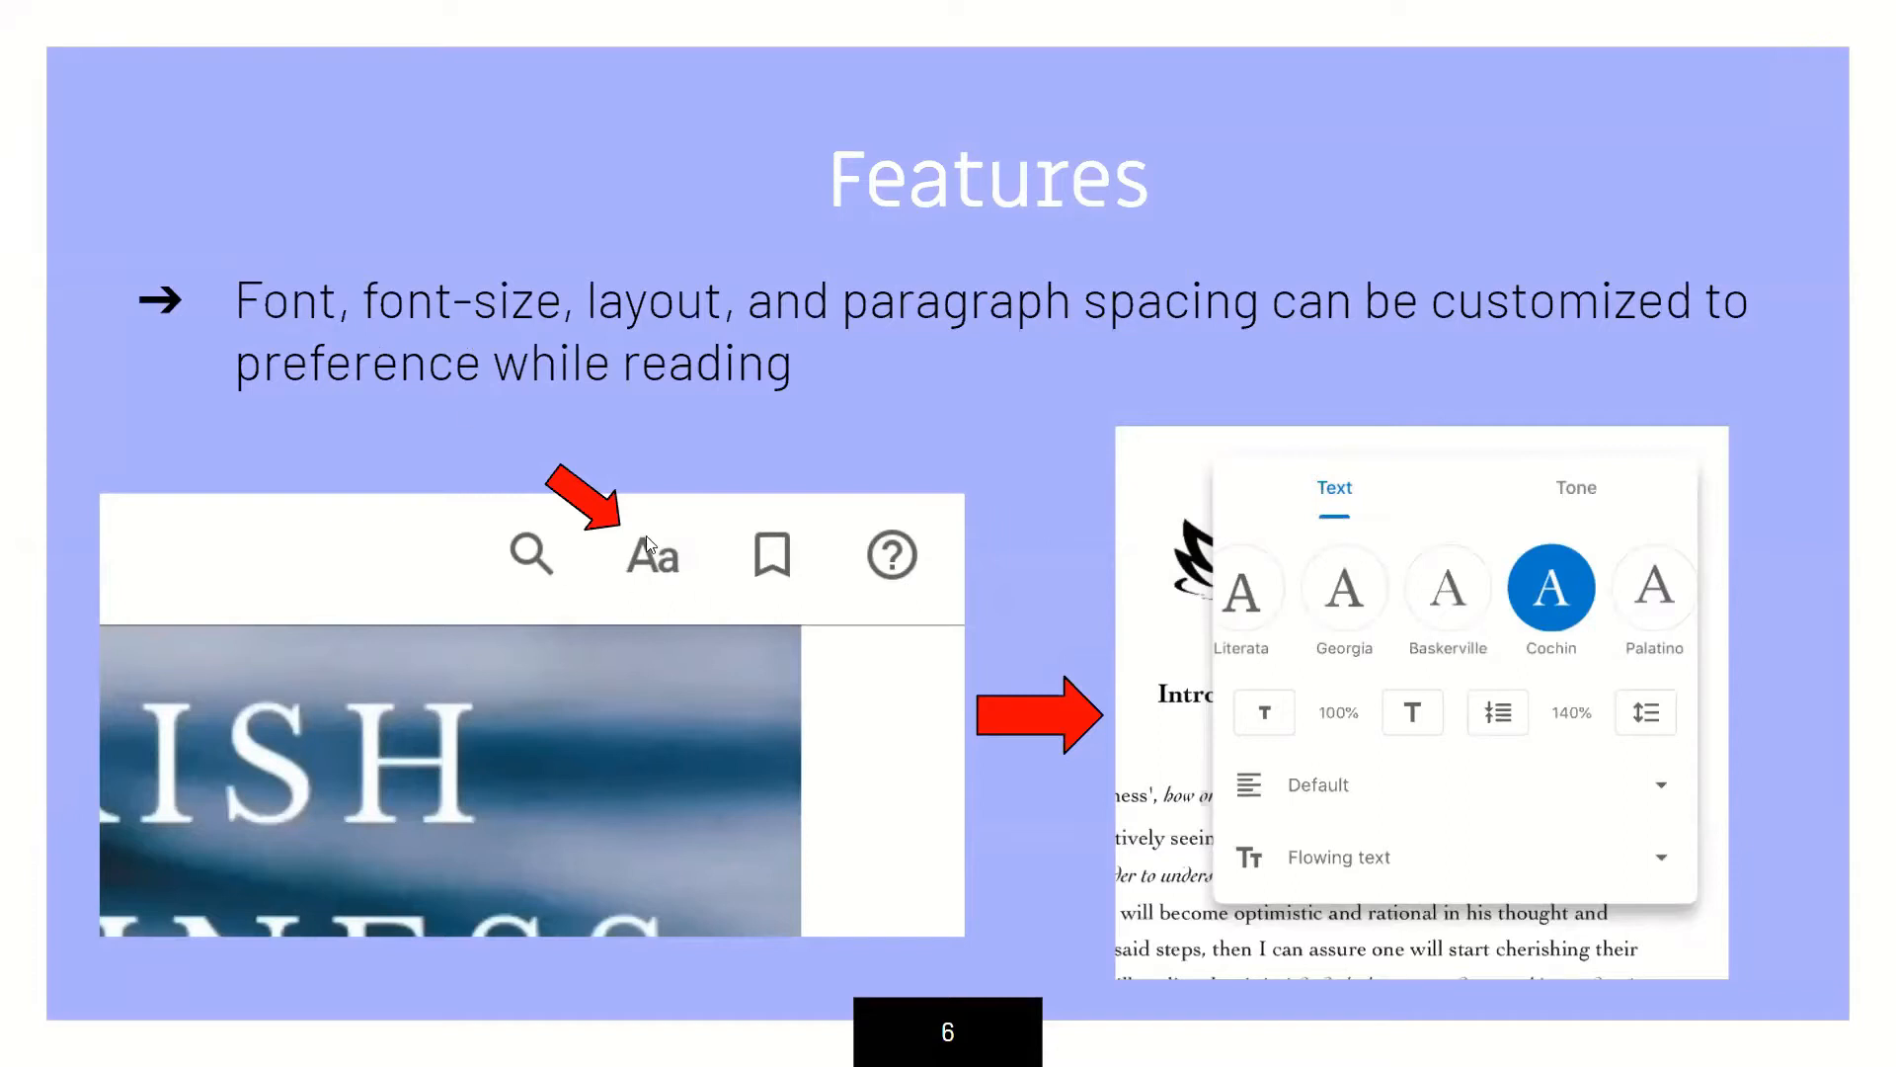
mouse_move(664, 569)
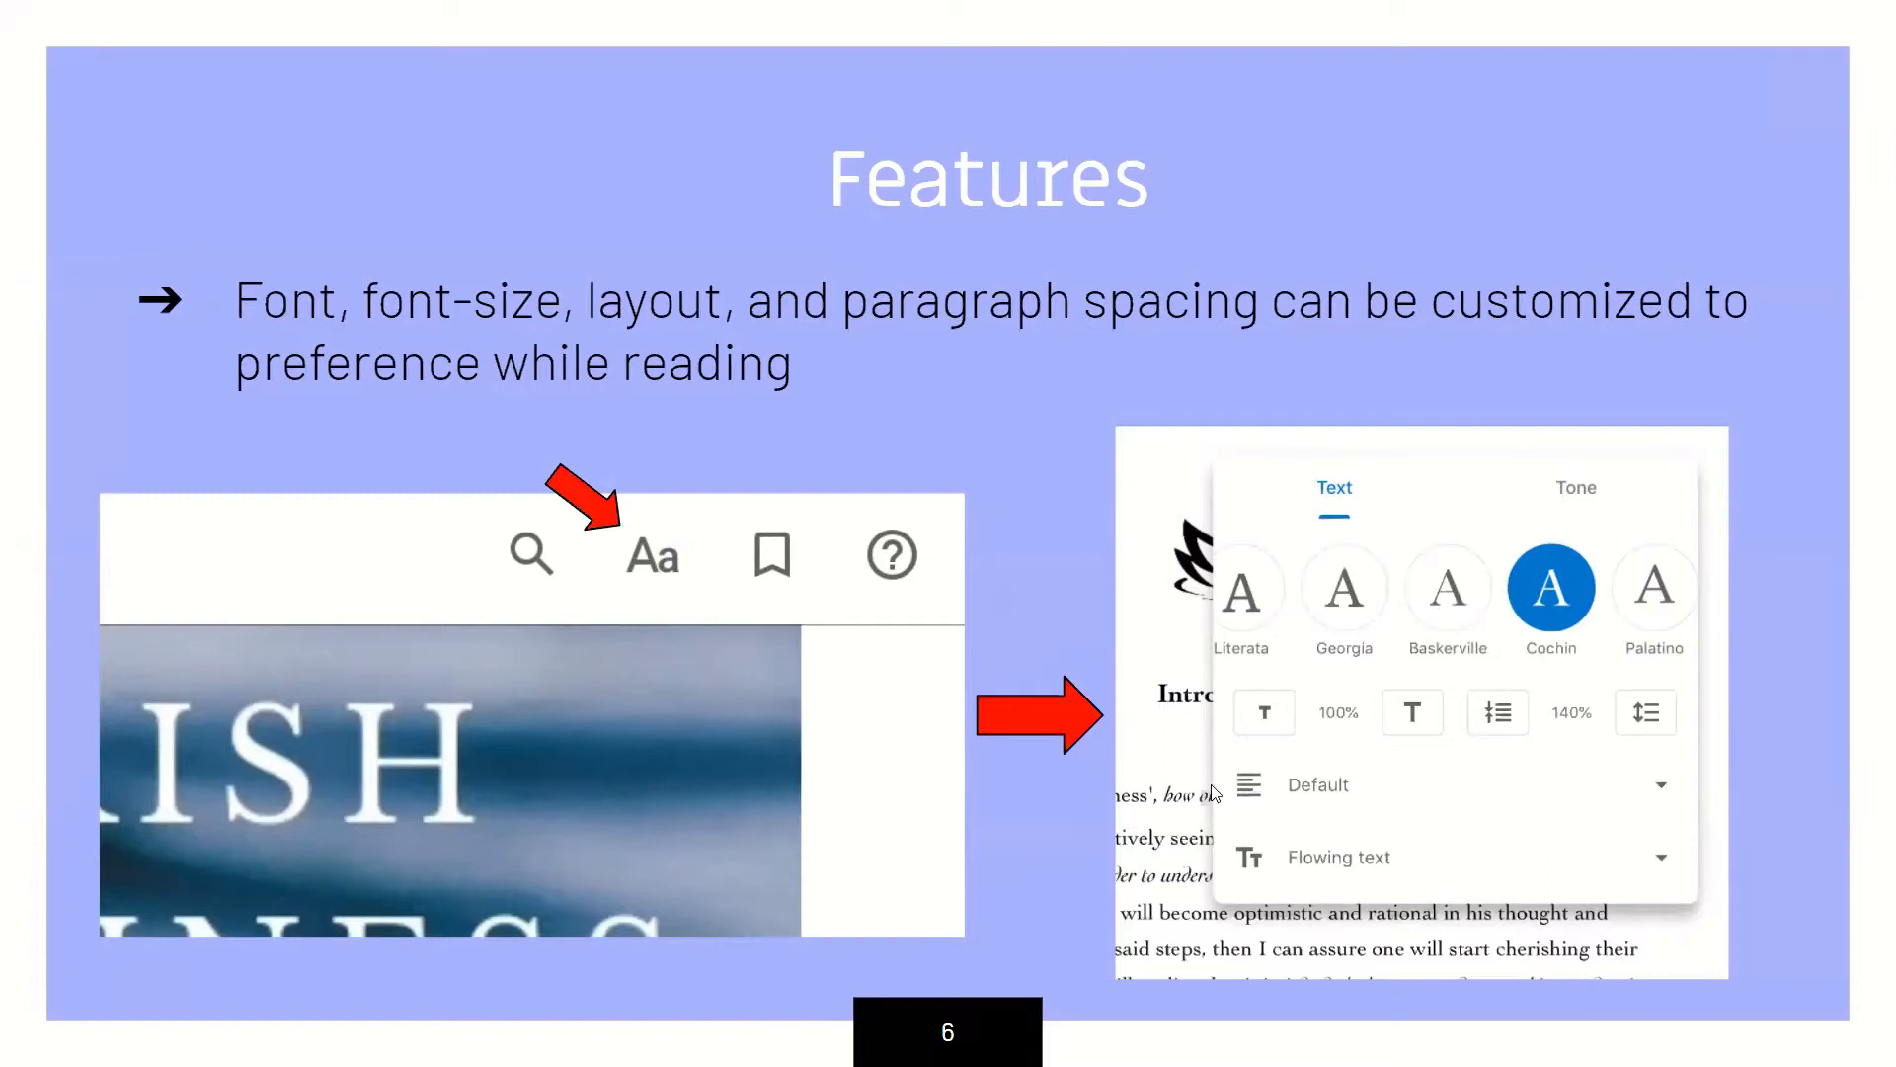
mouse_move(1268, 678)
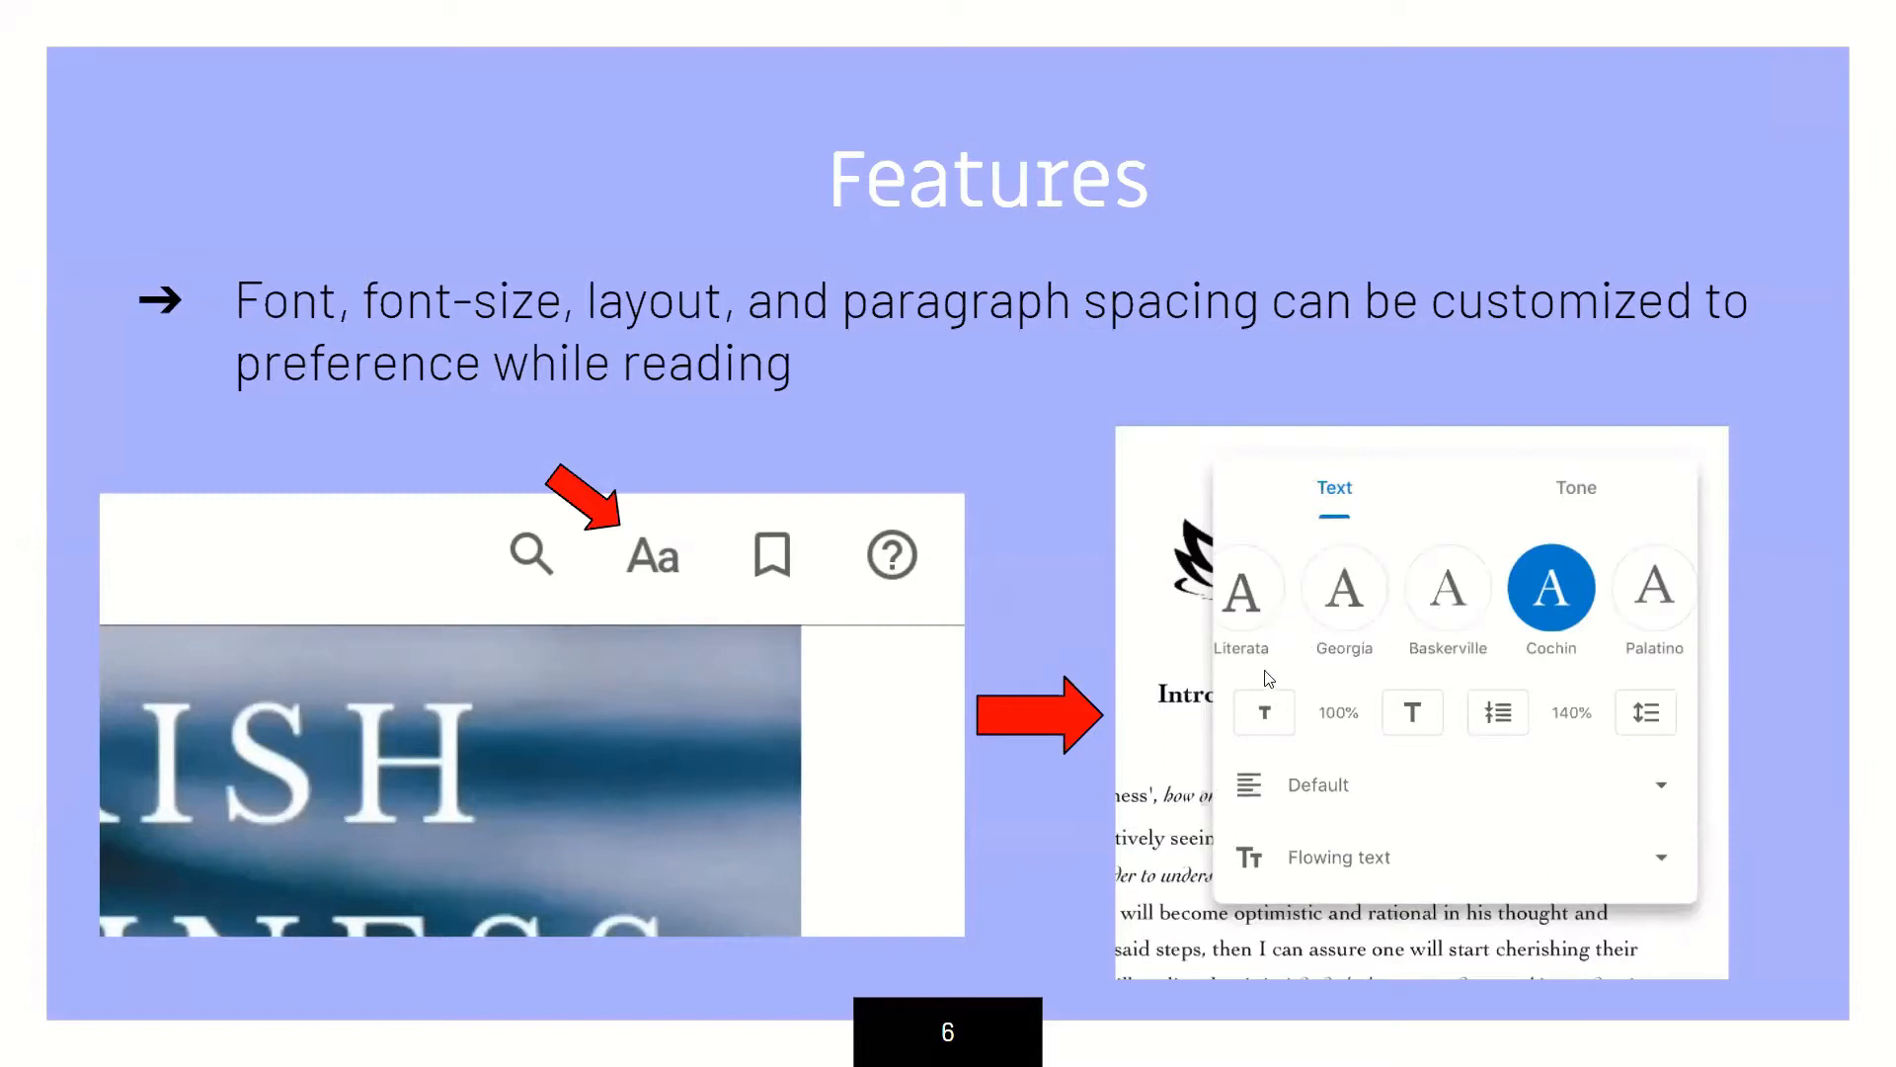
mouse_move(1339, 627)
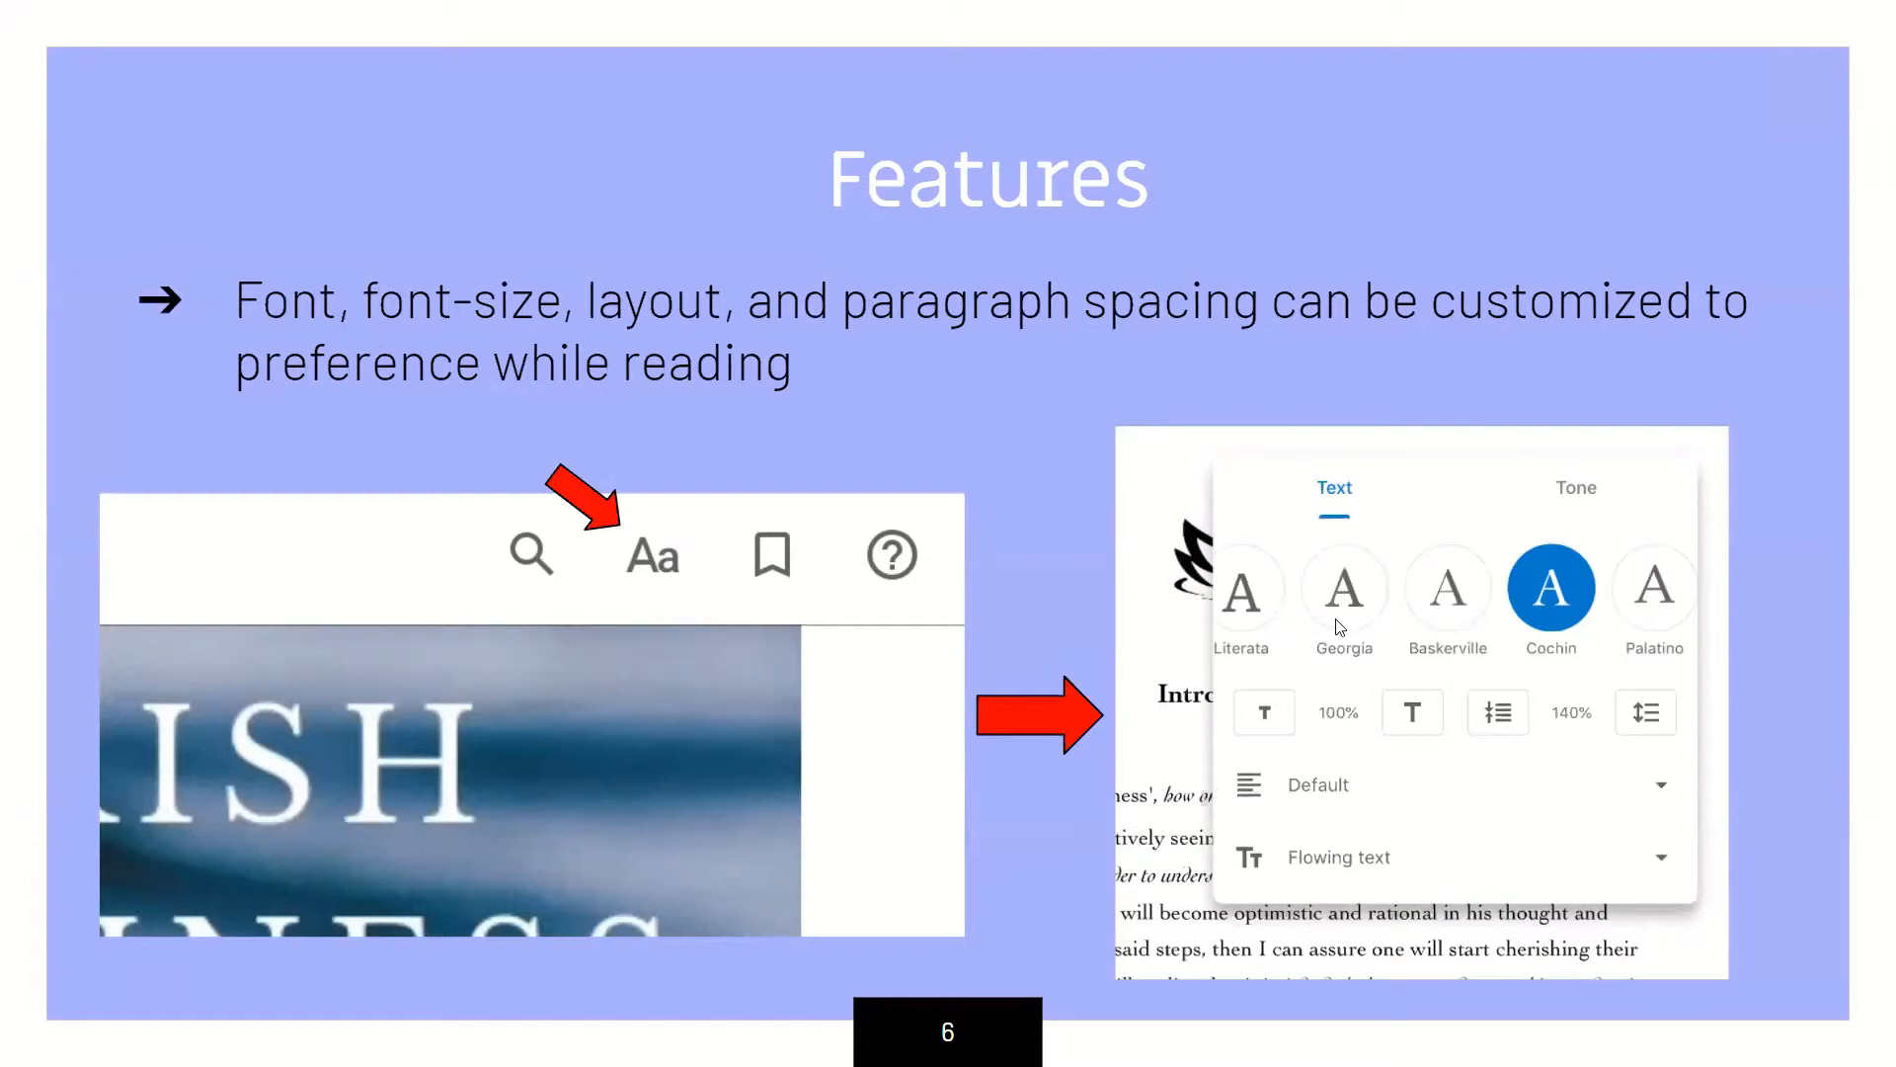
mouse_move(1442, 644)
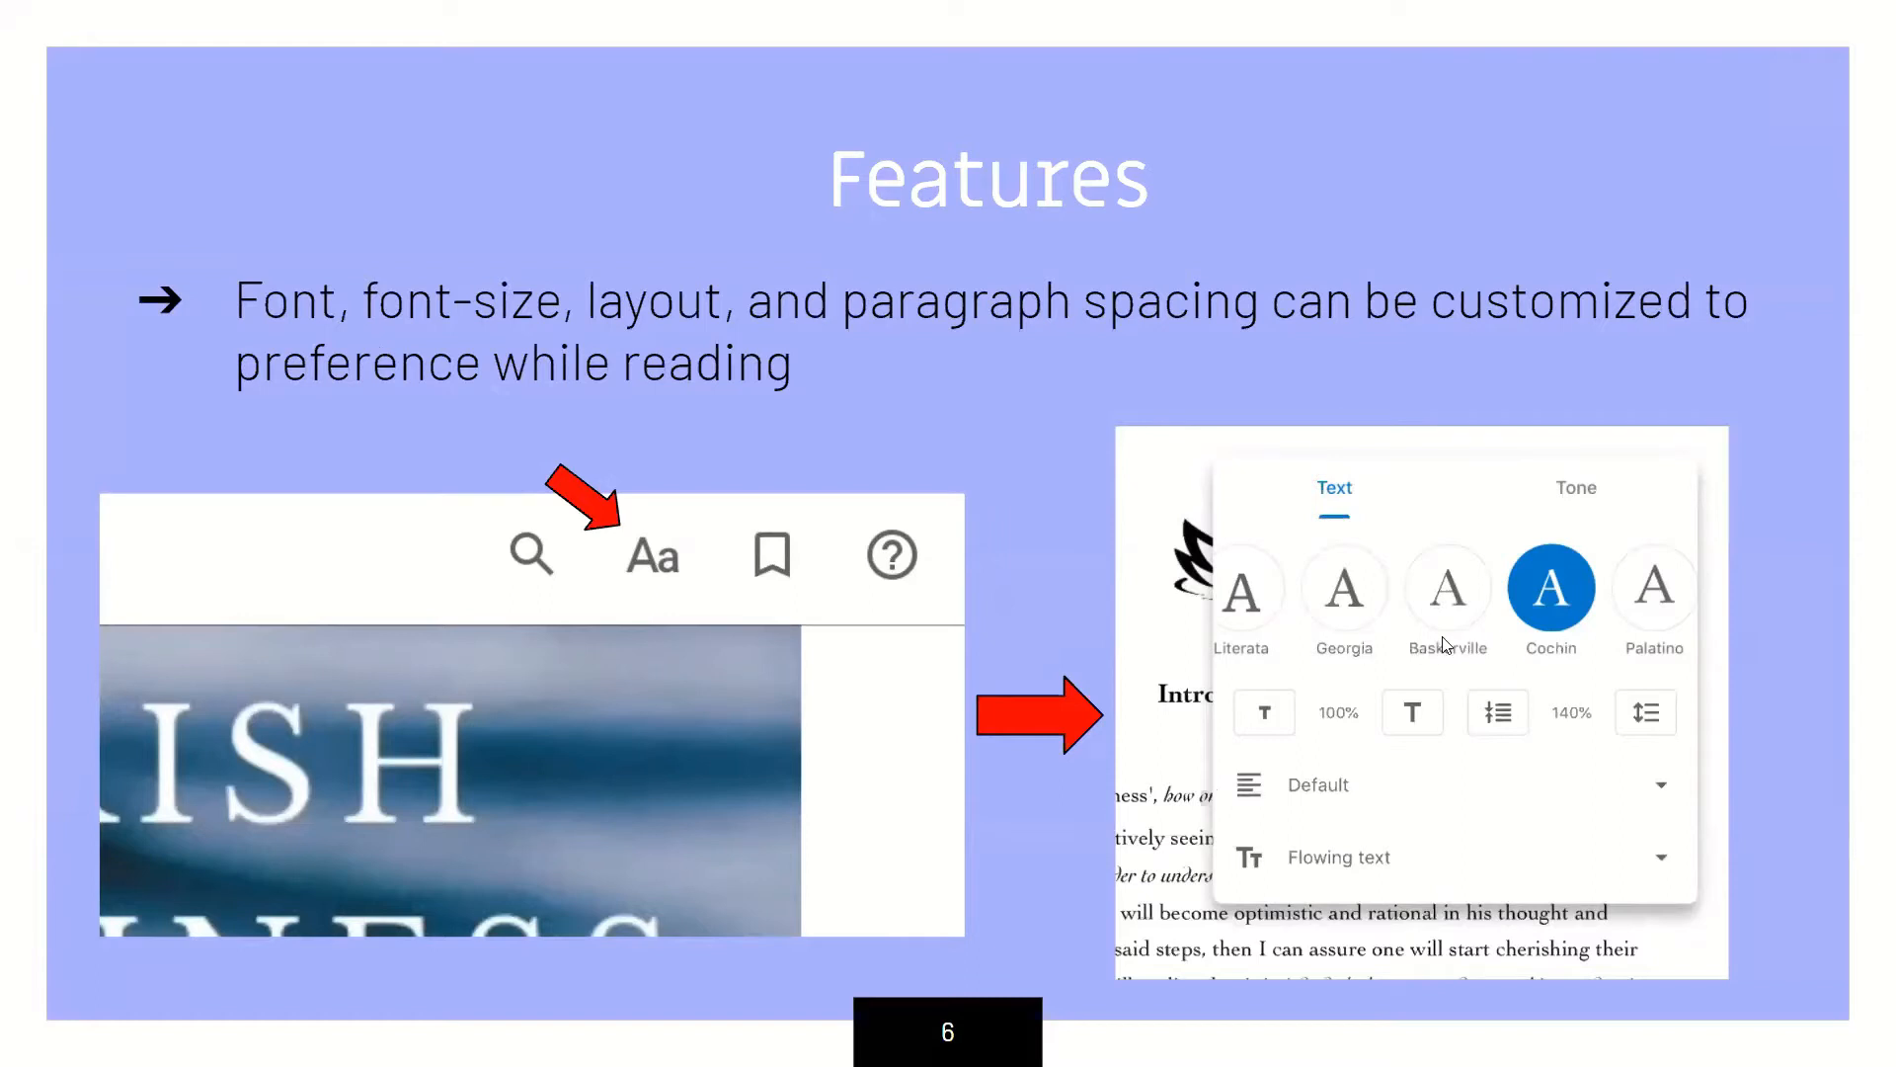
mouse_move(972, 852)
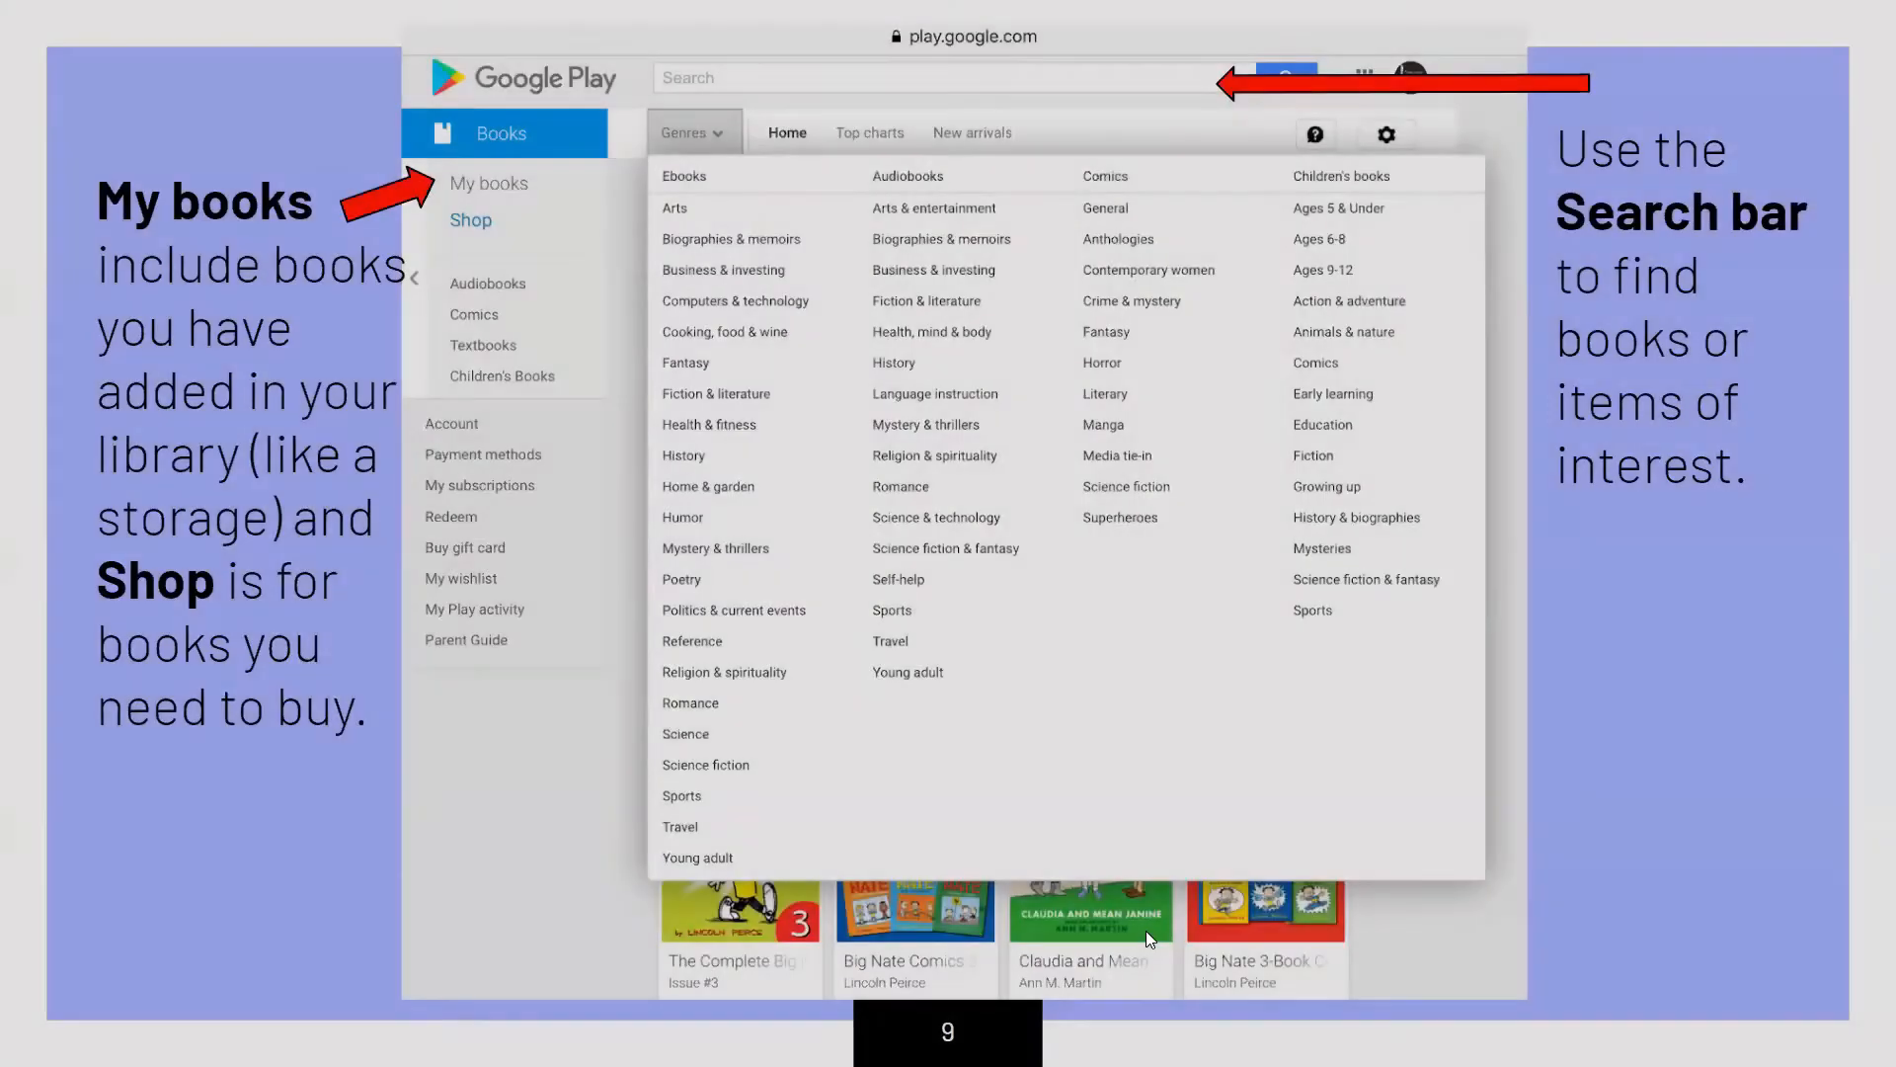
mouse_move(67, 251)
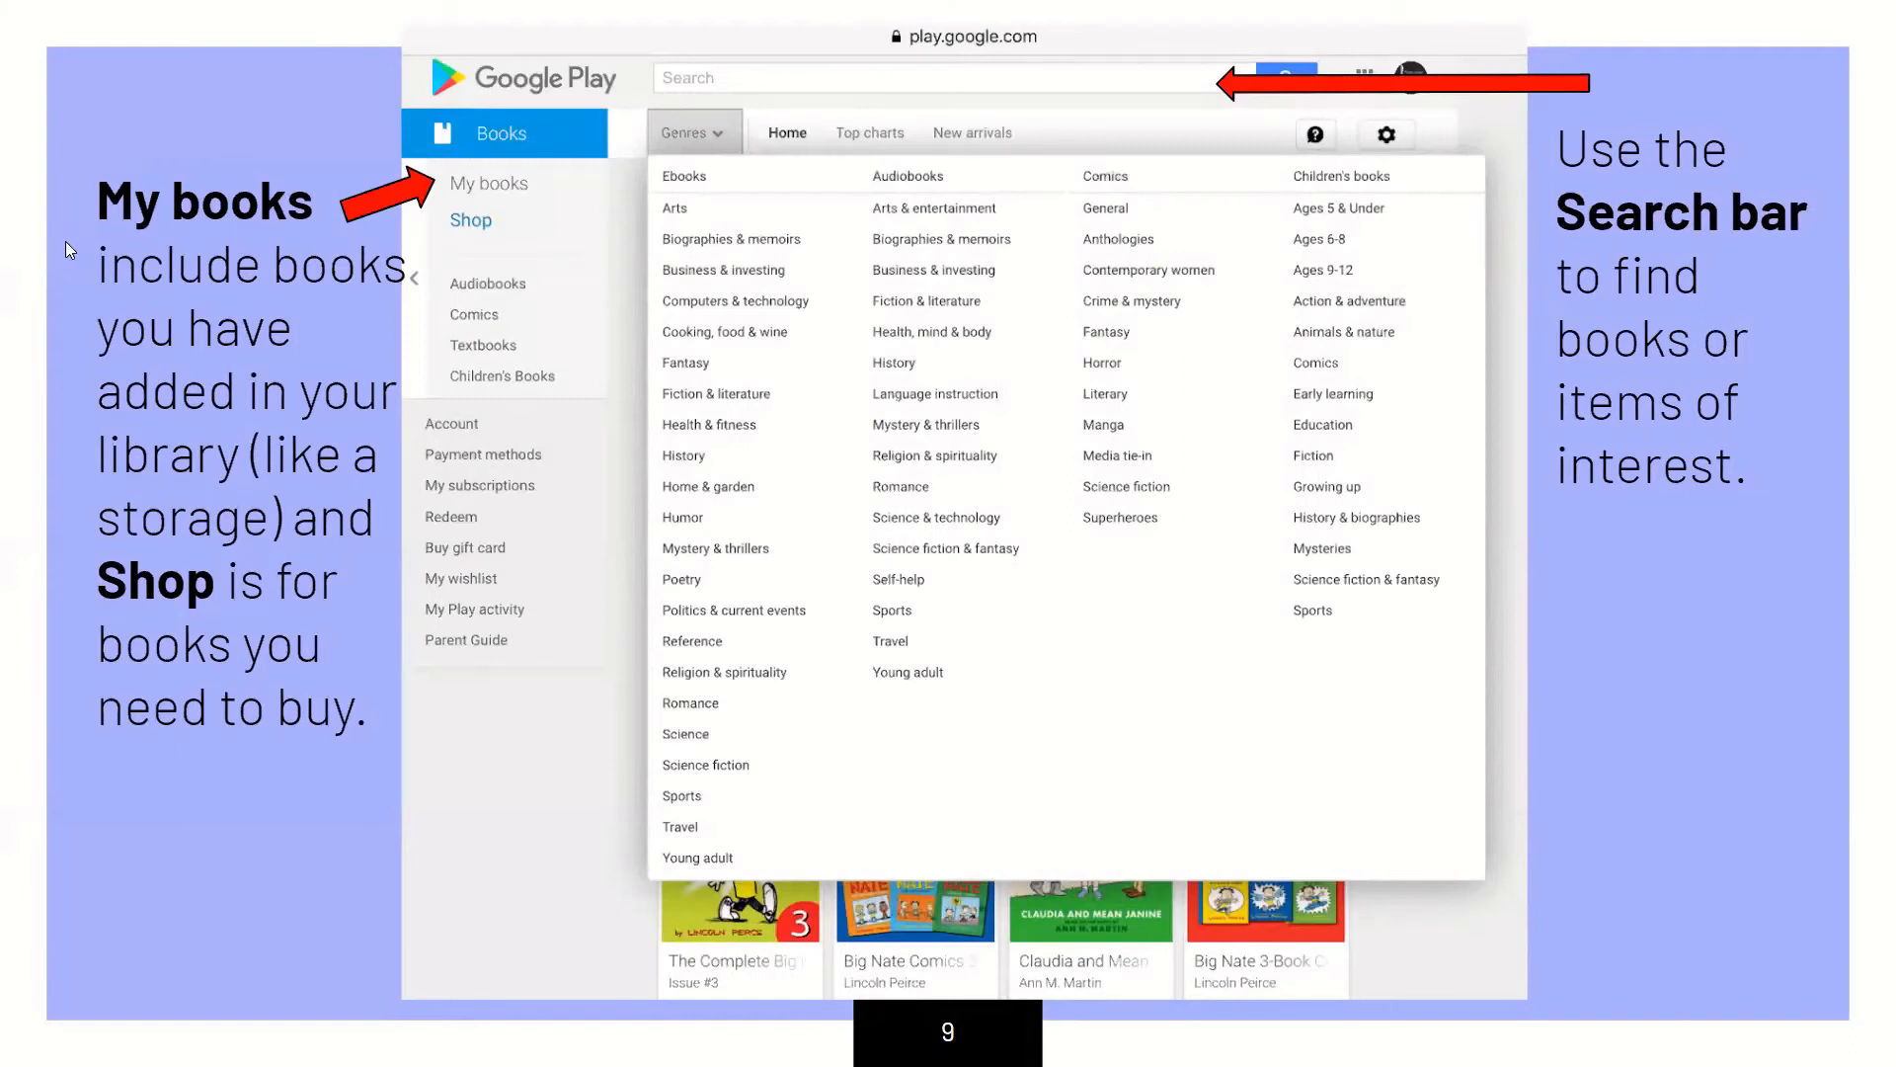
mouse_move(1138, 302)
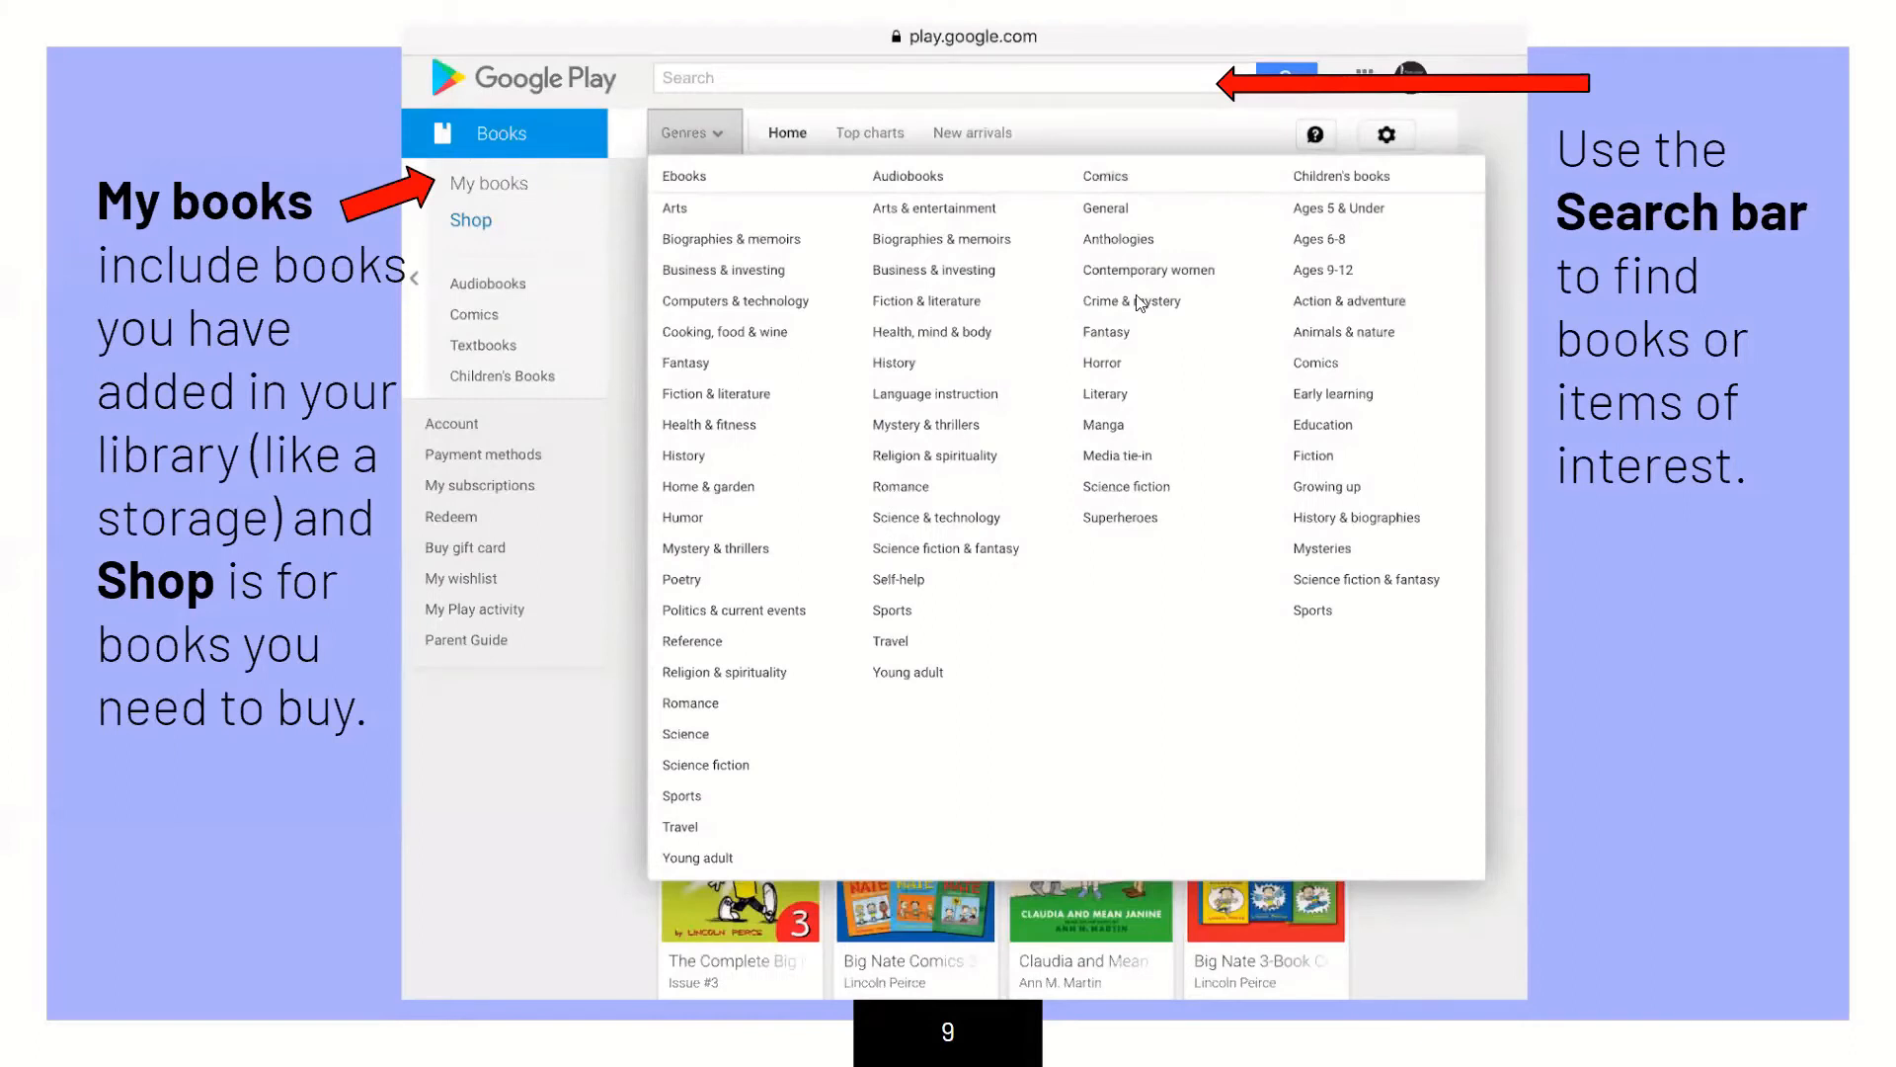
mouse_move(366, 212)
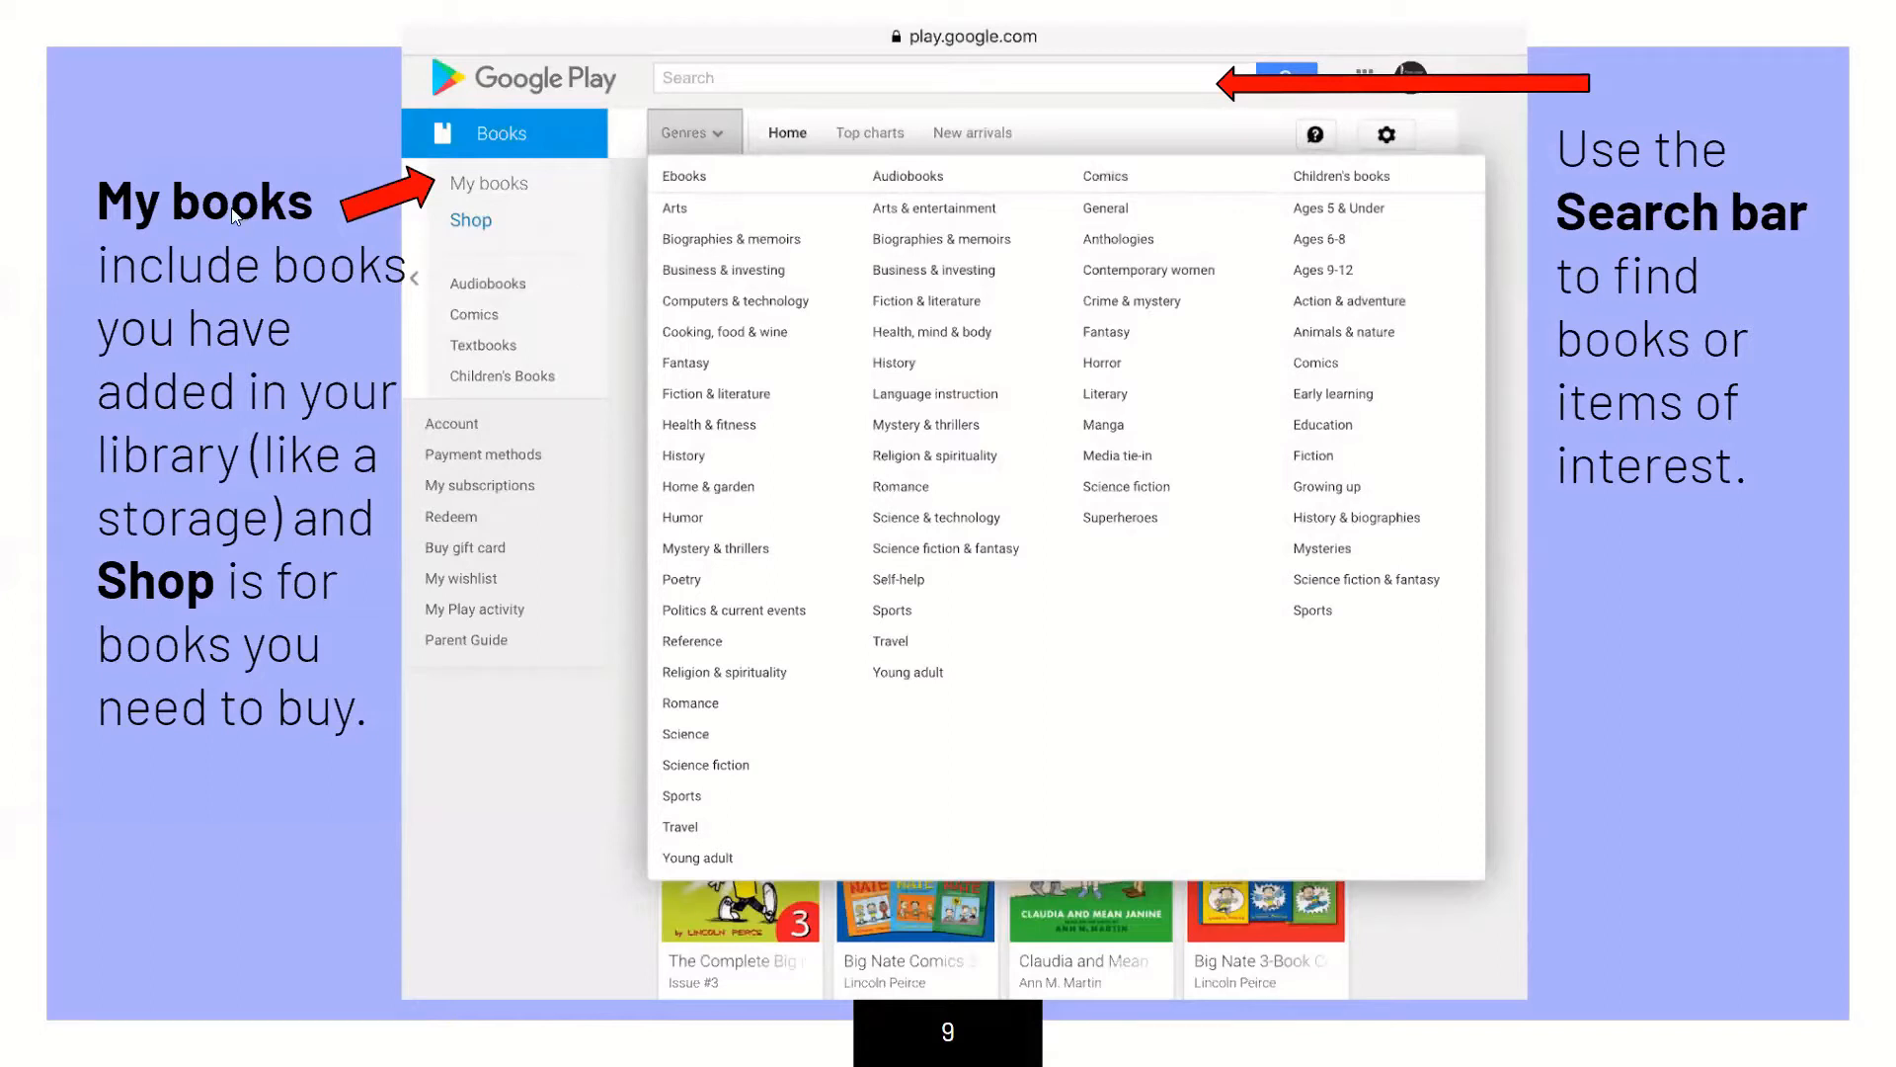
mouse_move(318, 304)
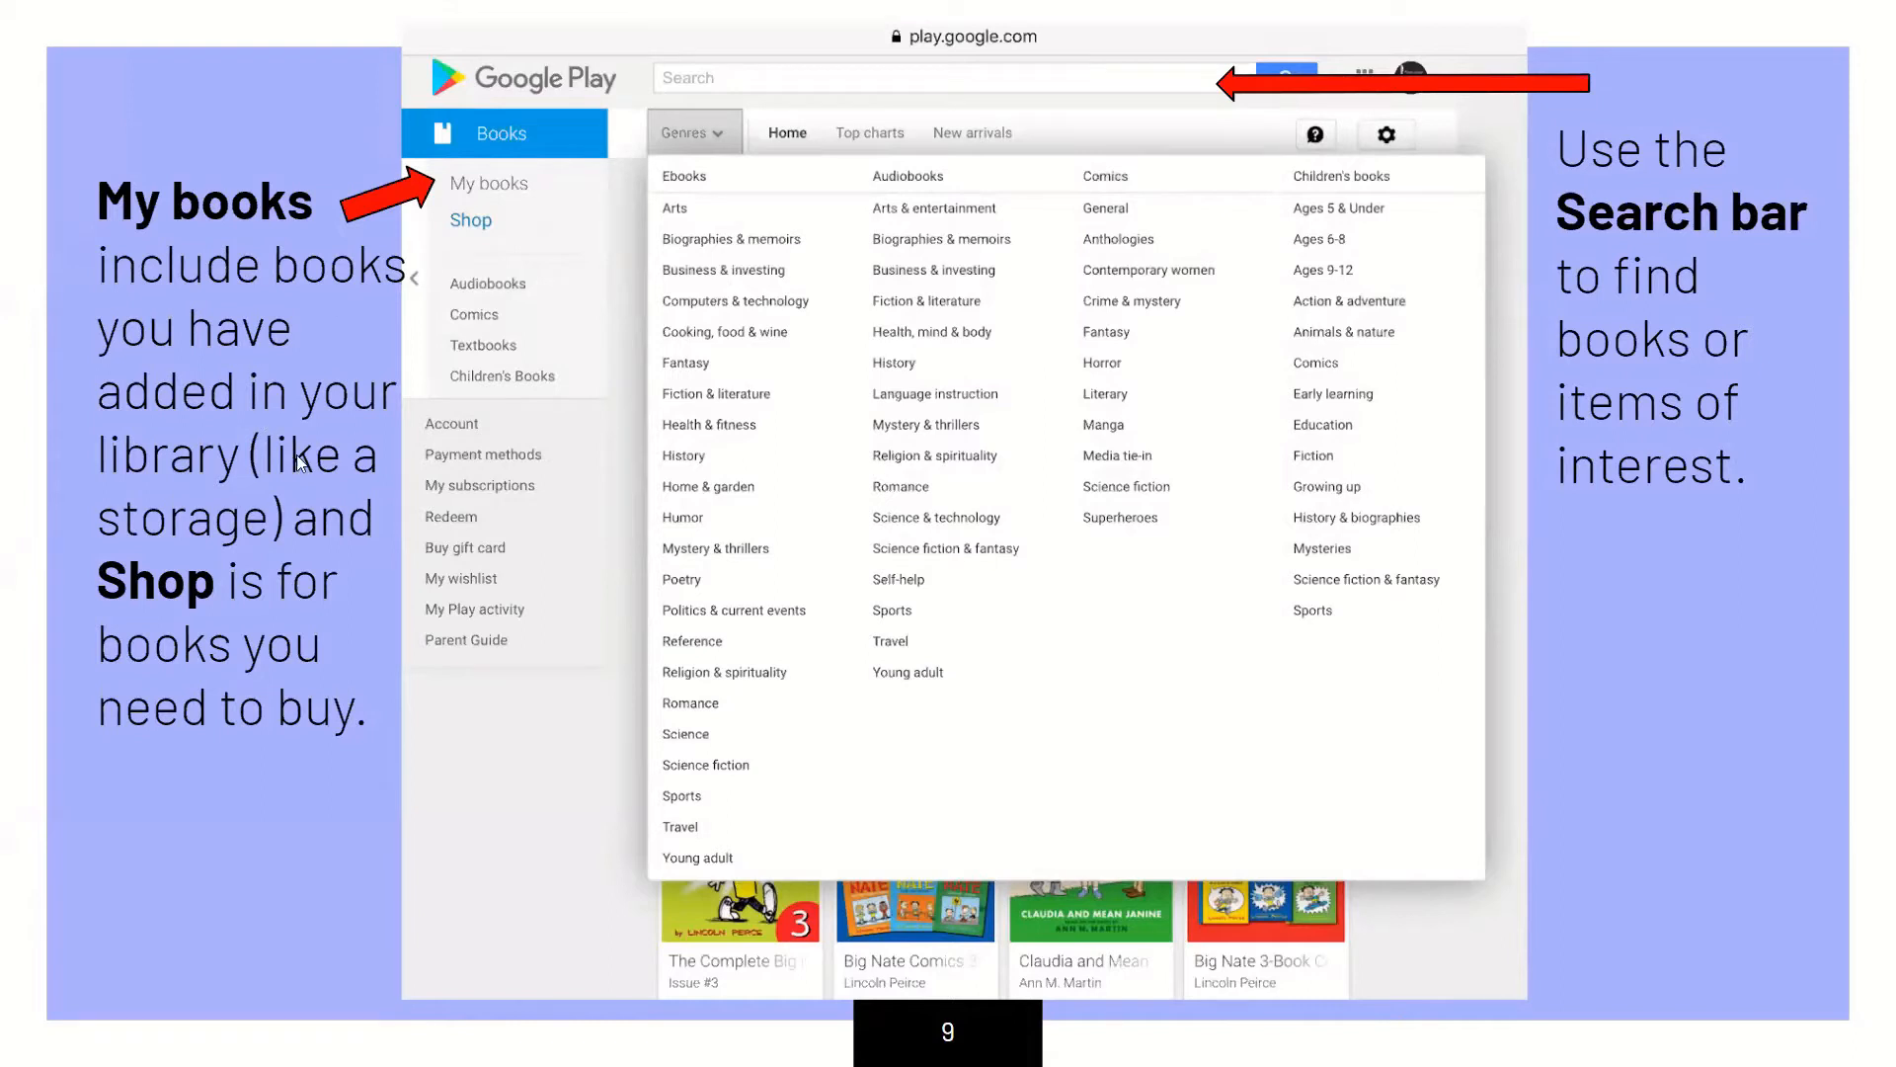
mouse_move(375, 569)
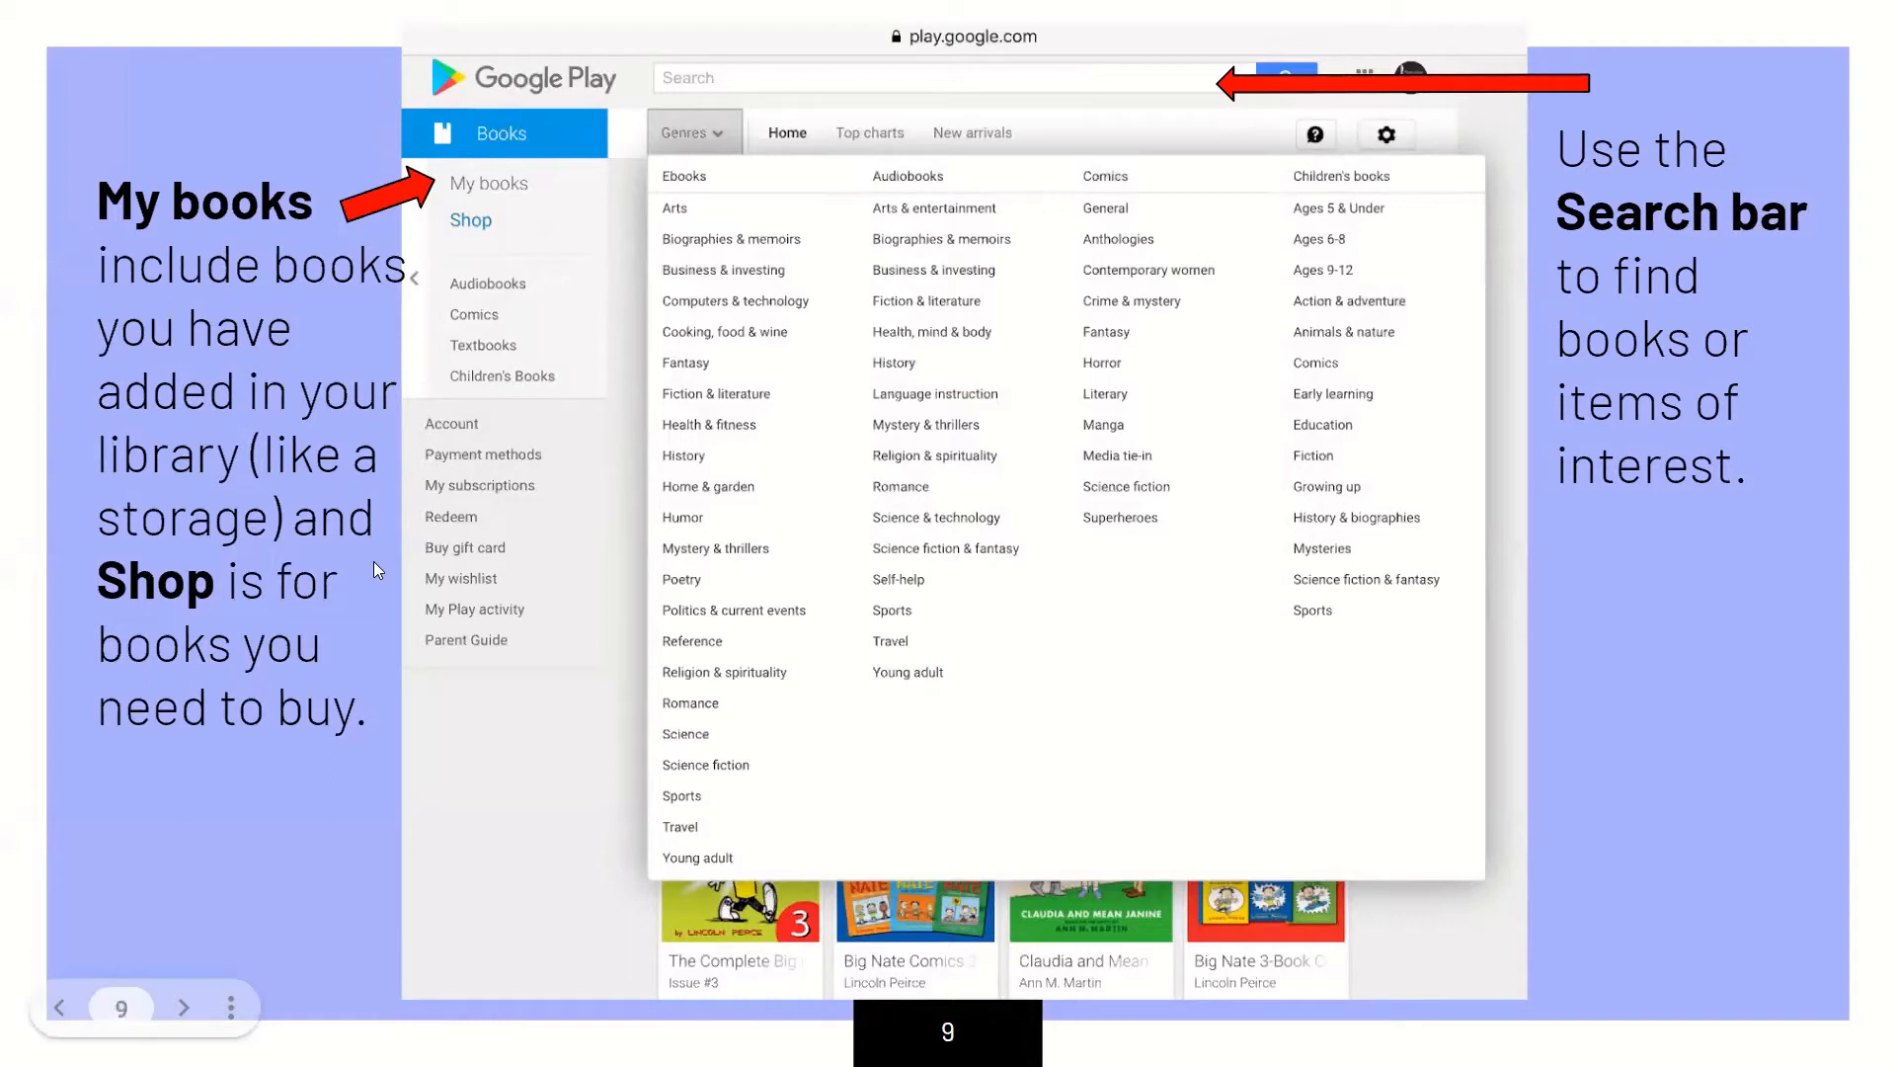
mouse_move(313, 638)
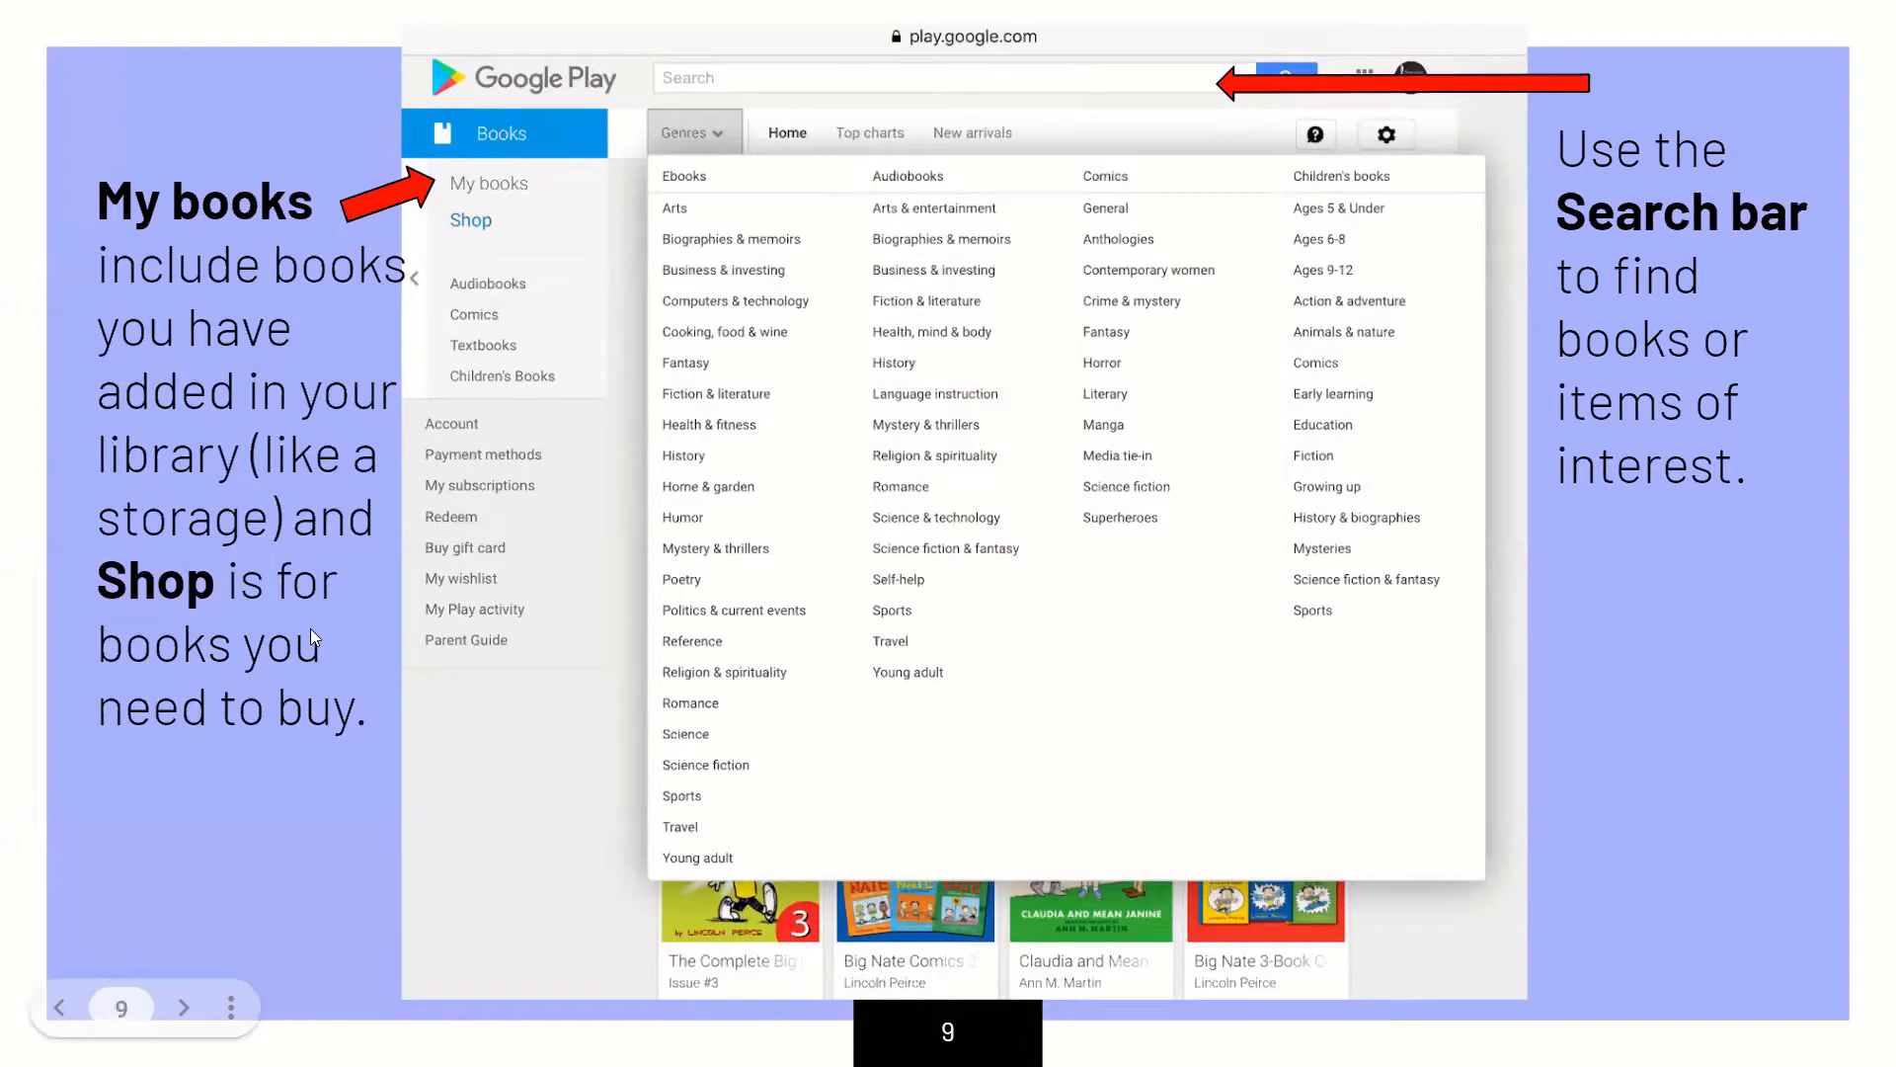
mouse_move(838, 578)
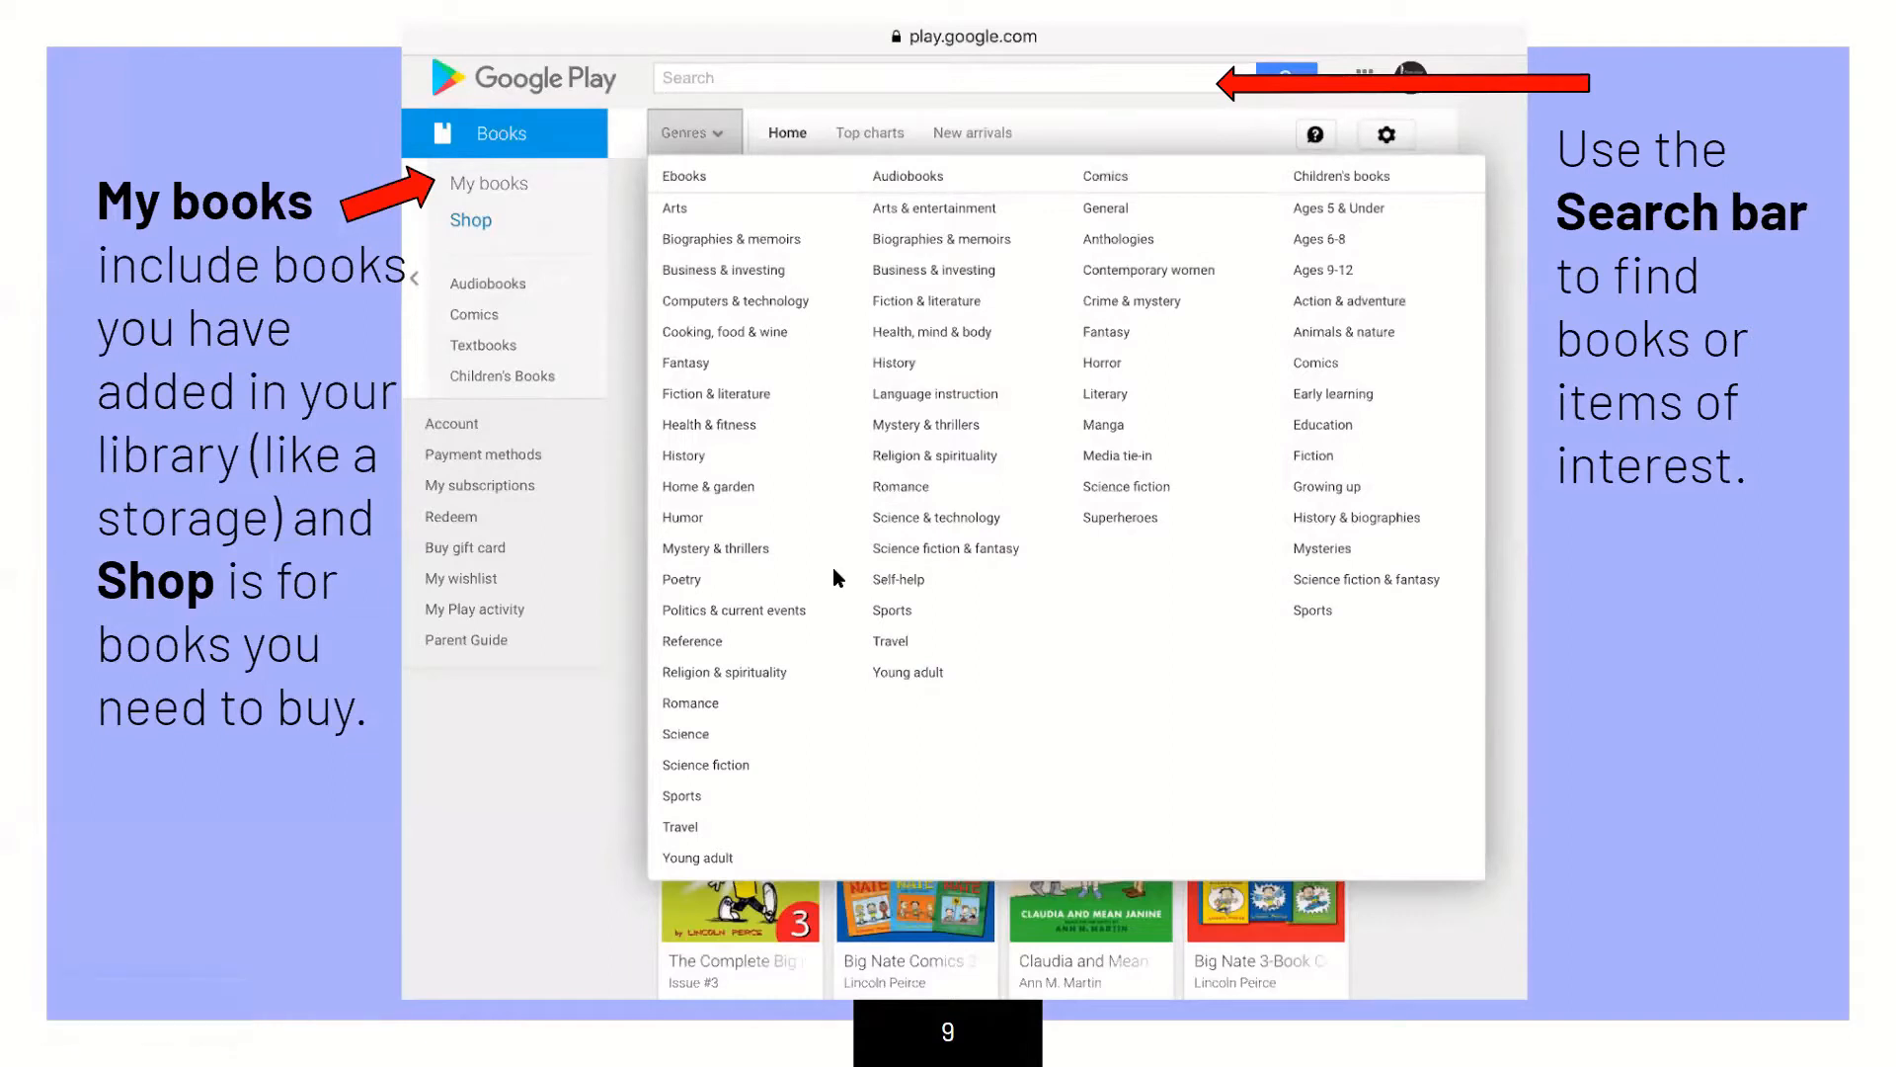
mouse_move(870, 101)
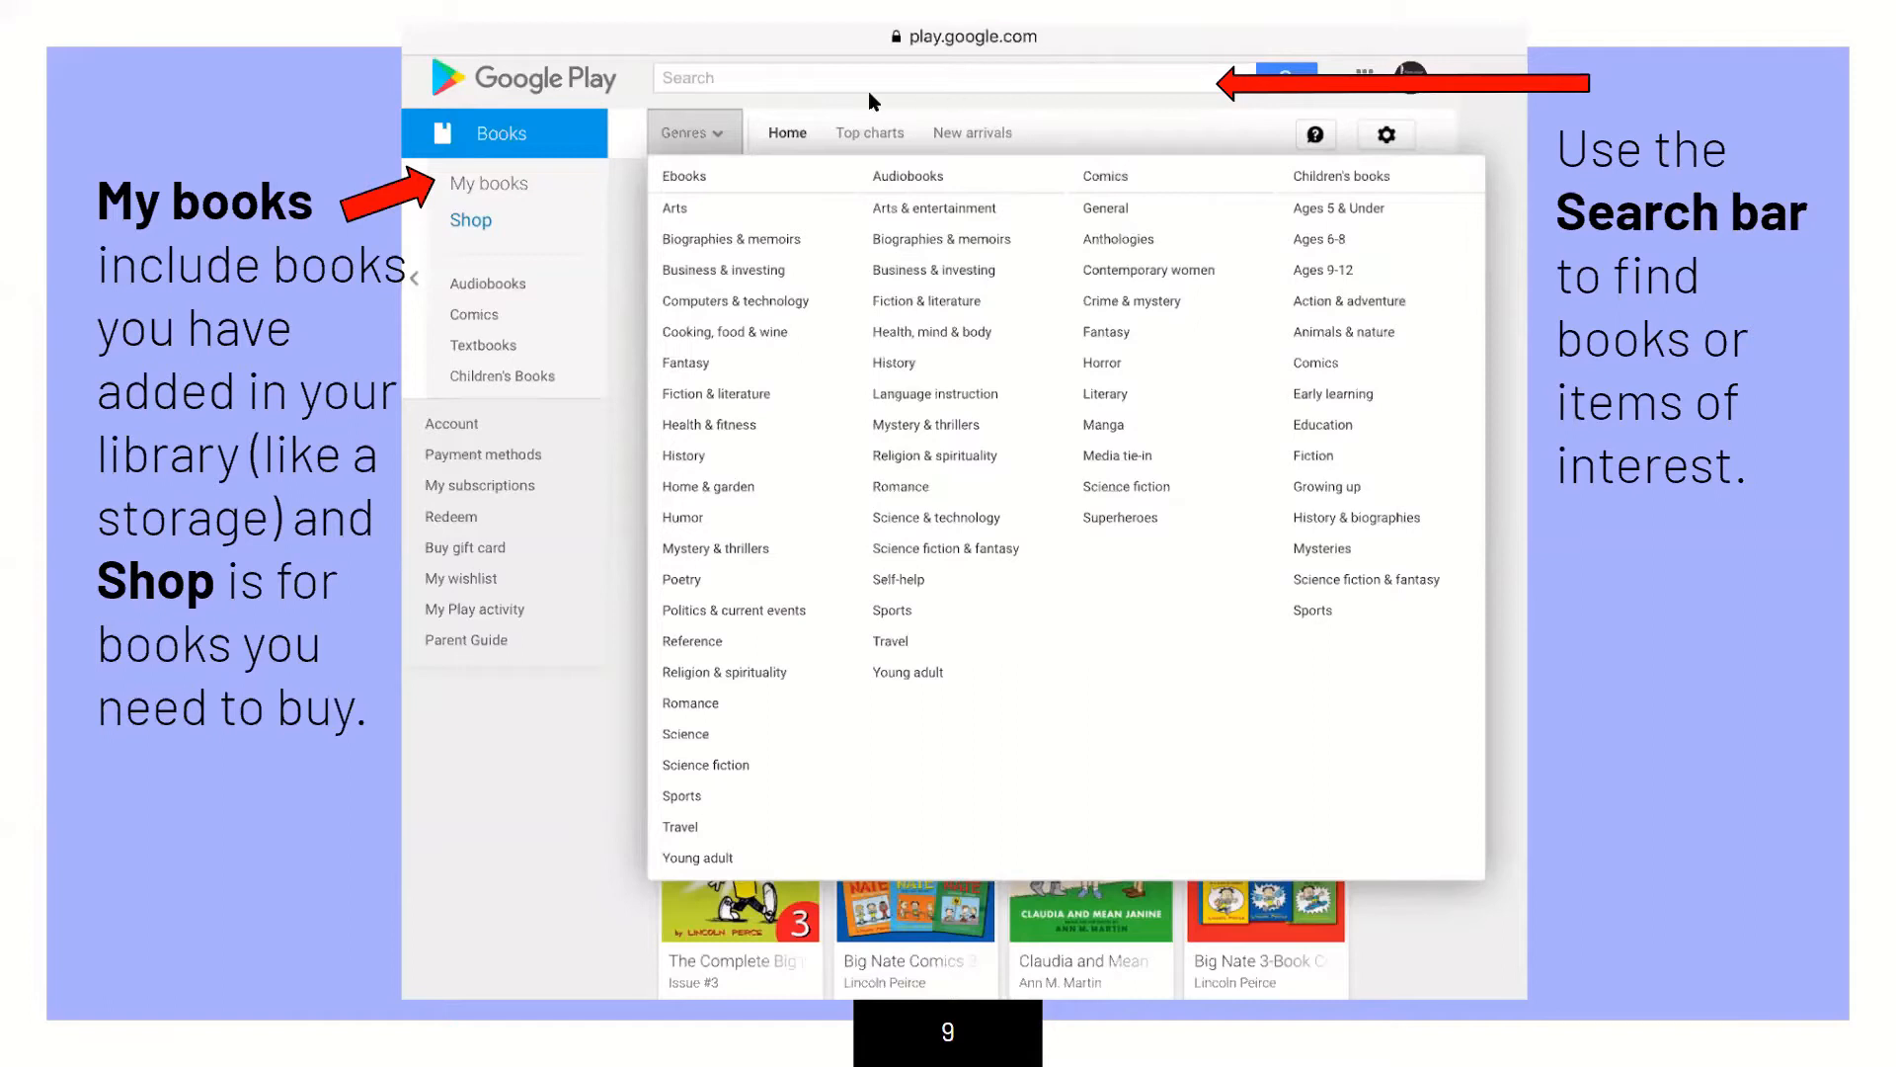
mouse_move(853, 148)
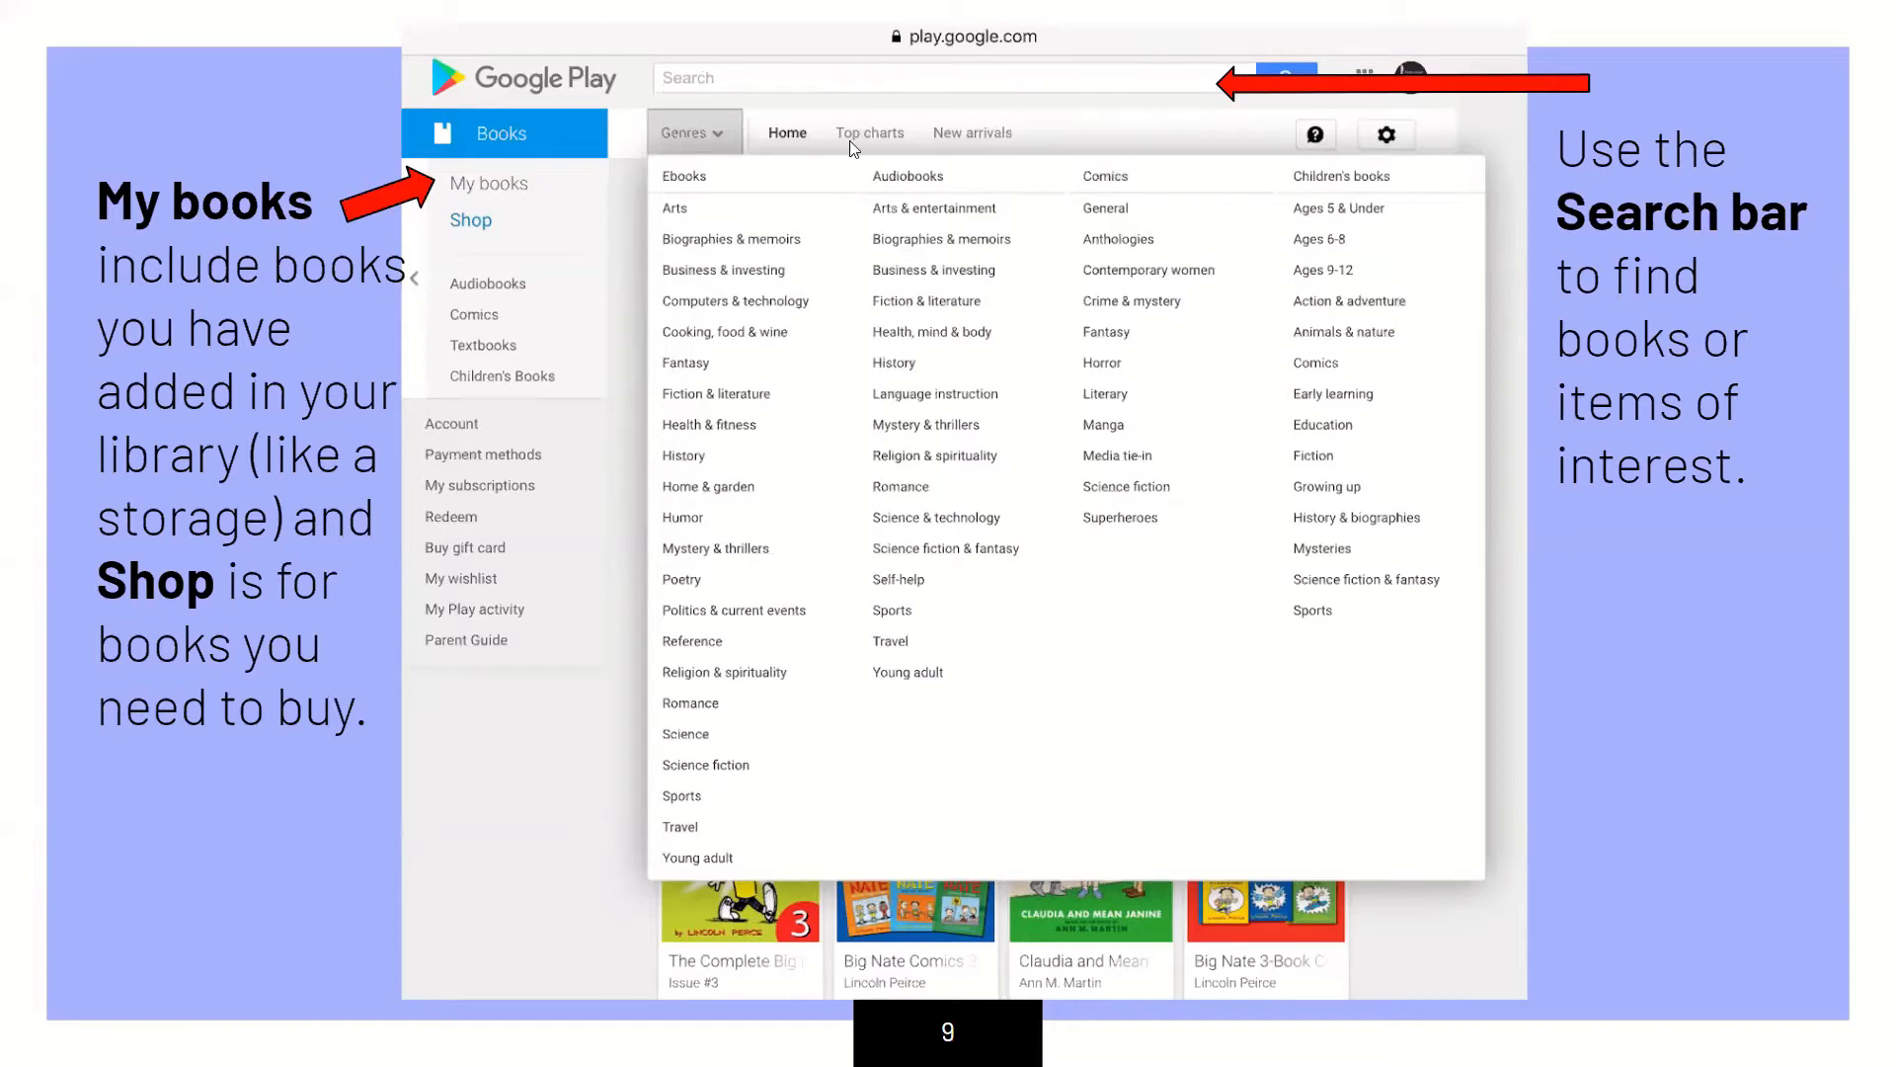
mouse_move(1633, 233)
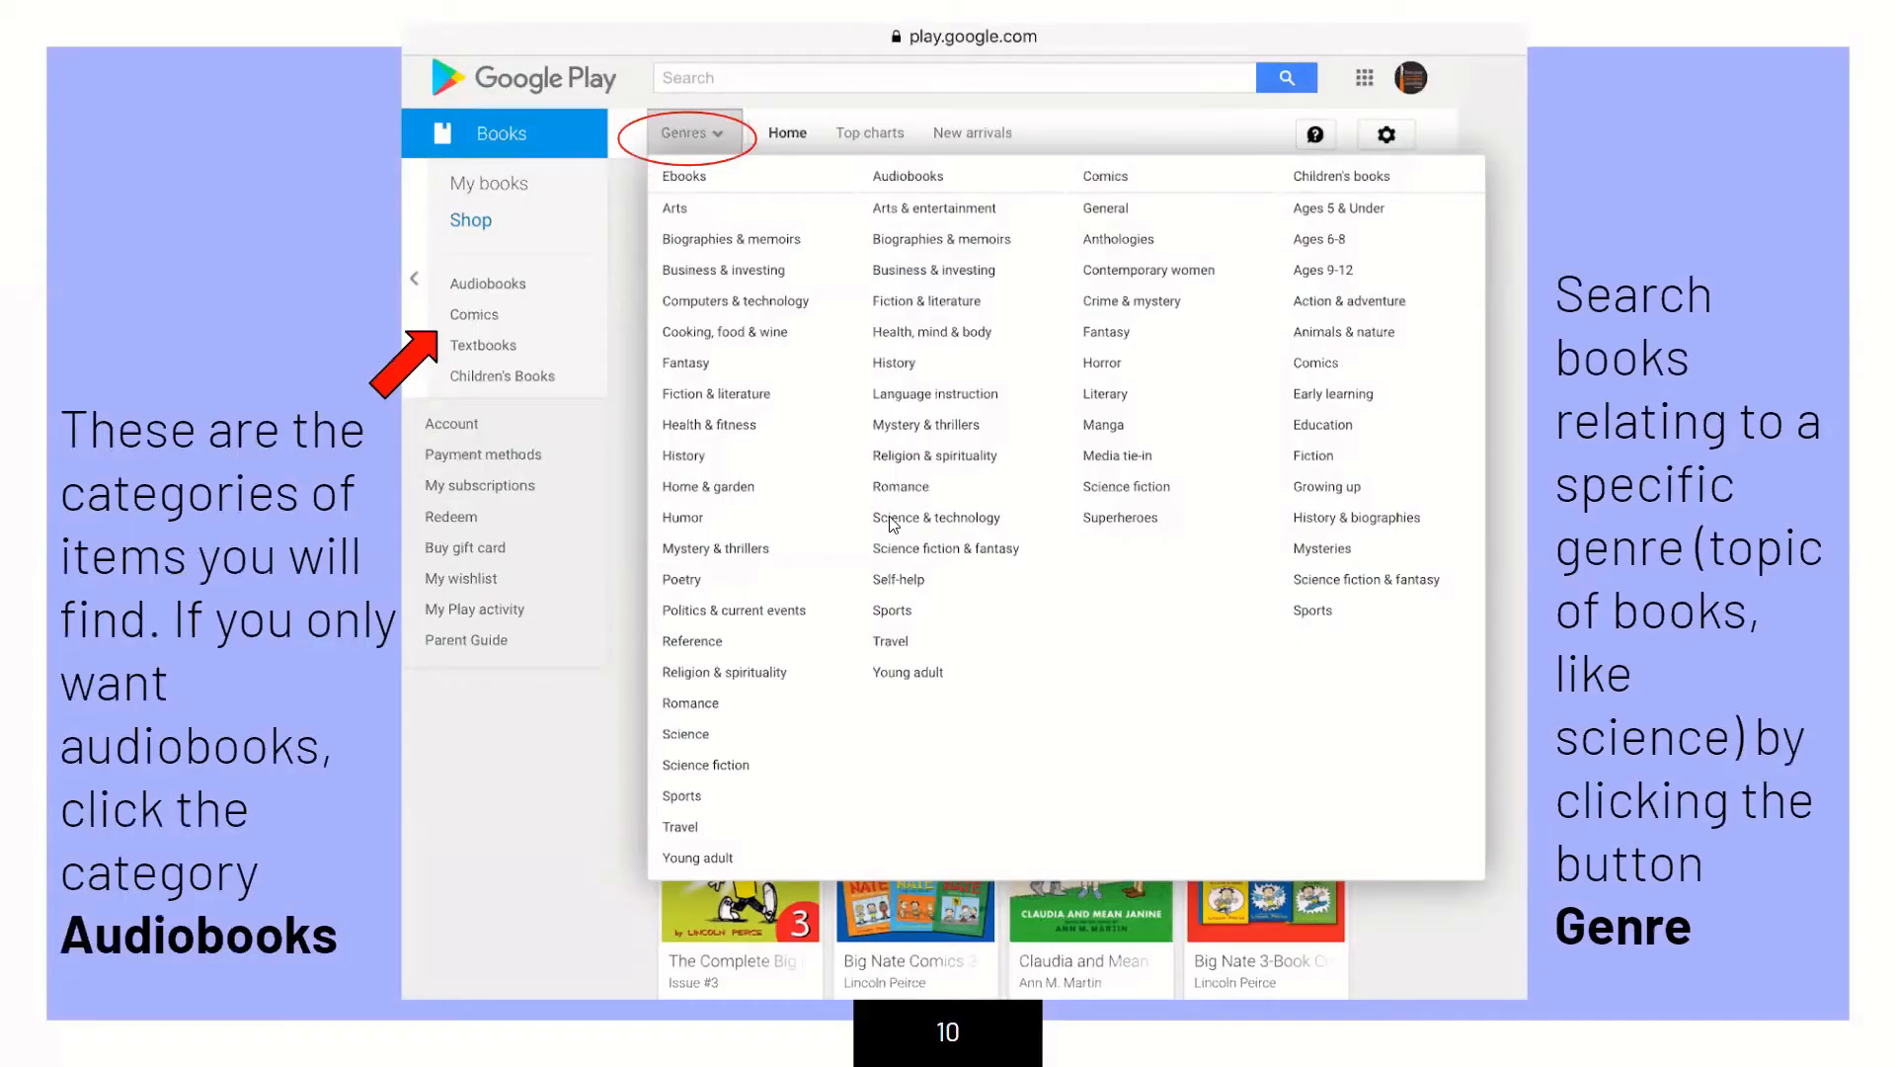
mouse_move(537, 284)
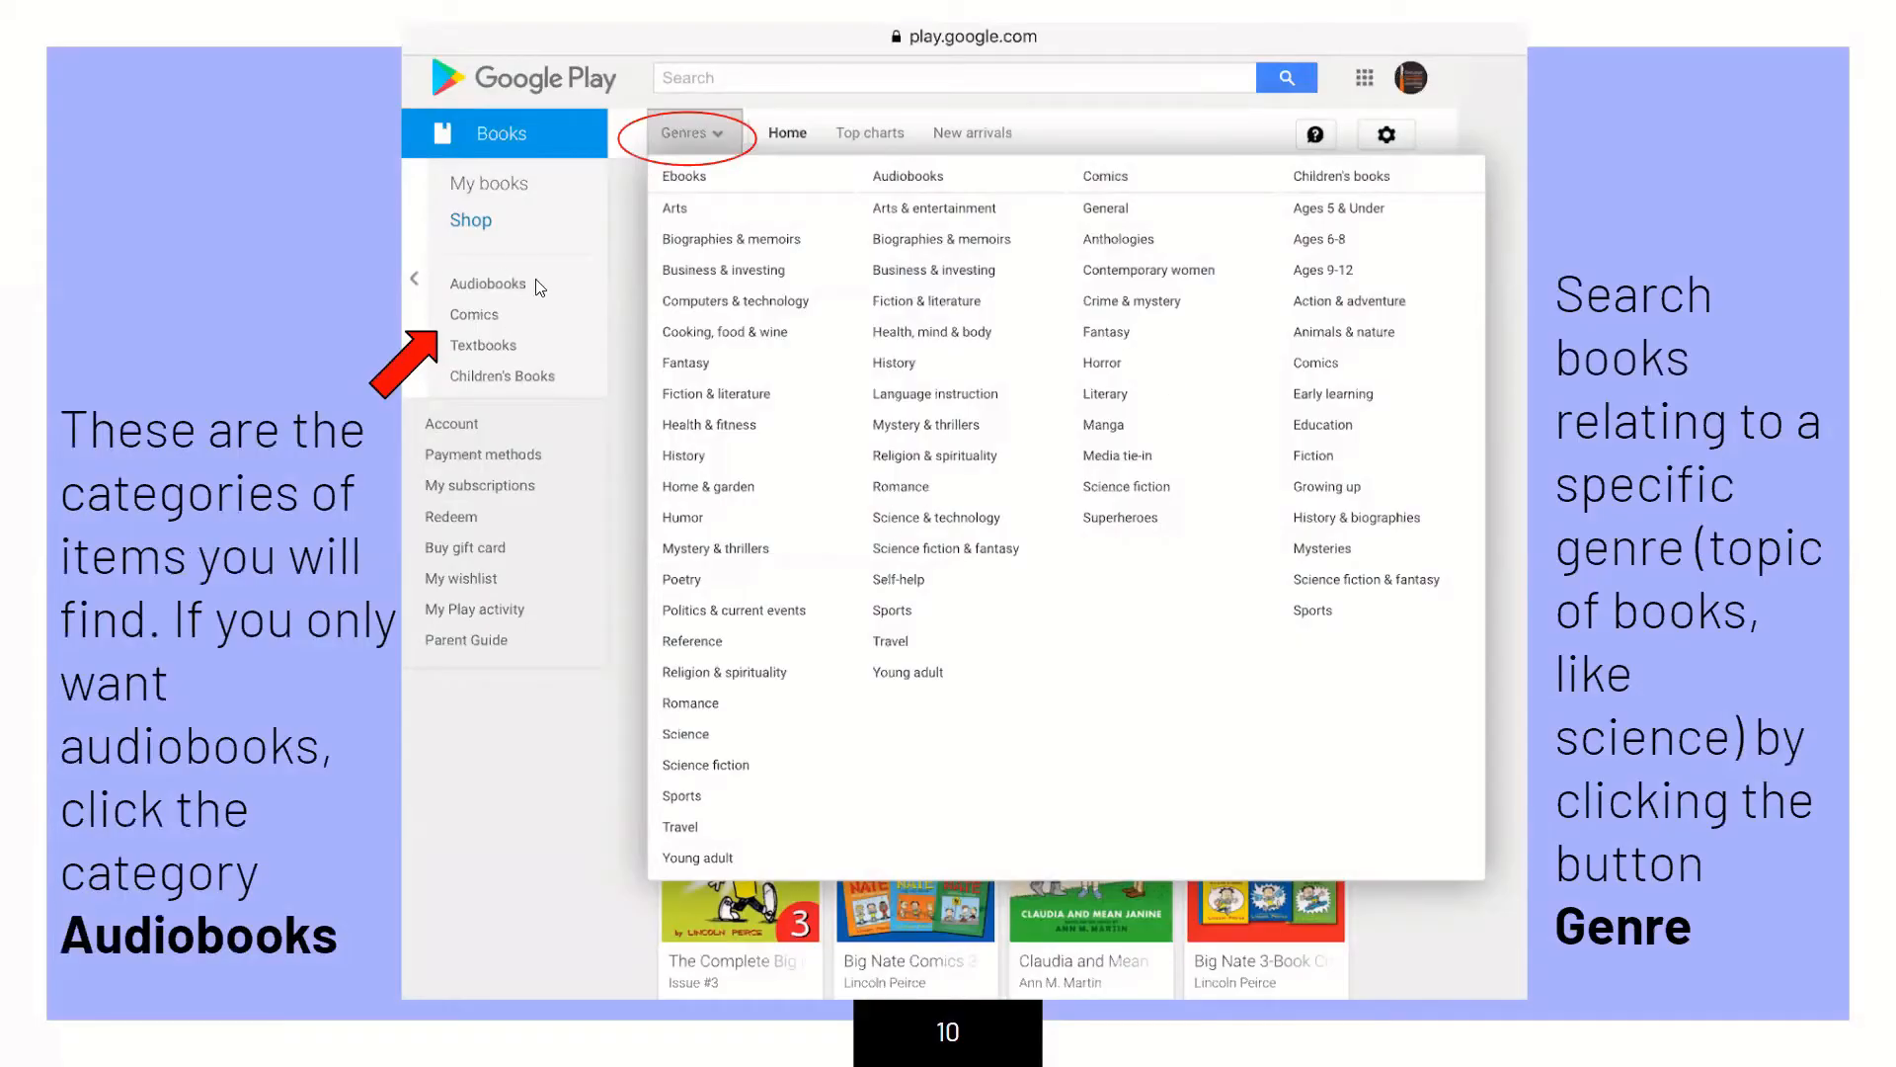
mouse_move(217, 488)
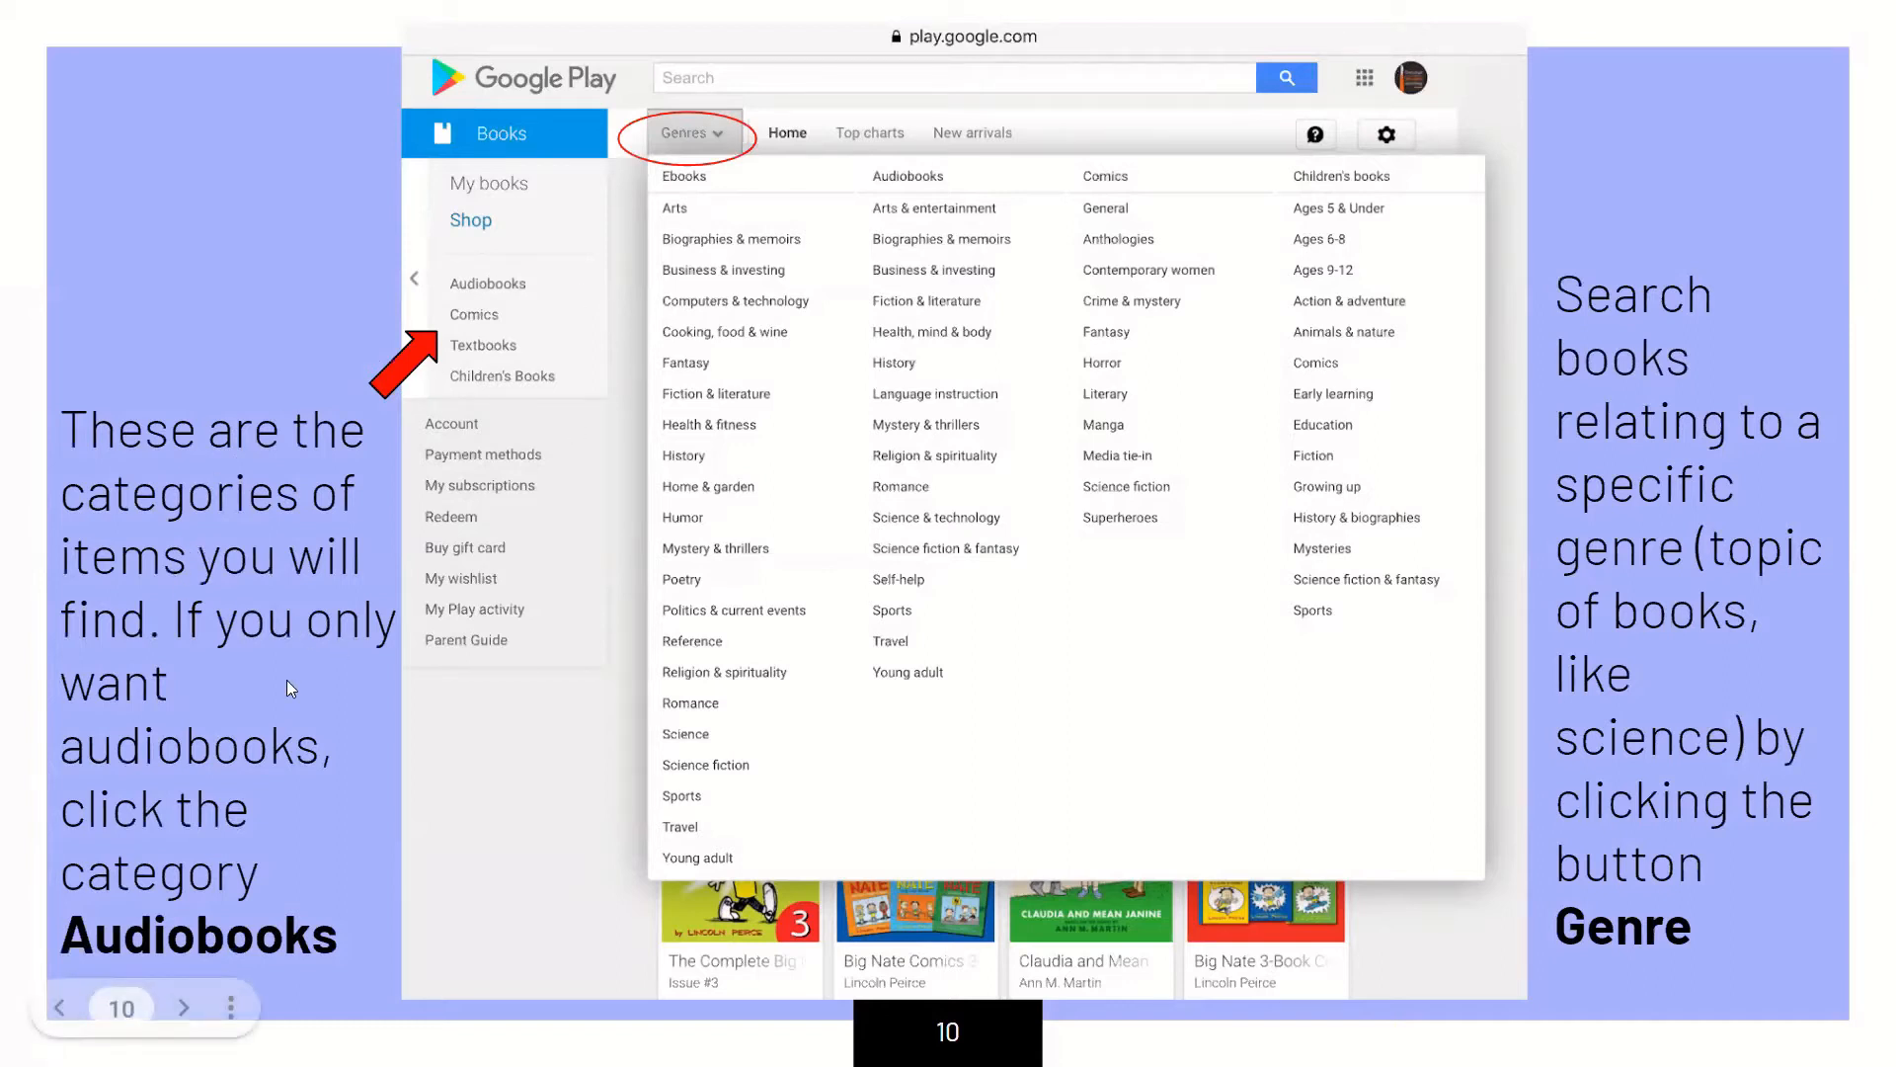
mouse_move(271, 879)
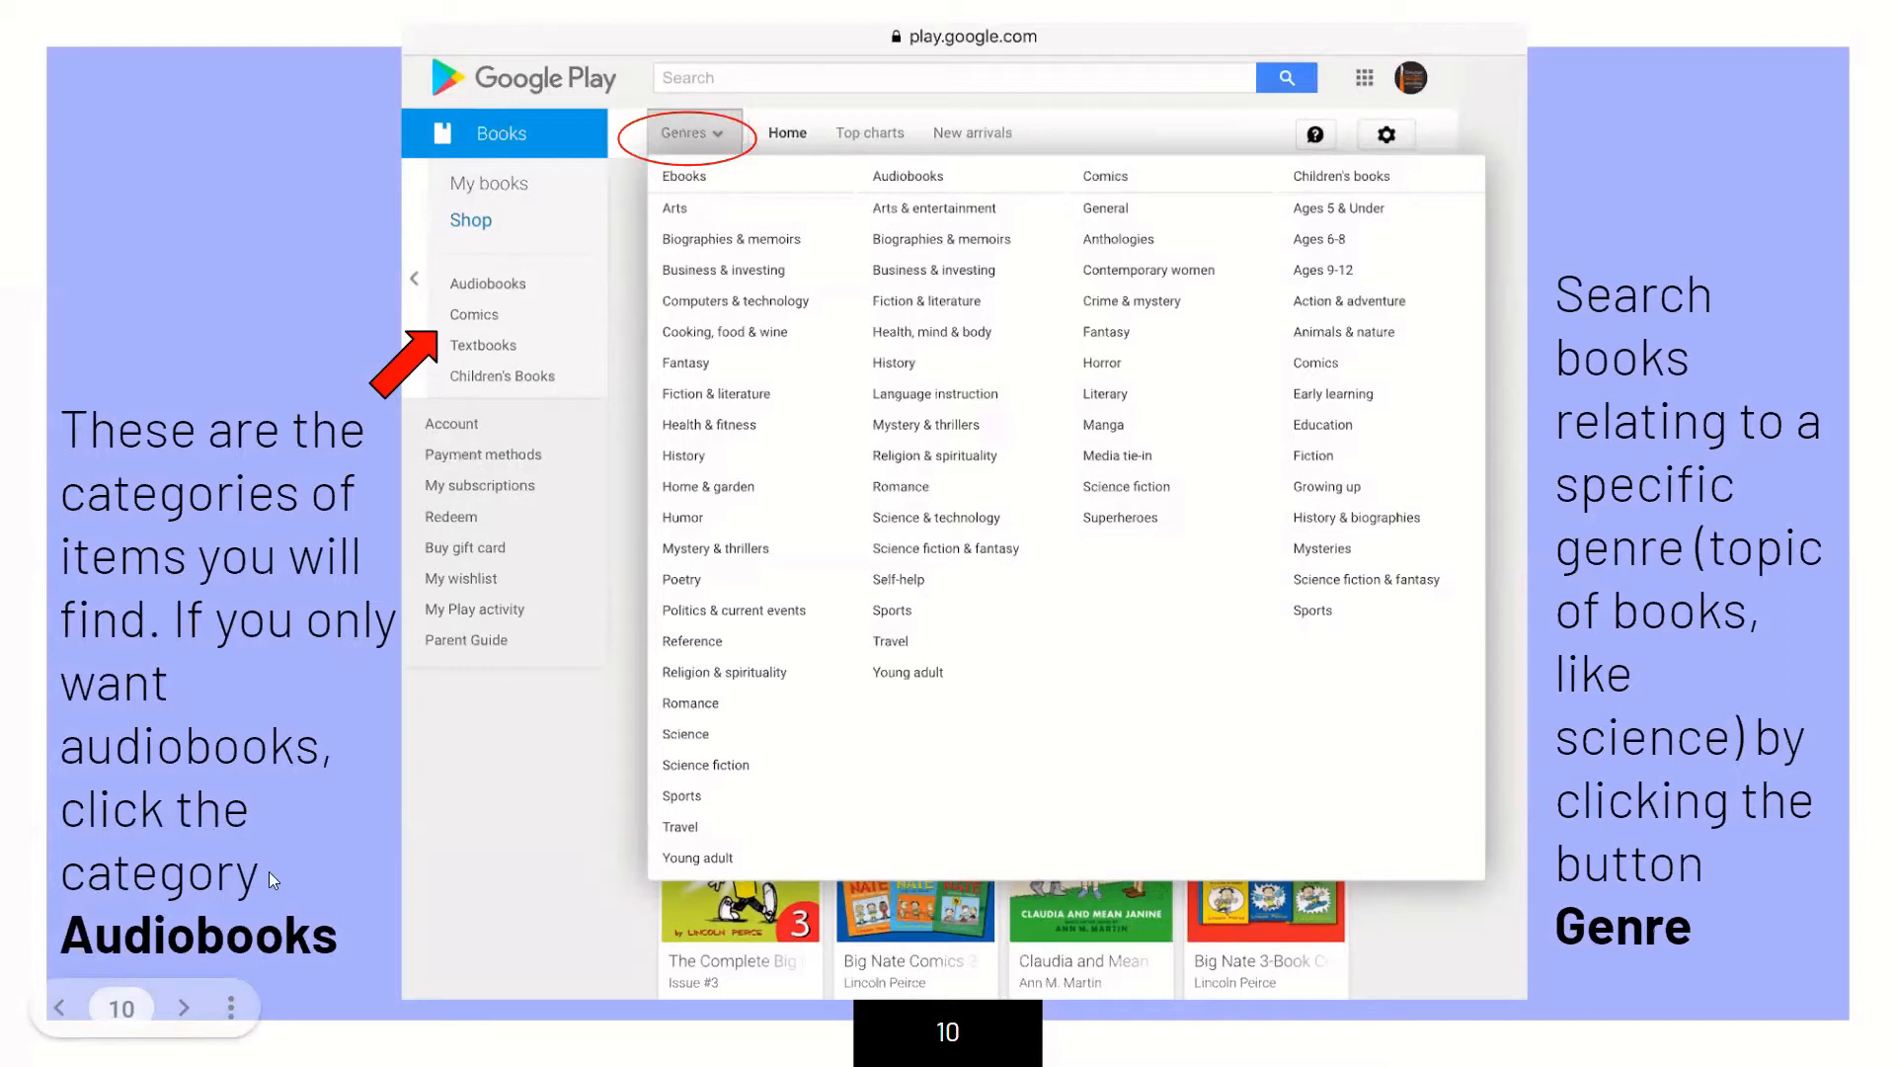
mouse_move(434, 557)
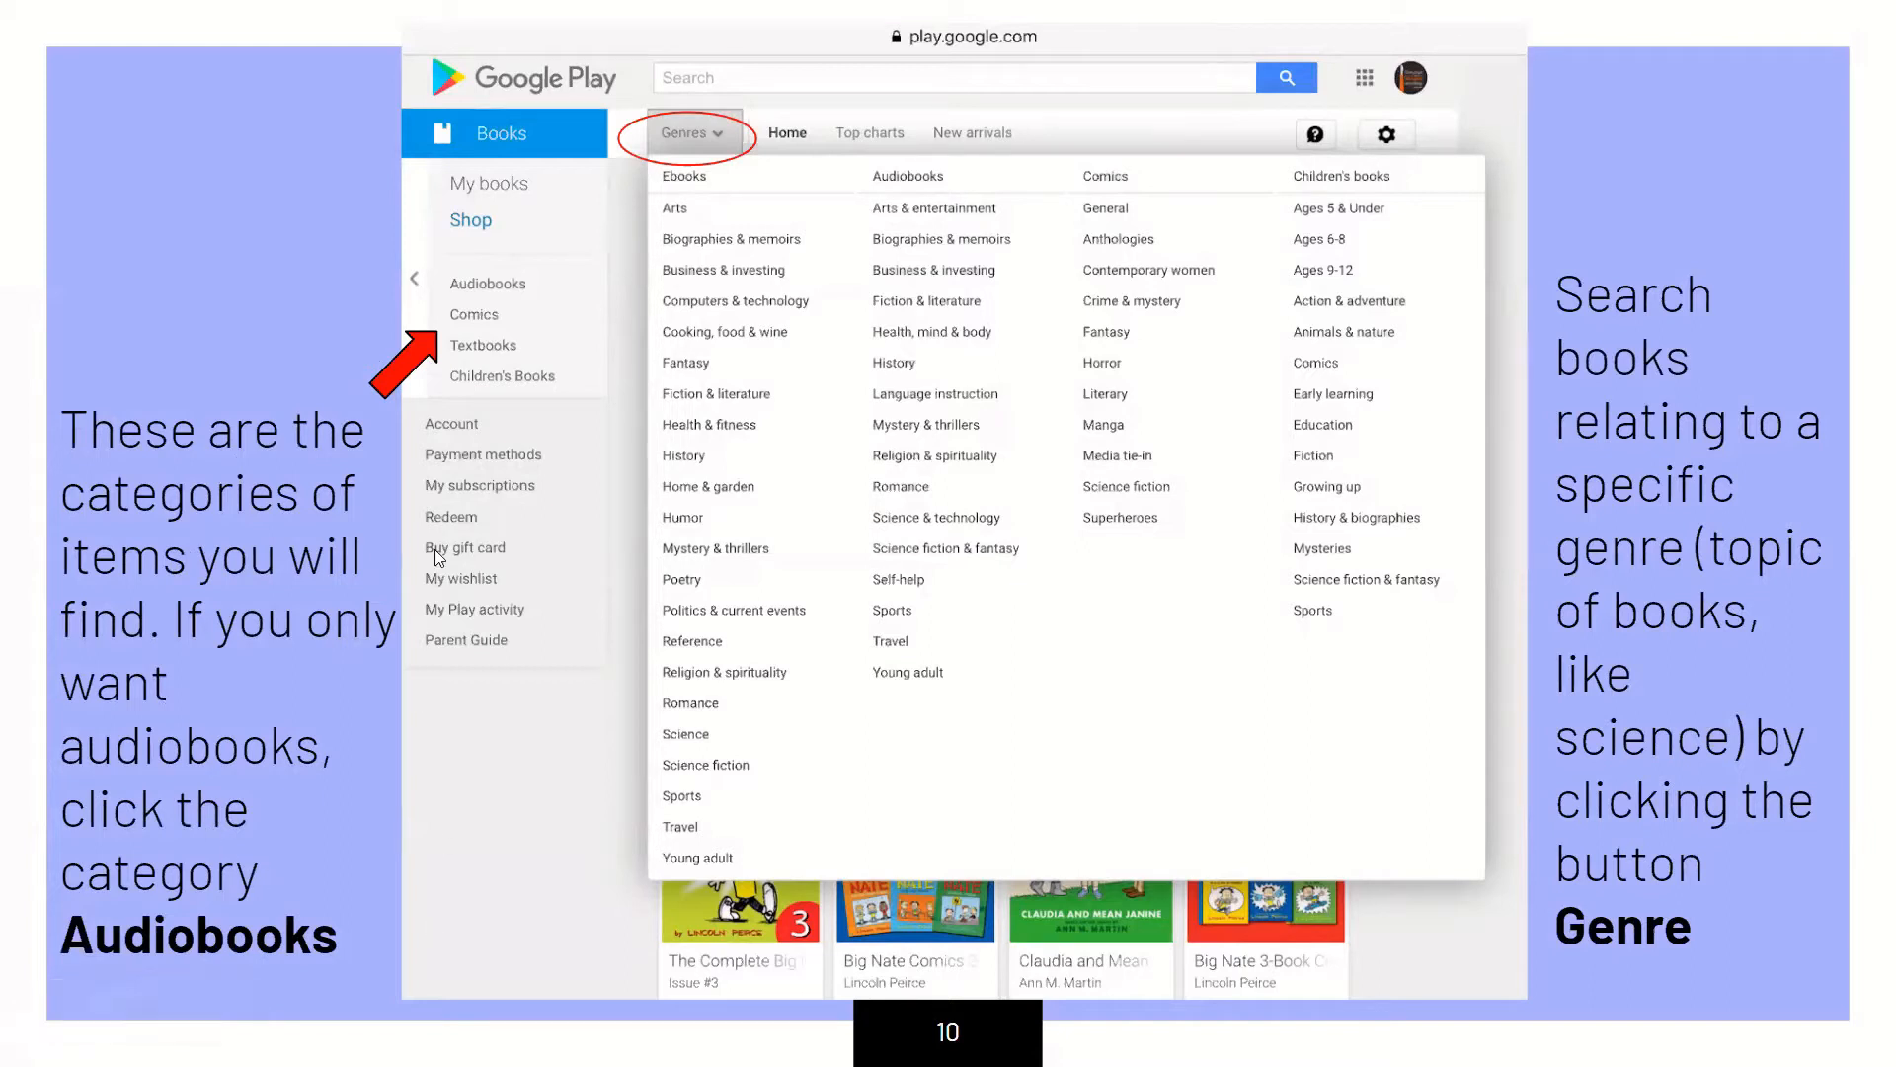
mouse_move(505, 291)
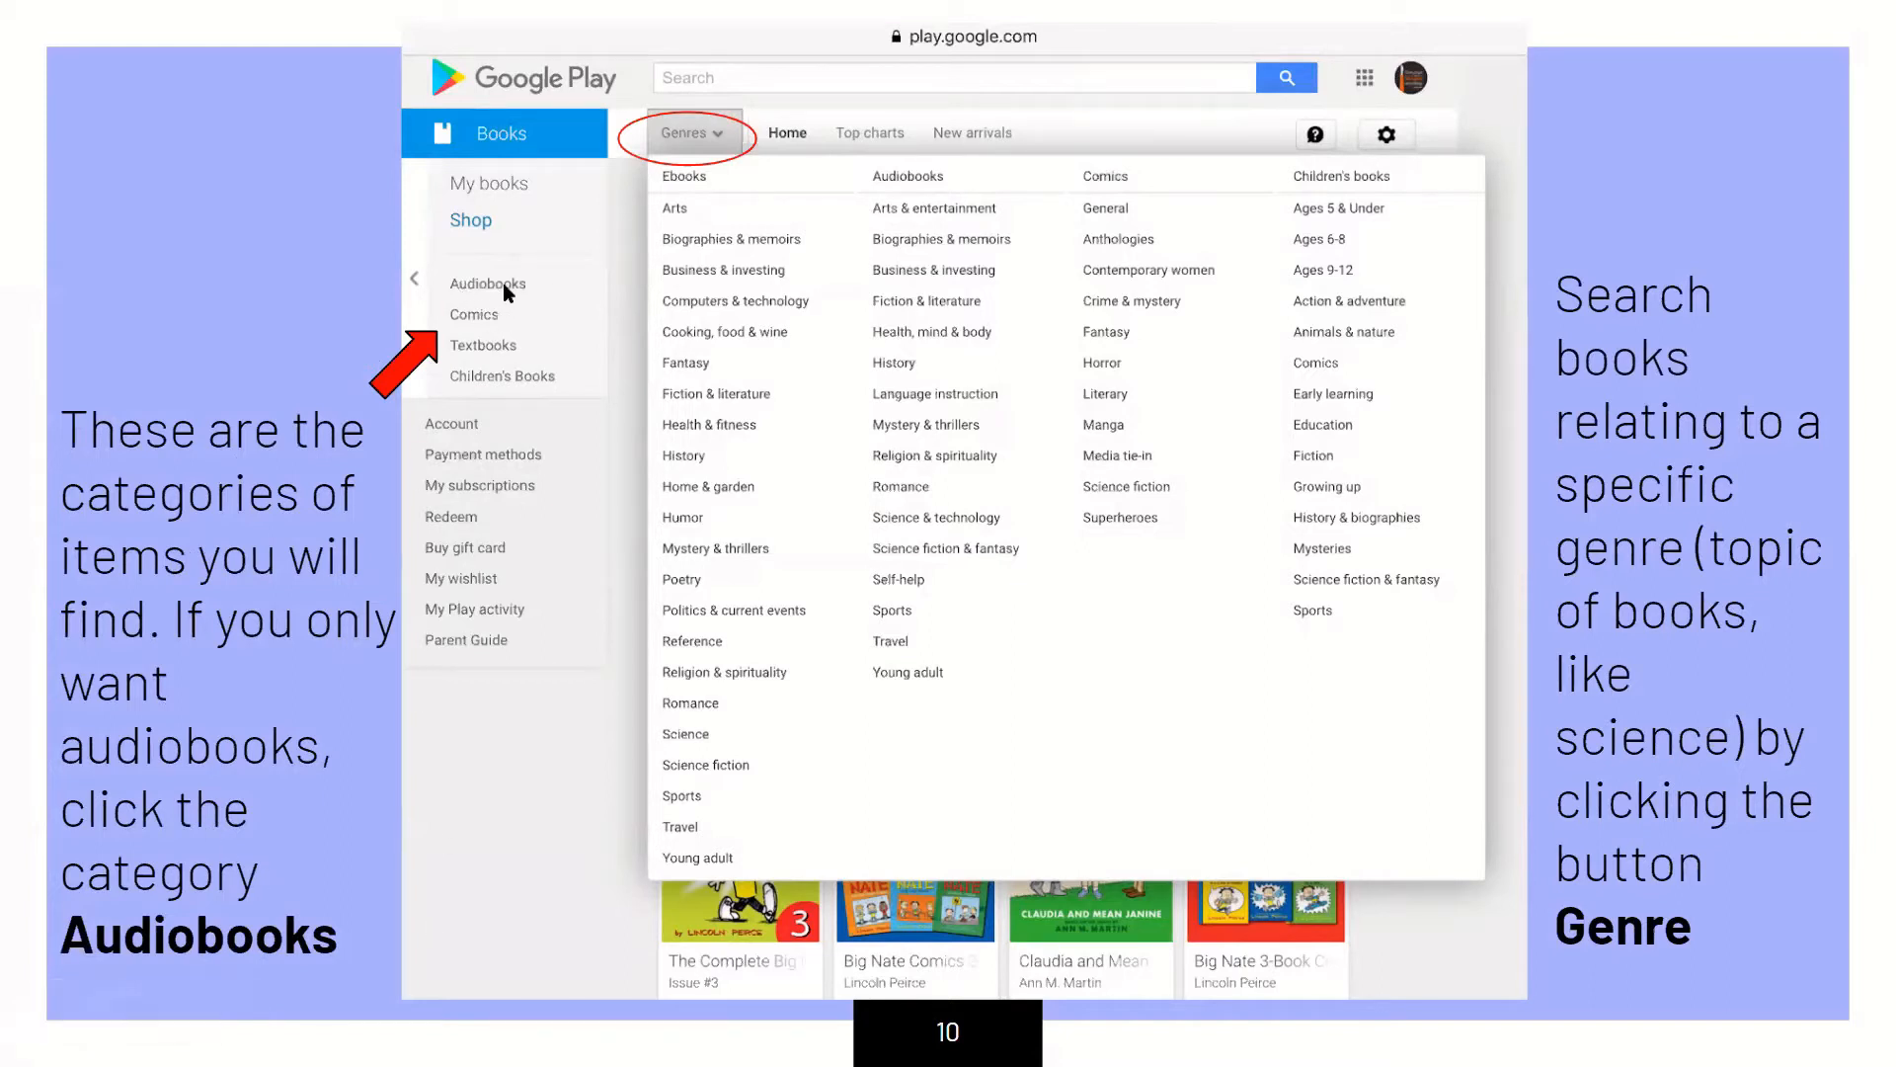
mouse_move(1800, 277)
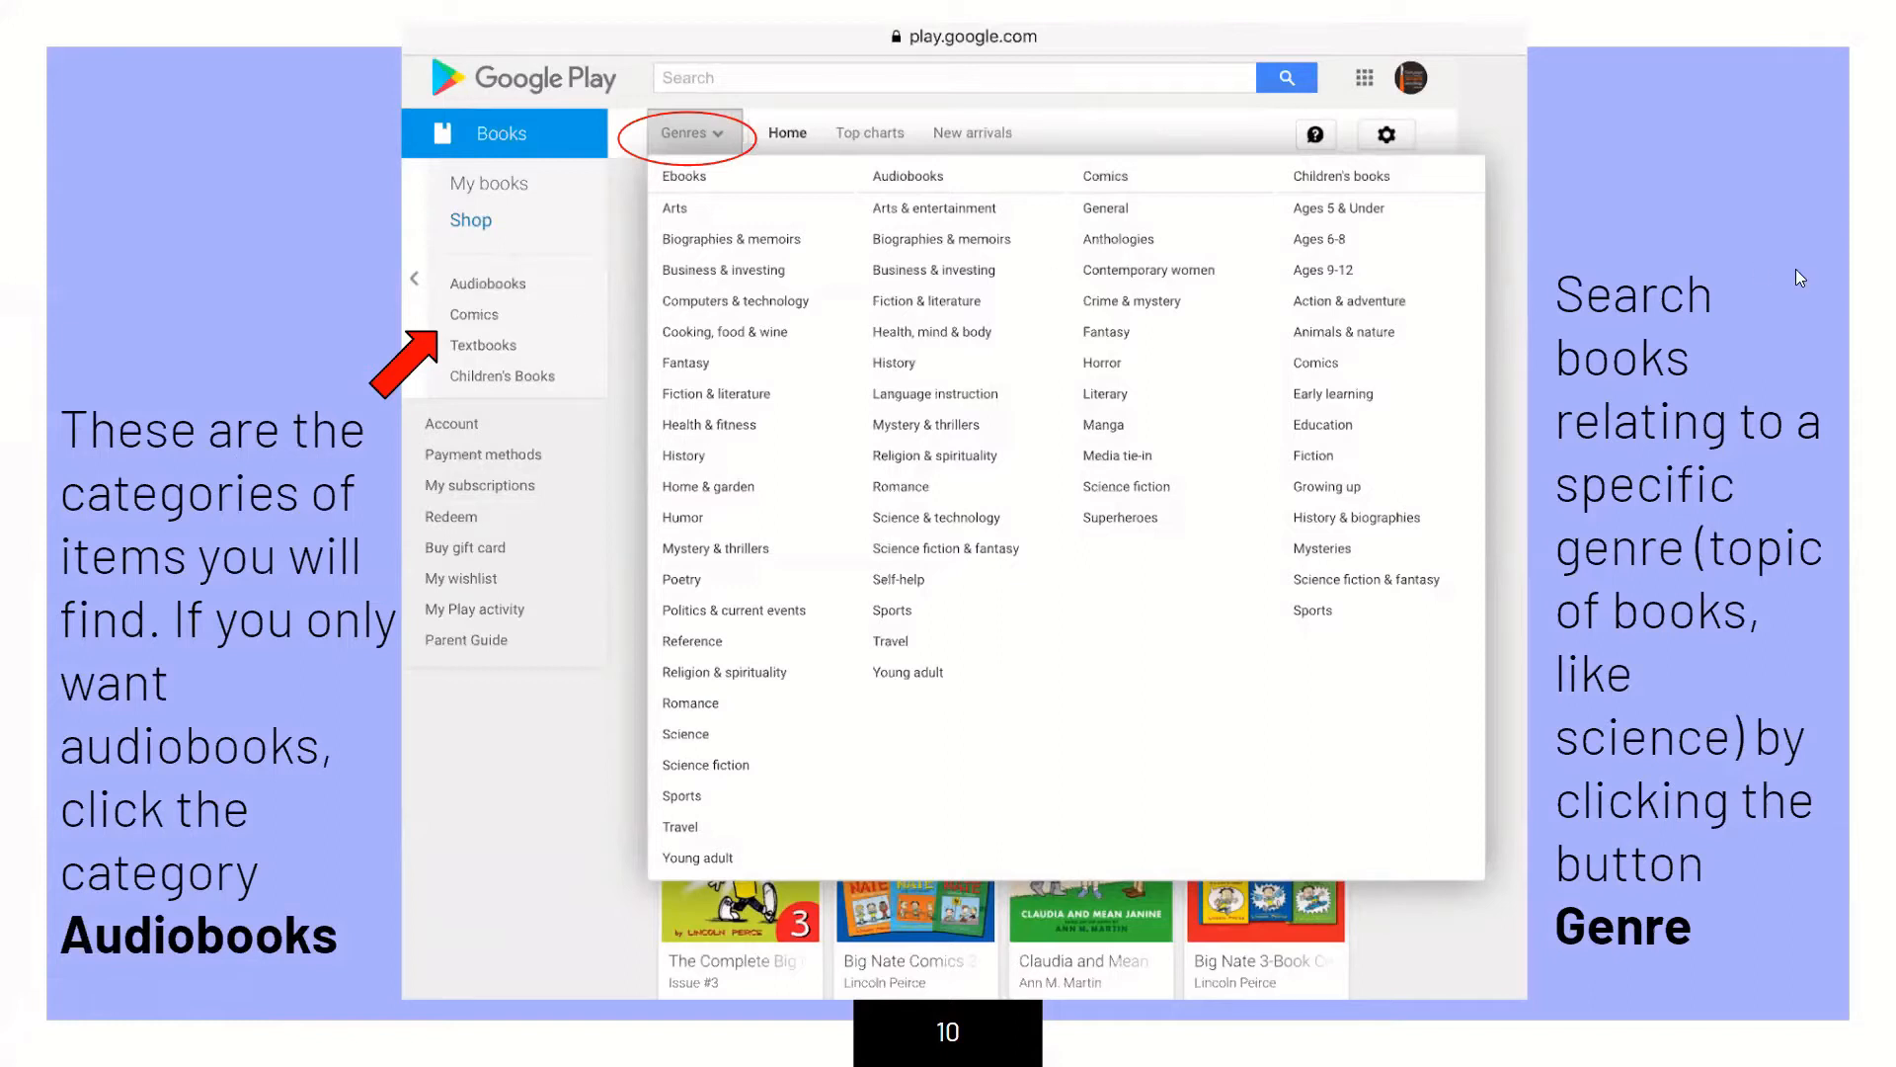
mouse_move(1715, 449)
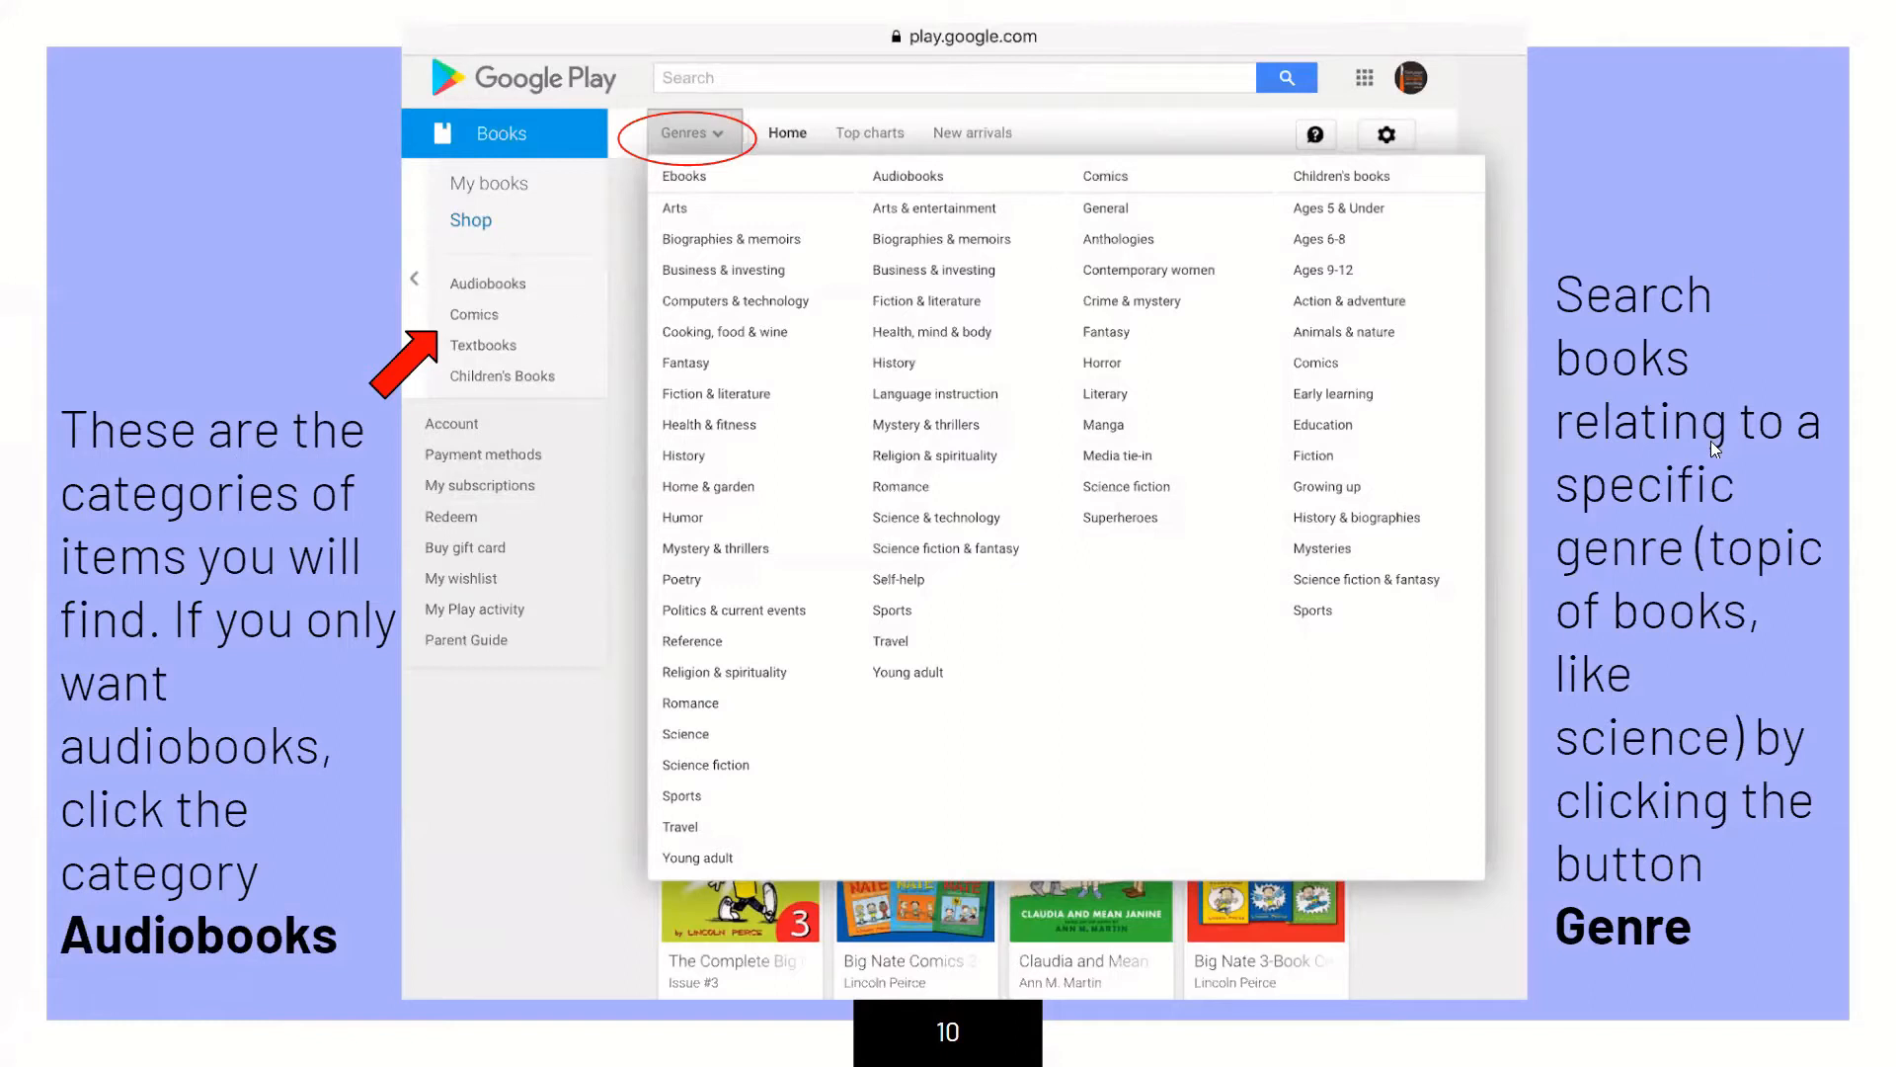
mouse_move(1739, 553)
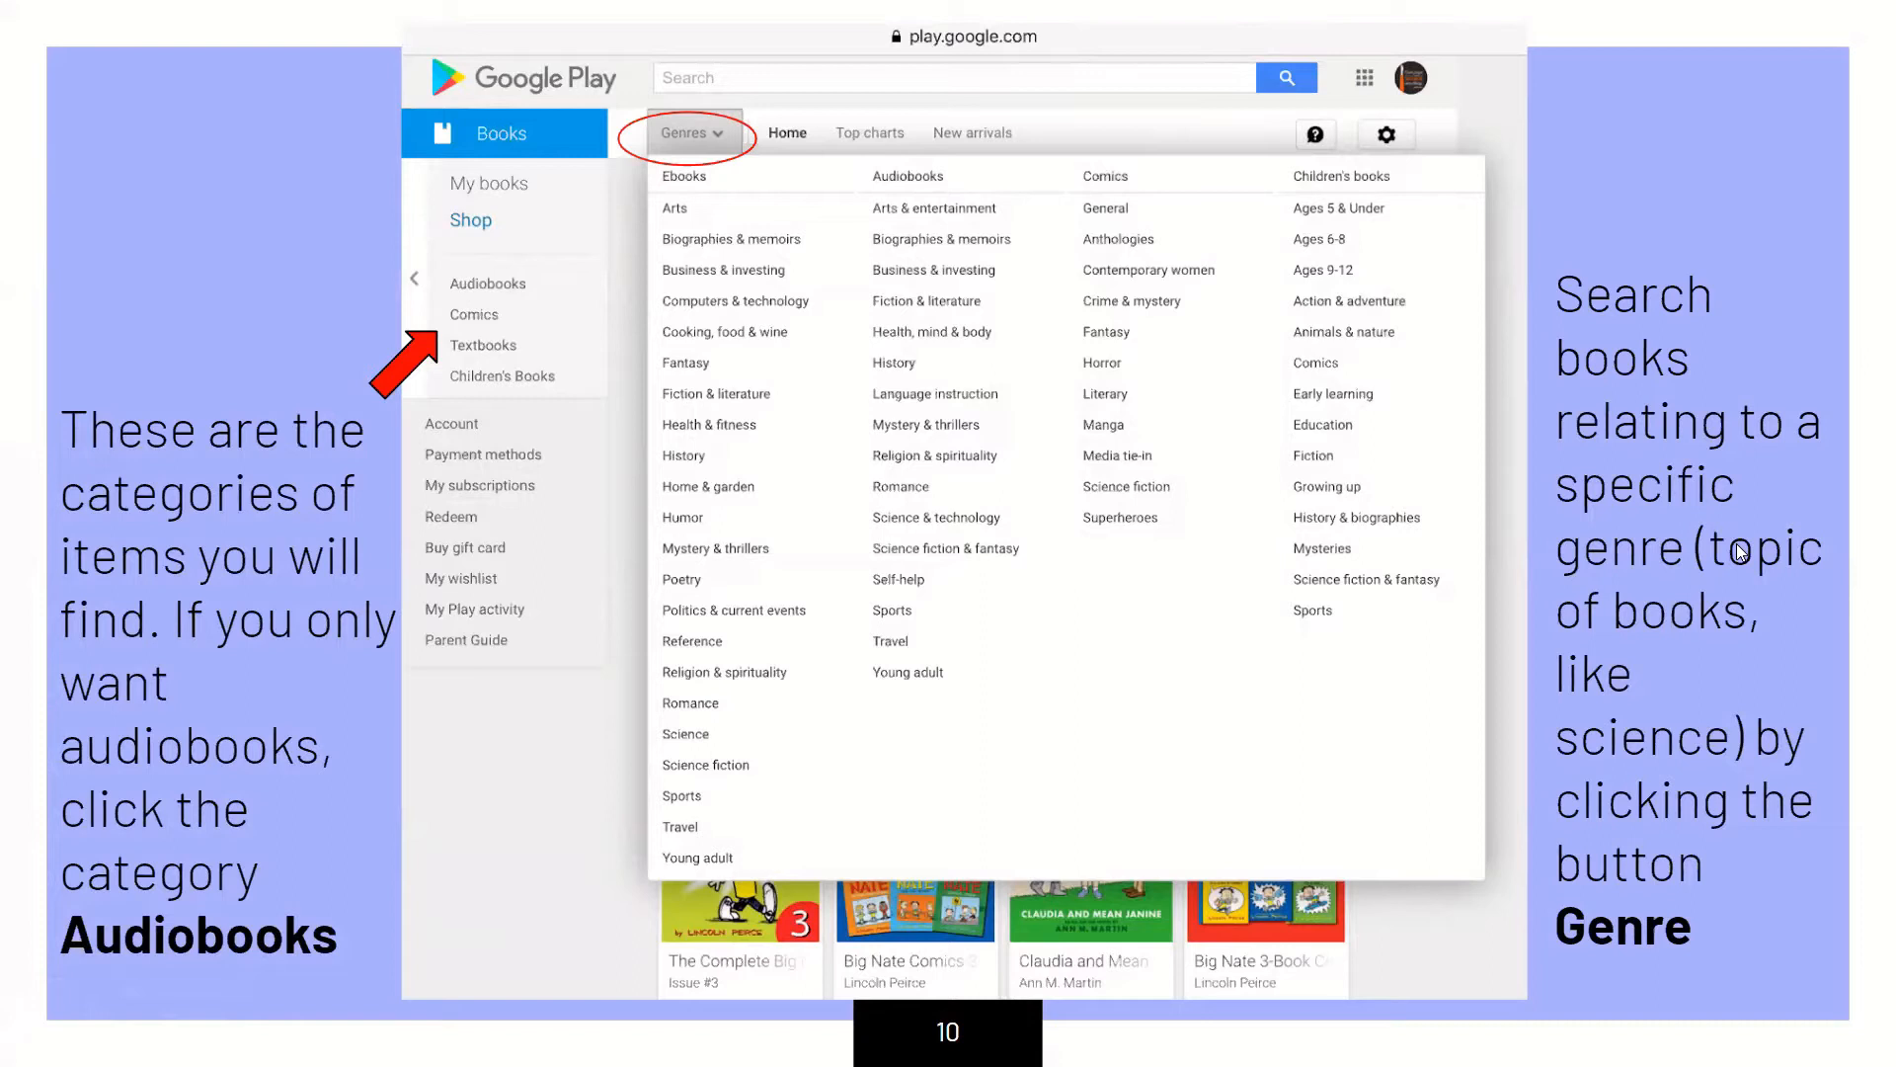
mouse_move(1814, 666)
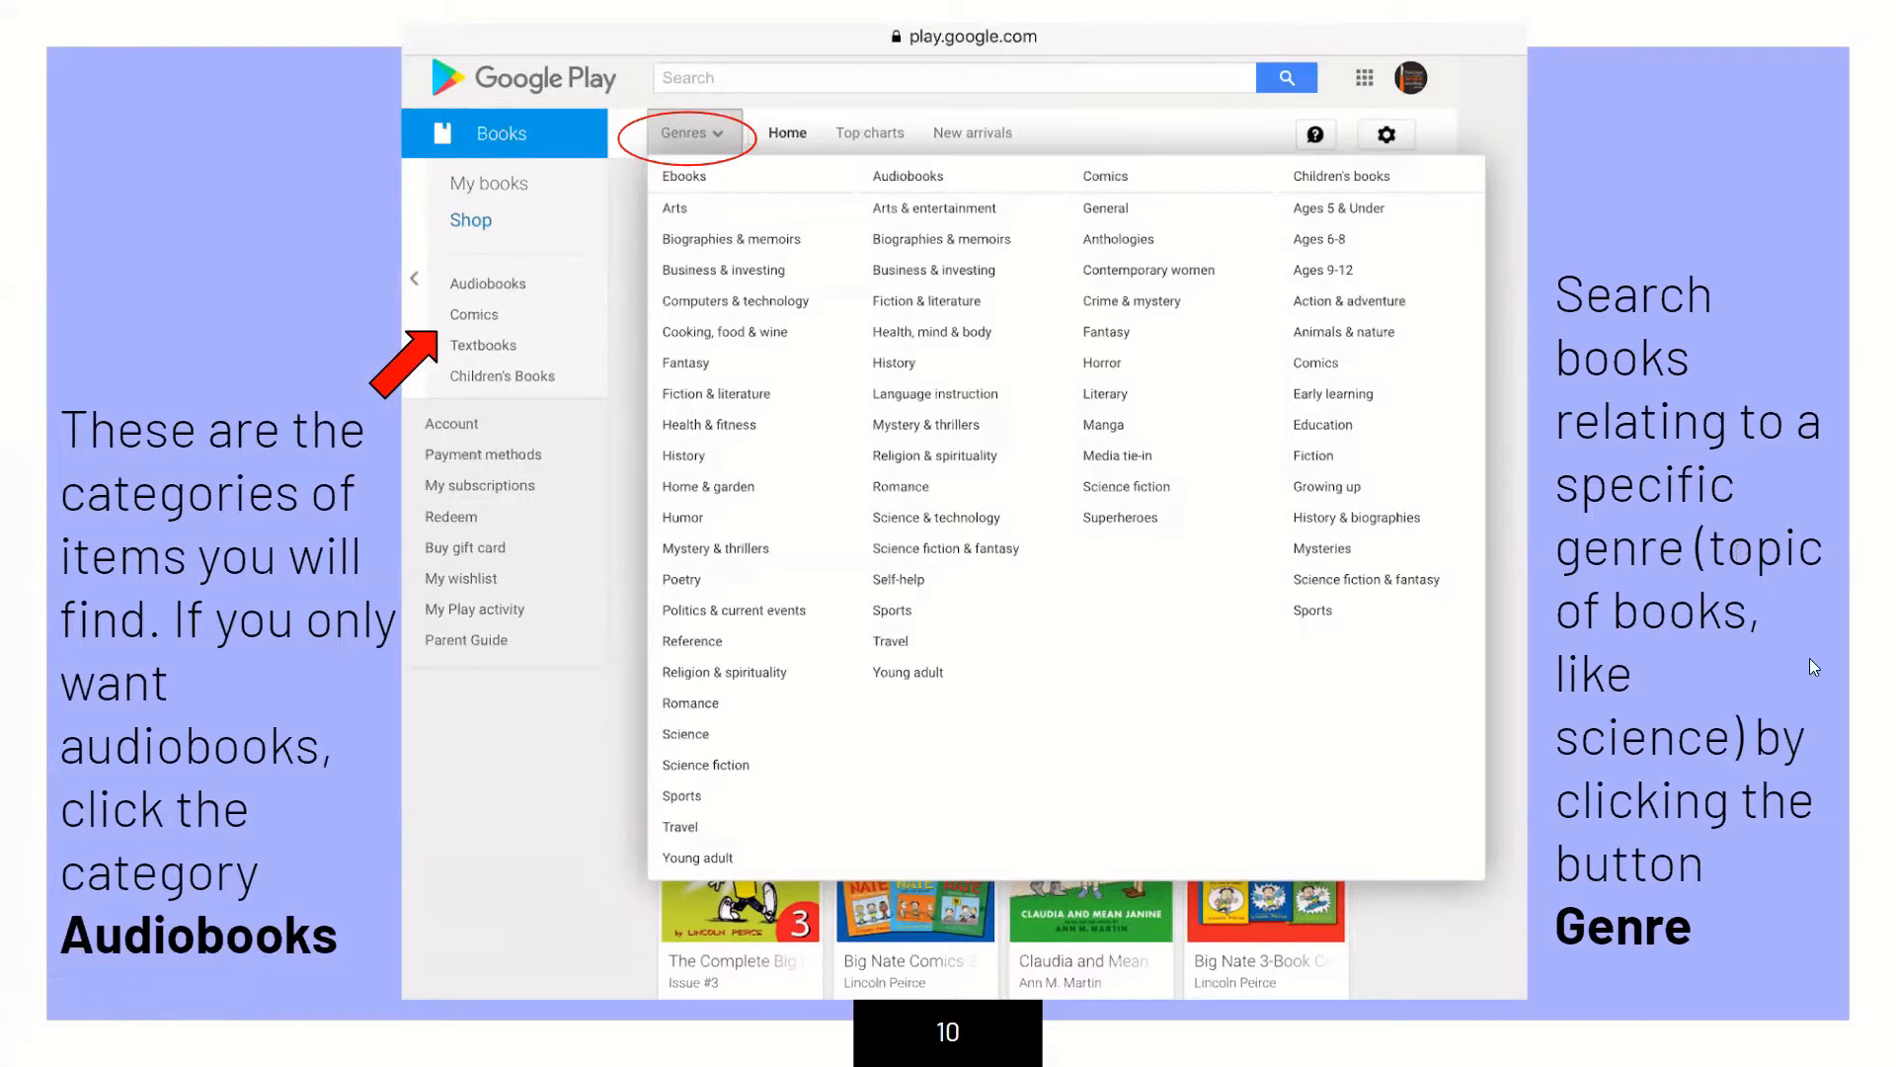
mouse_move(1752, 664)
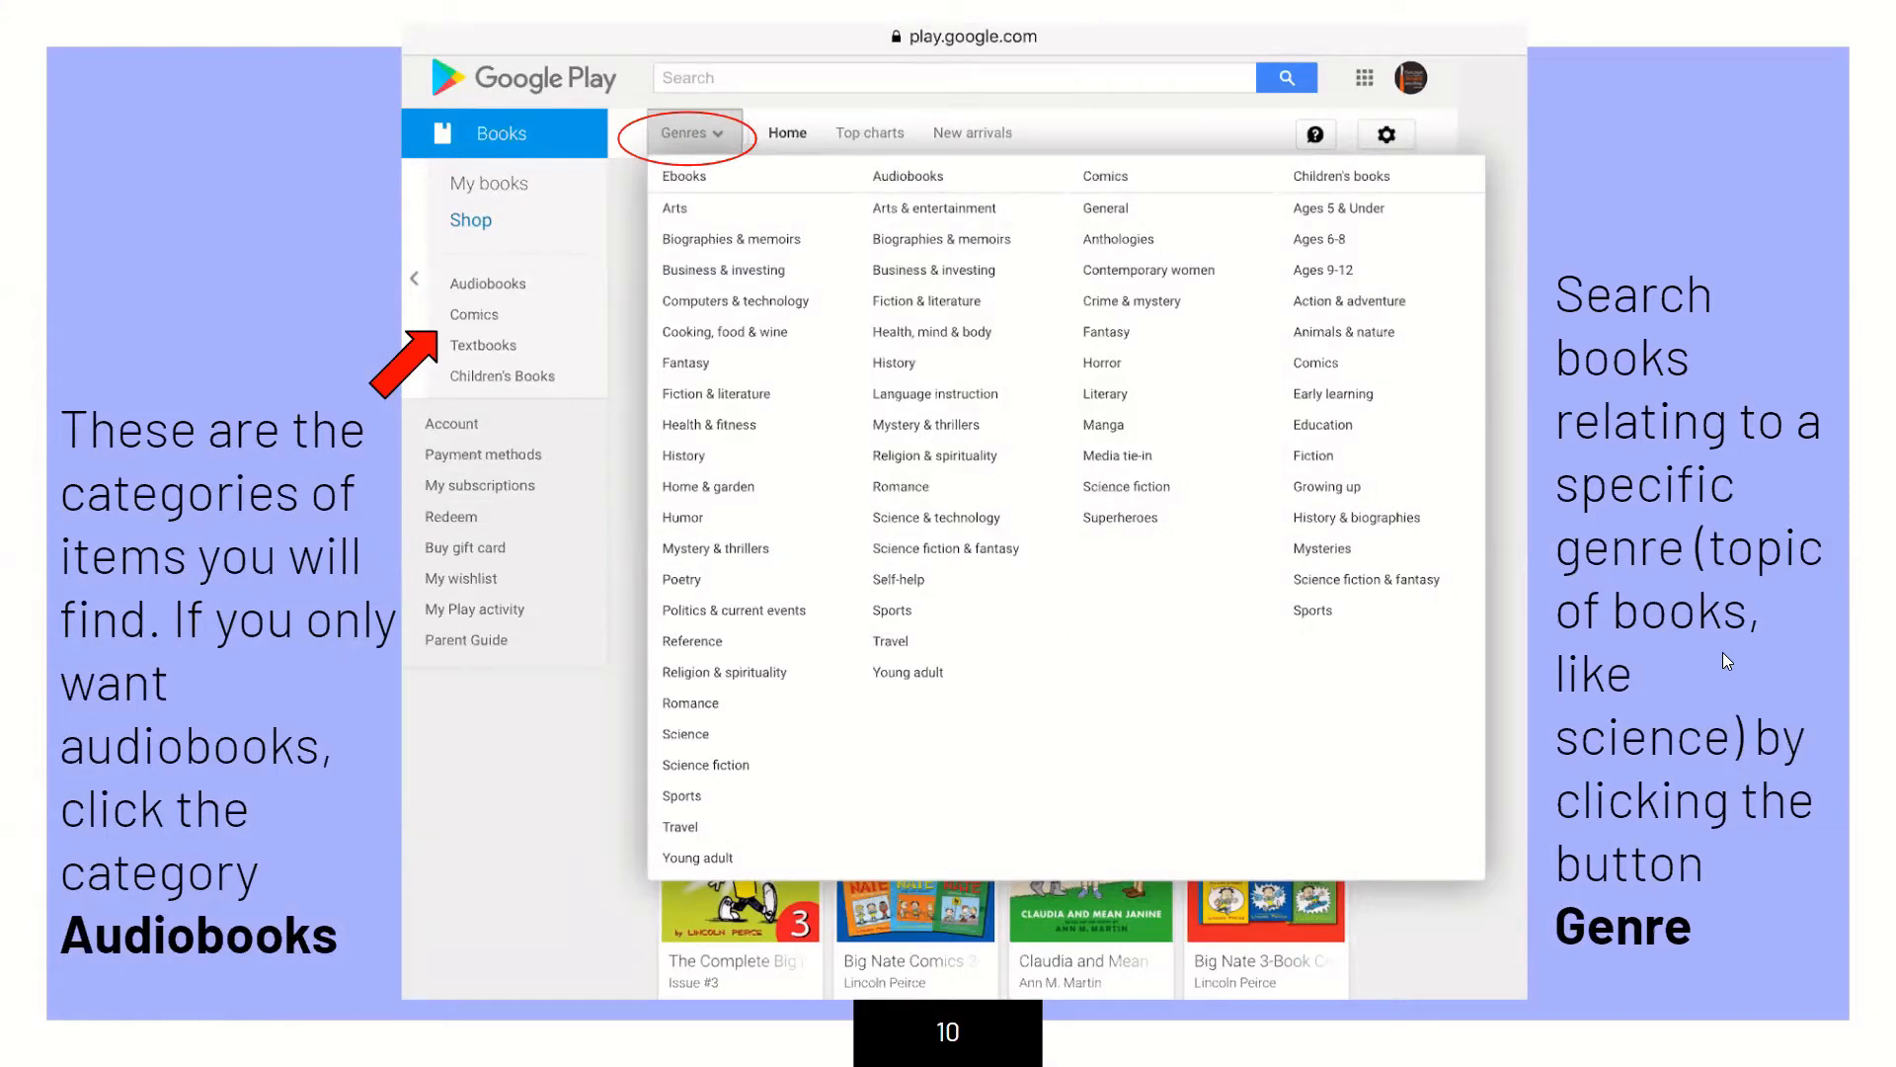
mouse_move(666, 119)
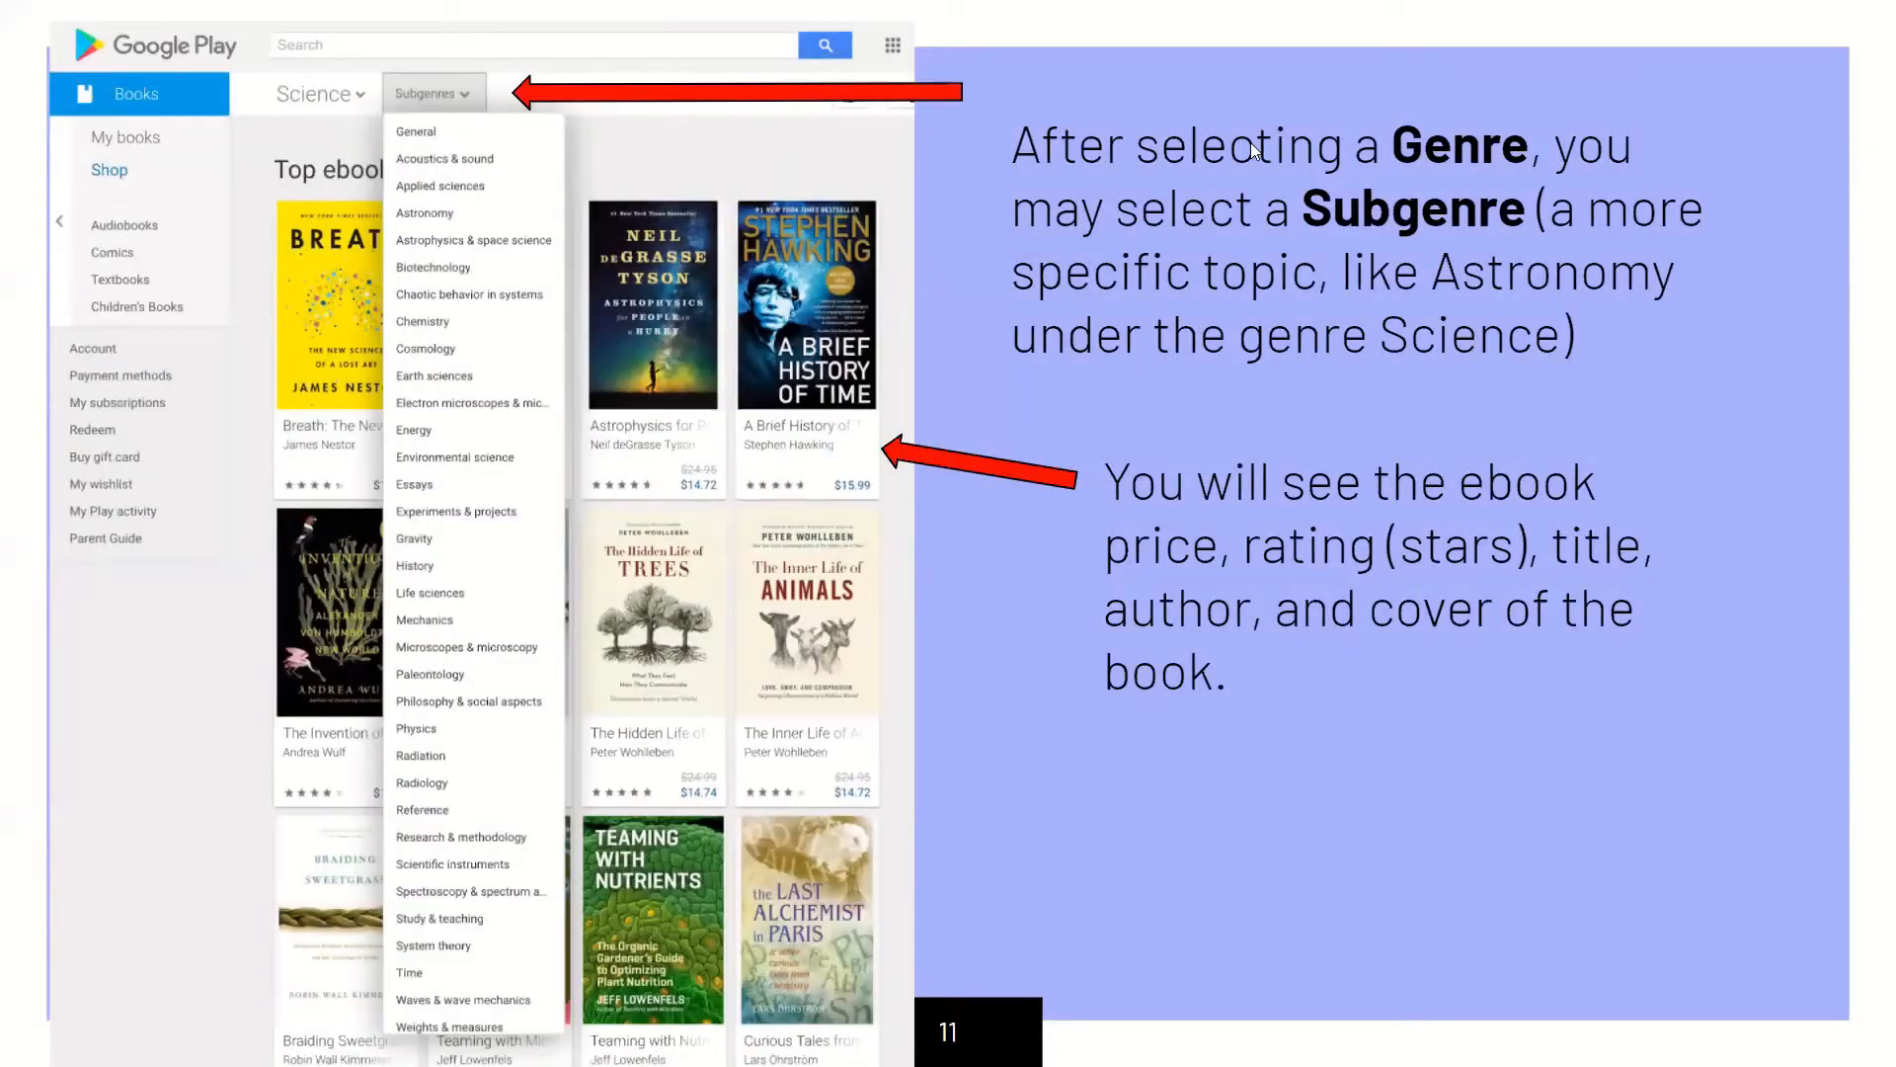
mouse_move(1426, 206)
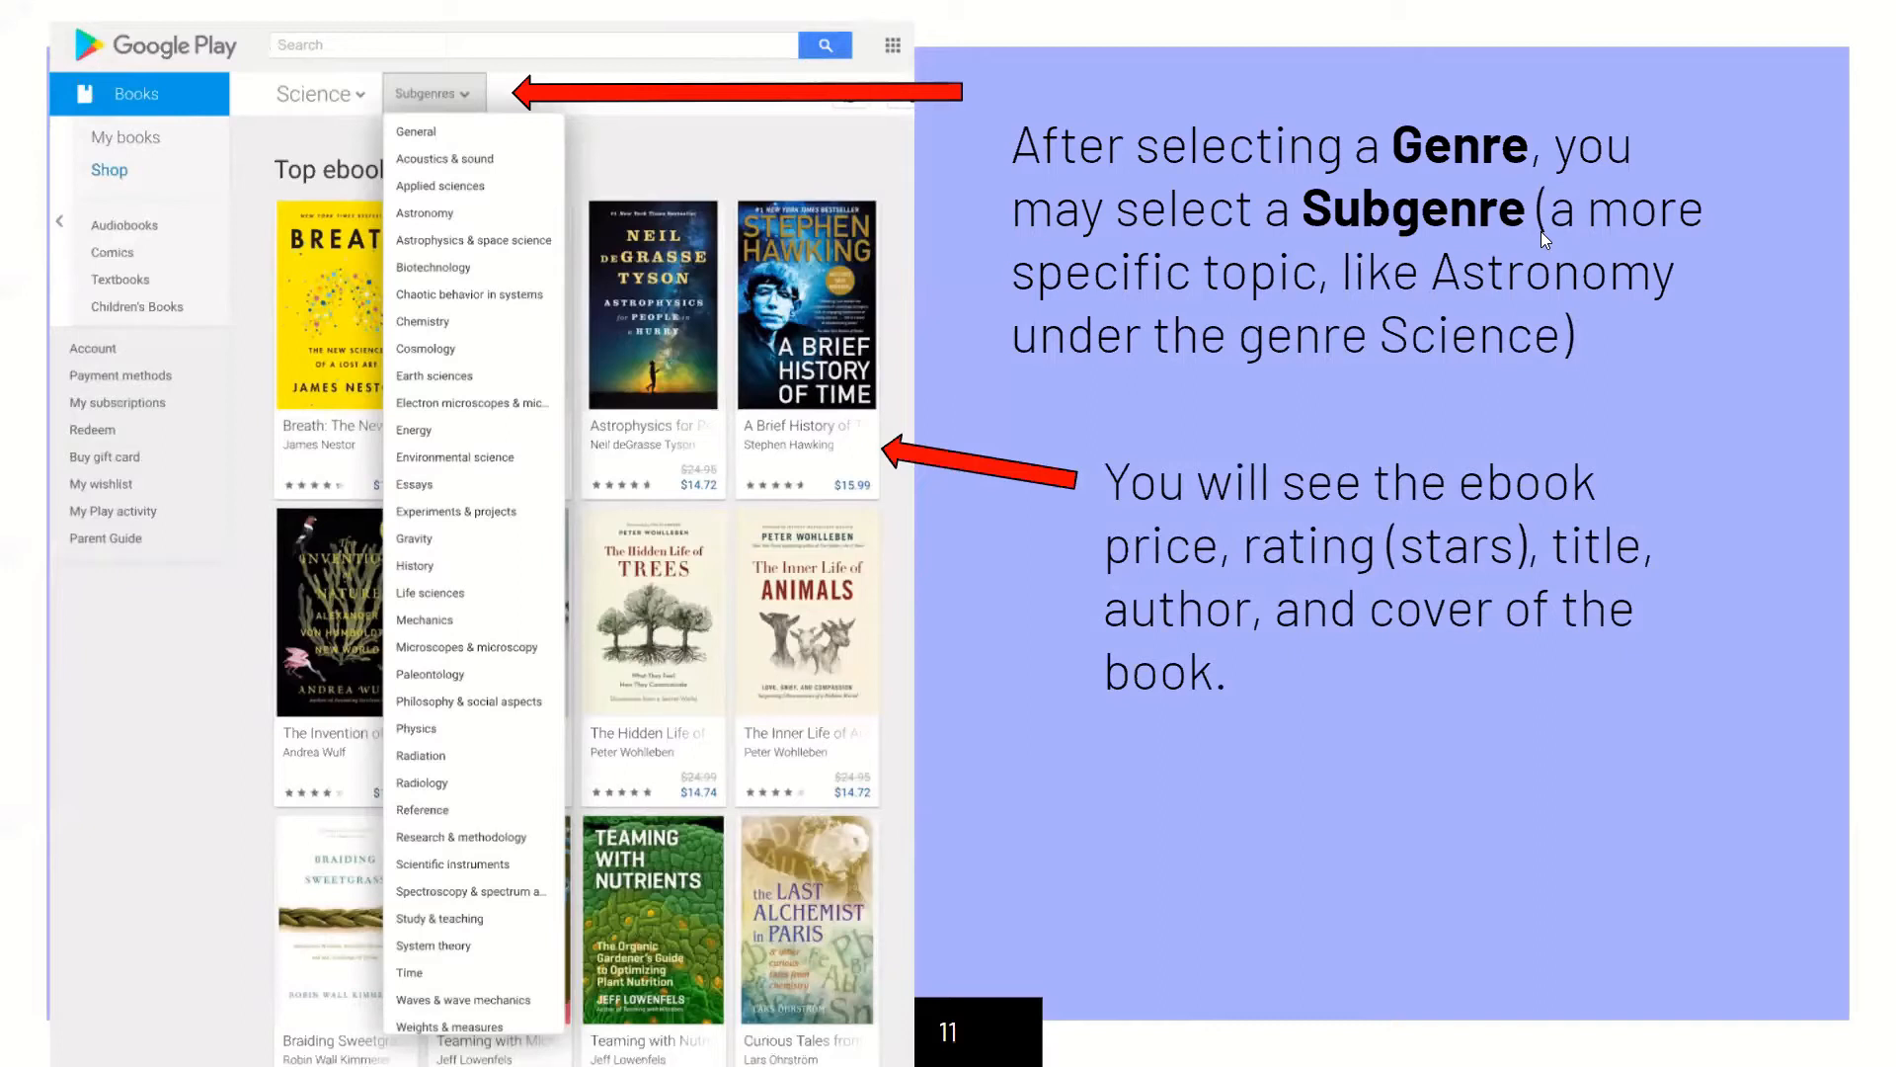
mouse_move(1452, 310)
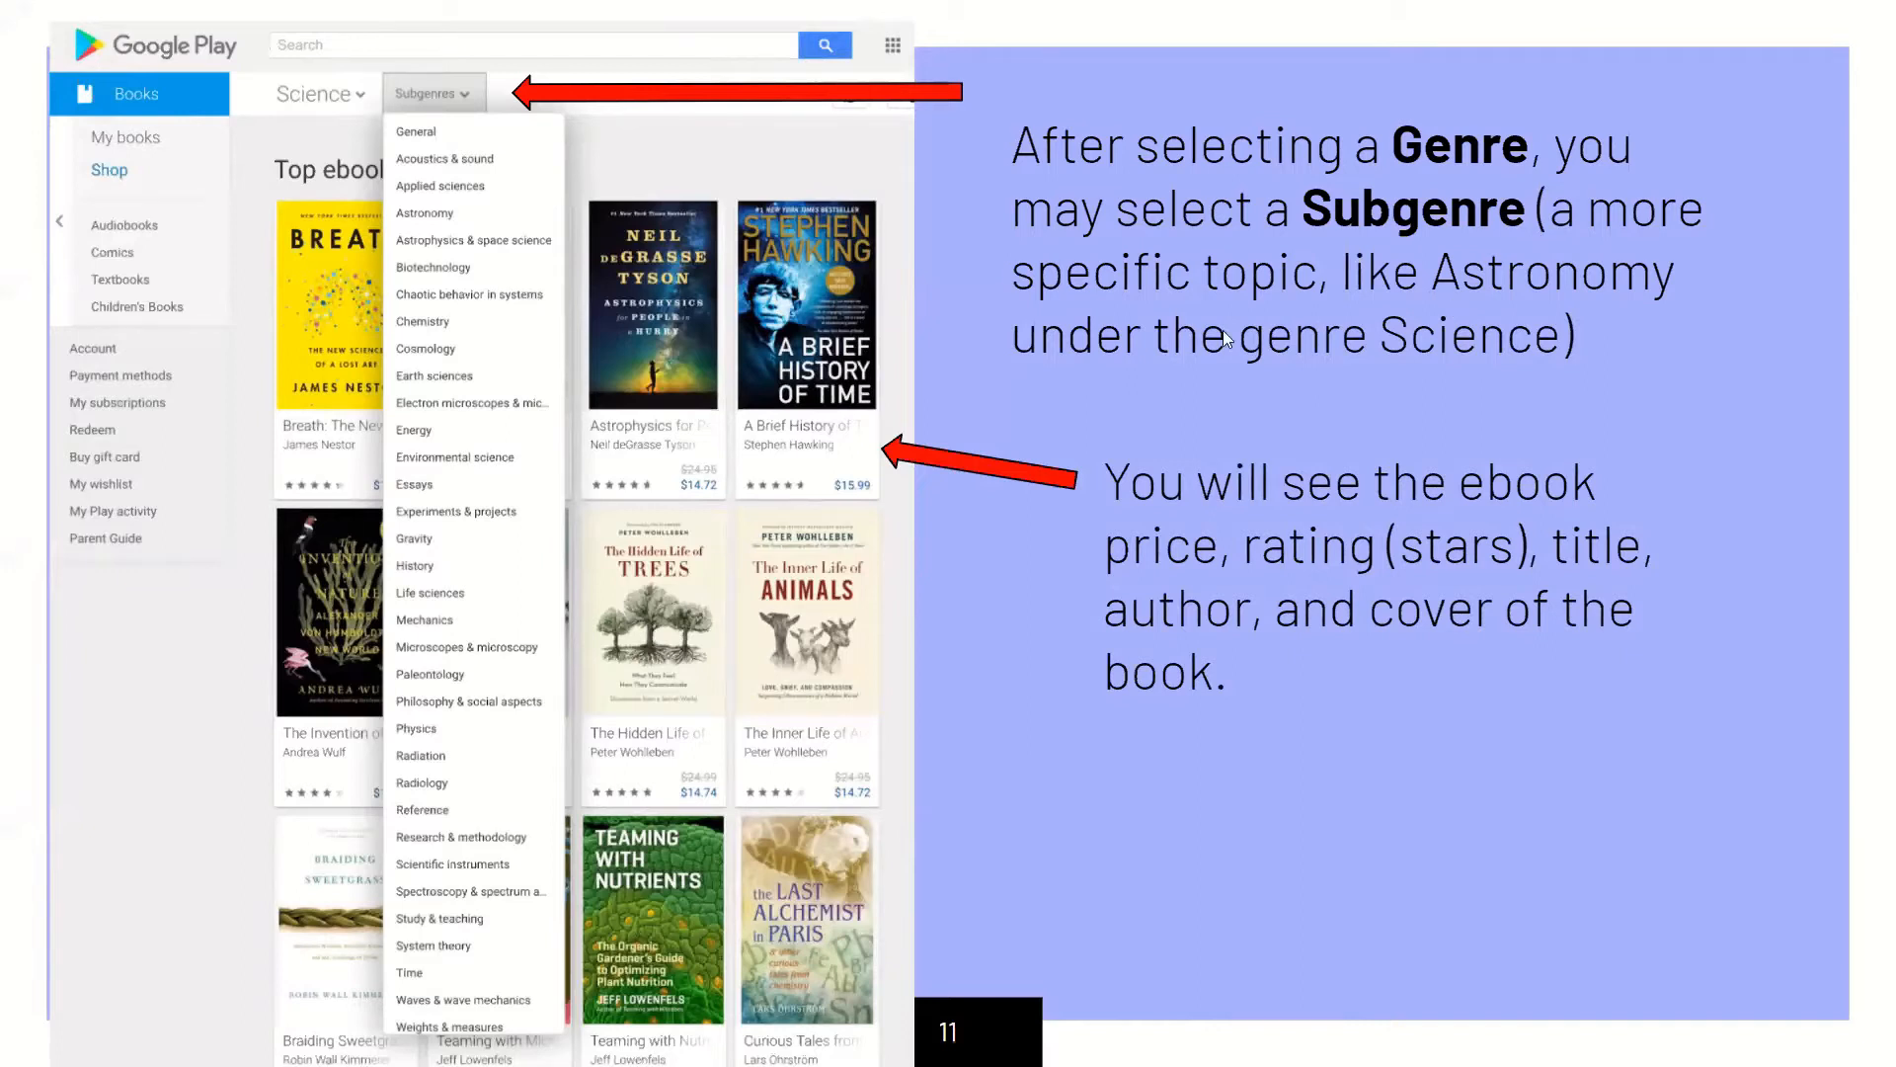
mouse_move(1114, 450)
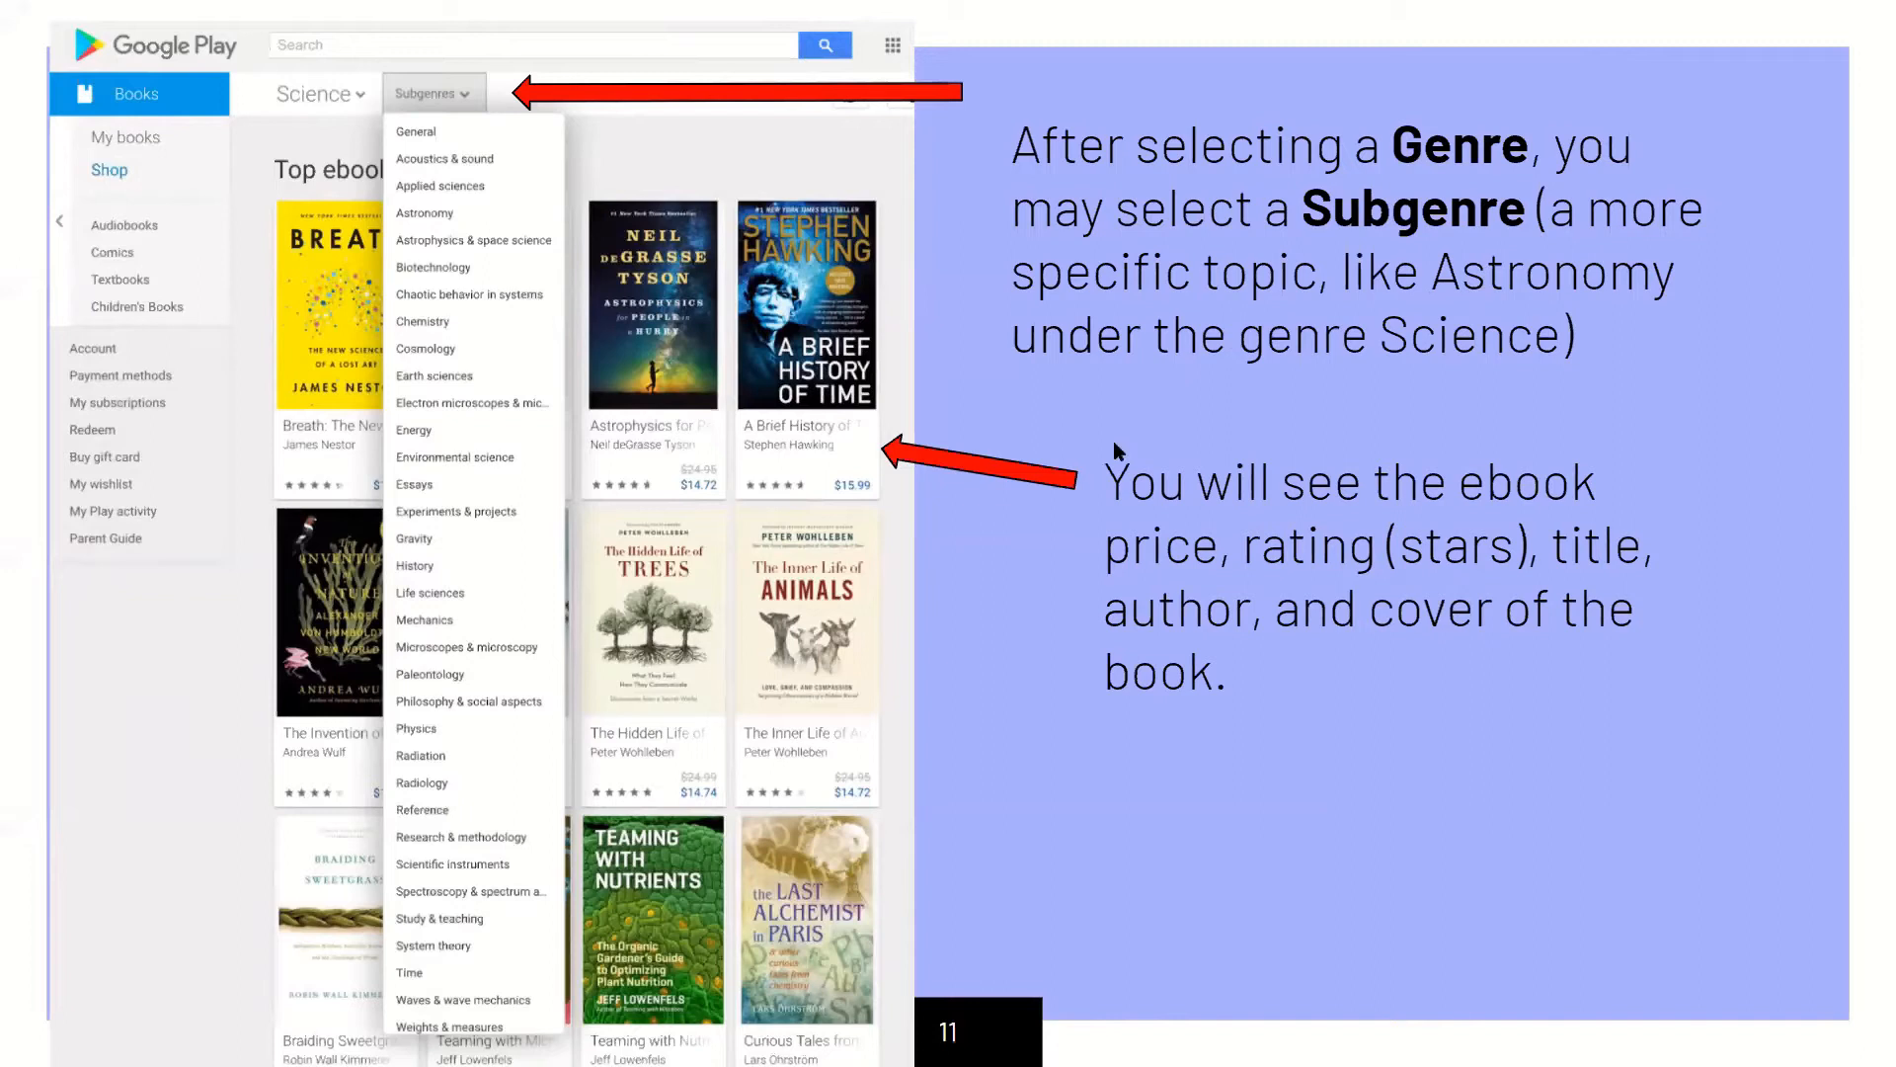
mouse_move(1268, 531)
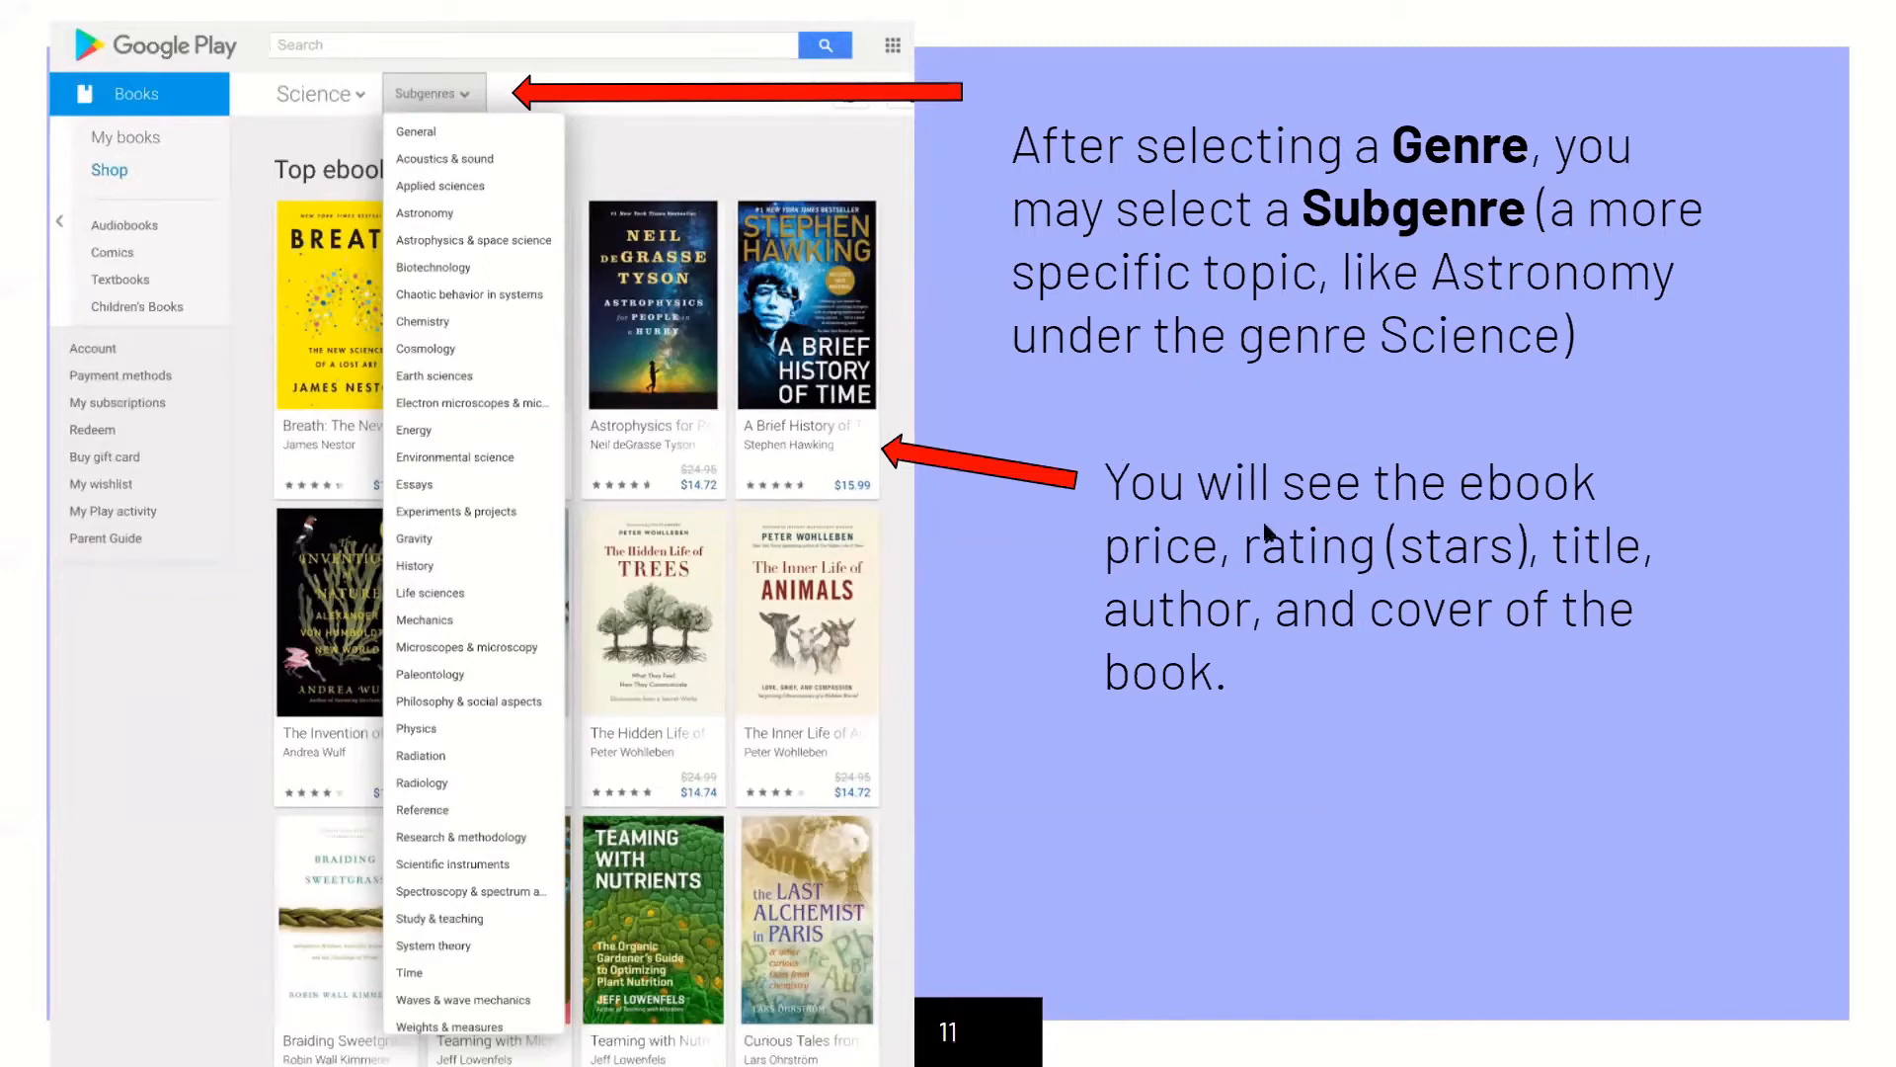
mouse_move(1596, 593)
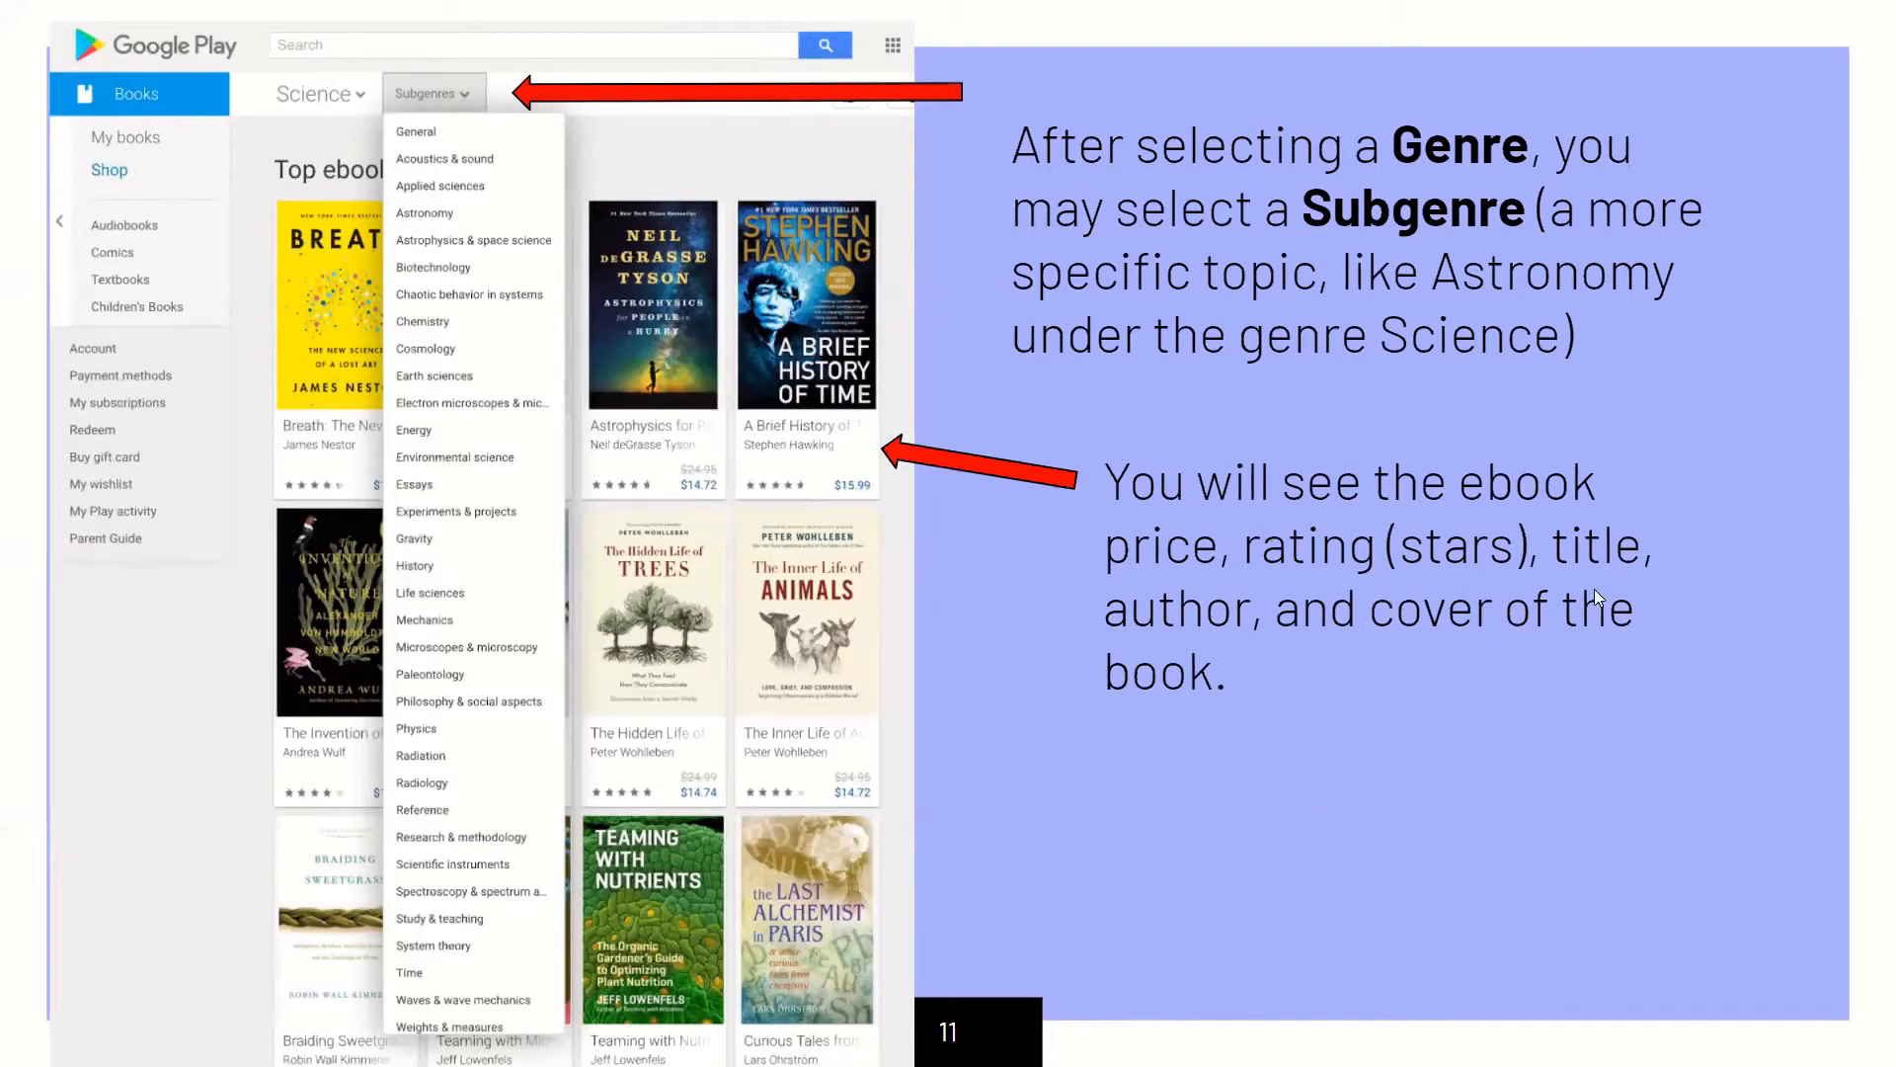
mouse_move(1339, 626)
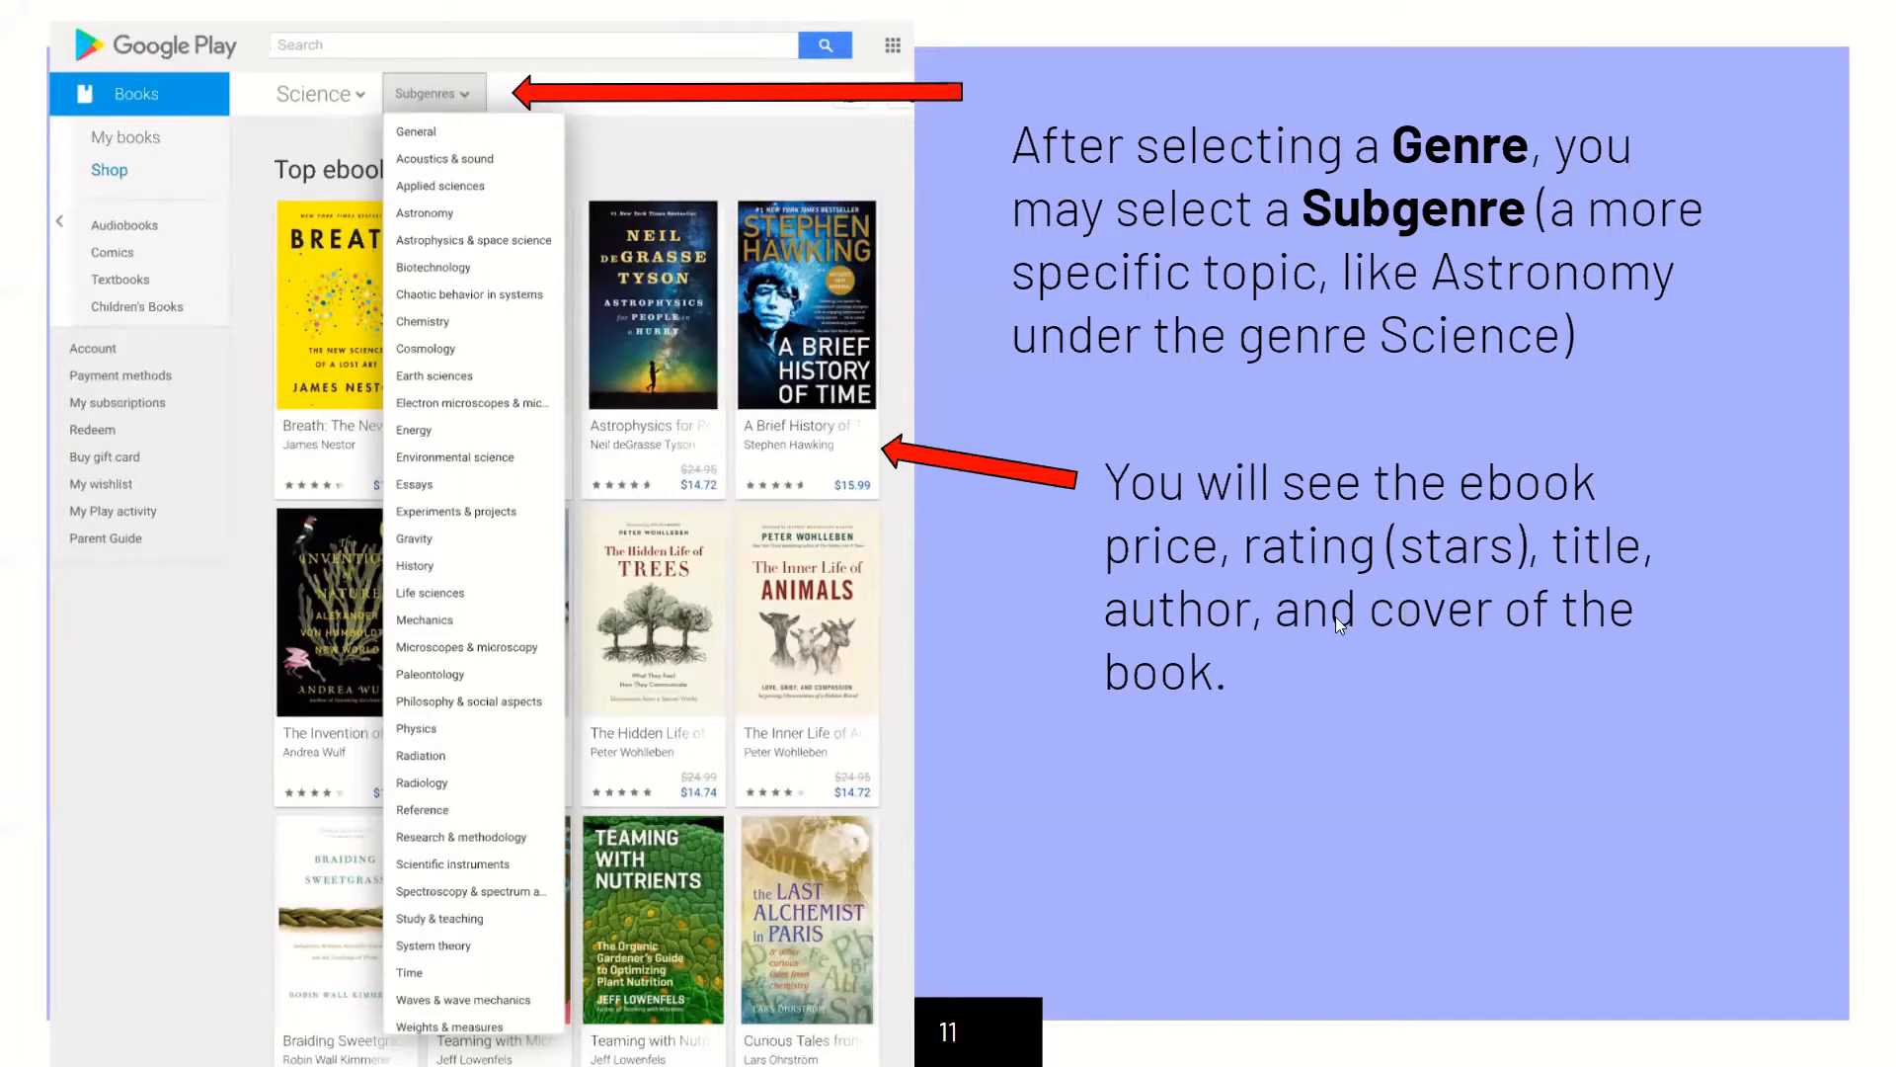
mouse_move(865, 304)
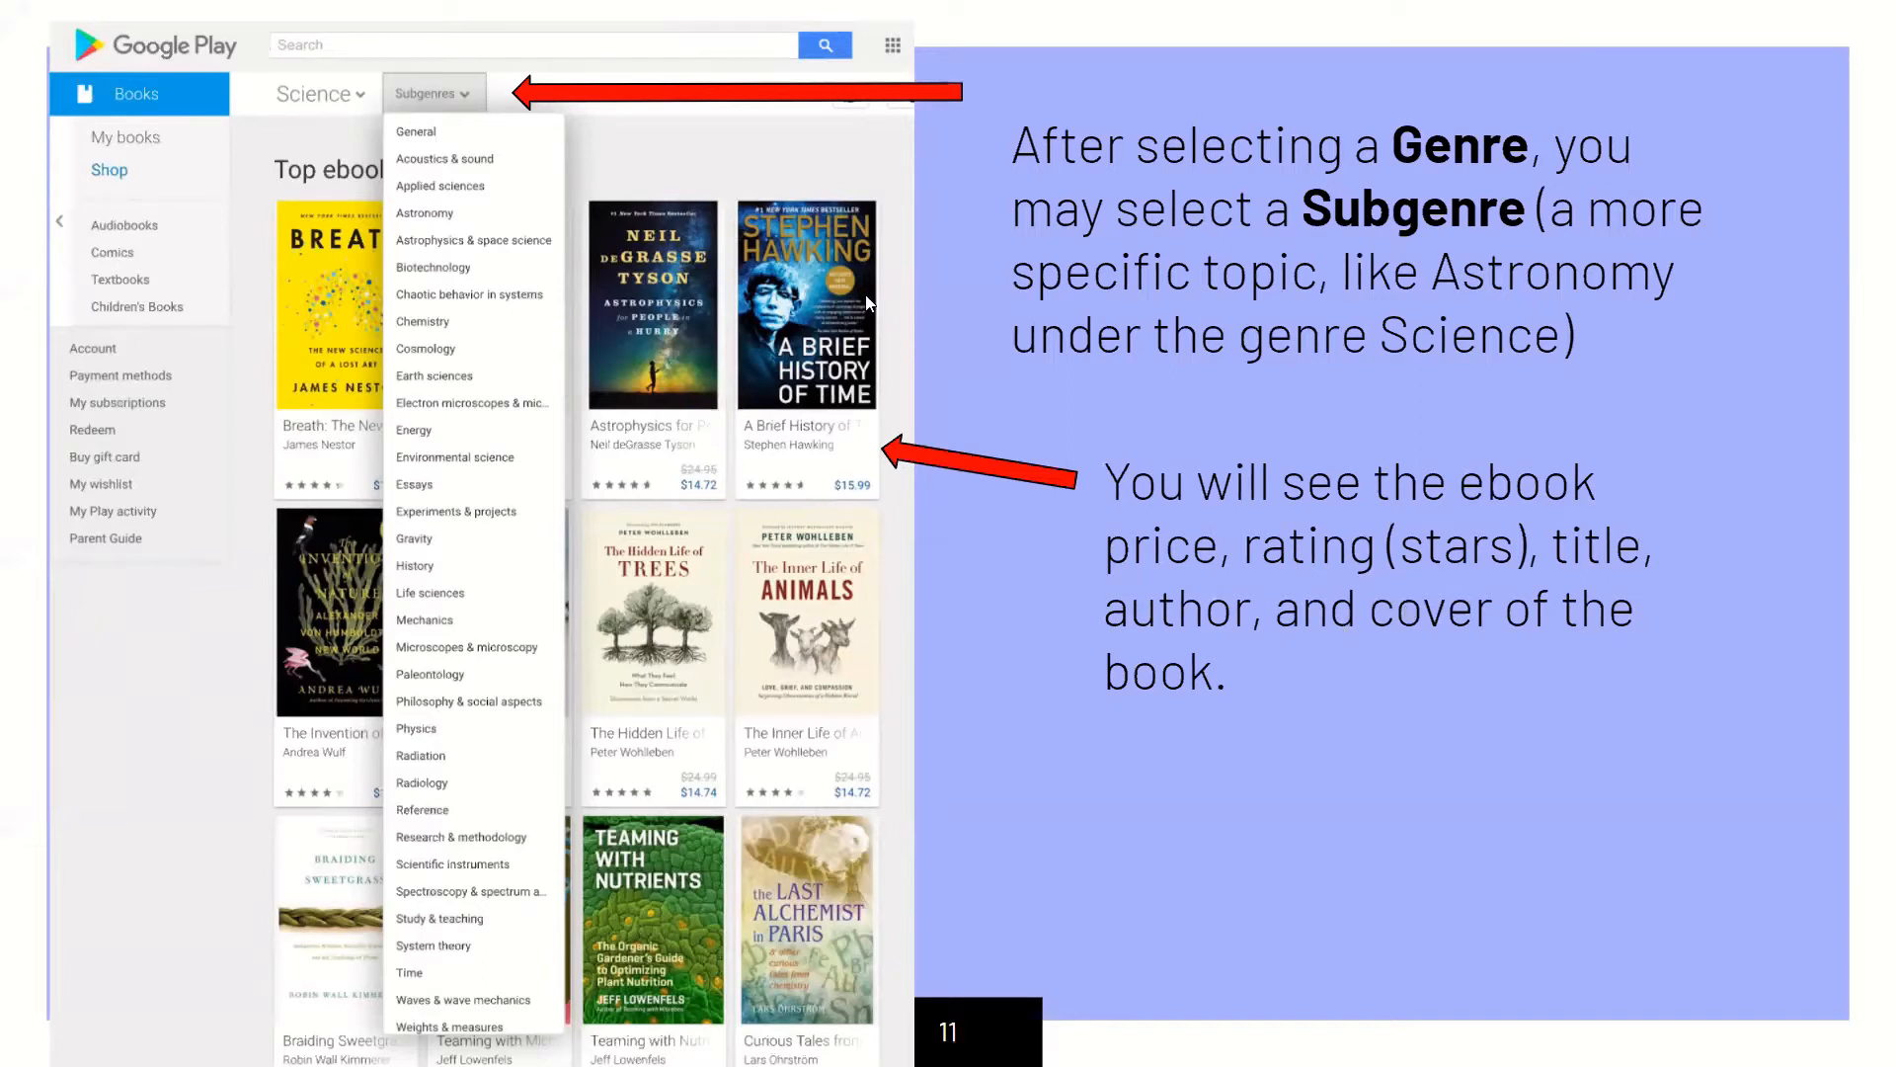
mouse_move(893, 472)
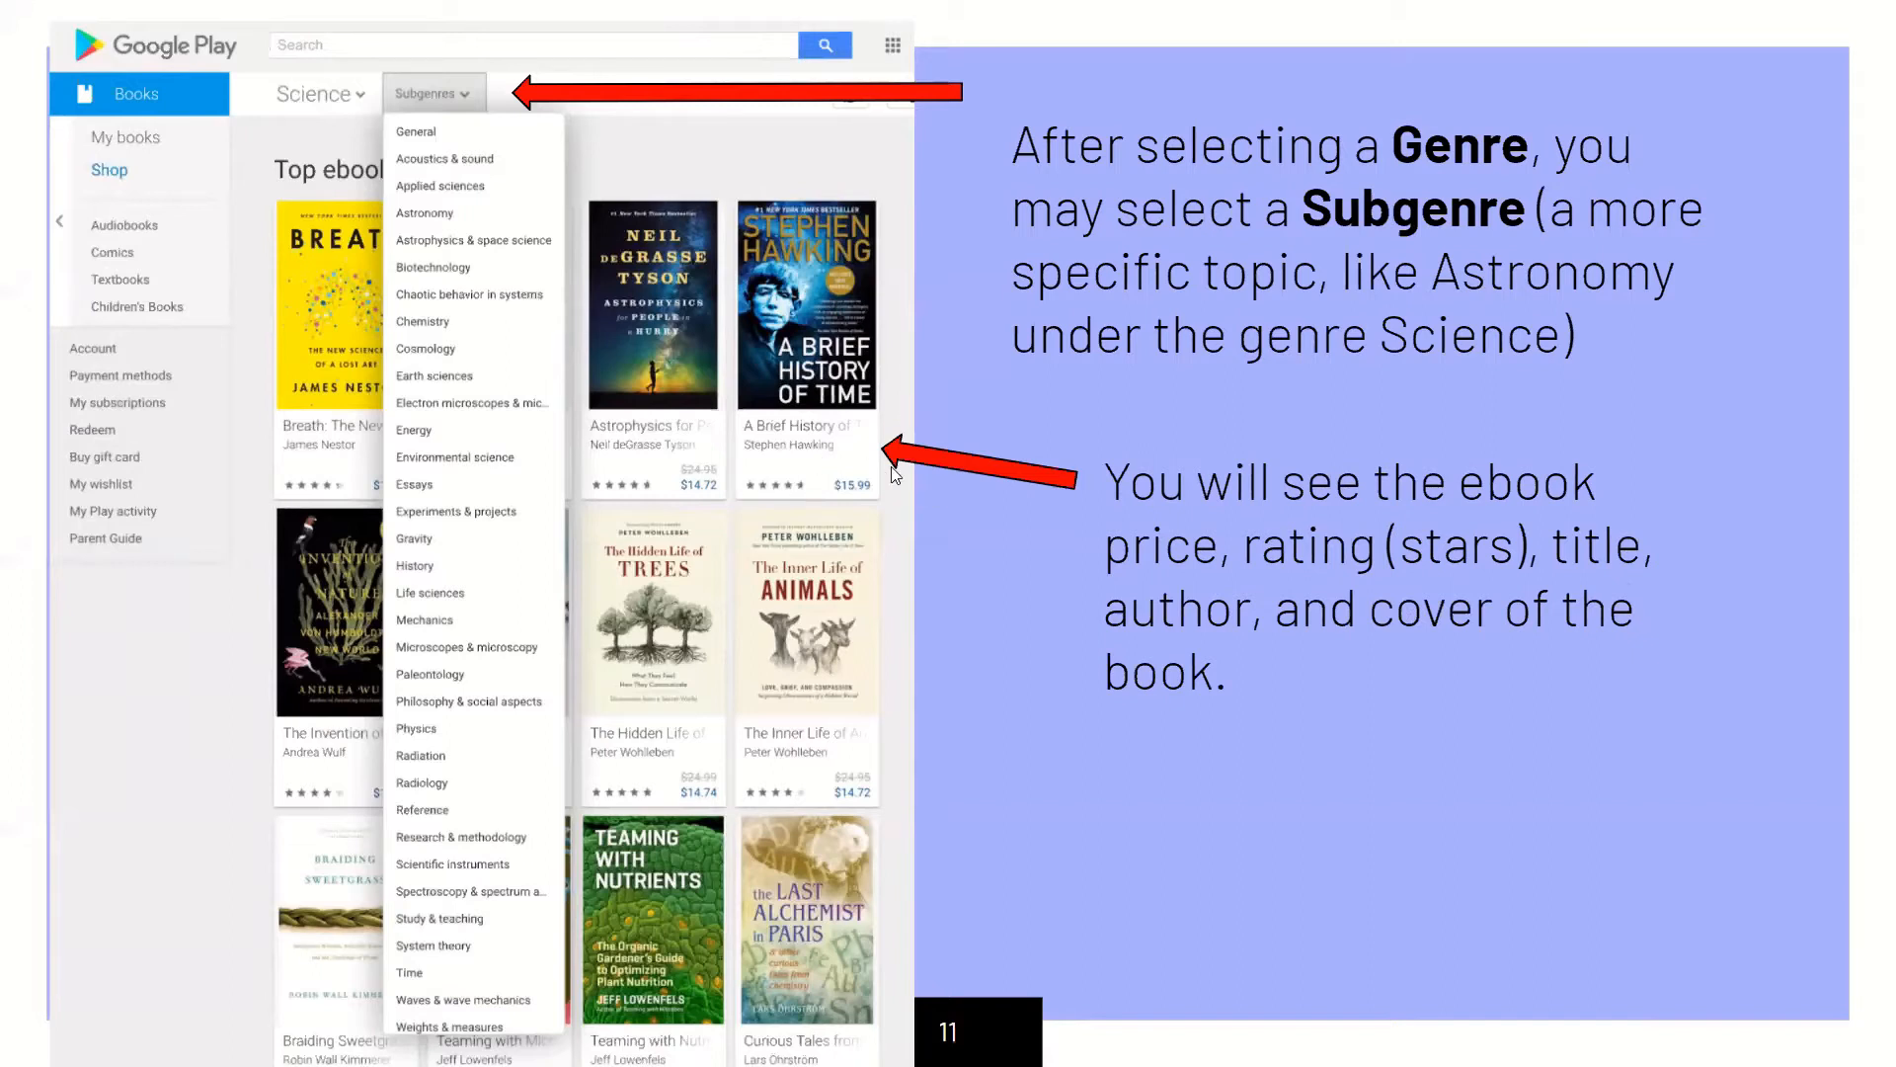
mouse_move(816, 460)
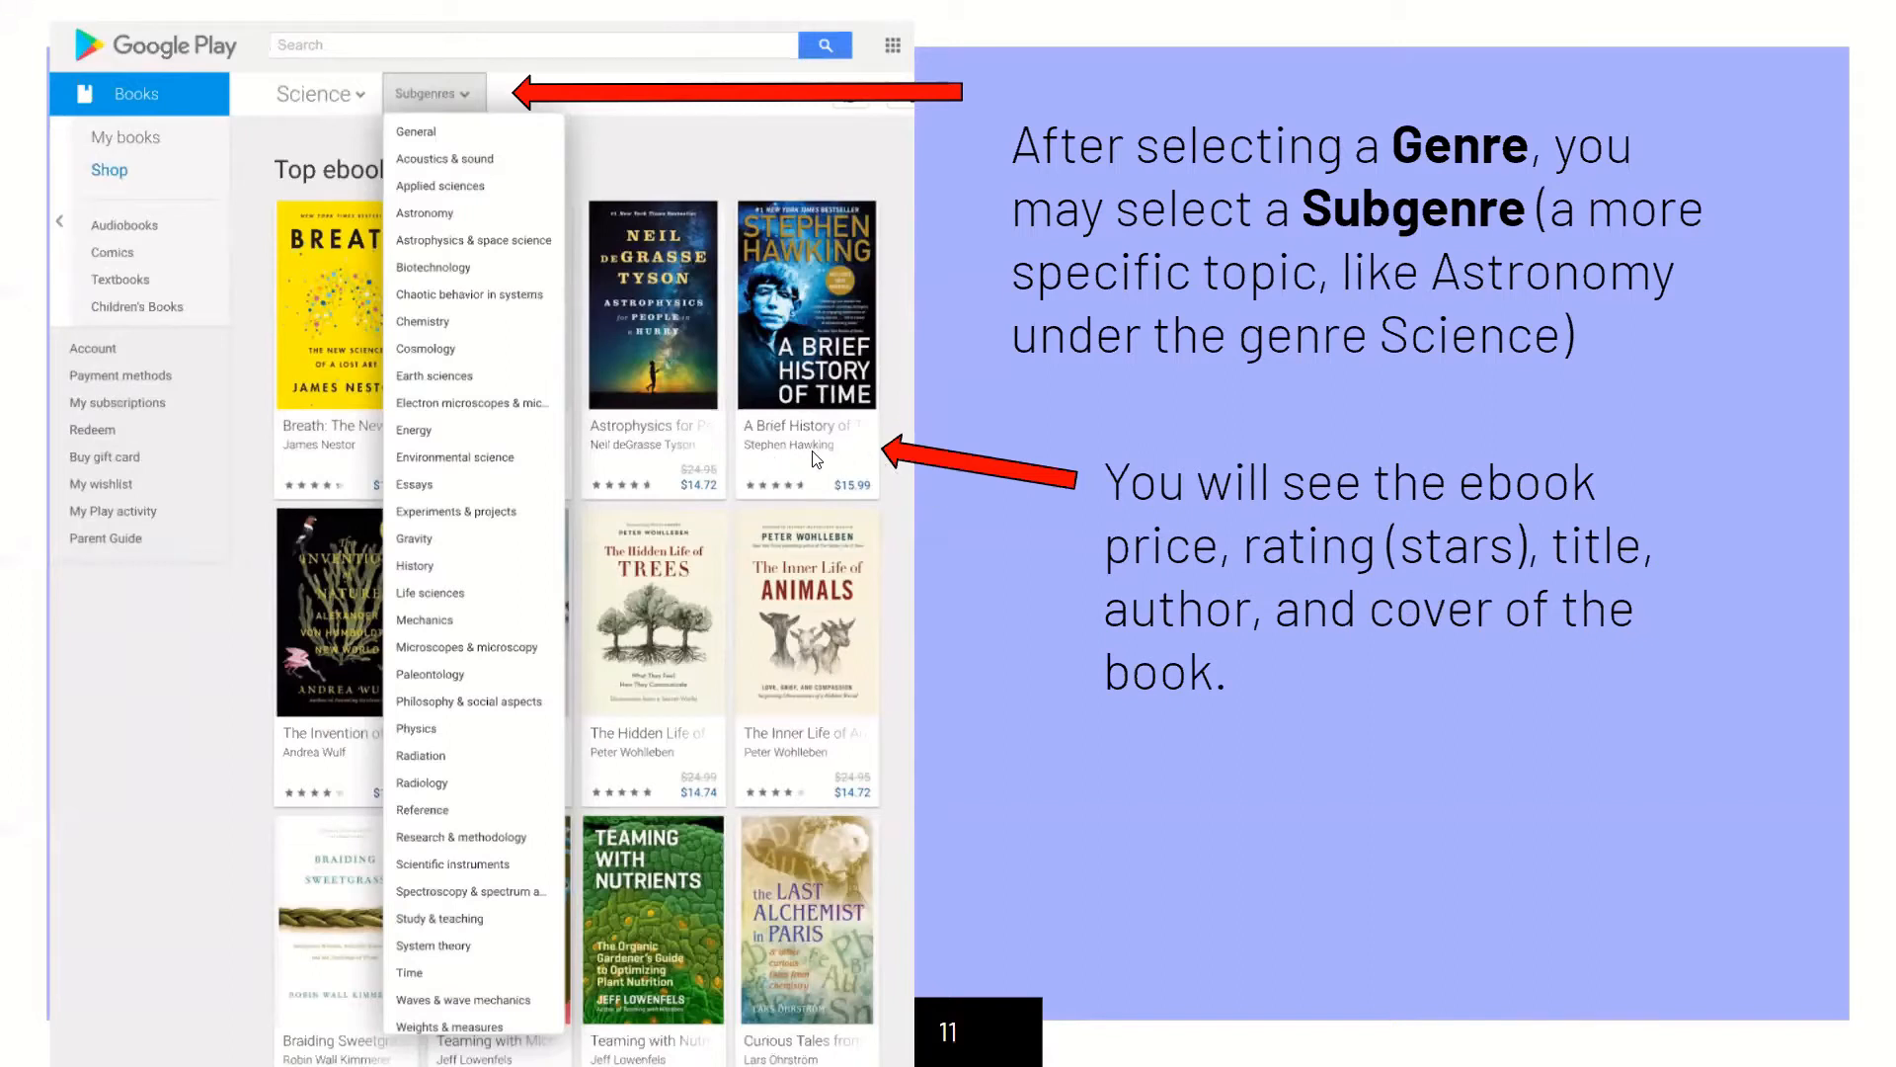
mouse_move(784, 492)
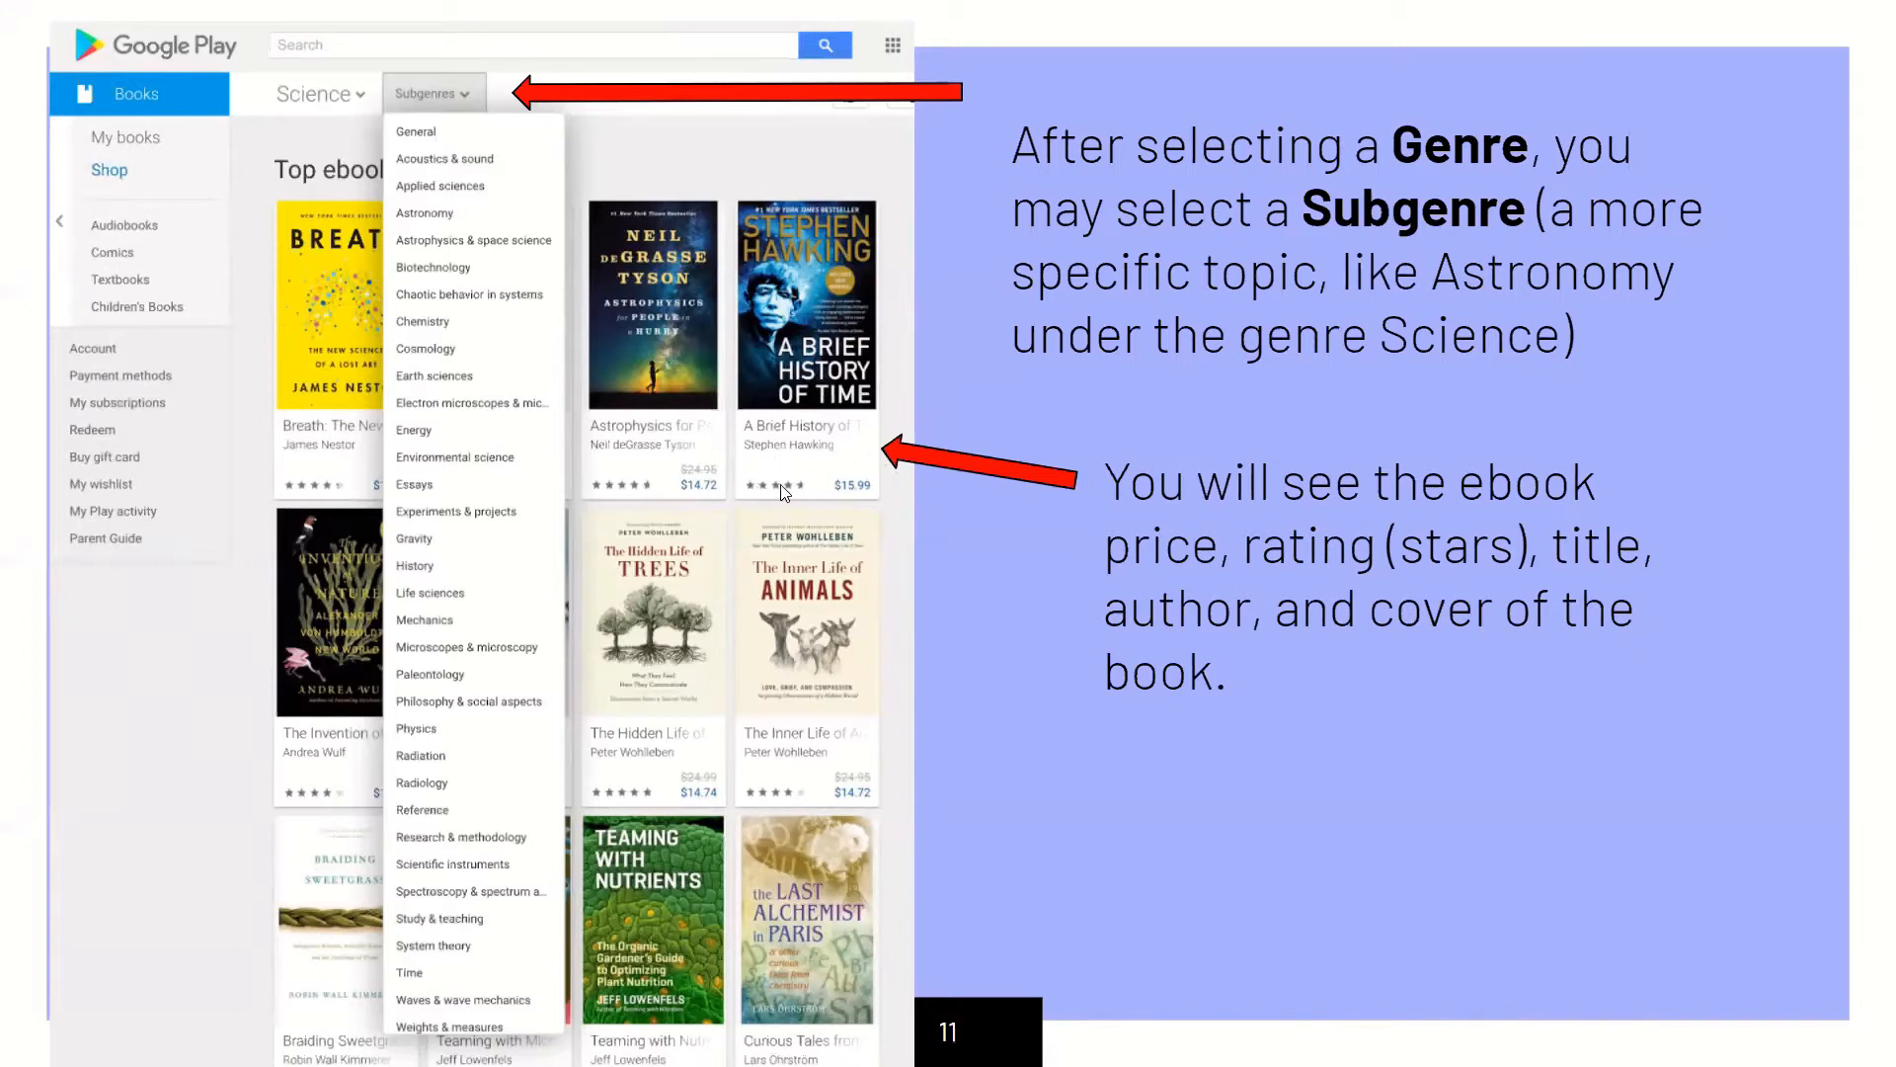
mouse_move(879, 498)
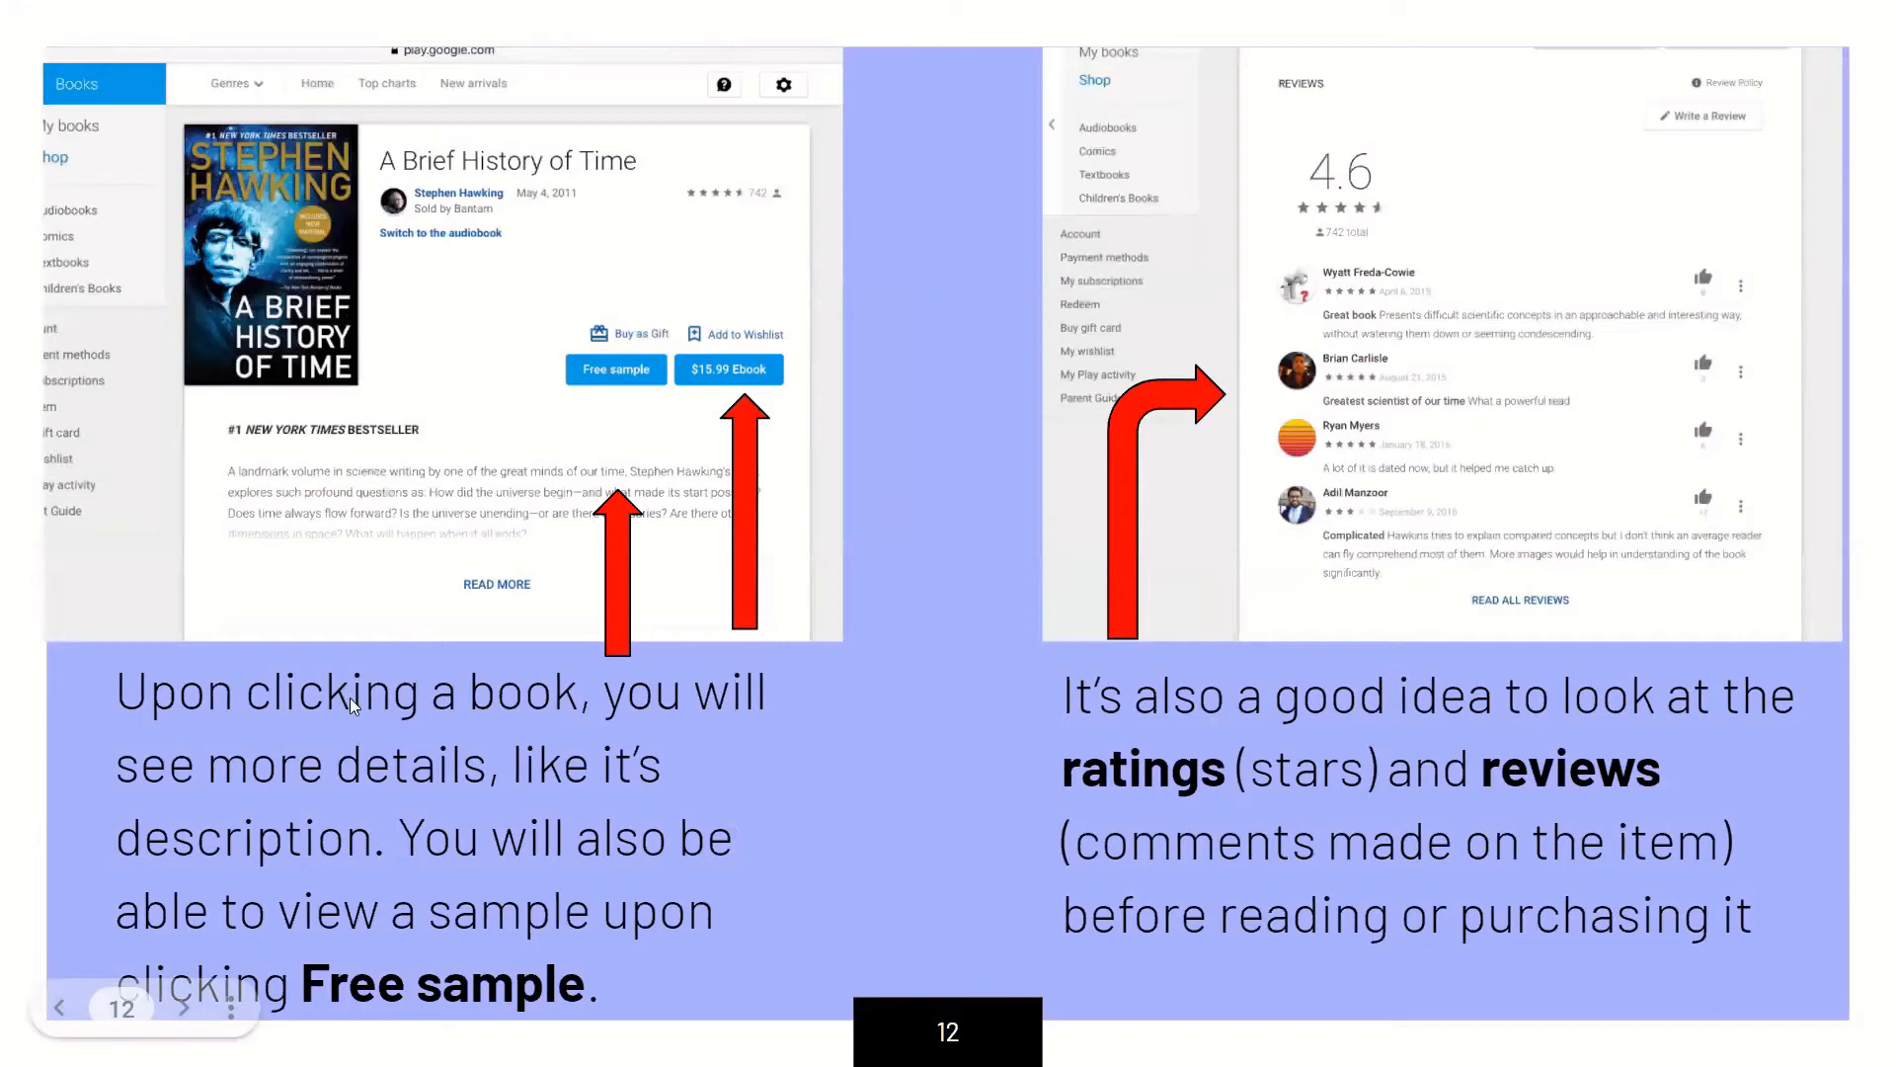
mouse_move(490, 780)
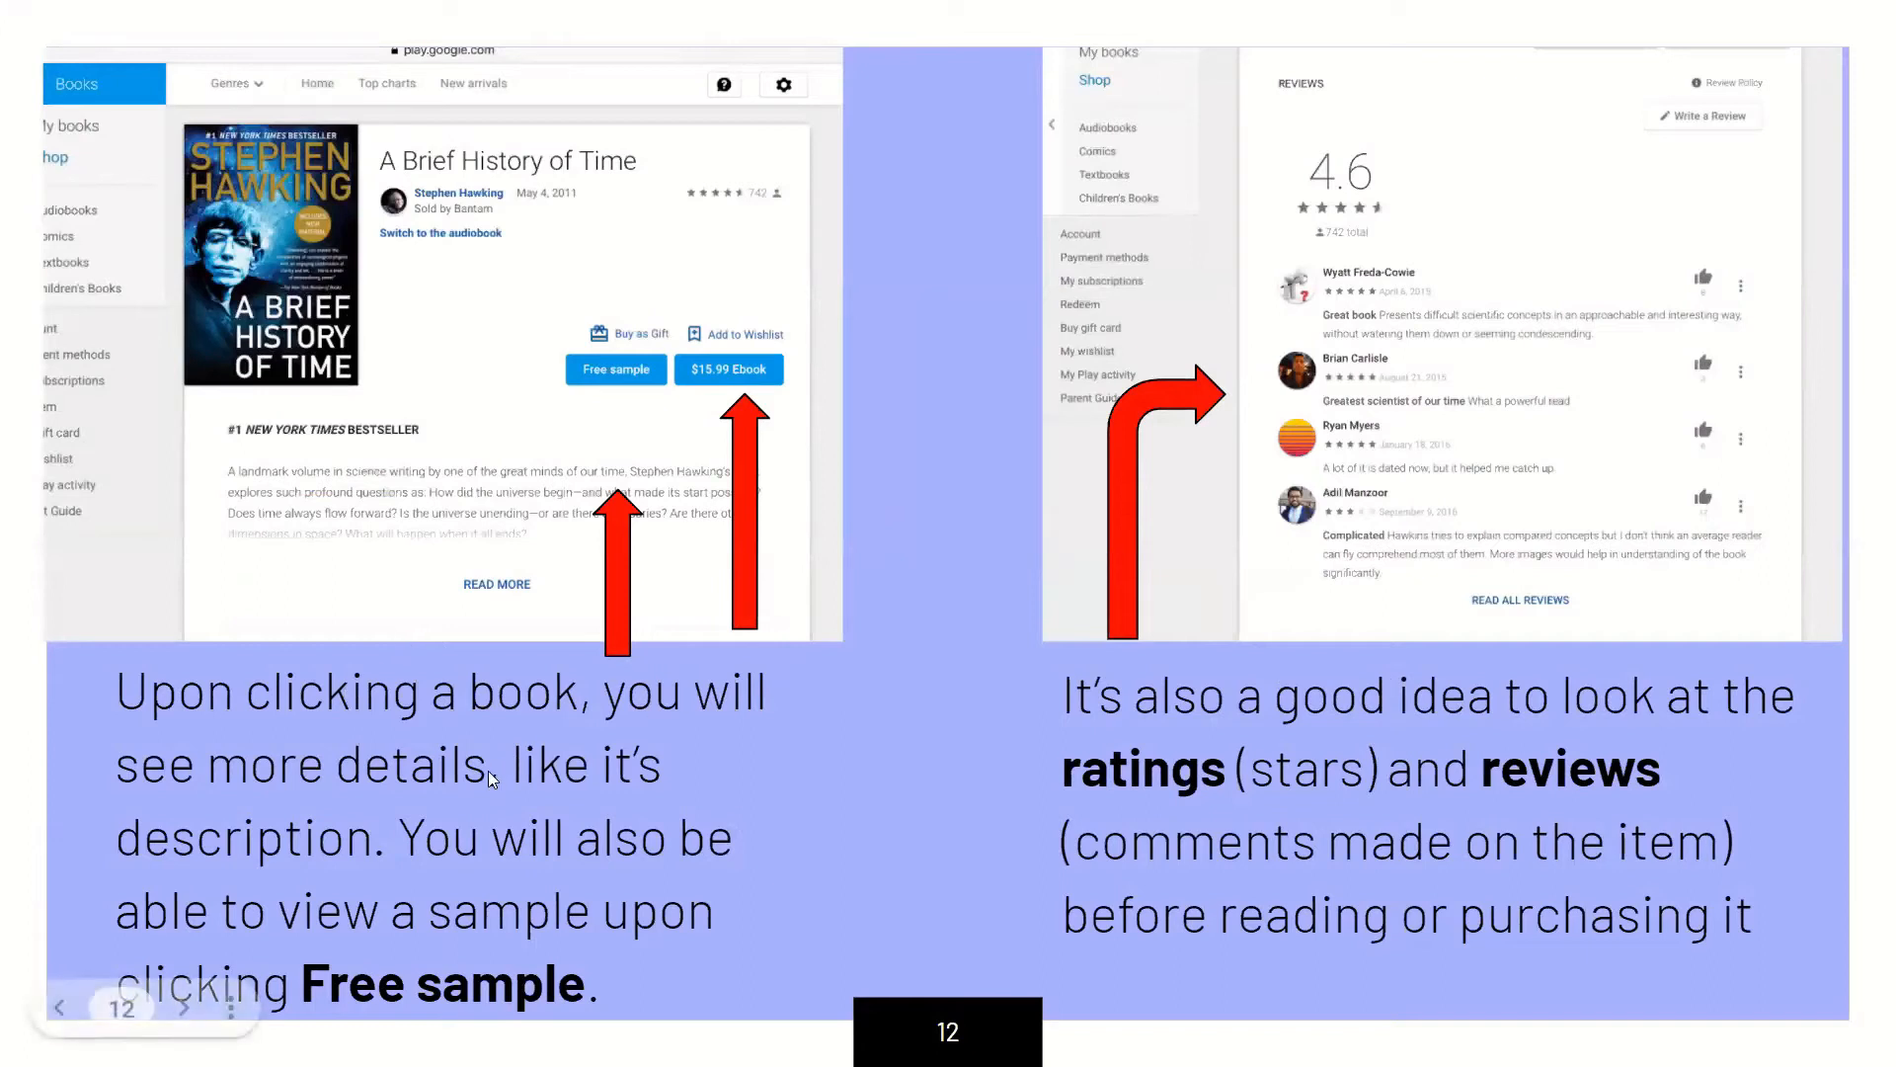
mouse_move(672, 843)
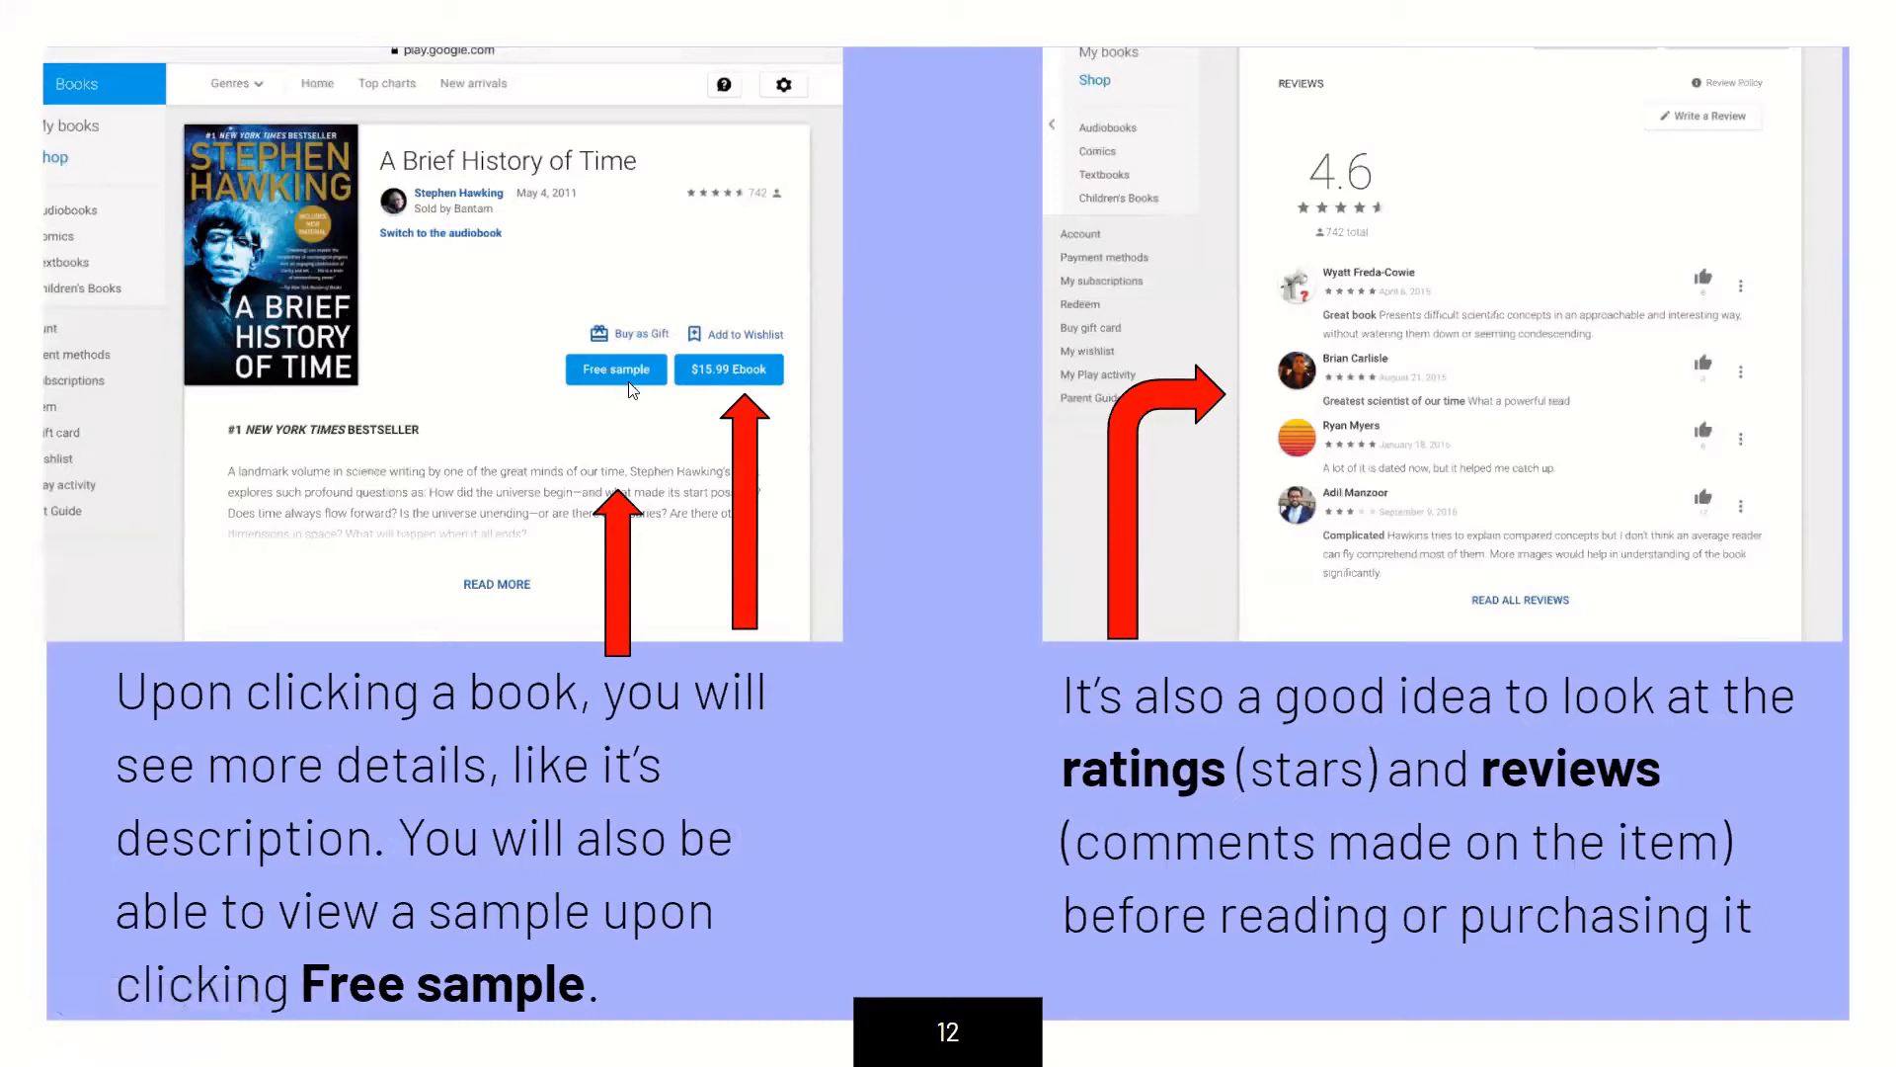
mouse_move(909, 573)
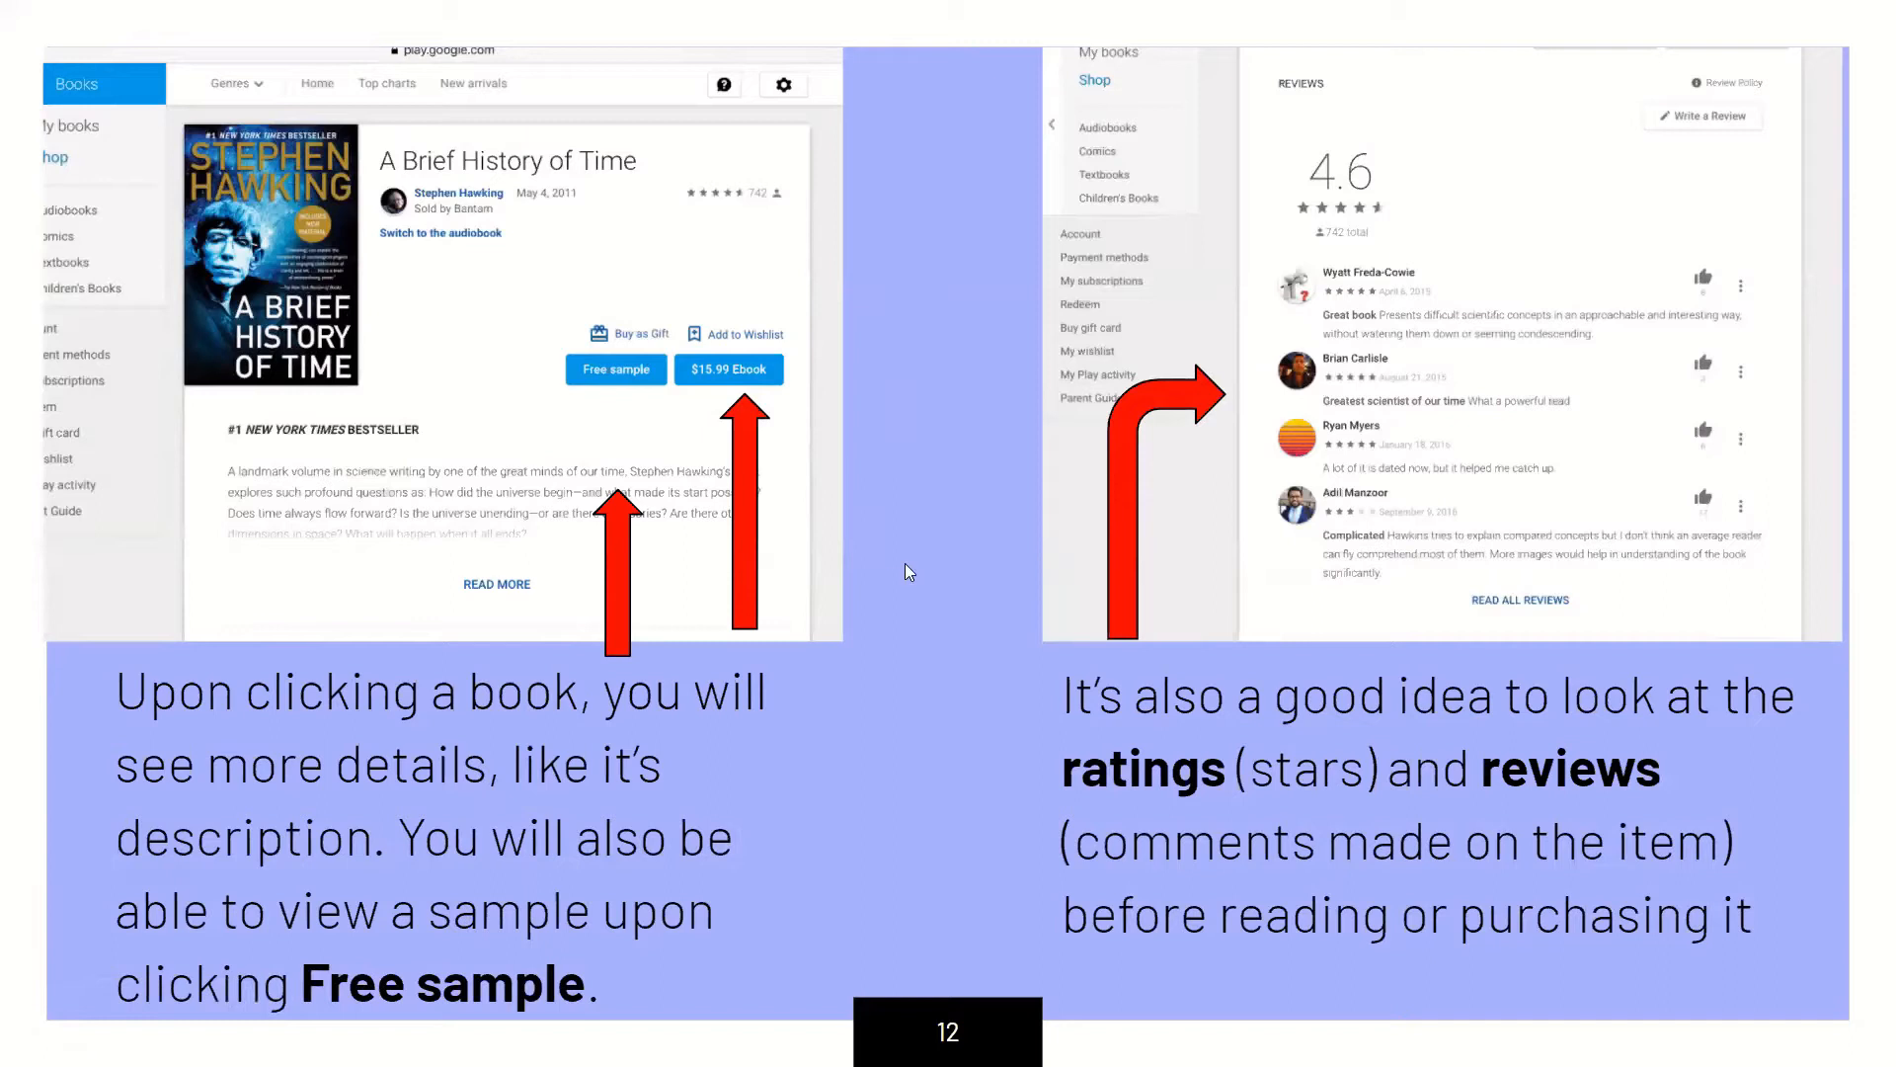
mouse_move(1485, 713)
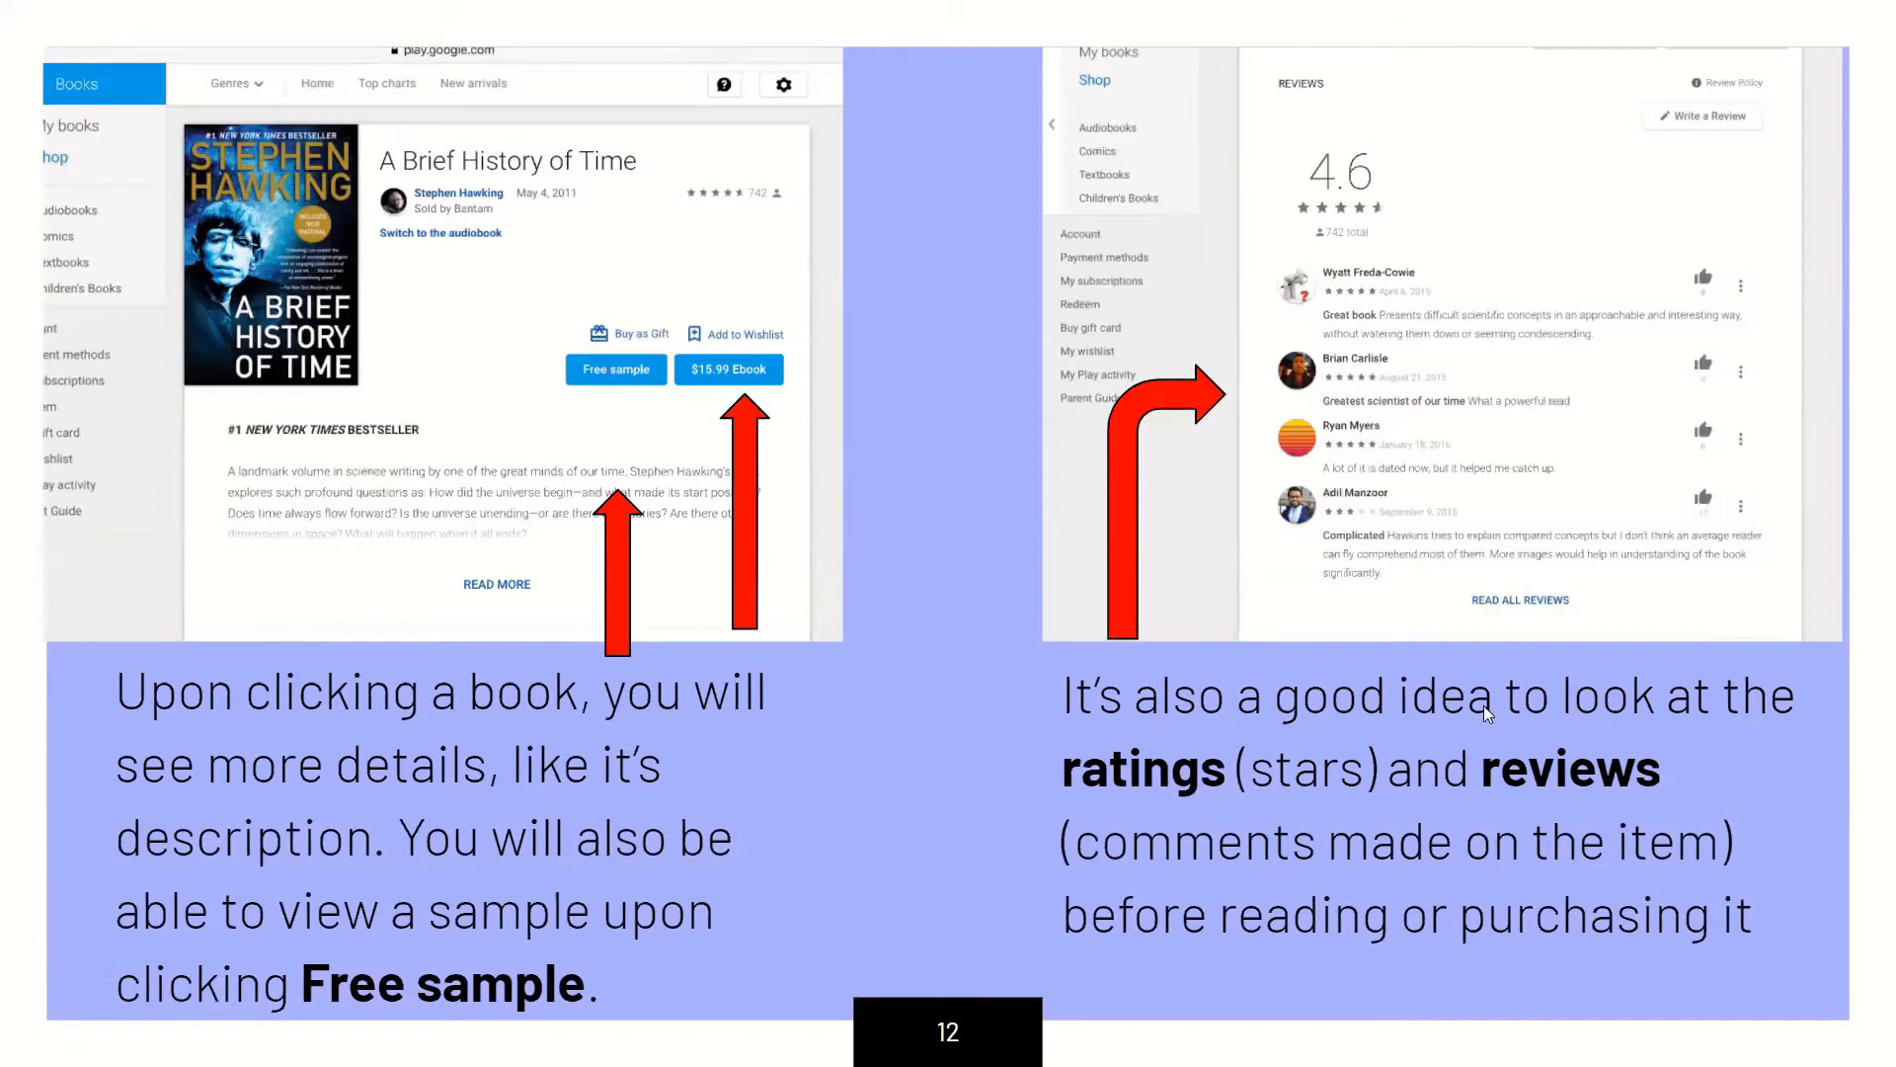
mouse_move(1446, 860)
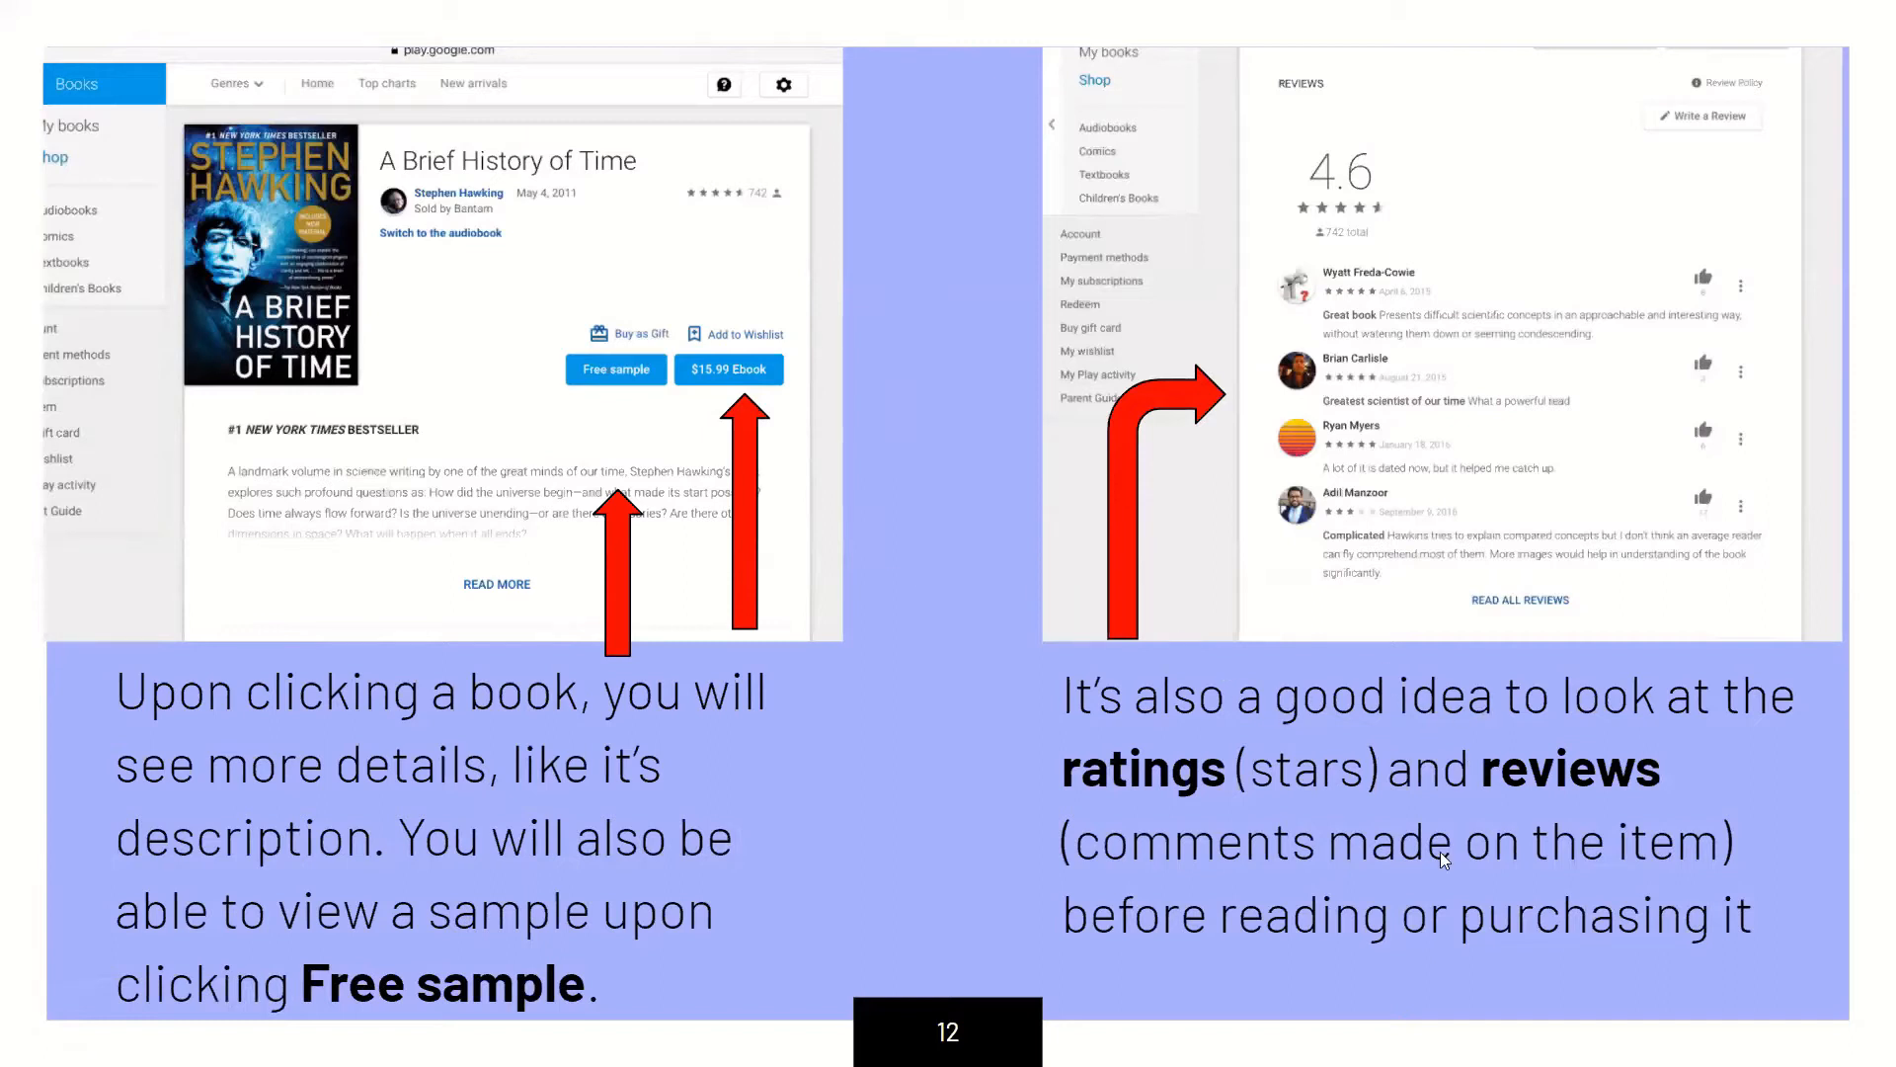
mouse_move(1438, 742)
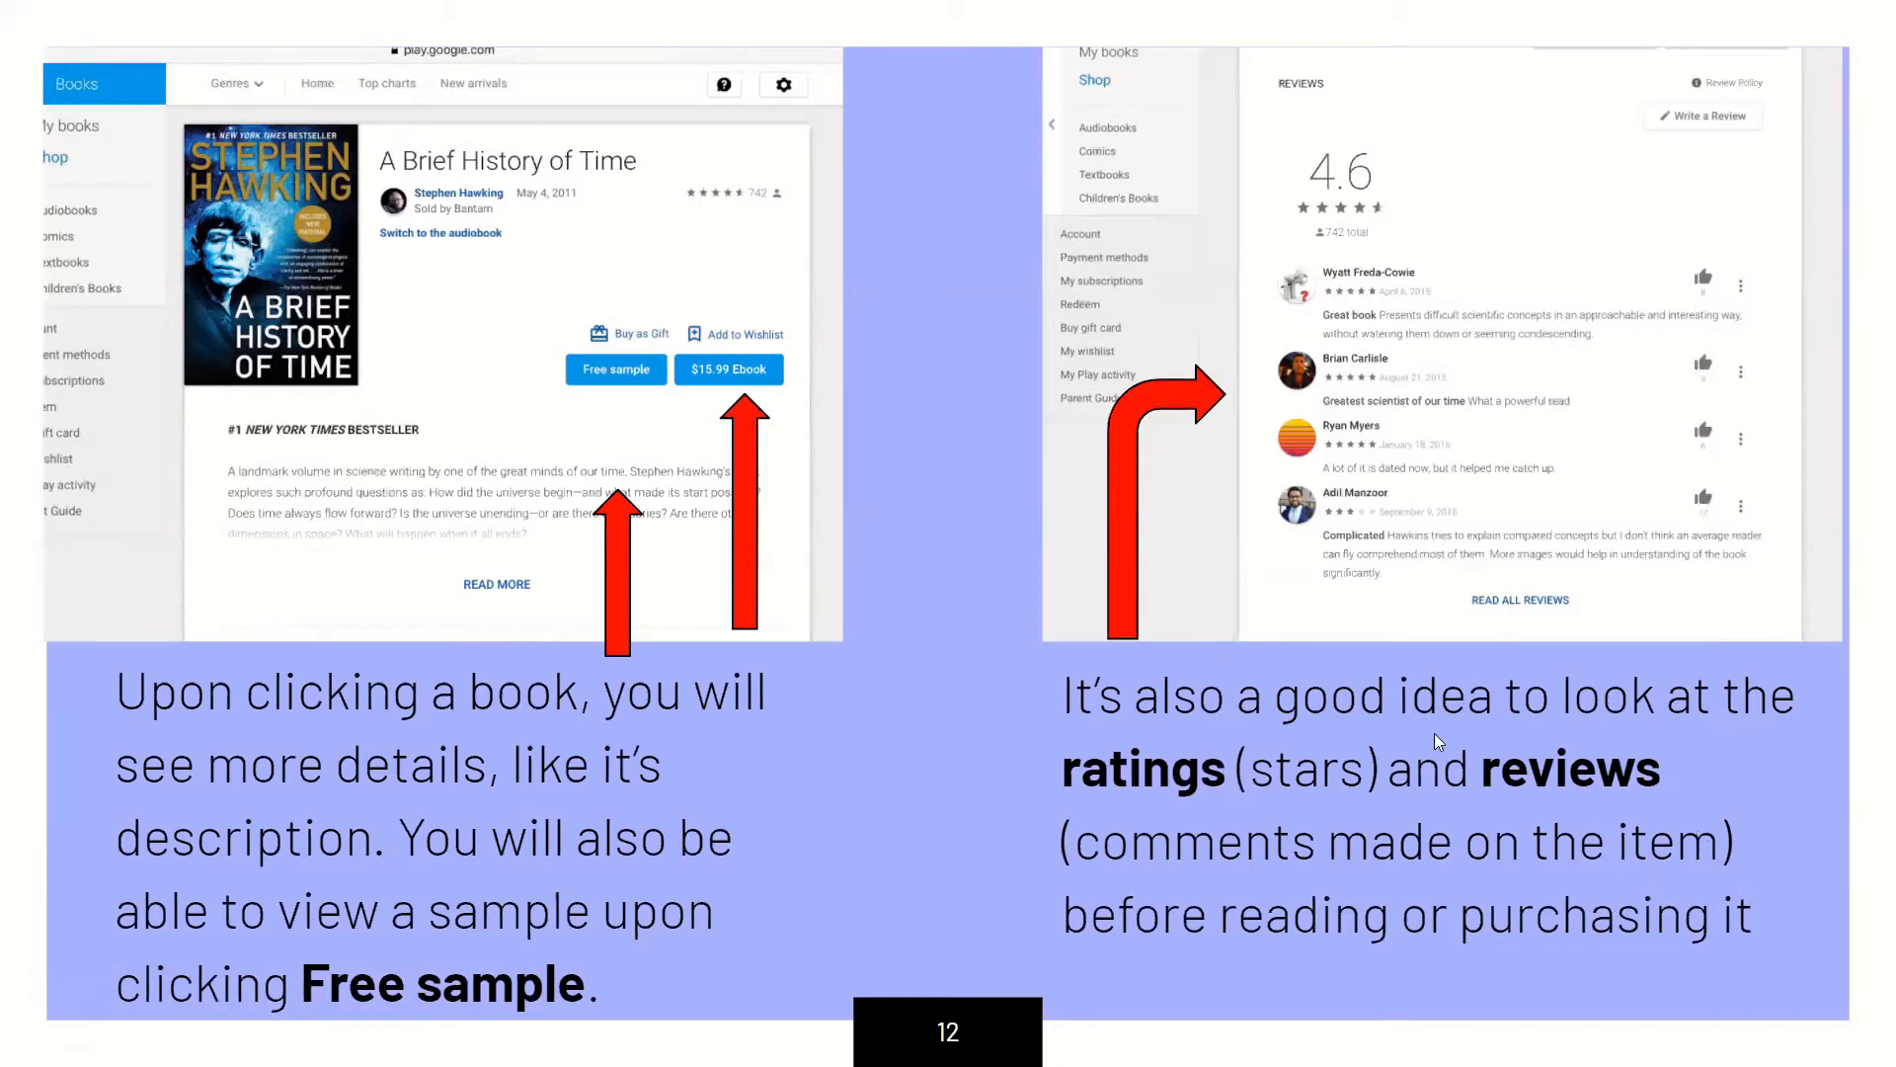
mouse_move(1464, 968)
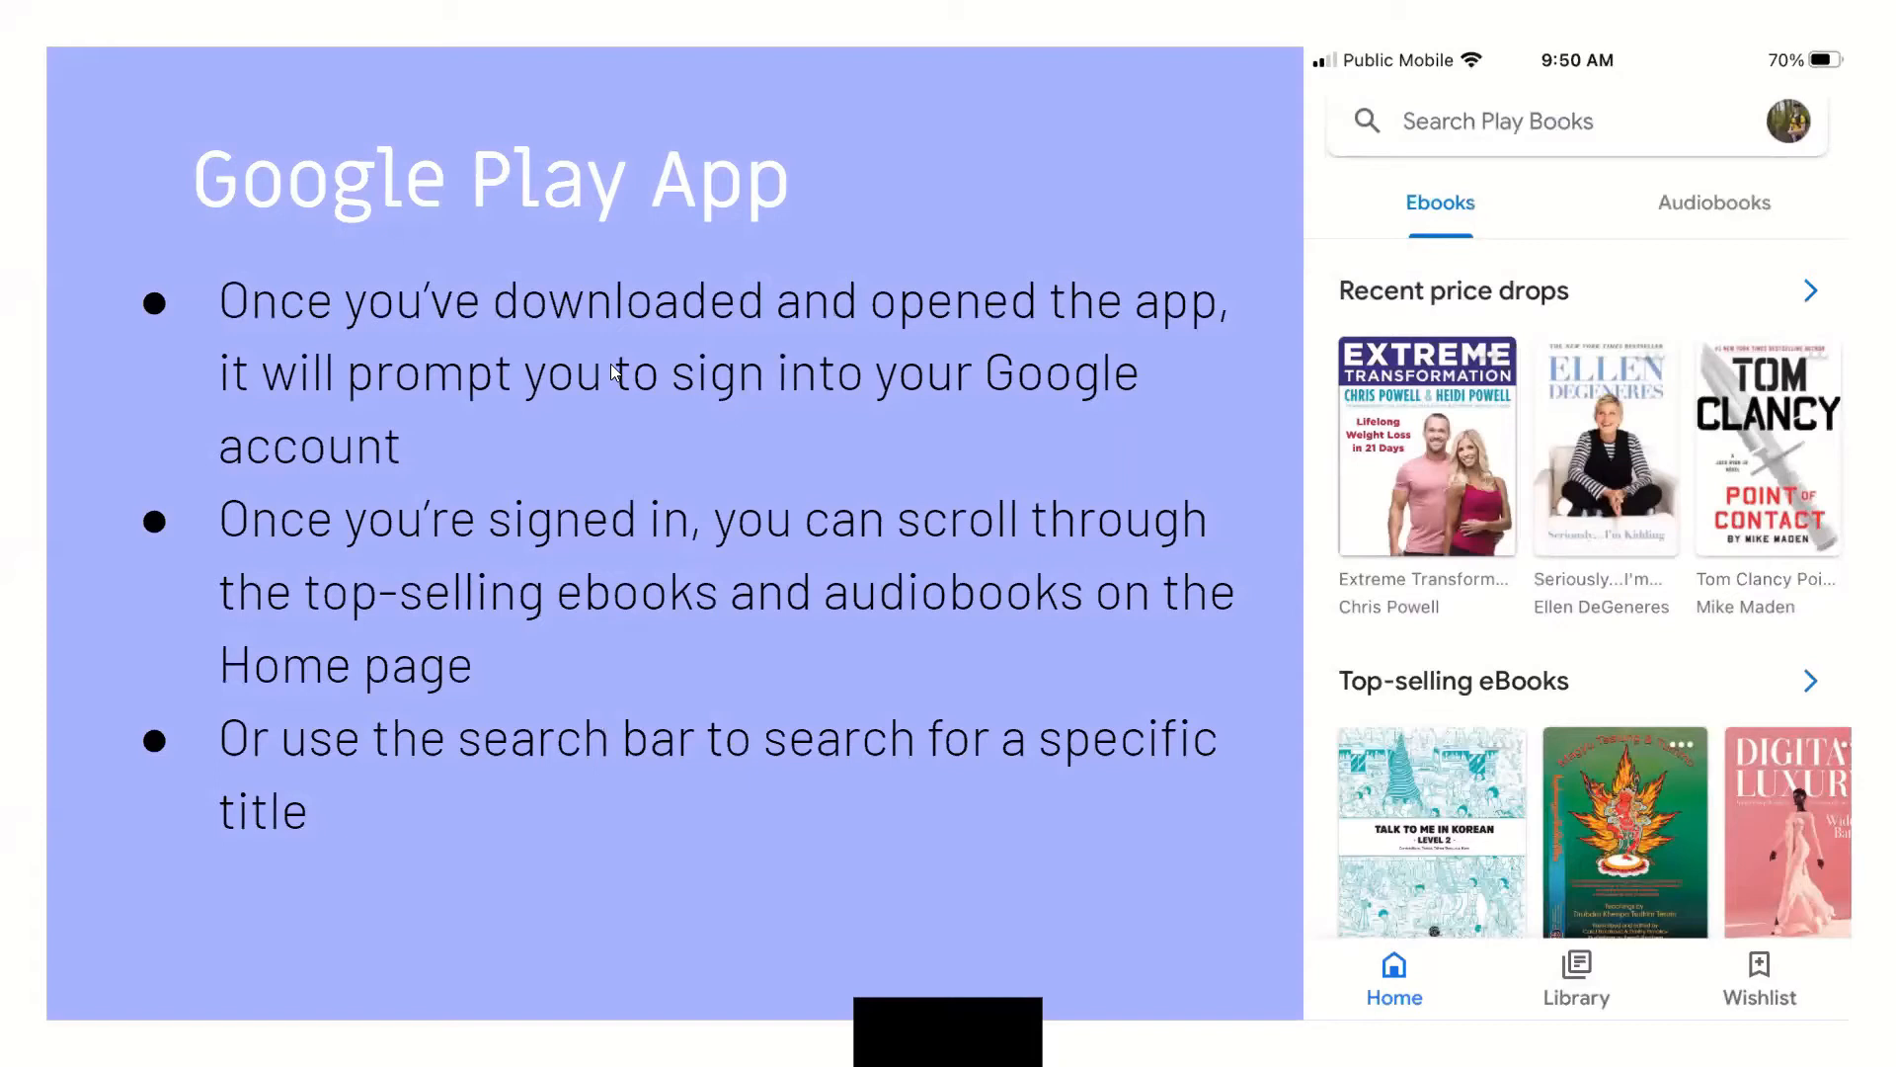
mouse_move(853, 491)
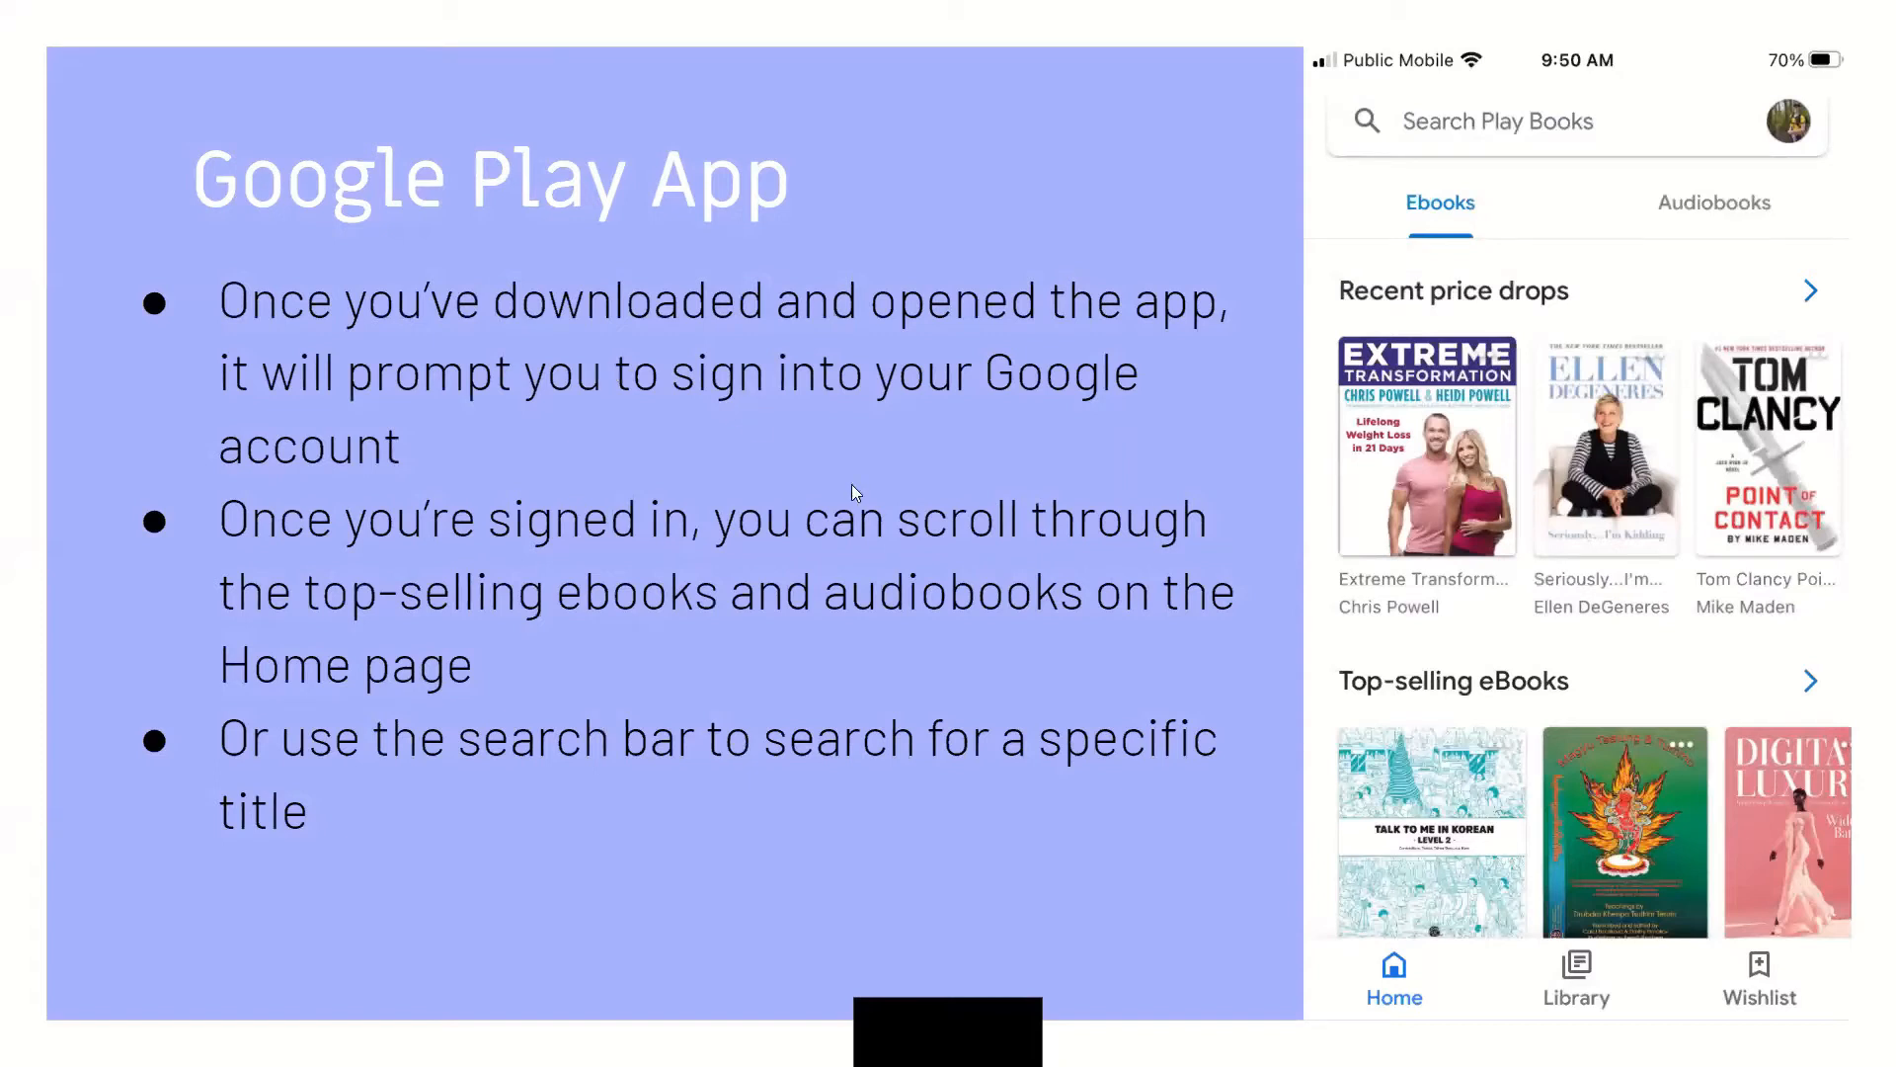
mouse_move(206, 506)
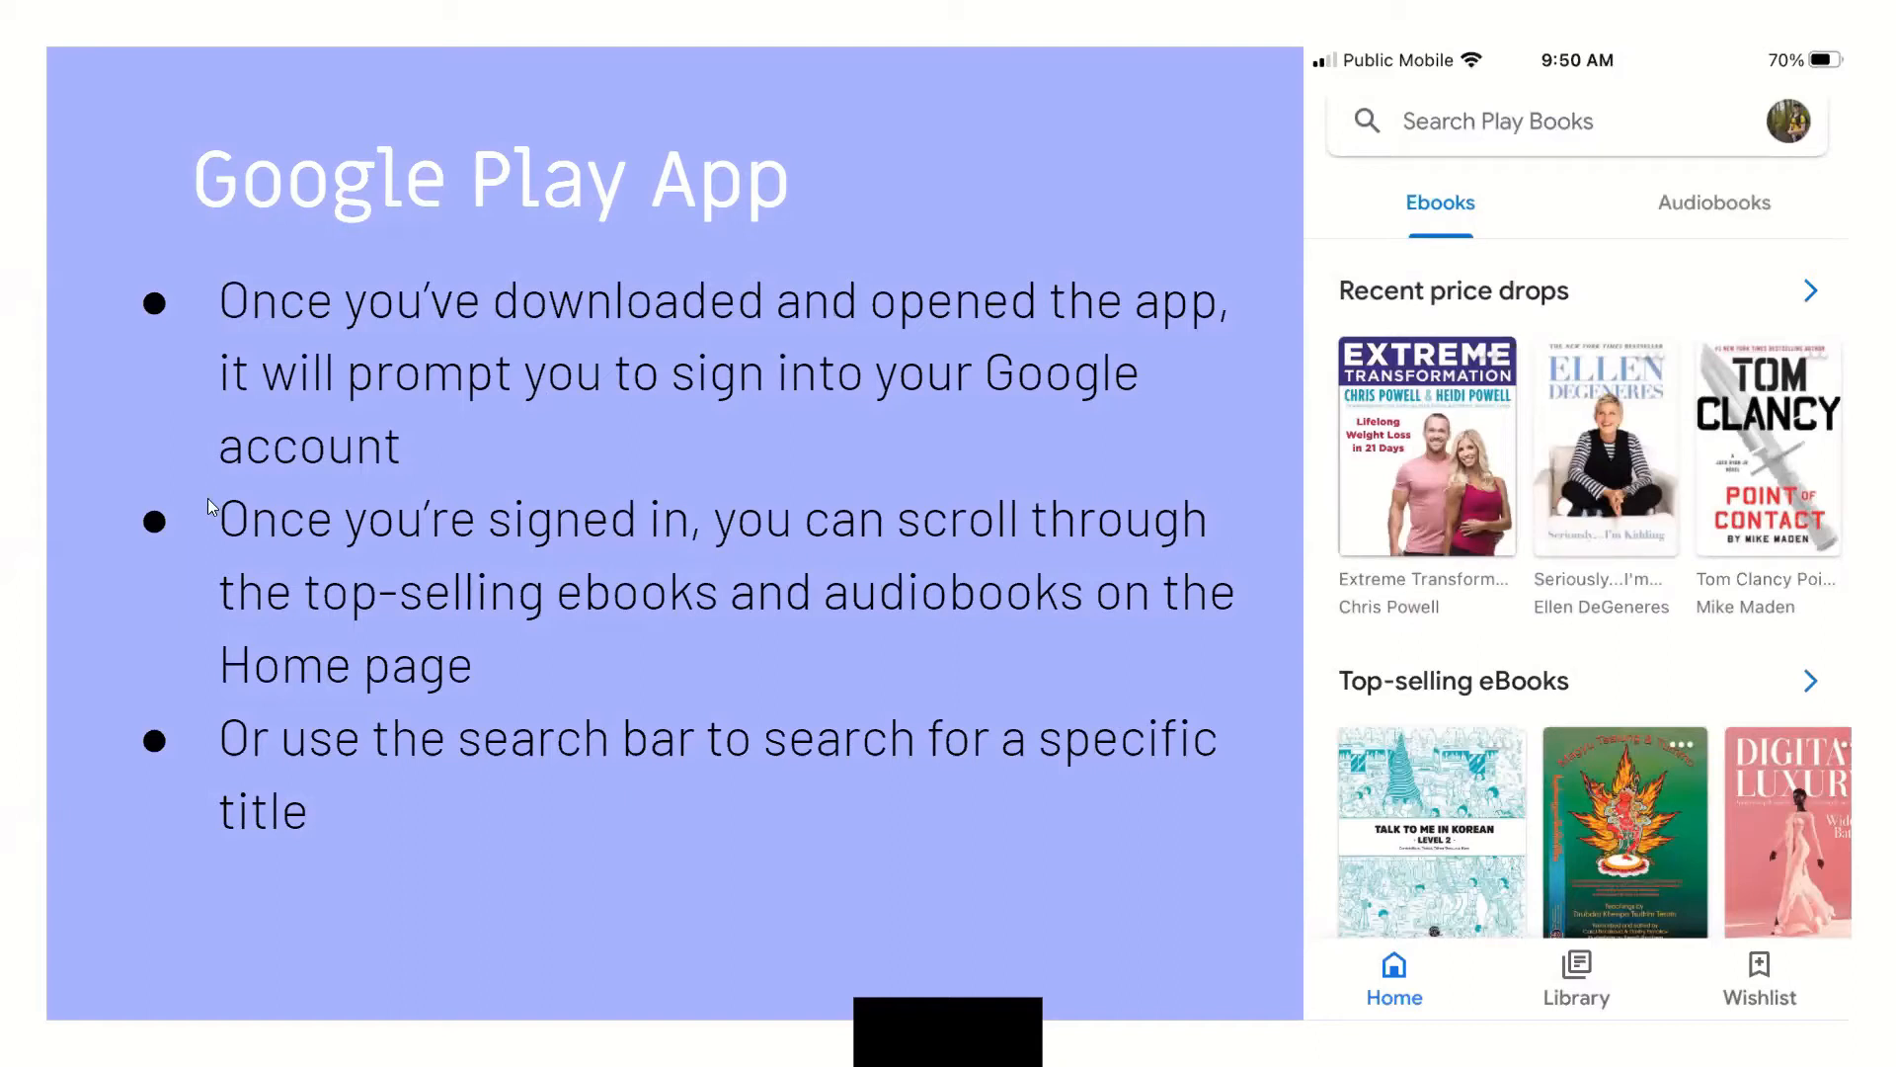
mouse_move(843, 616)
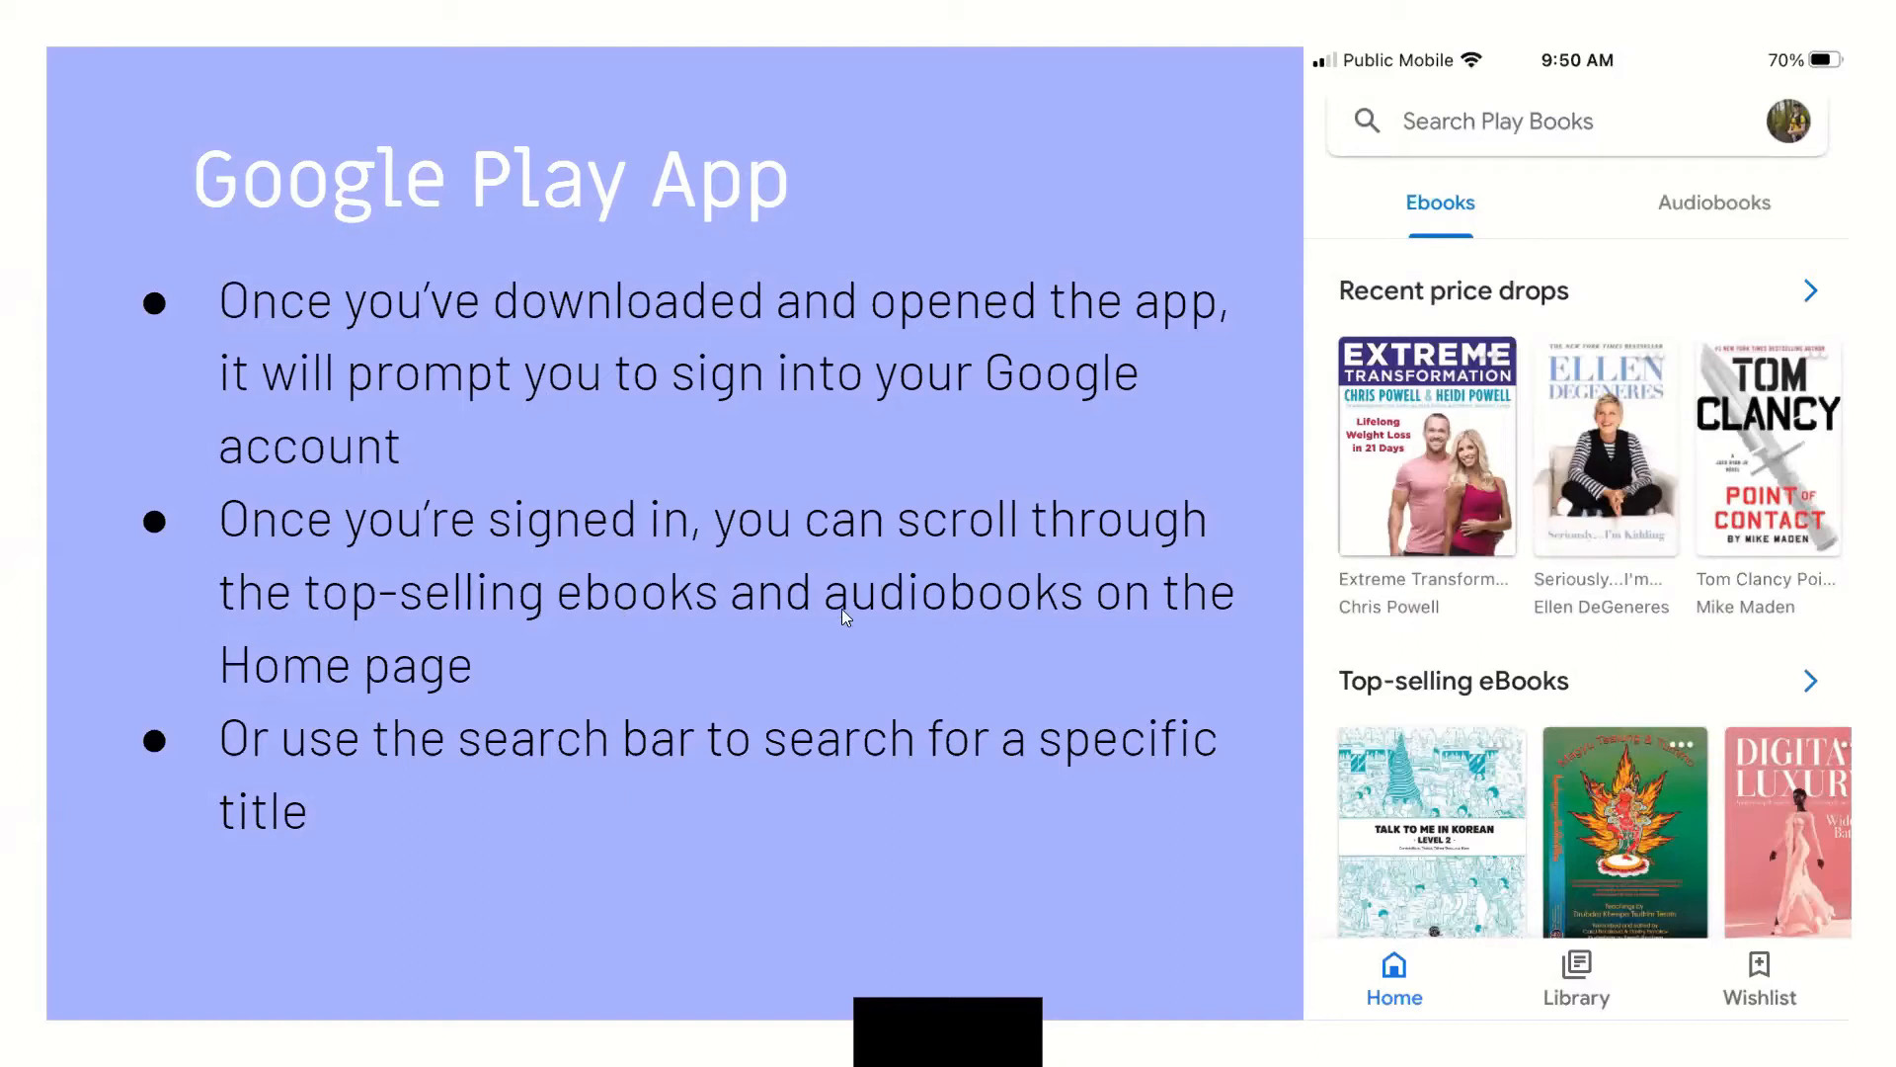
mouse_move(581, 694)
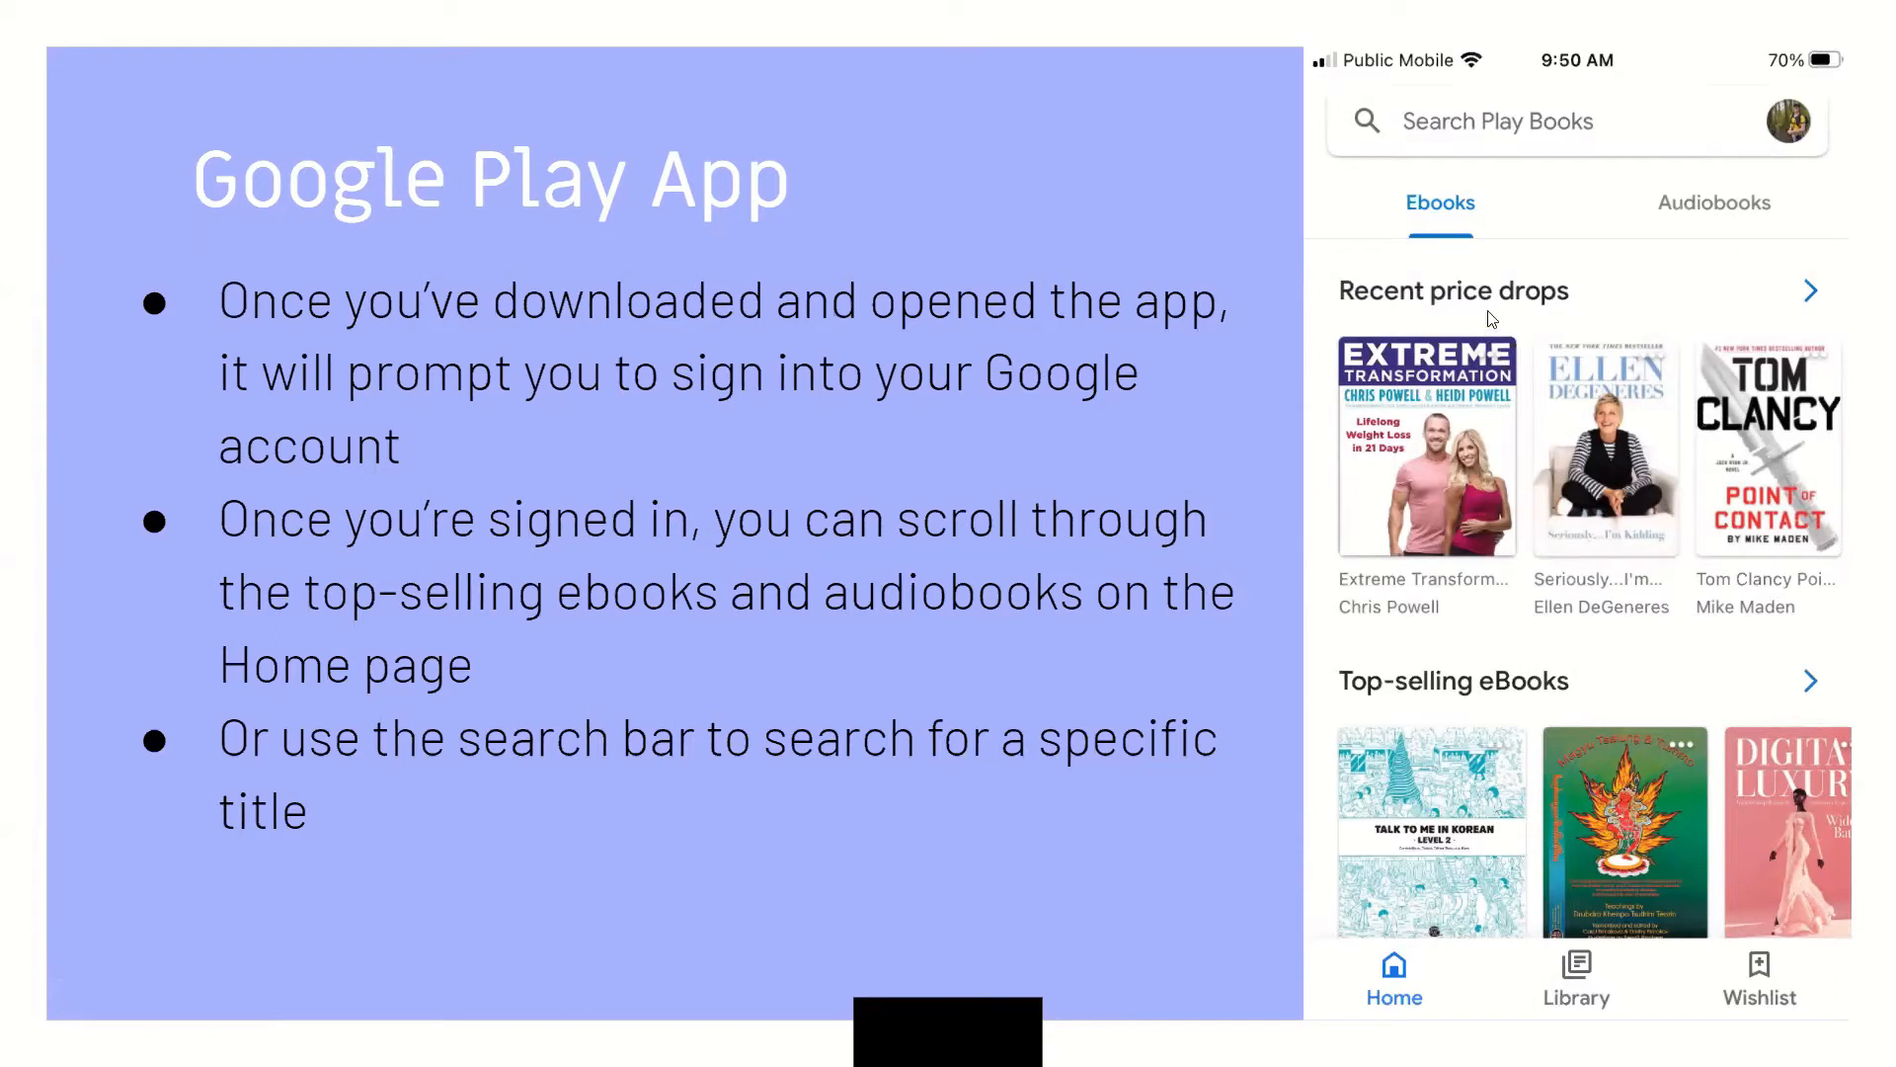
mouse_move(1539, 121)
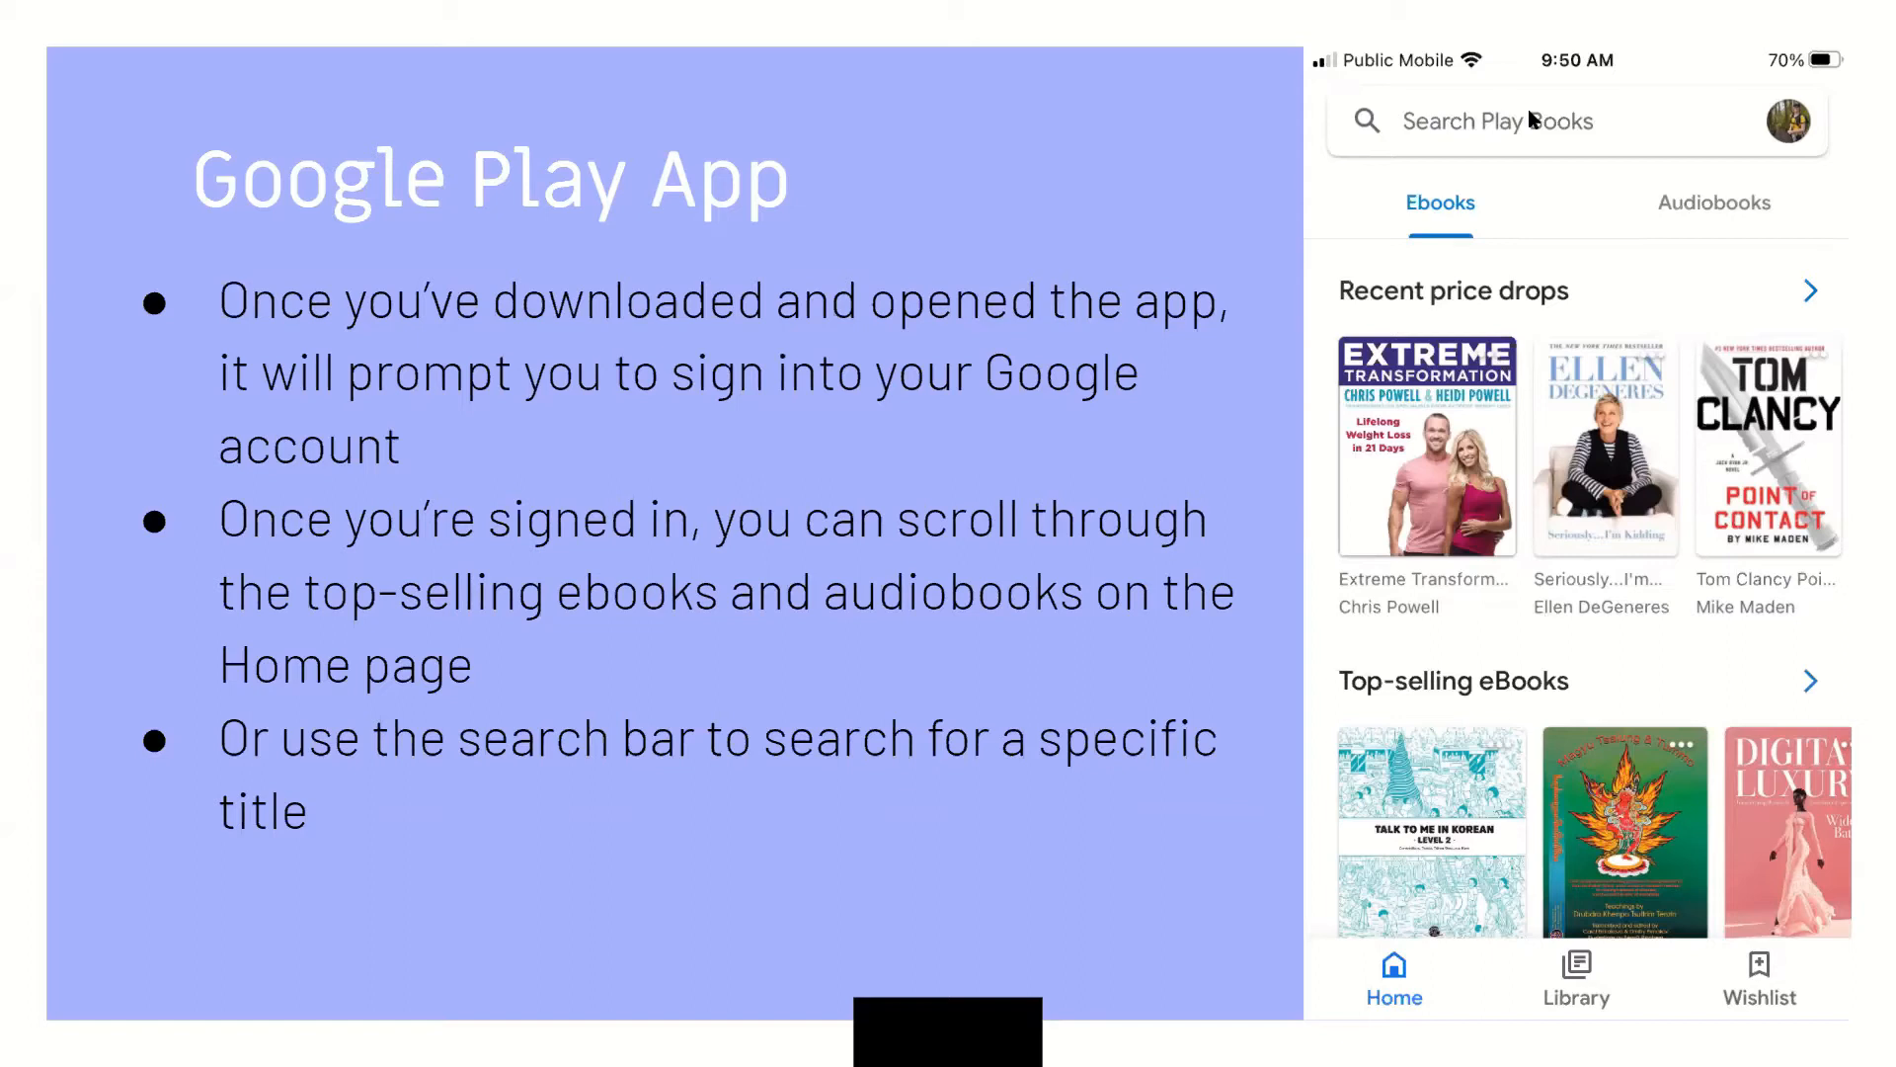
mouse_move(1494, 271)
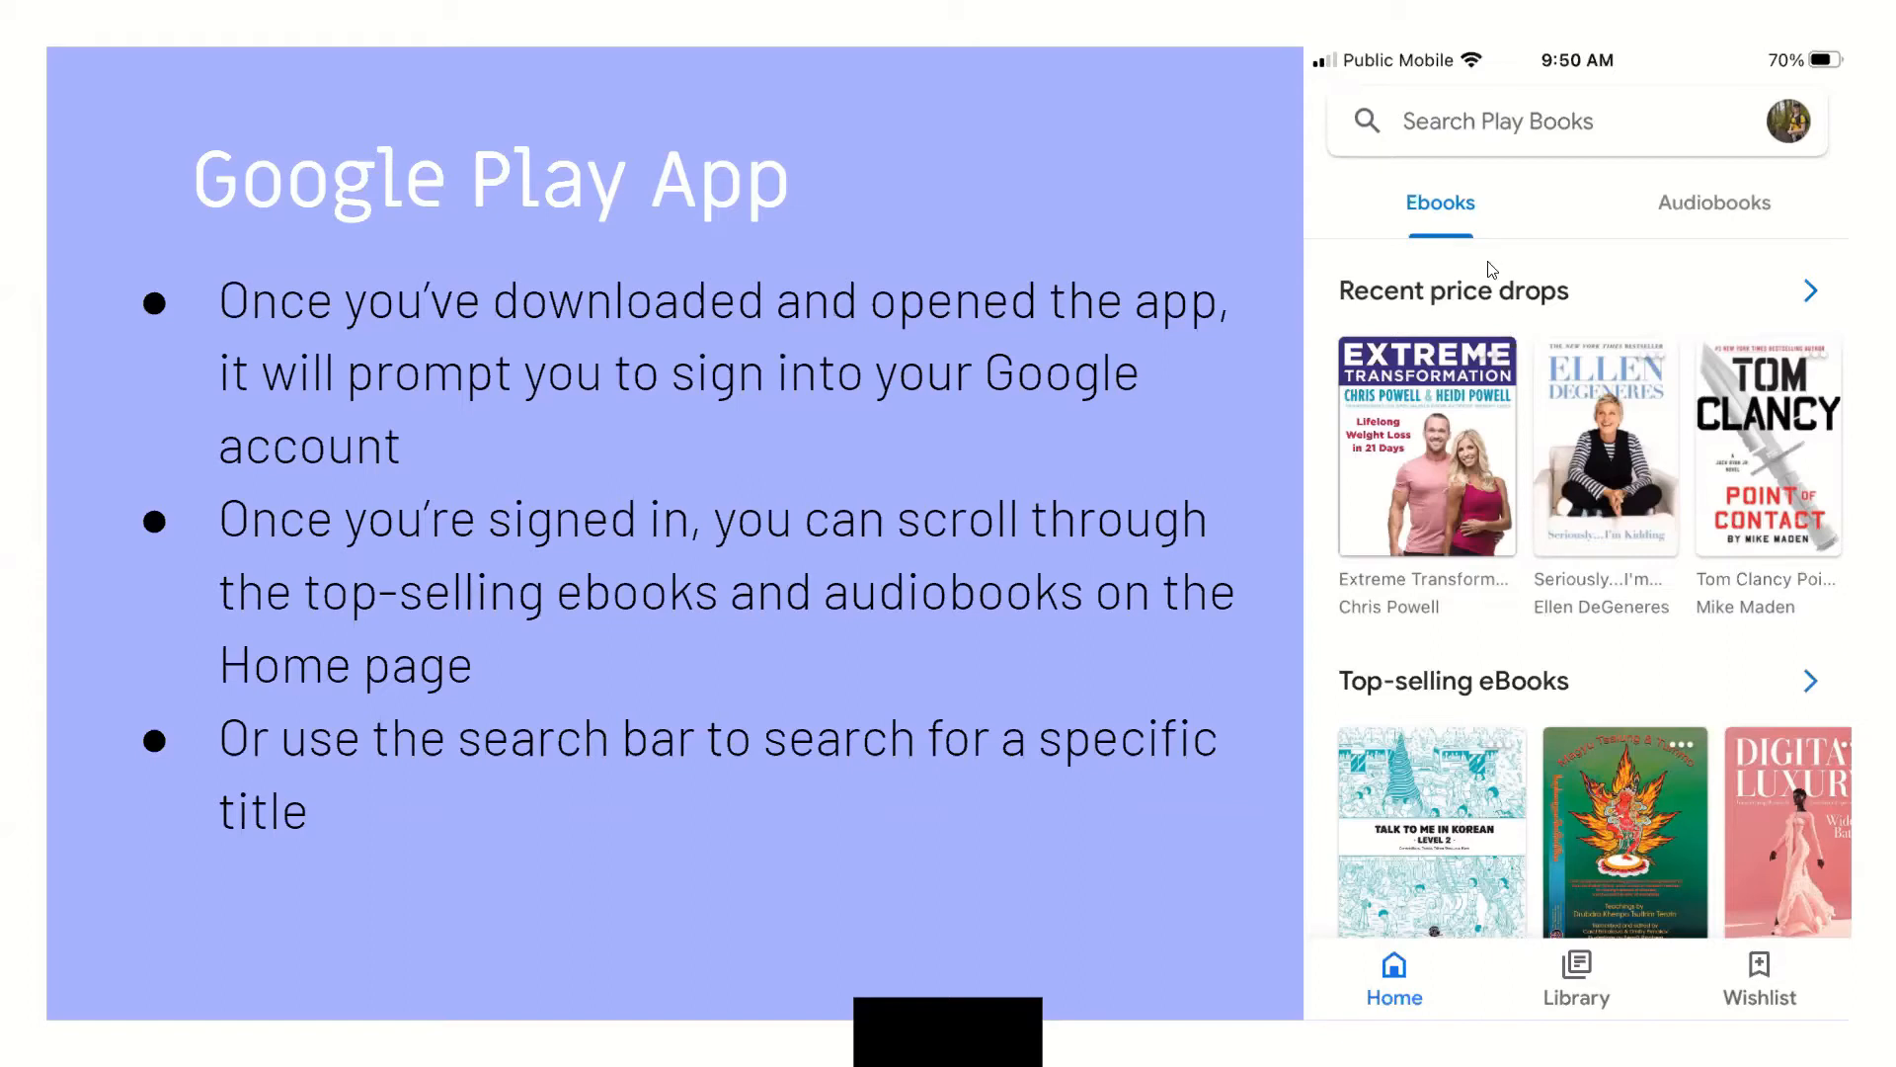
mouse_move(1507, 311)
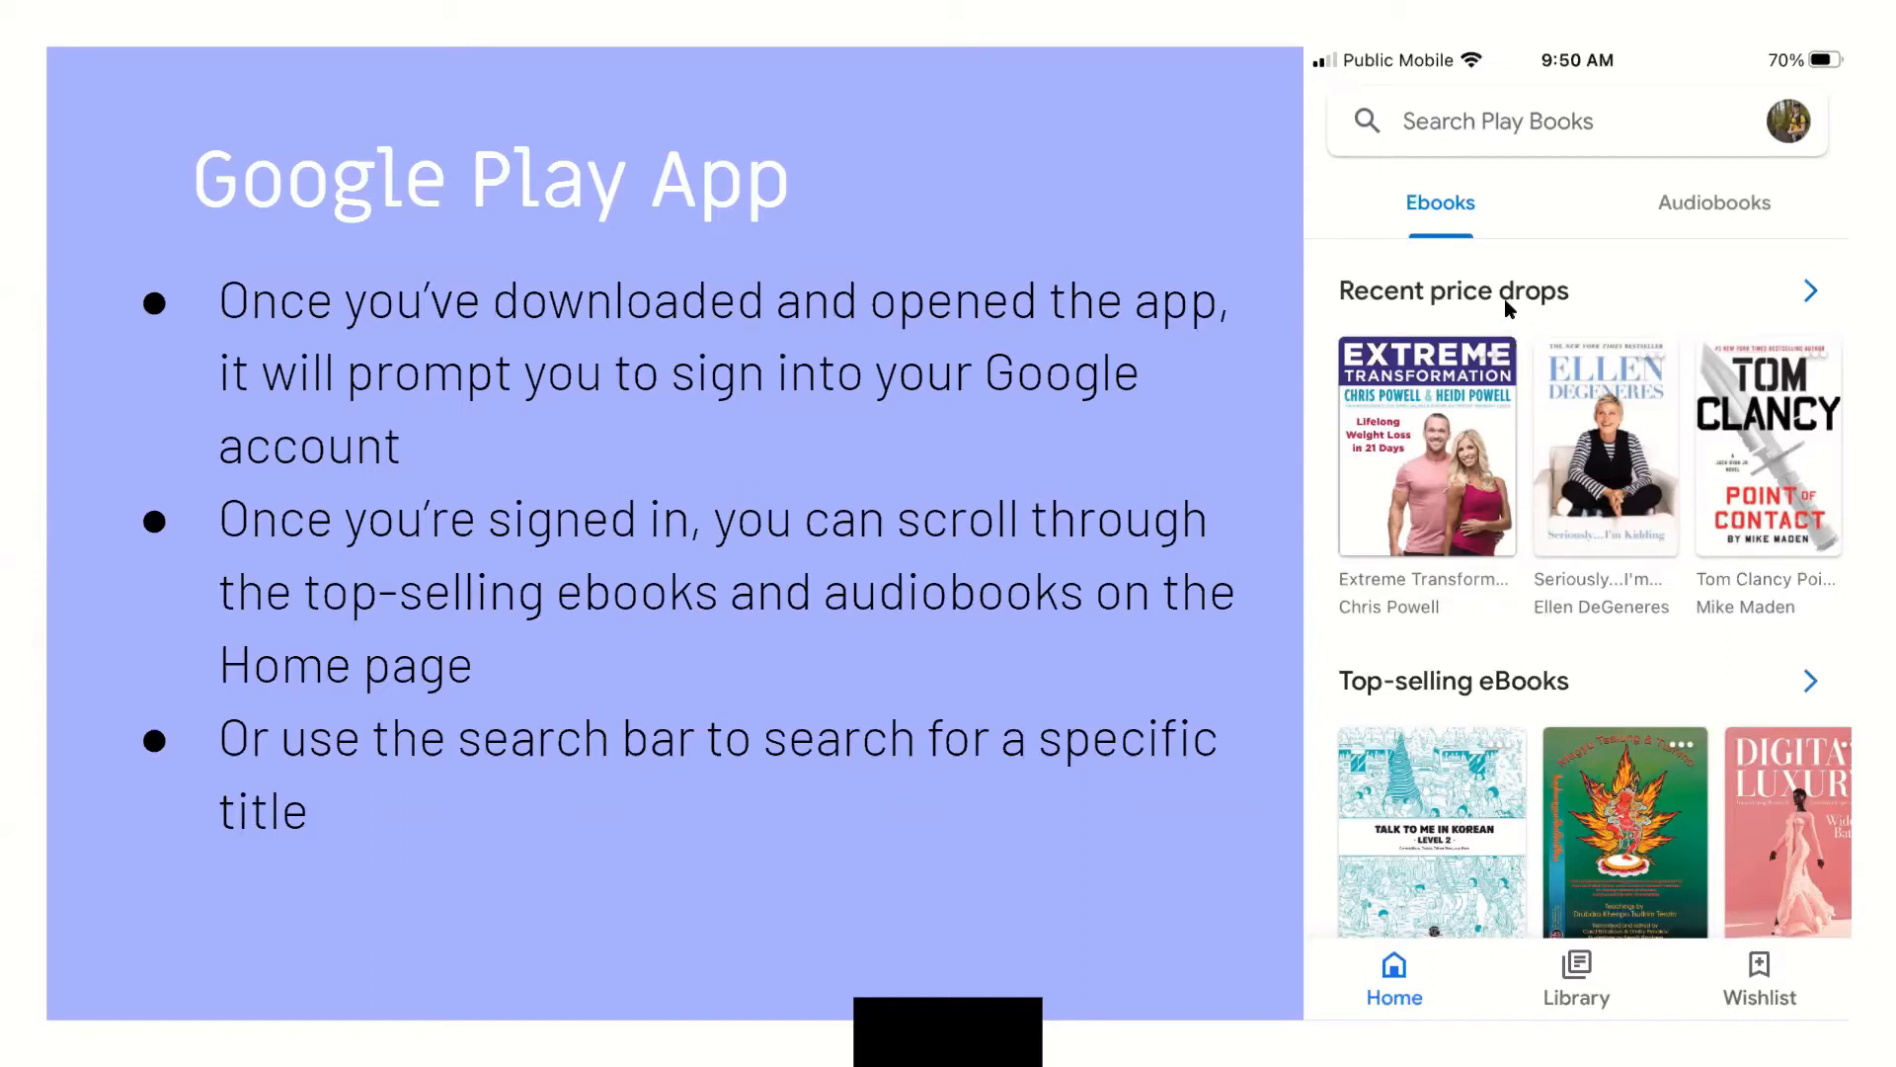
mouse_move(1527, 322)
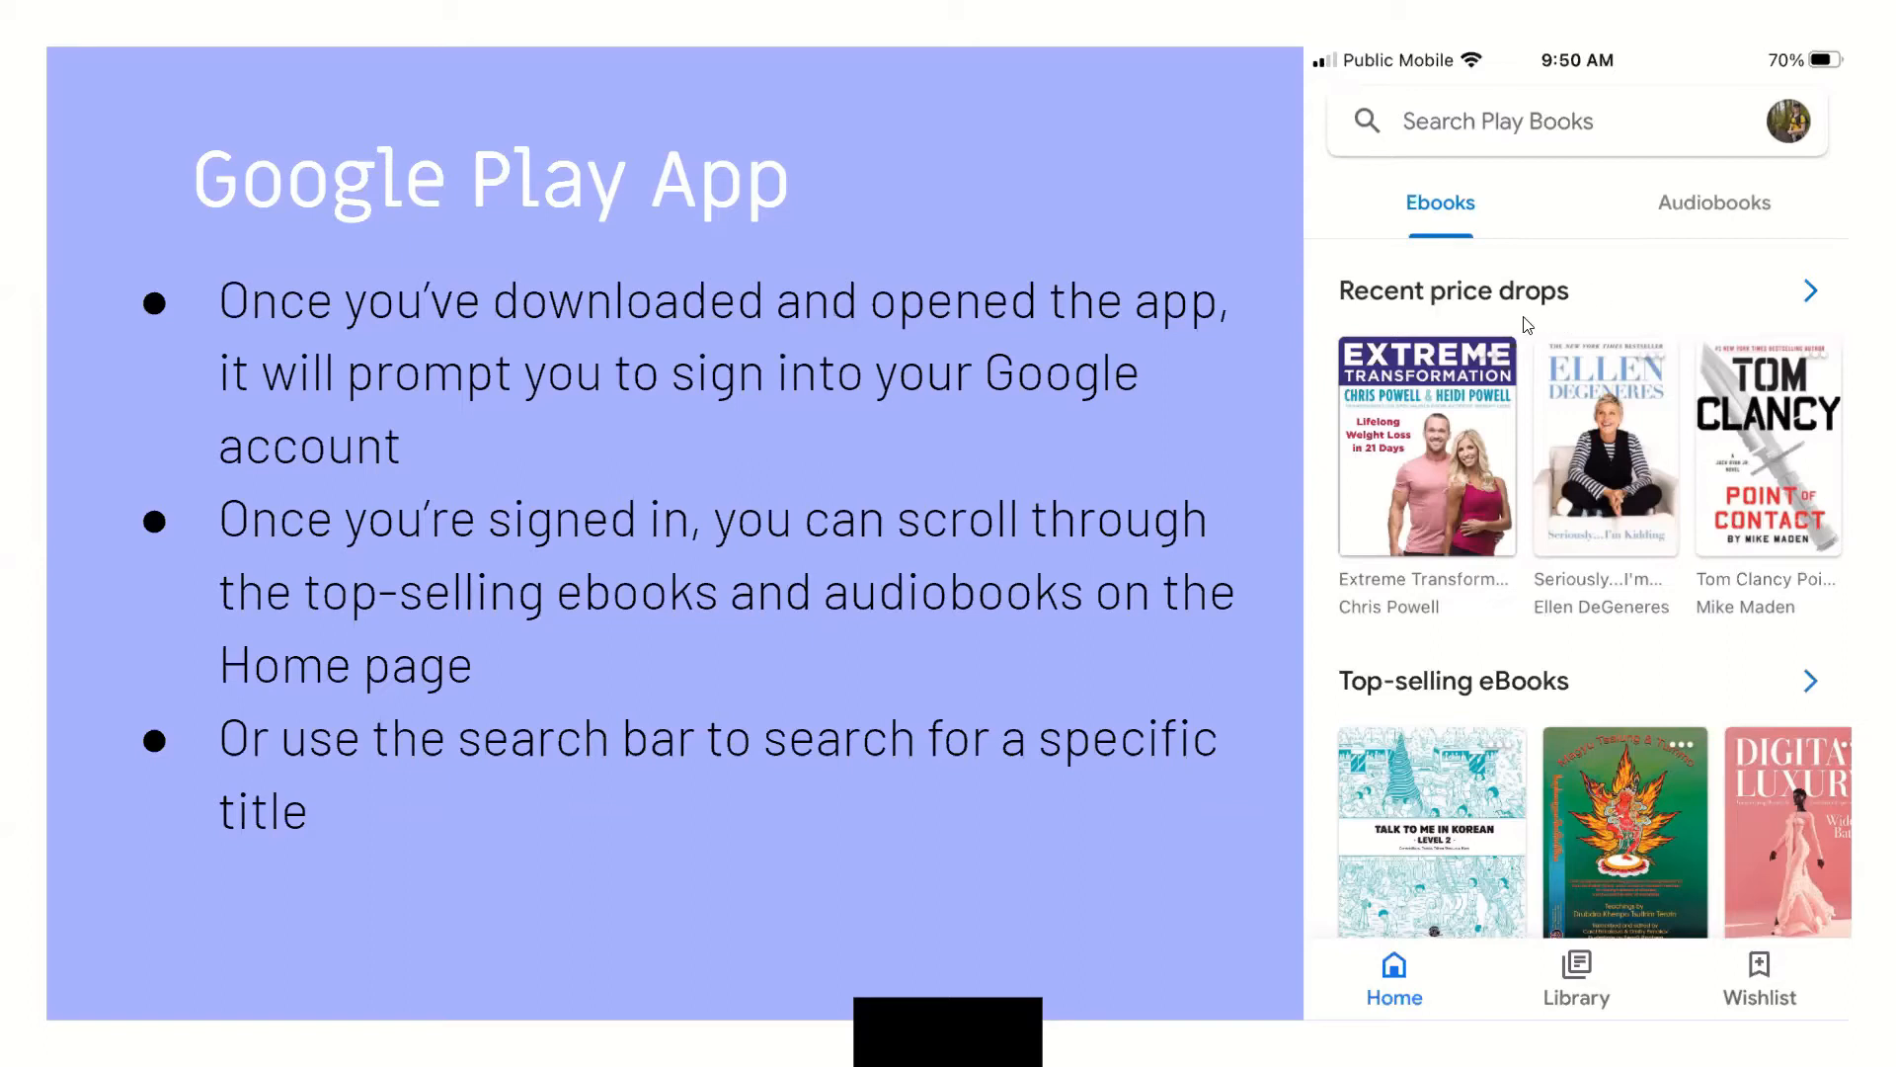
mouse_move(1539, 784)
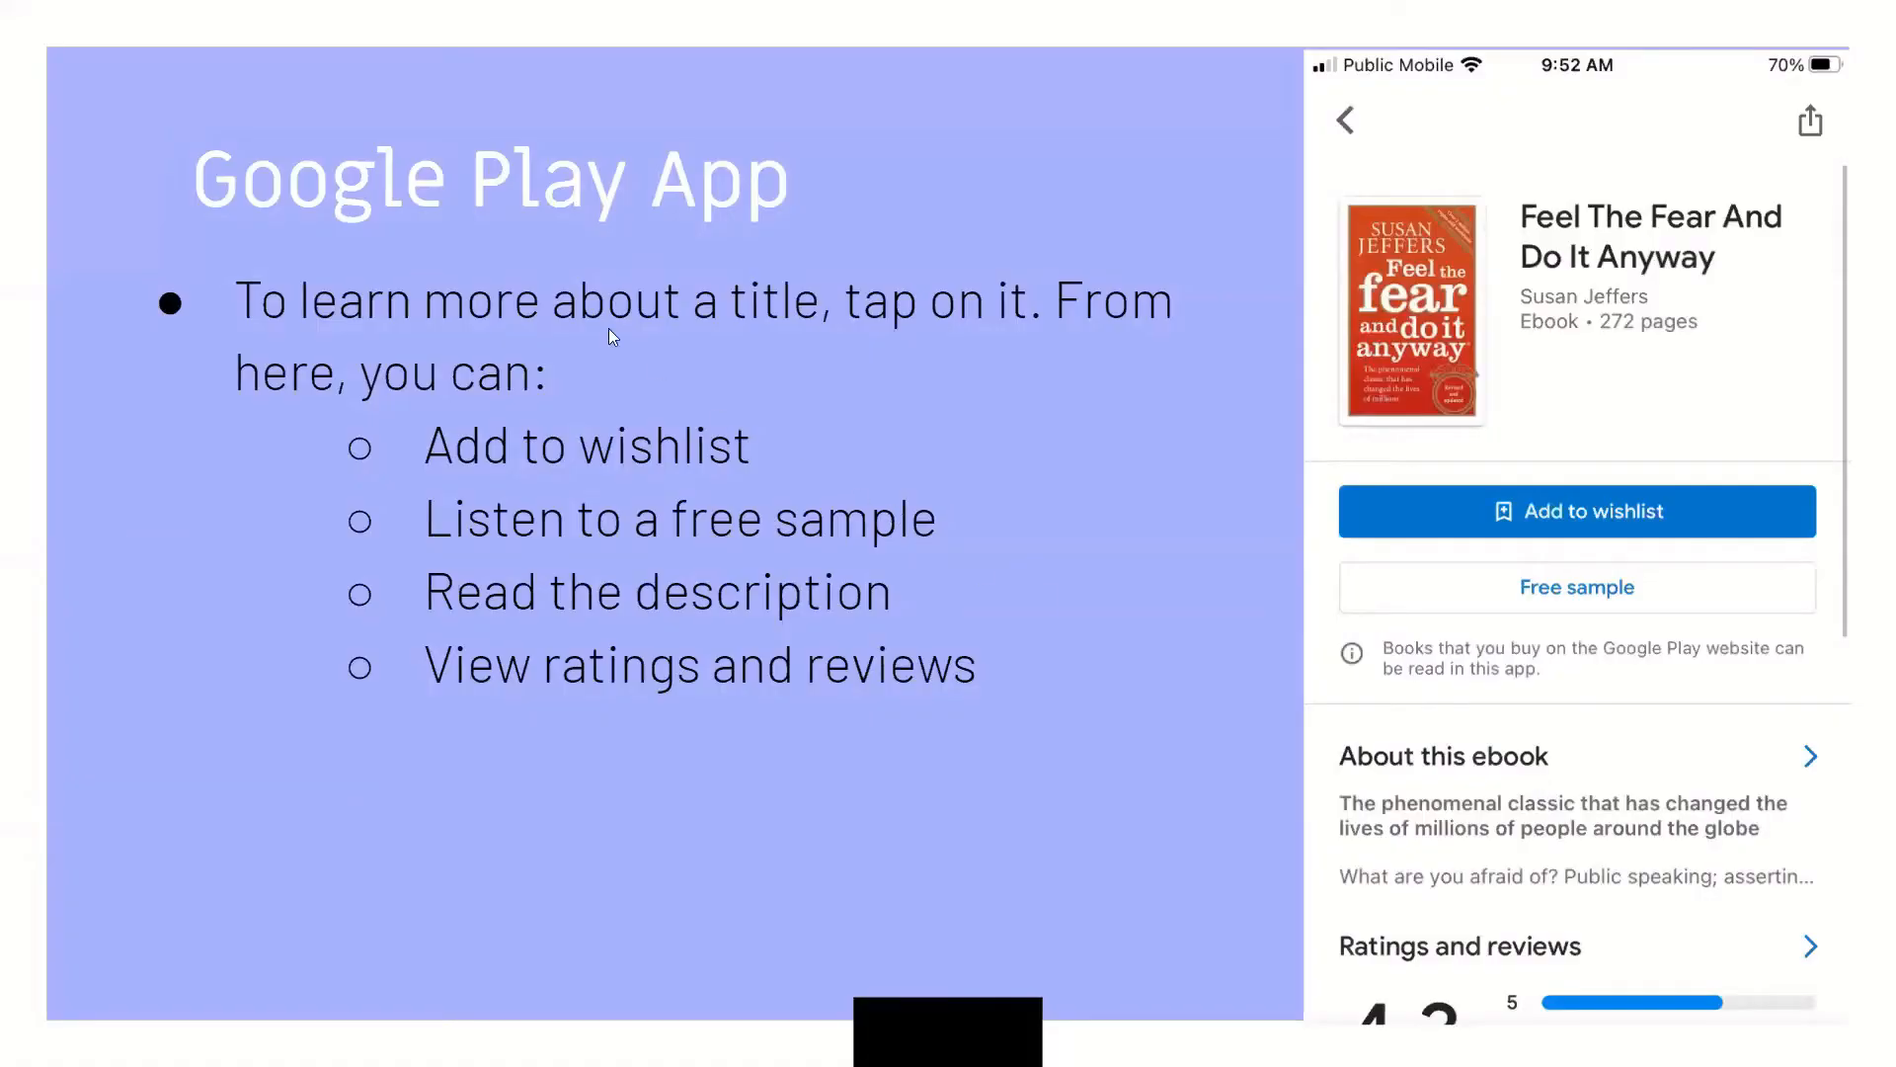
mouse_move(988, 389)
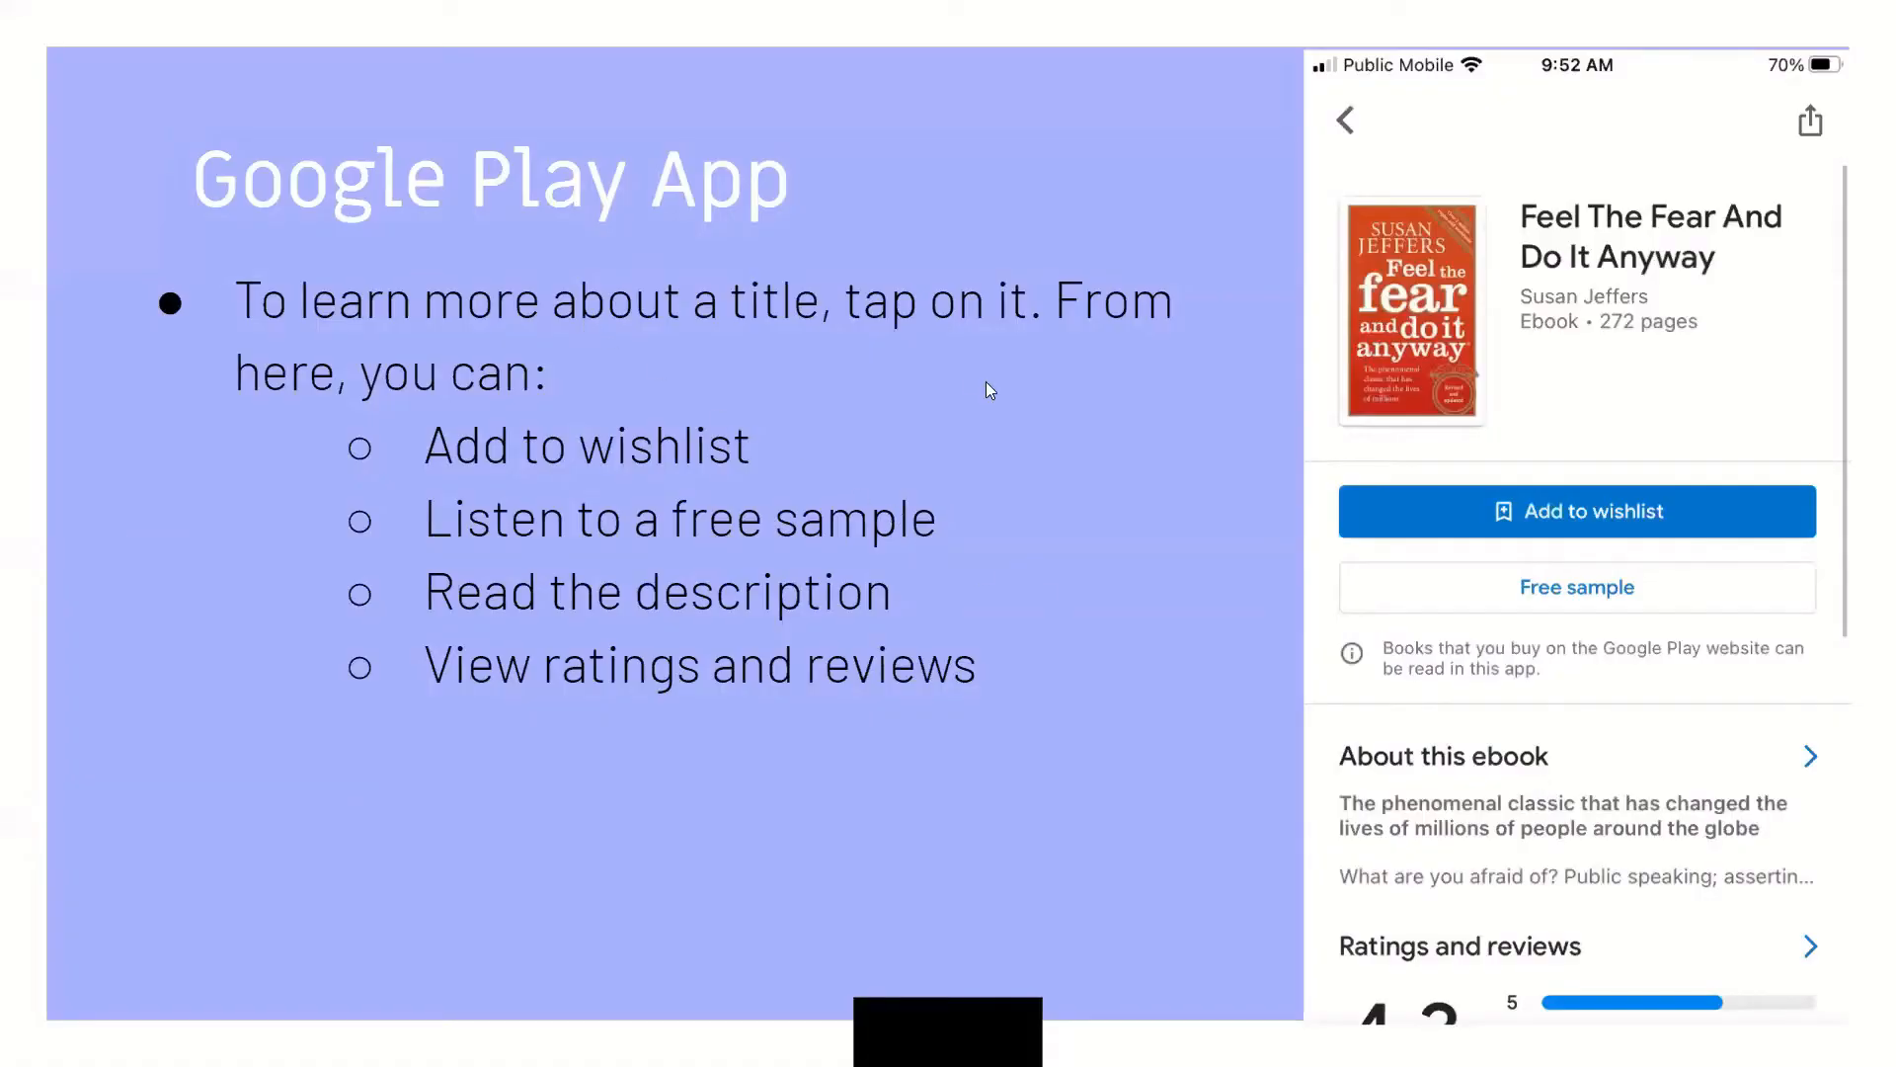
mouse_move(628, 405)
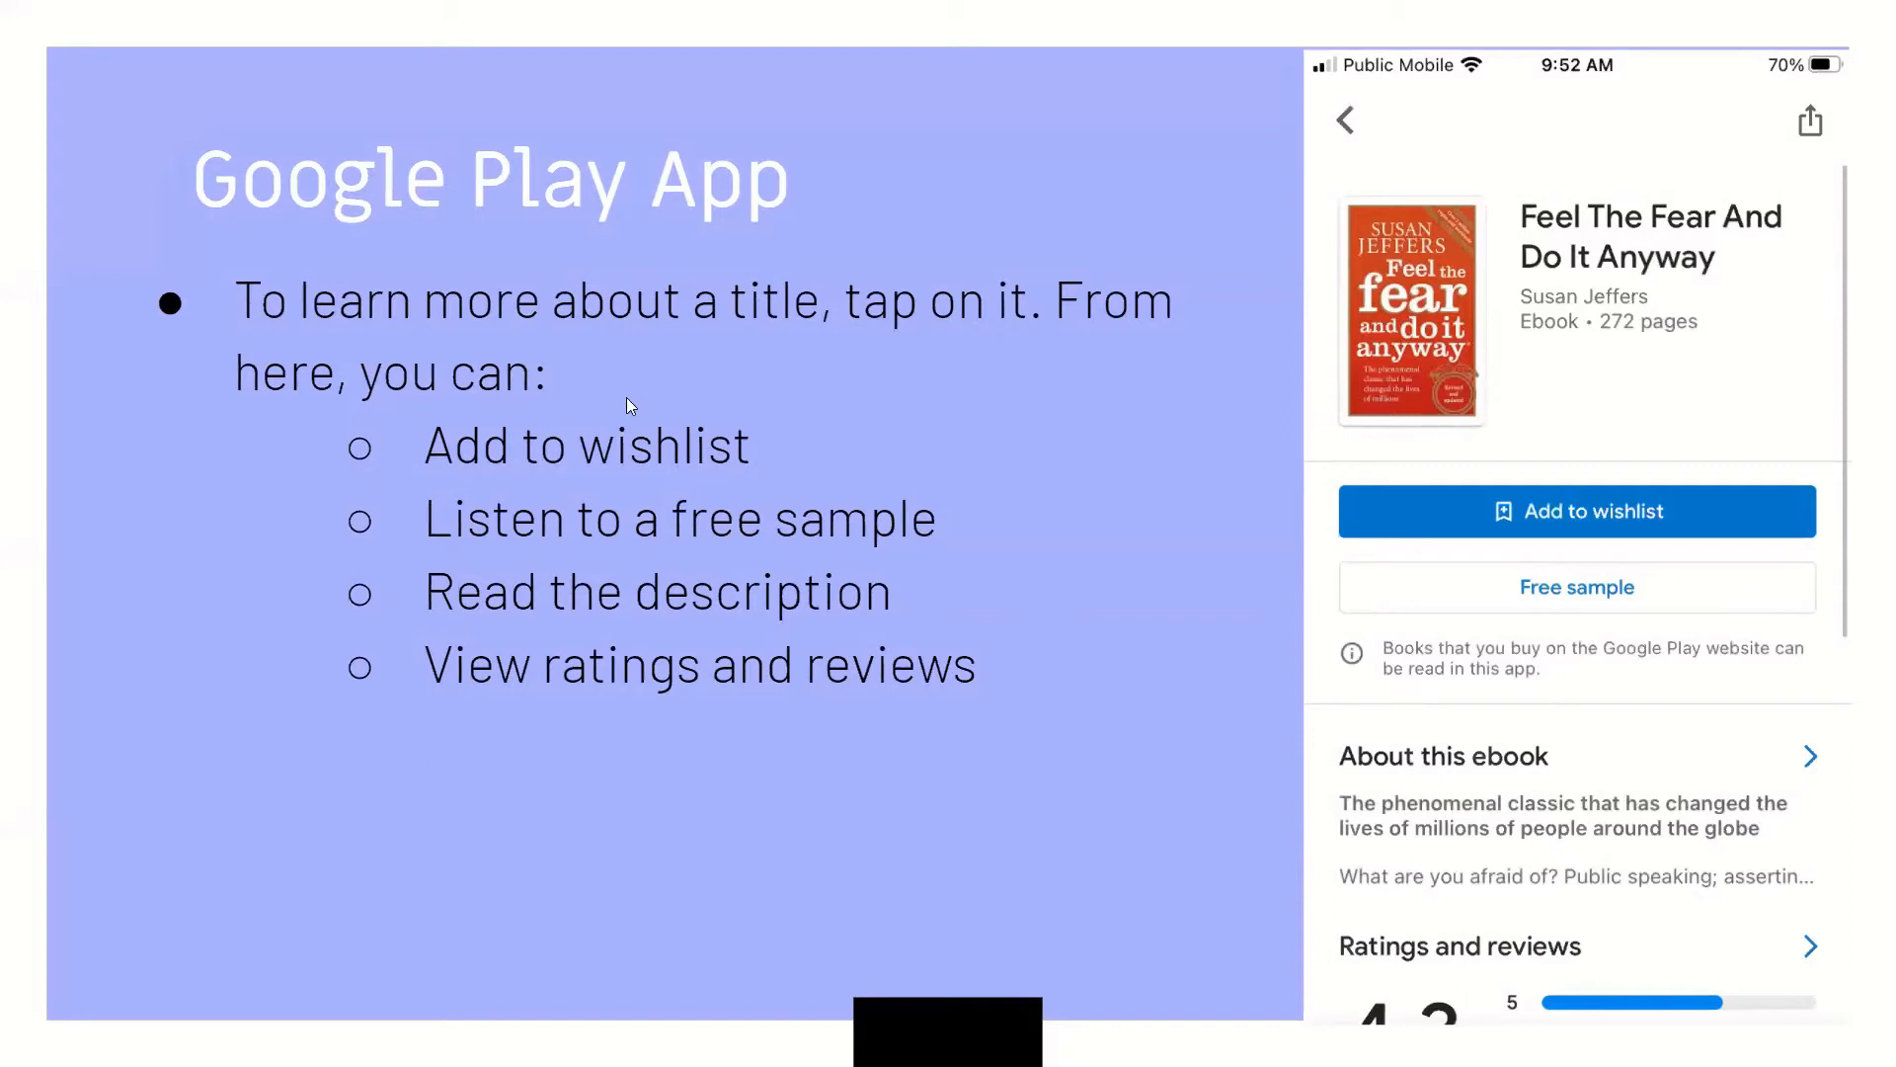
mouse_move(859, 551)
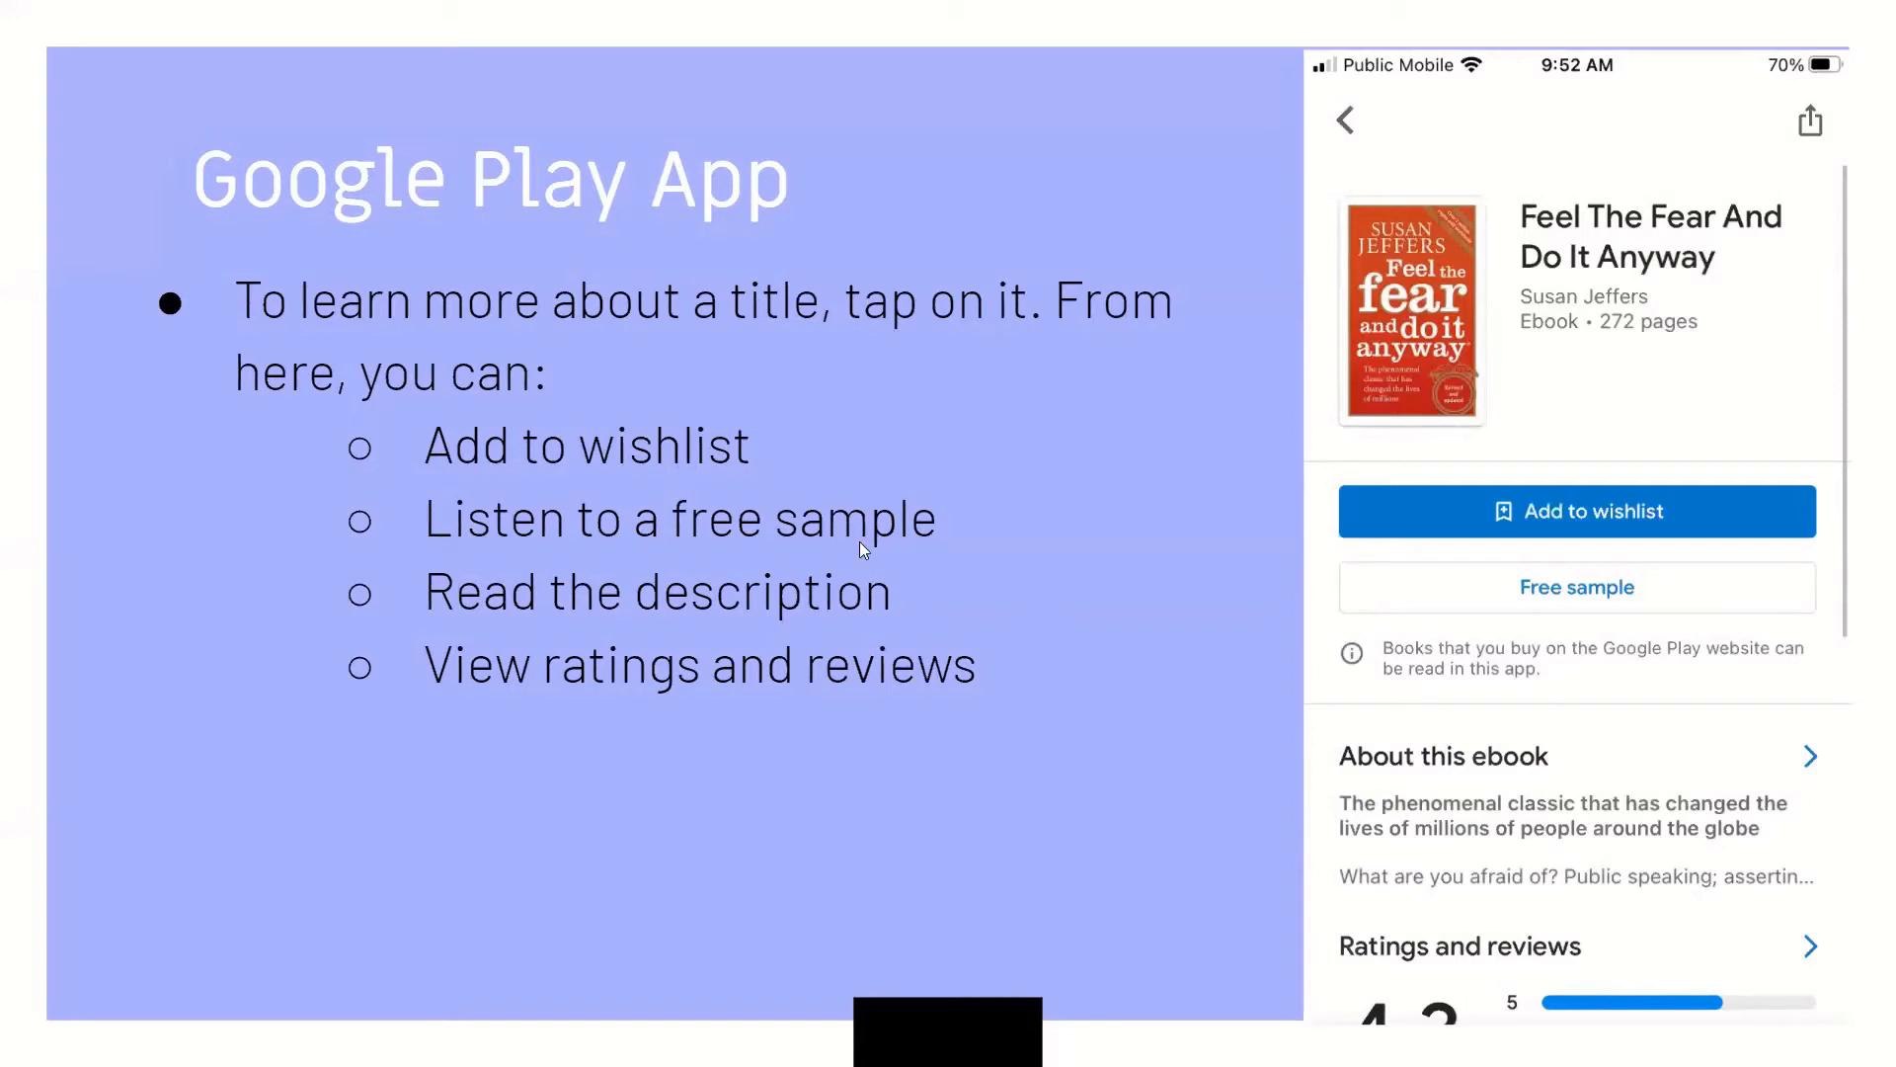
mouse_move(909, 365)
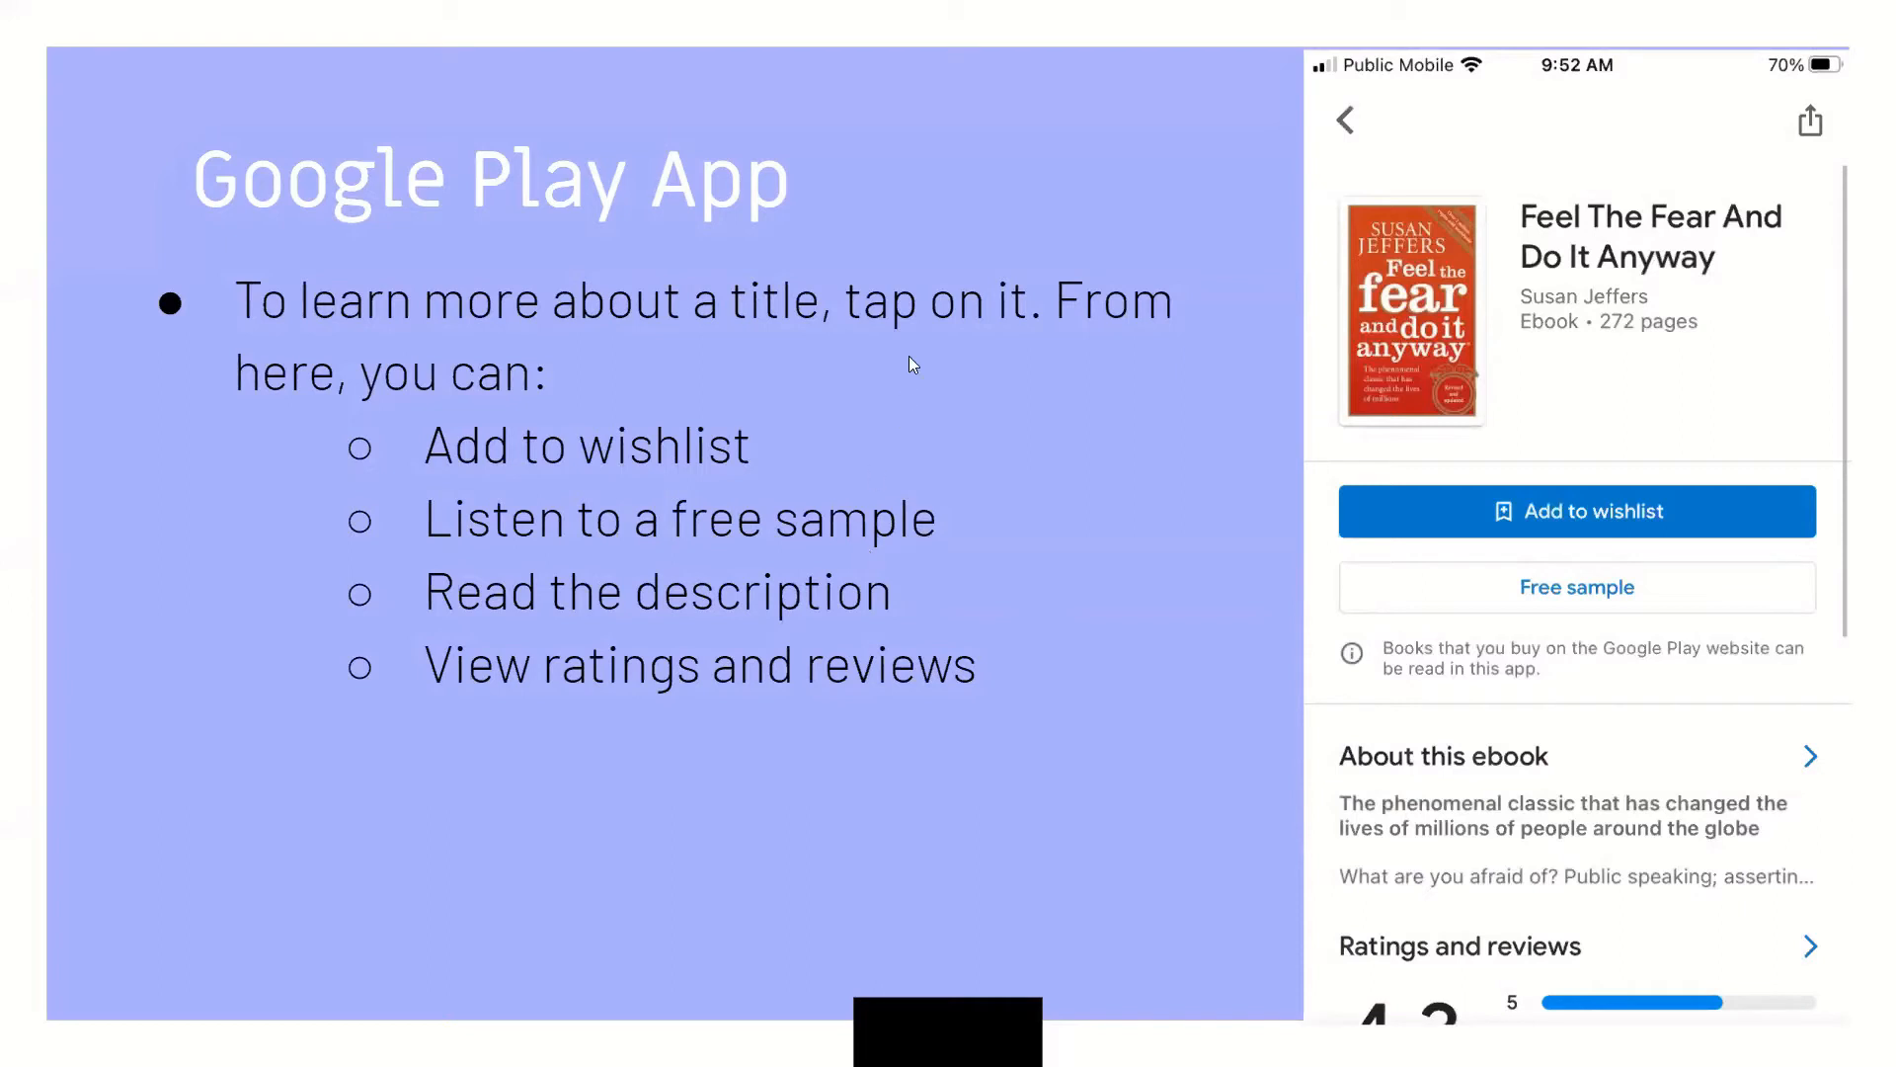
mouse_move(1618, 276)
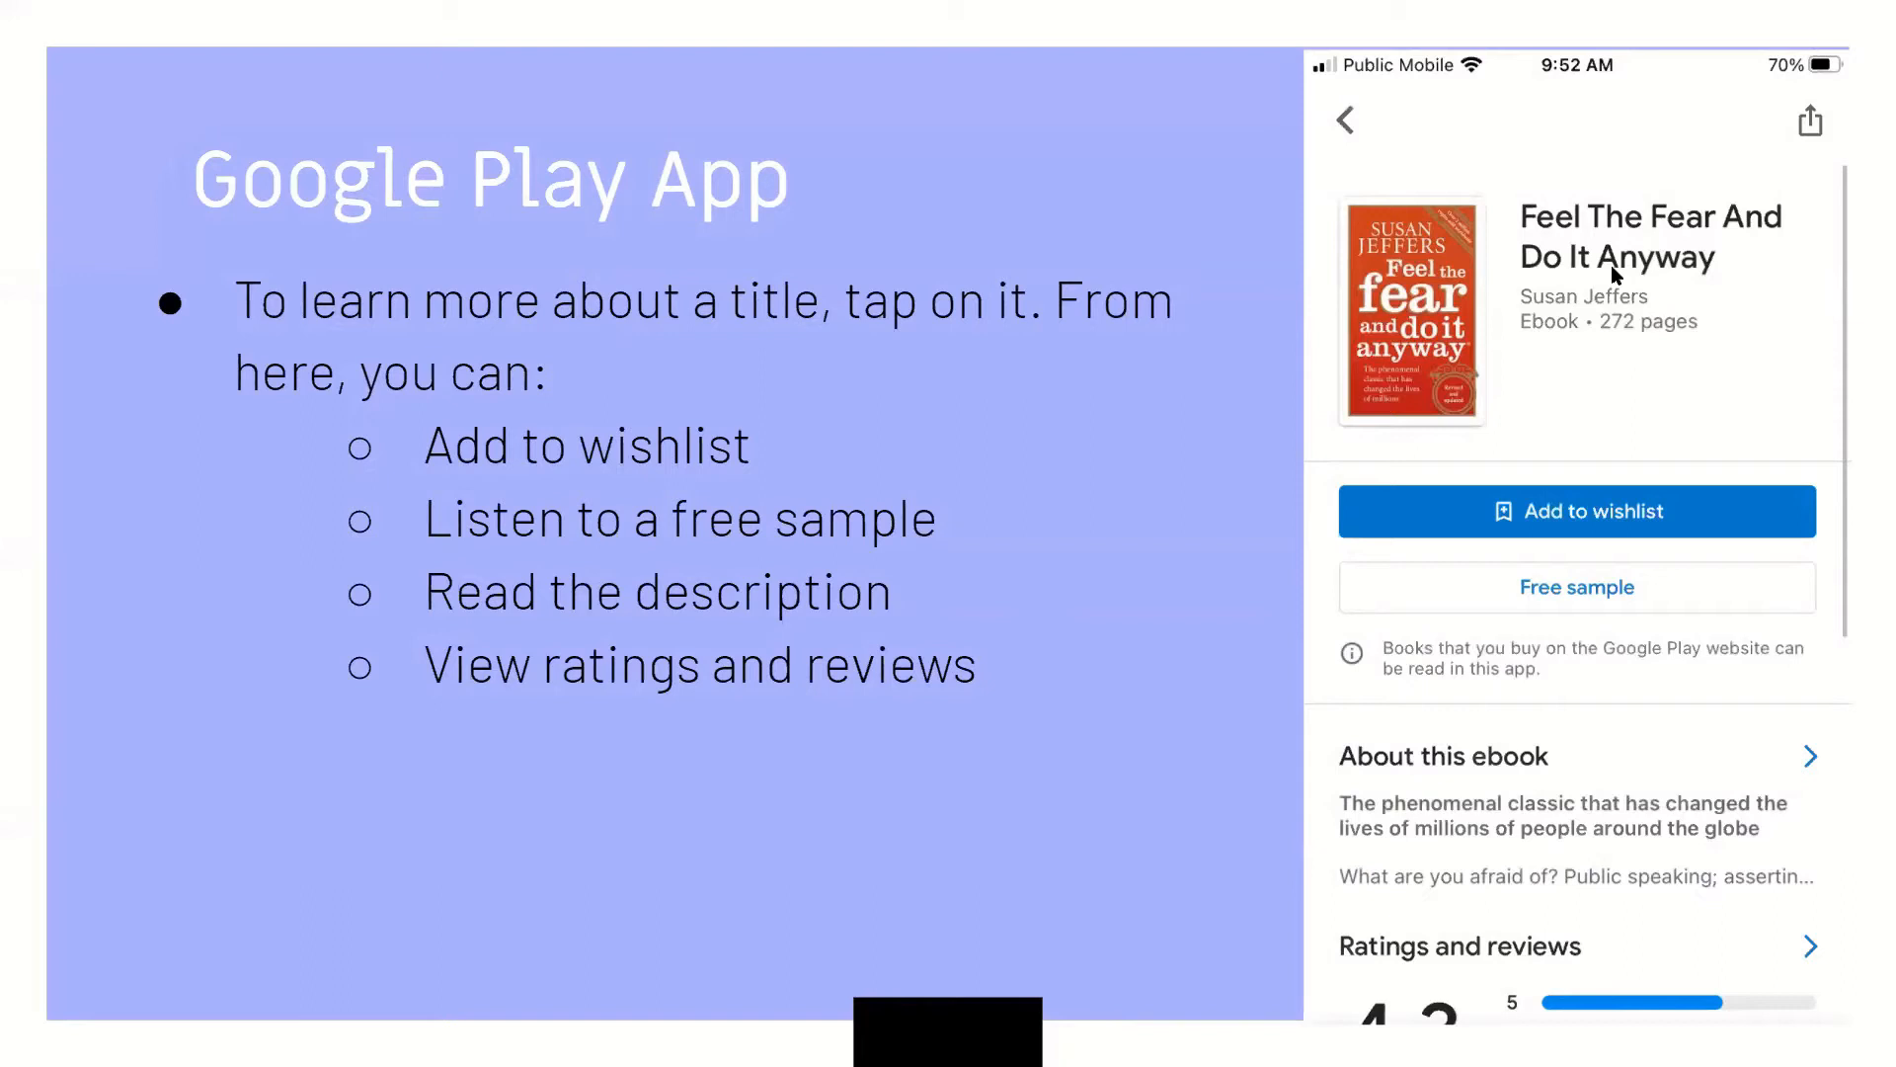
mouse_move(1344, 91)
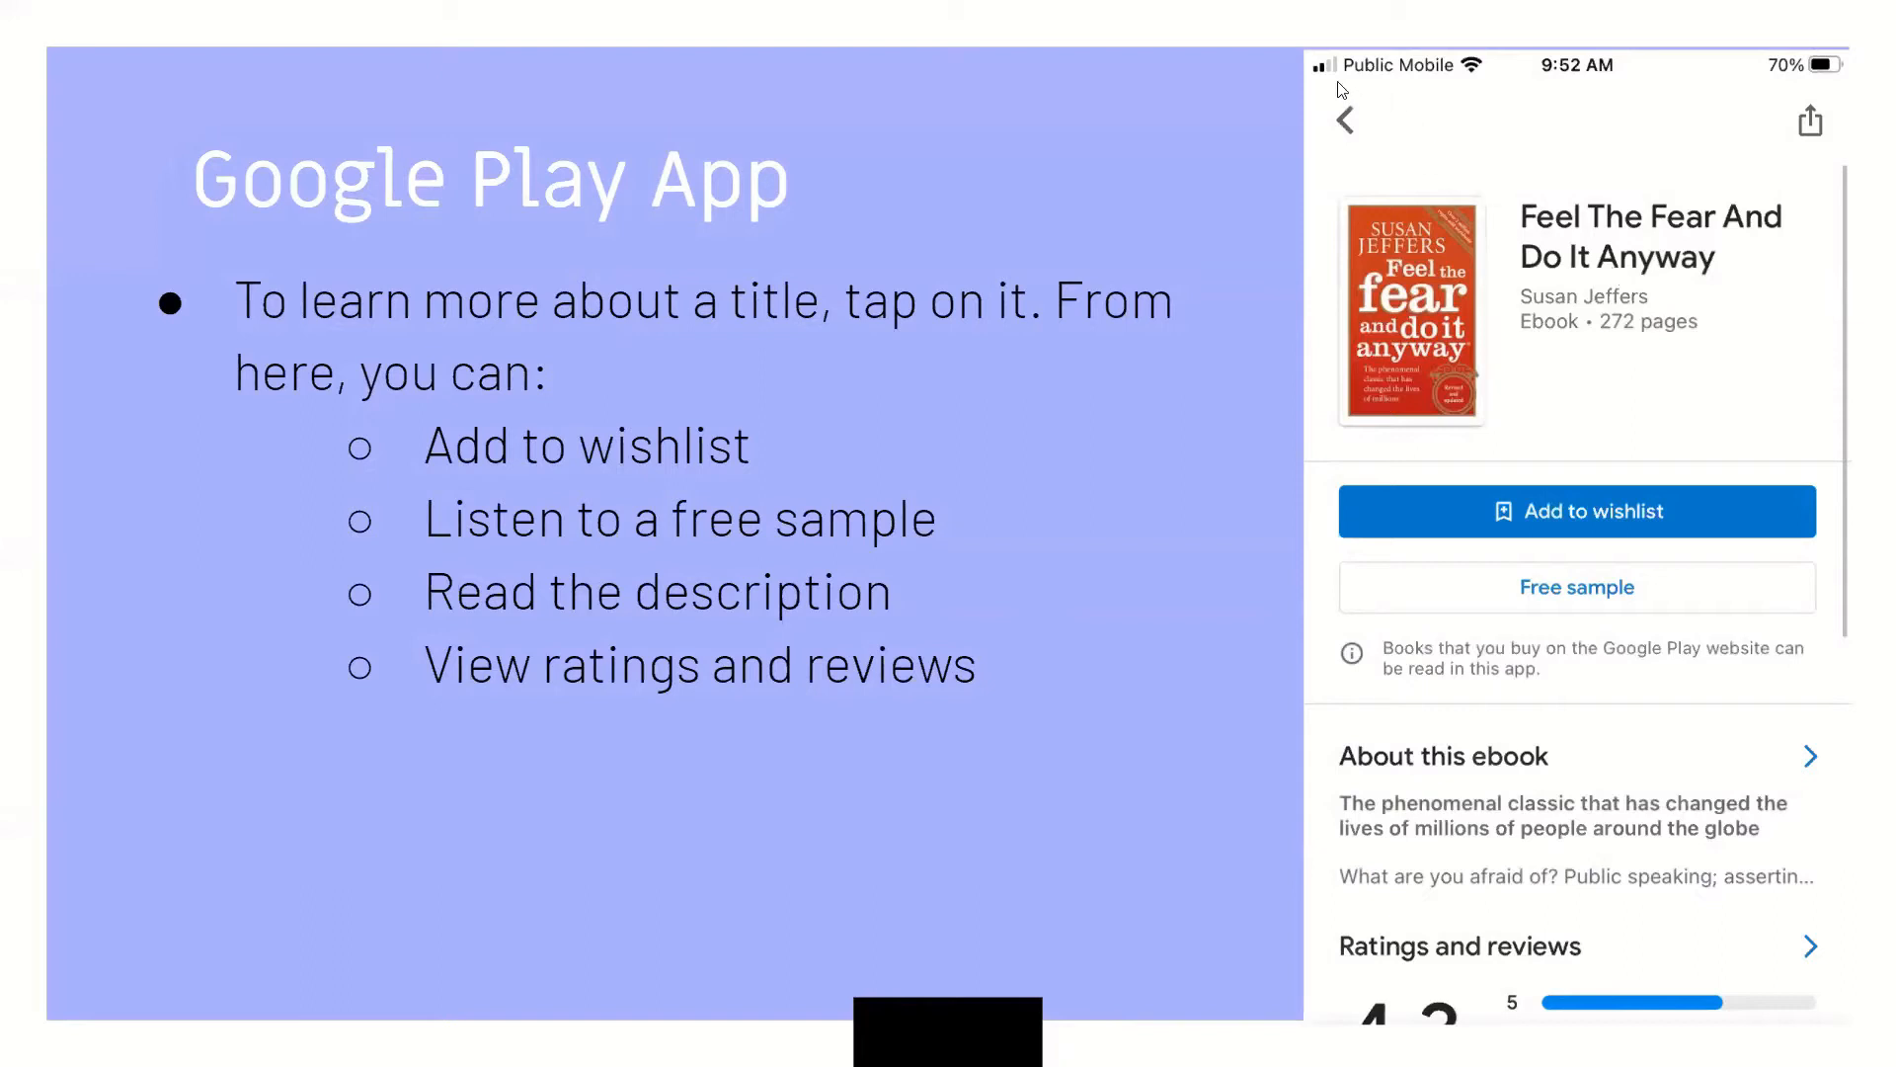
mouse_move(1616, 285)
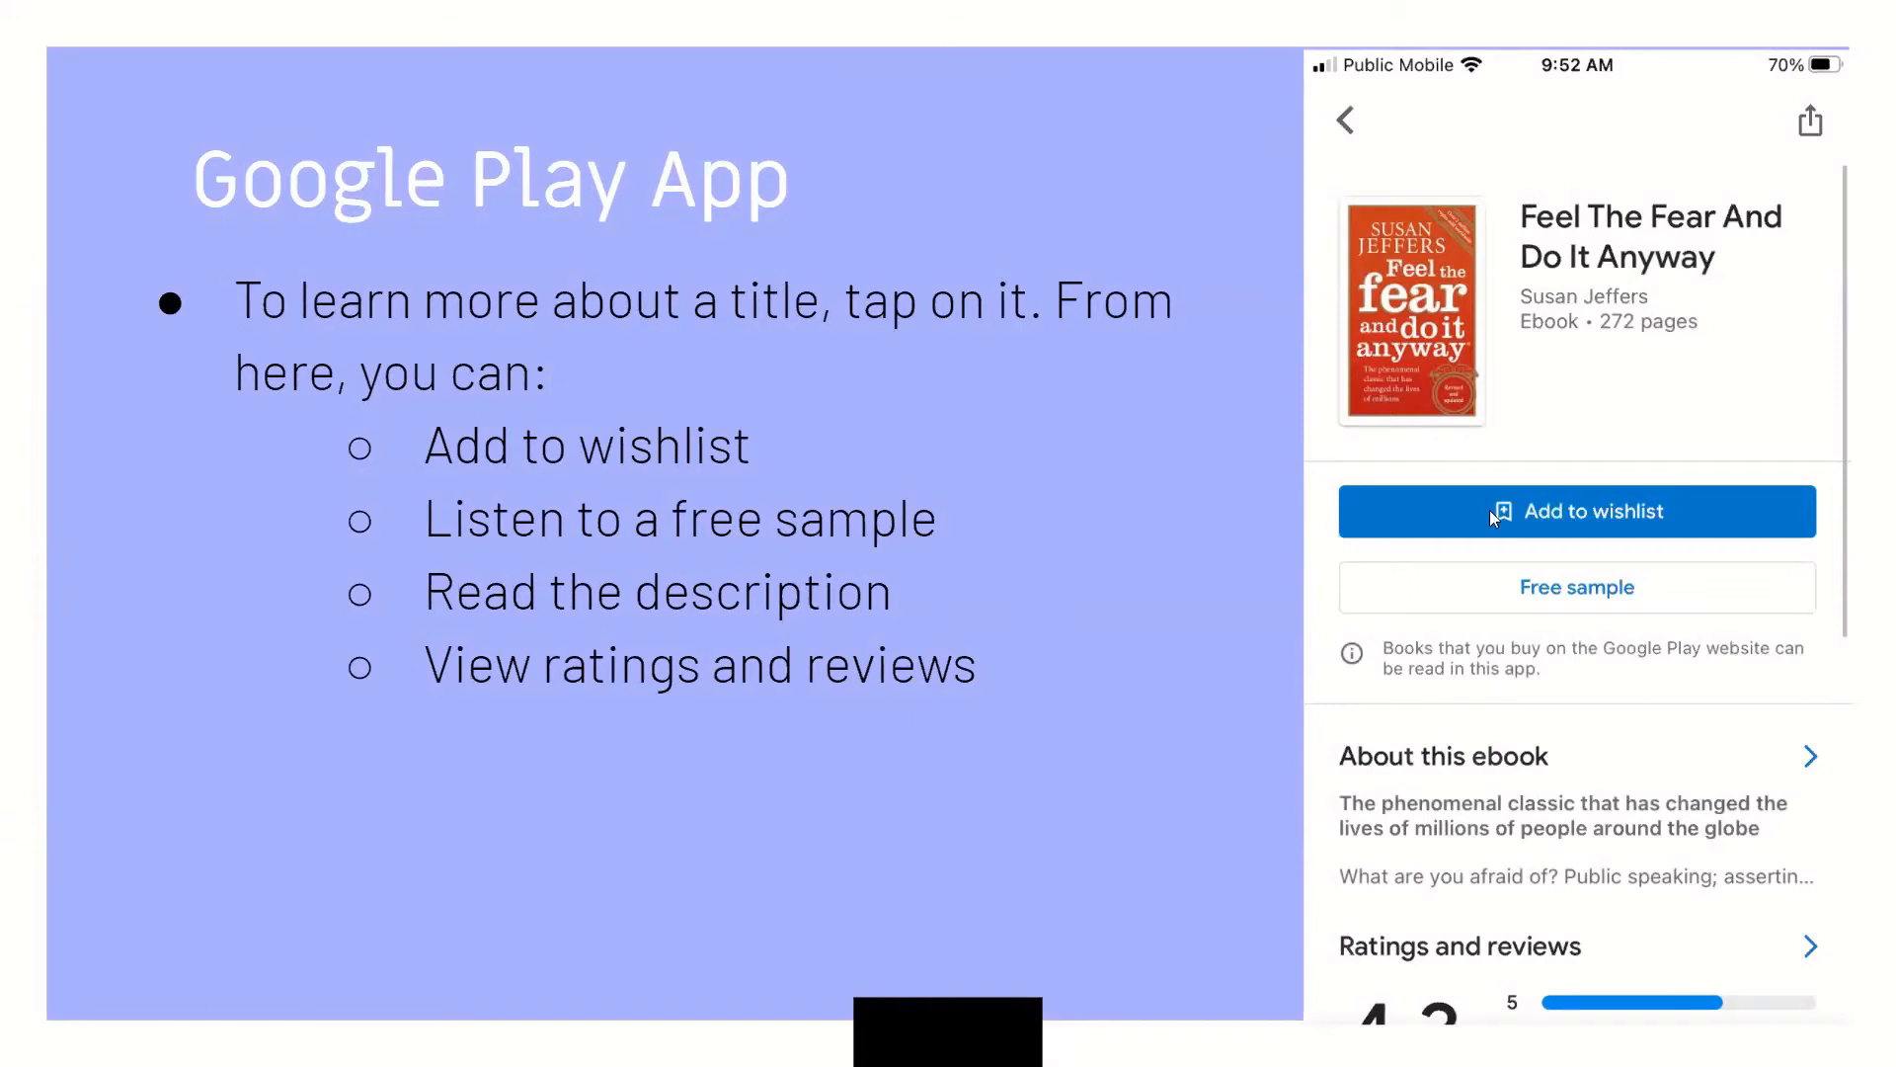
mouse_move(1596, 569)
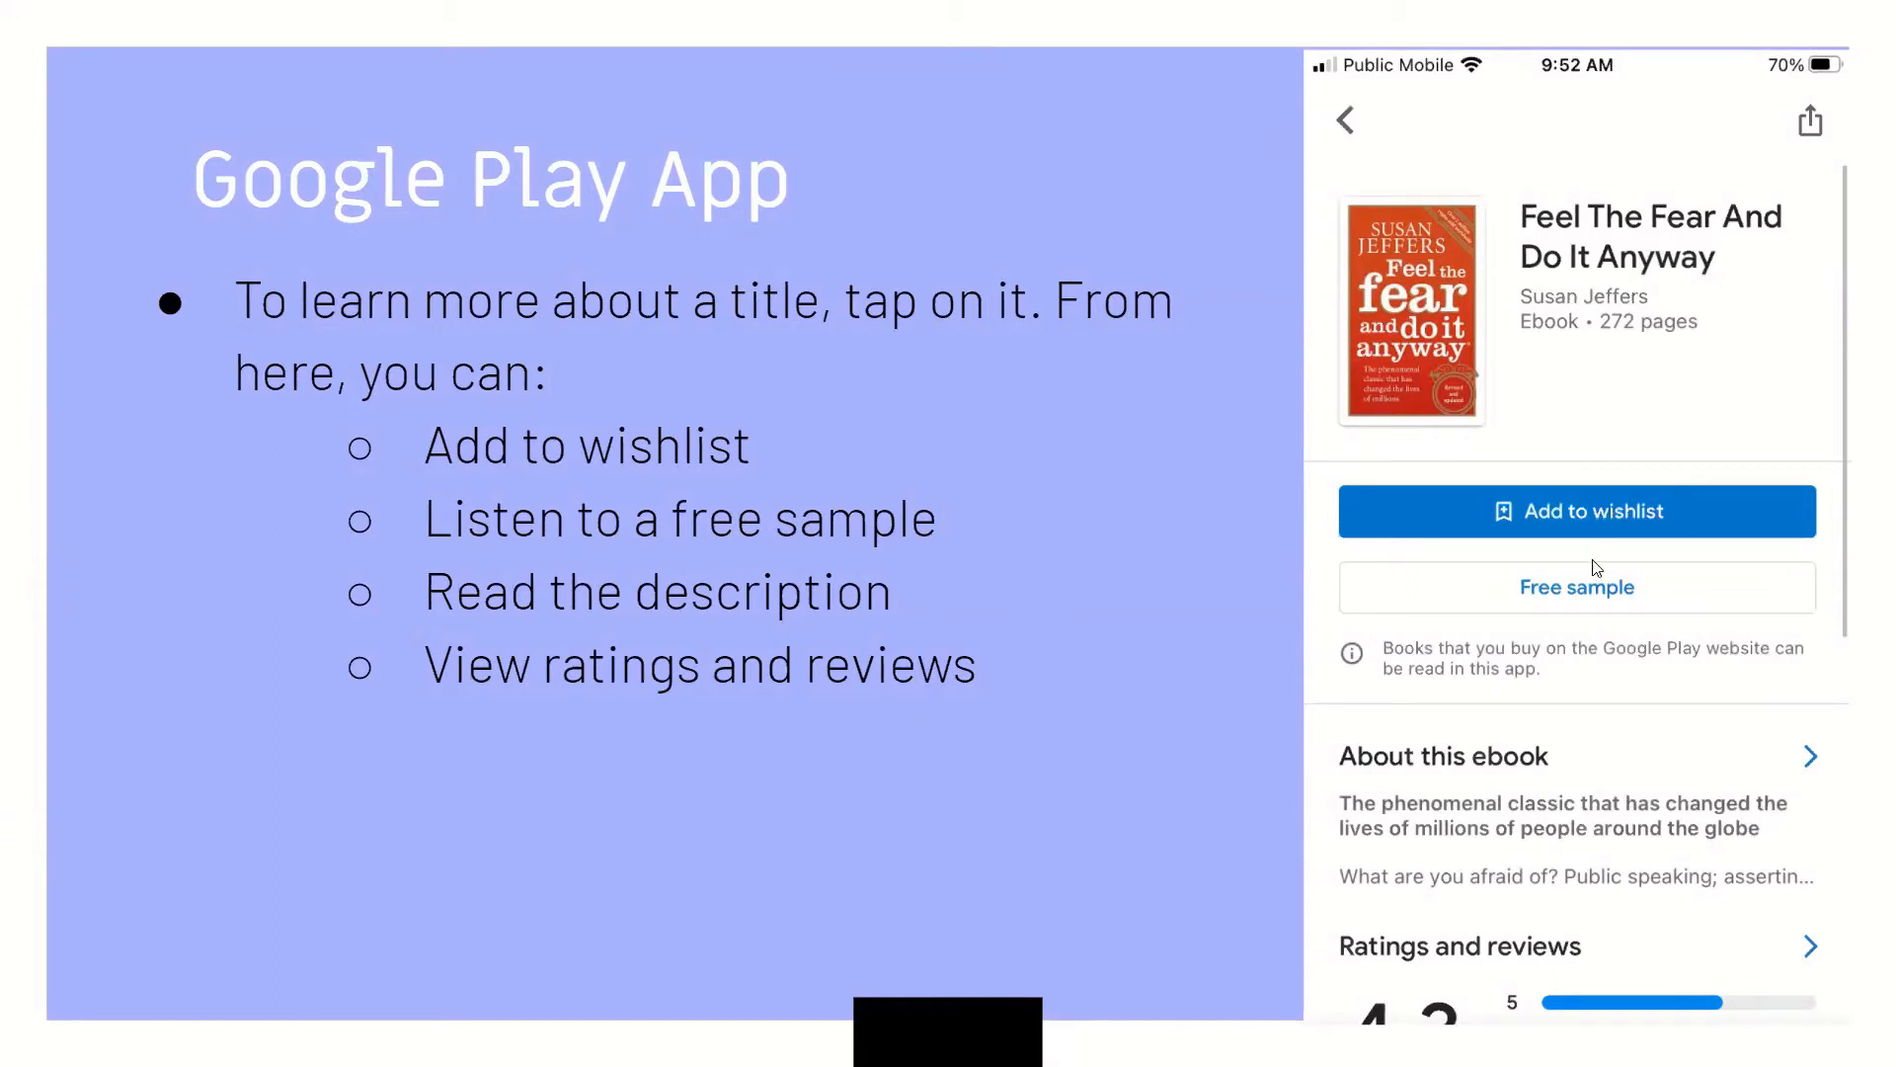
mouse_move(1561, 966)
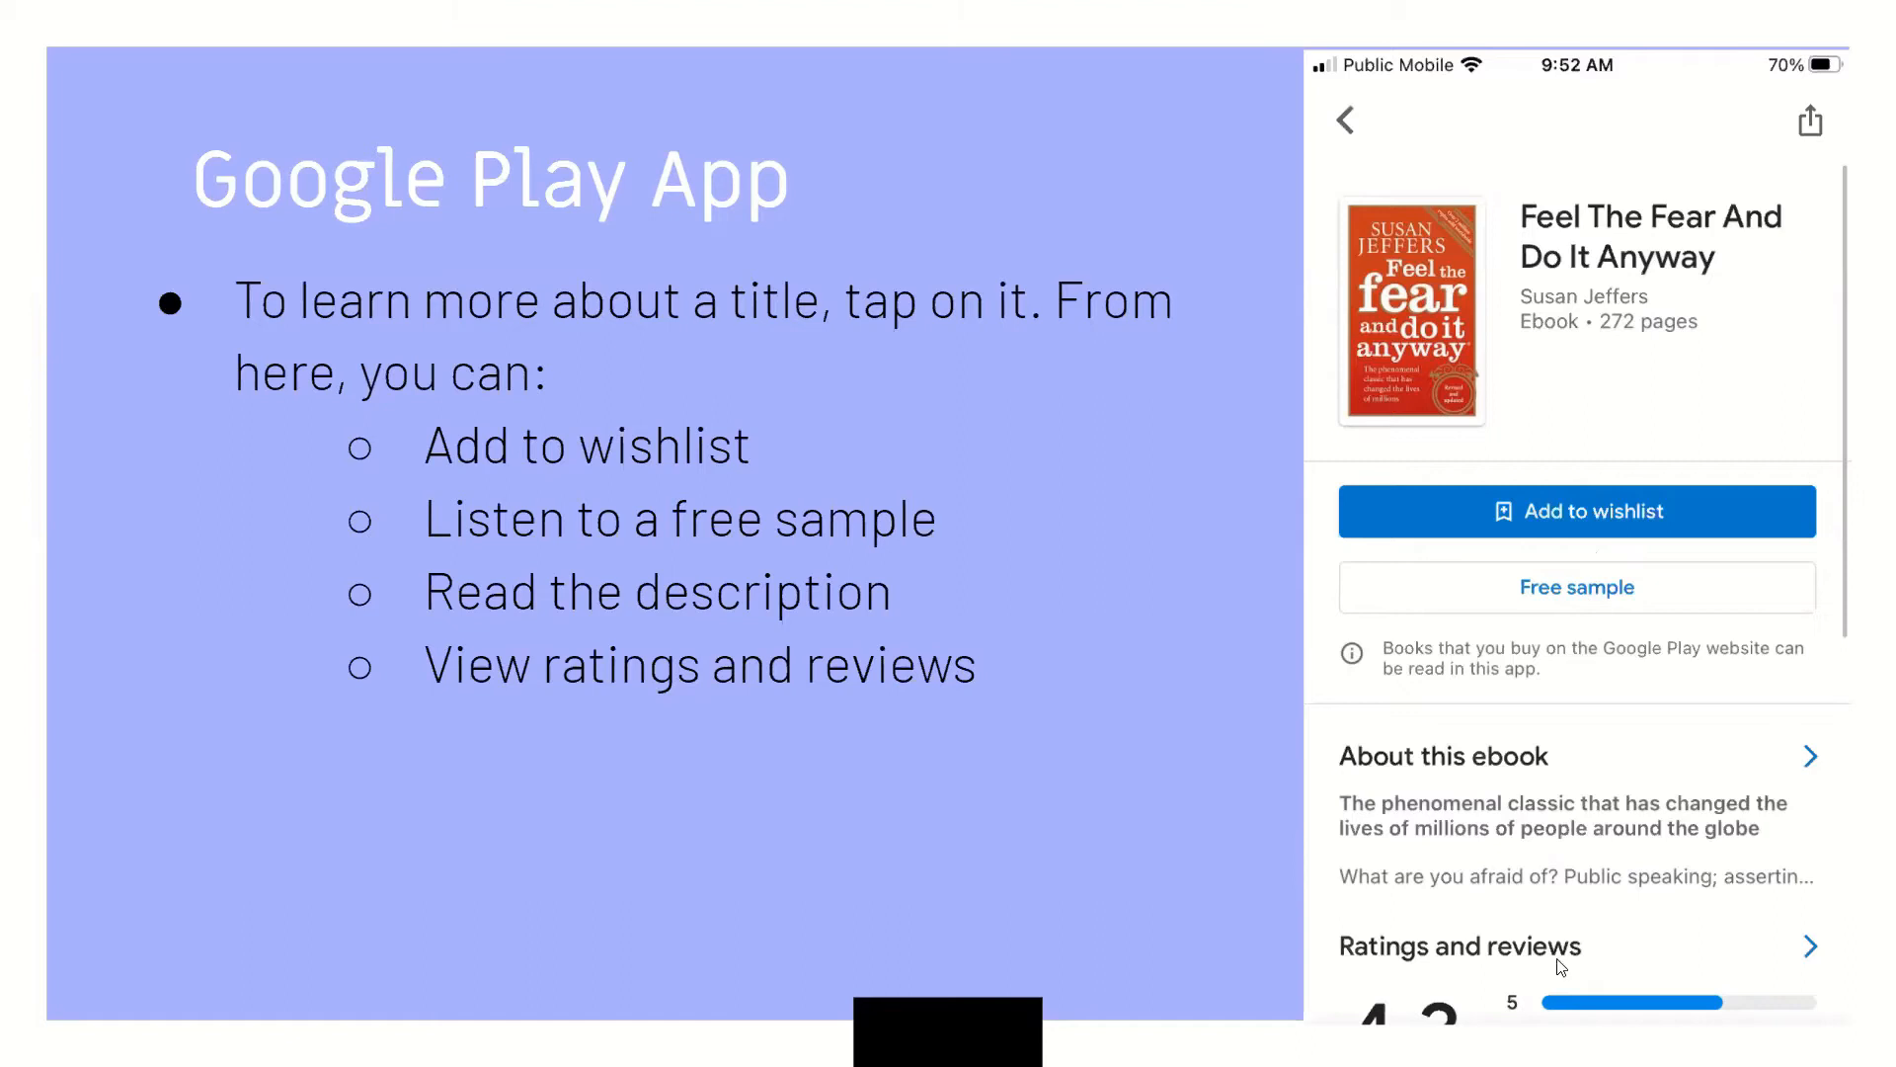
mouse_move(1555, 989)
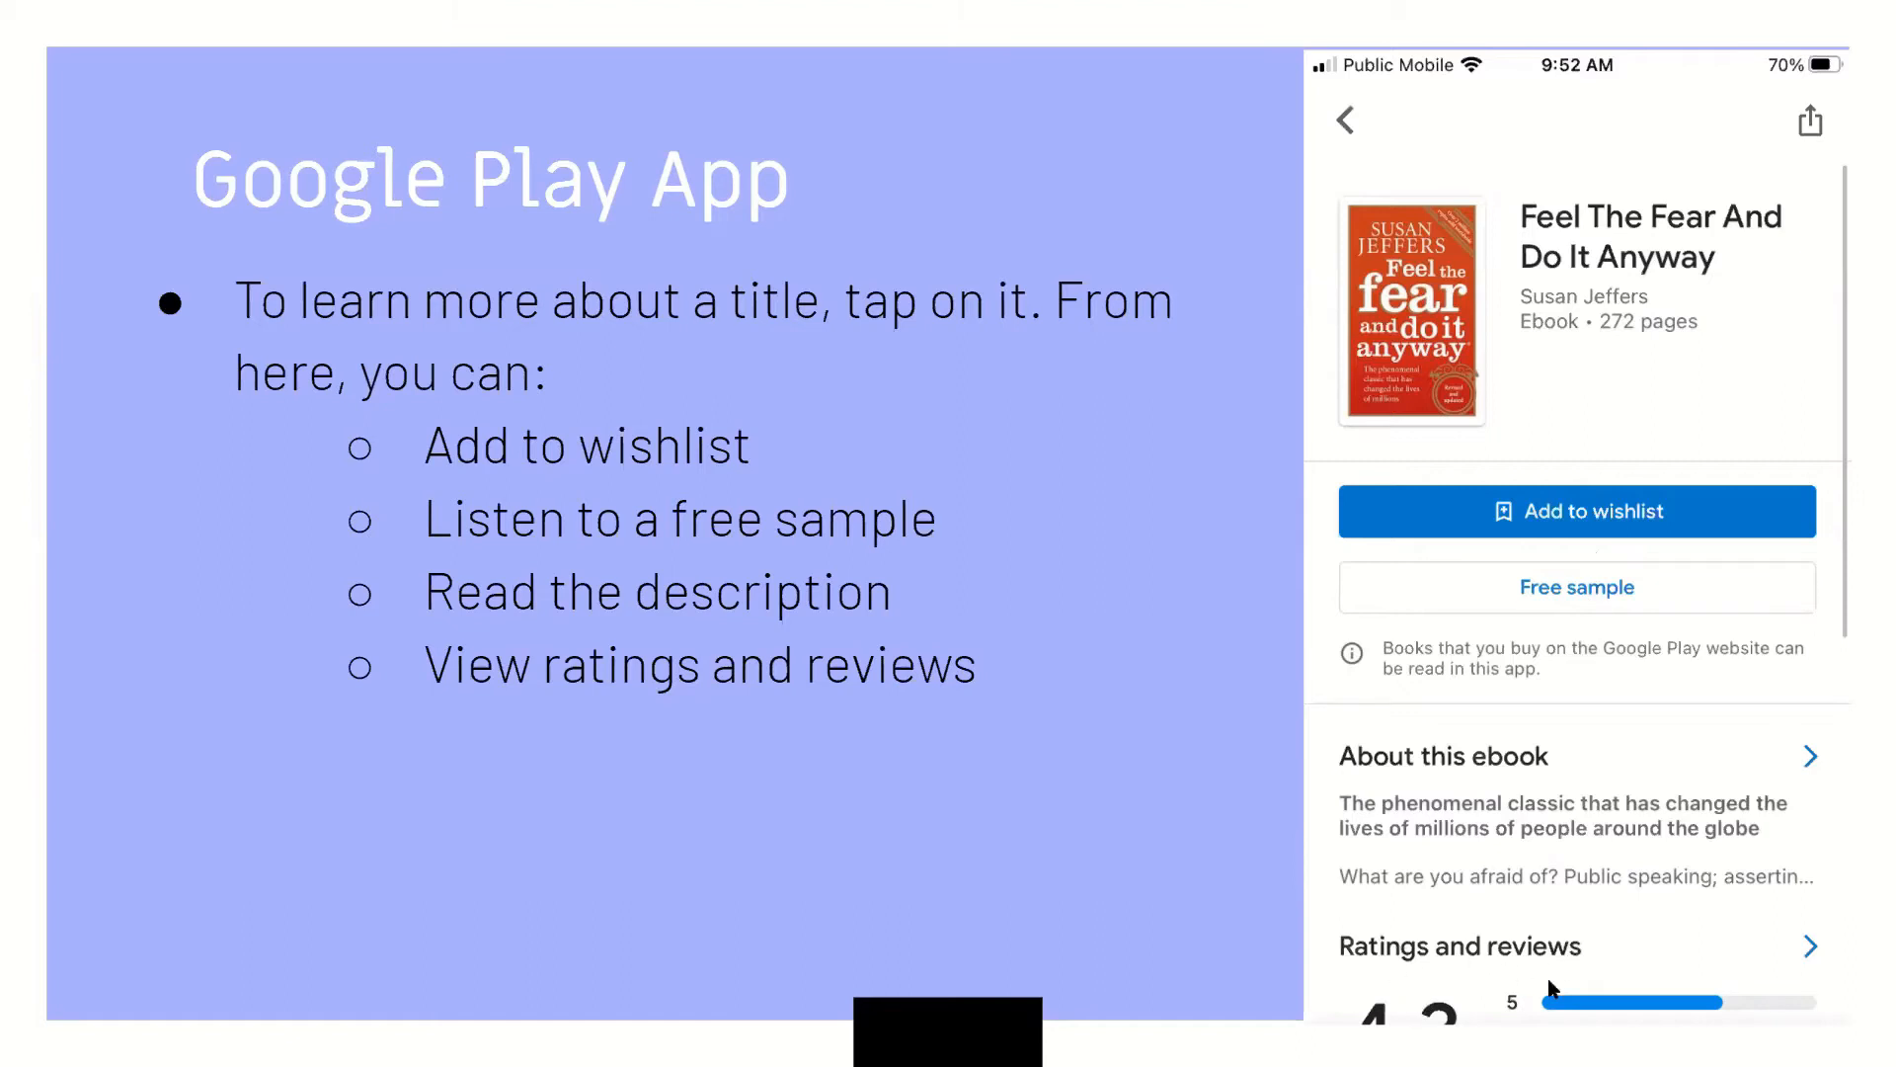
mouse_move(1375, 919)
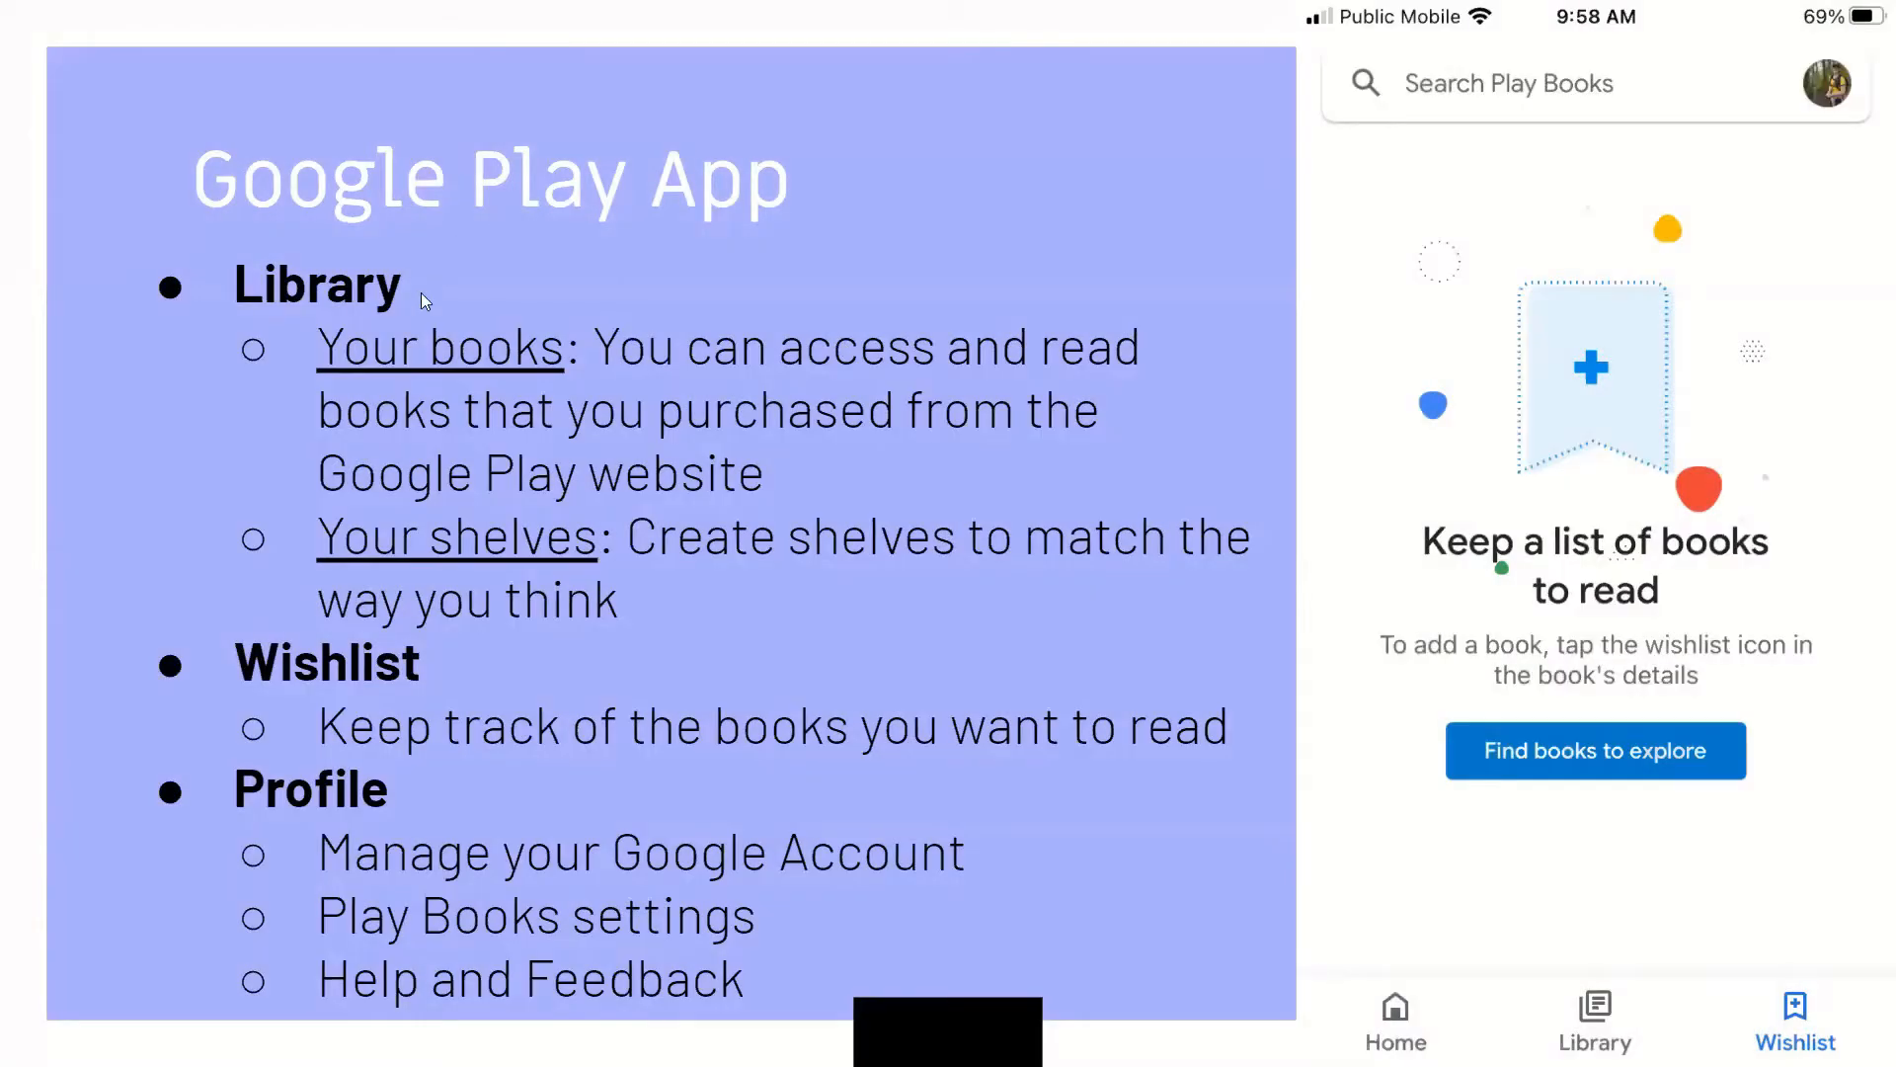
mouse_move(367, 282)
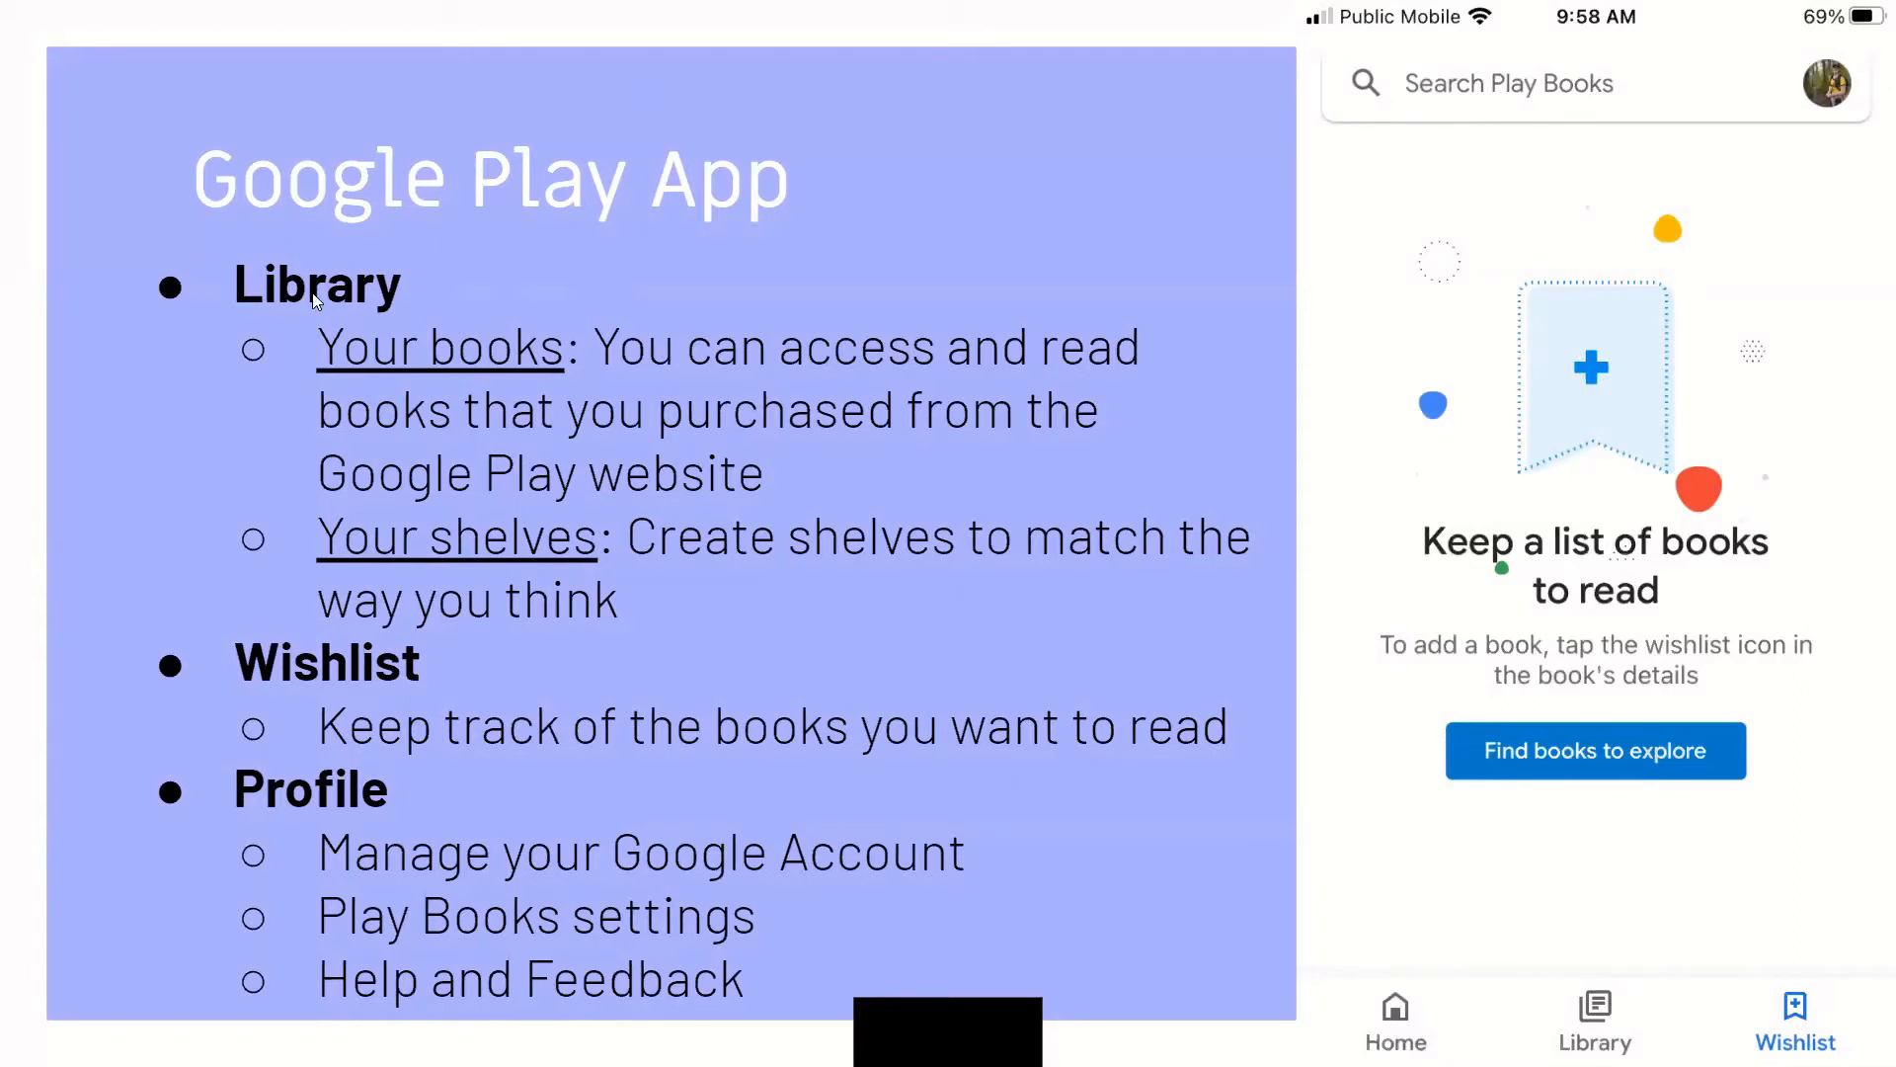
mouse_move(565, 401)
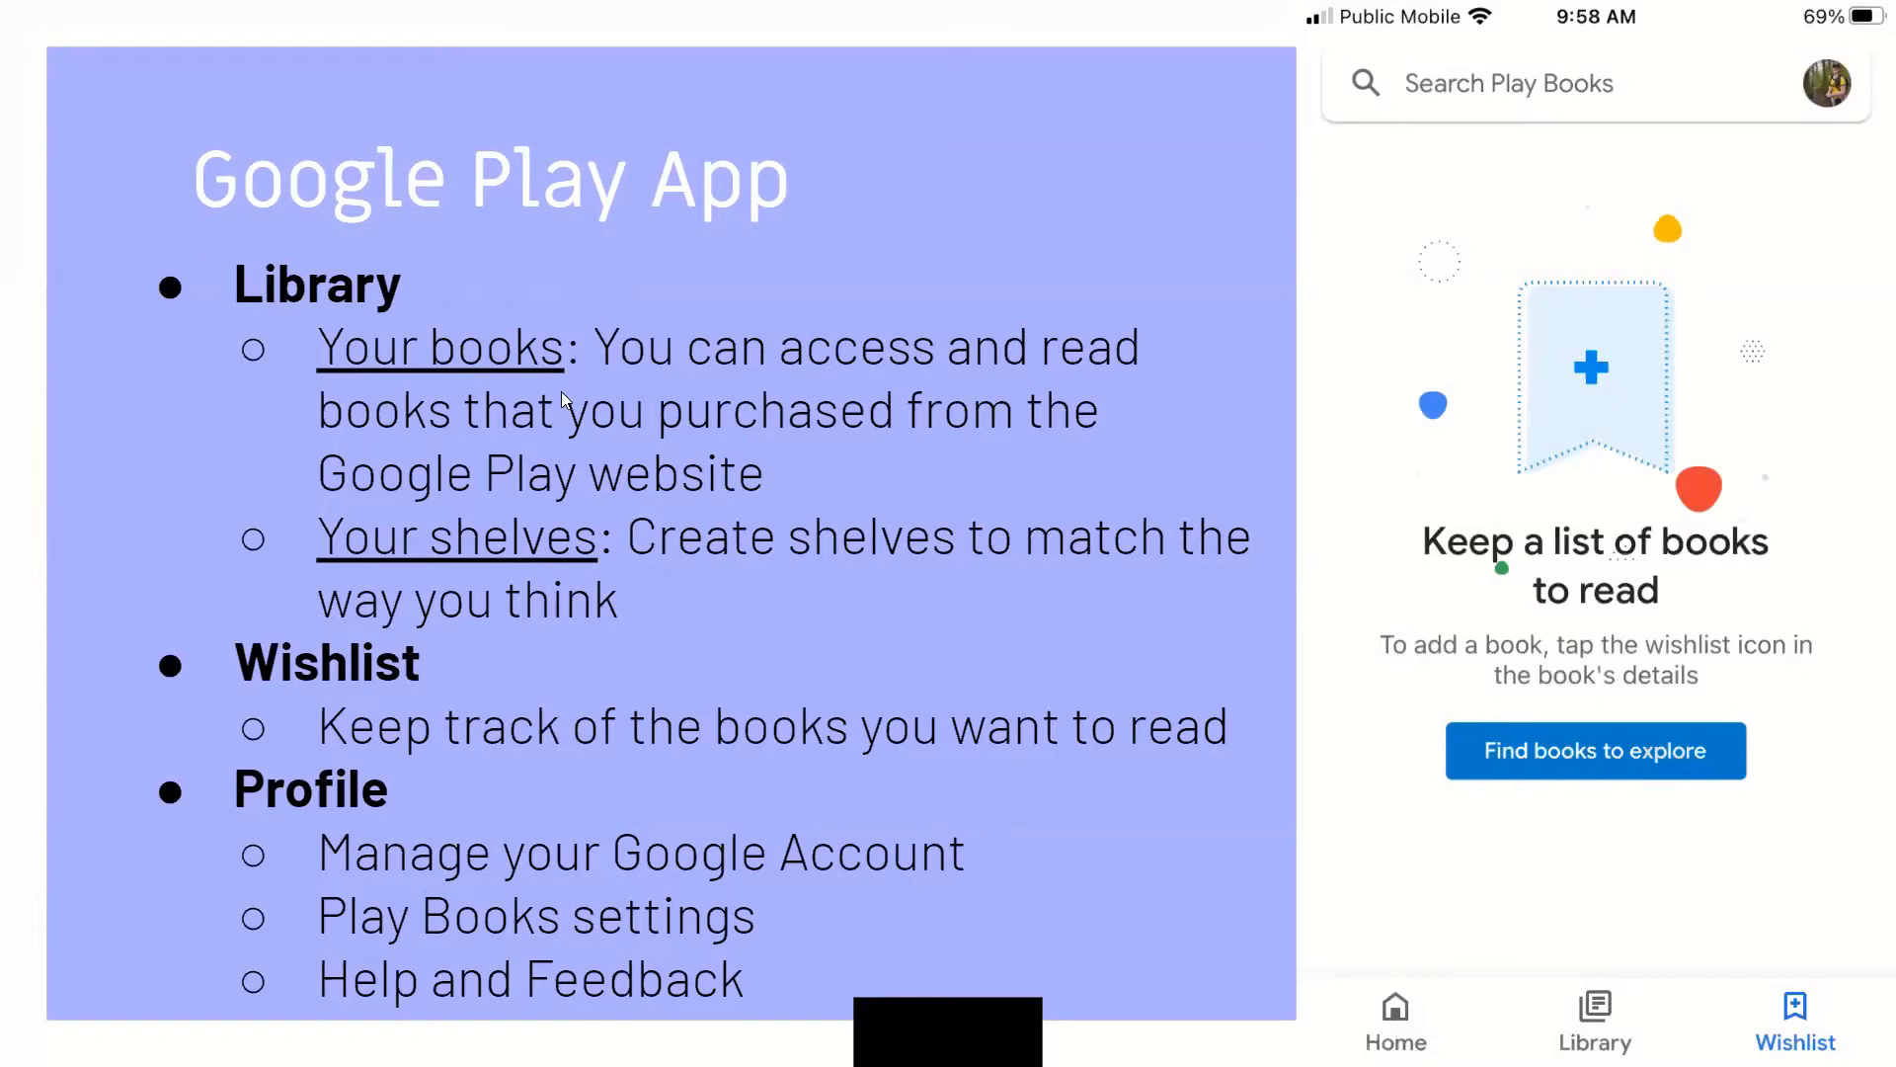
mouse_move(859, 351)
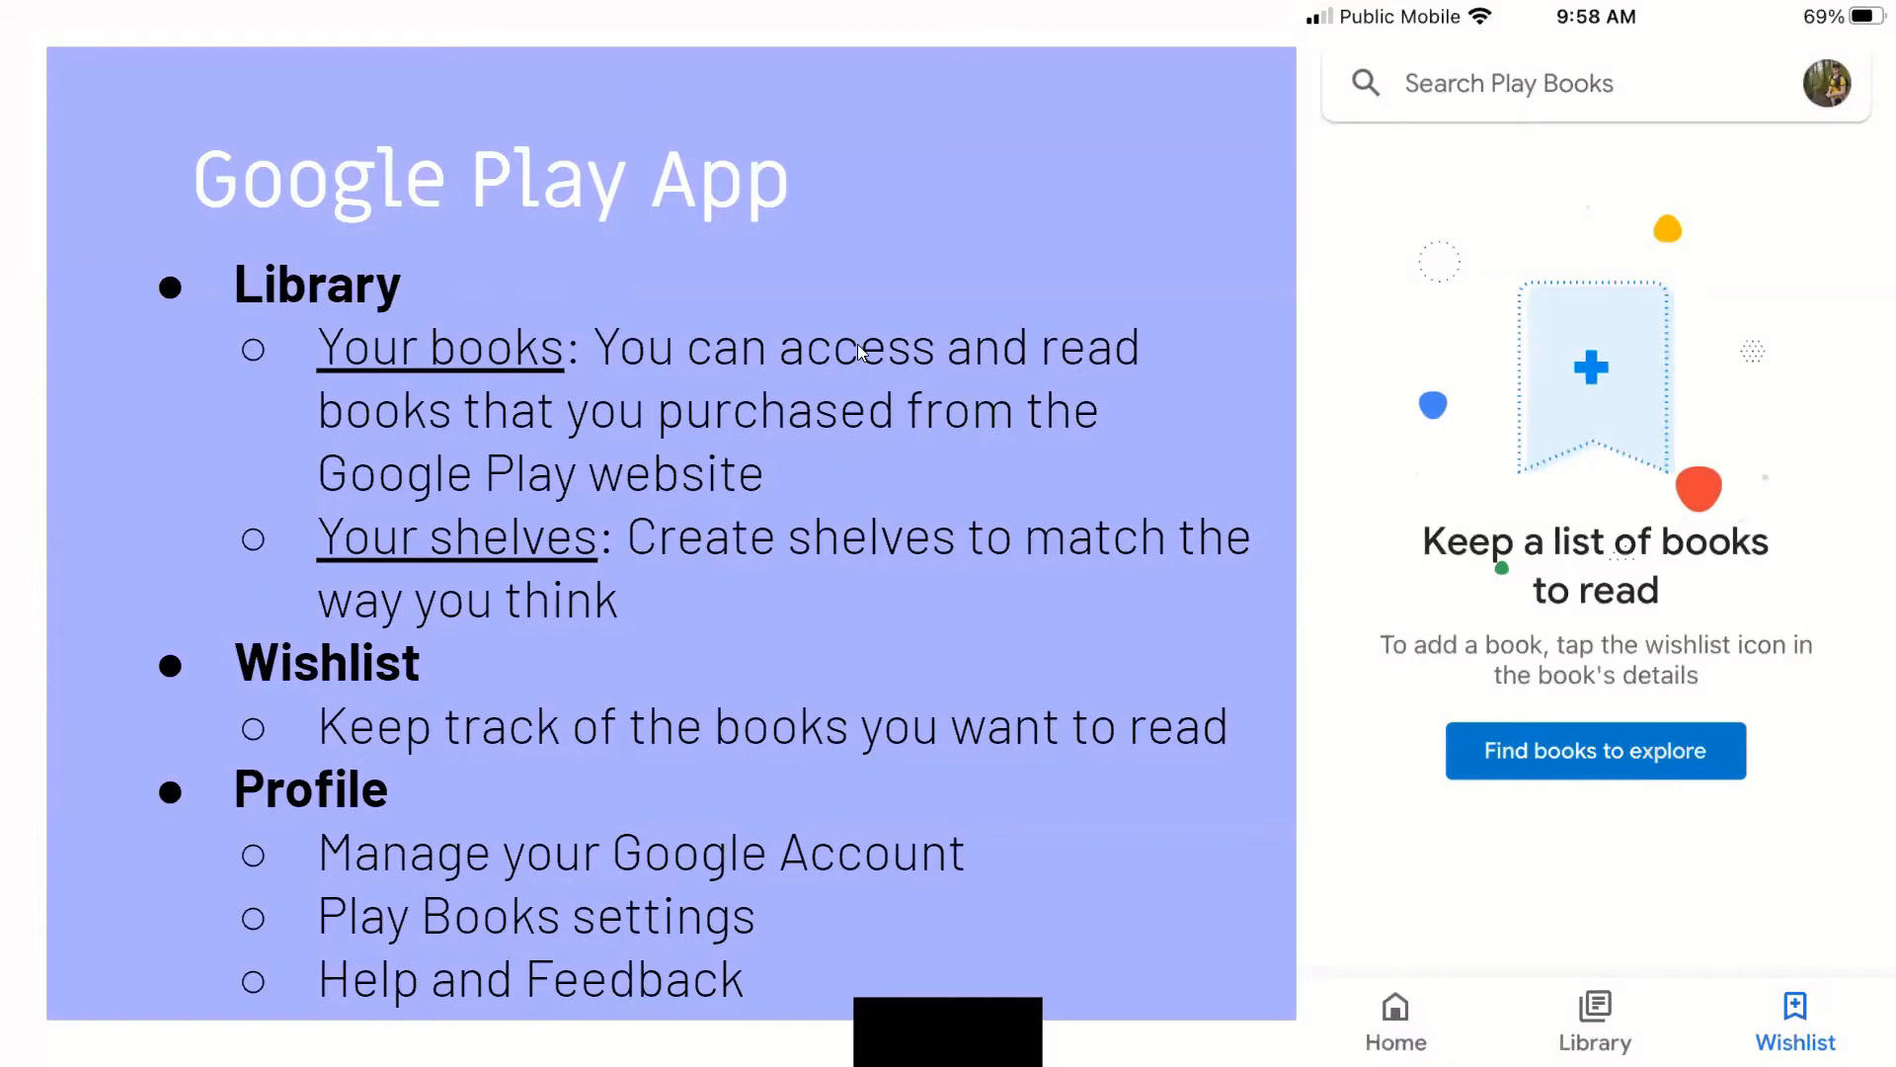
mouse_move(944, 490)
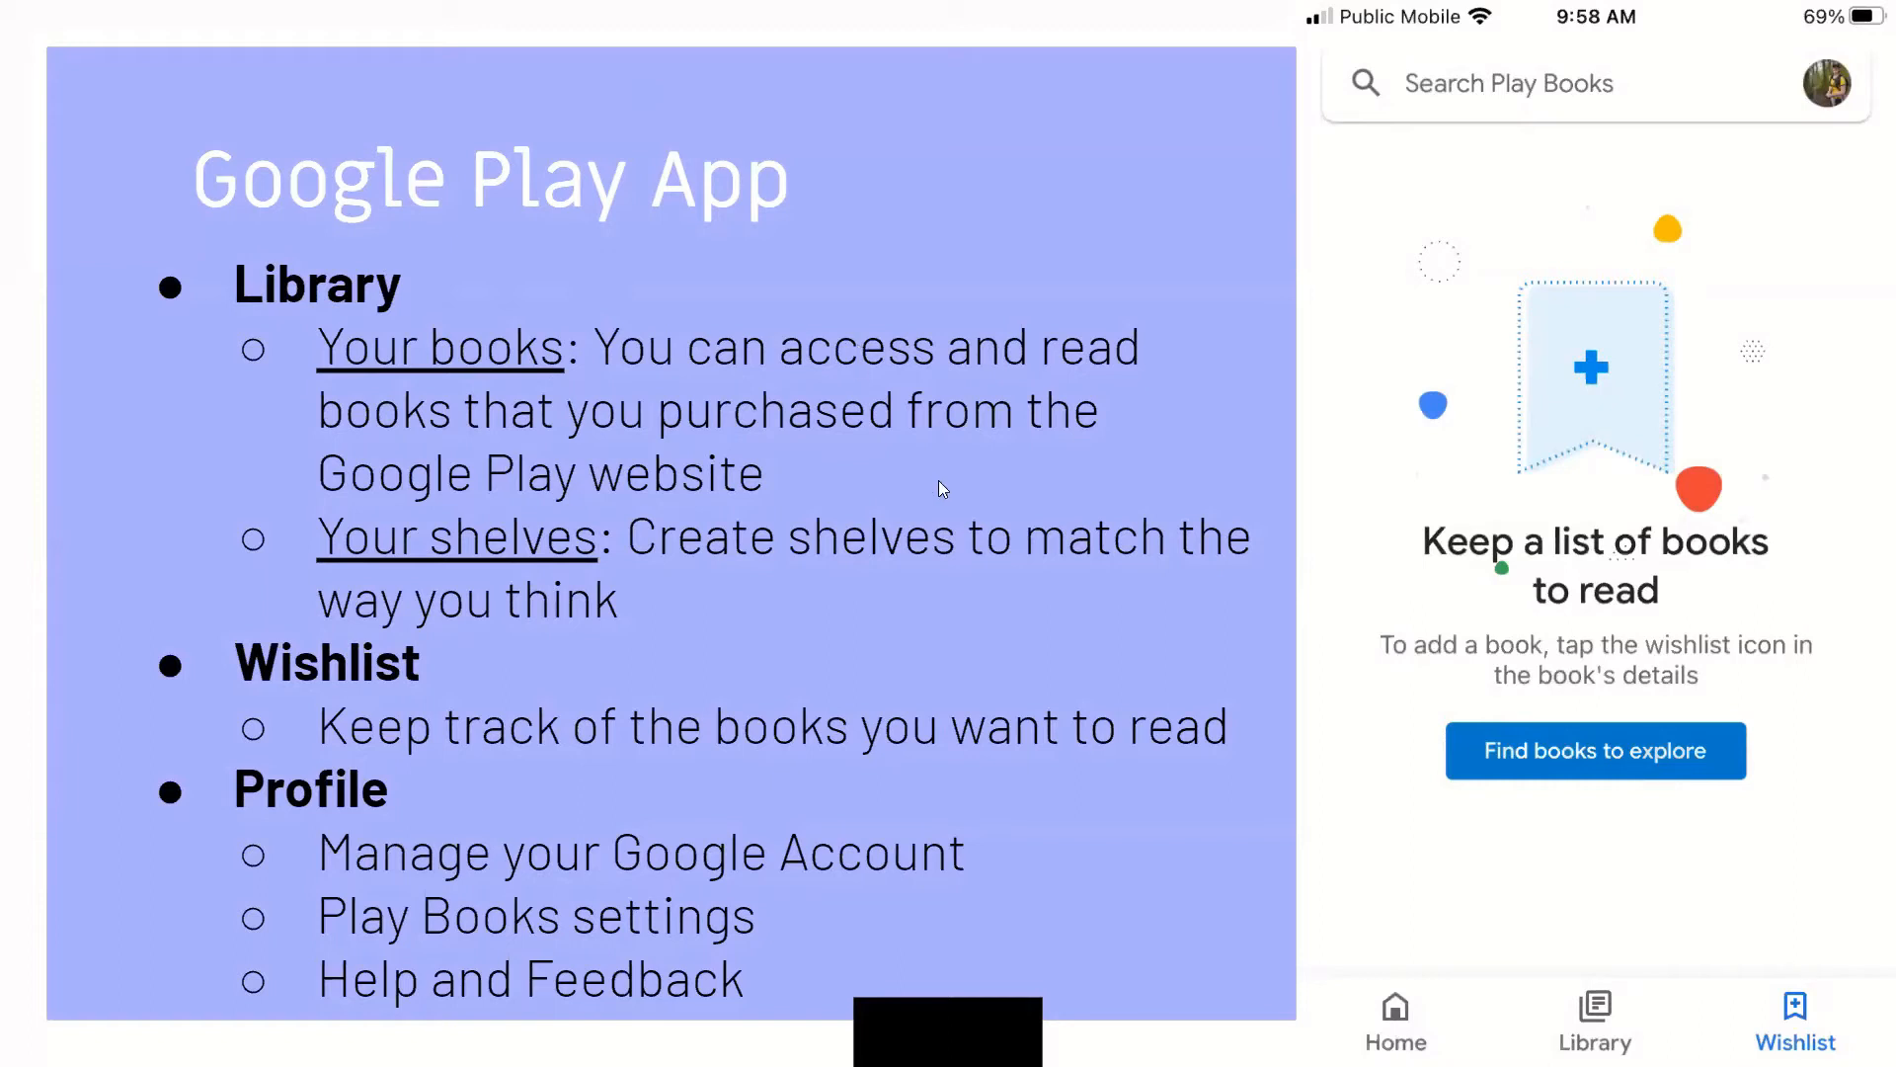
mouse_move(449, 545)
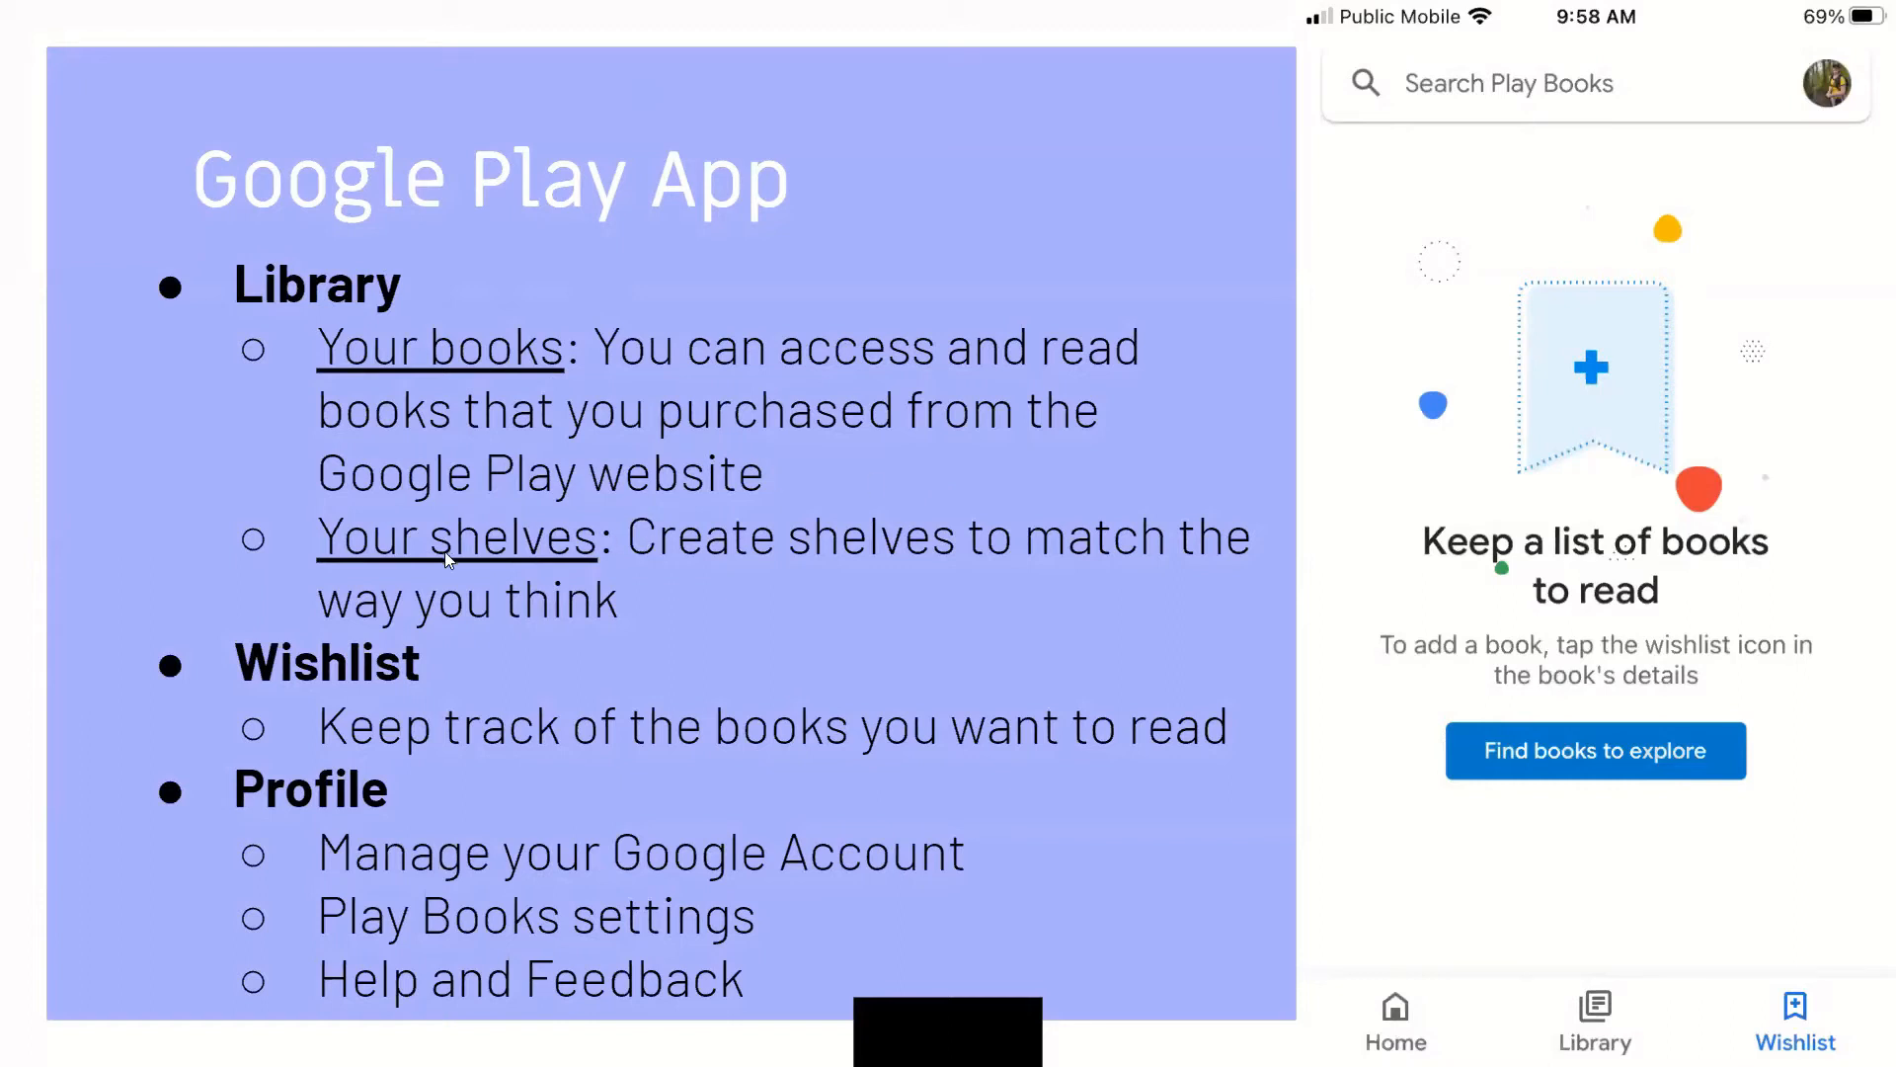
mouse_move(818, 587)
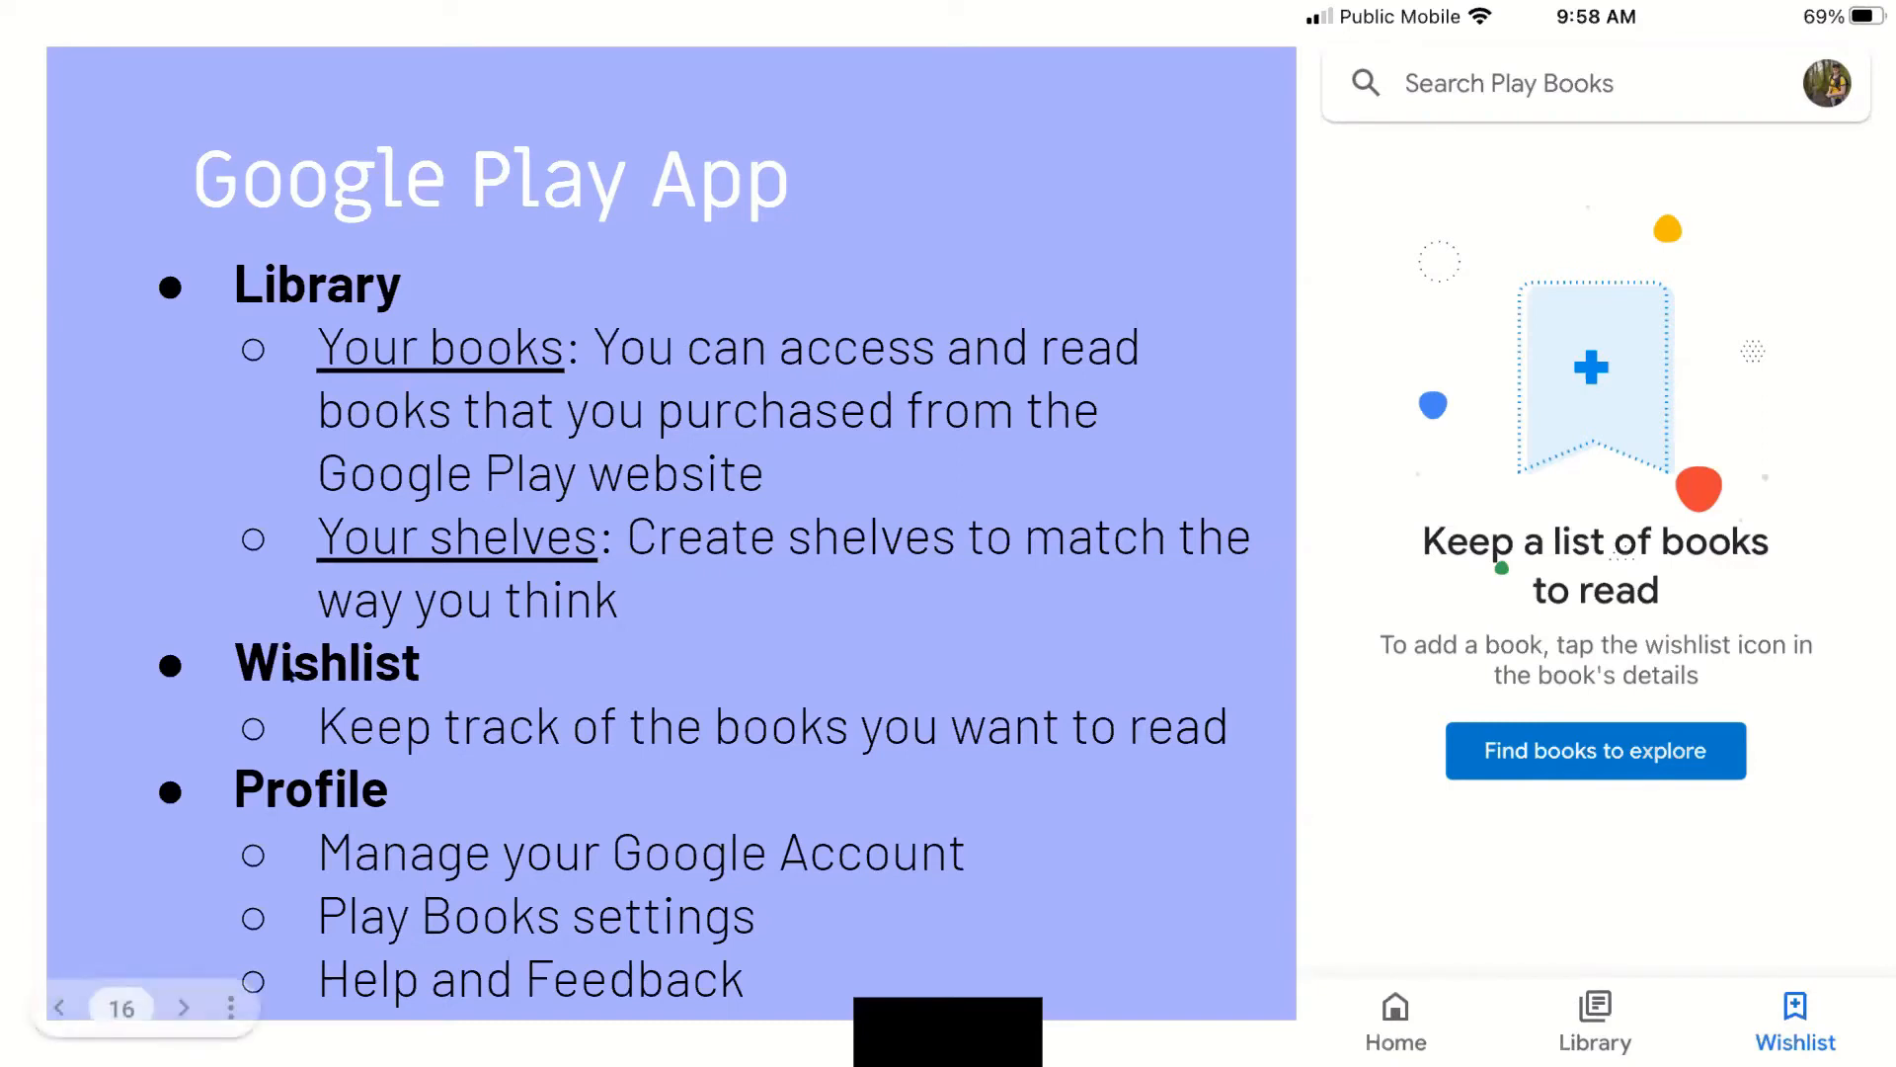
mouse_move(435, 759)
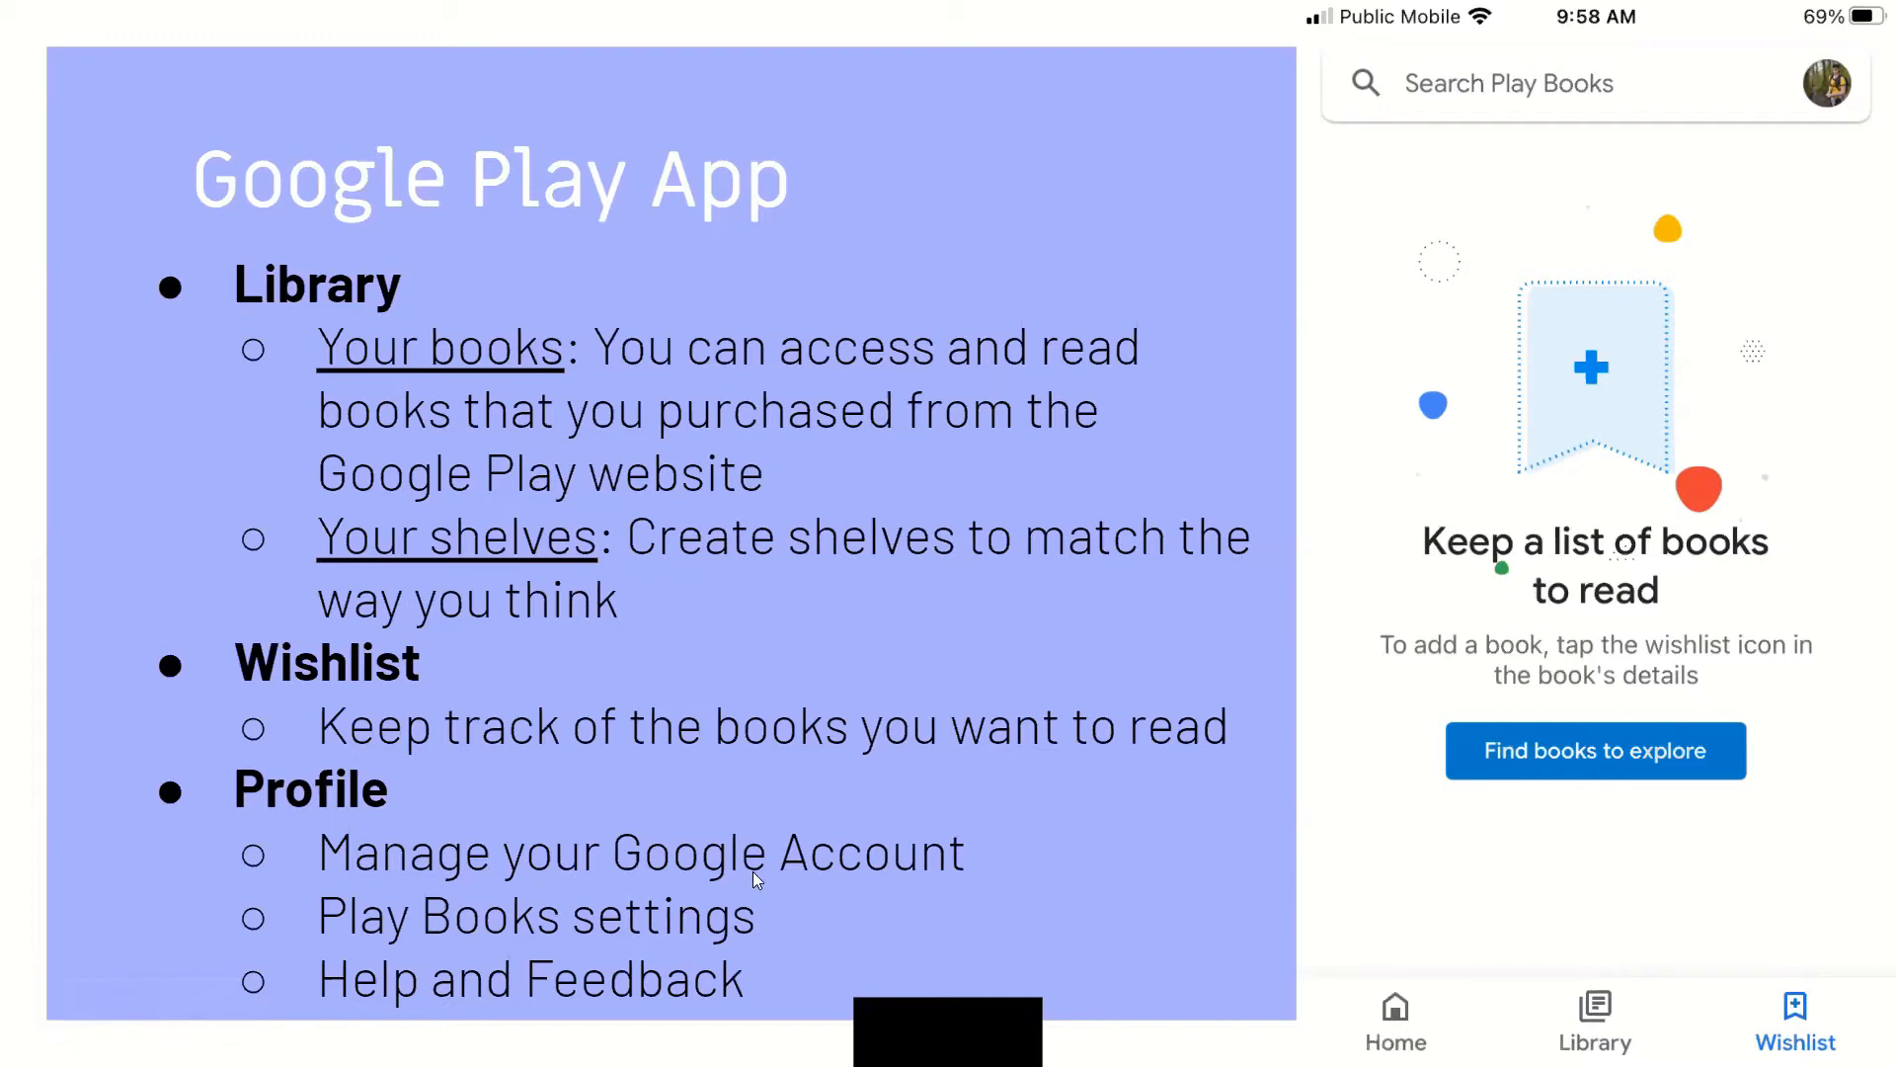
mouse_move(1618, 450)
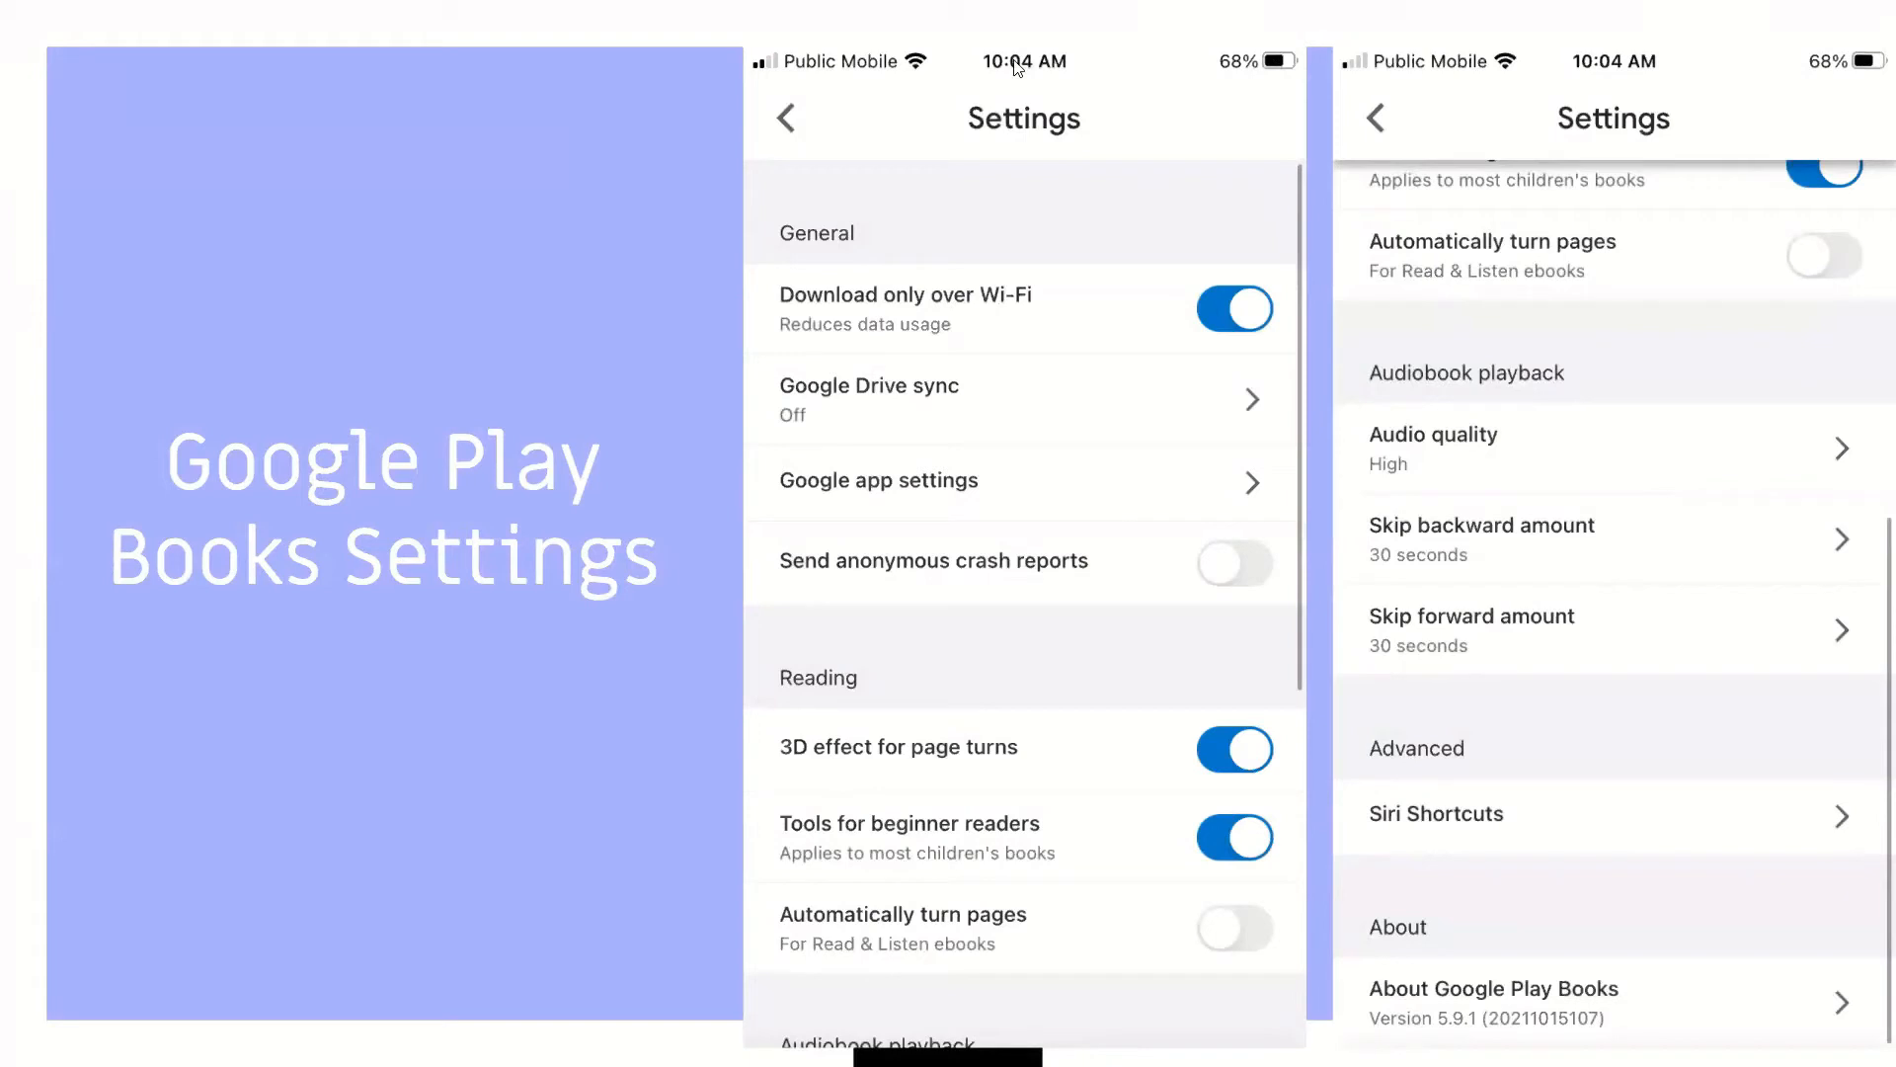
mouse_move(1270, 375)
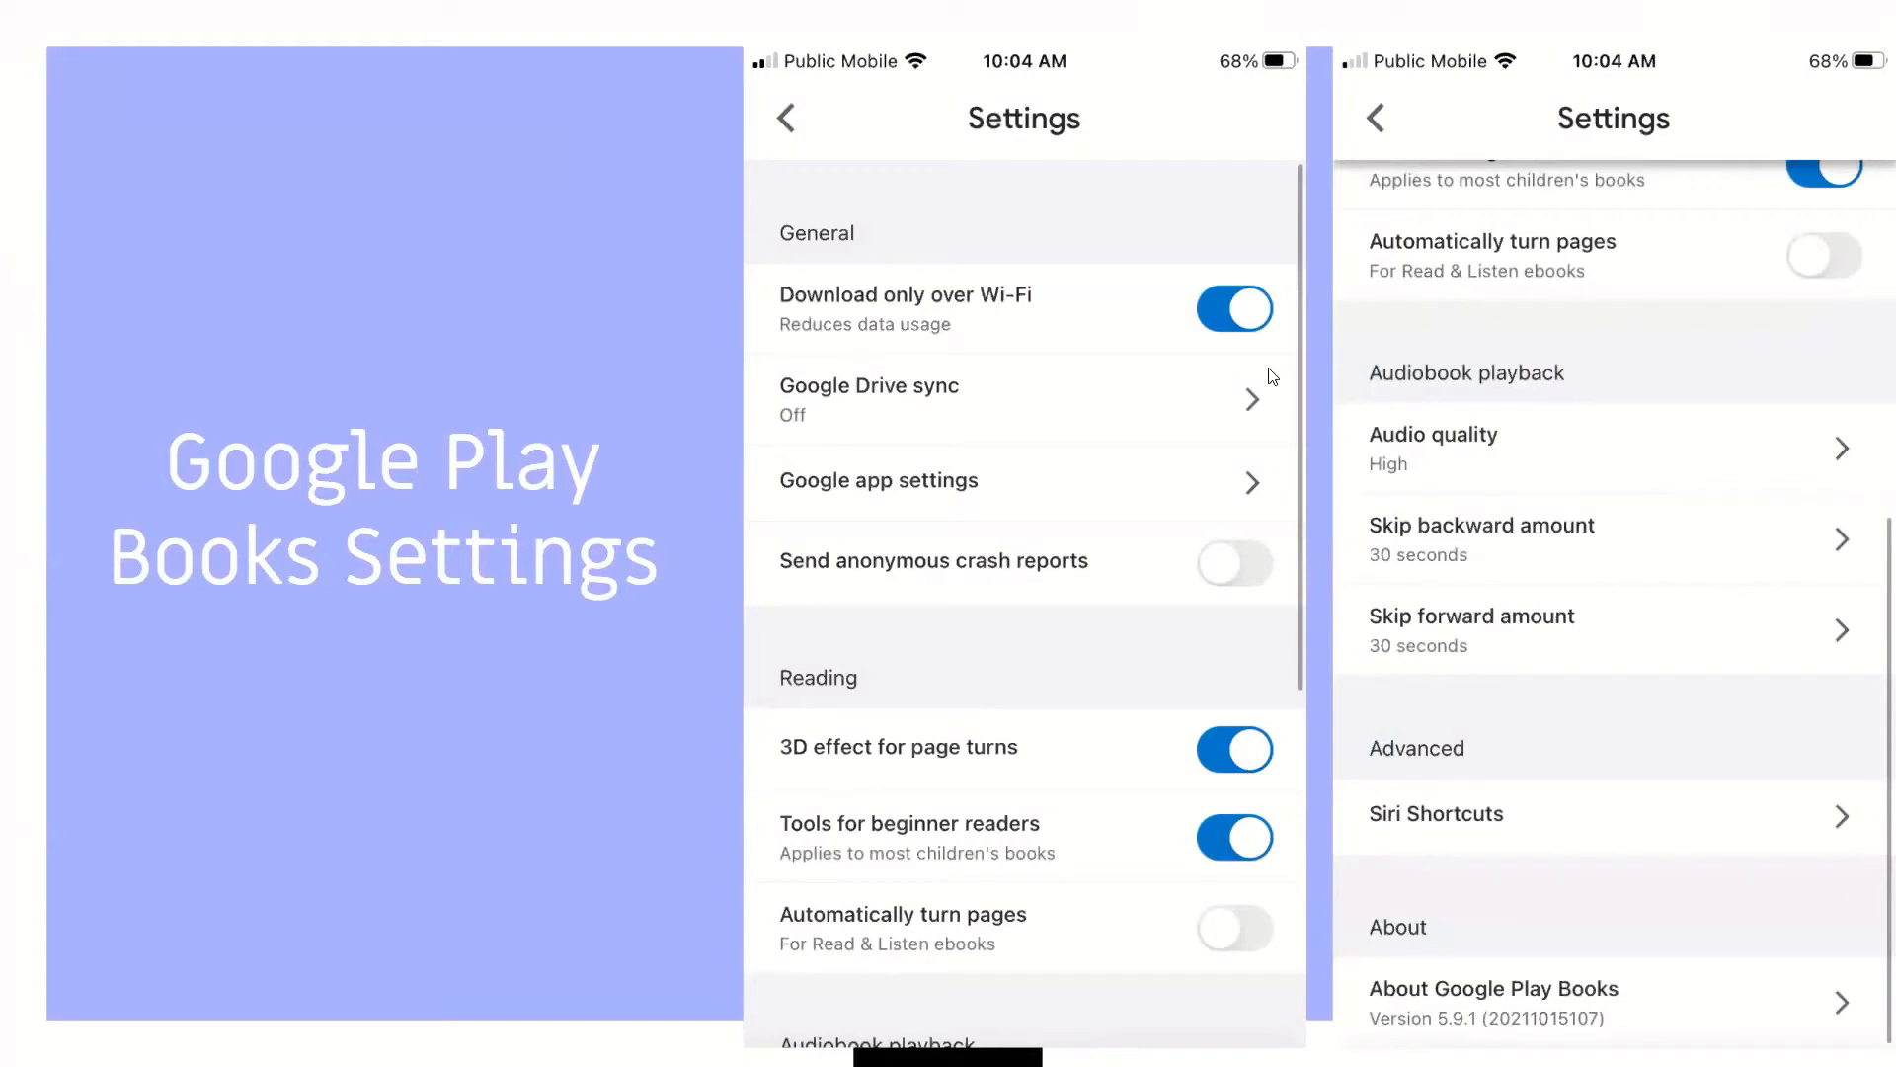
mouse_move(855, 309)
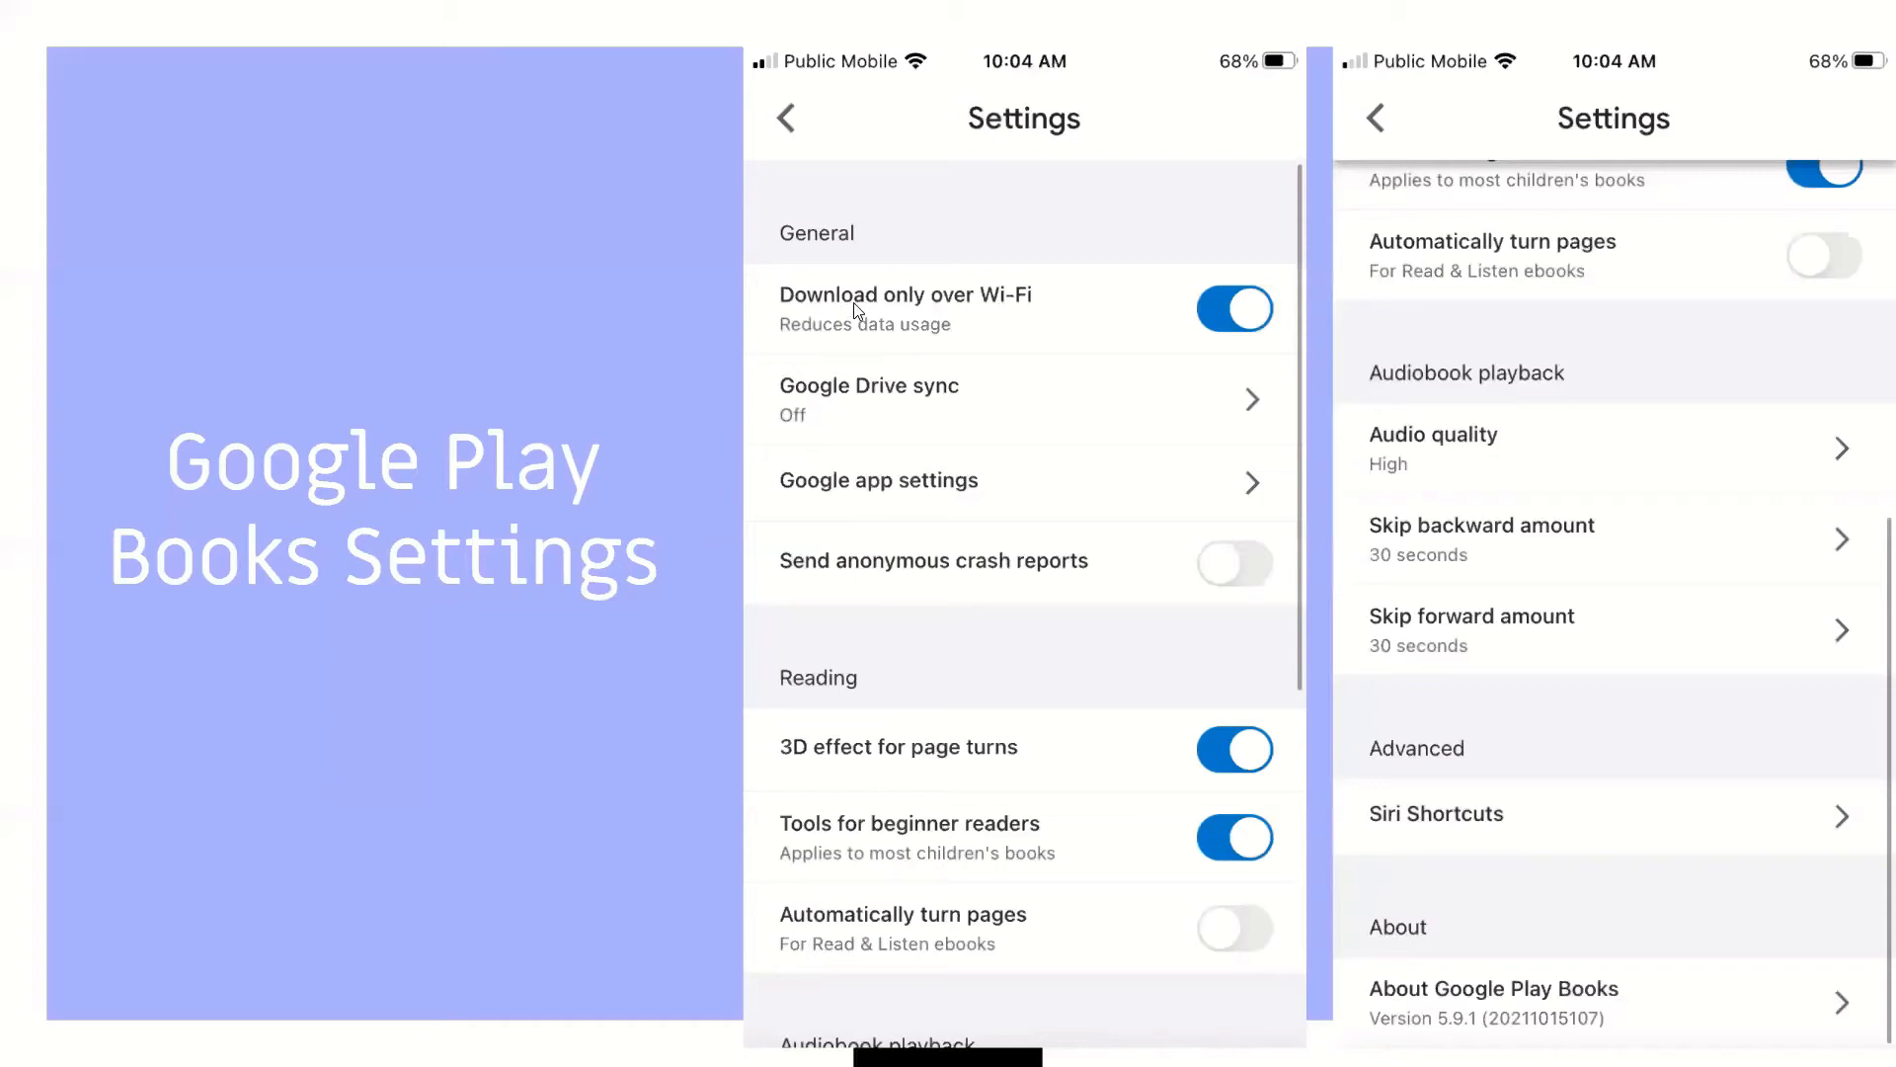
mouse_move(944, 445)
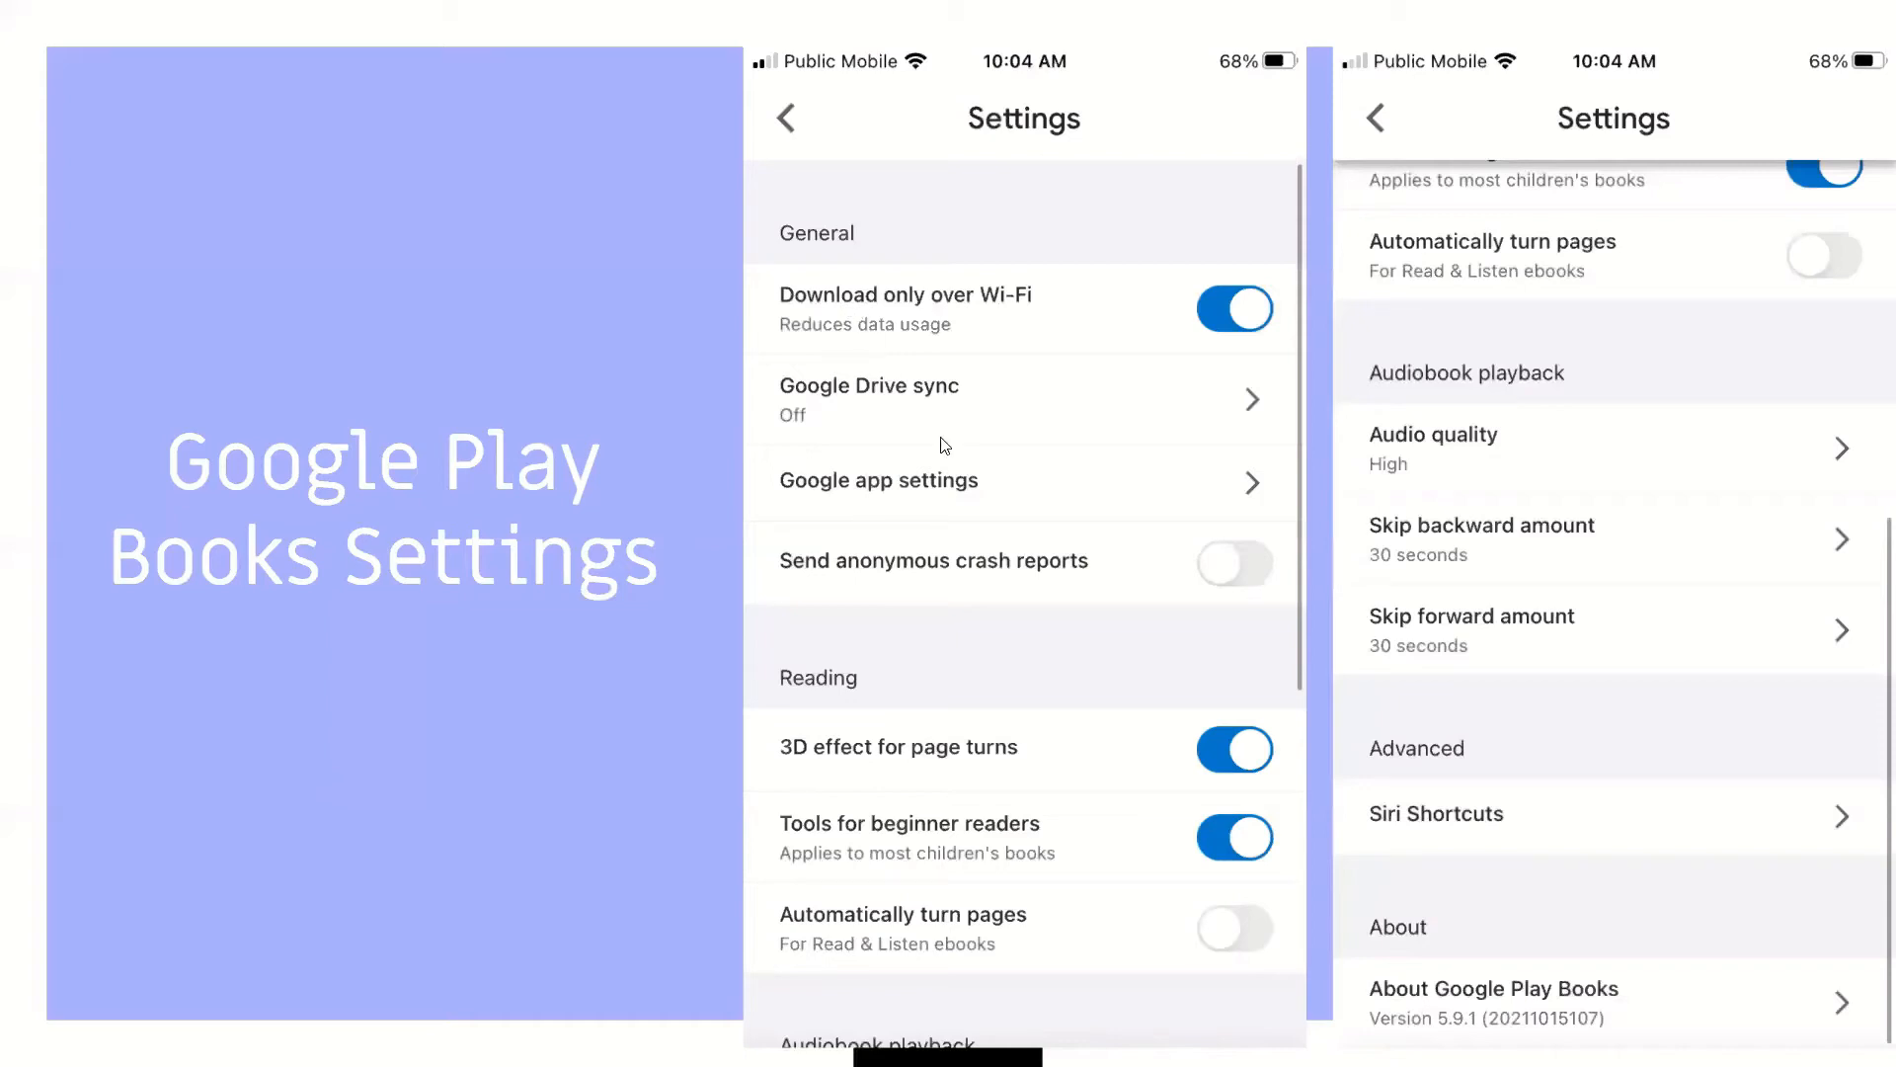
mouse_move(919, 505)
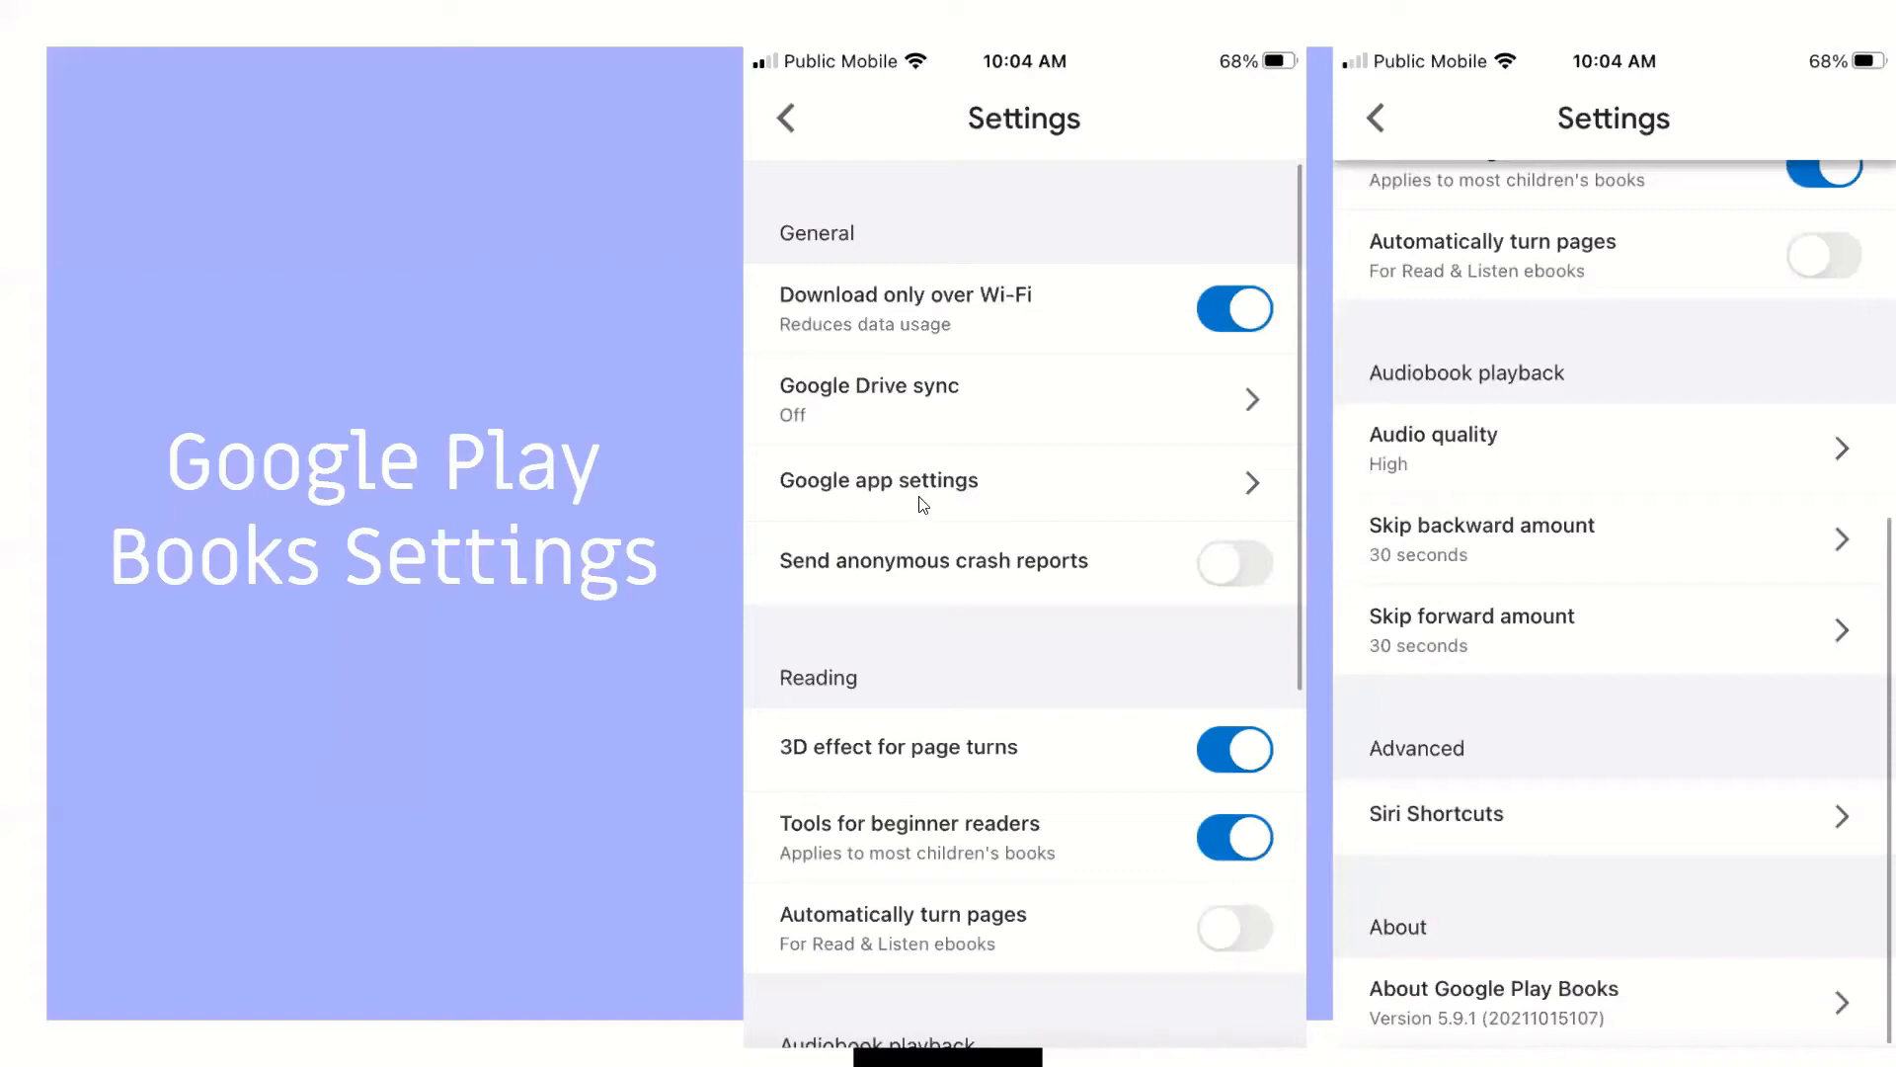
mouse_move(922, 680)
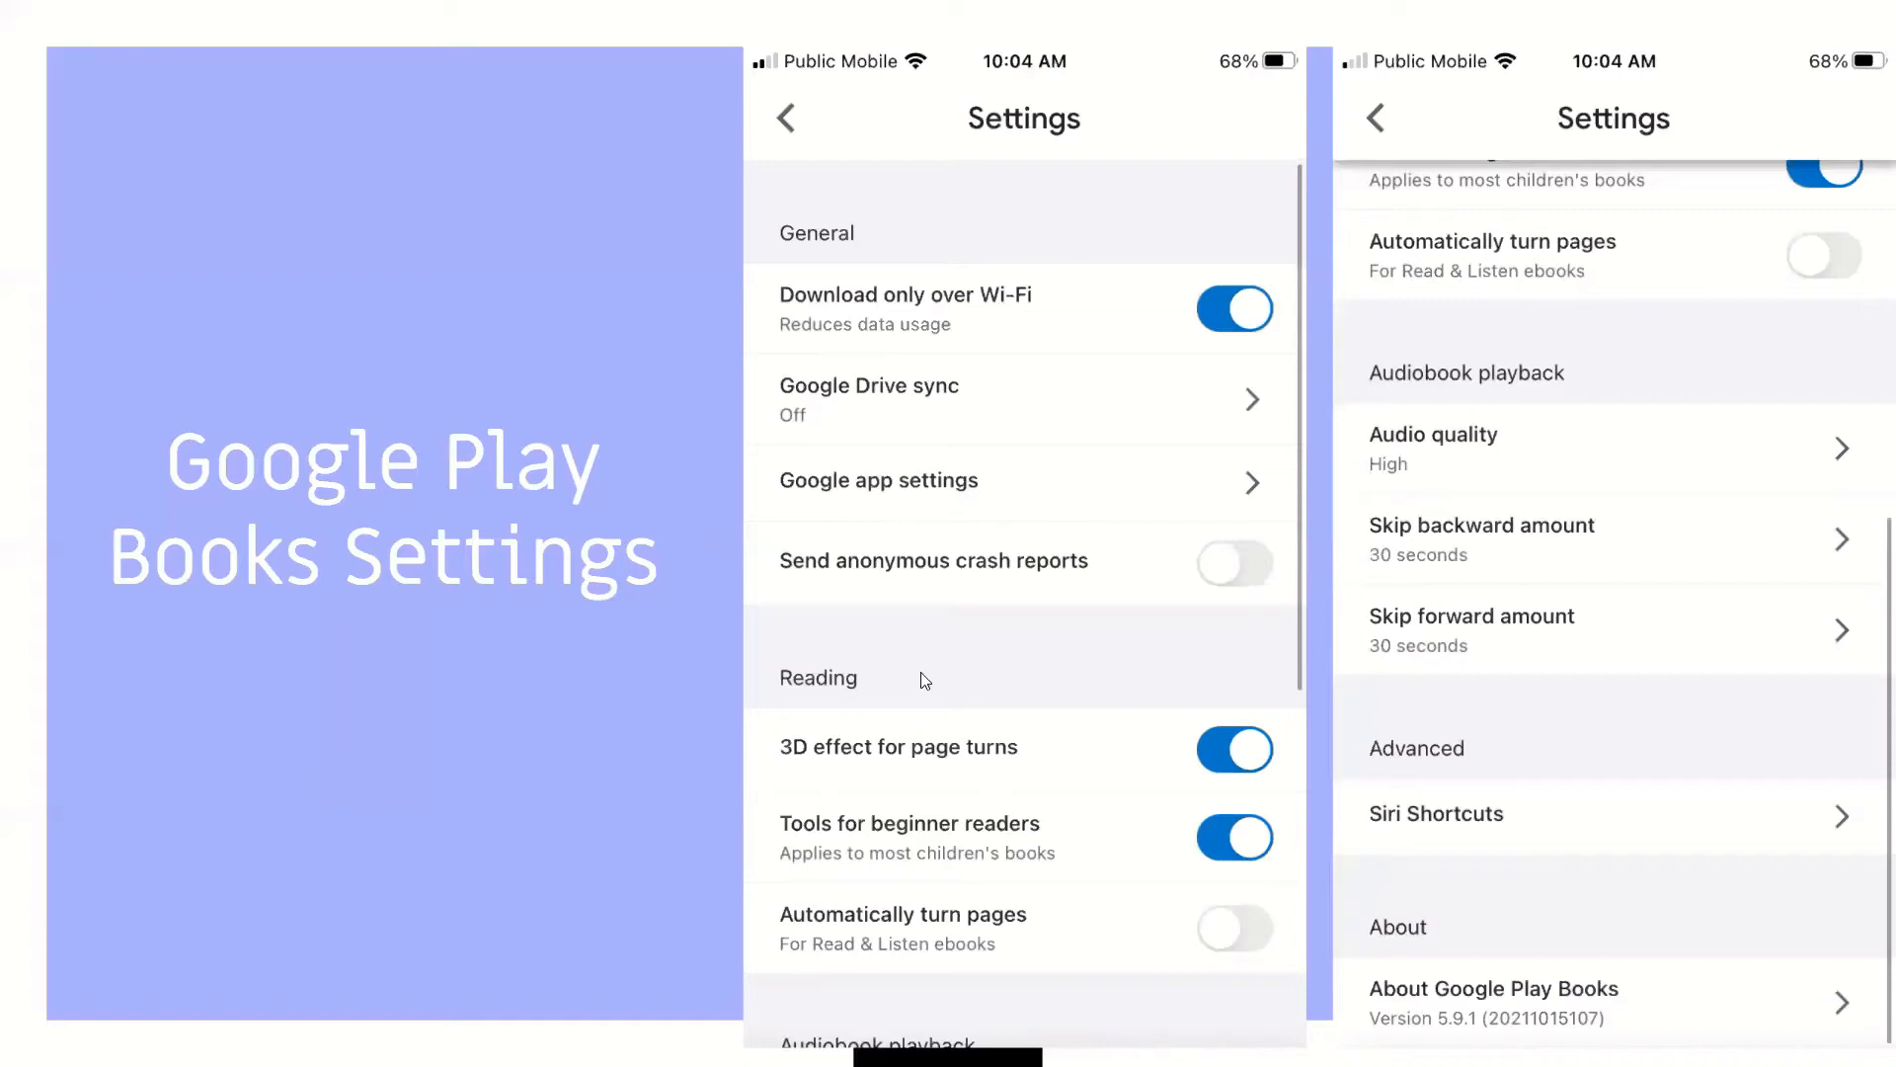
mouse_move(798, 701)
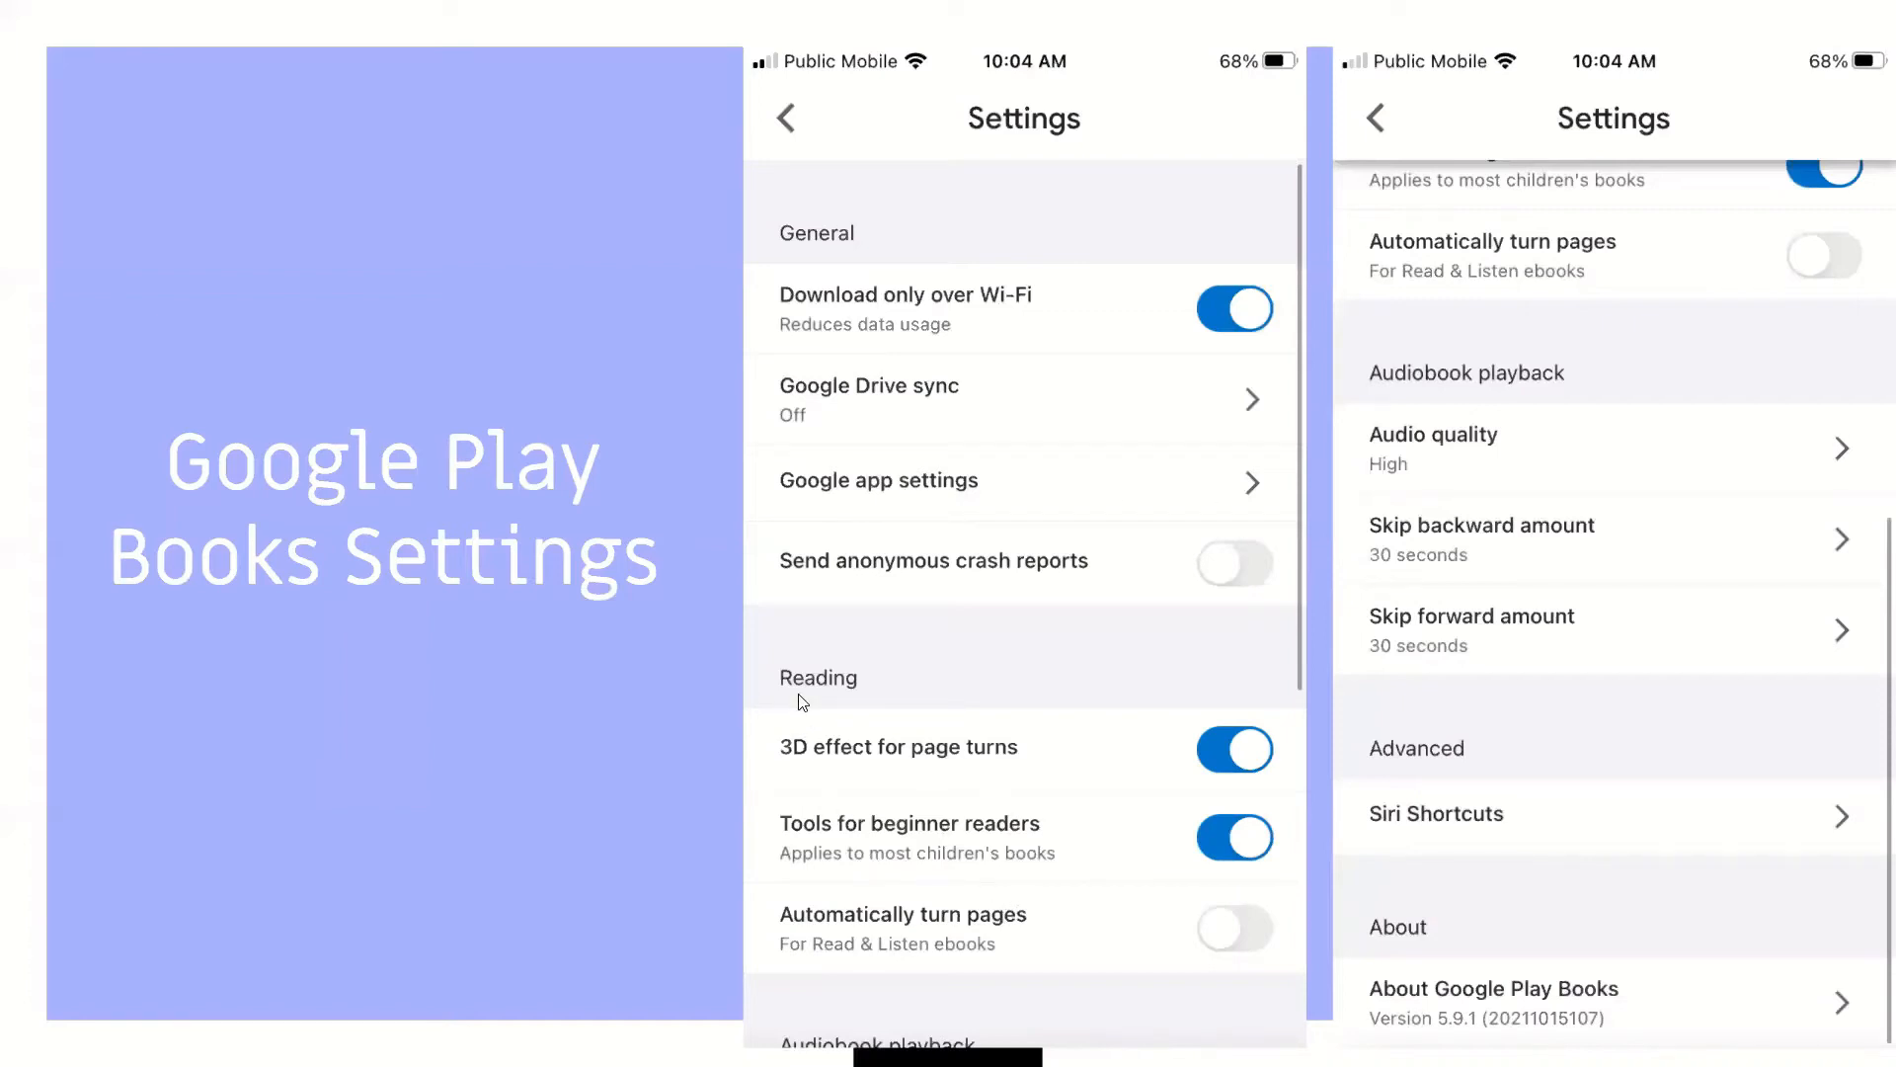
mouse_move(974, 774)
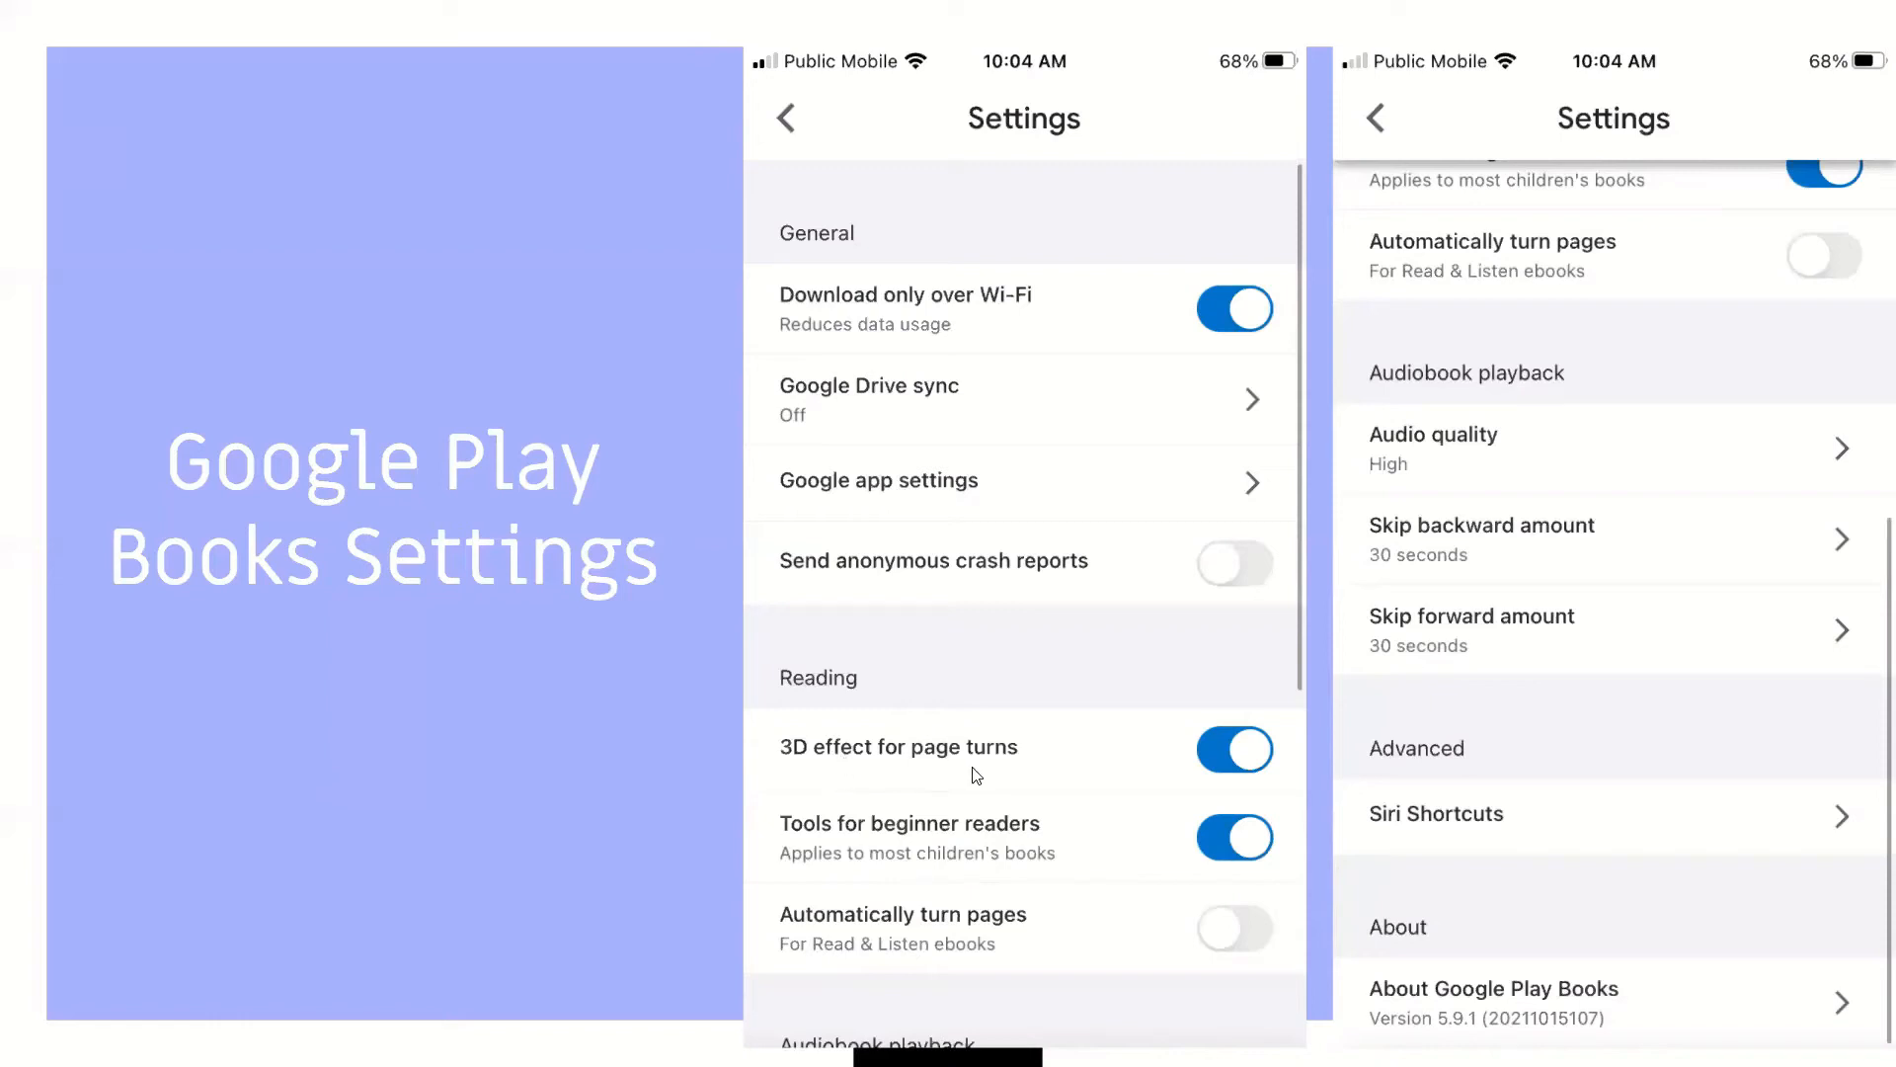
mouse_move(901, 740)
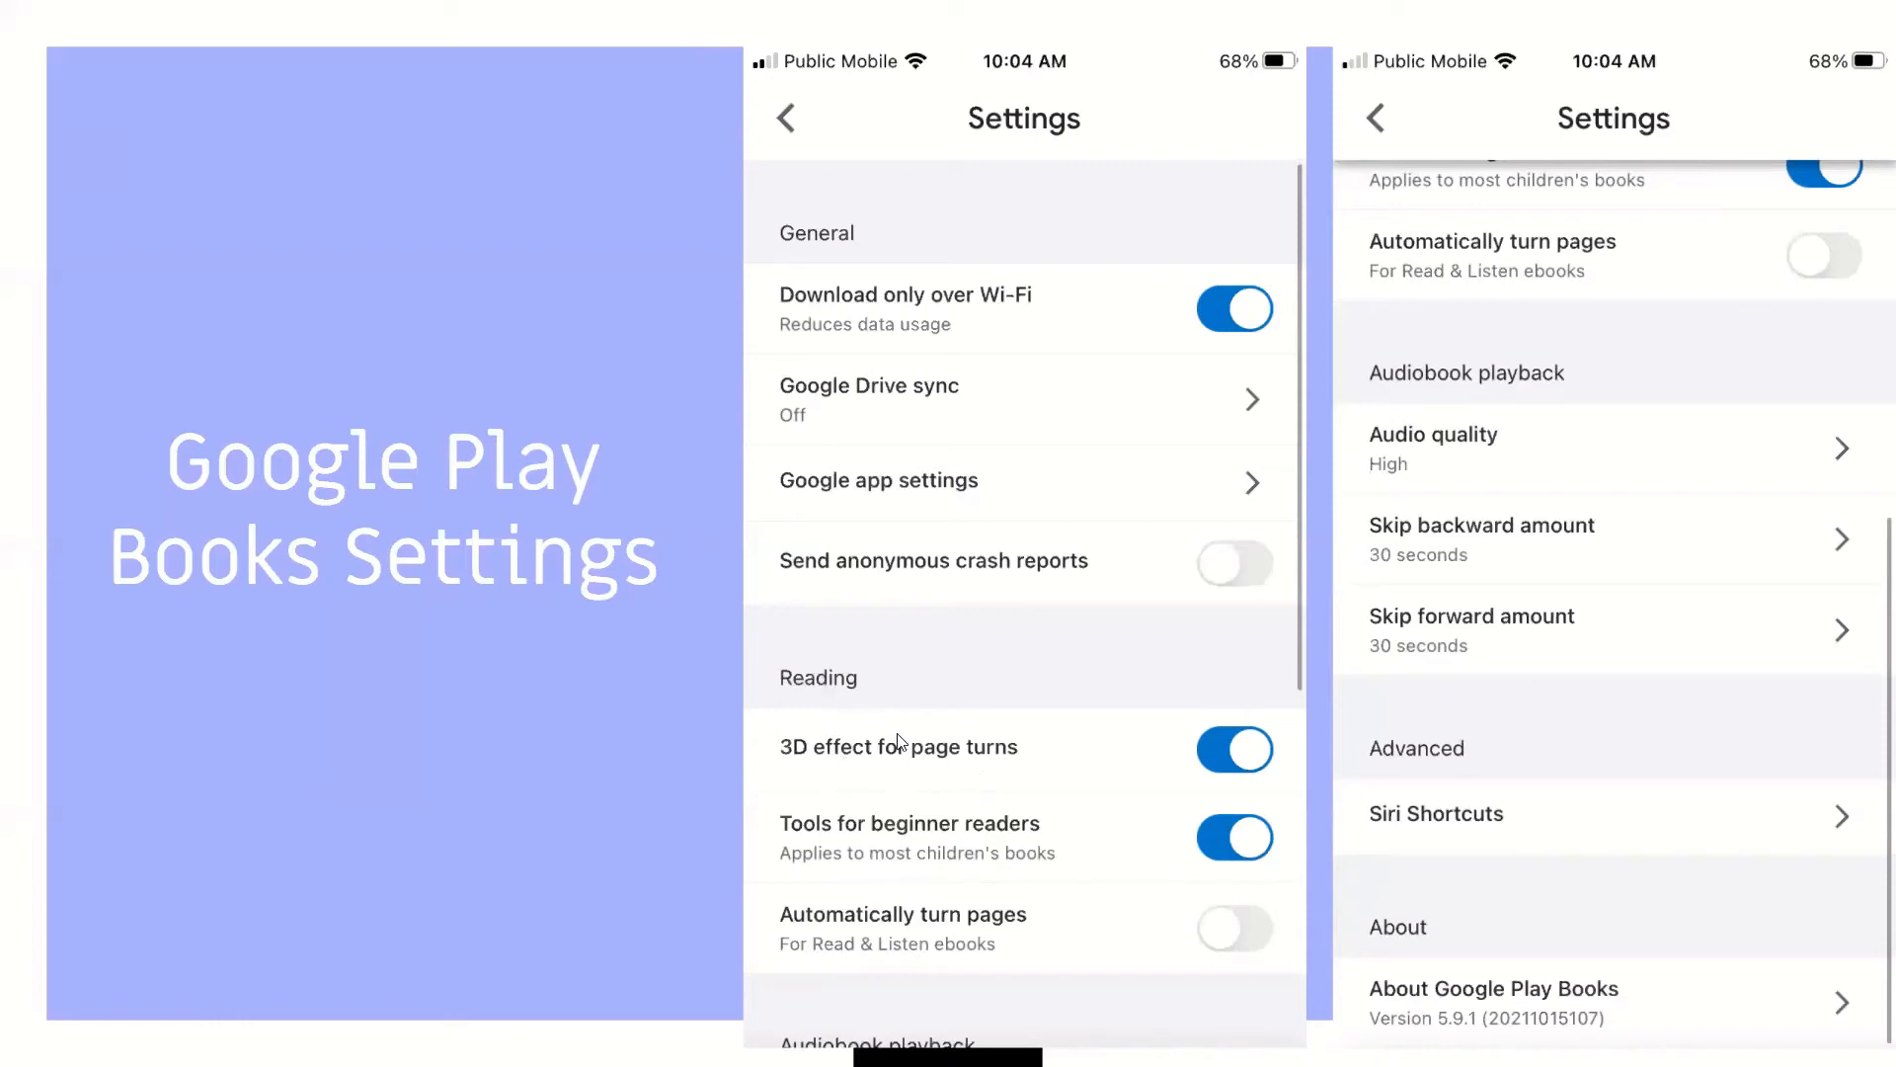
mouse_move(869, 843)
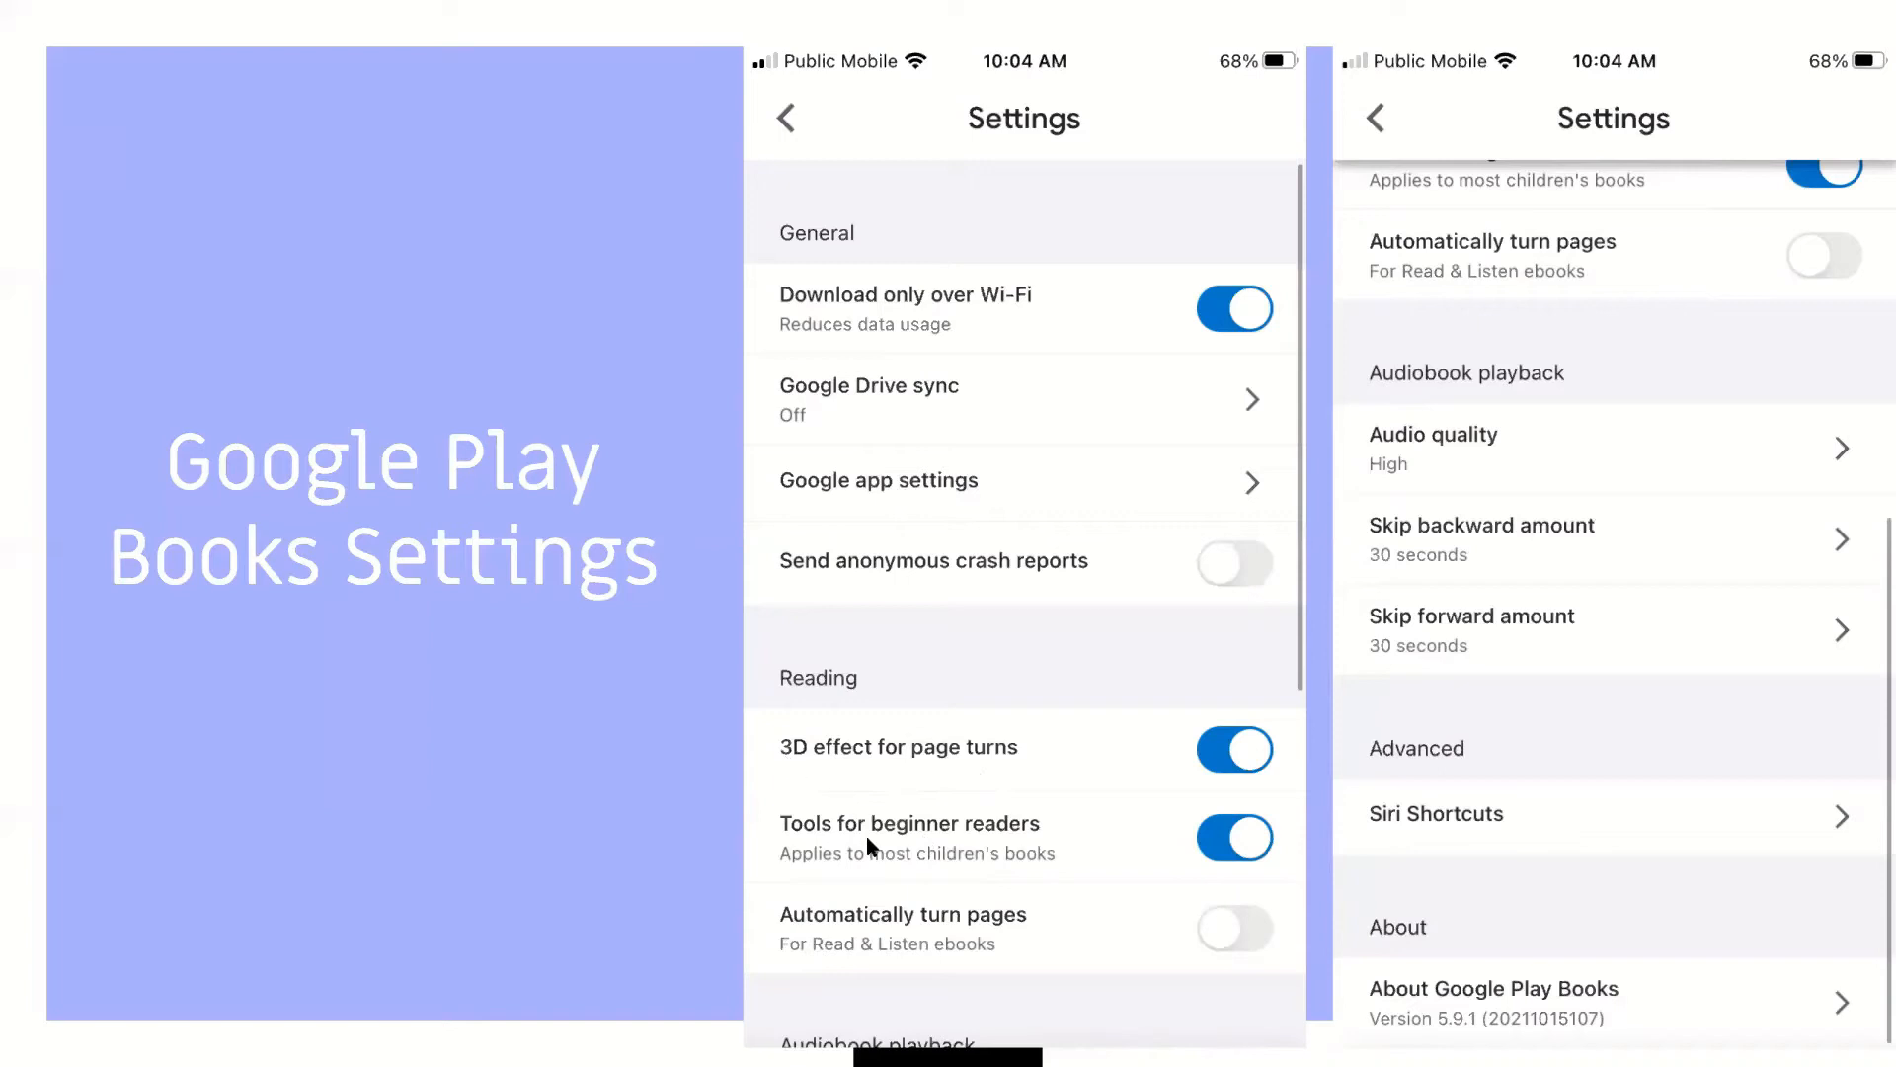
mouse_move(978, 851)
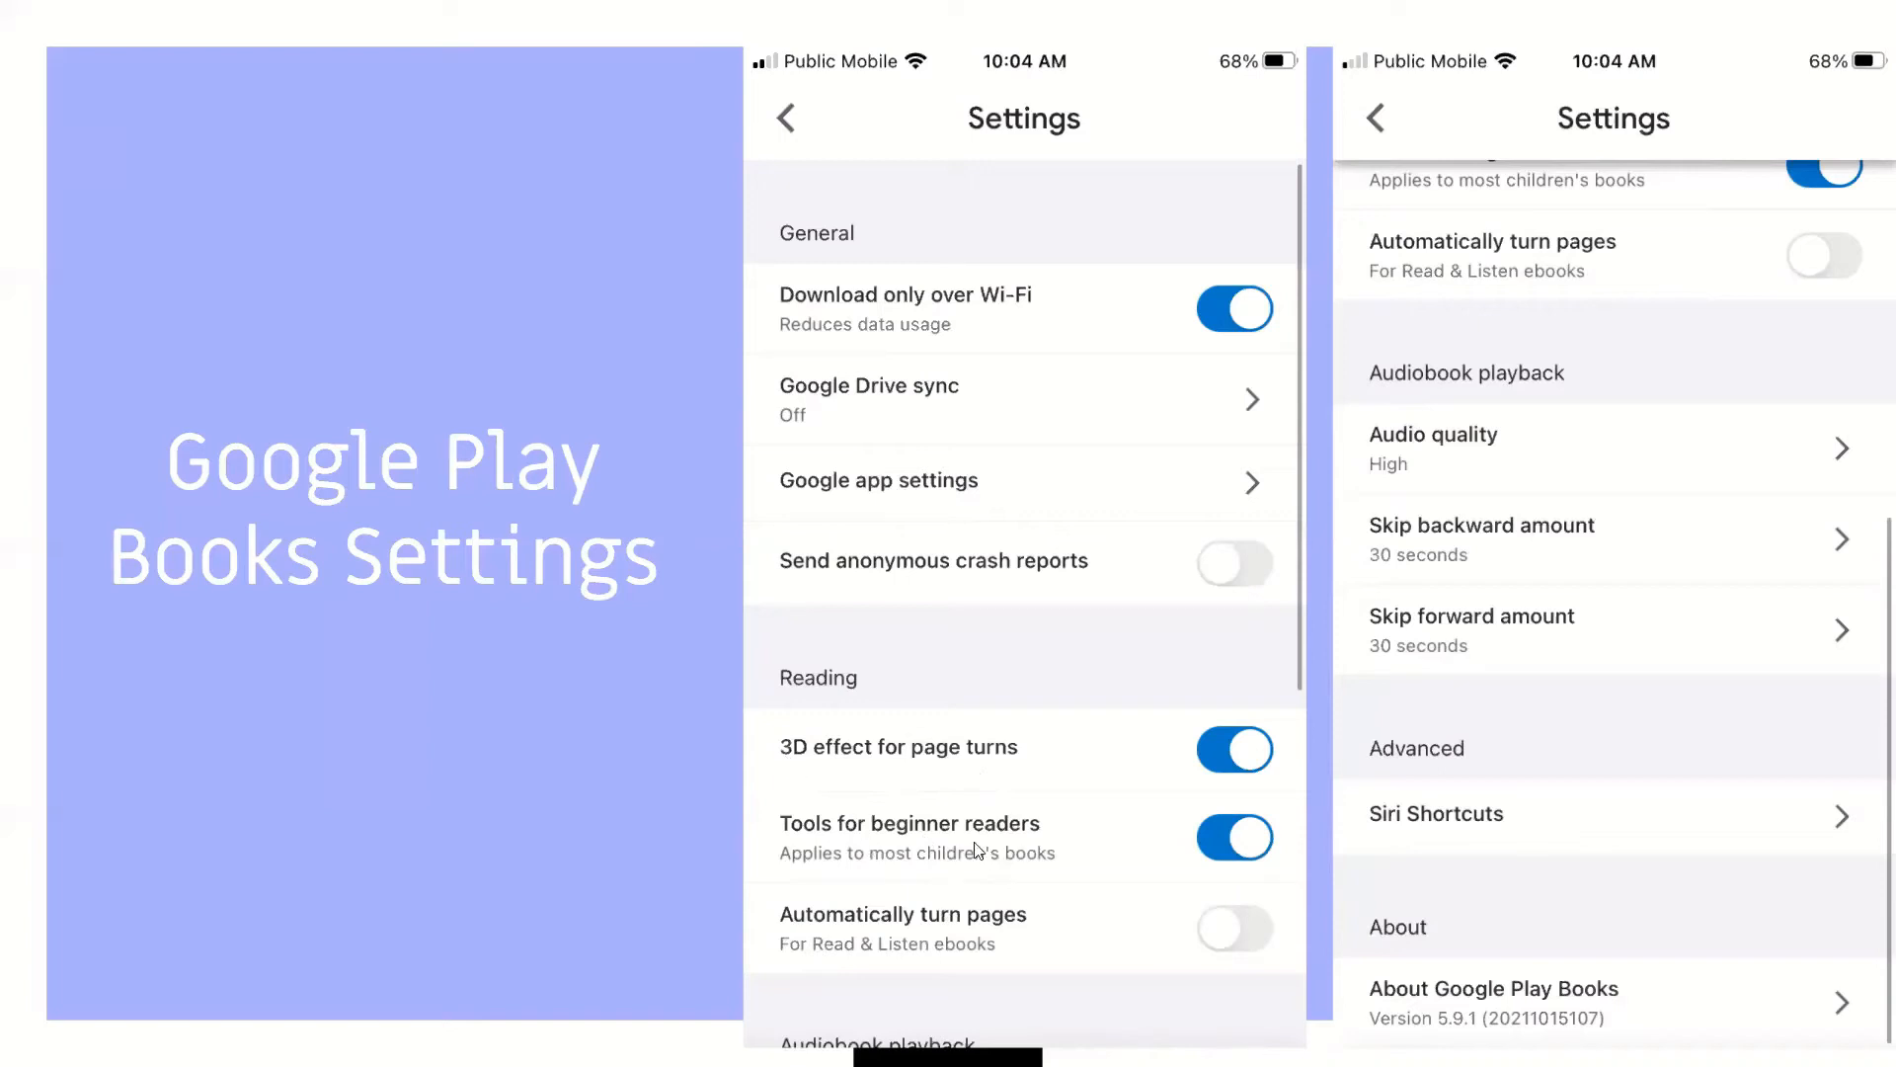
mouse_move(843, 675)
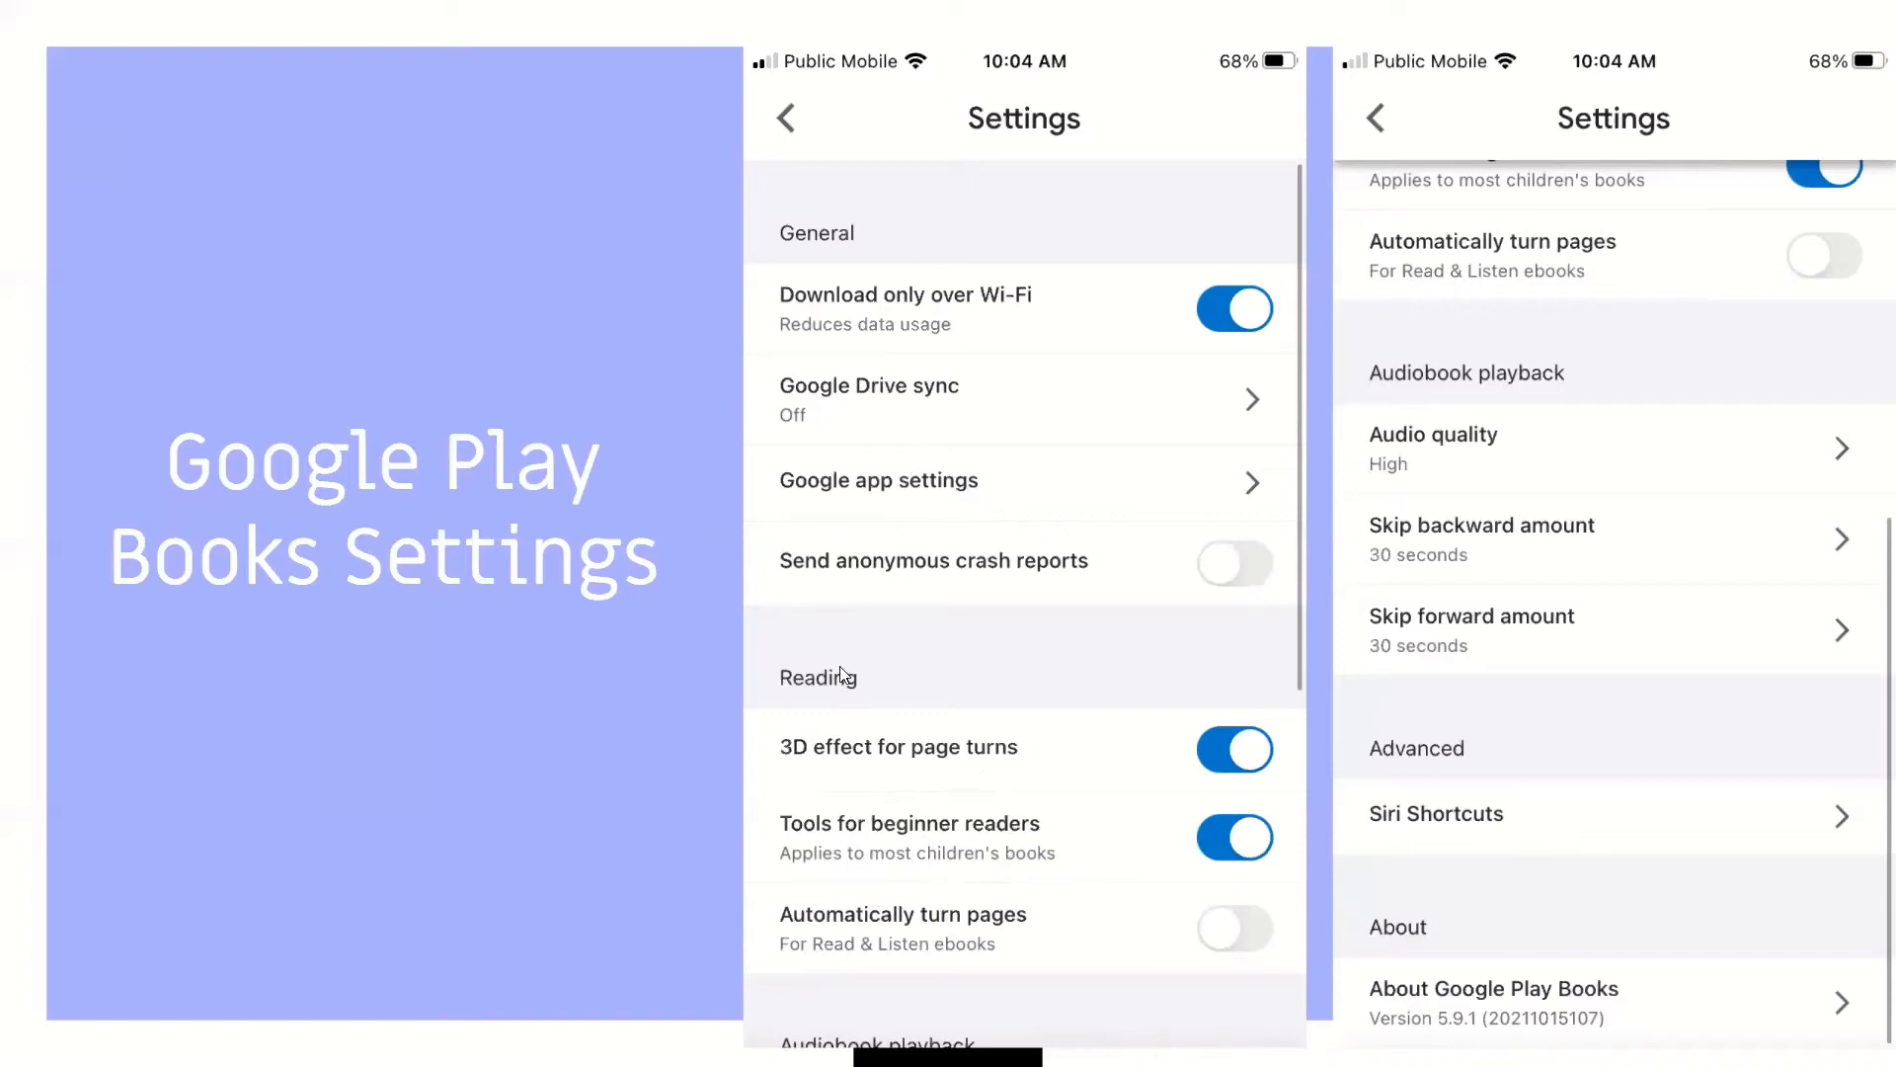
mouse_move(1630, 553)
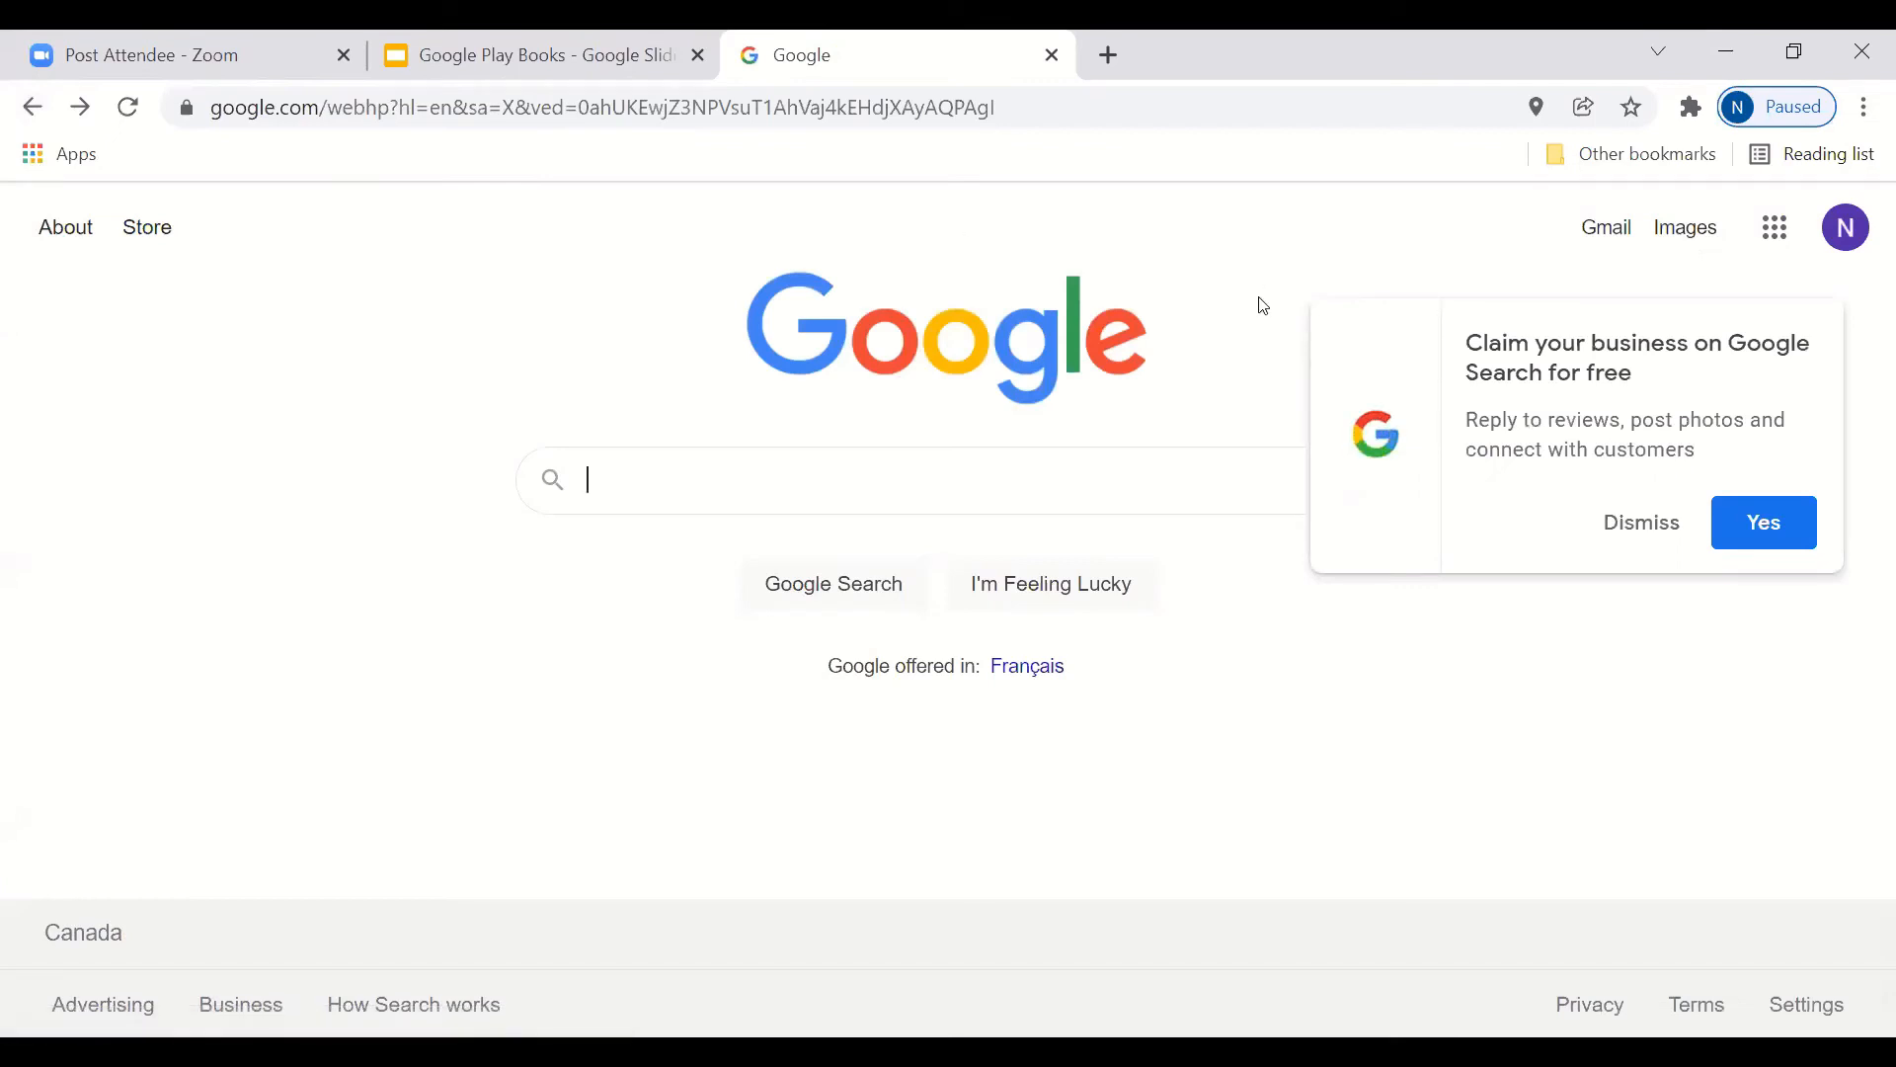
mouse_move(1070, 411)
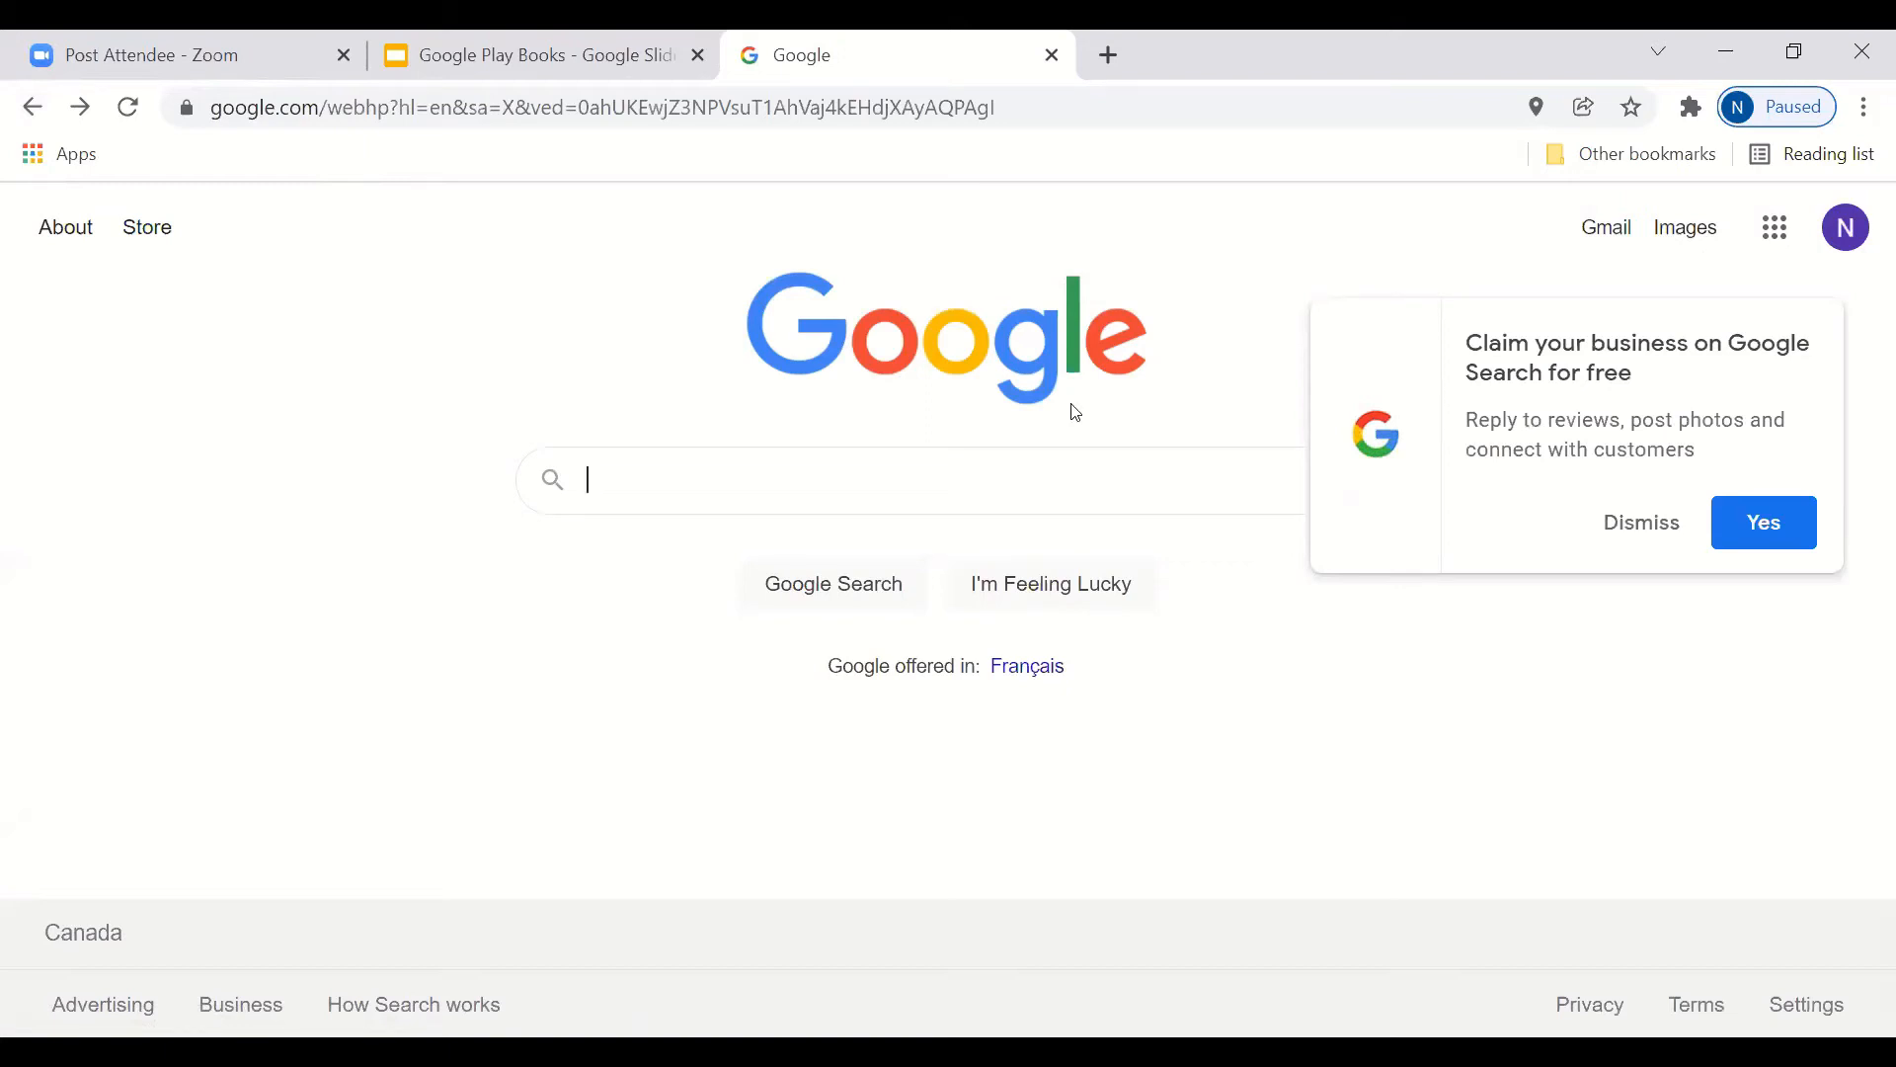
mouse_move(1389, 298)
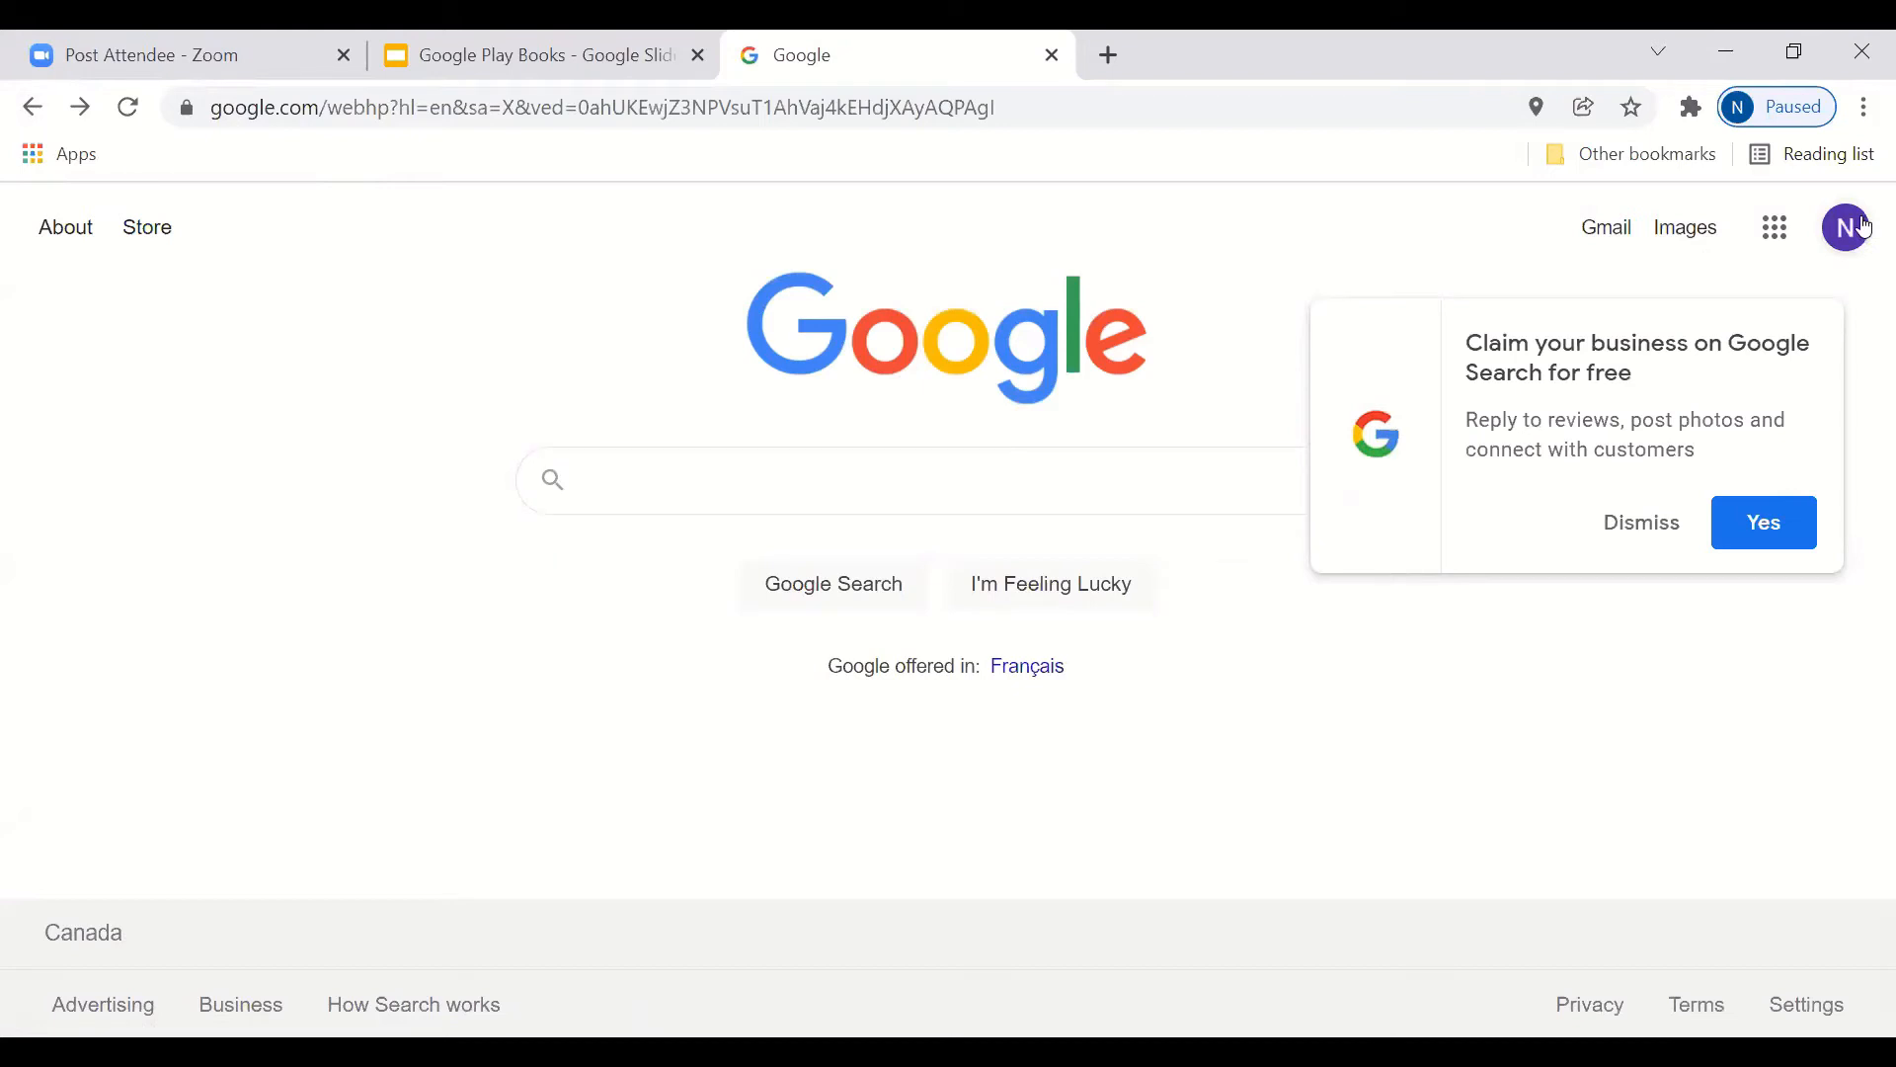
Step: Dismiss the account panel prompt and land on the plain Google search homepage
click(1845, 225)
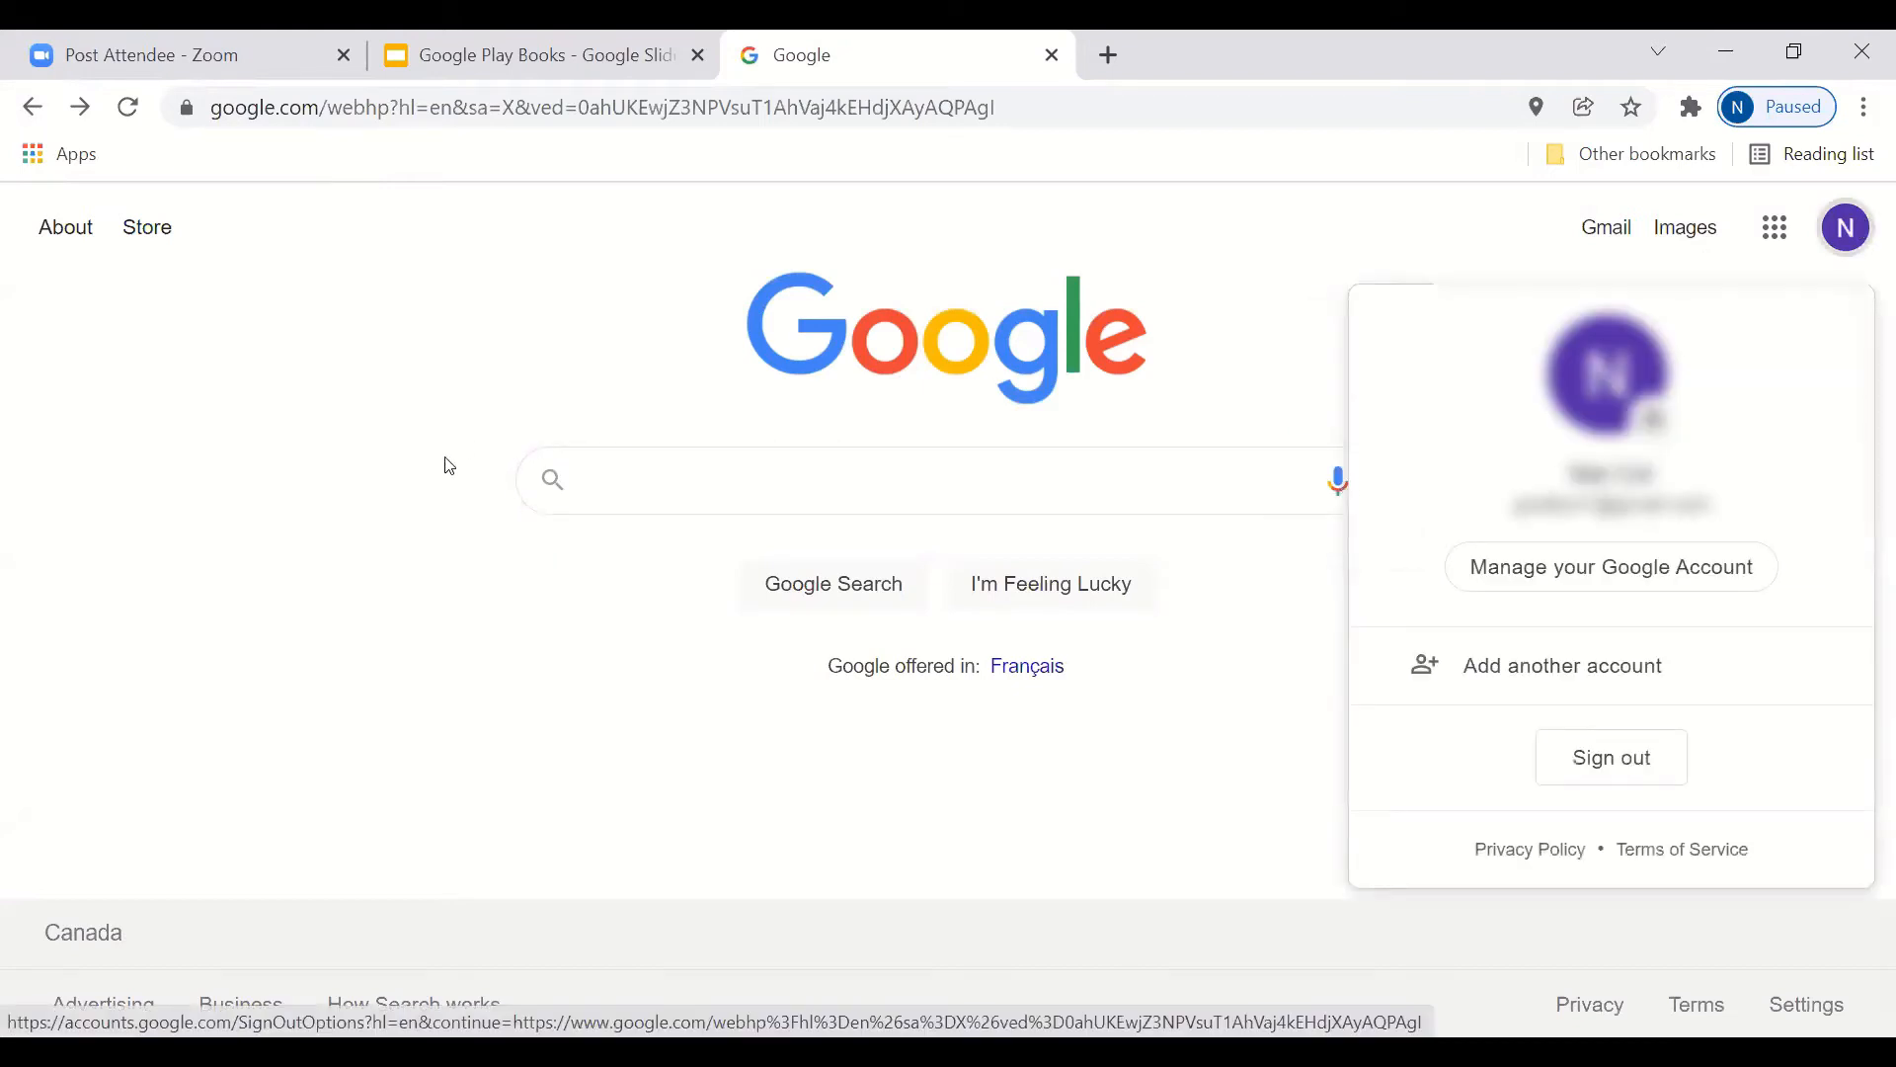
mouse_move(1835, 192)
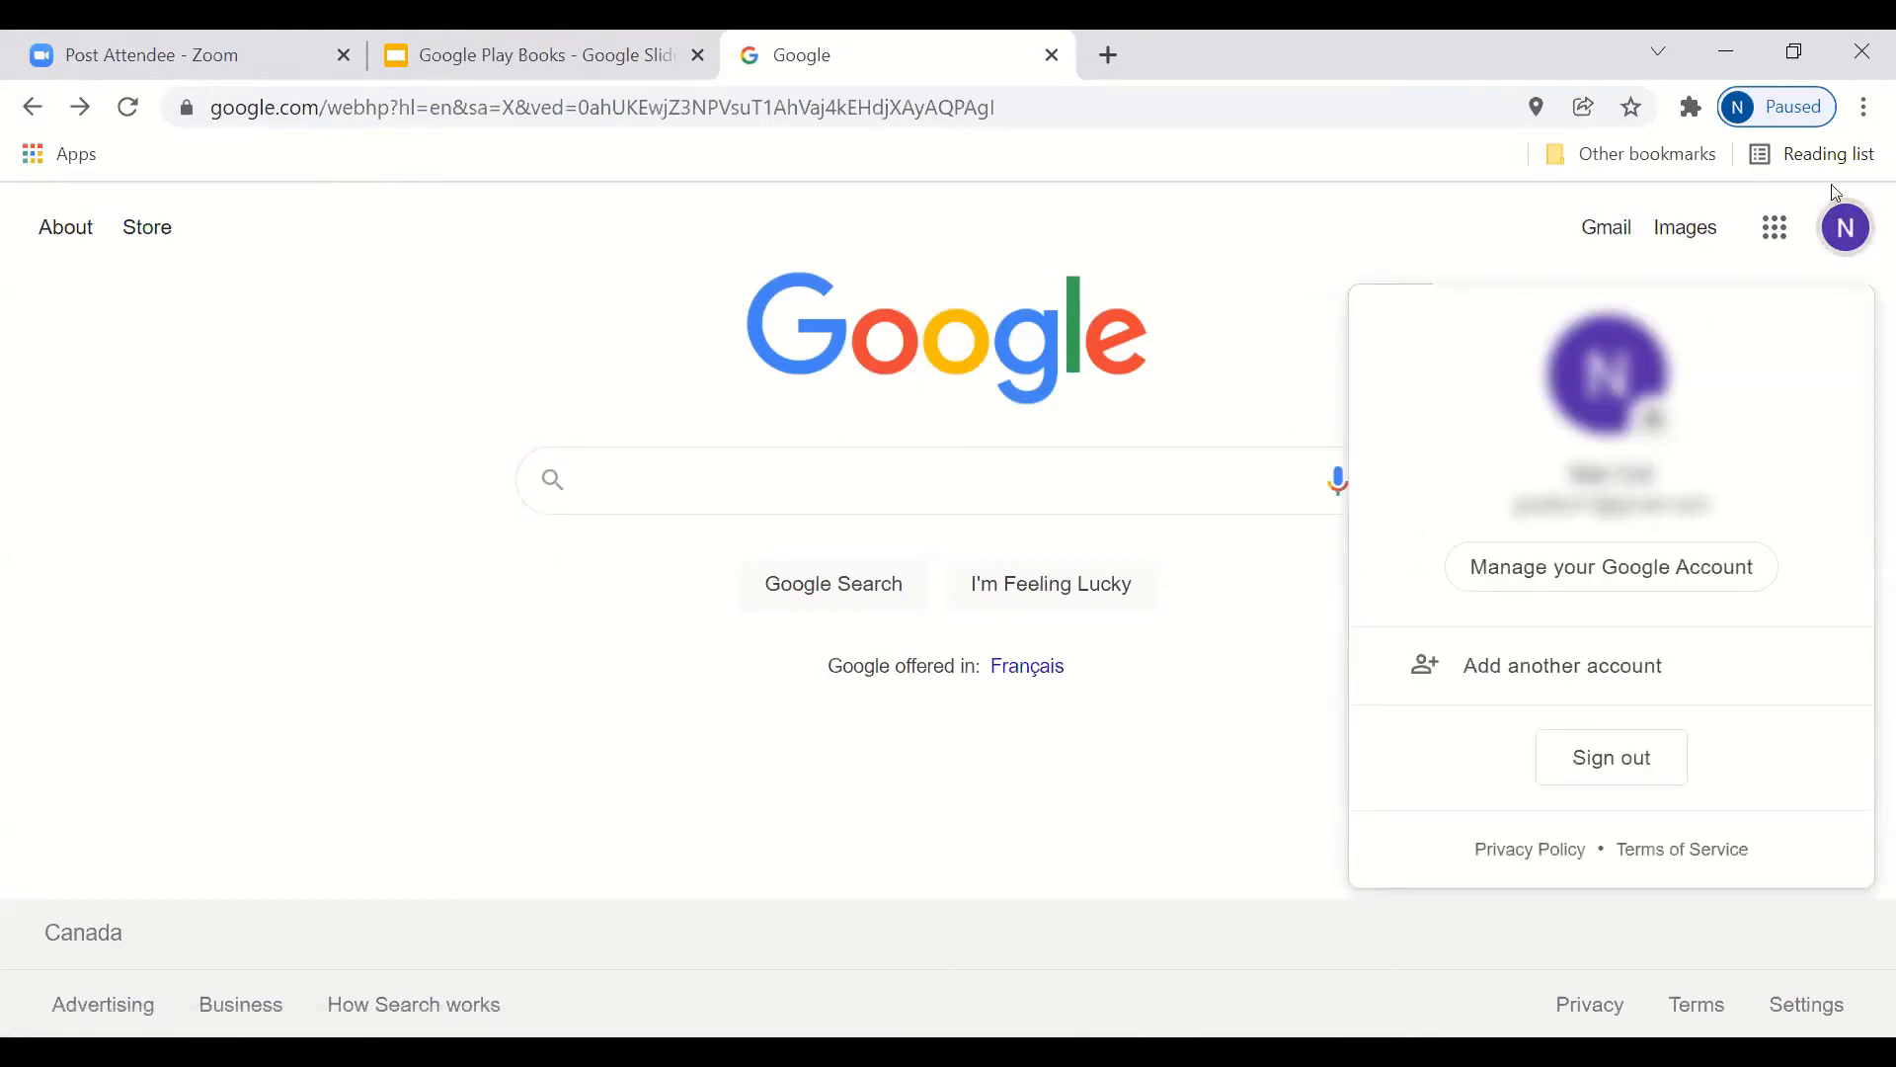
mouse_move(1845, 225)
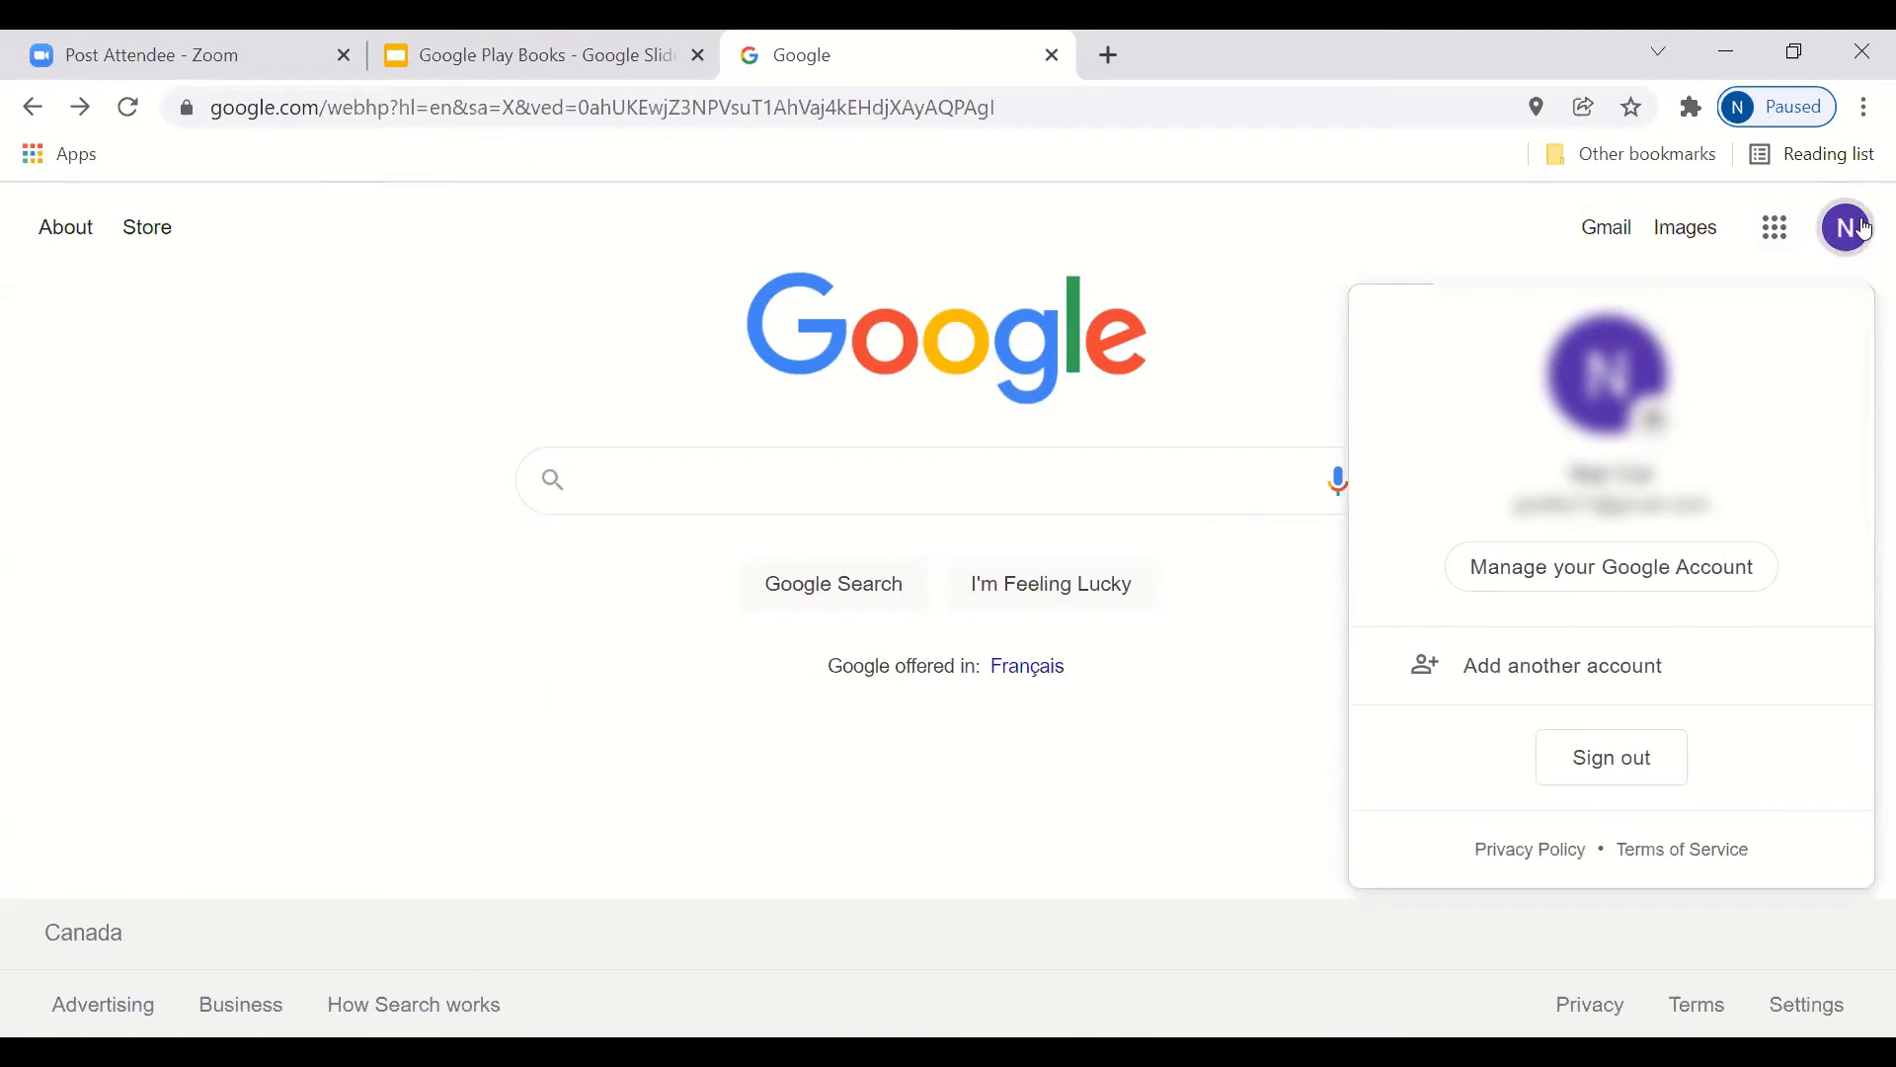
mouse_move(1537, 563)
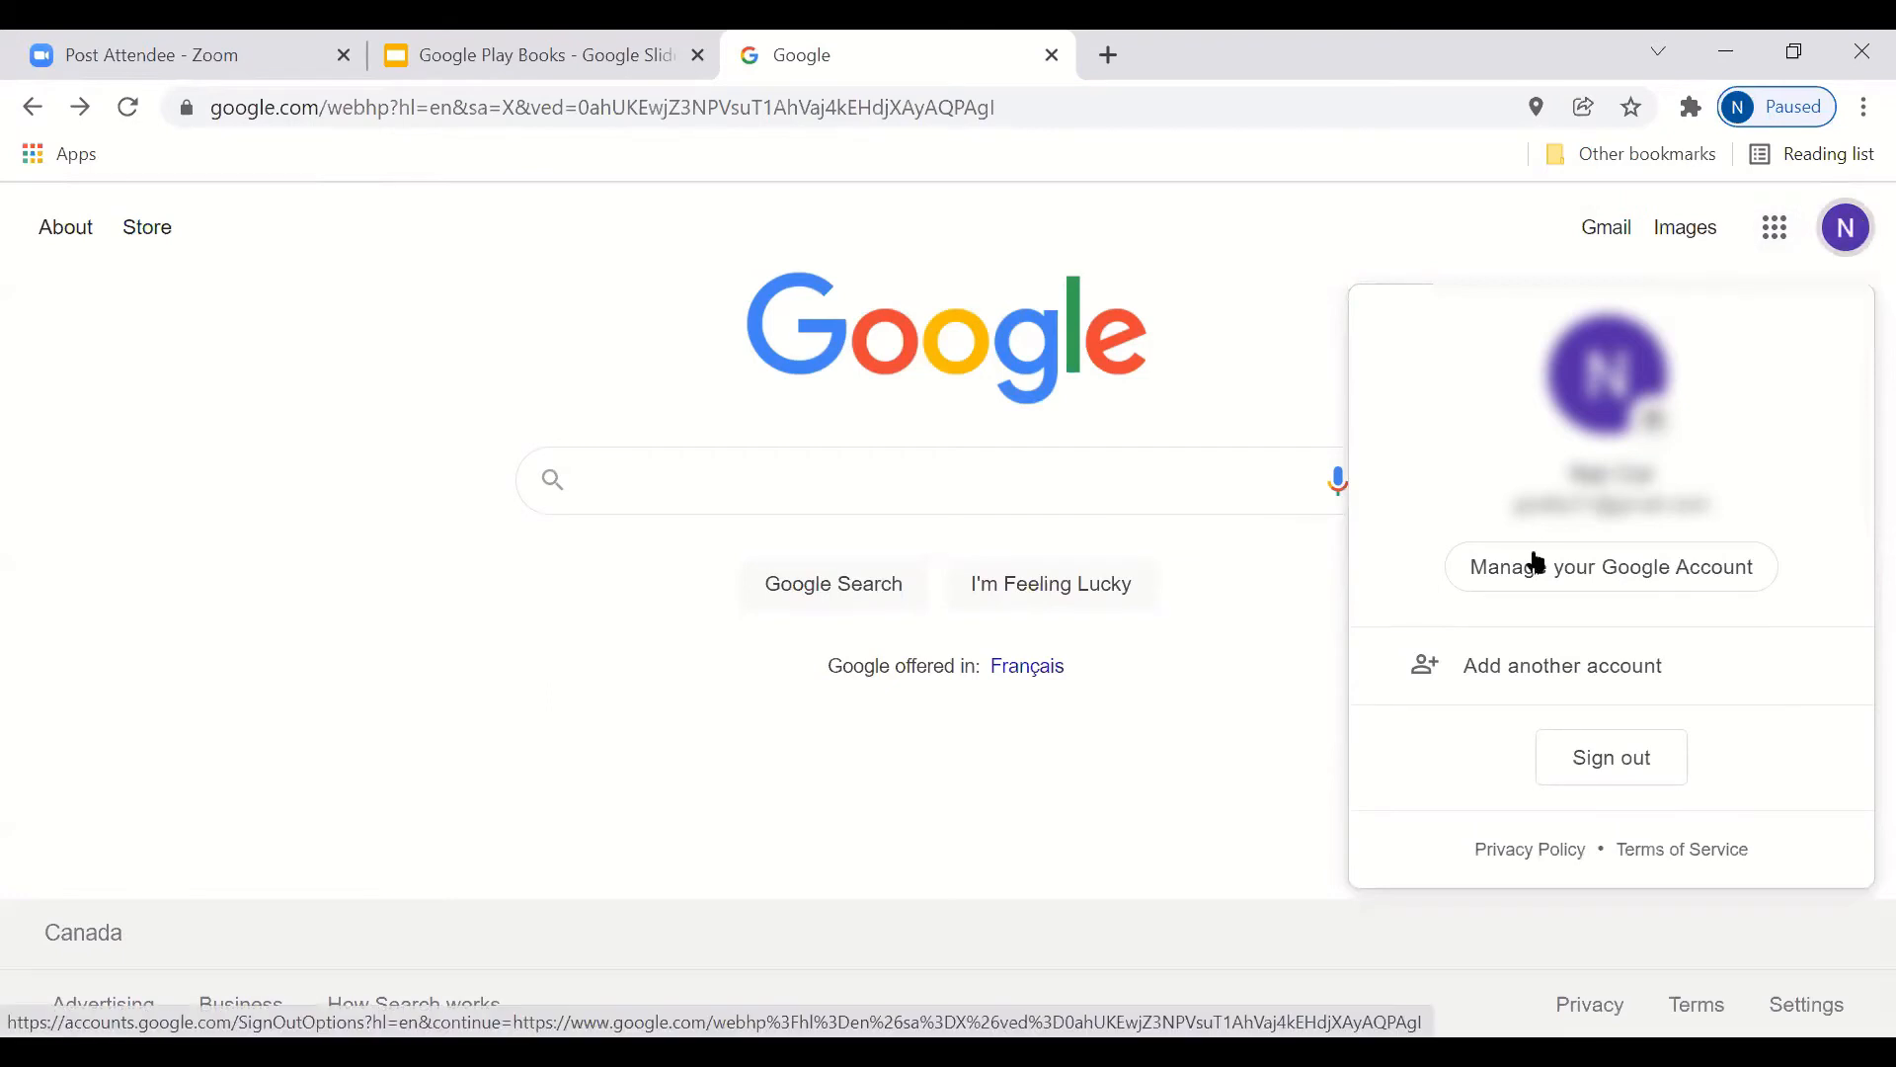
mouse_move(371, 381)
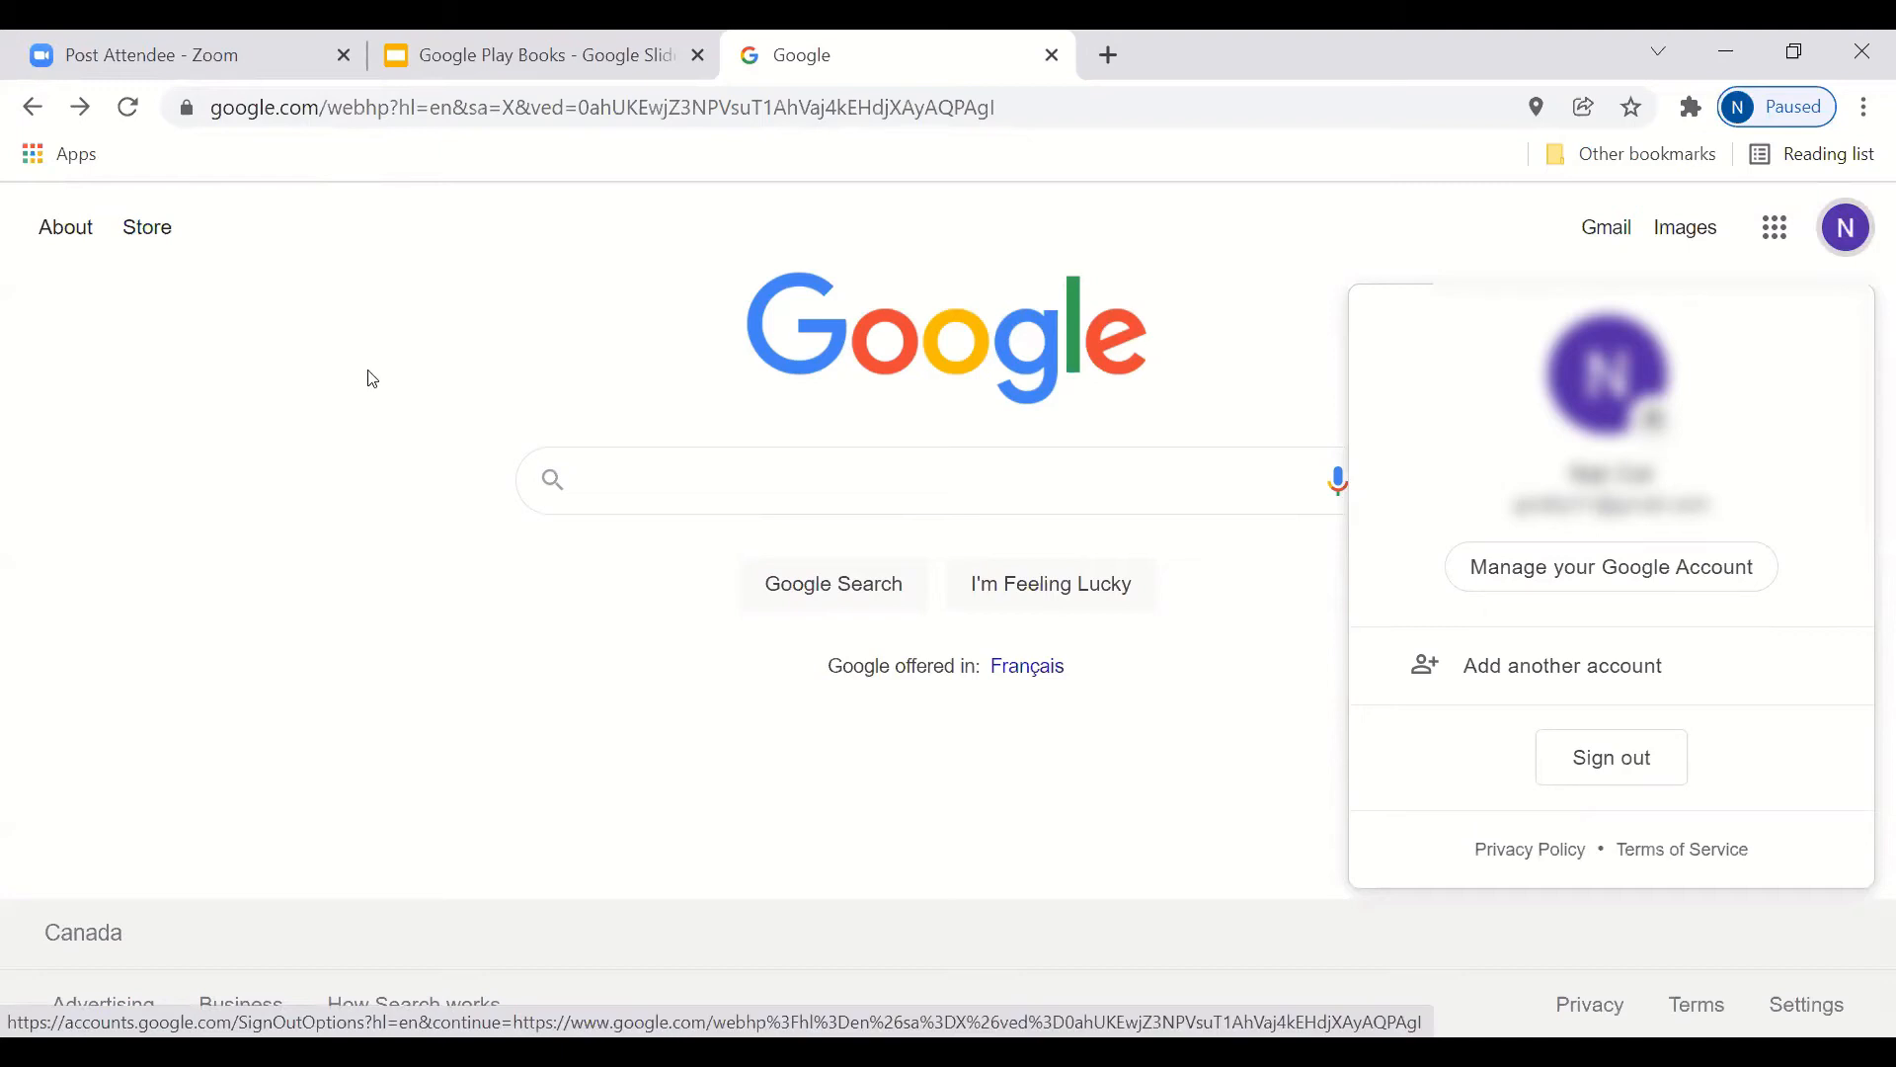
click(1452, 374)
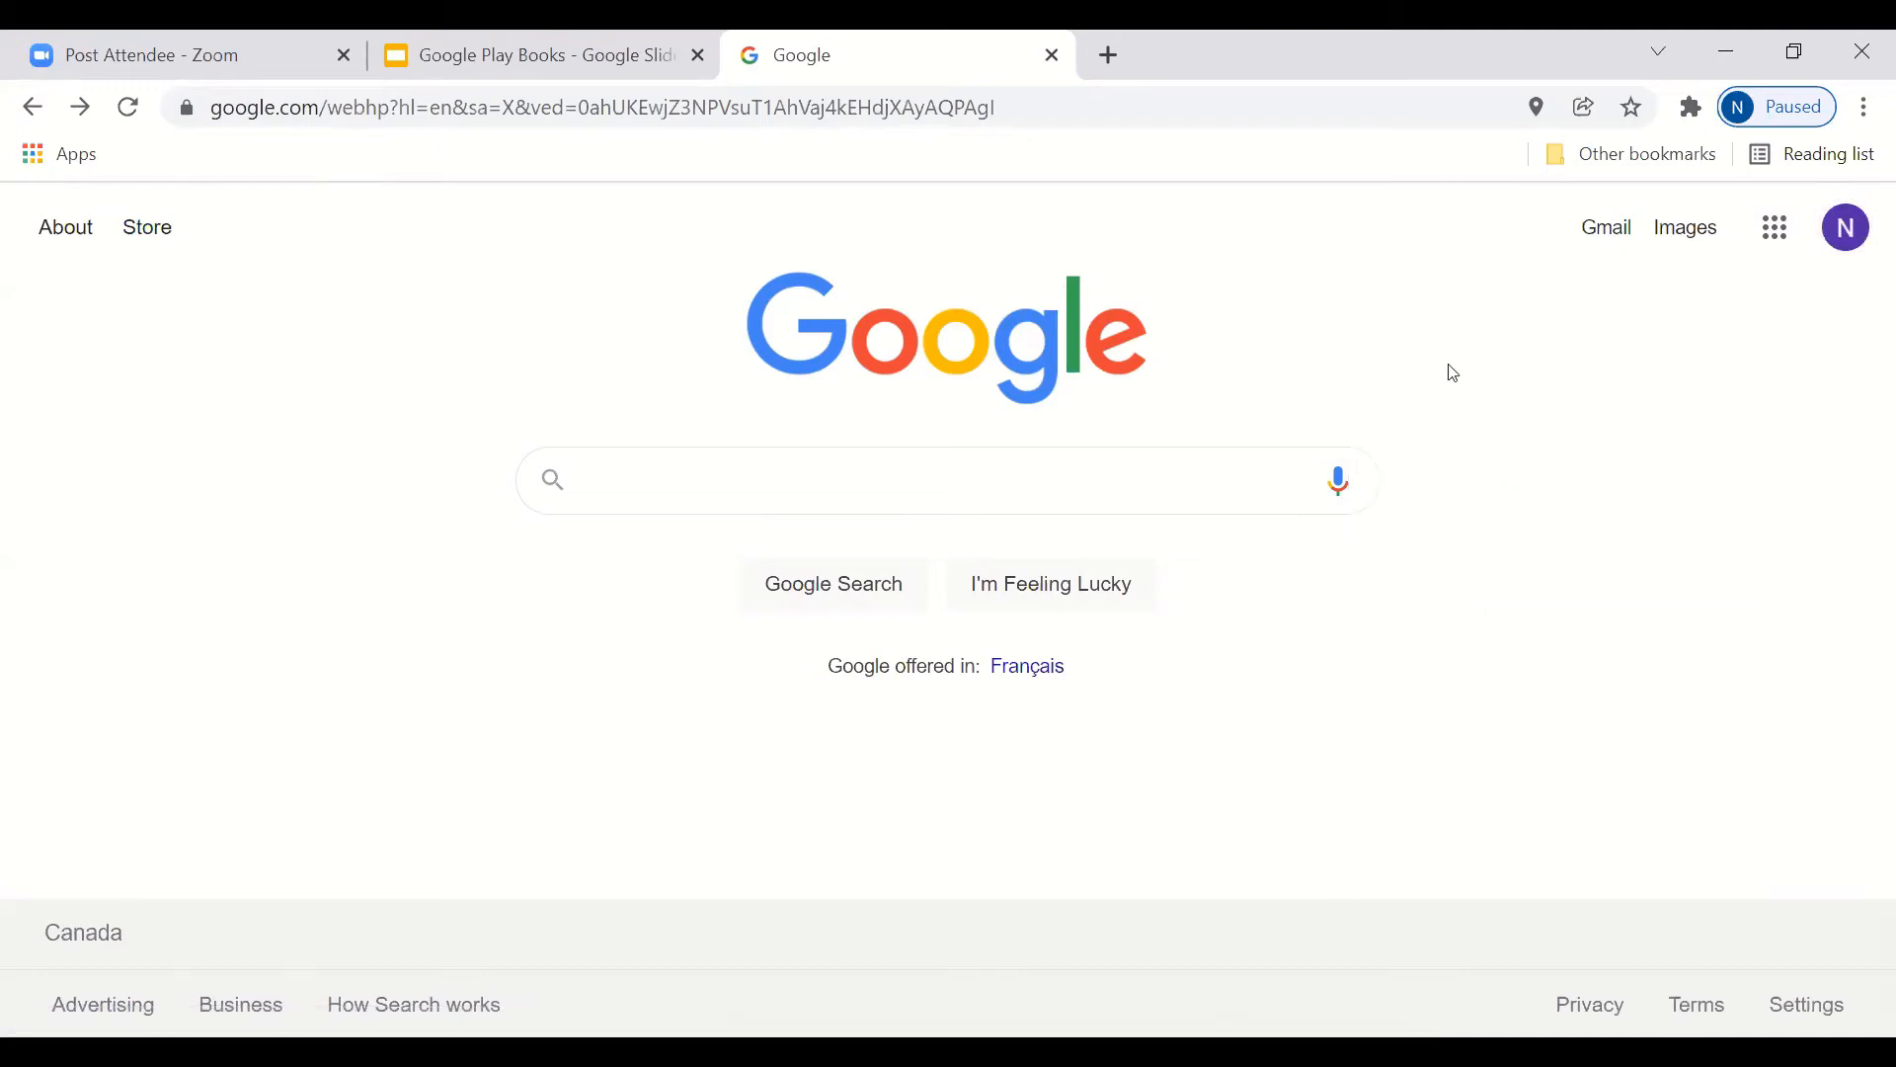
click(848, 480)
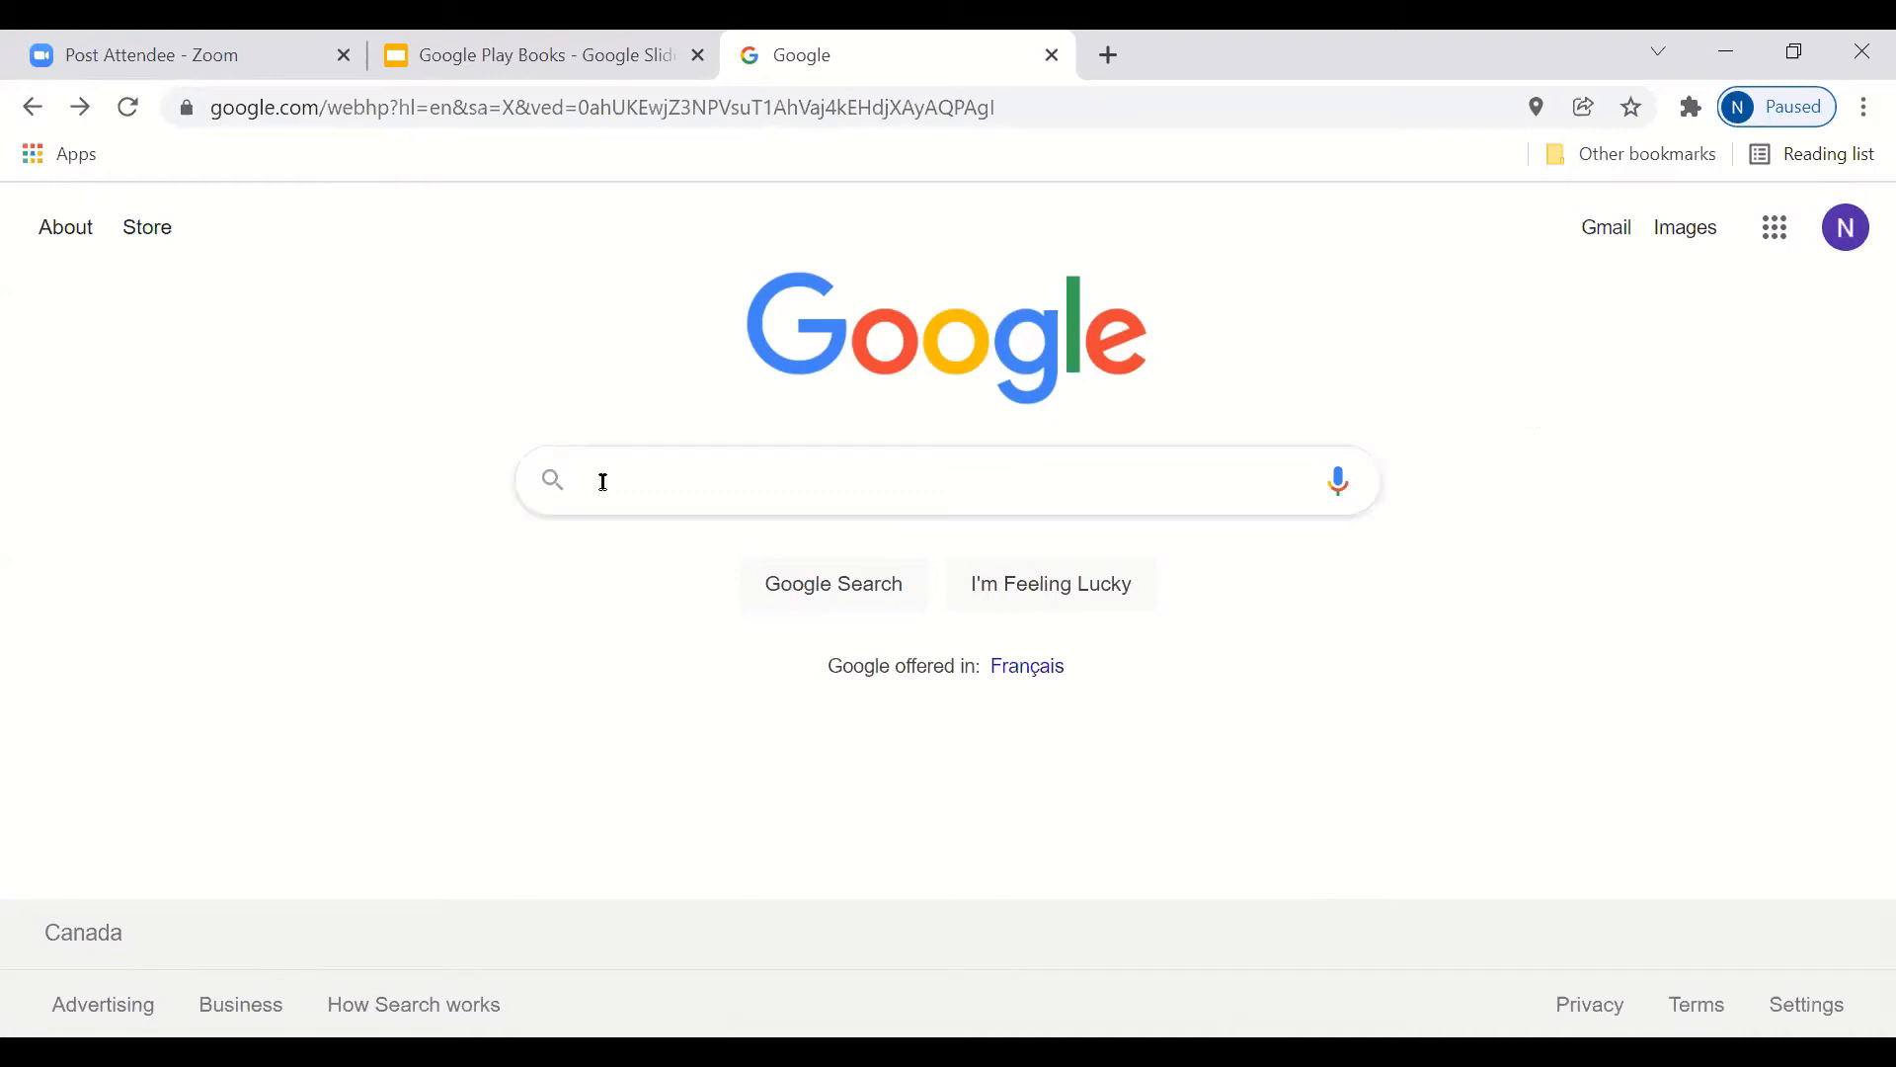
text(googl)
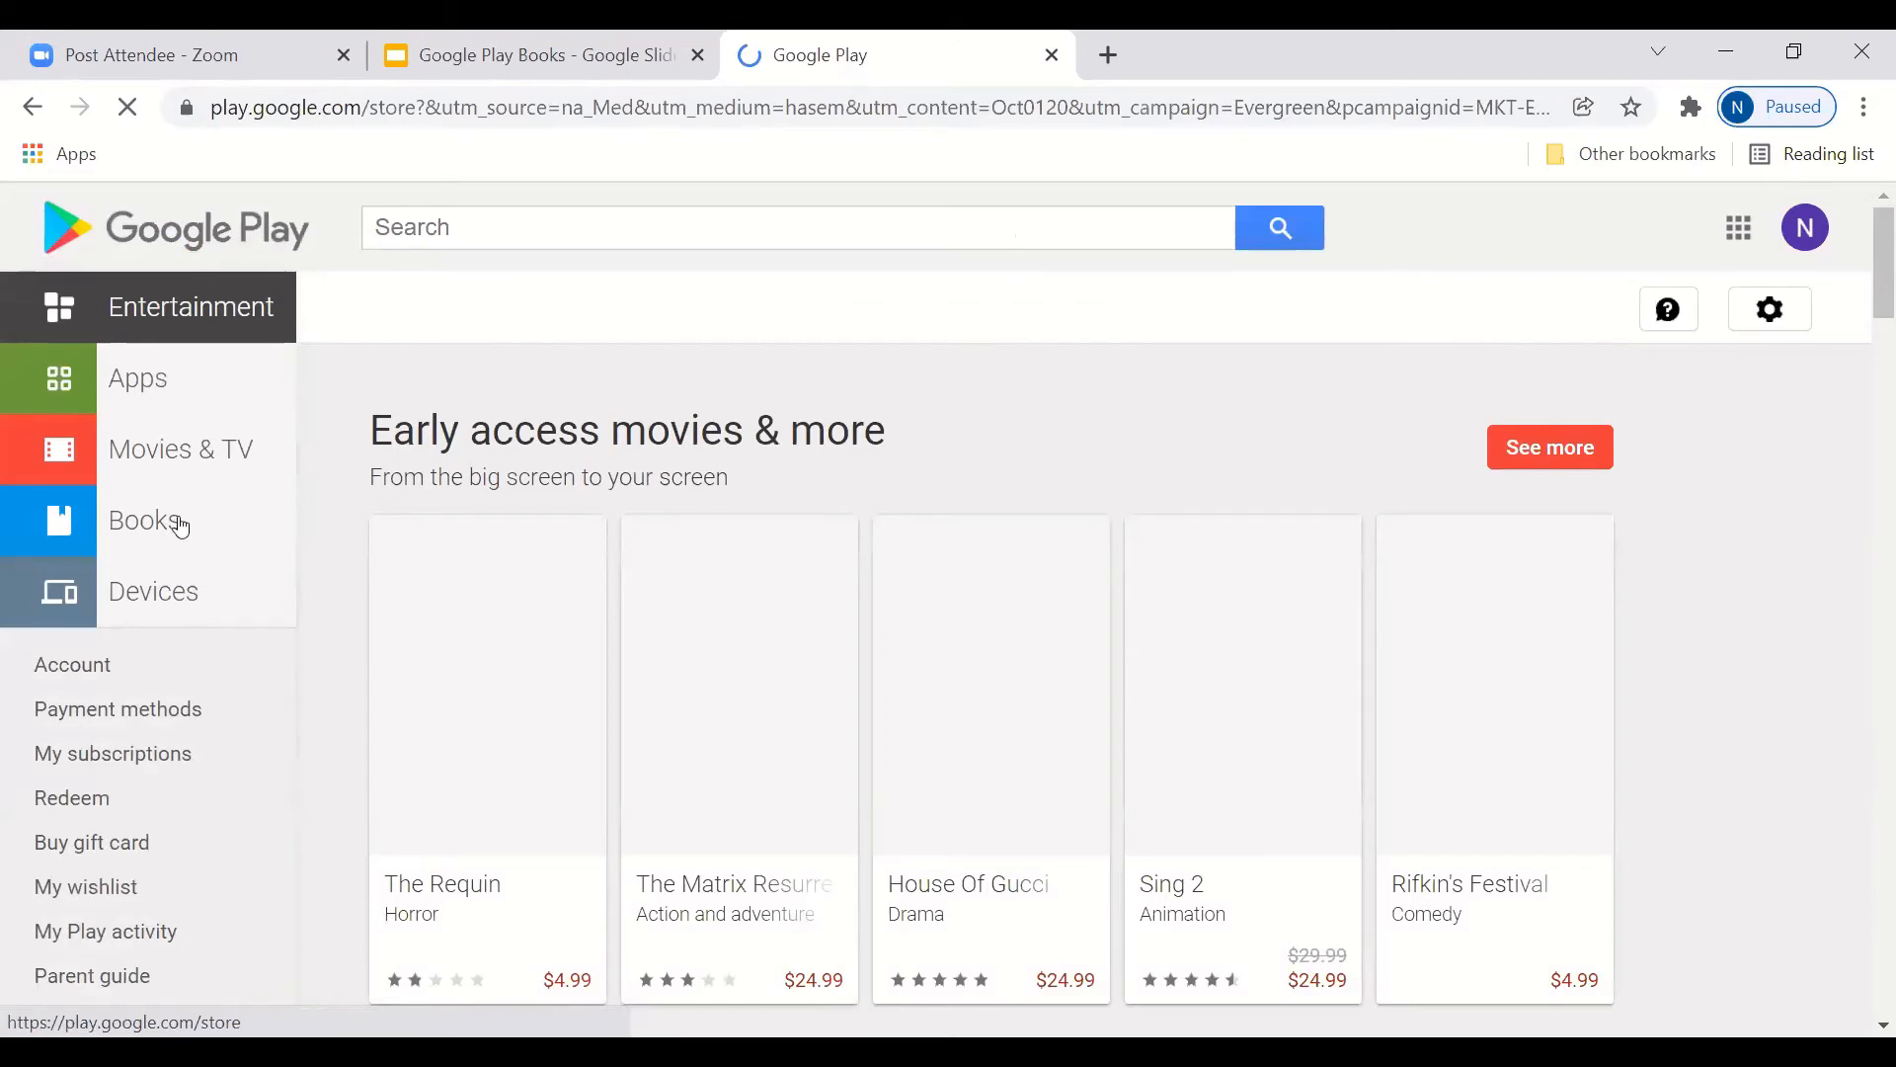
click(143, 519)
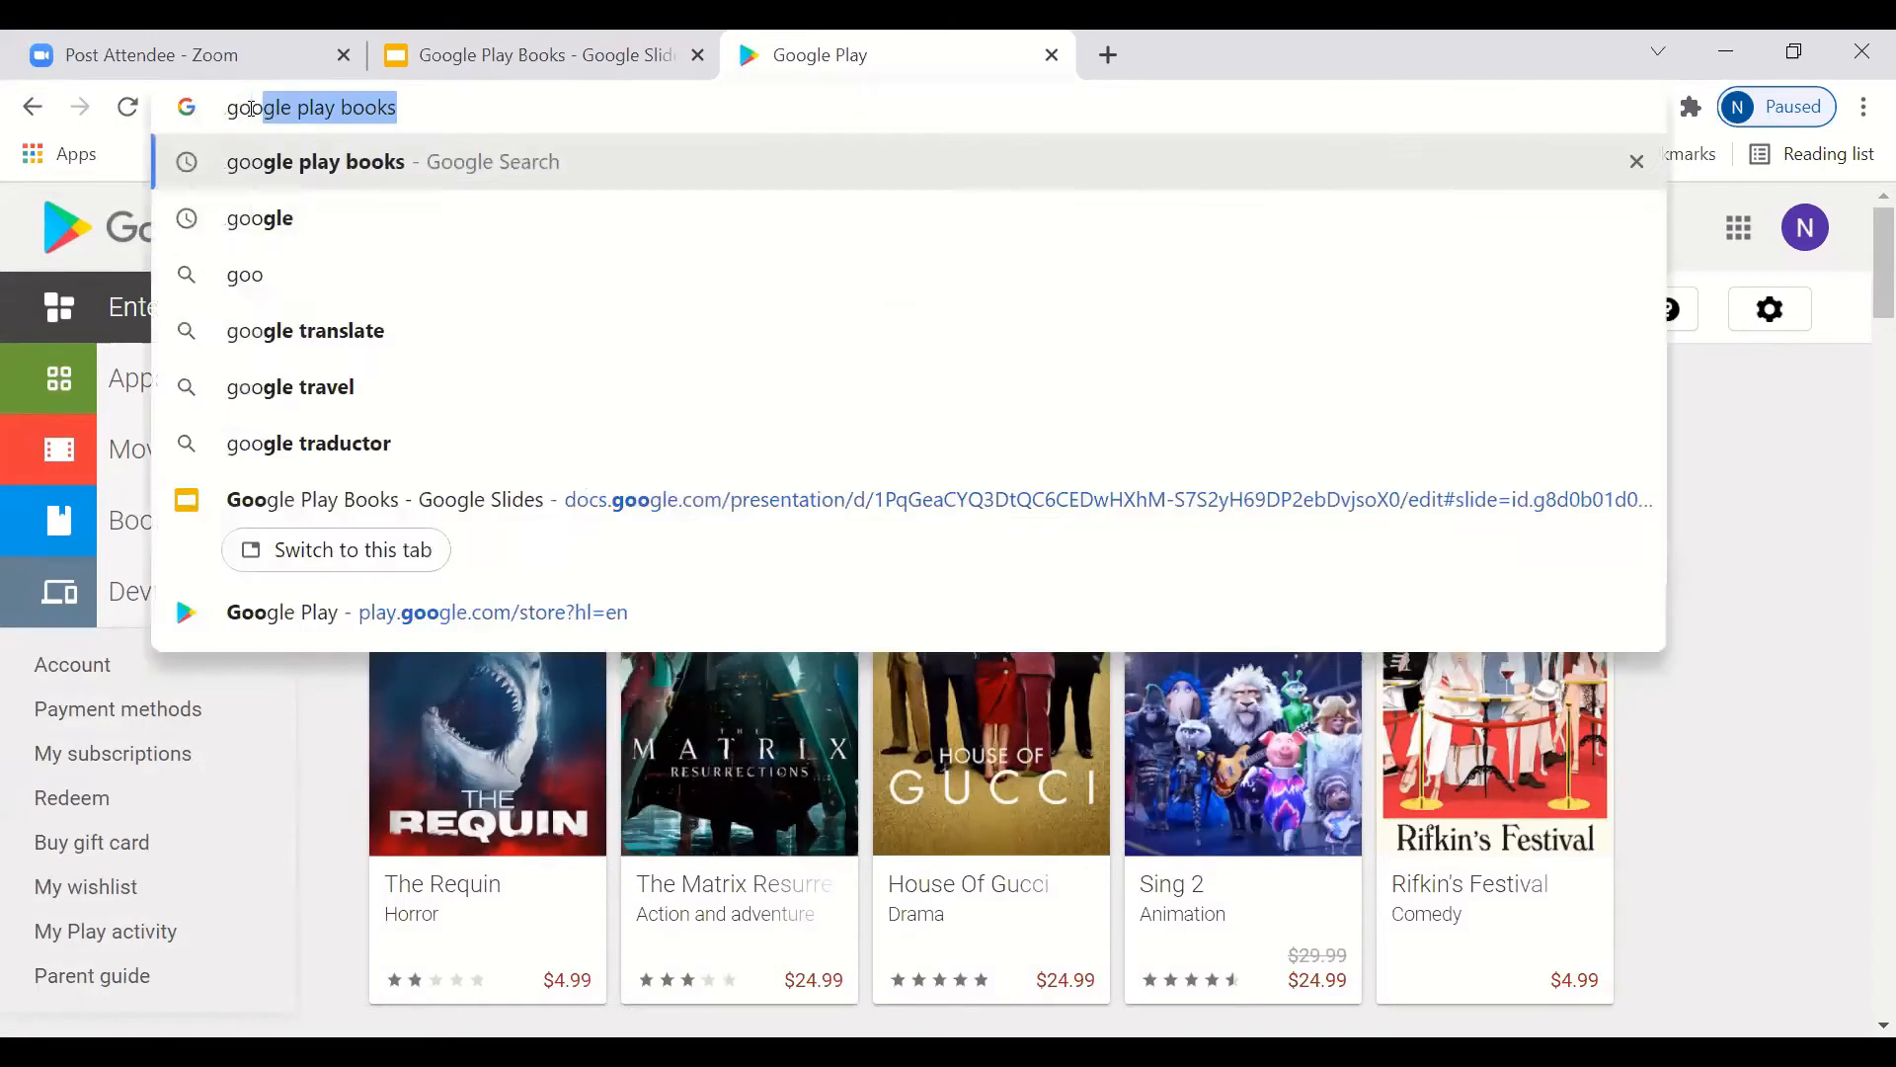
text(googg)
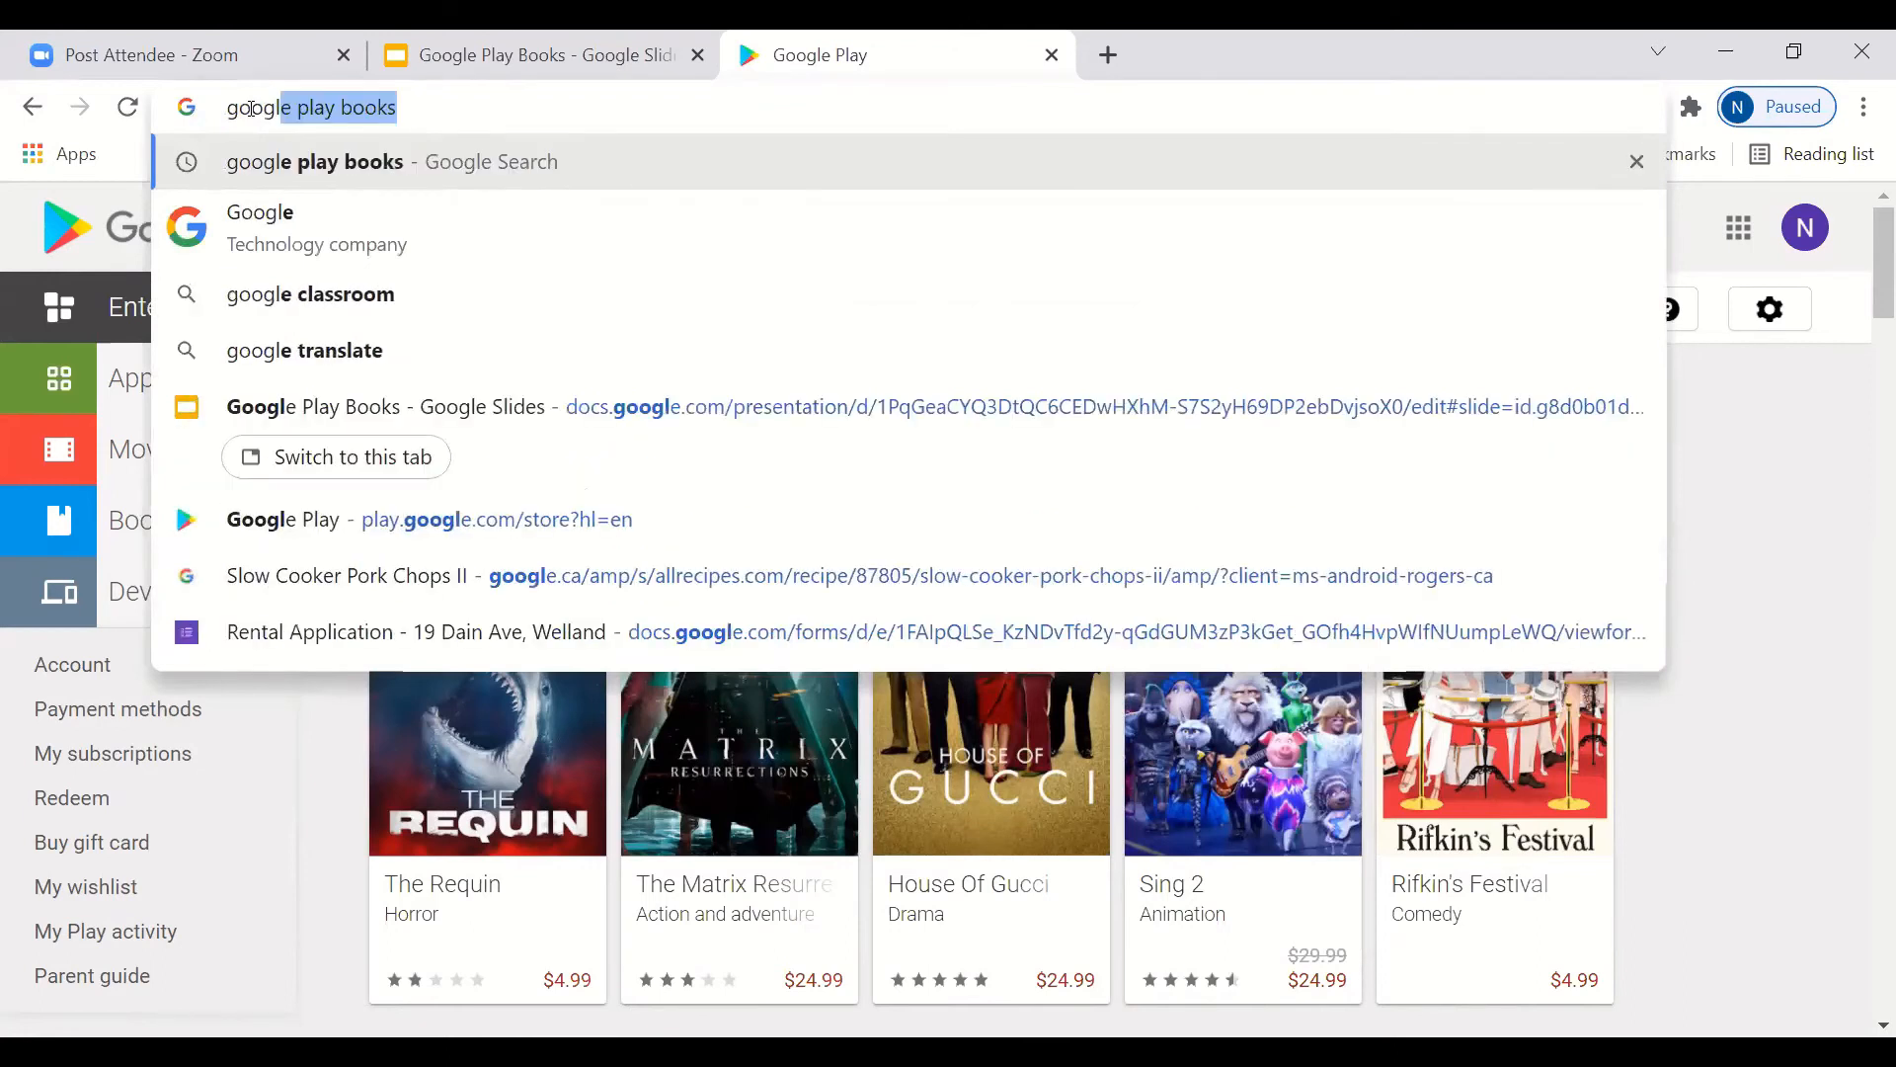
click(259, 227)
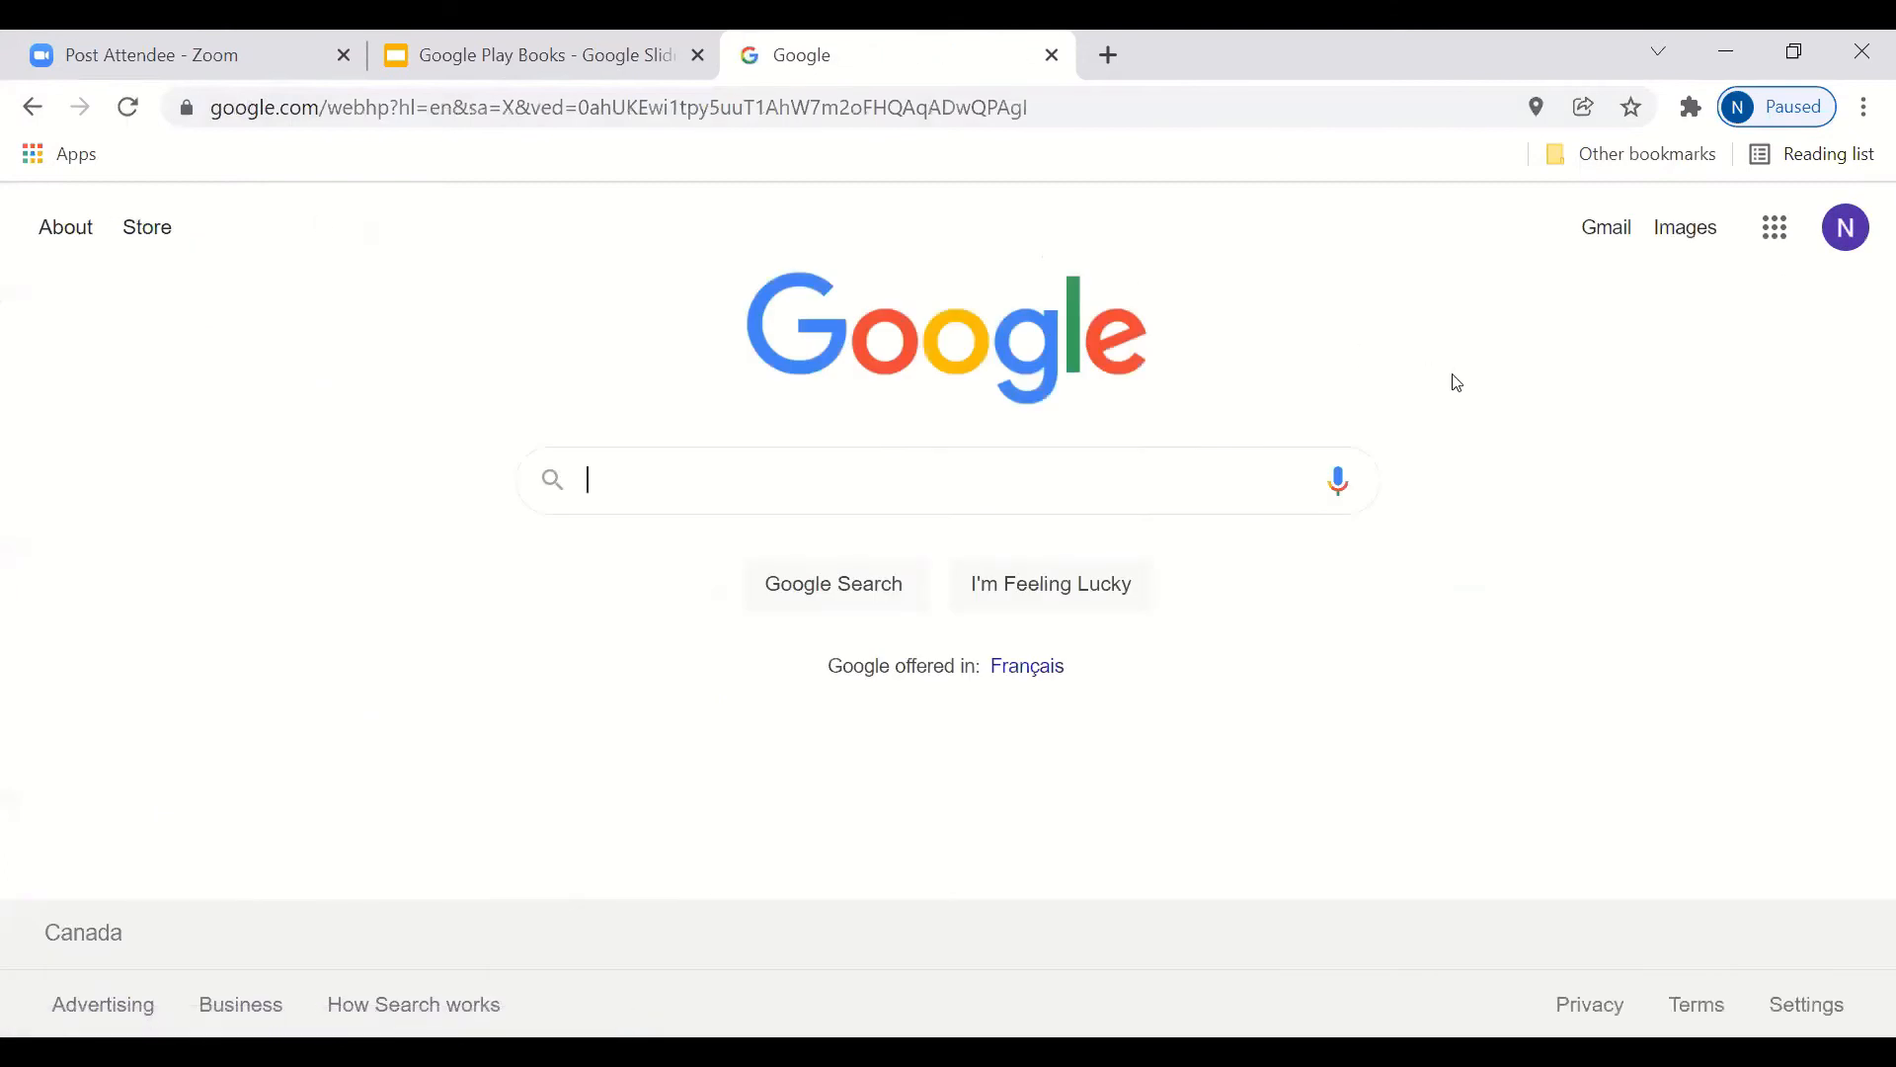
mouse_move(1845, 228)
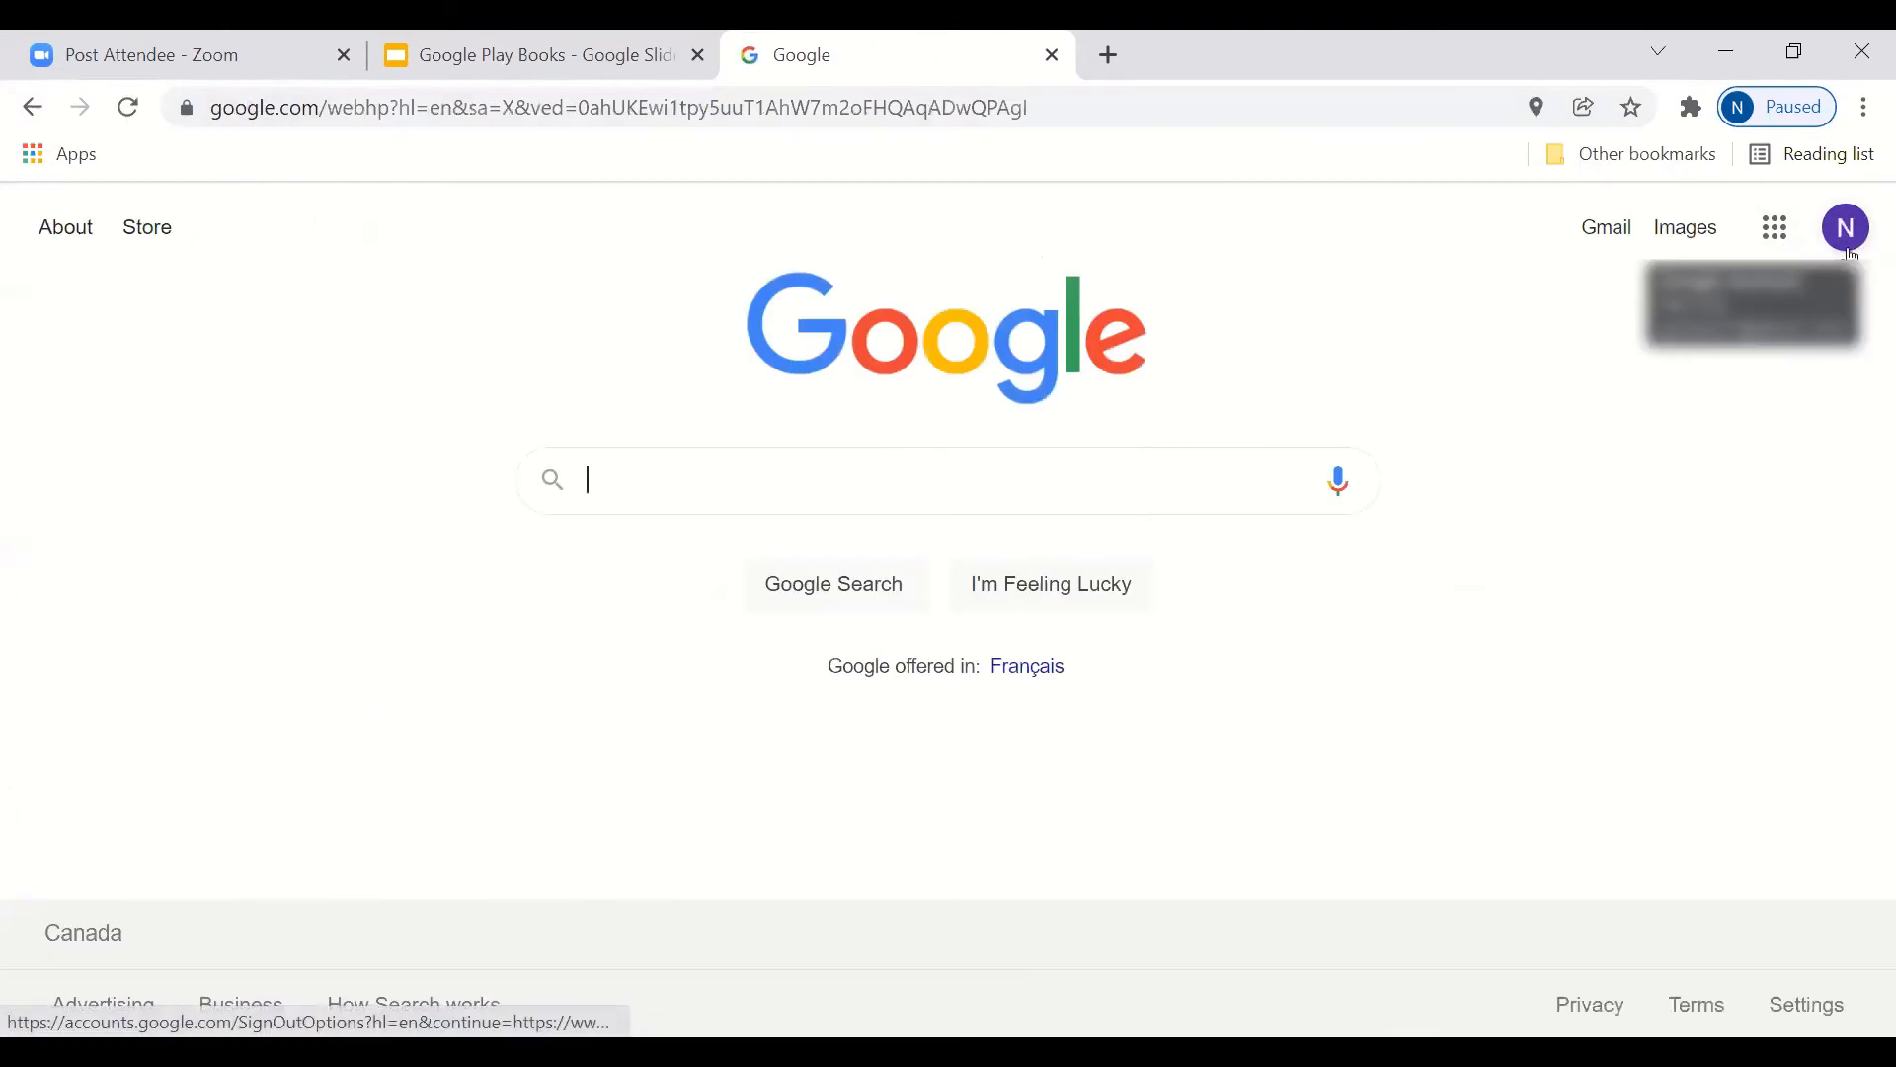
mouse_move(1774, 228)
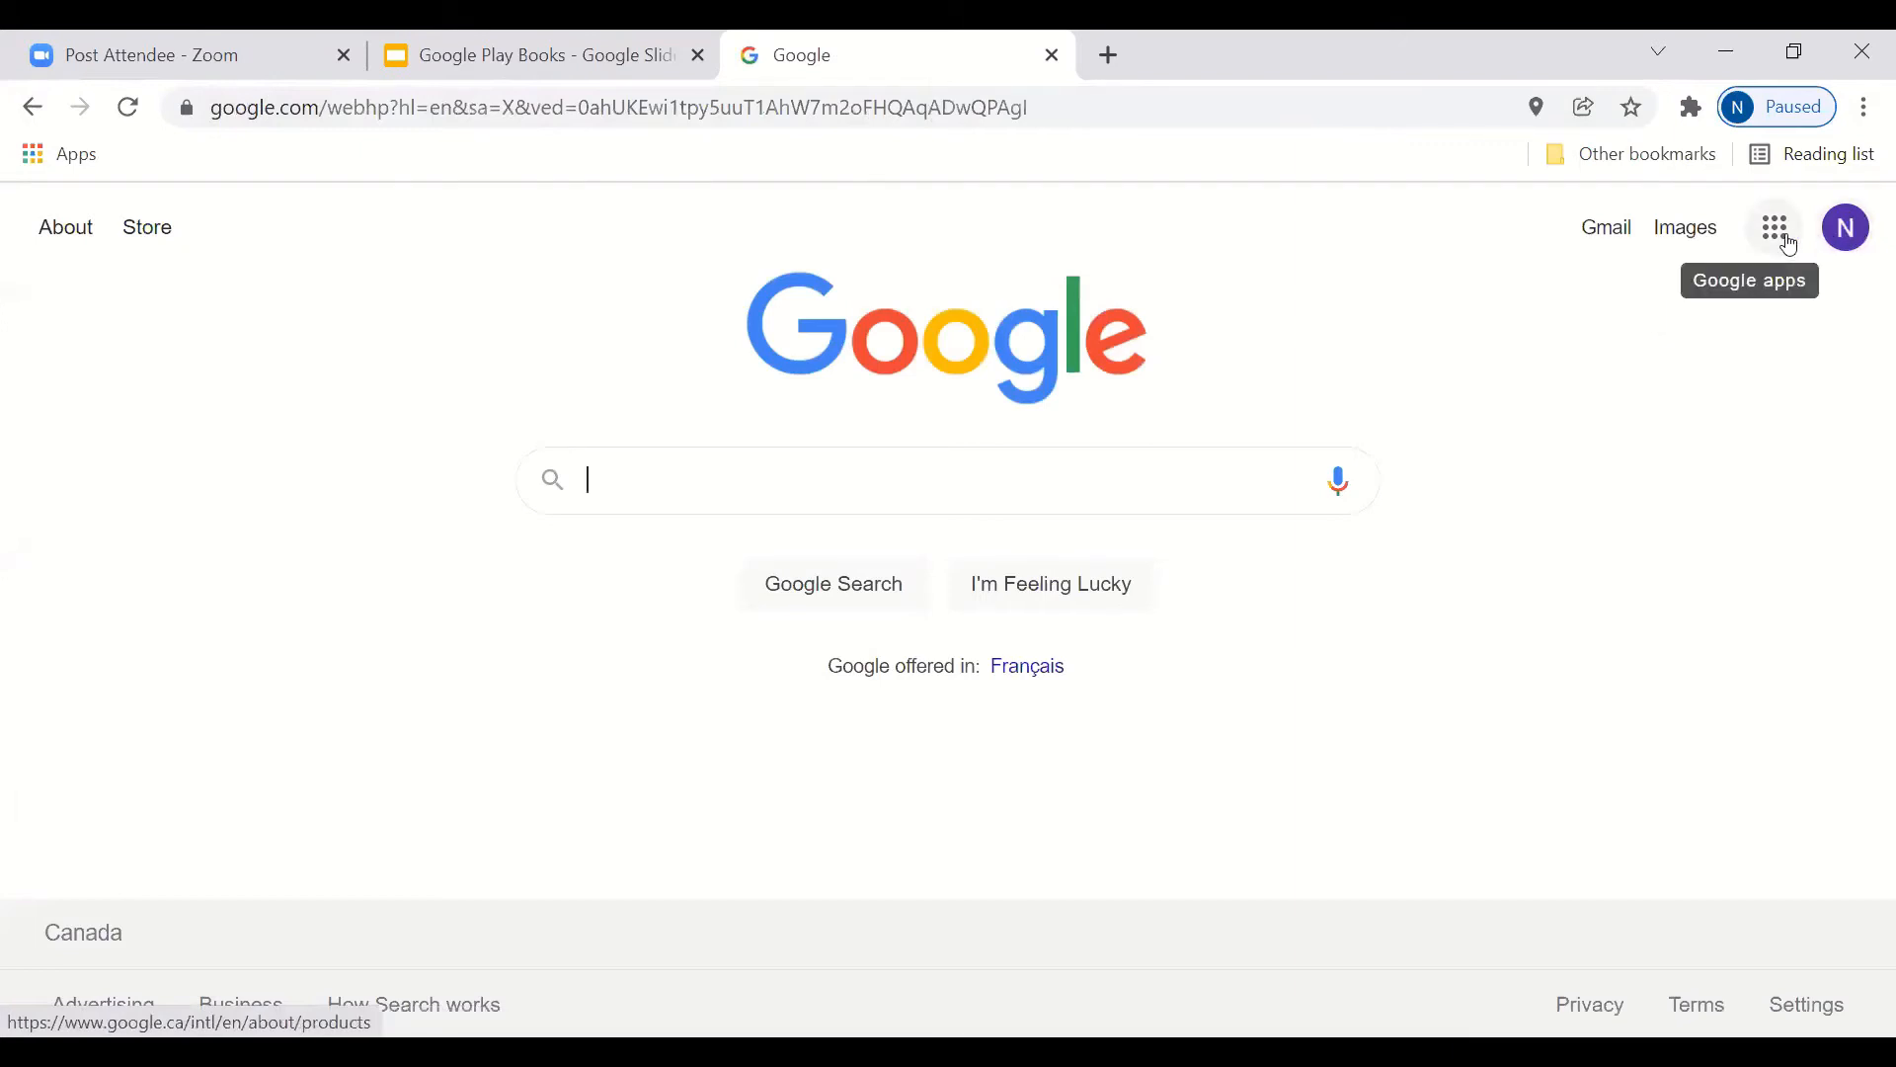
Step: Reach the Google Play store via the Google apps menu
click(1773, 227)
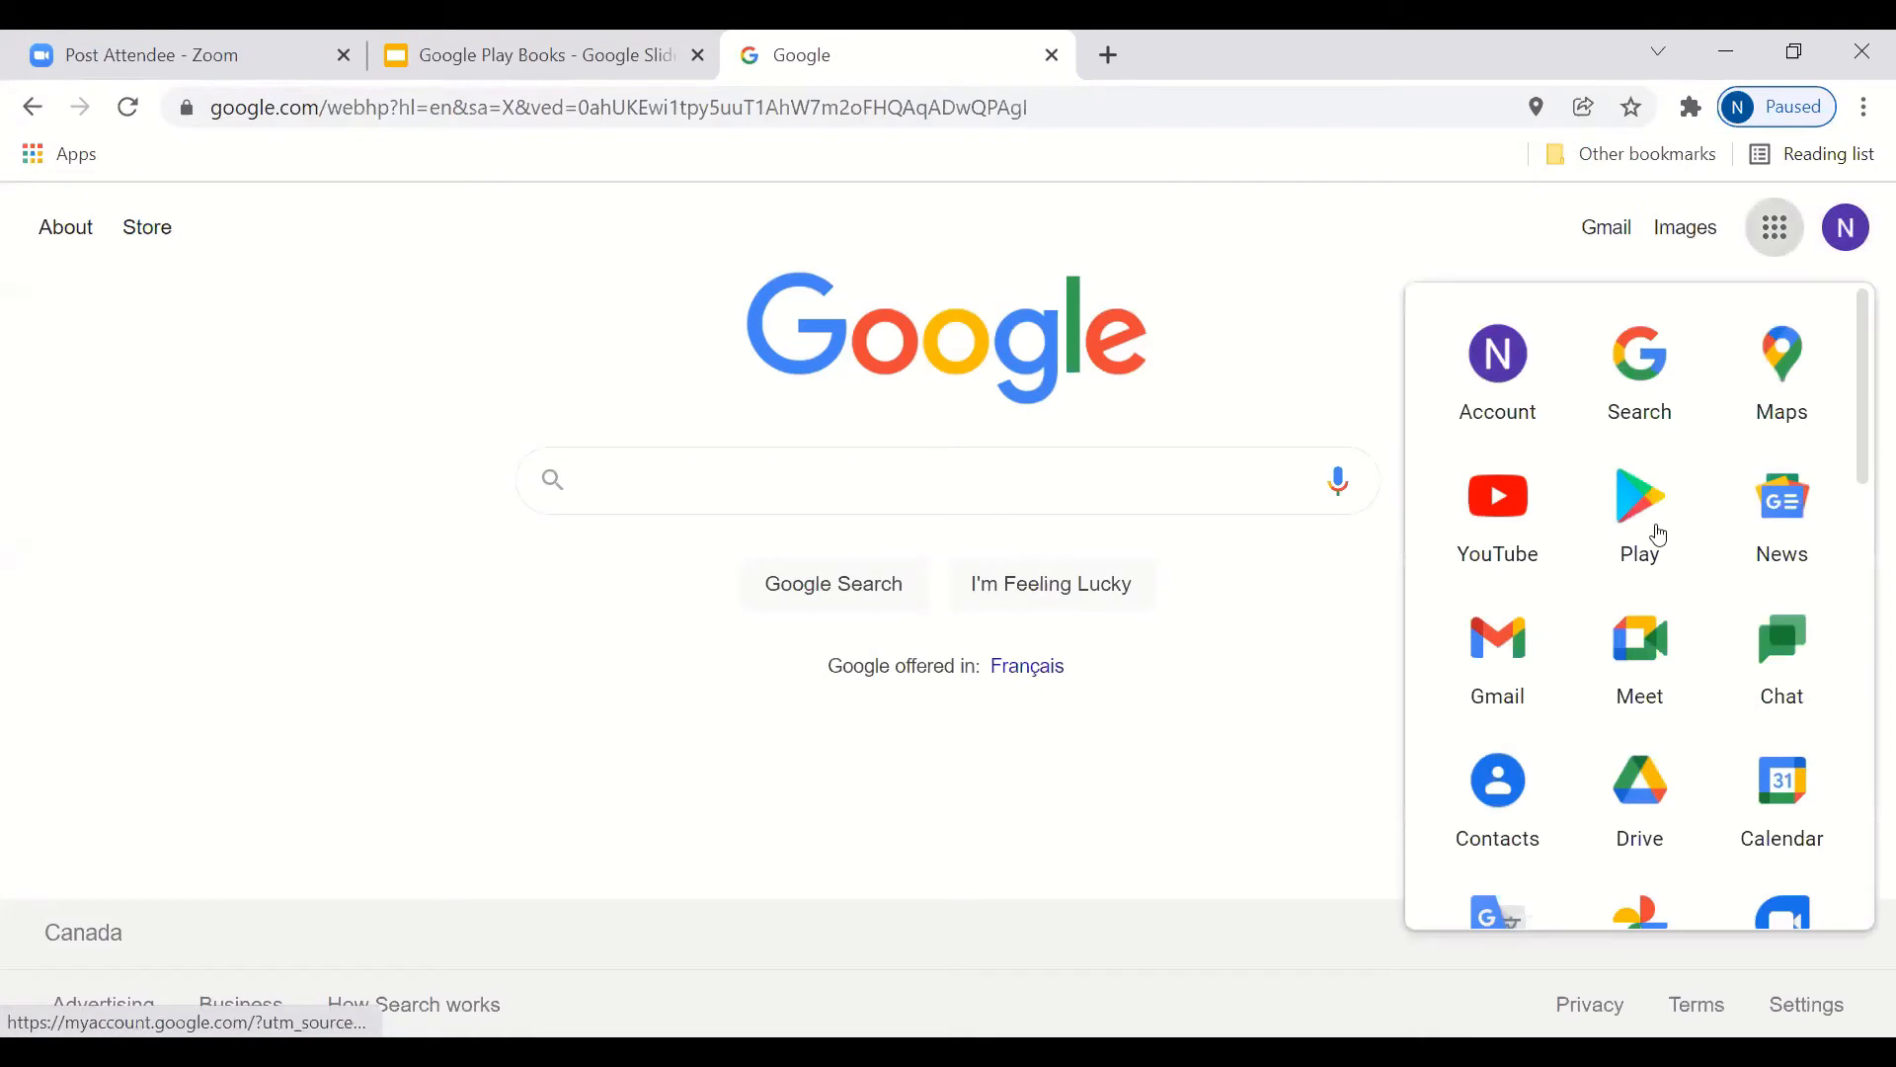
mouse_move(1440, 715)
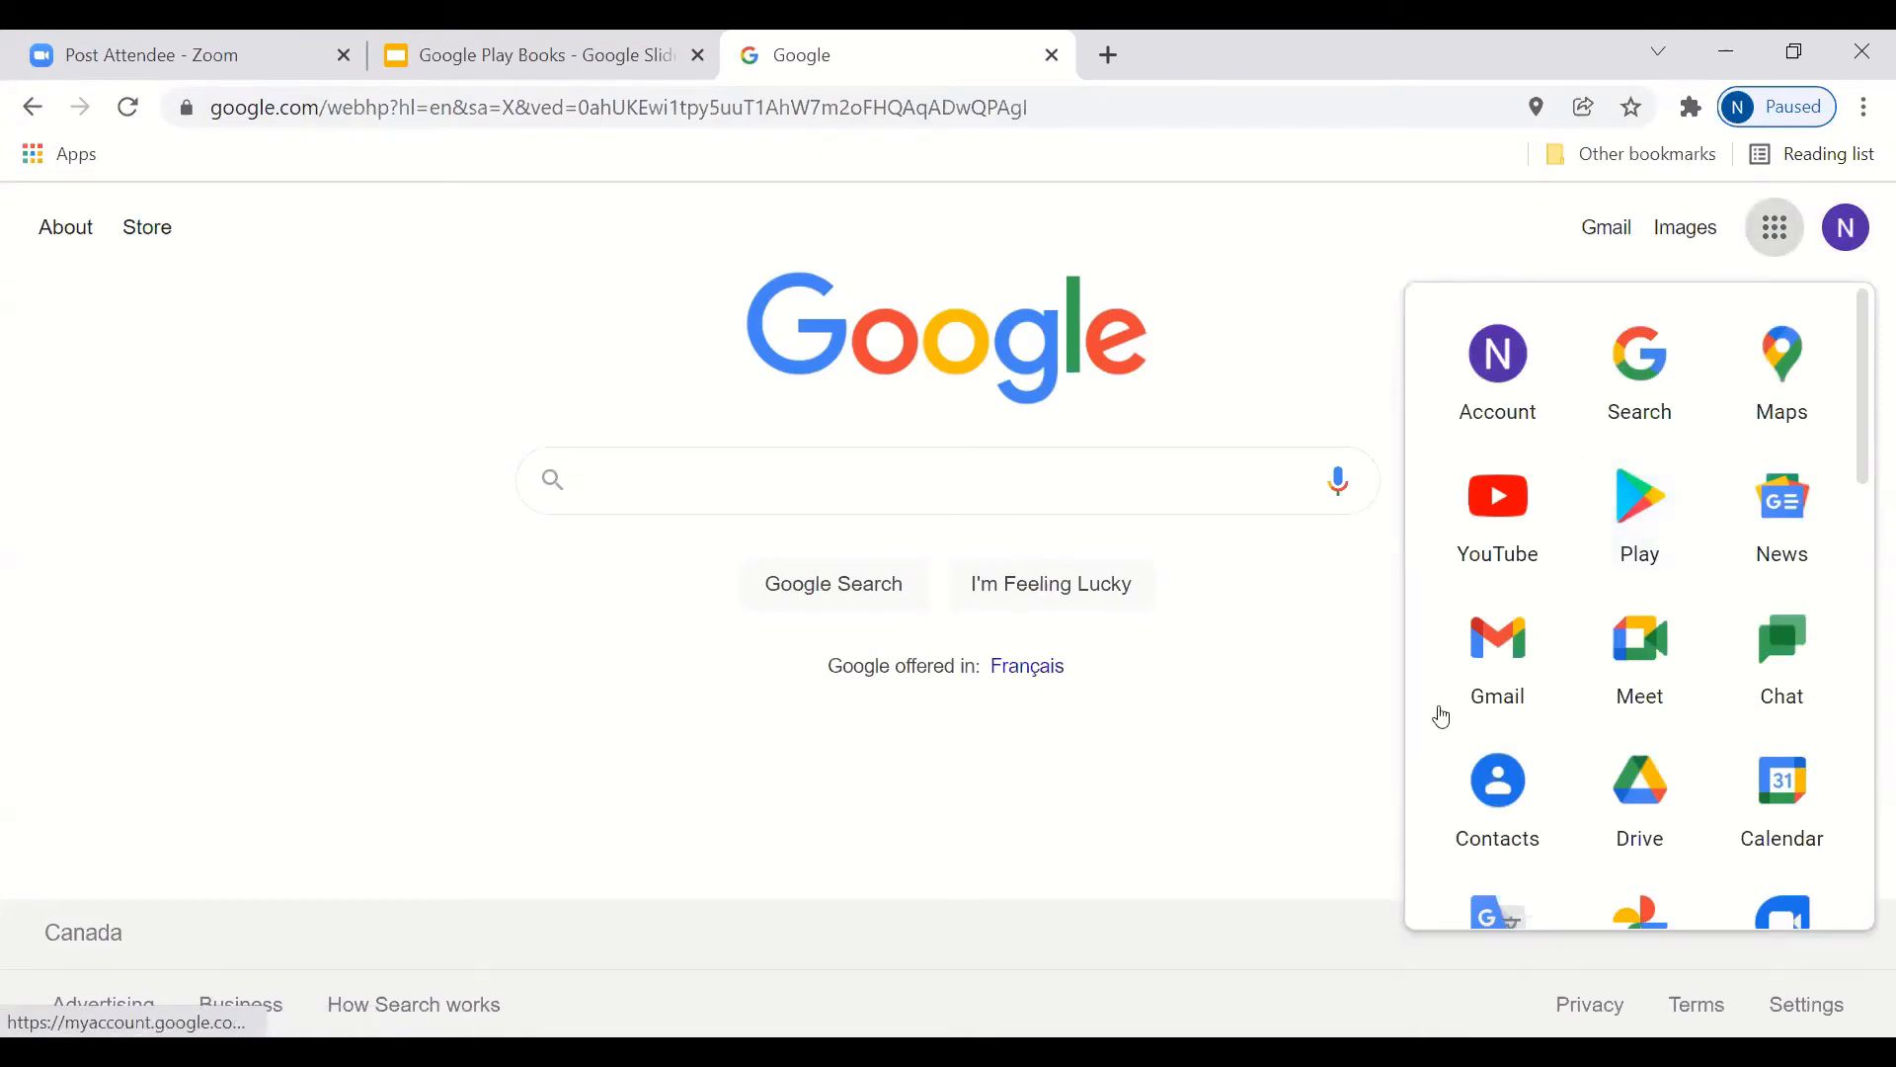
mouse_move(1800, 391)
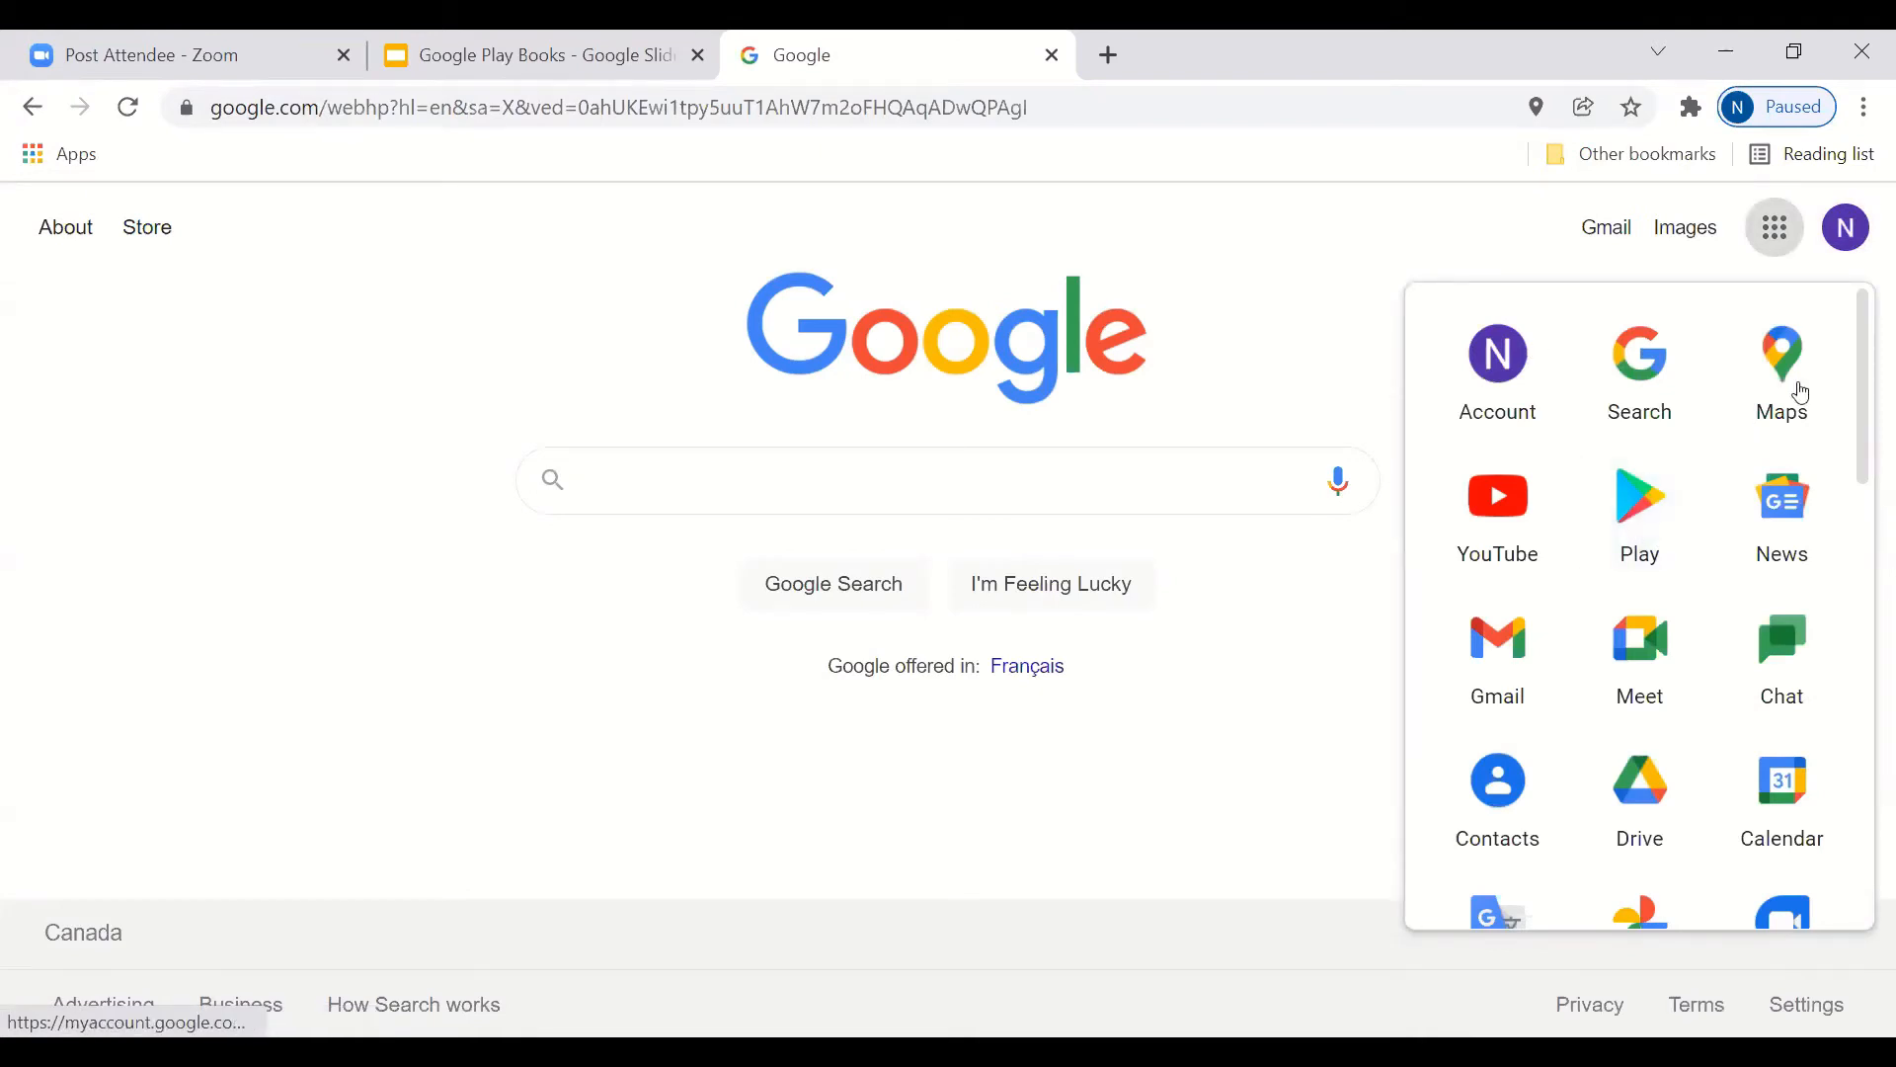
mouse_move(1538, 370)
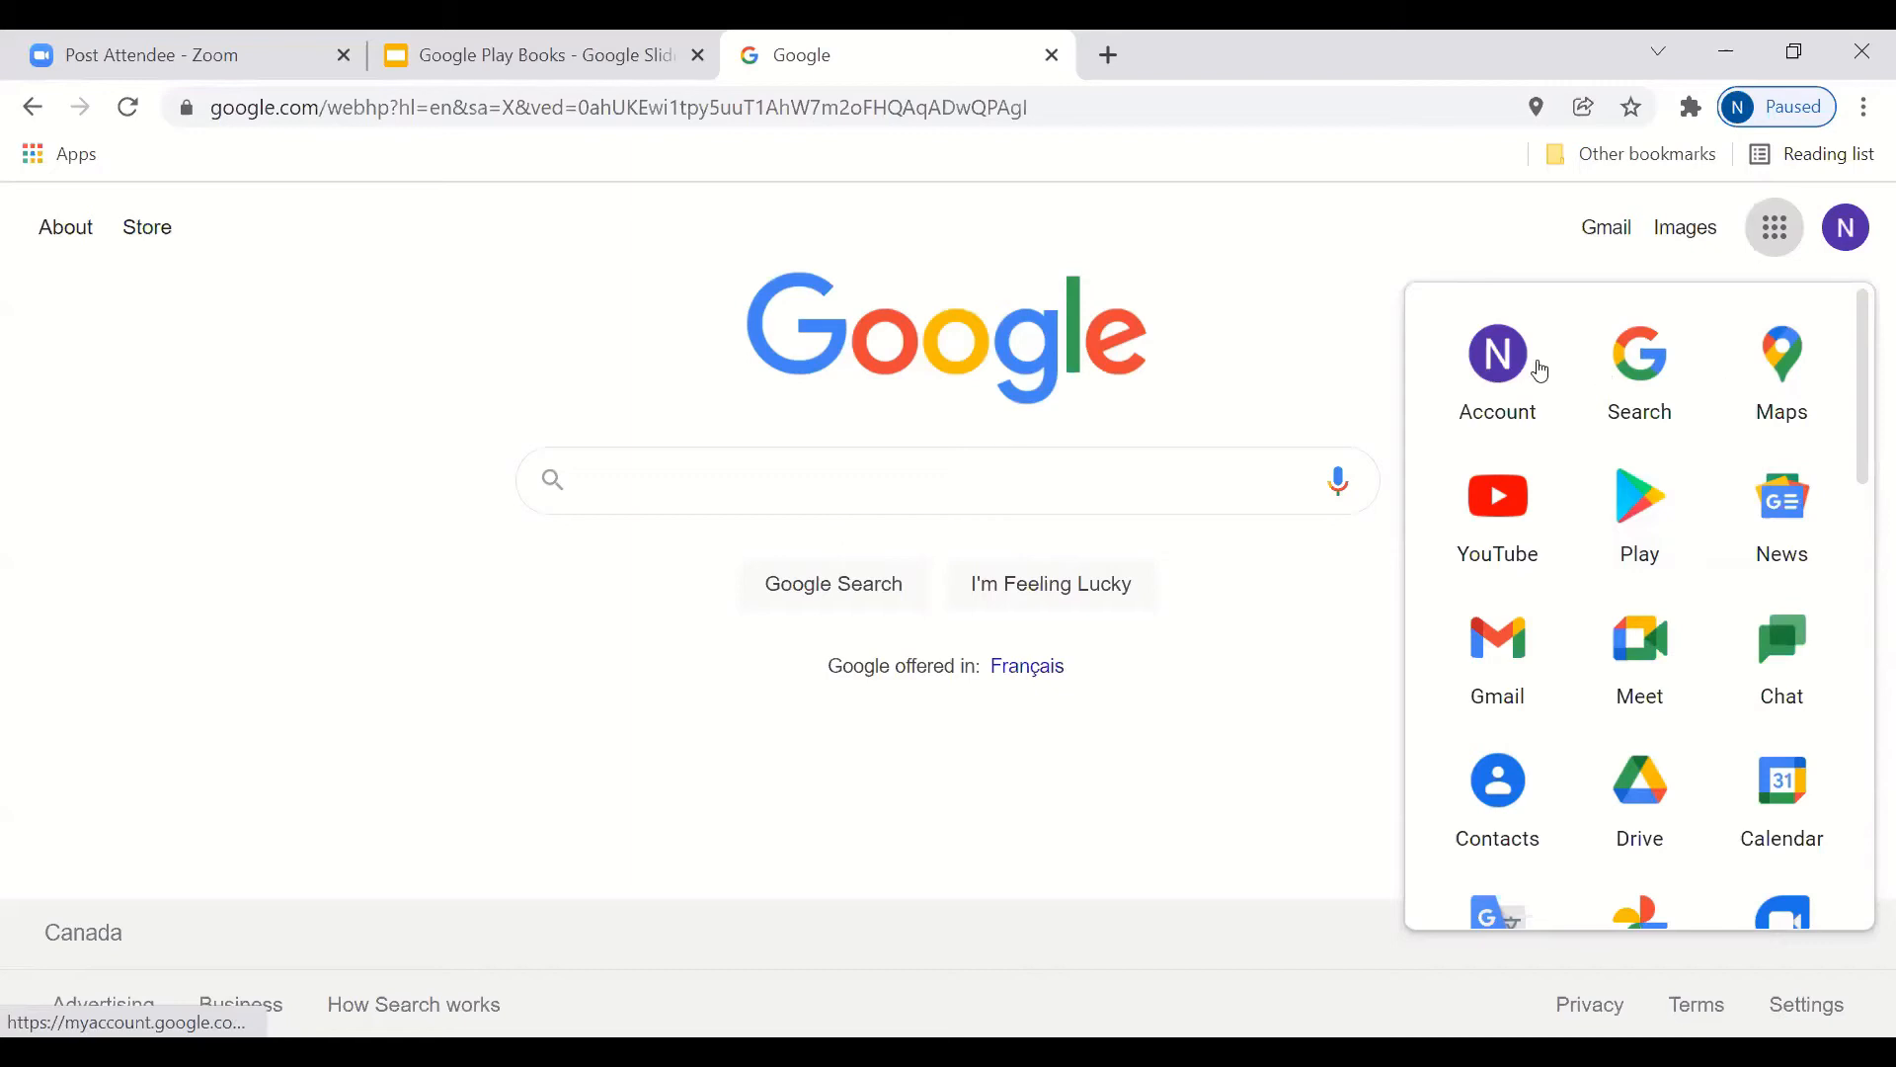
mouse_move(1639, 508)
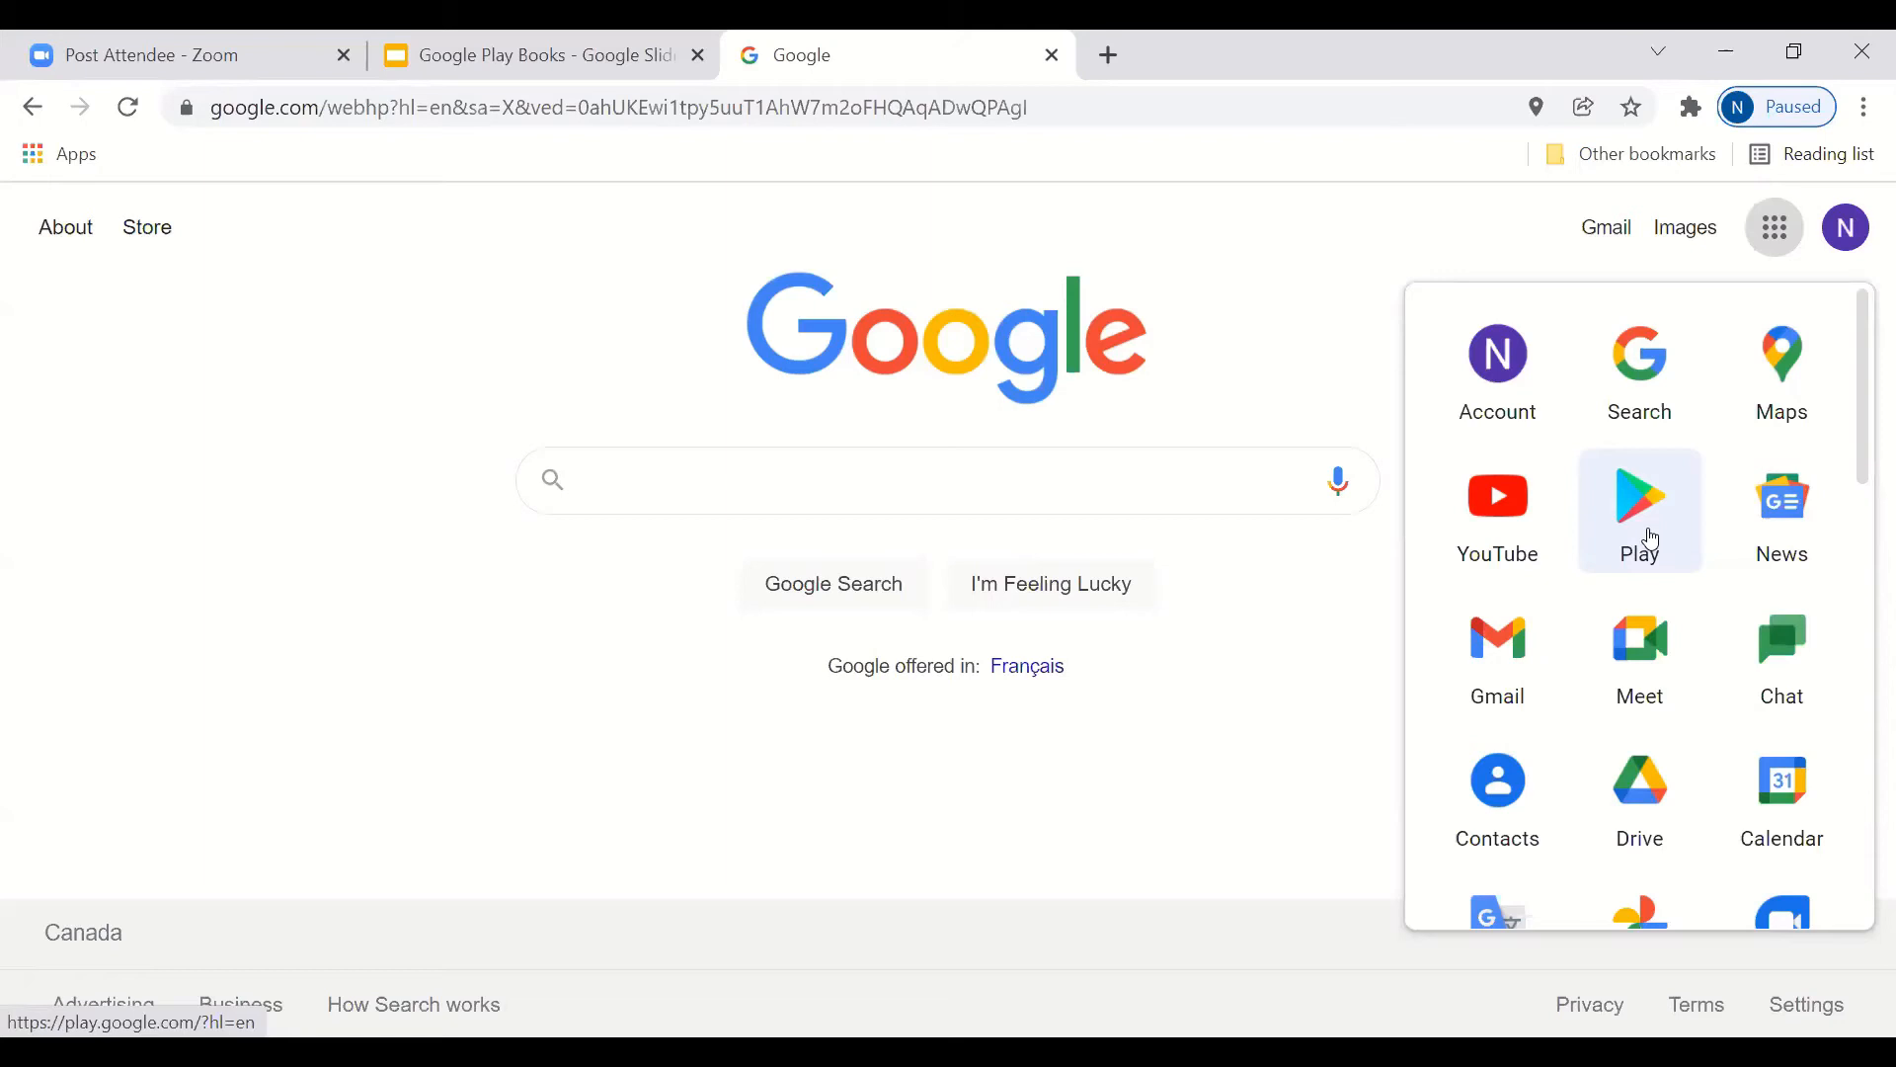
click(1640, 496)
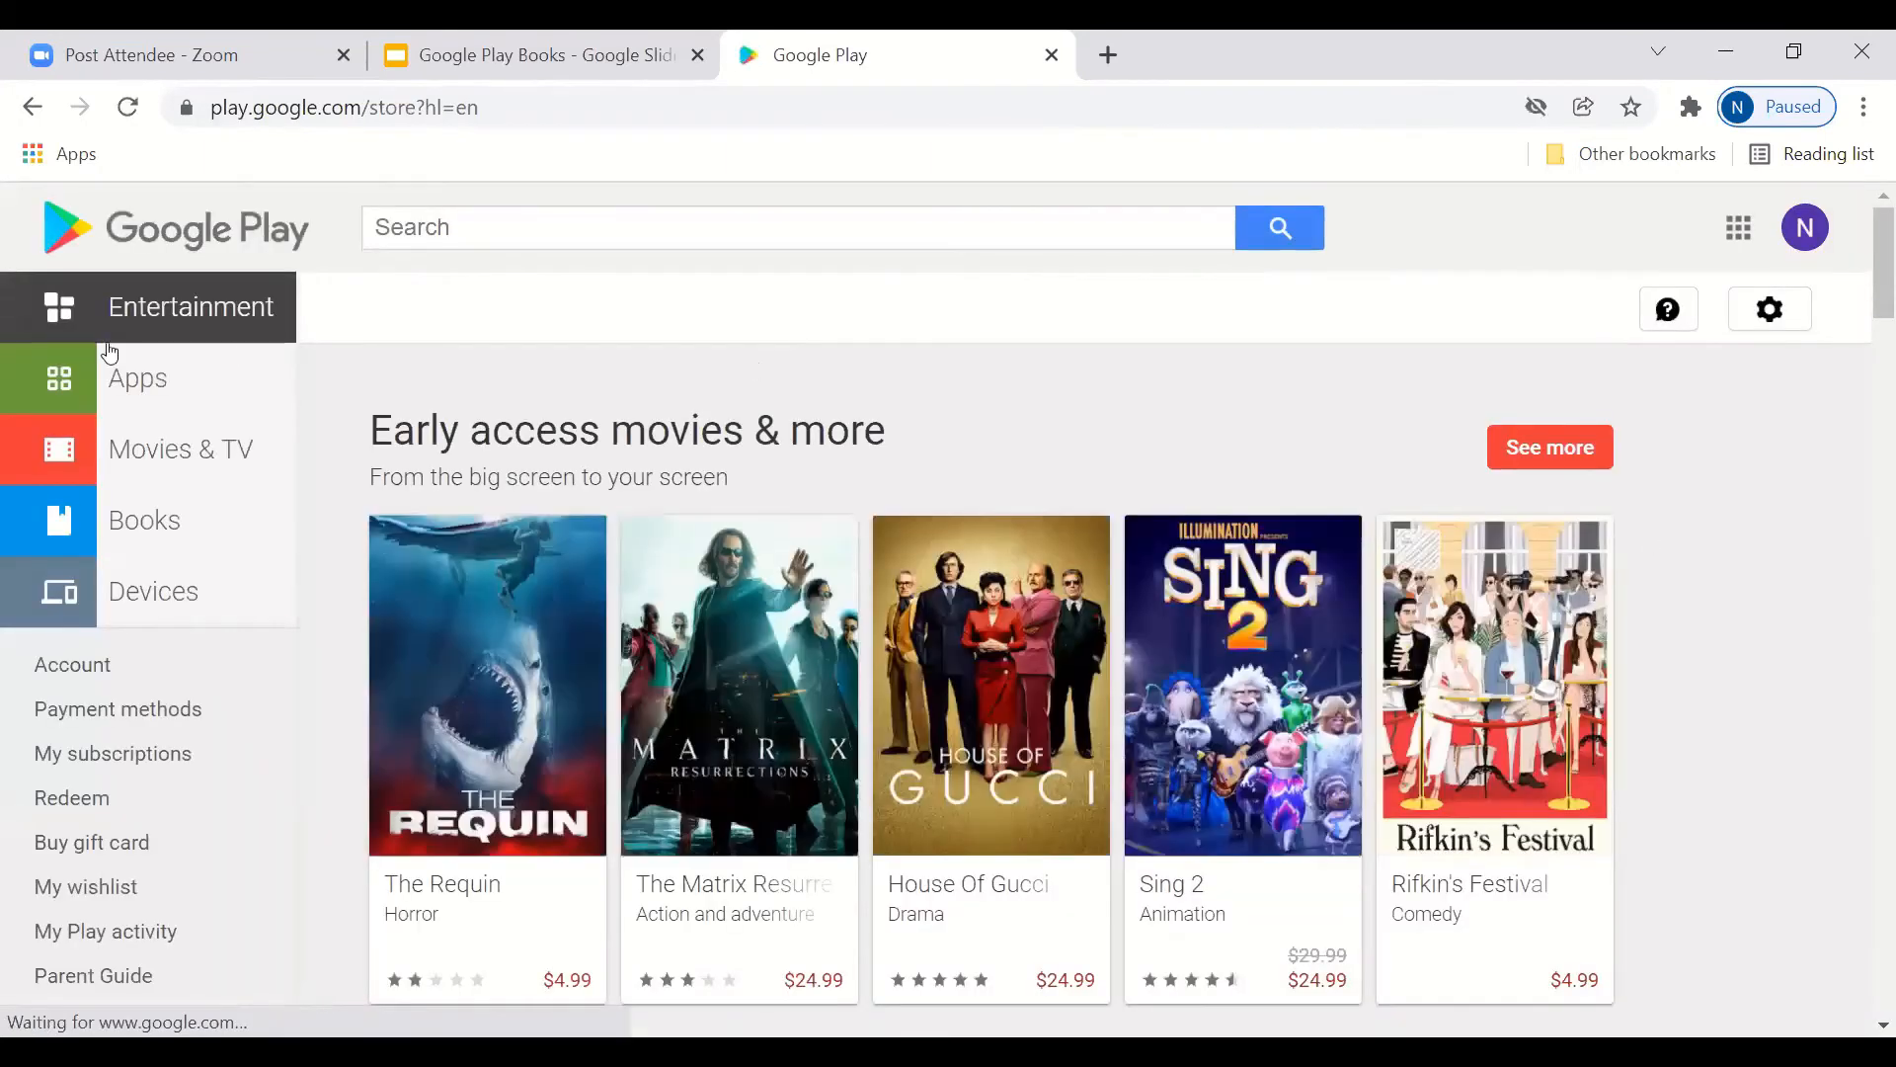
mouse_move(145, 520)
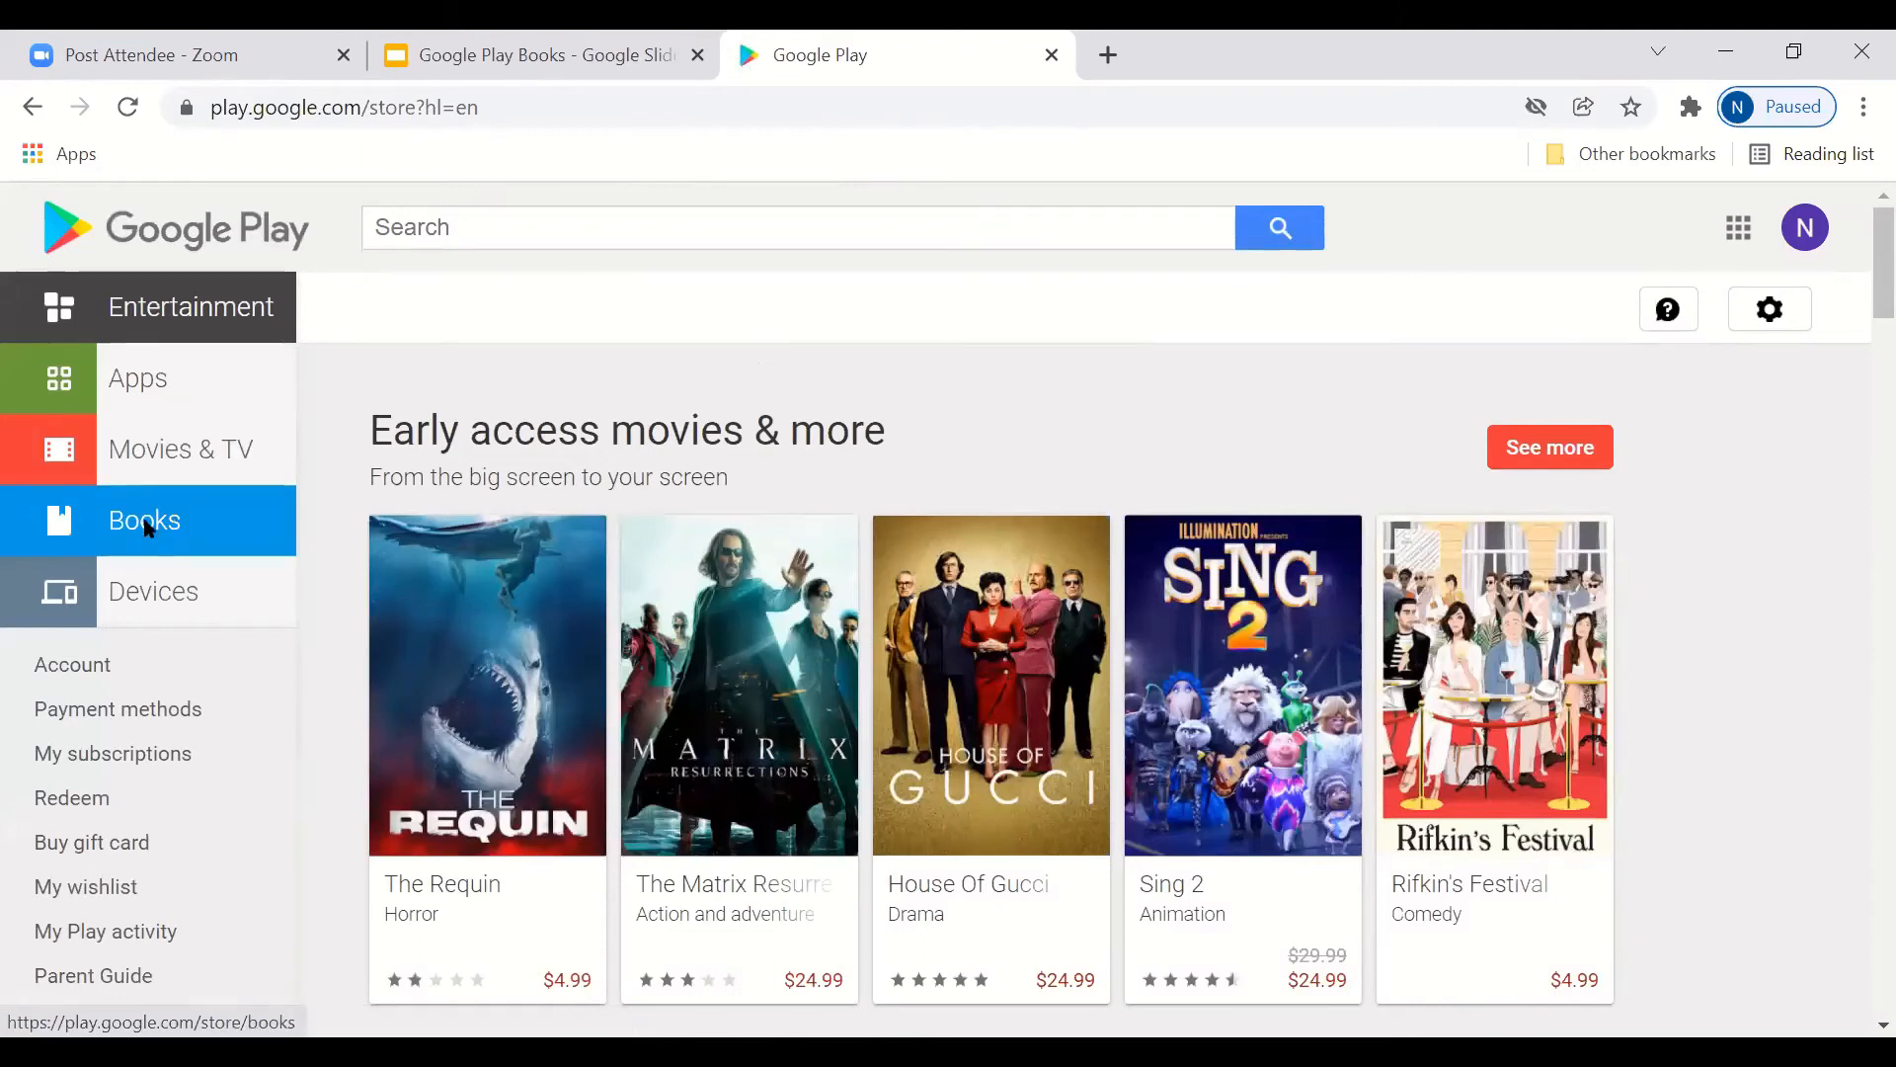
Step: Switch the Play store to the Books section from the left sidebar
click(142, 519)
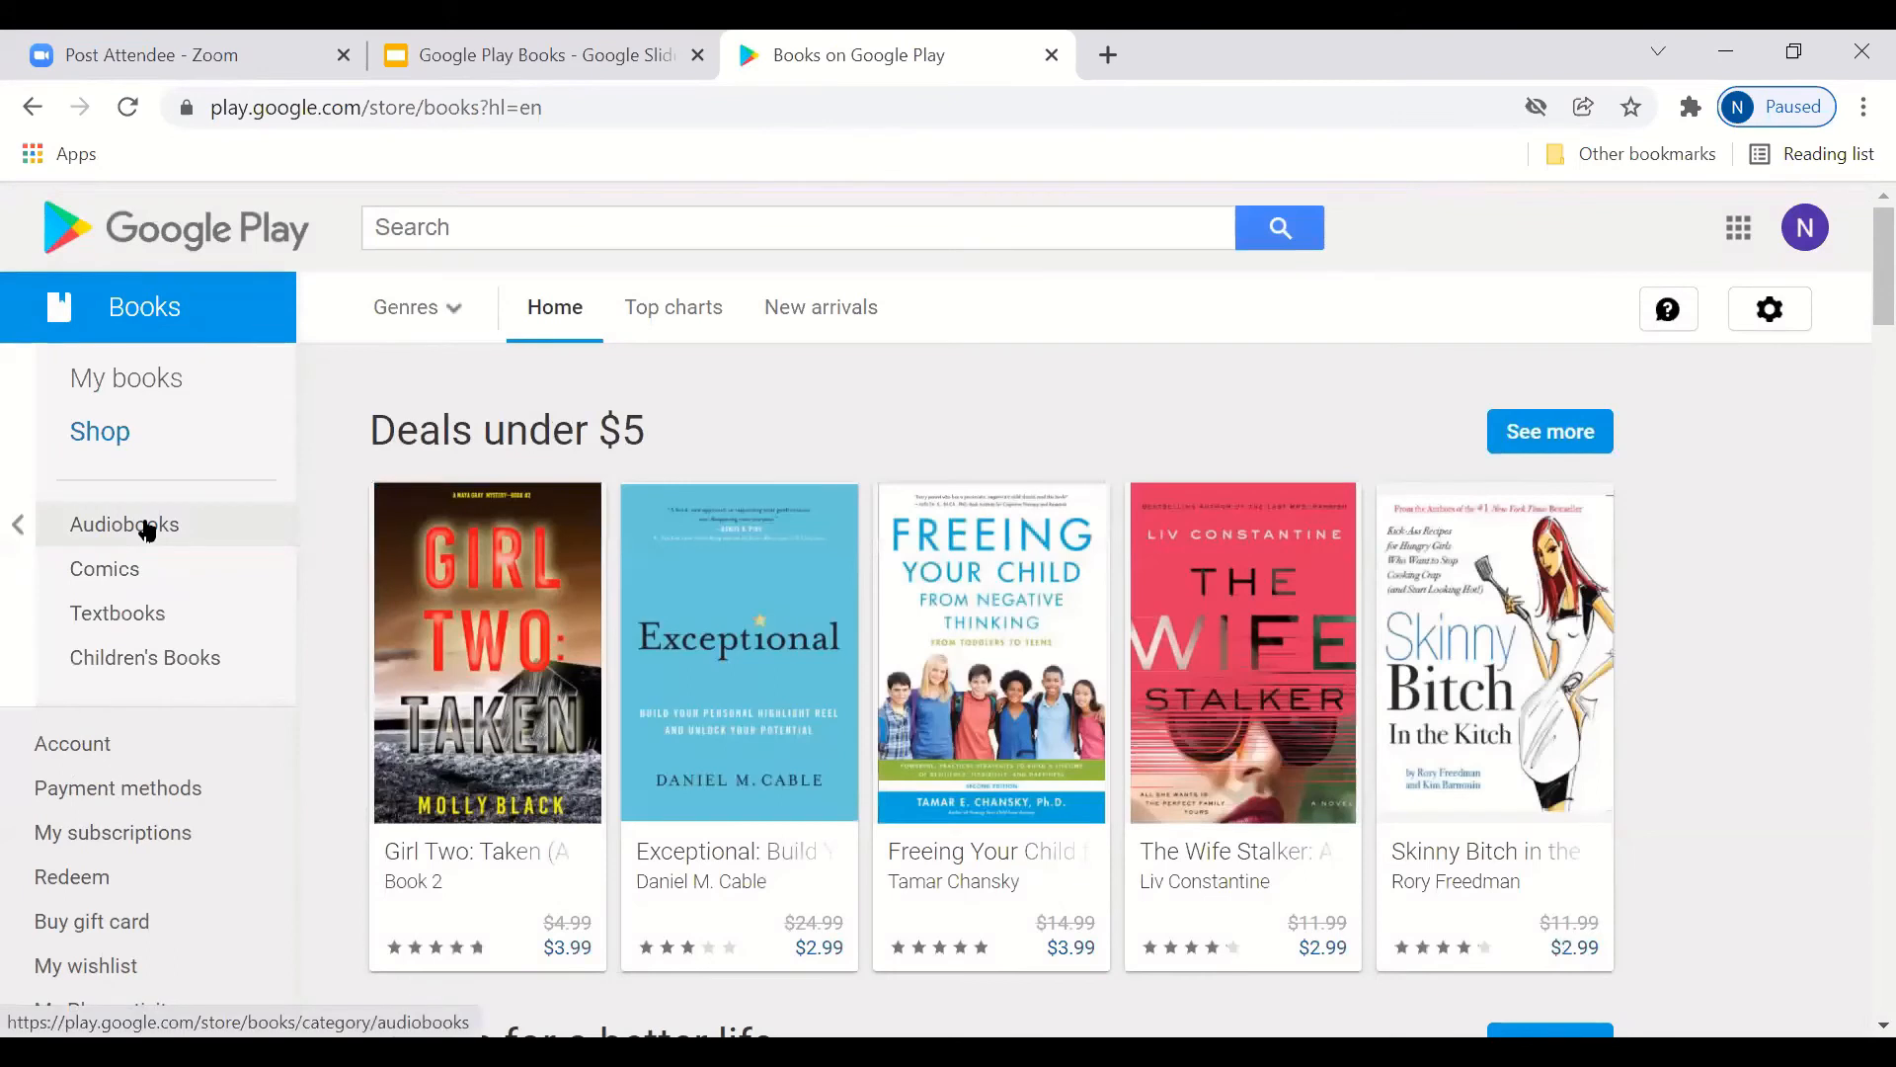
mouse_move(1837, 249)
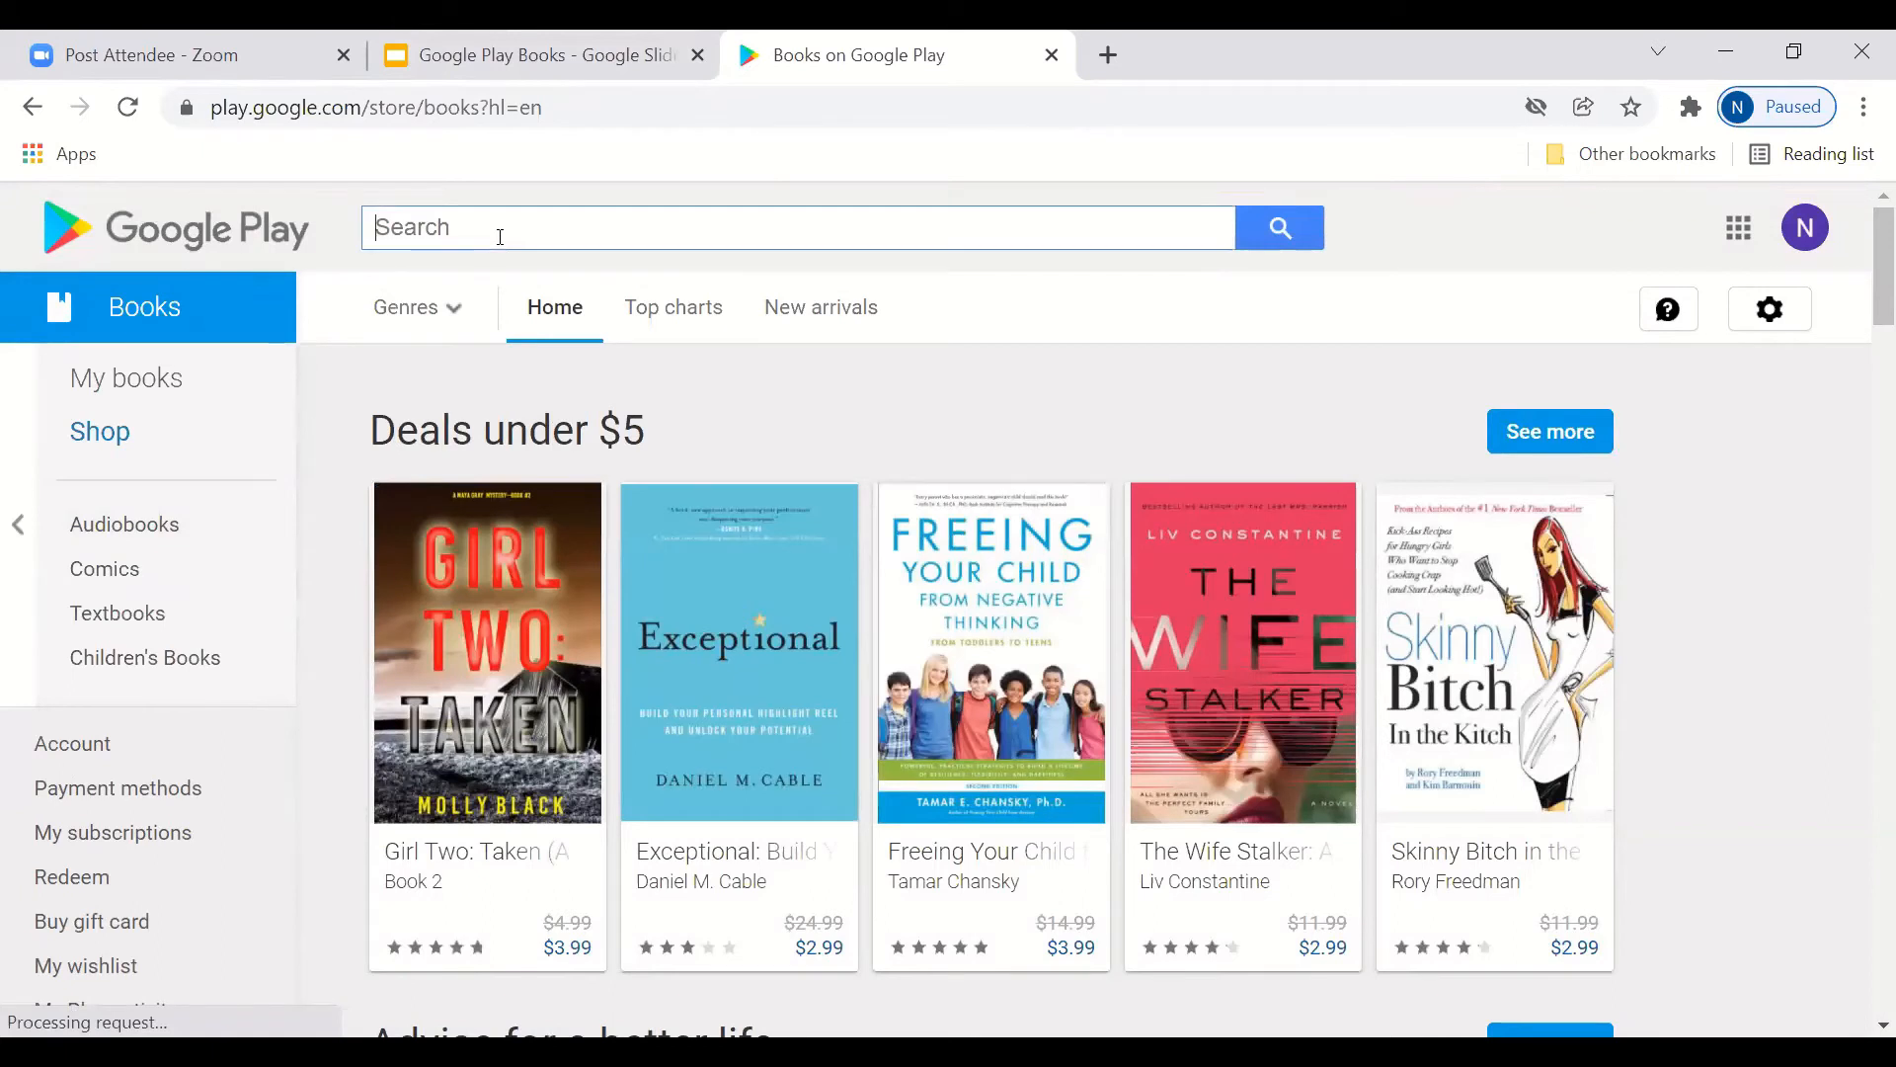
mouse_move(946, 278)
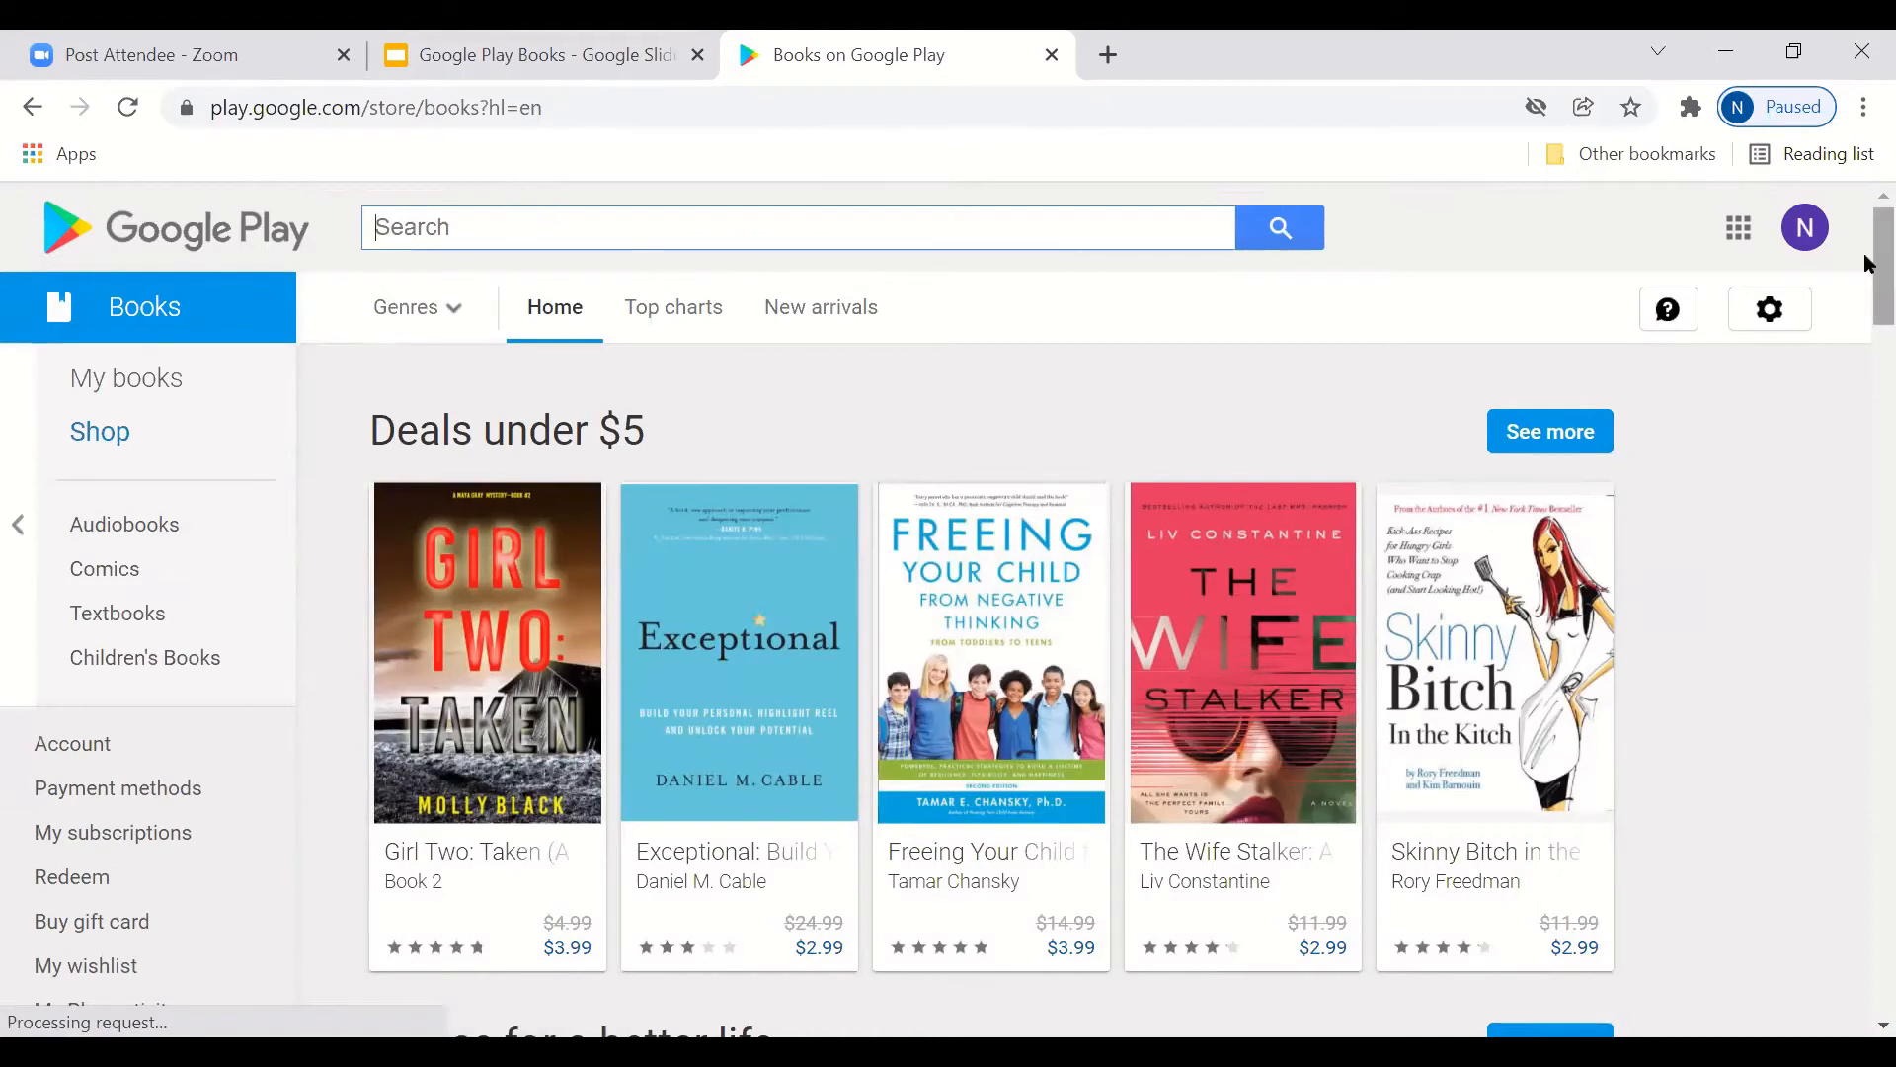
Step: Search the Books store for 'bruce springsteen' using the typed 'bruce spring' suggestion
text(b)
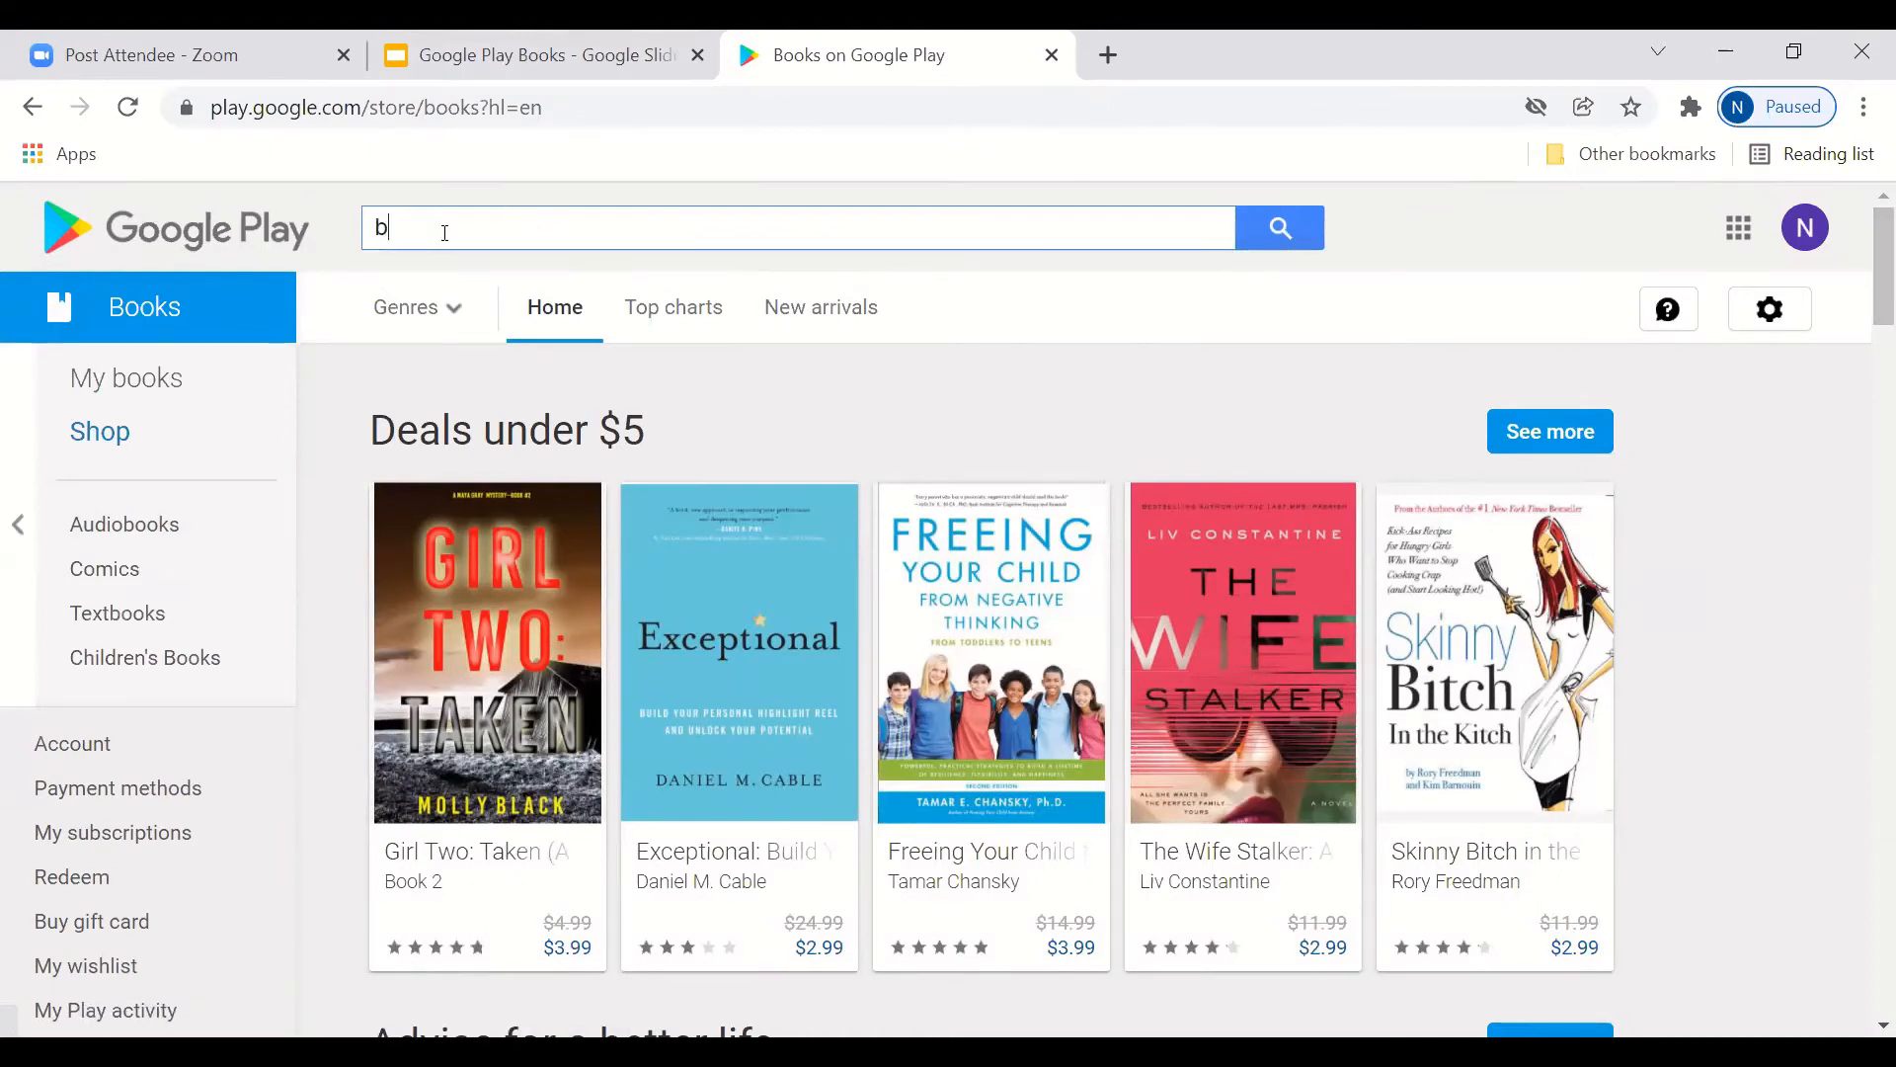
text(ruce spring)
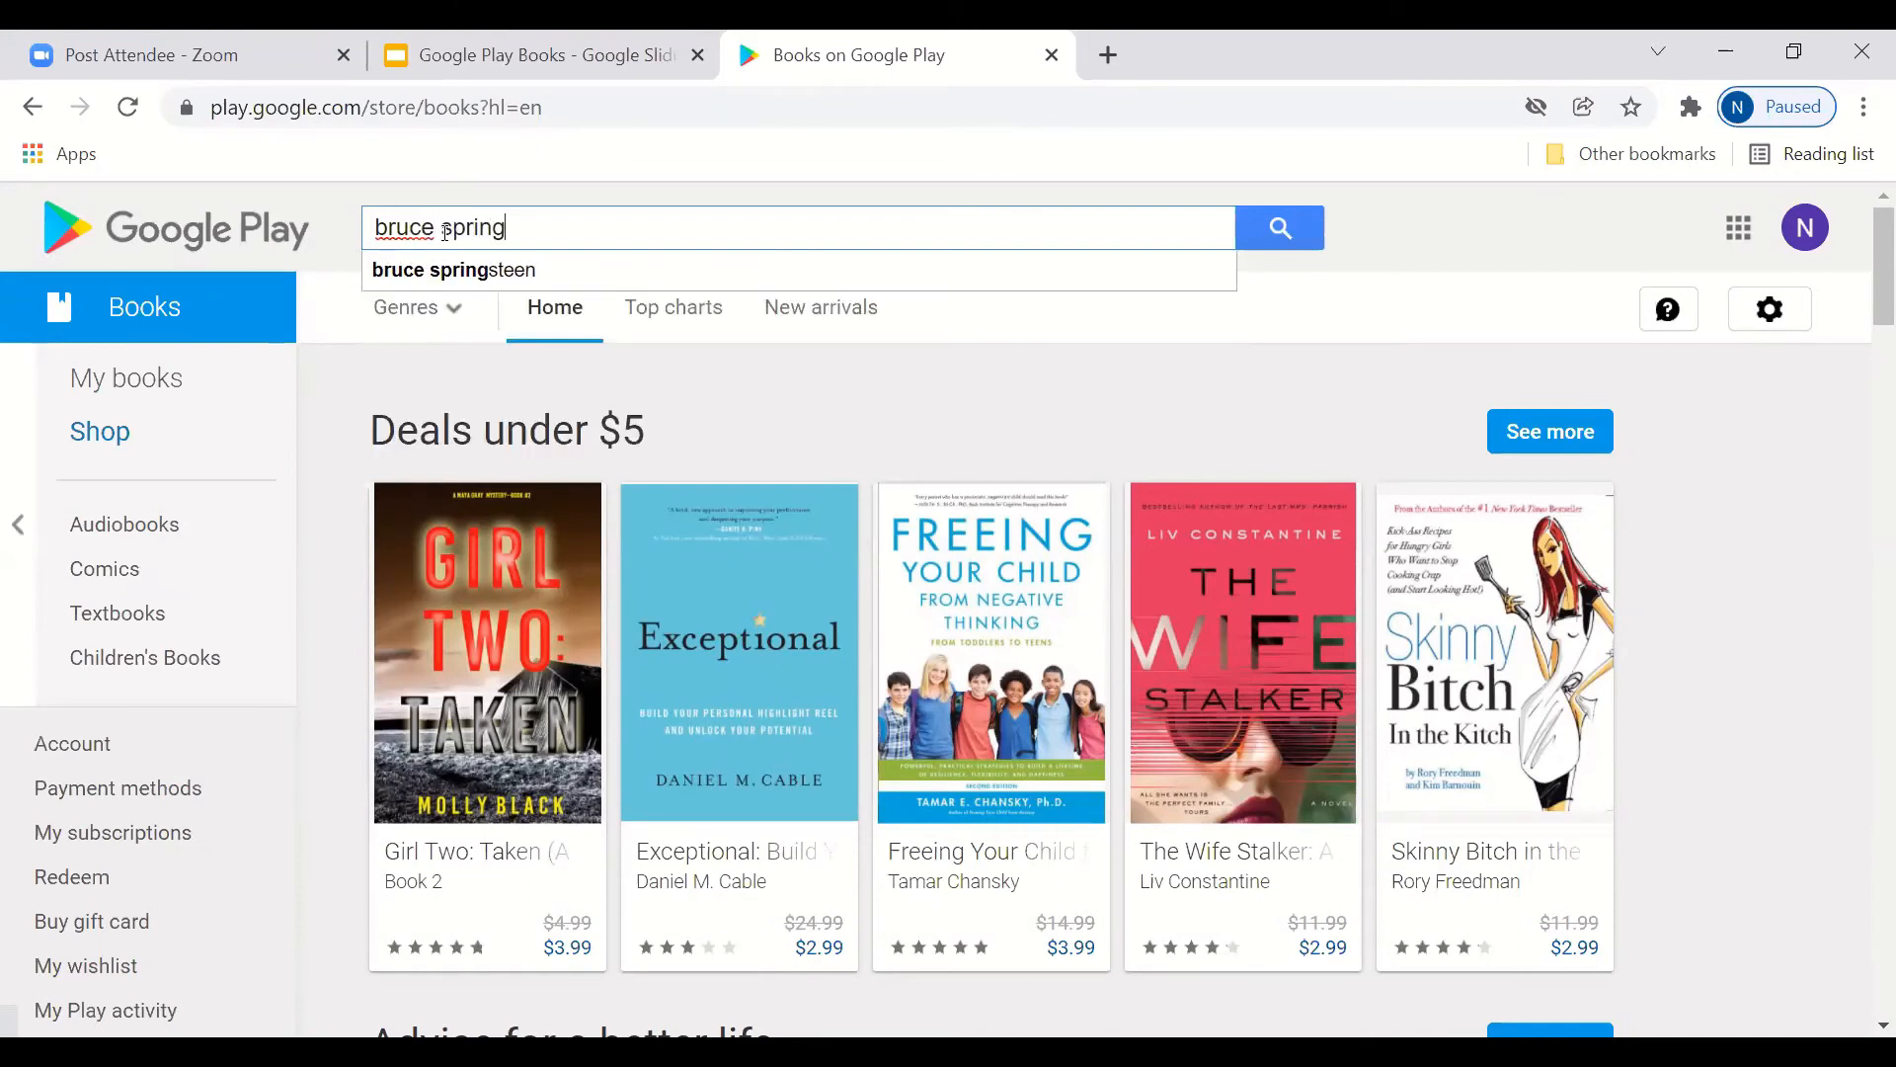
click(453, 271)
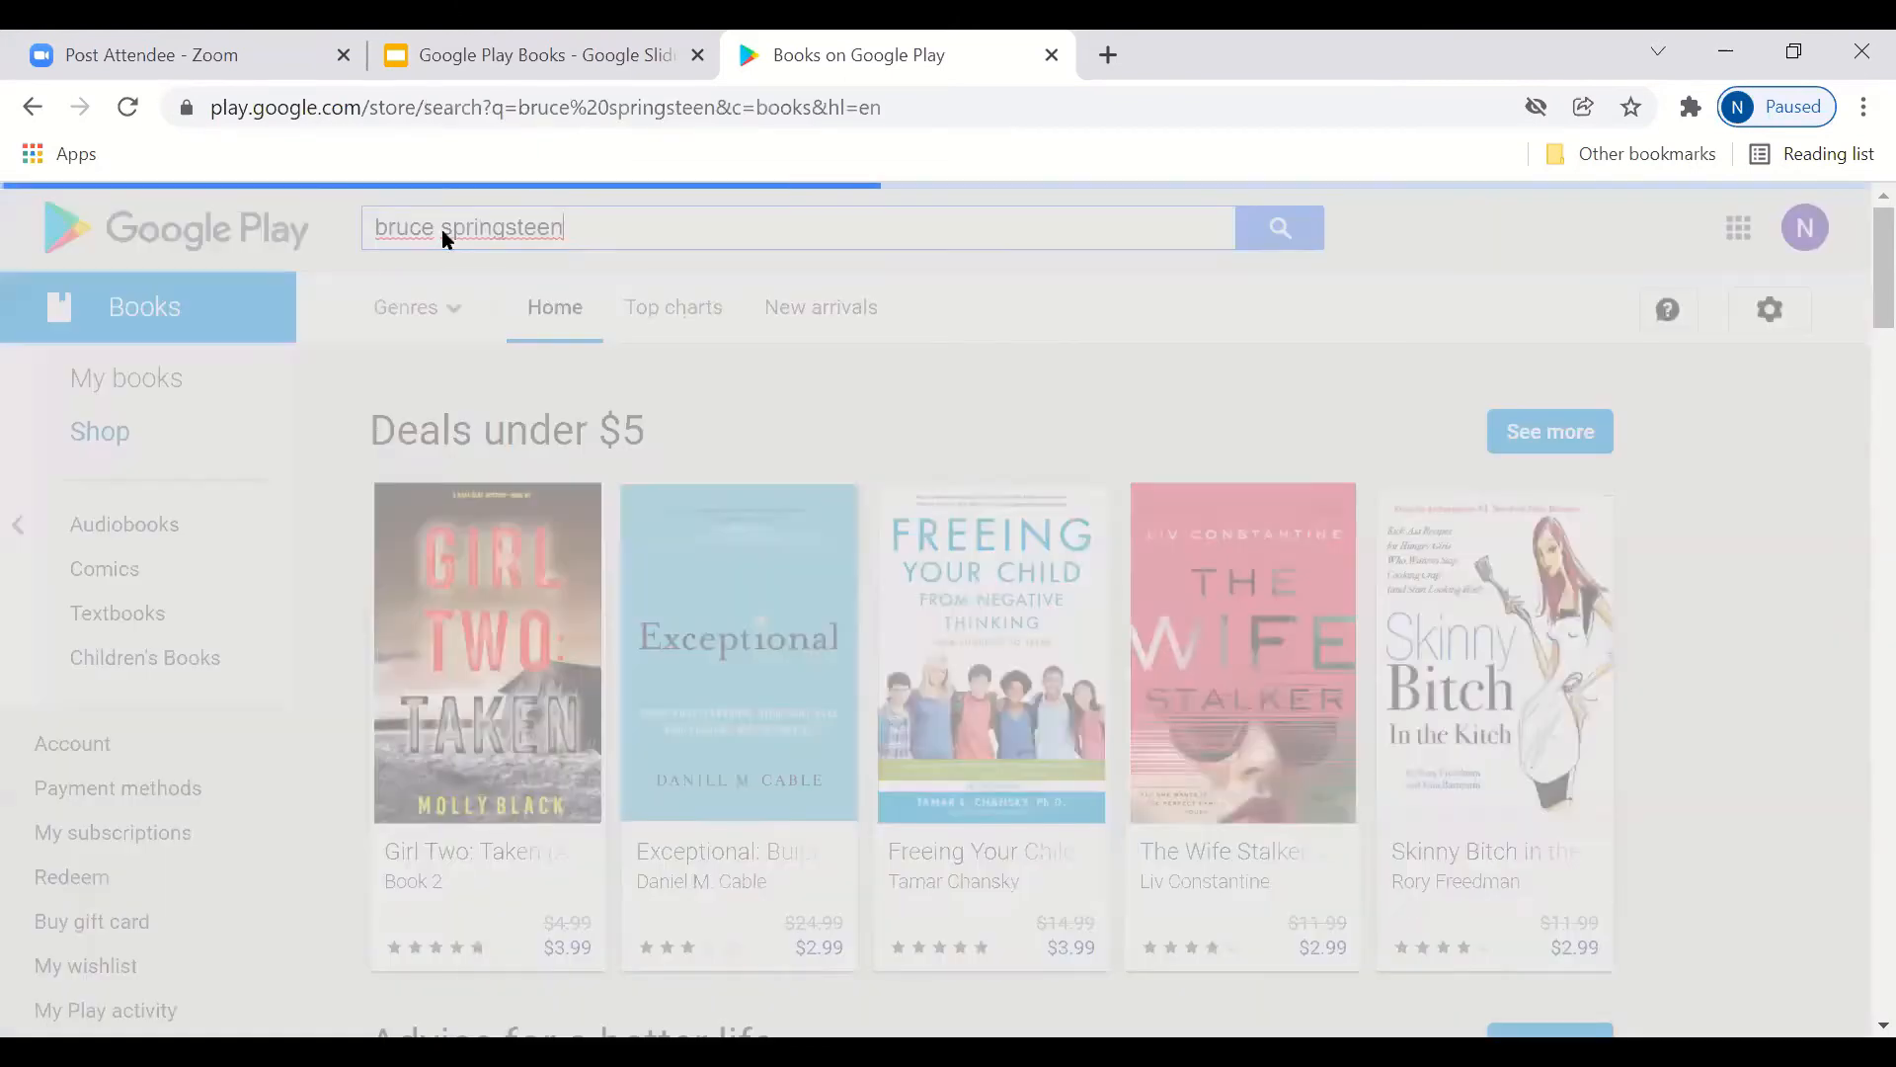
click(1278, 227)
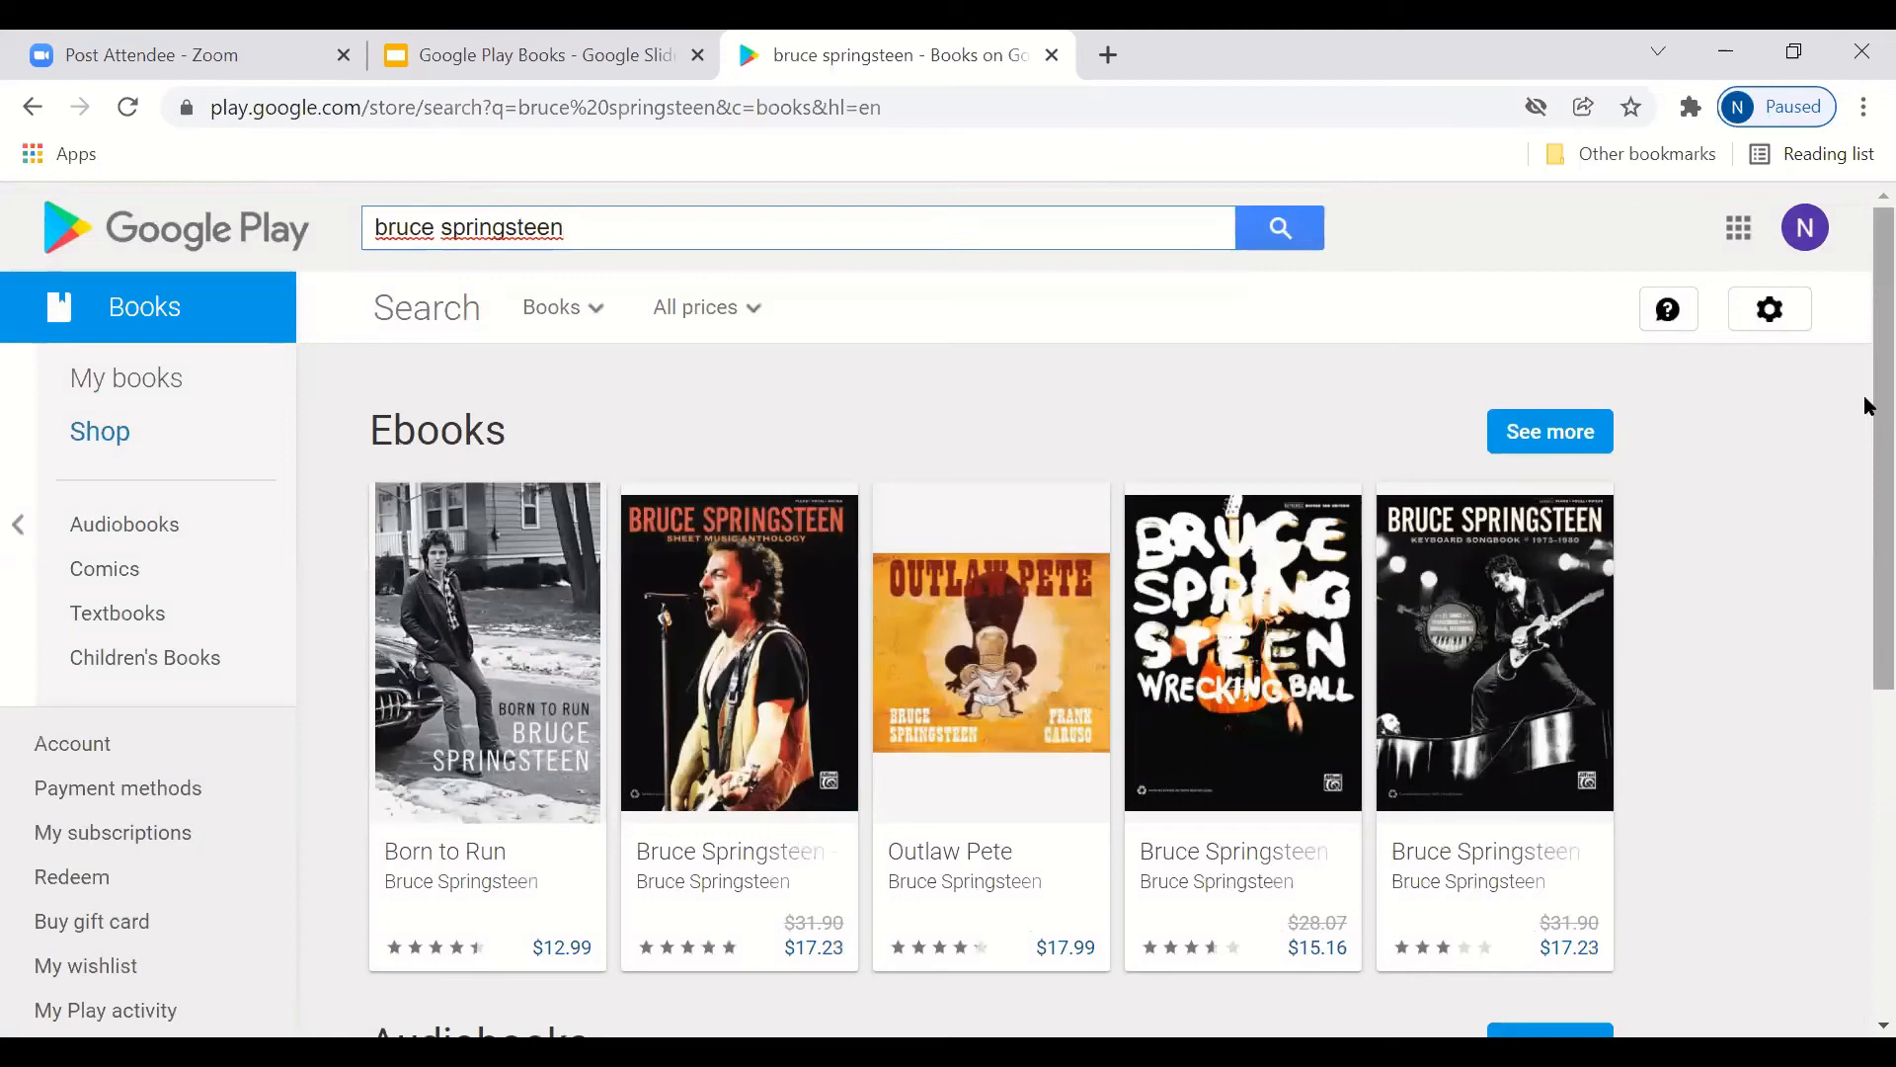
Step: Scroll through the Ebooks and Audiobooks results for Bruce Springsteen and back to the top
scroll(down, 3)
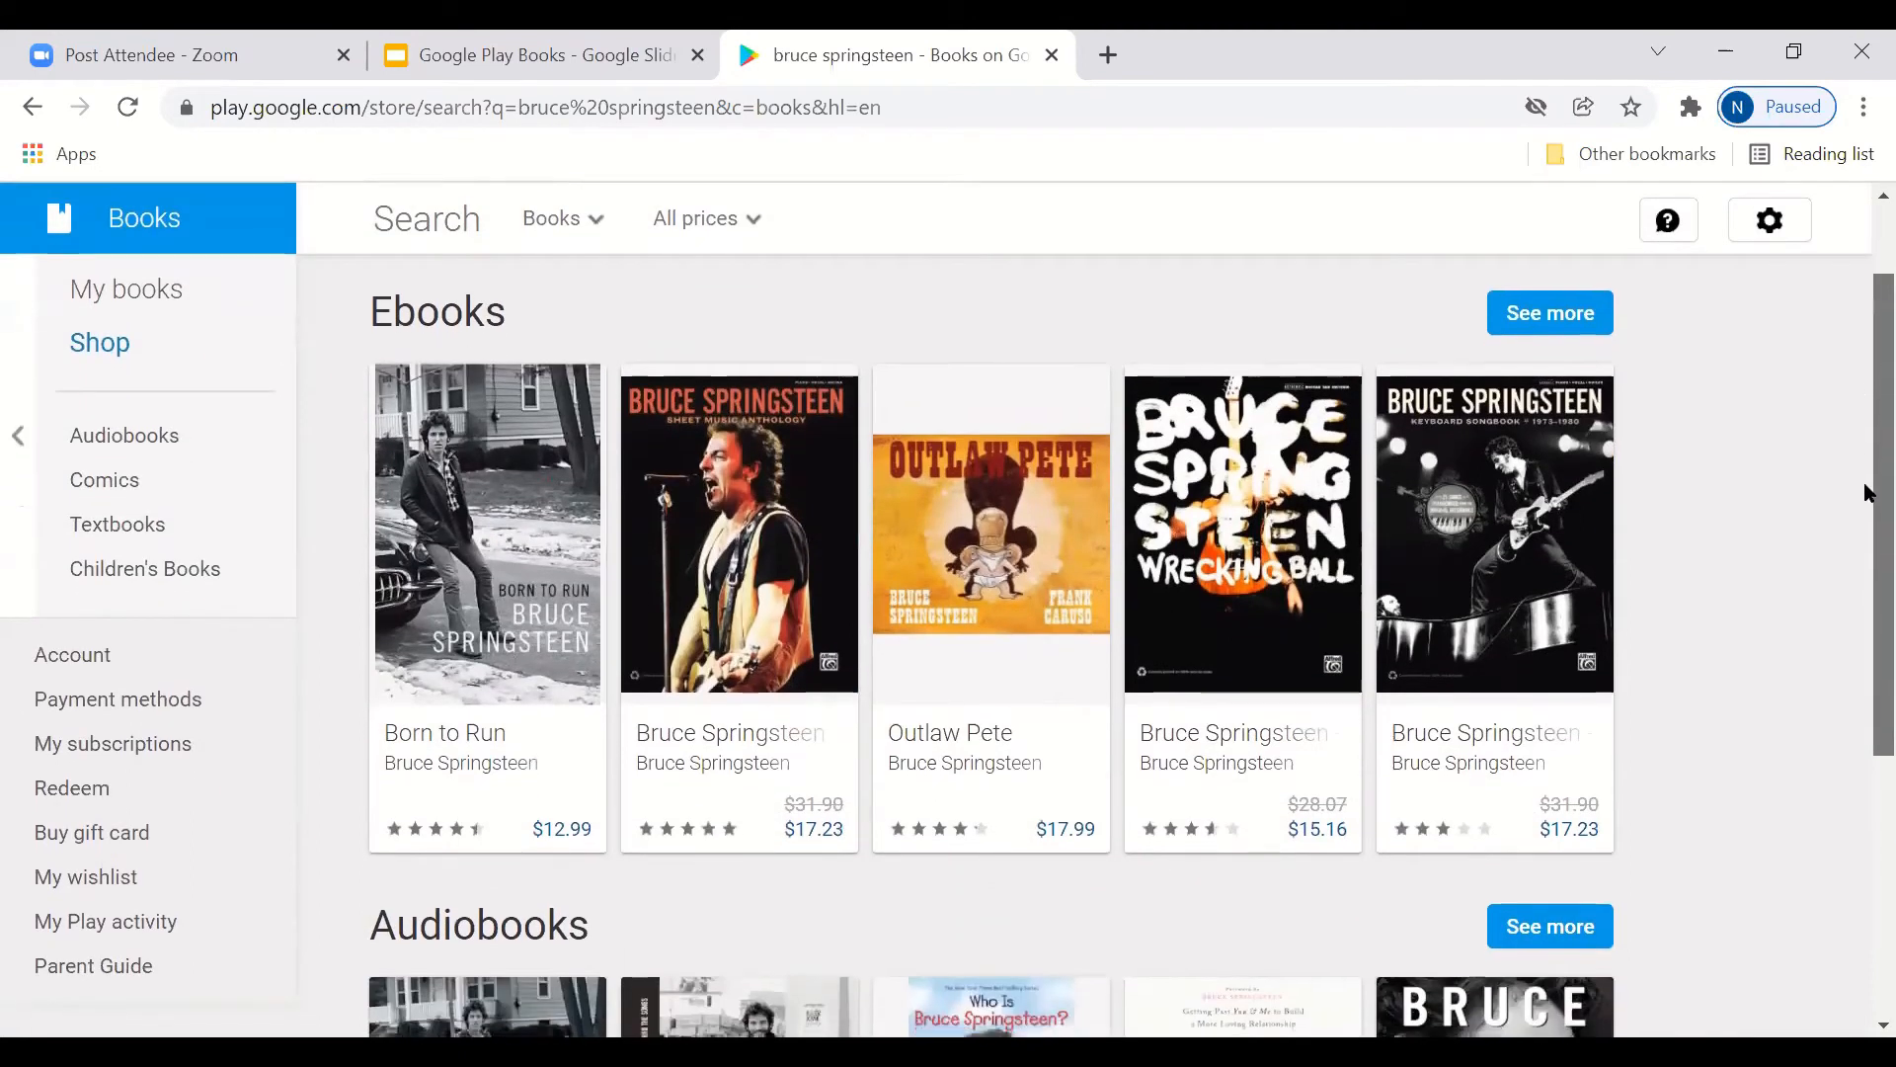
scroll(up, 3)
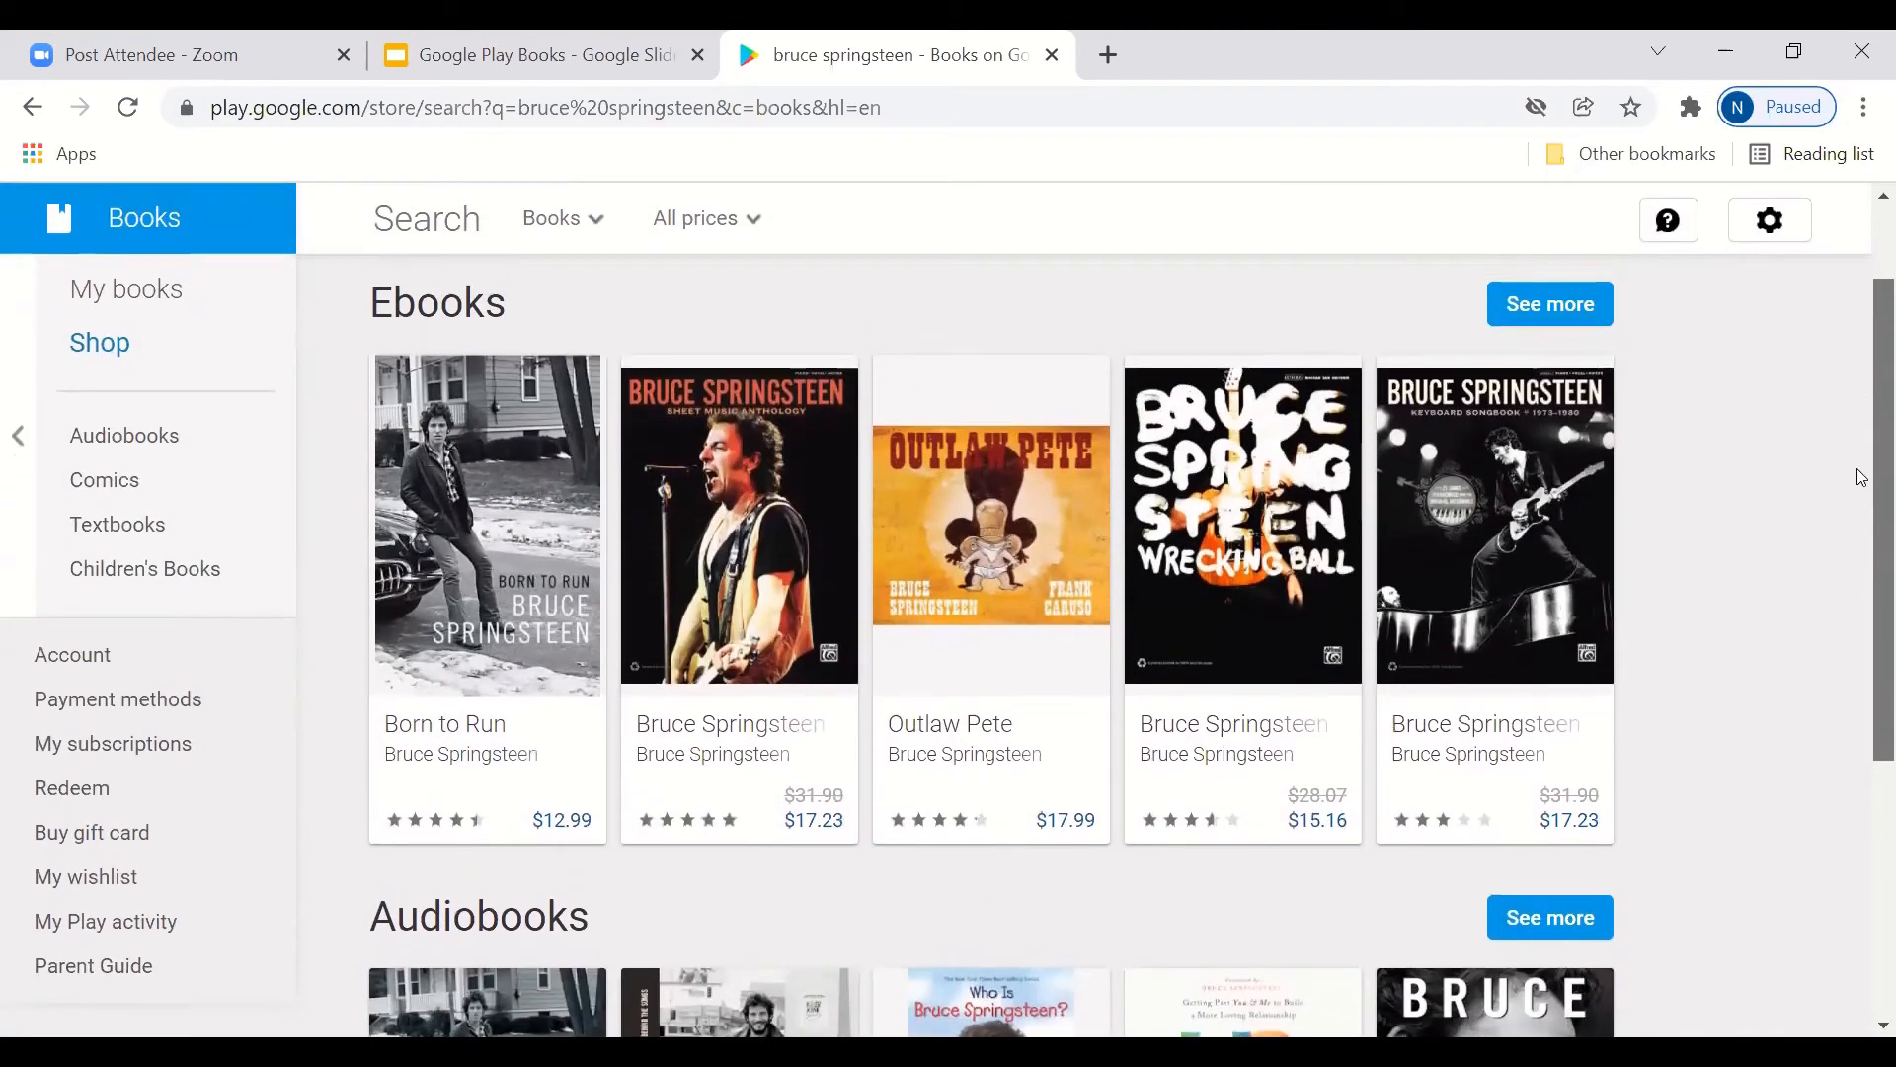
scroll(down, 3)
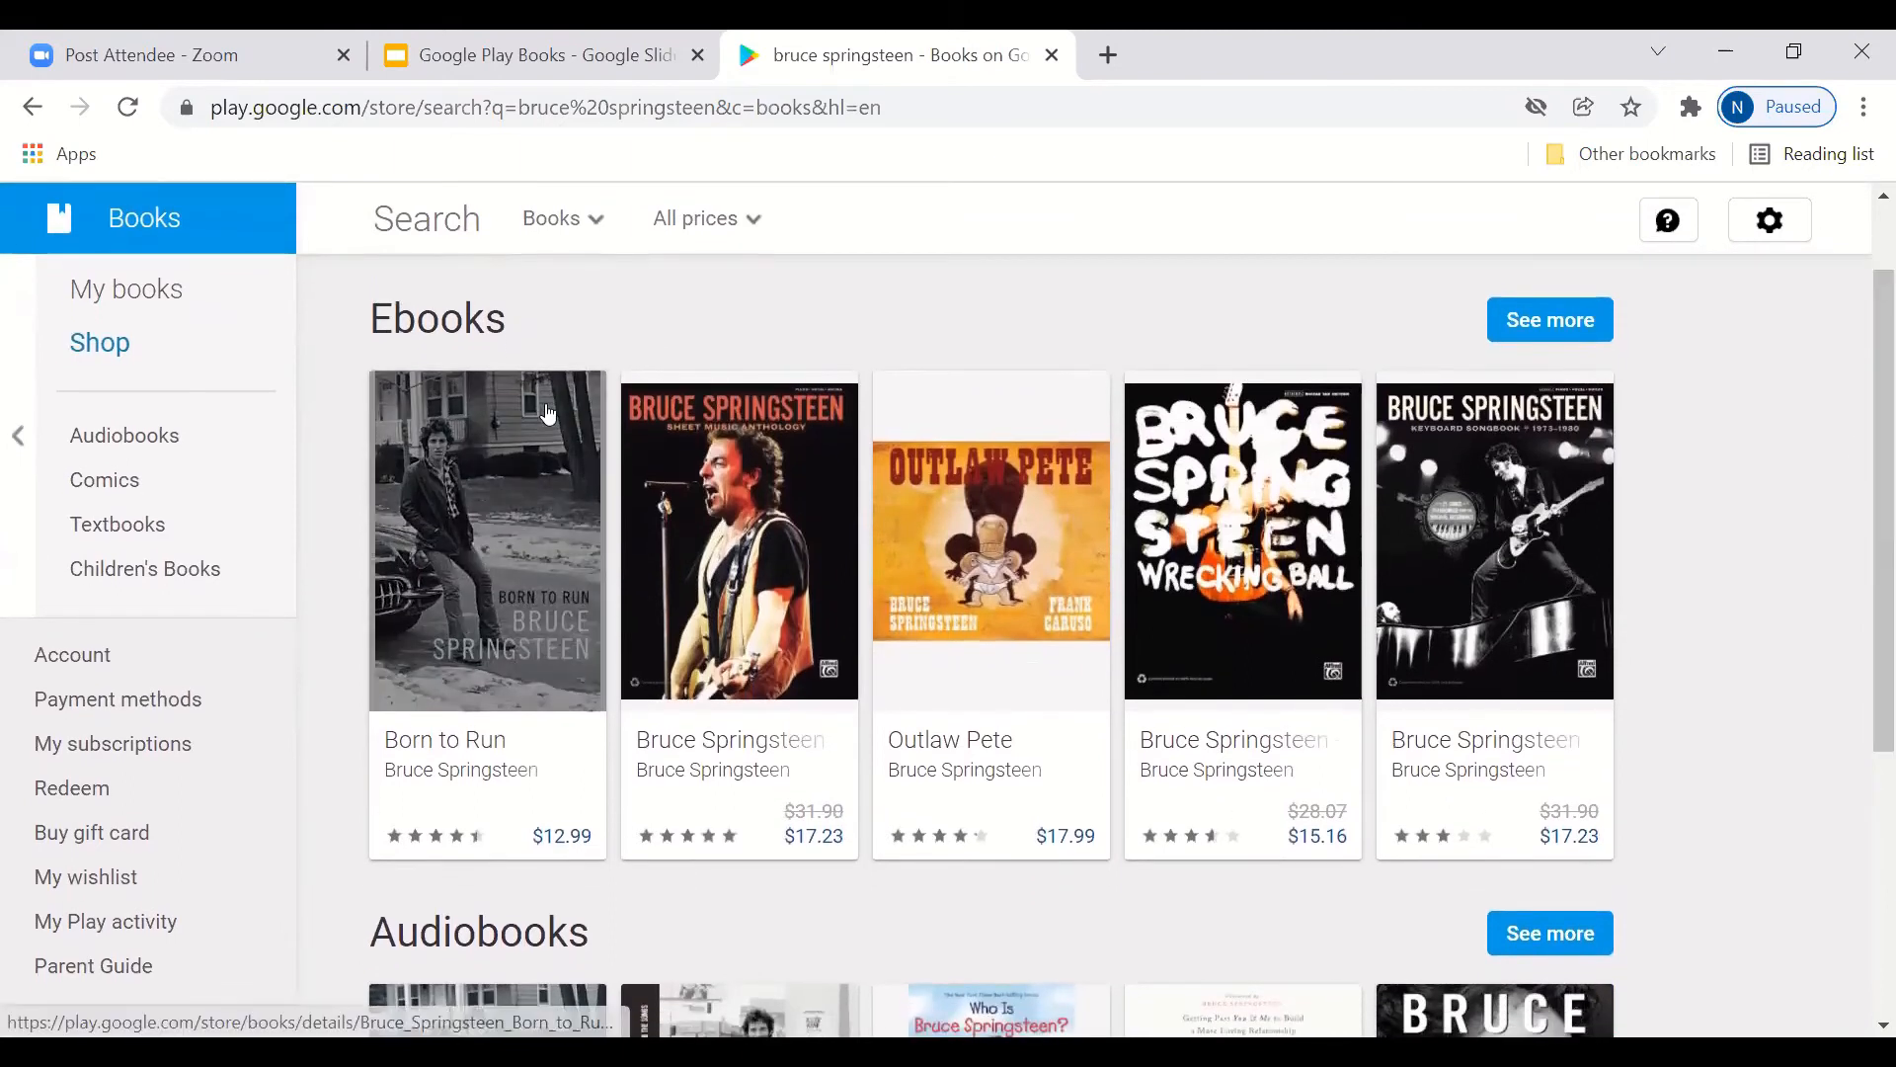
mouse_move(719, 338)
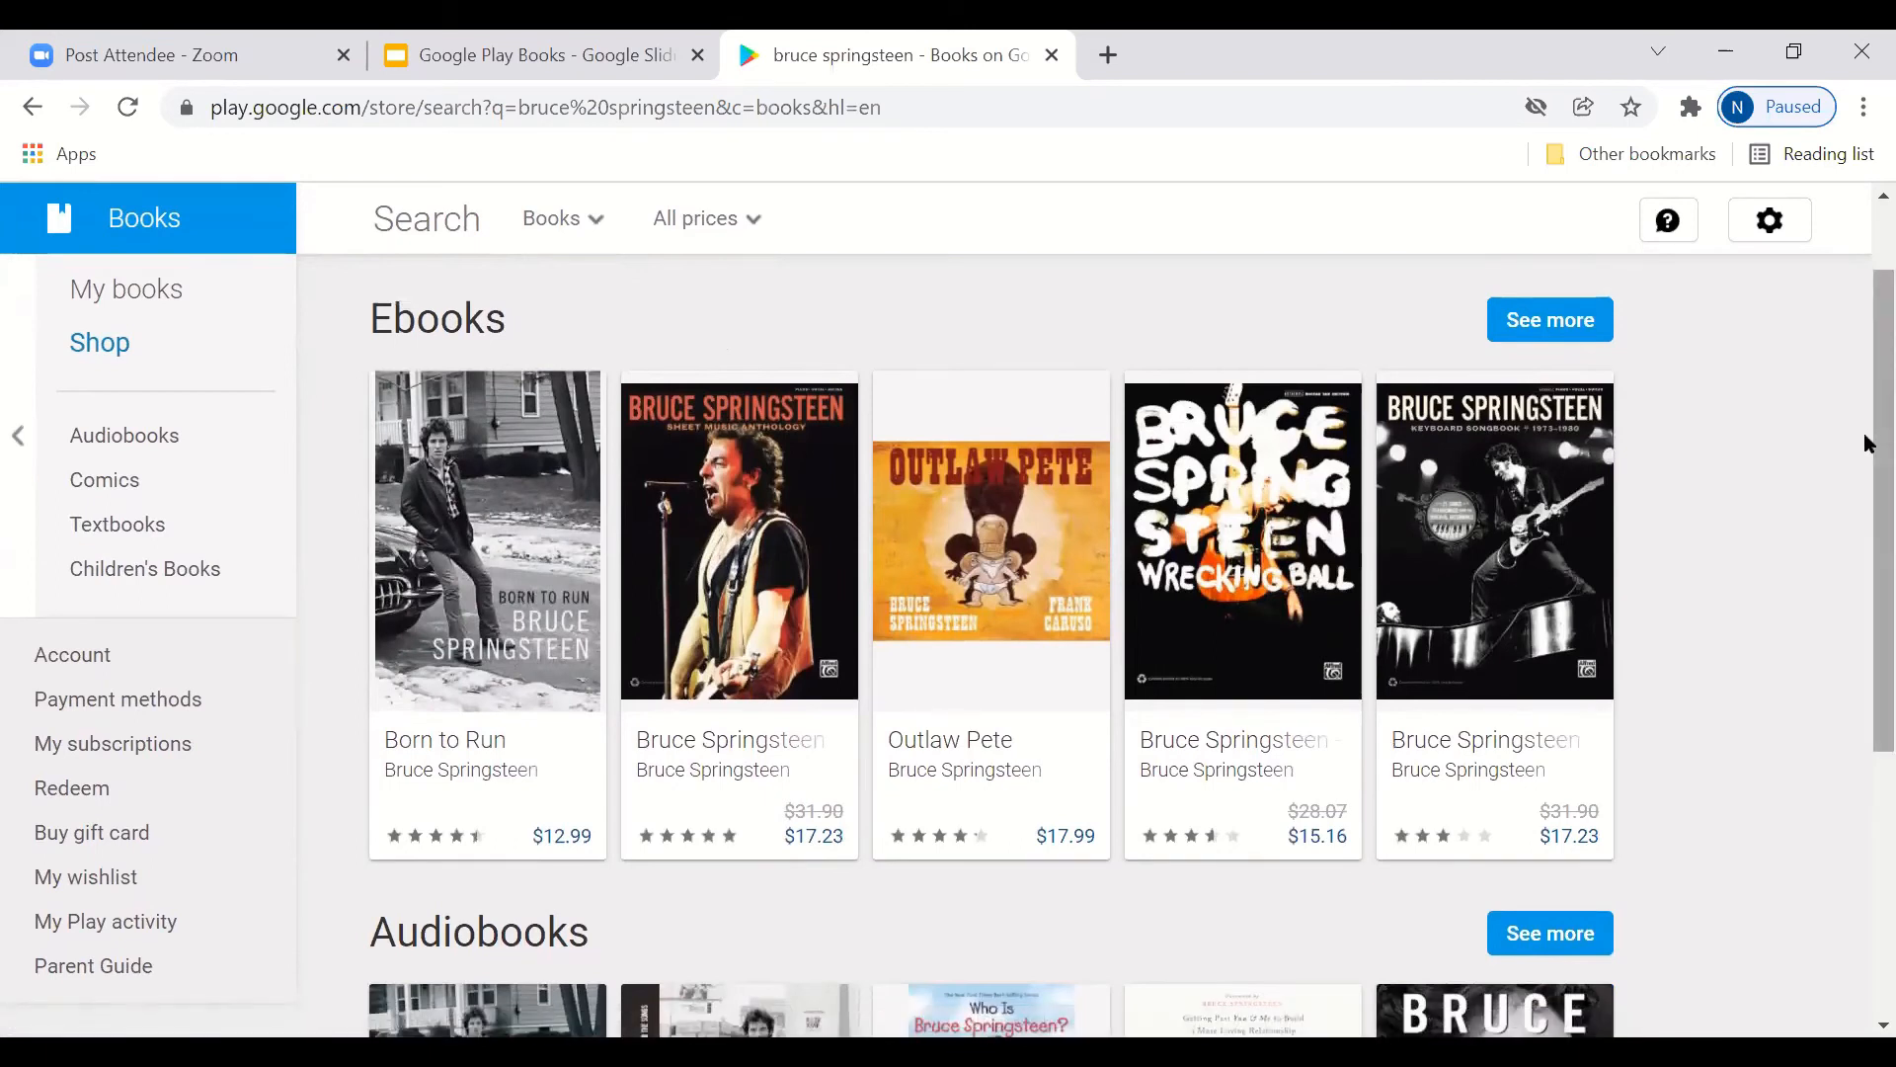
scroll(down, 3)
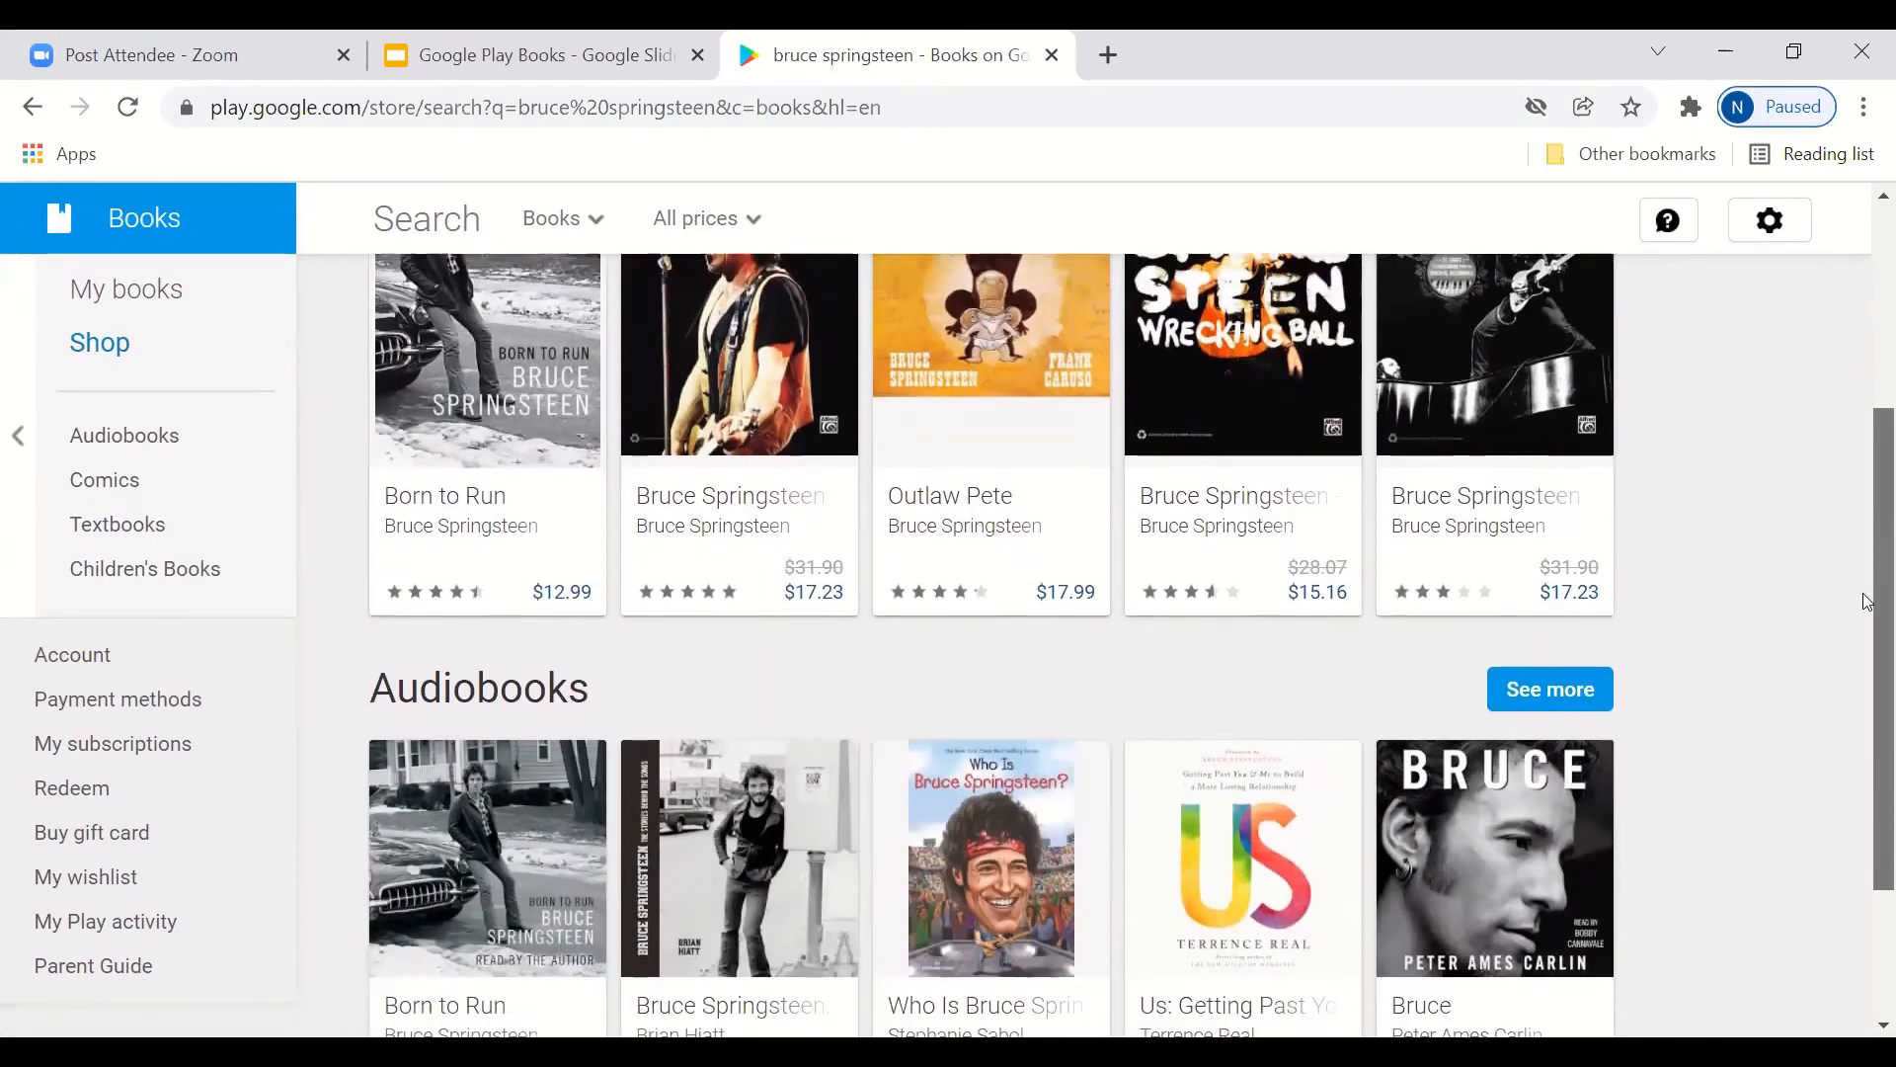
scroll(down, 3)
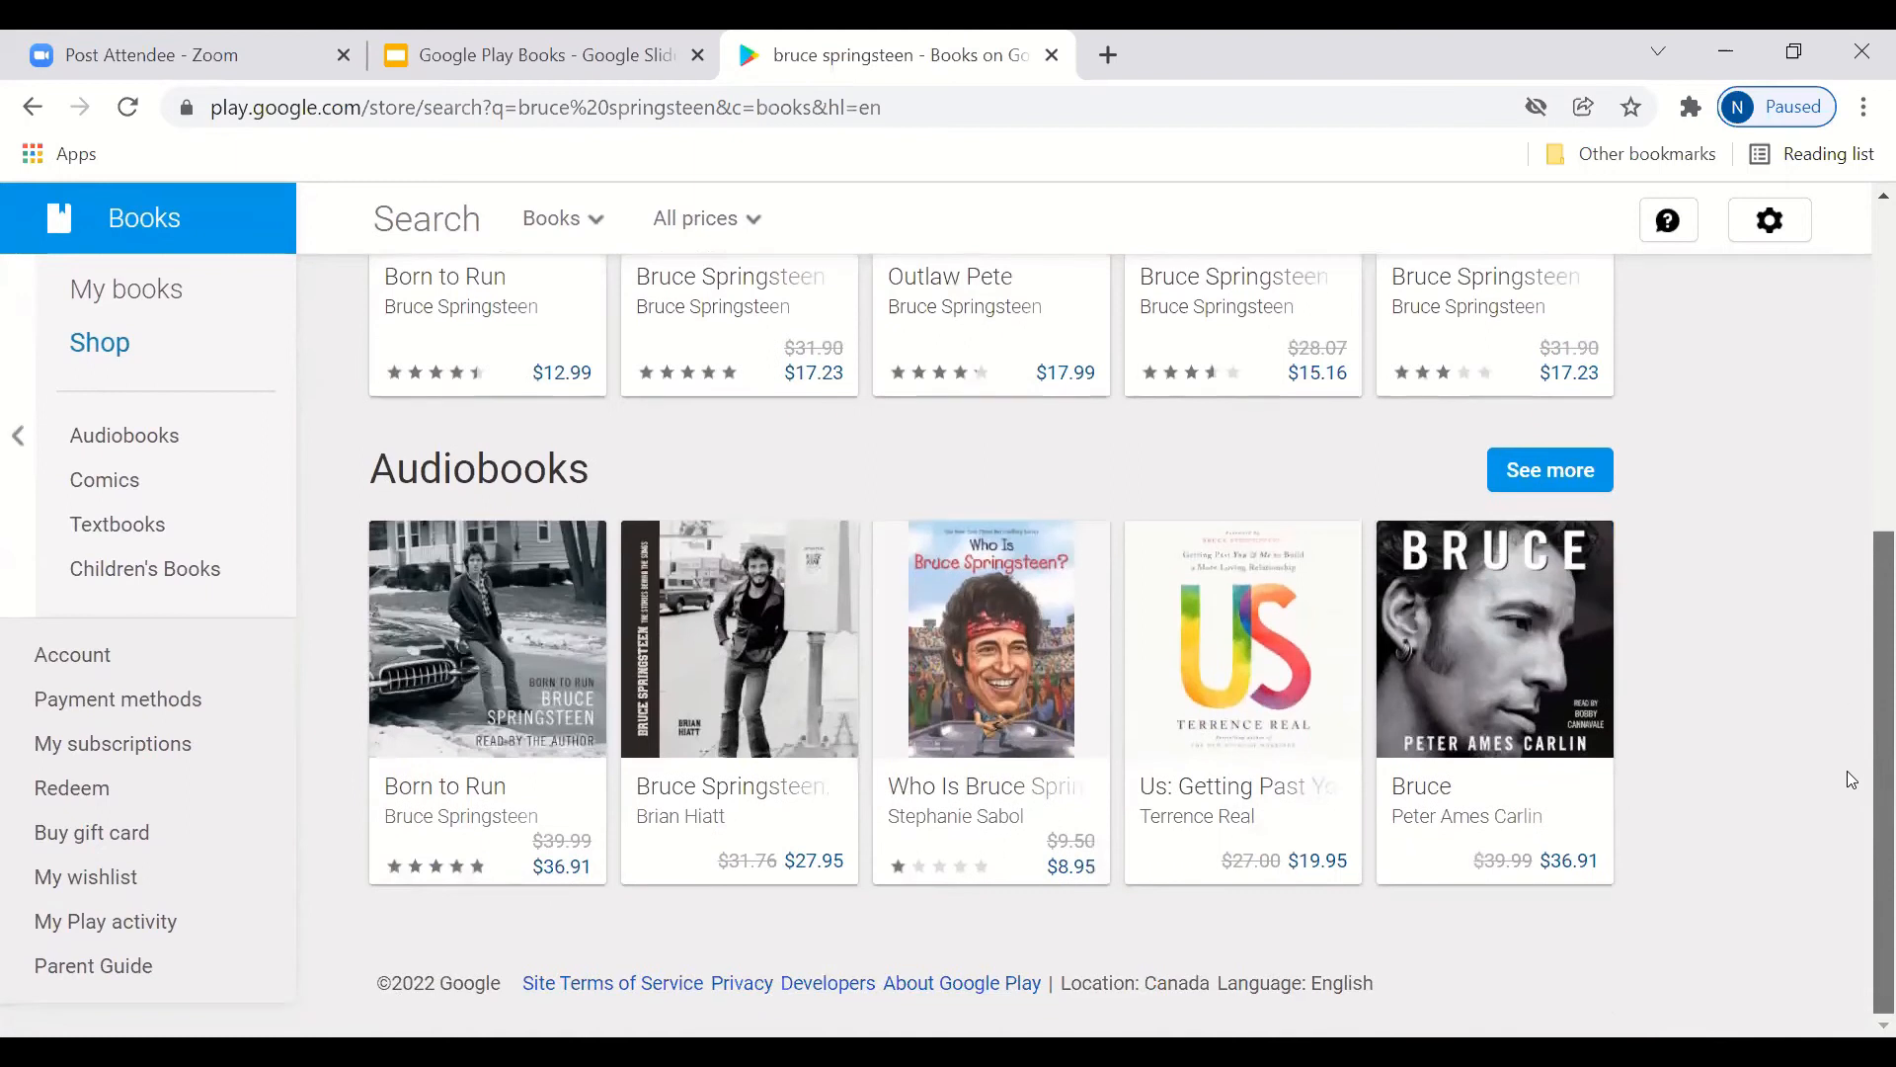
scroll(up, 3)
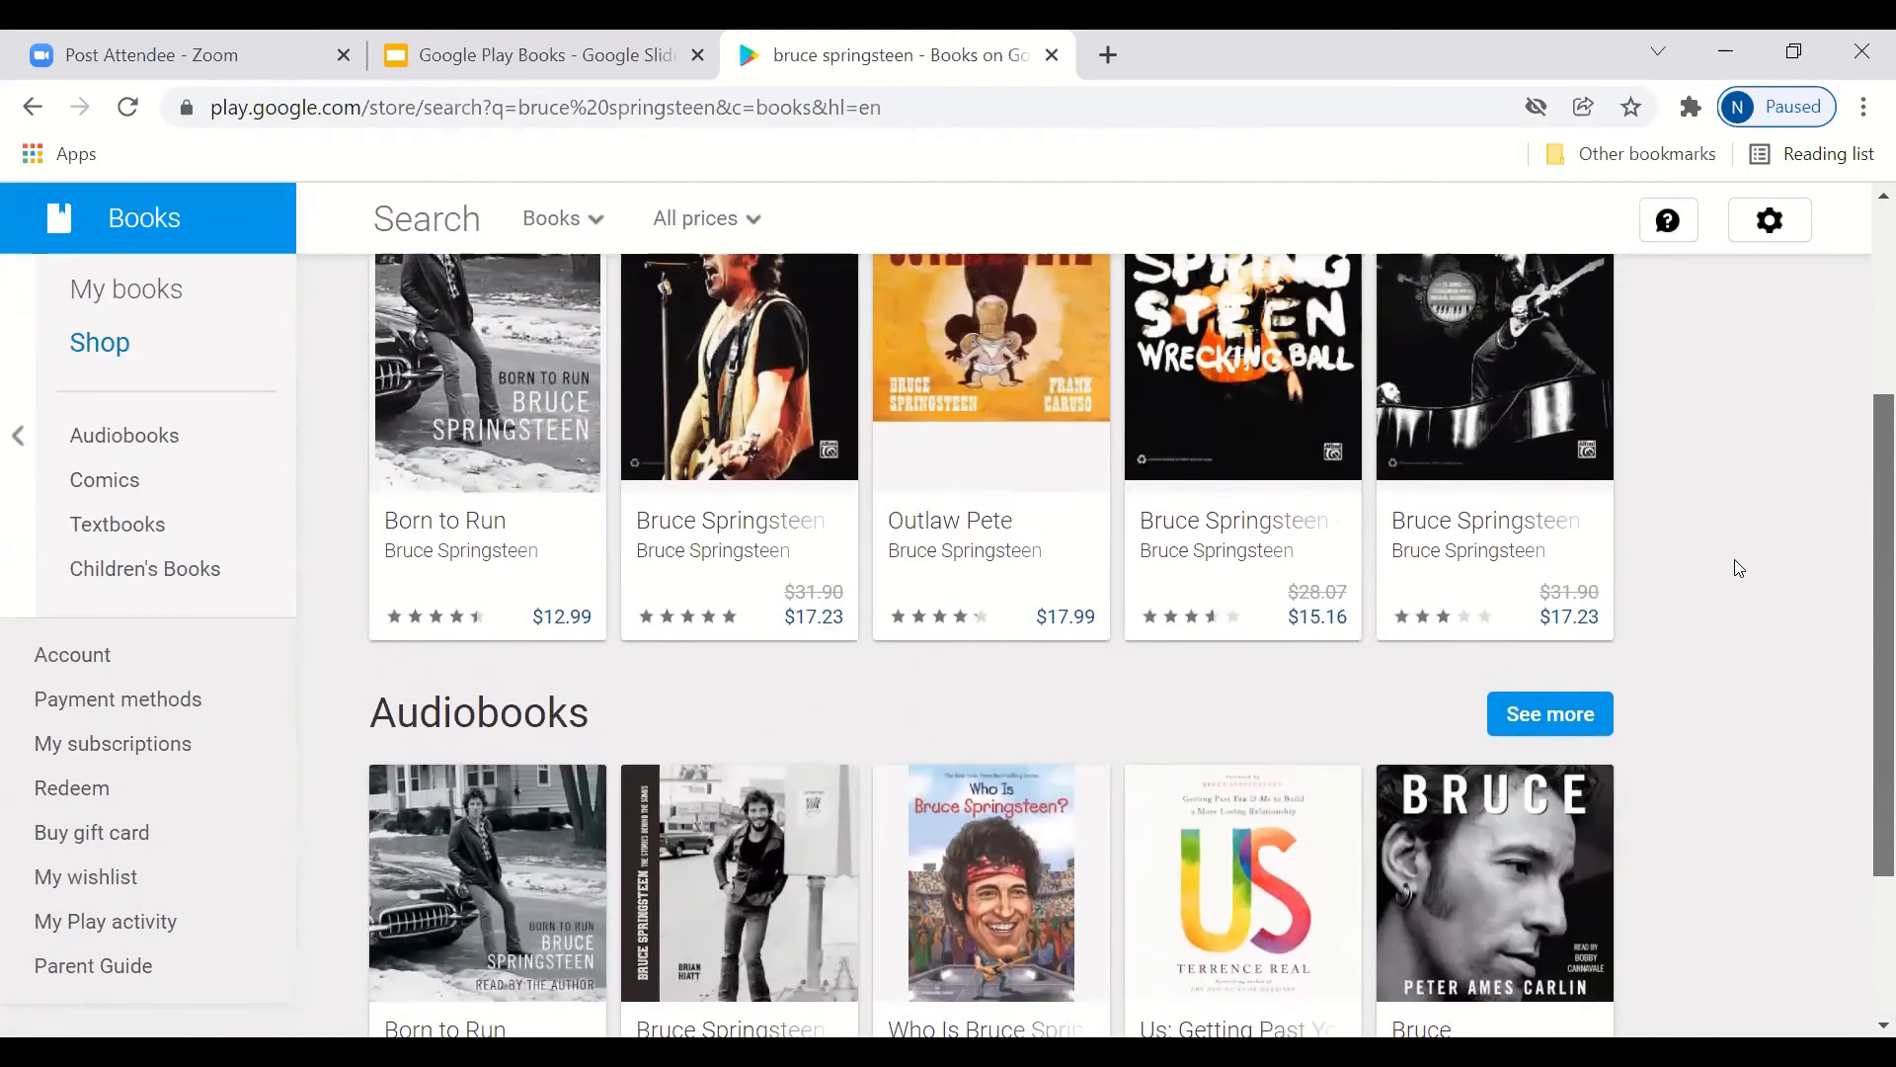
scroll(up, 3)
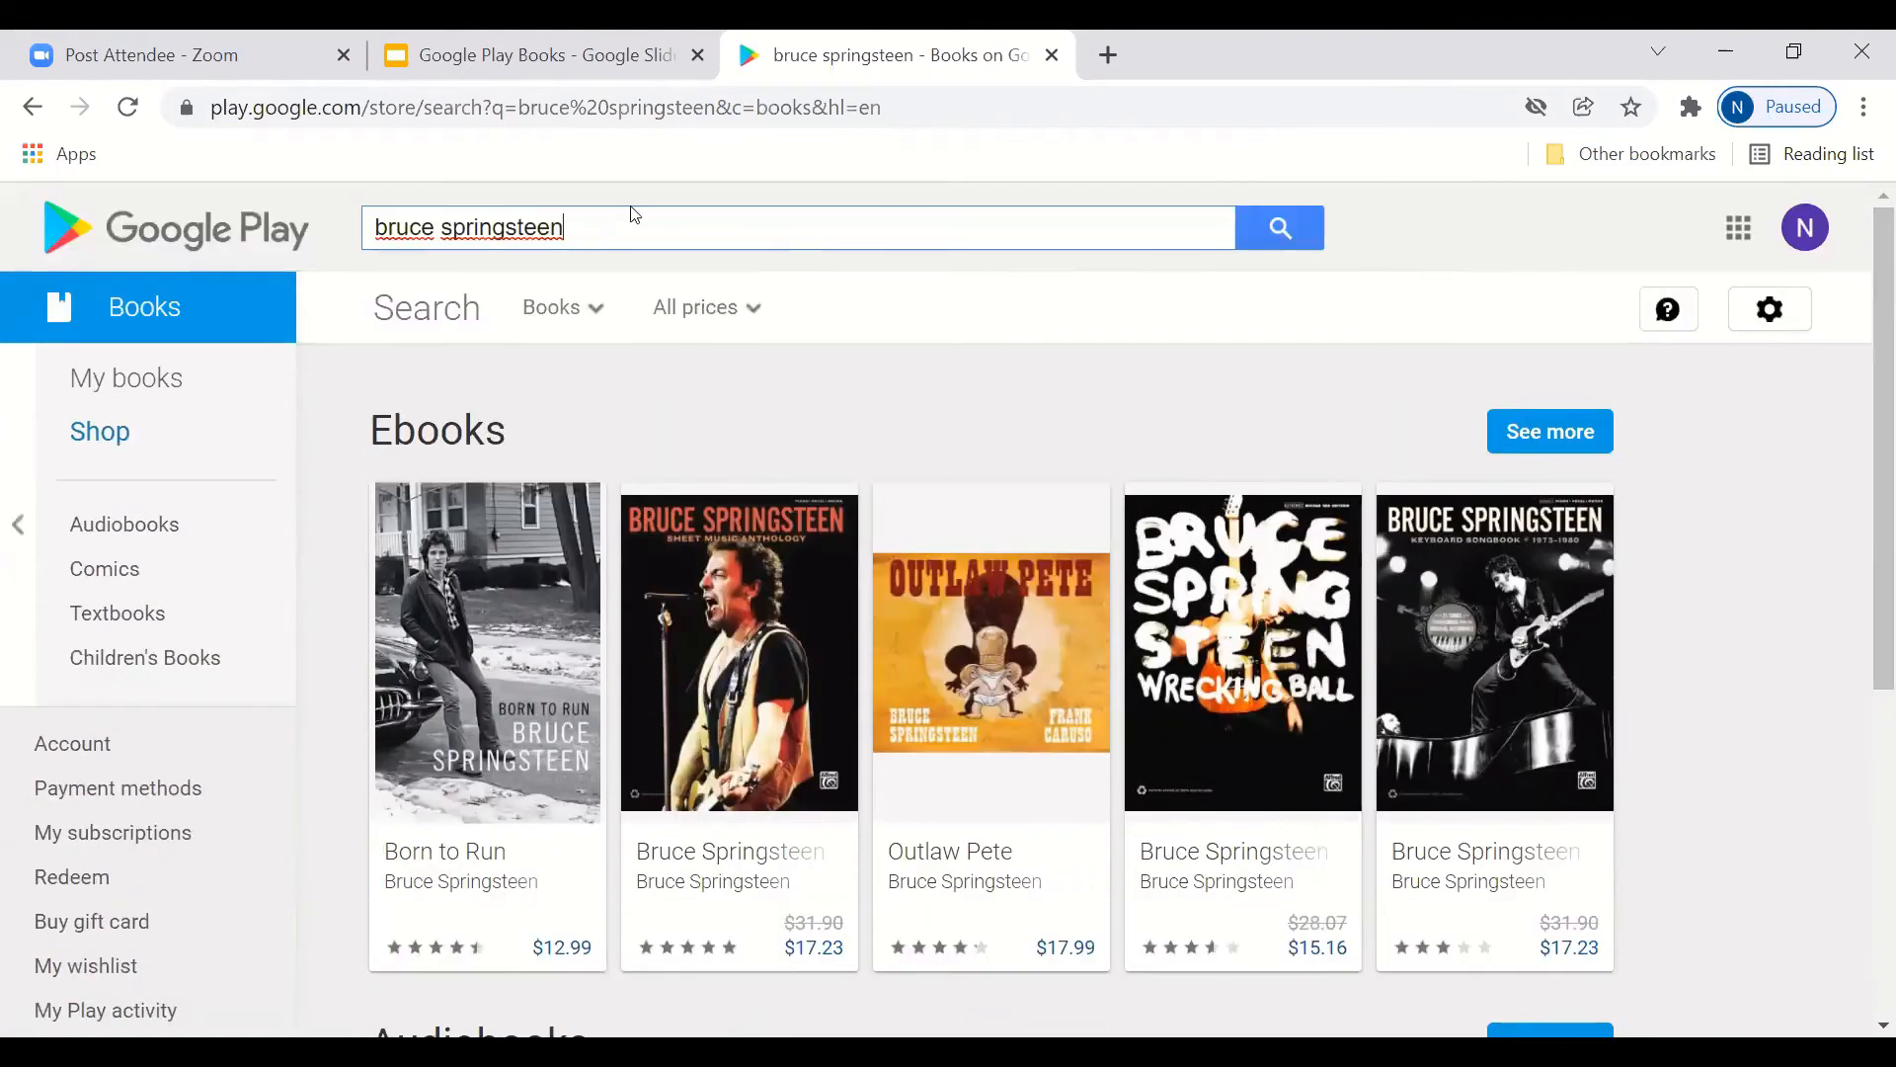
mouse_move(144, 306)
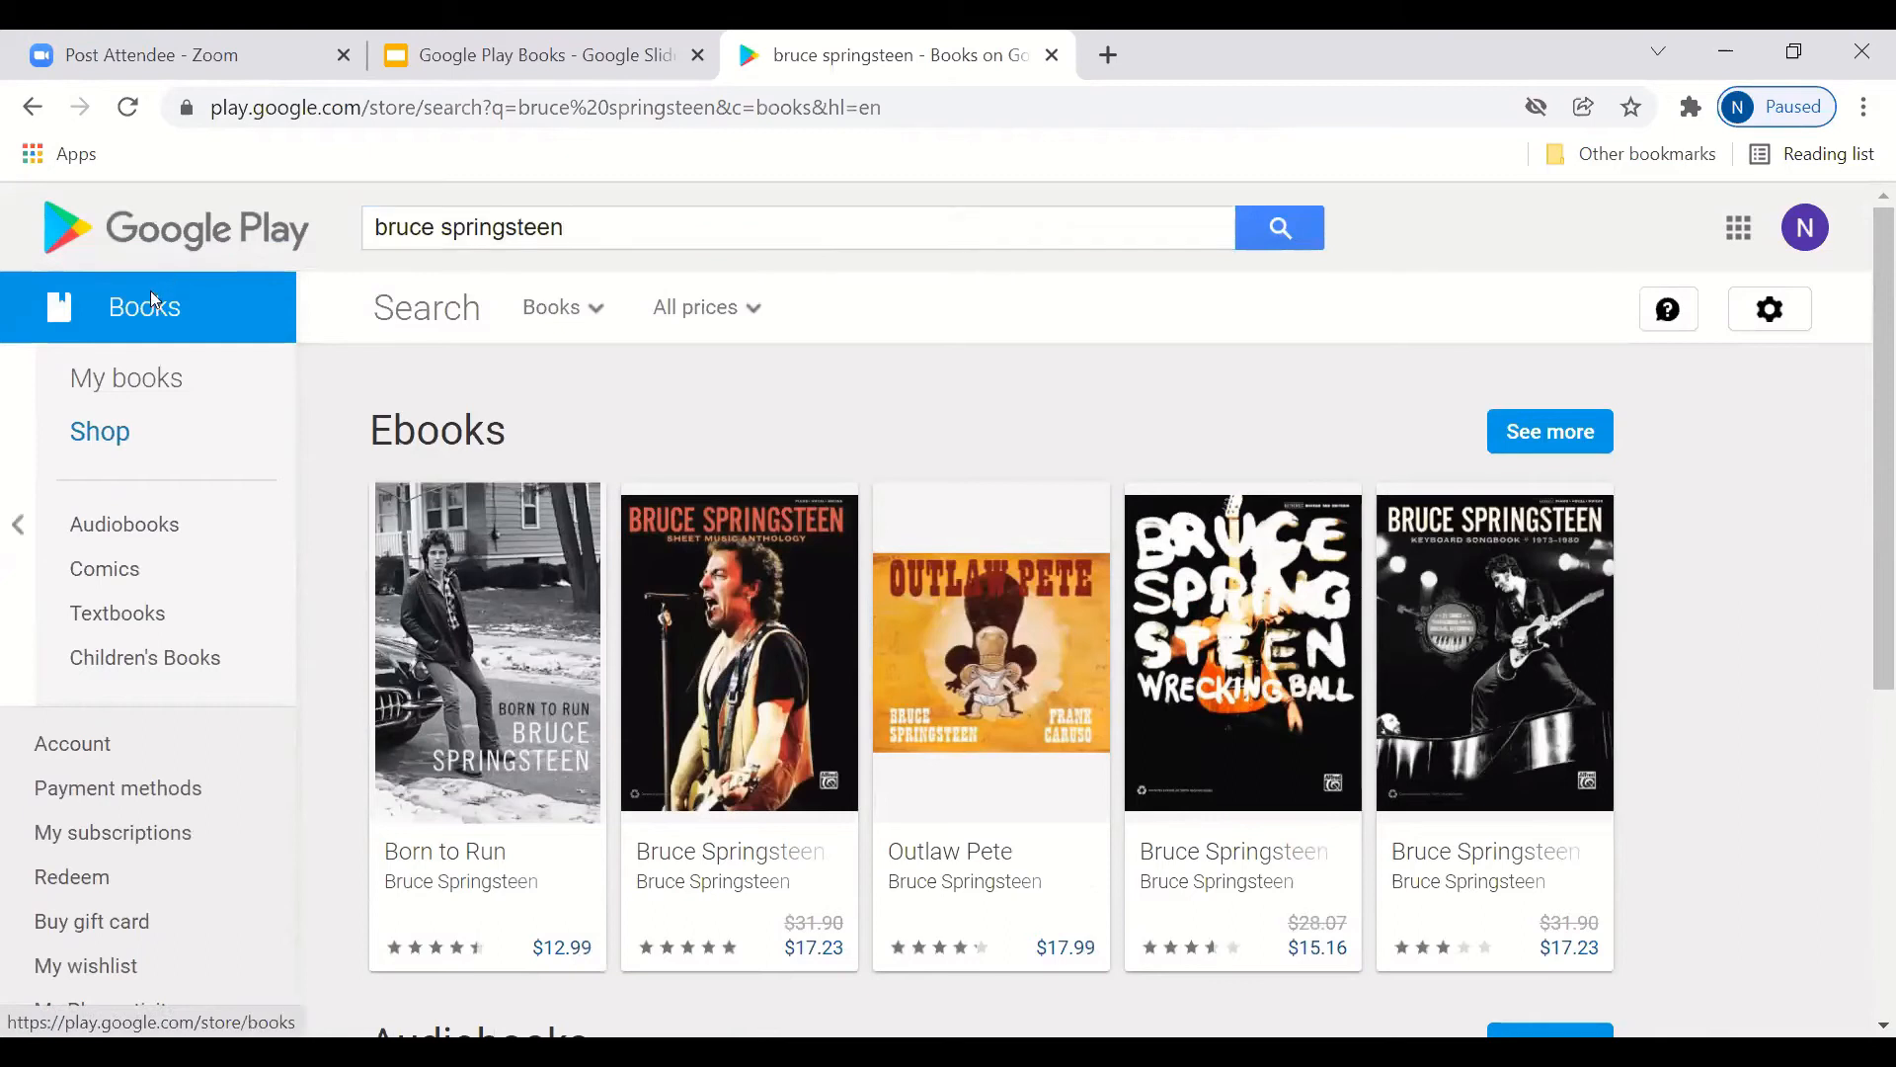
click(144, 307)
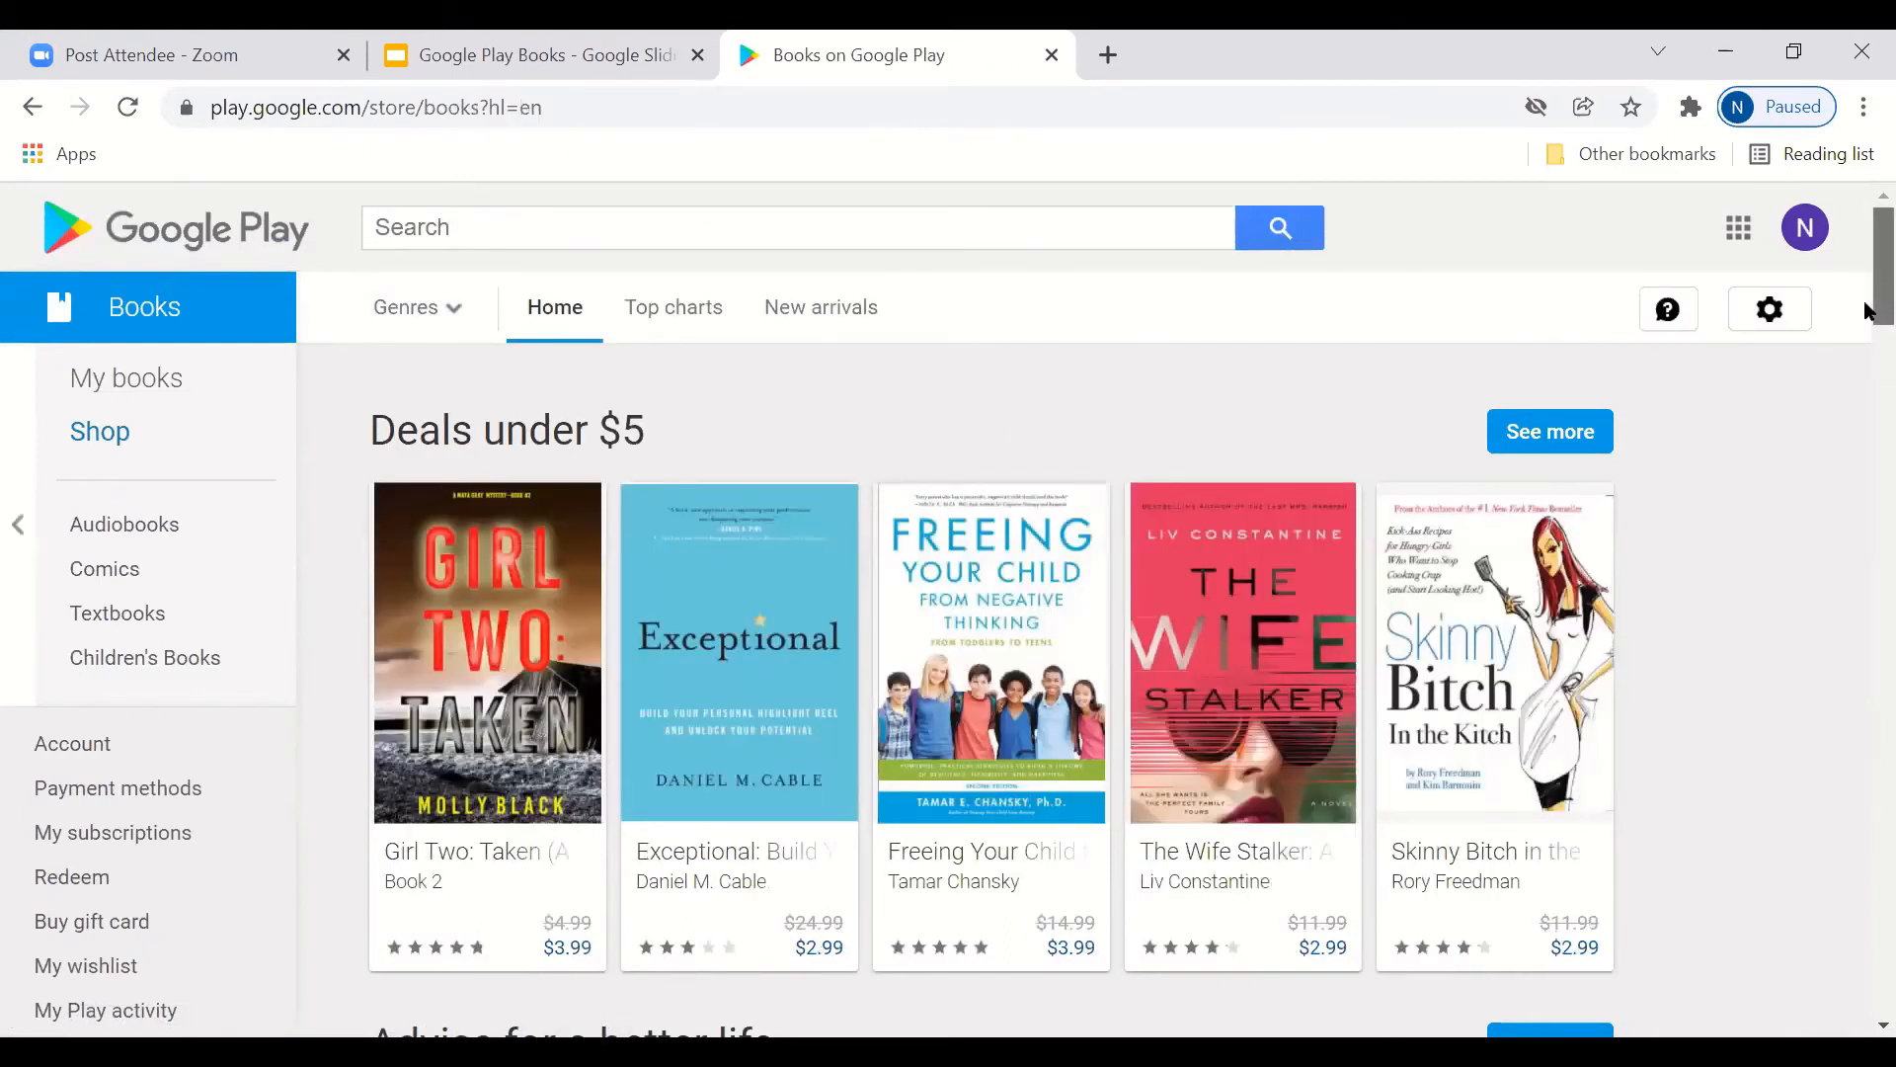
scroll(down, 3)
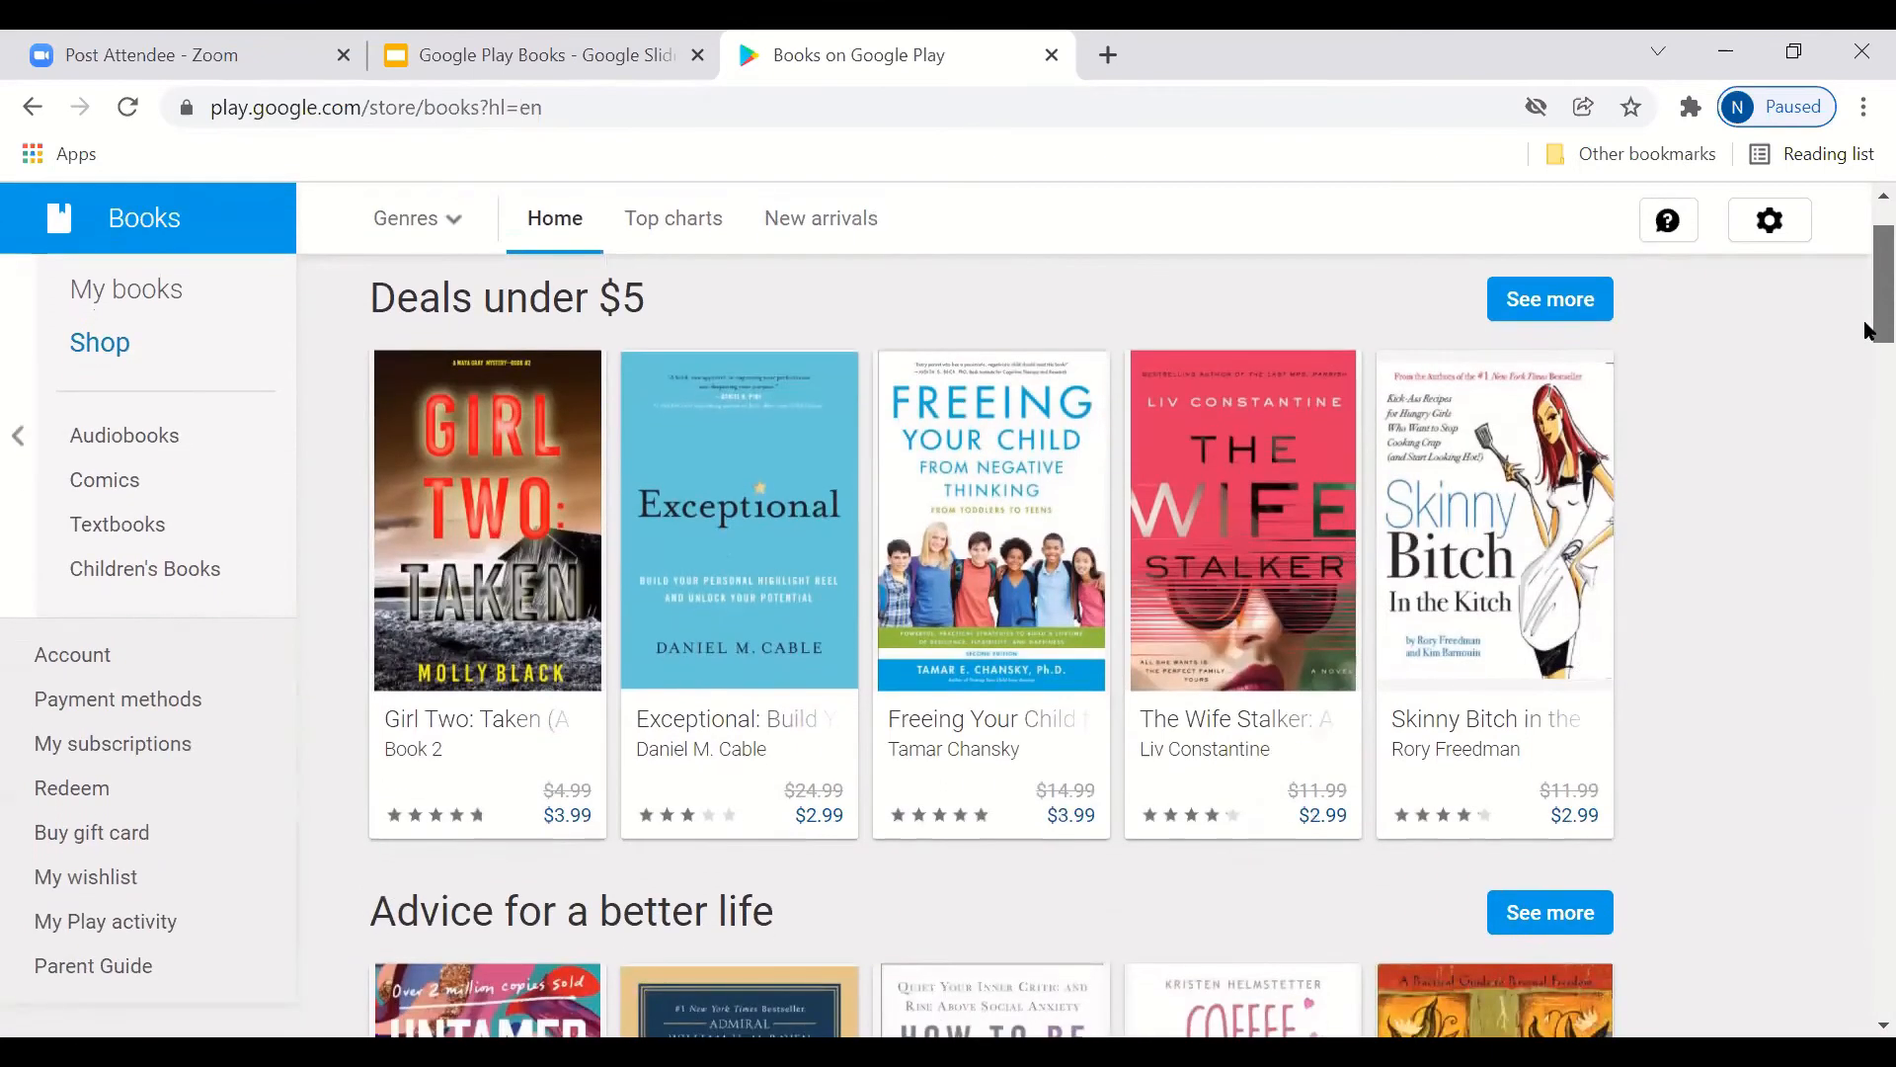
scroll(down, 3)
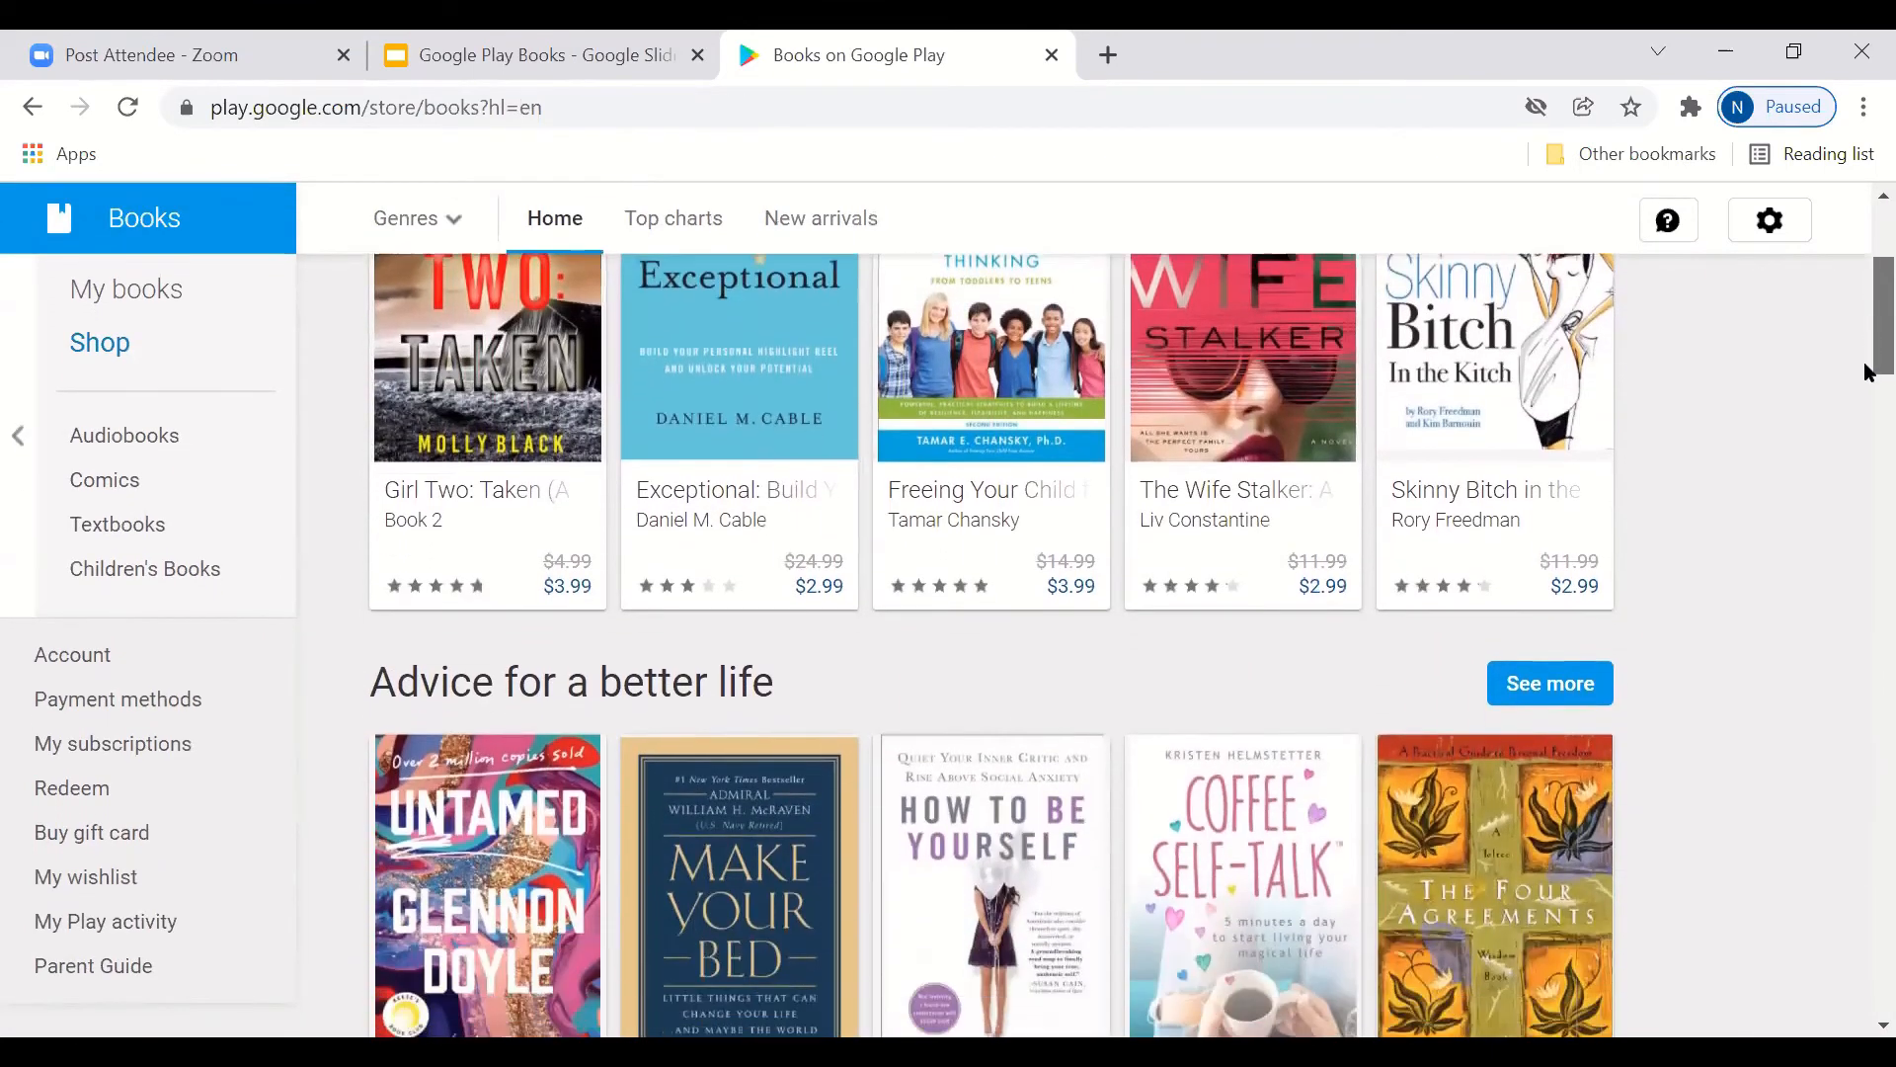
scroll(up, 3)
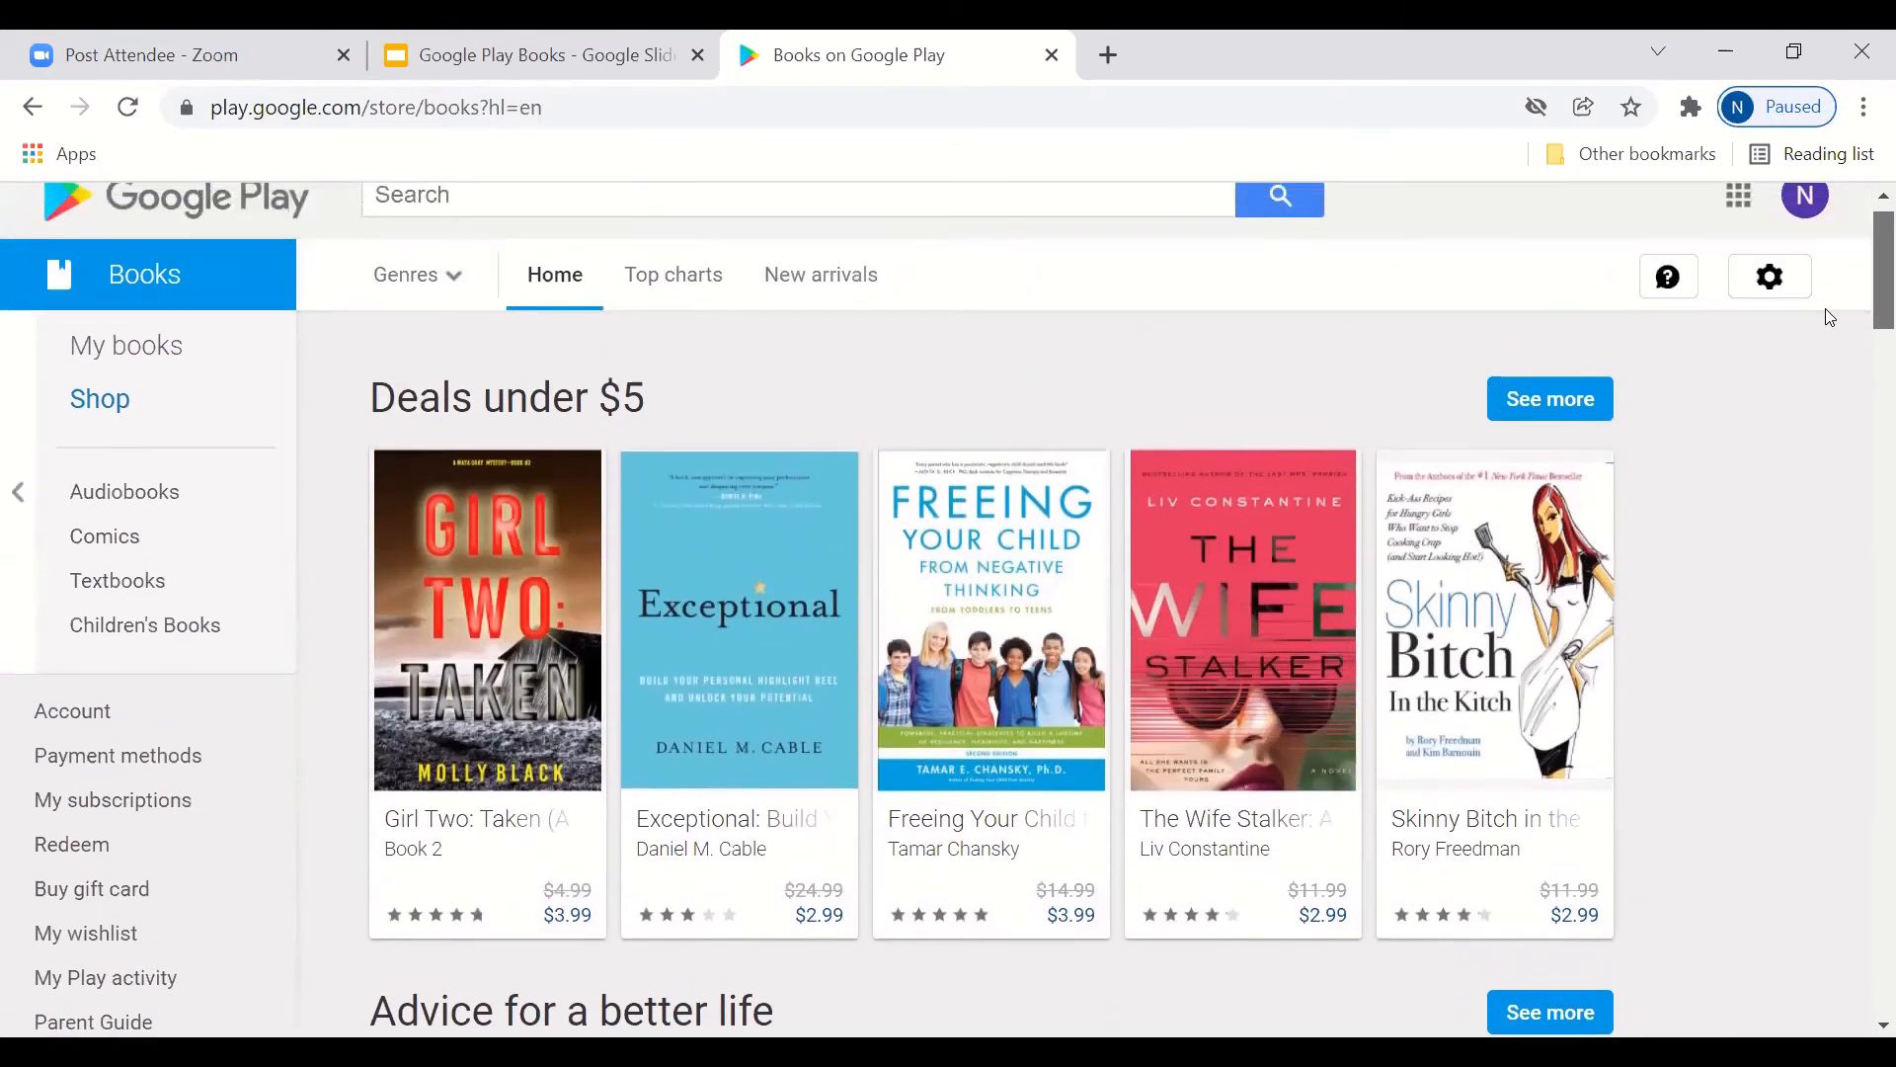
scroll(down, 3)
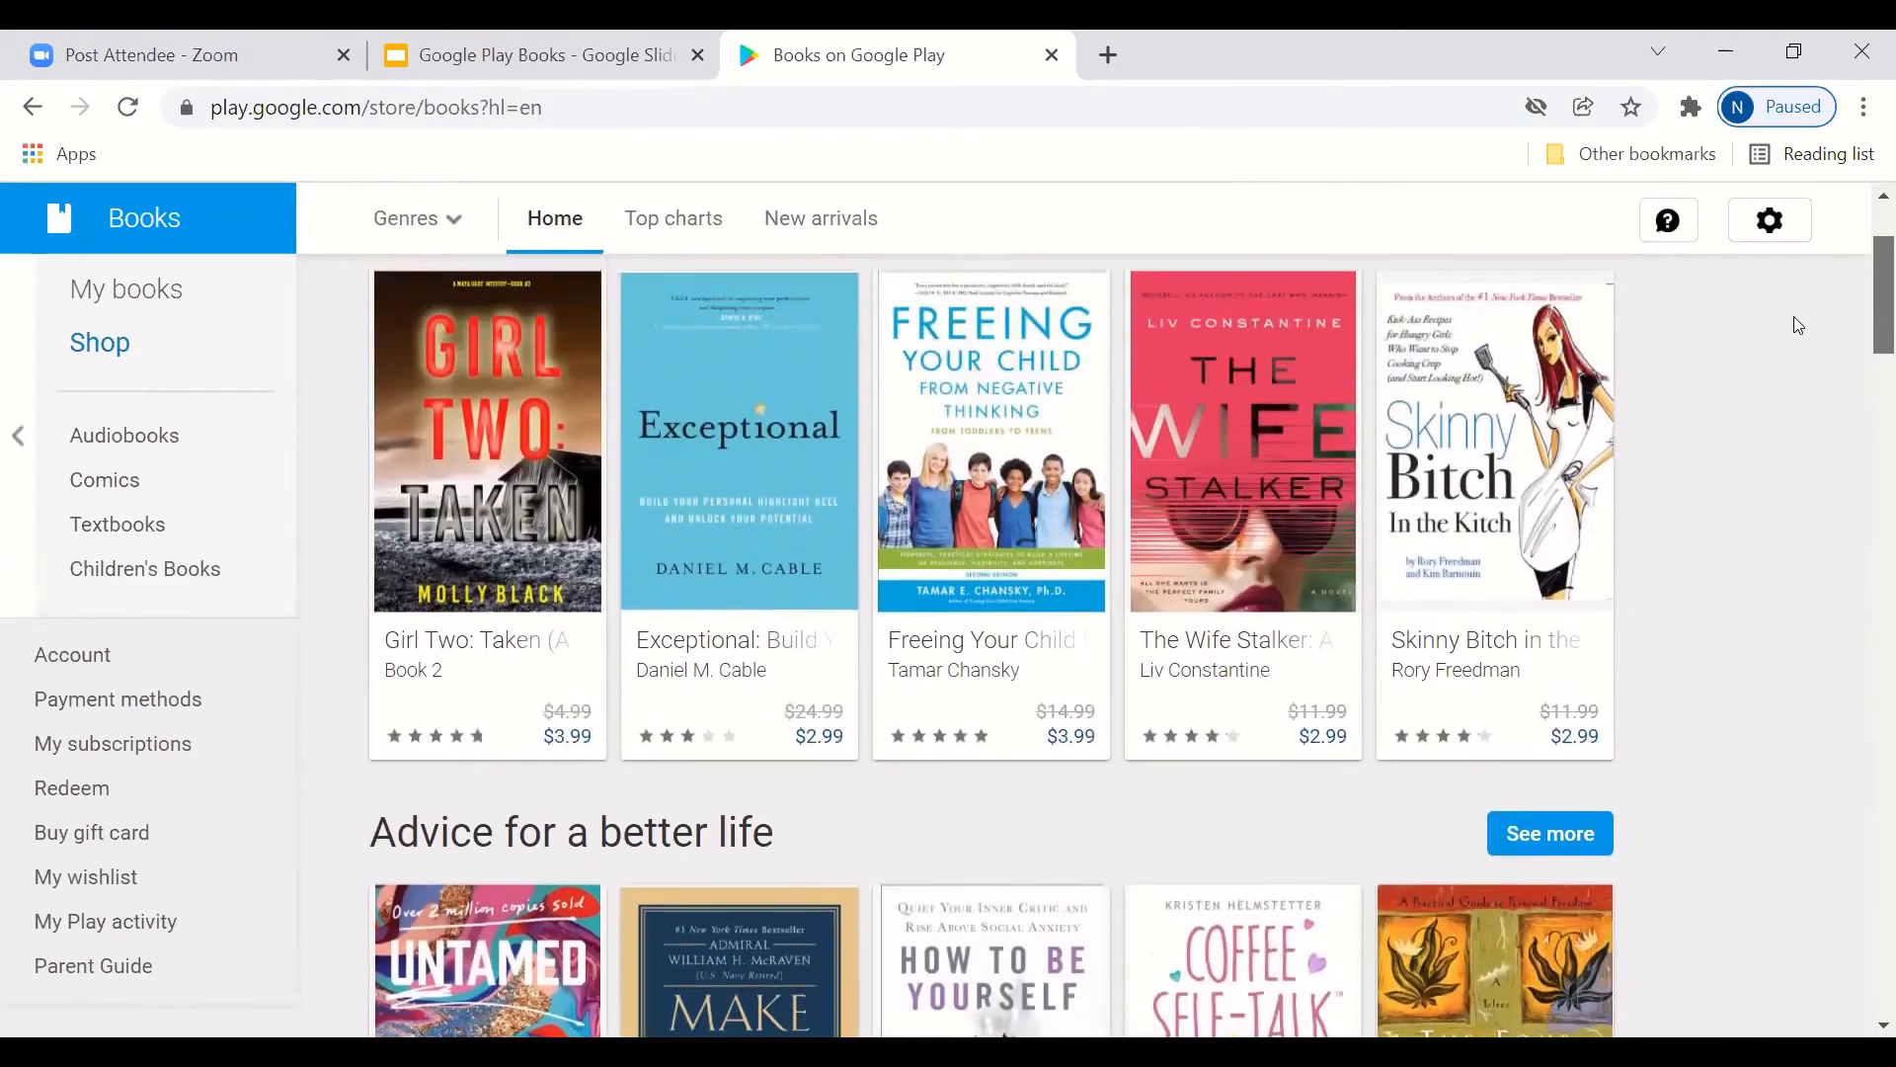
scroll(up, 3)
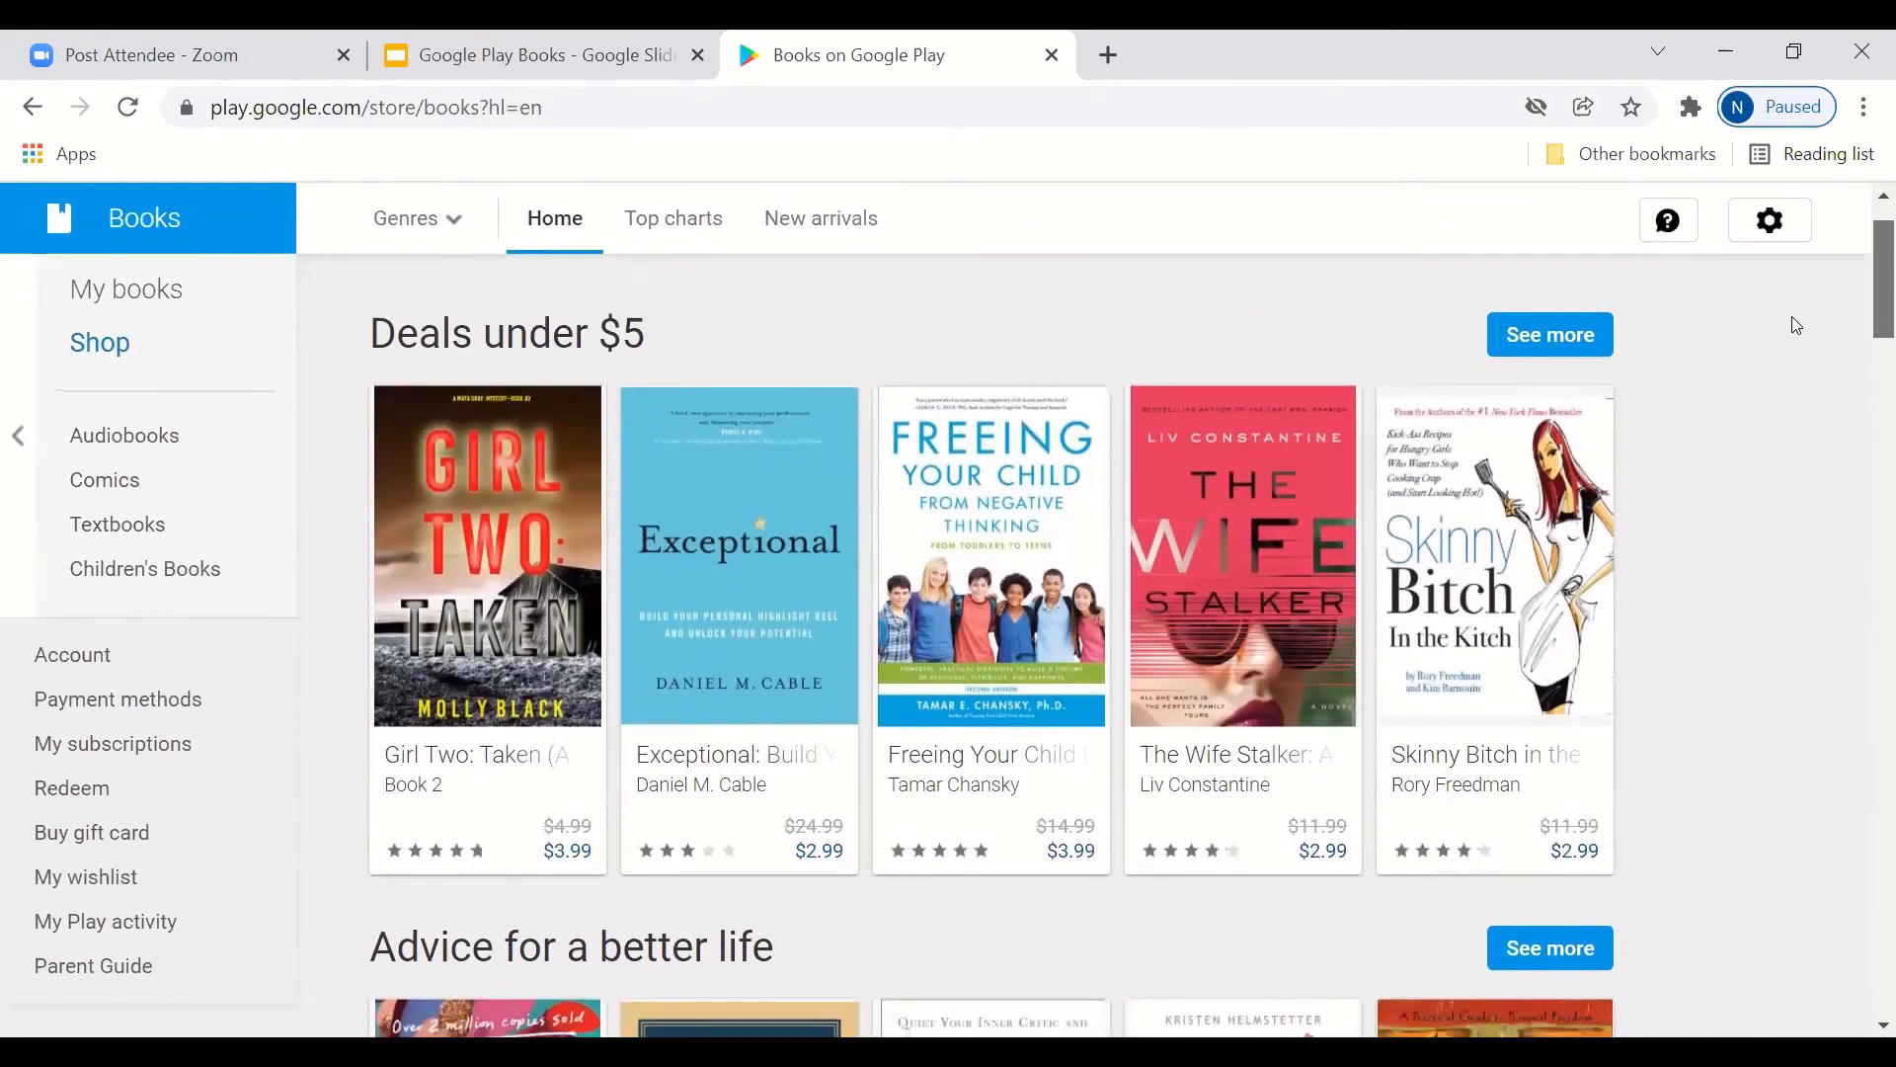
scroll(down, 3)
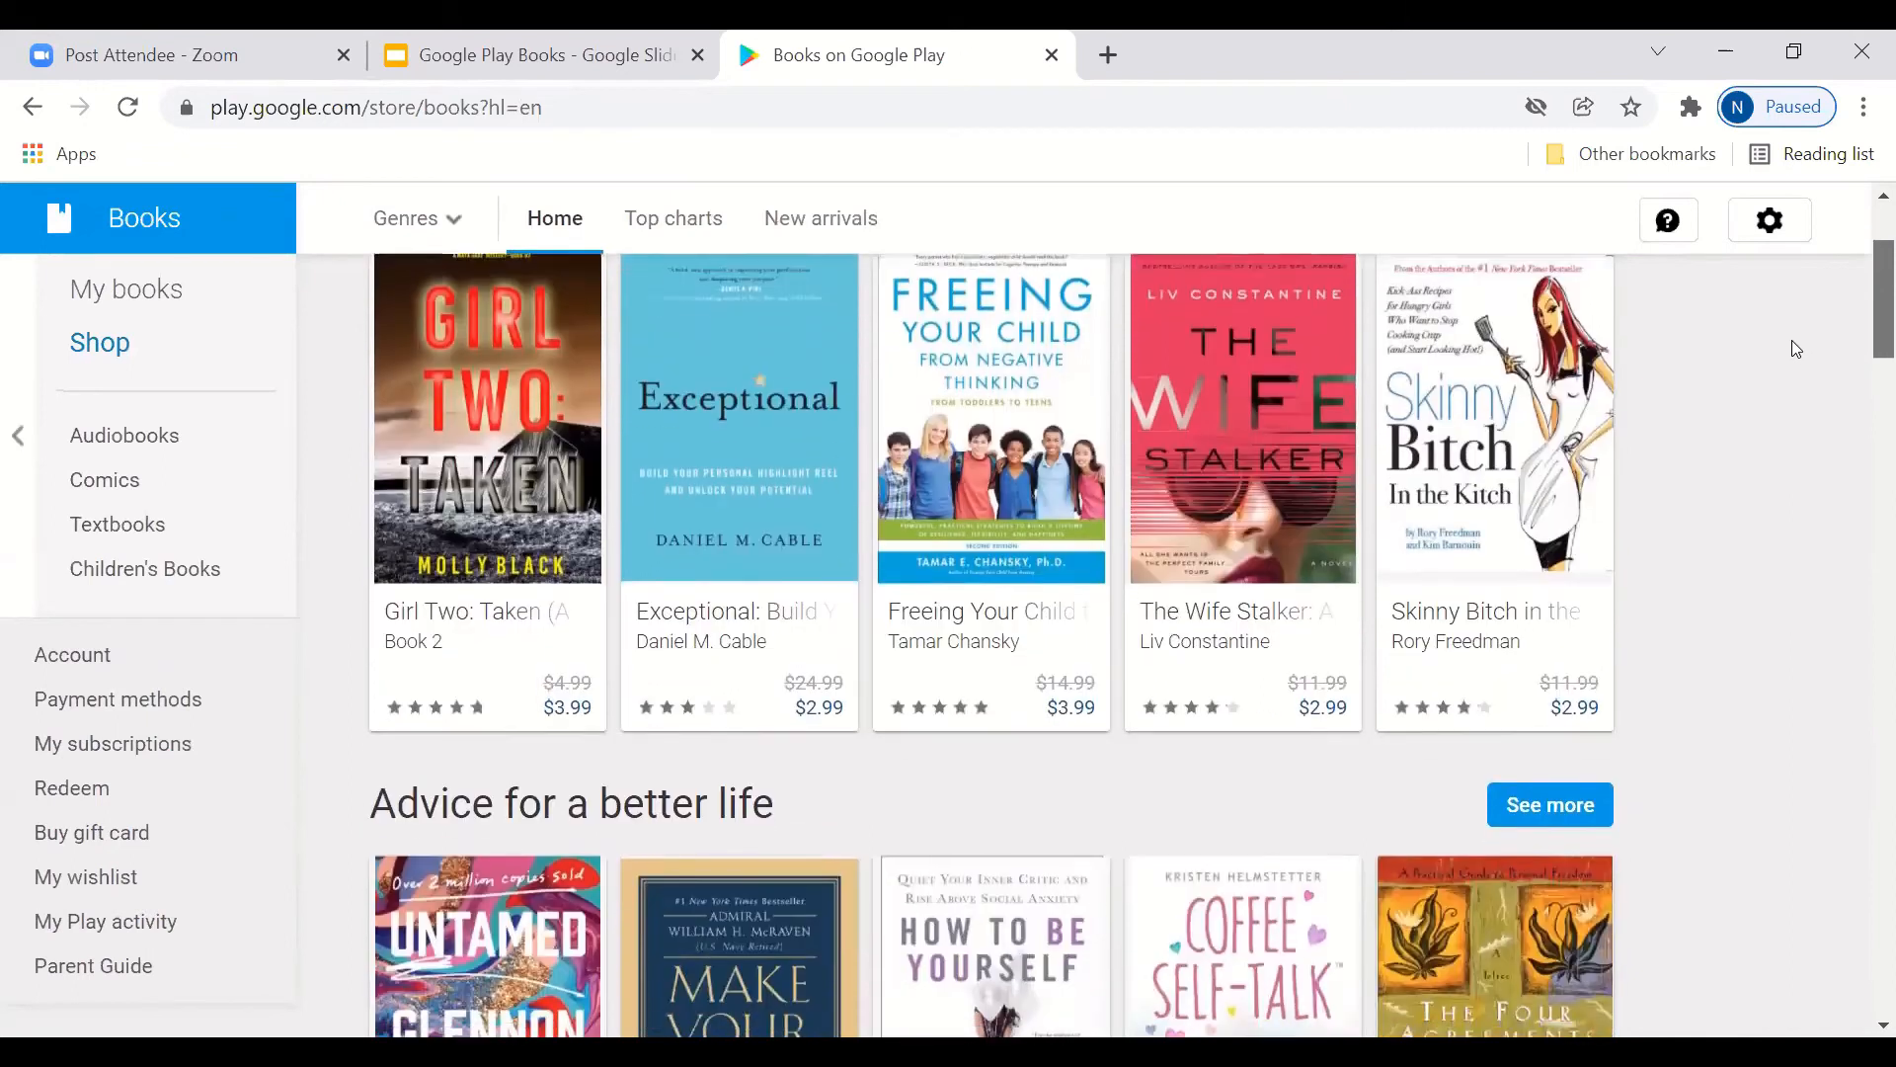
scroll(down, 3)
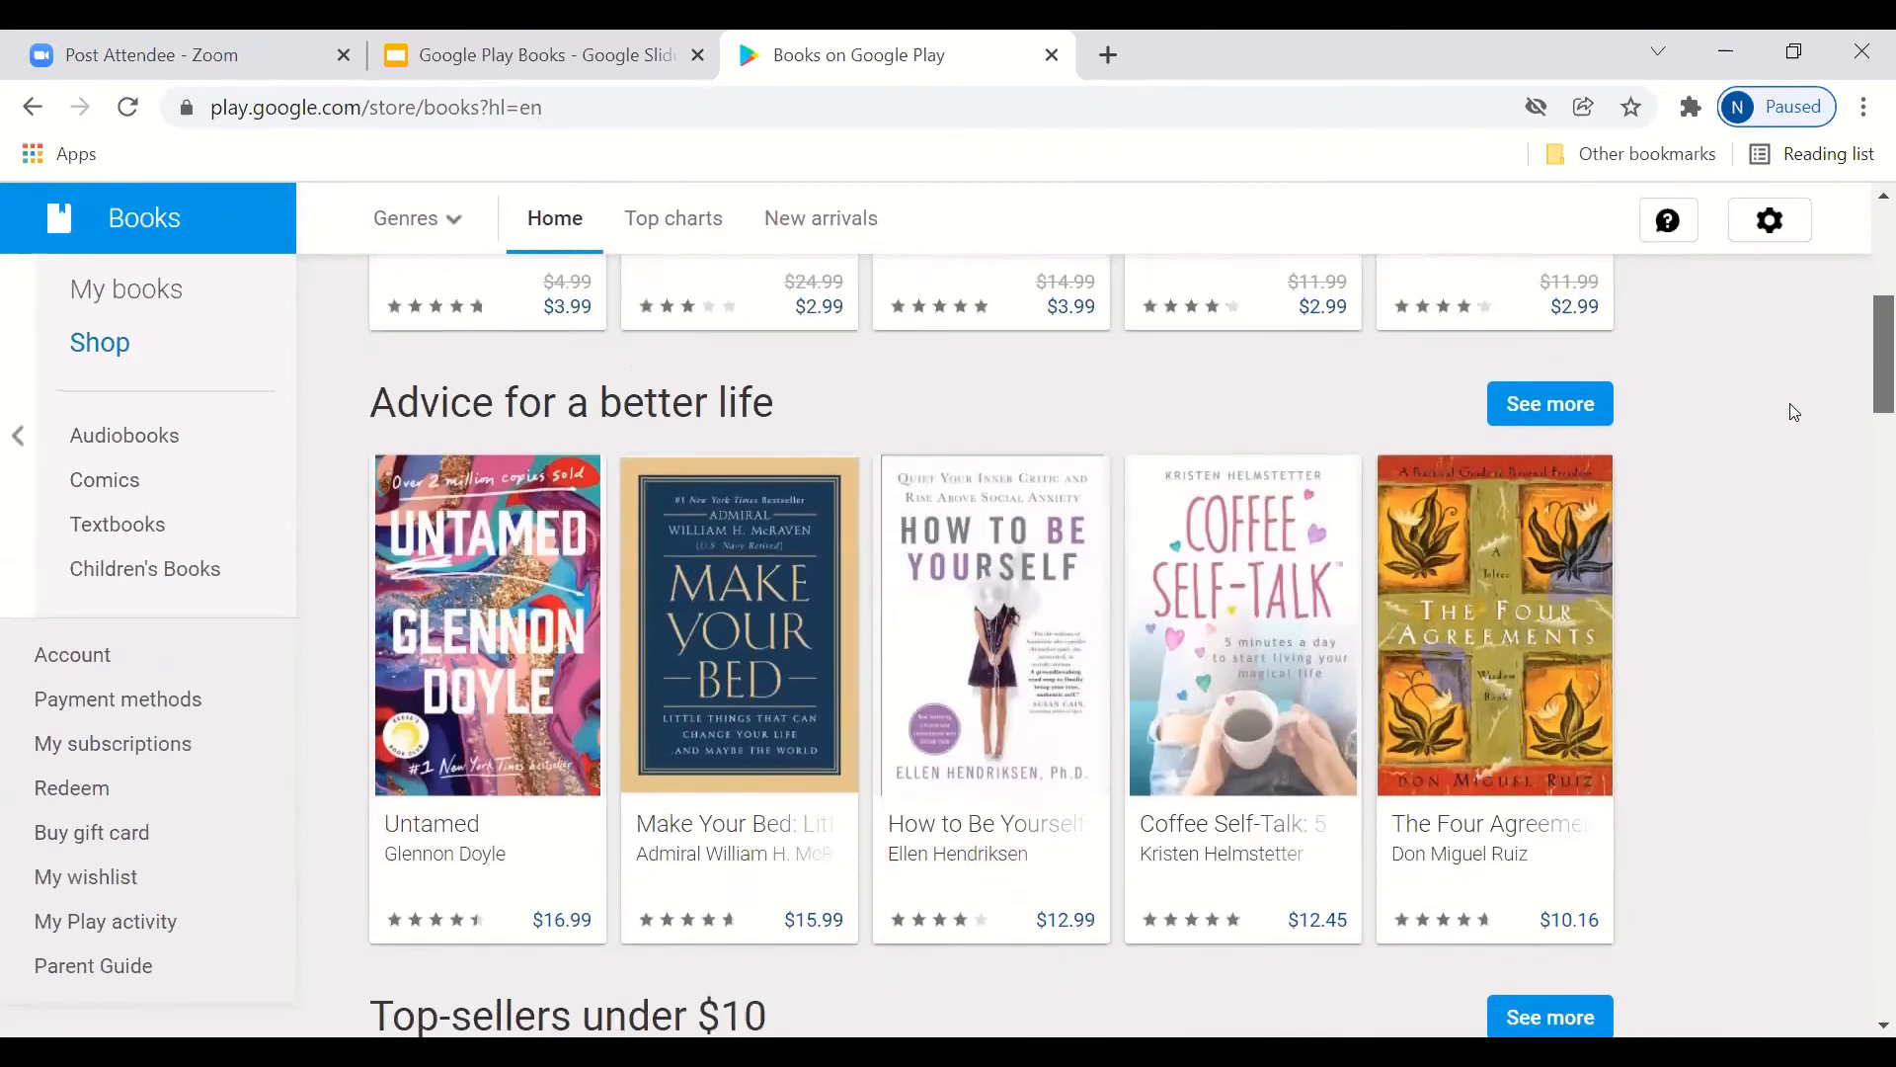
scroll(down, 3)
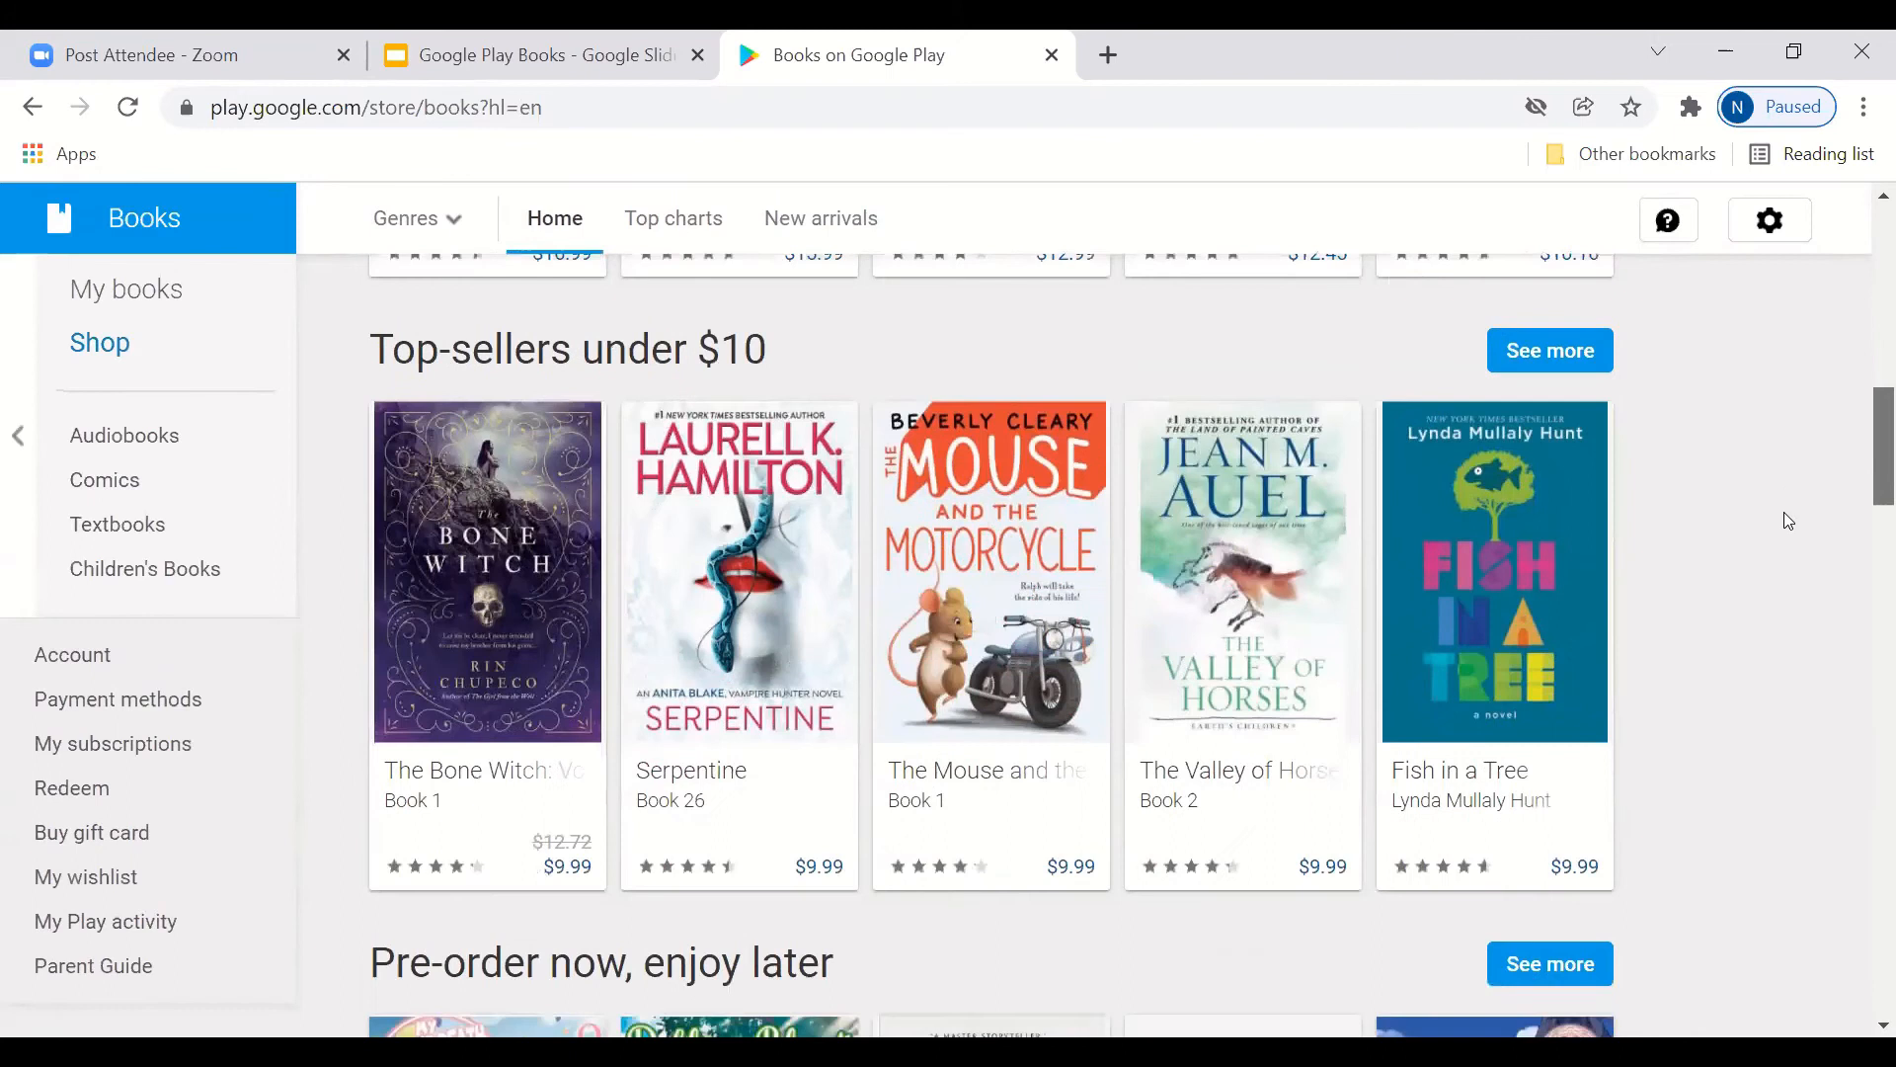
scroll(down, 3)
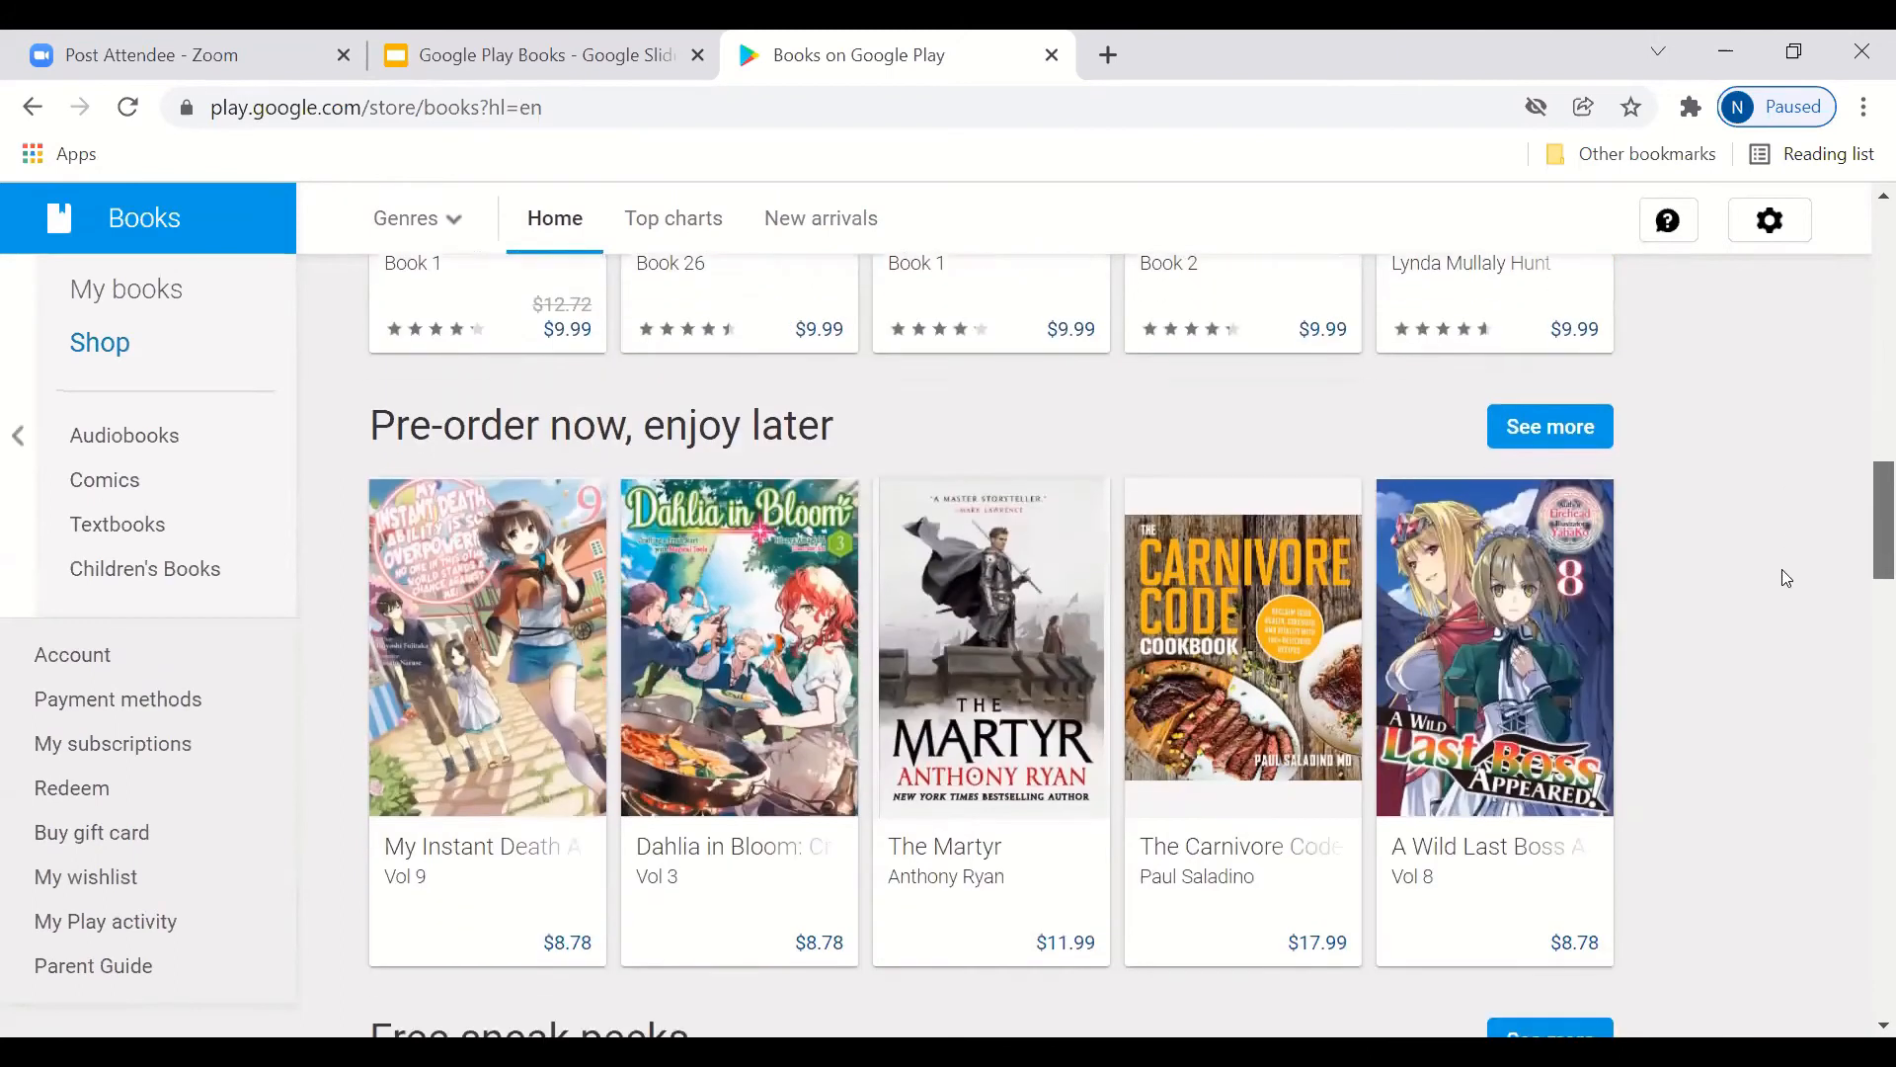
scroll(down, 3)
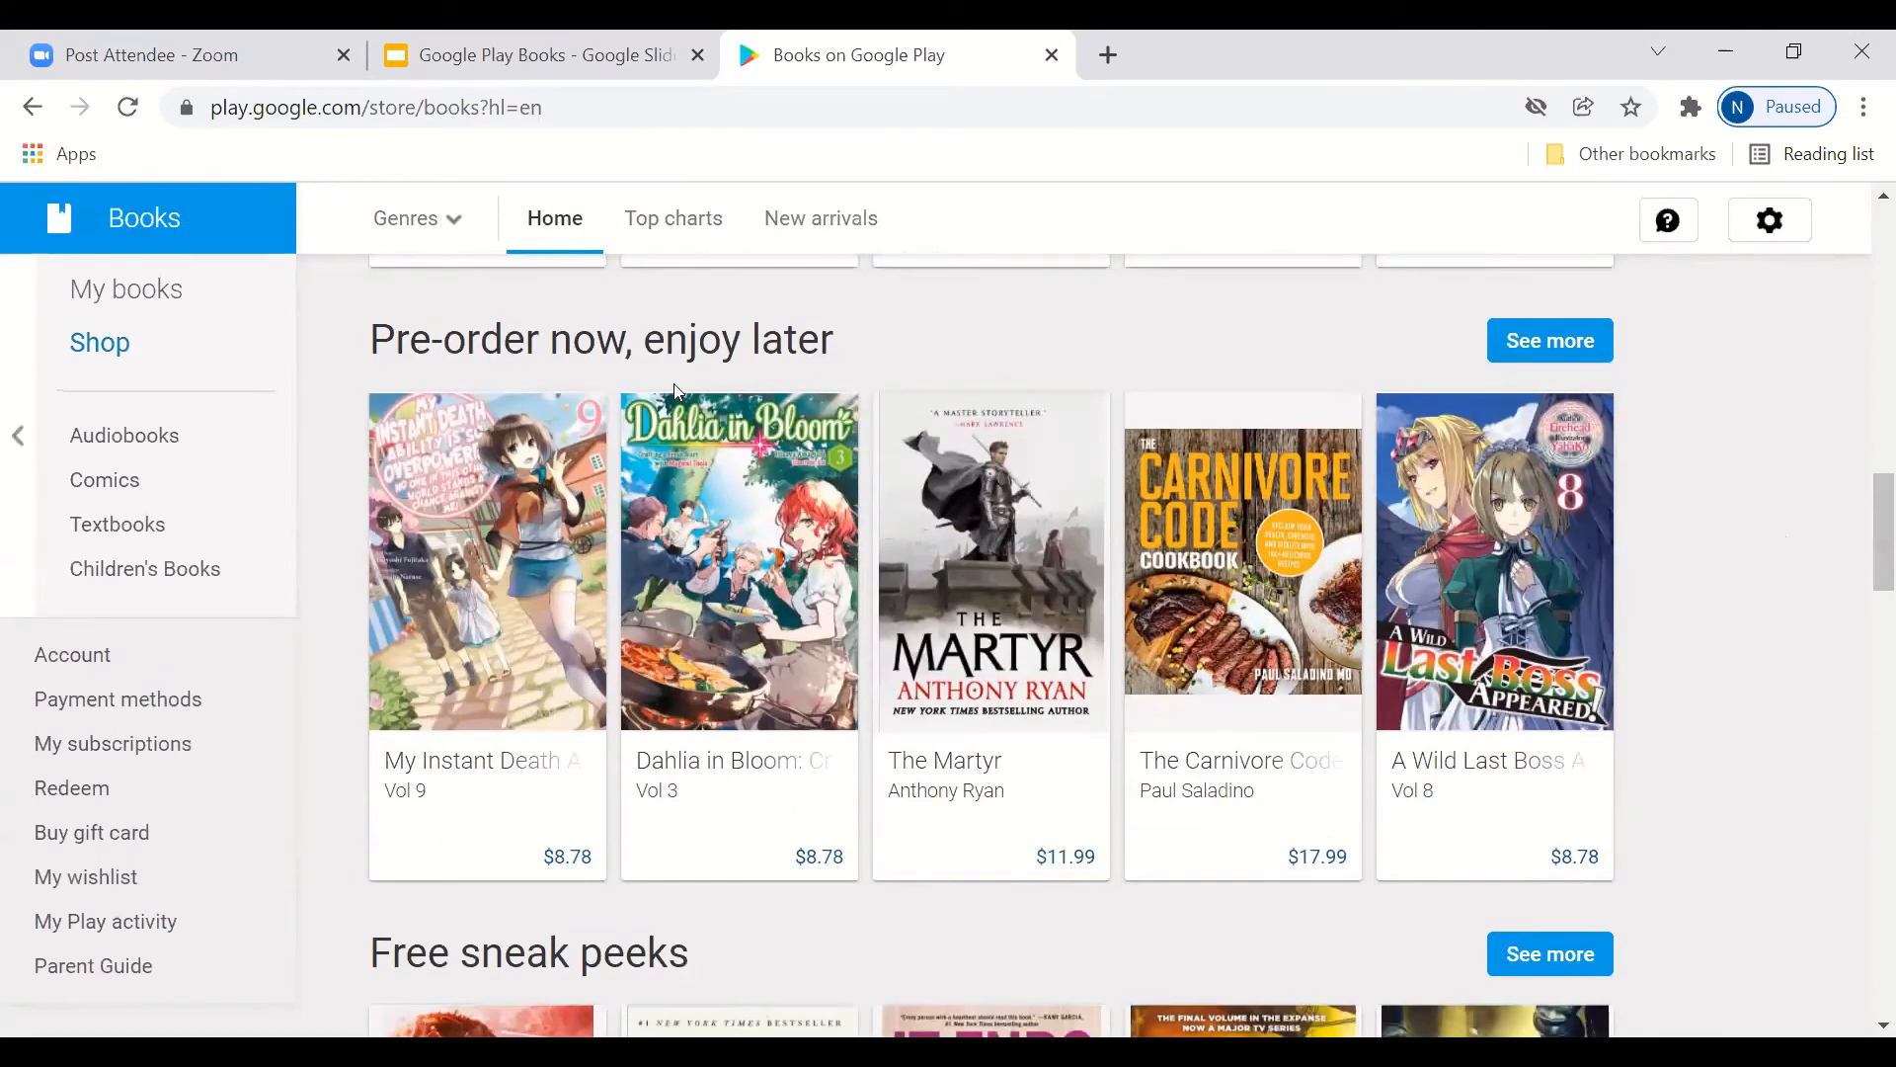
scroll(down, 3)
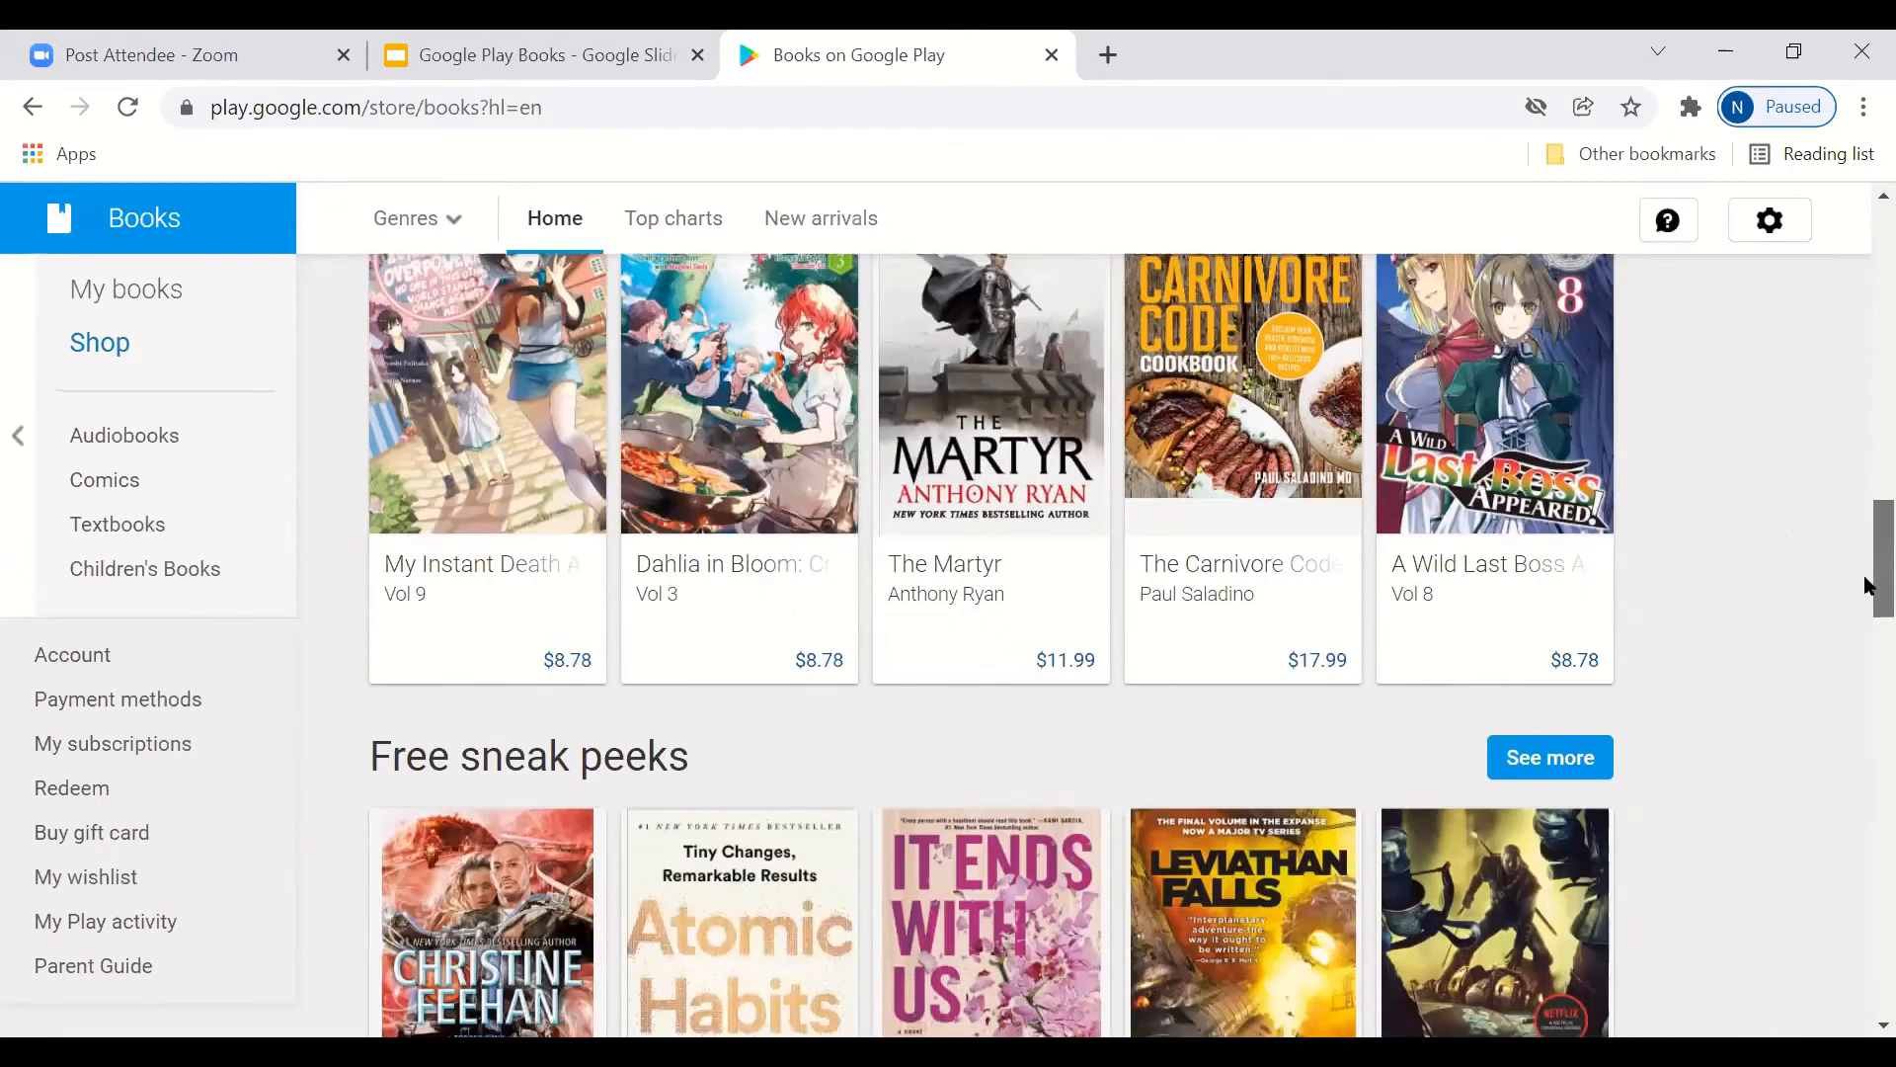
scroll(down, 3)
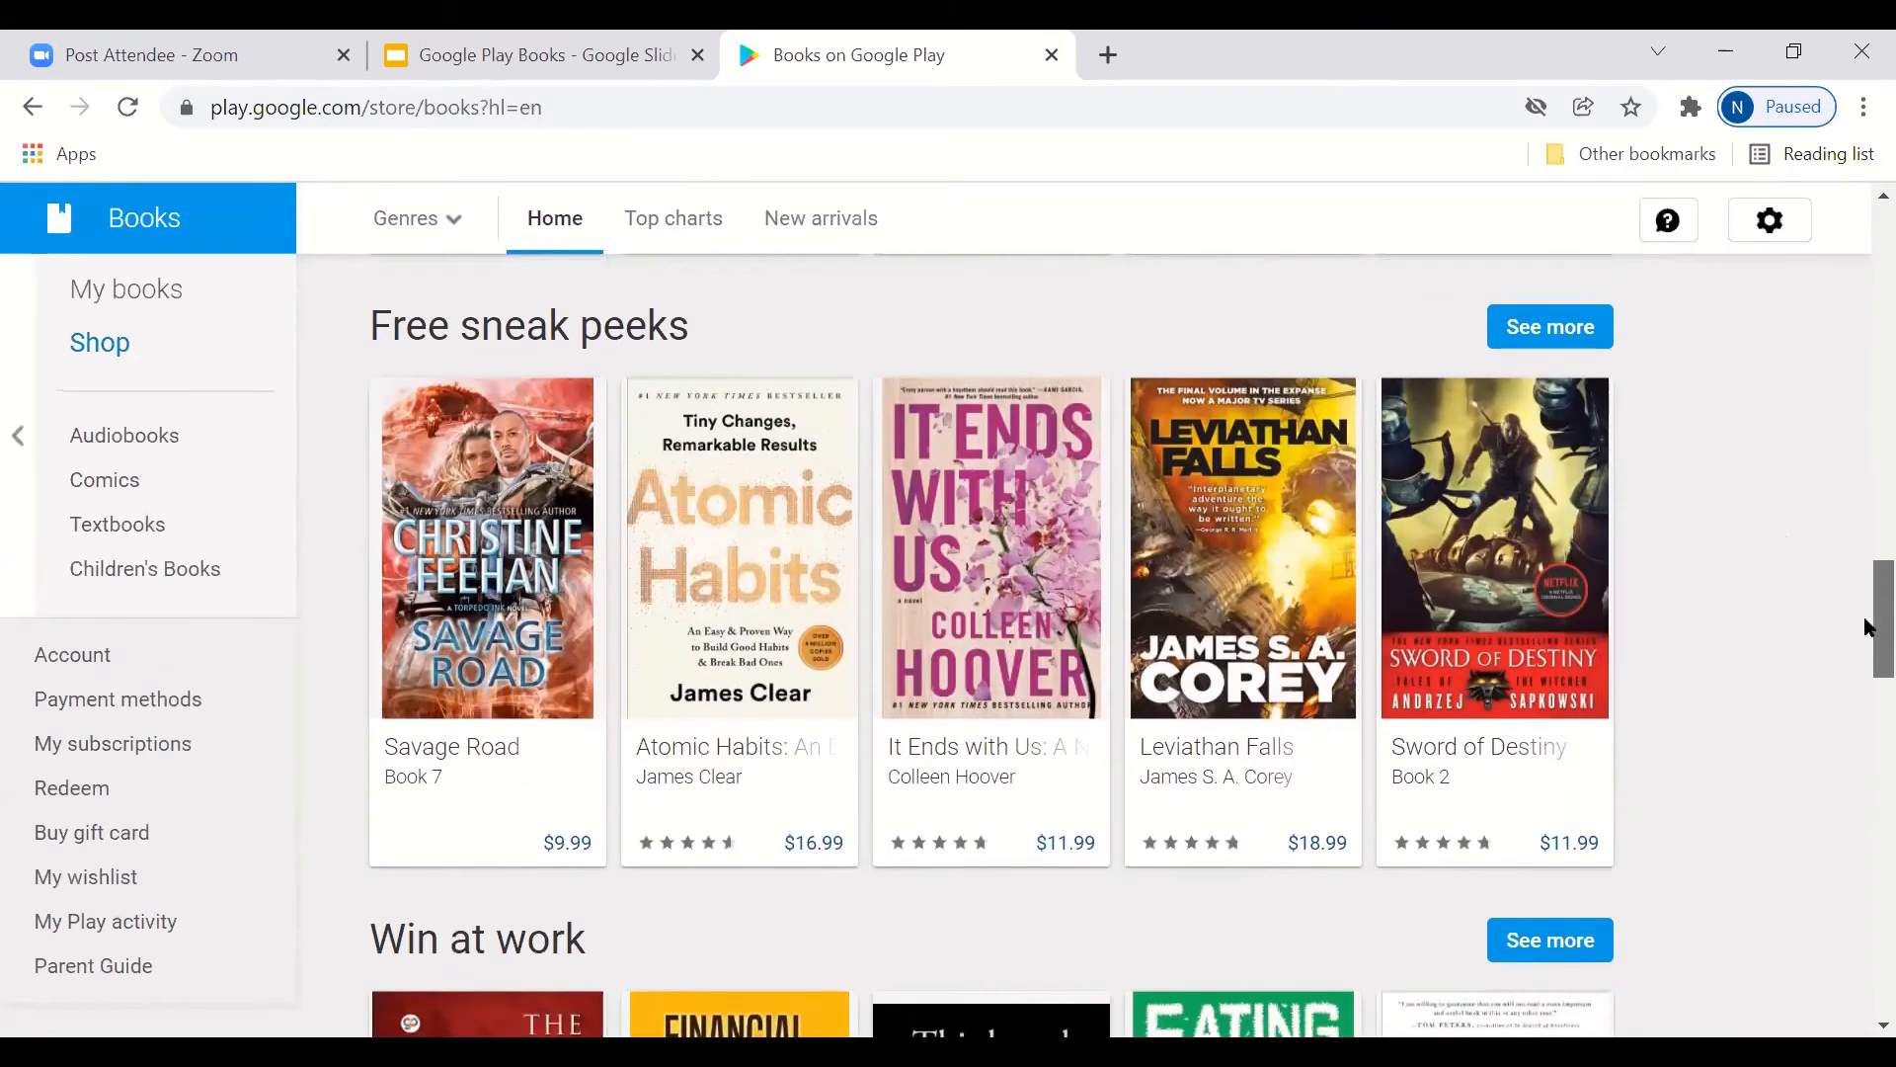
scroll(down, 3)
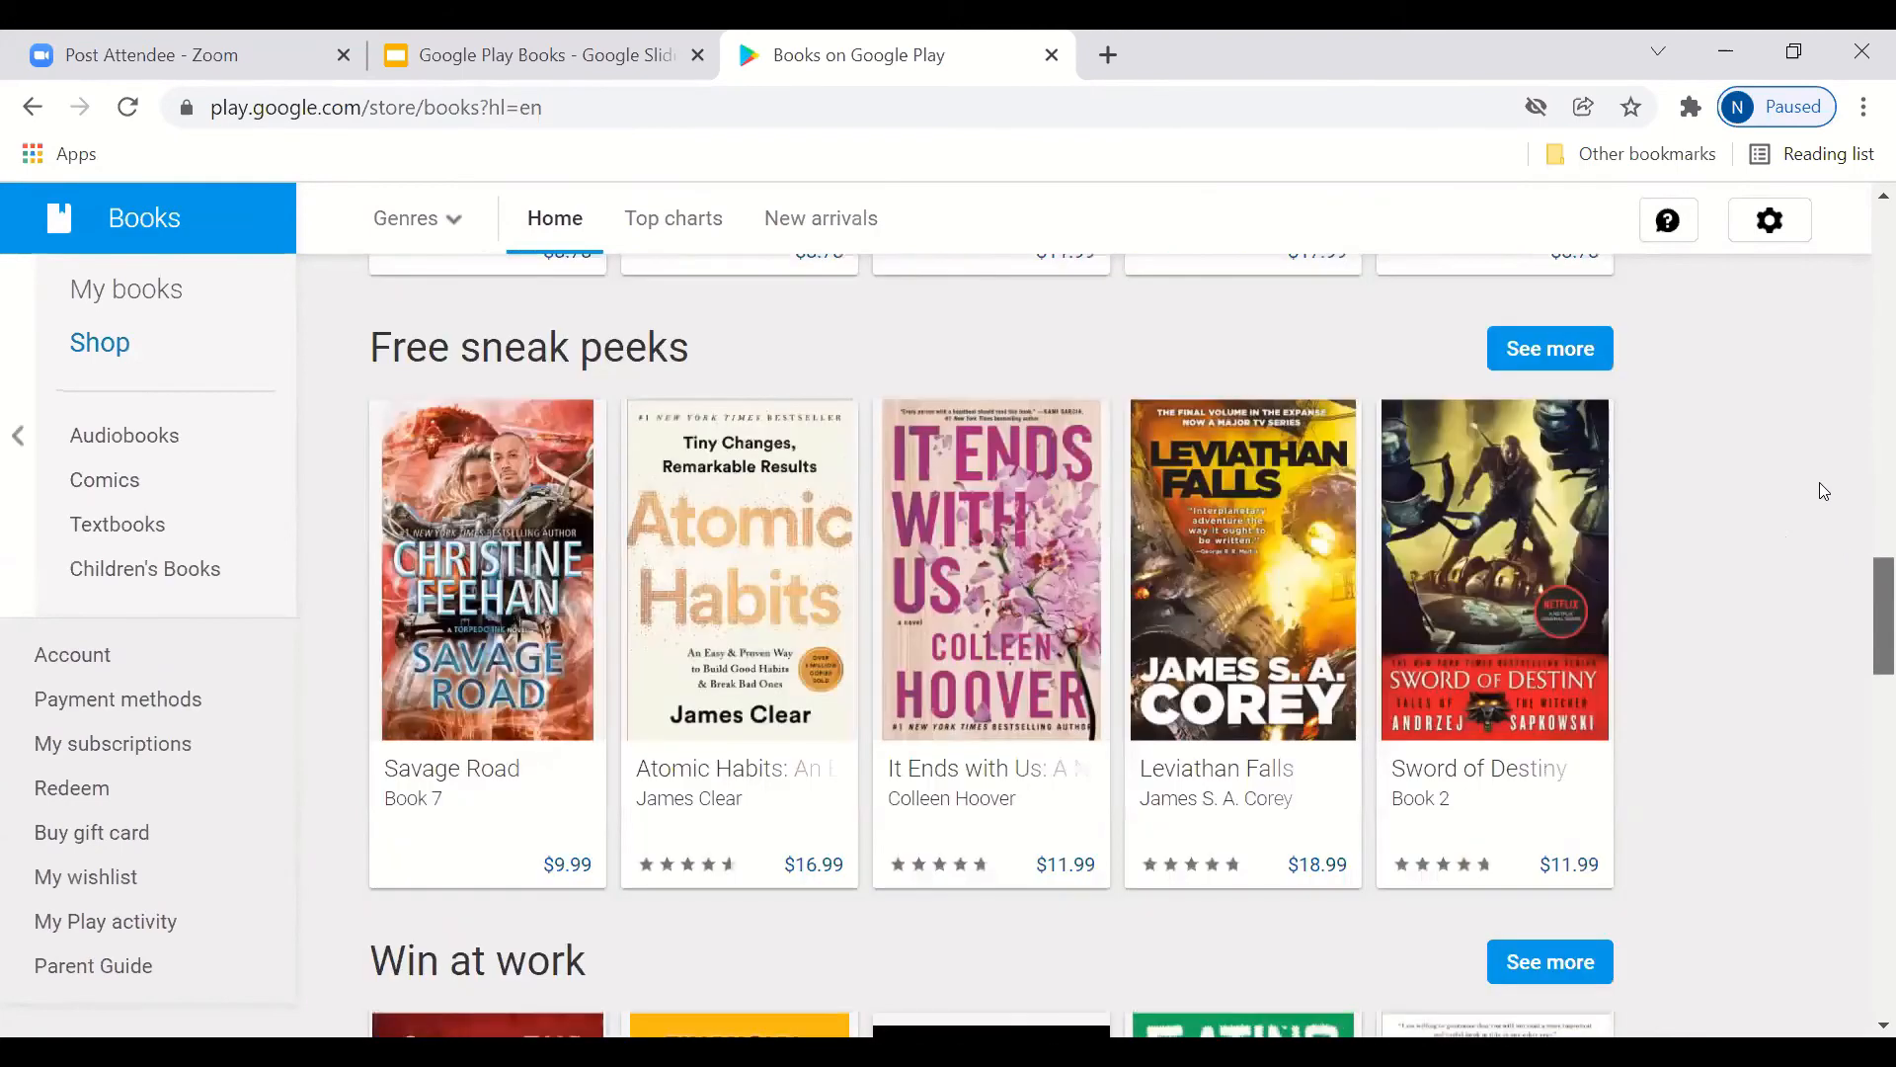
scroll(up, 3)
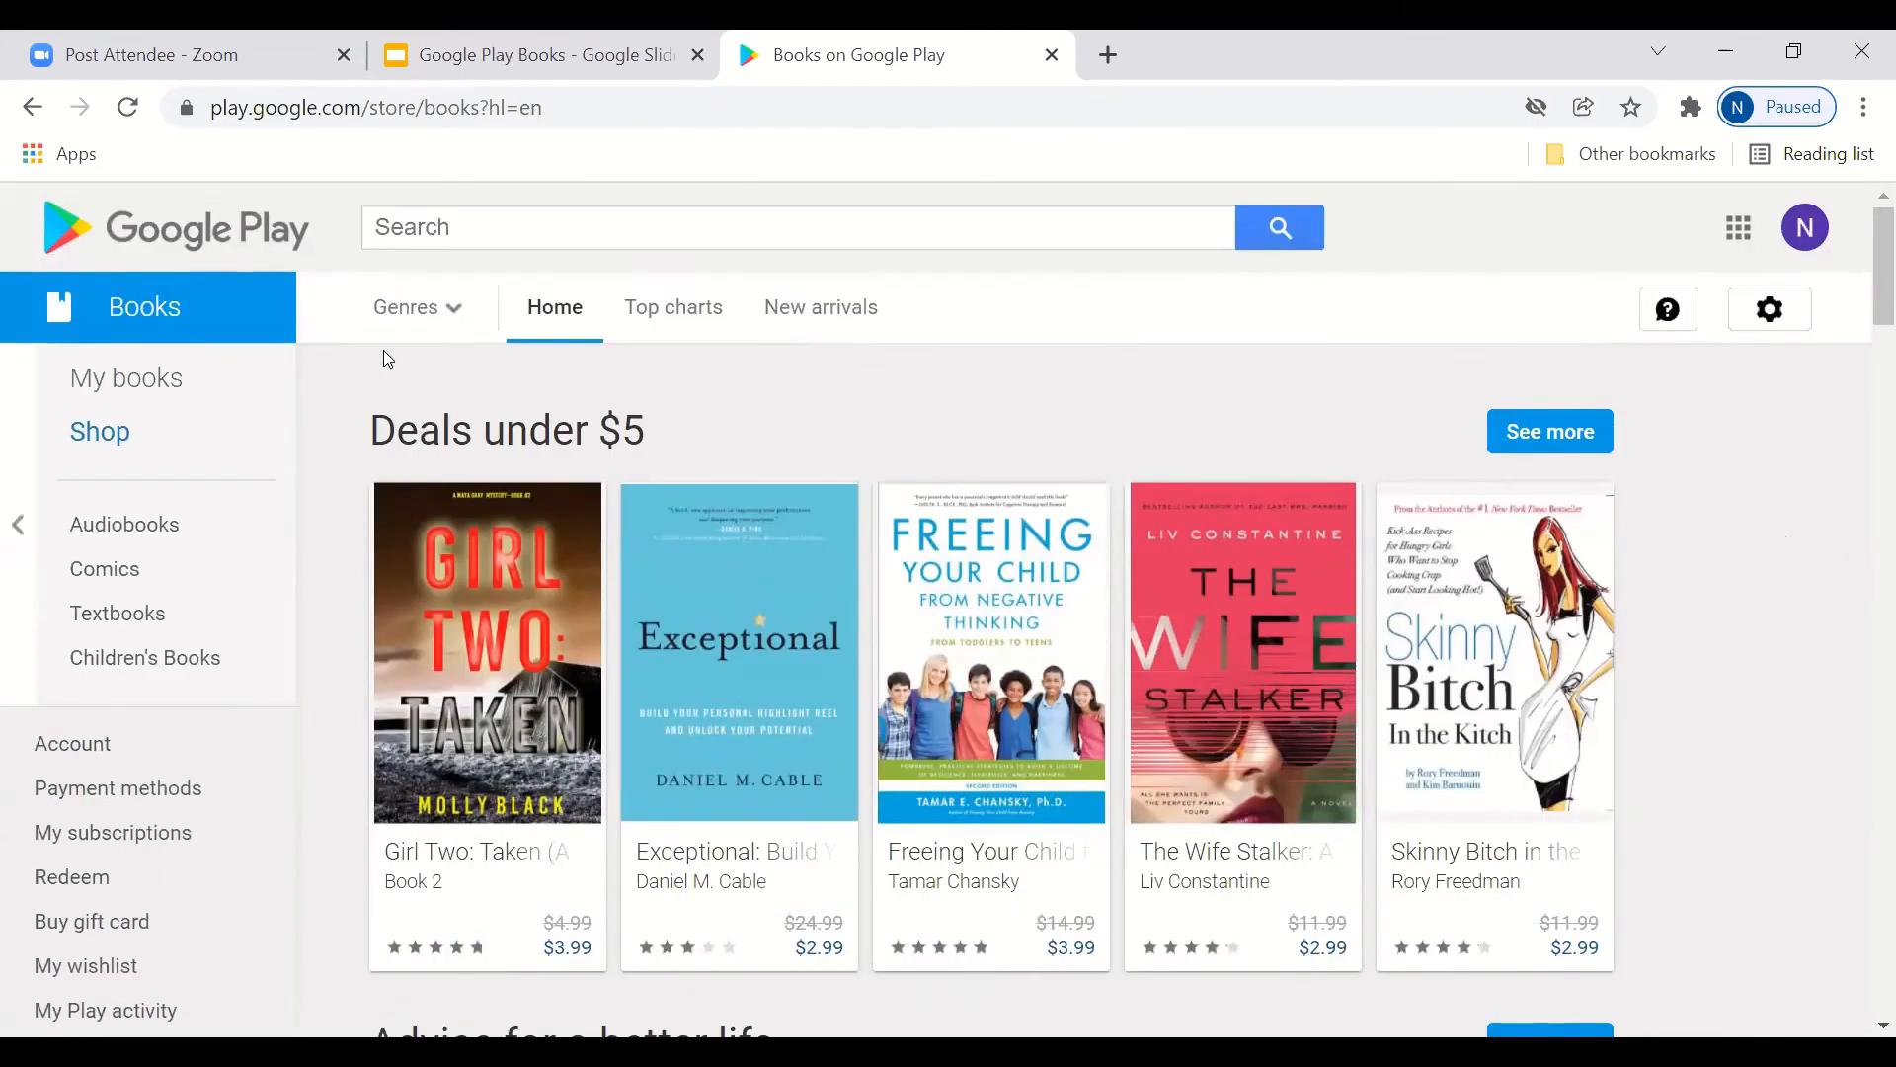
mouse_move(138, 640)
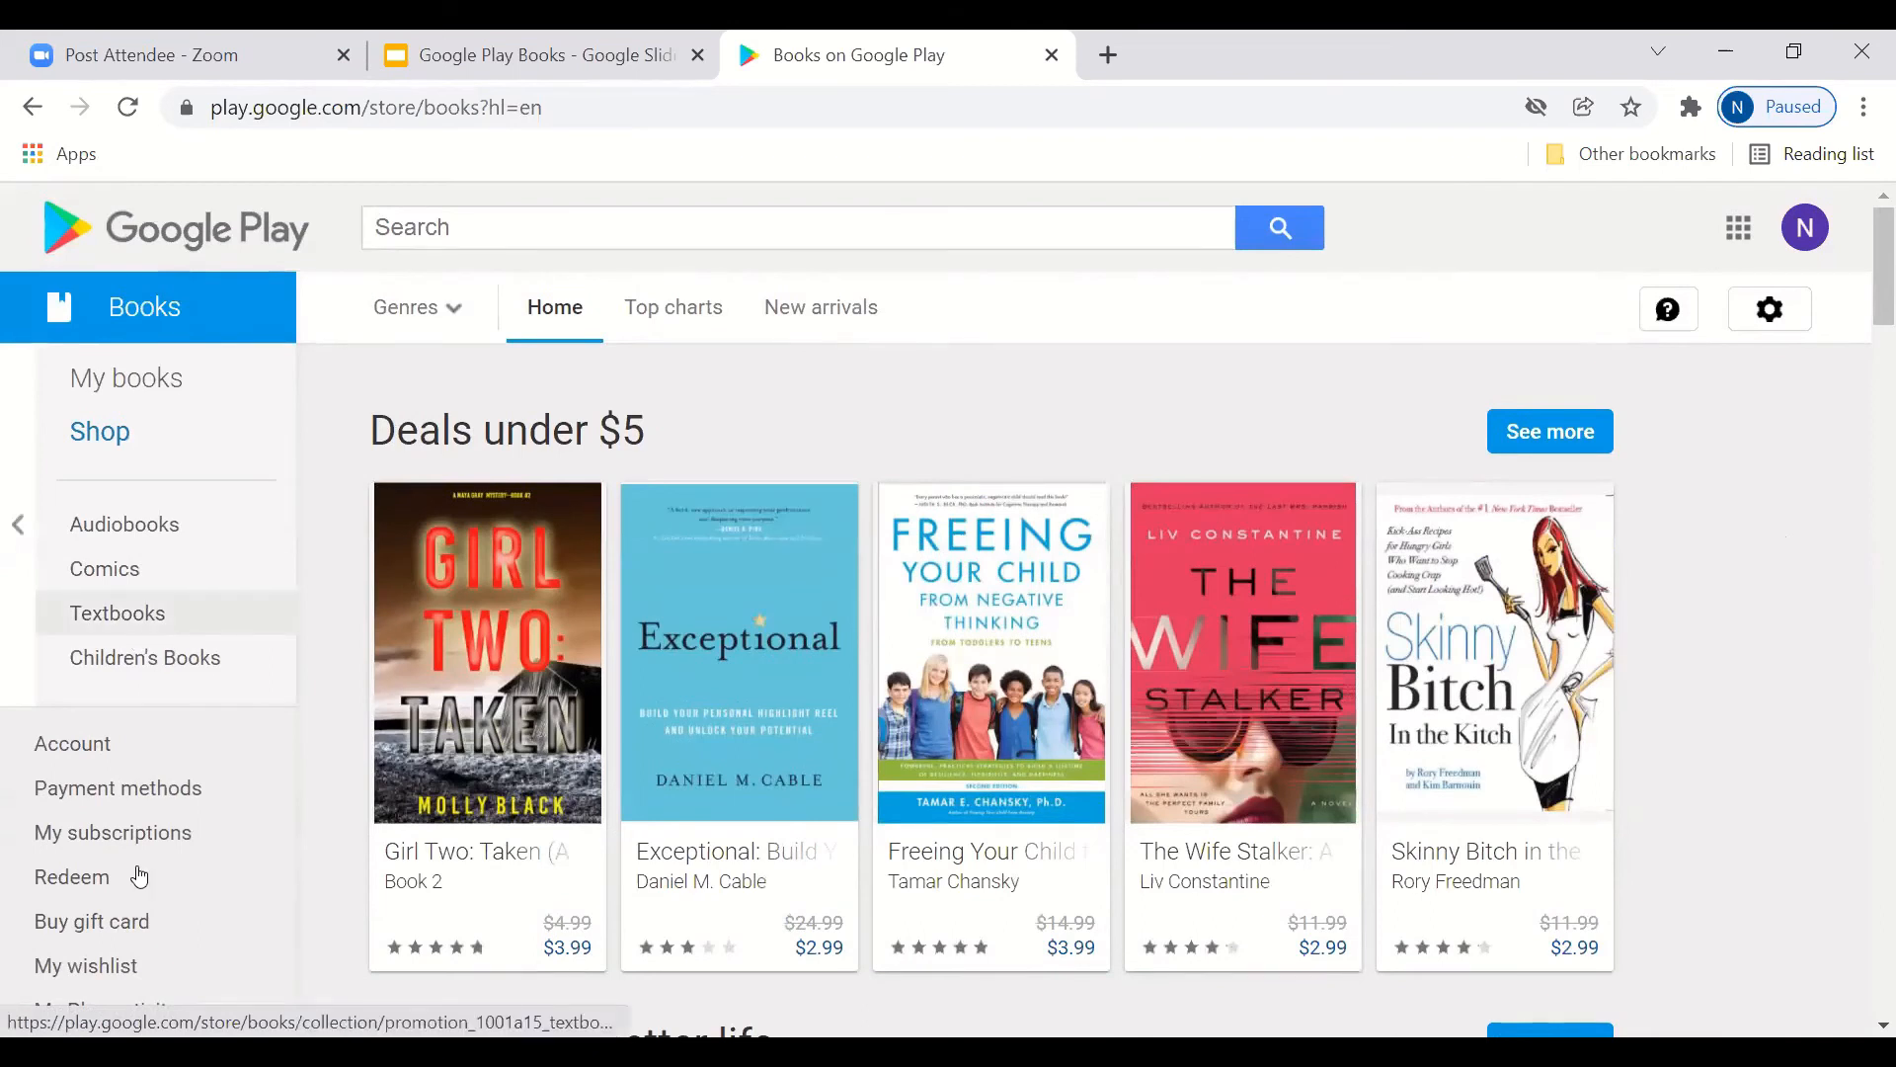
Step: Show the My wishlist page holding The Nightingale and Stay Close
scroll(down, 3)
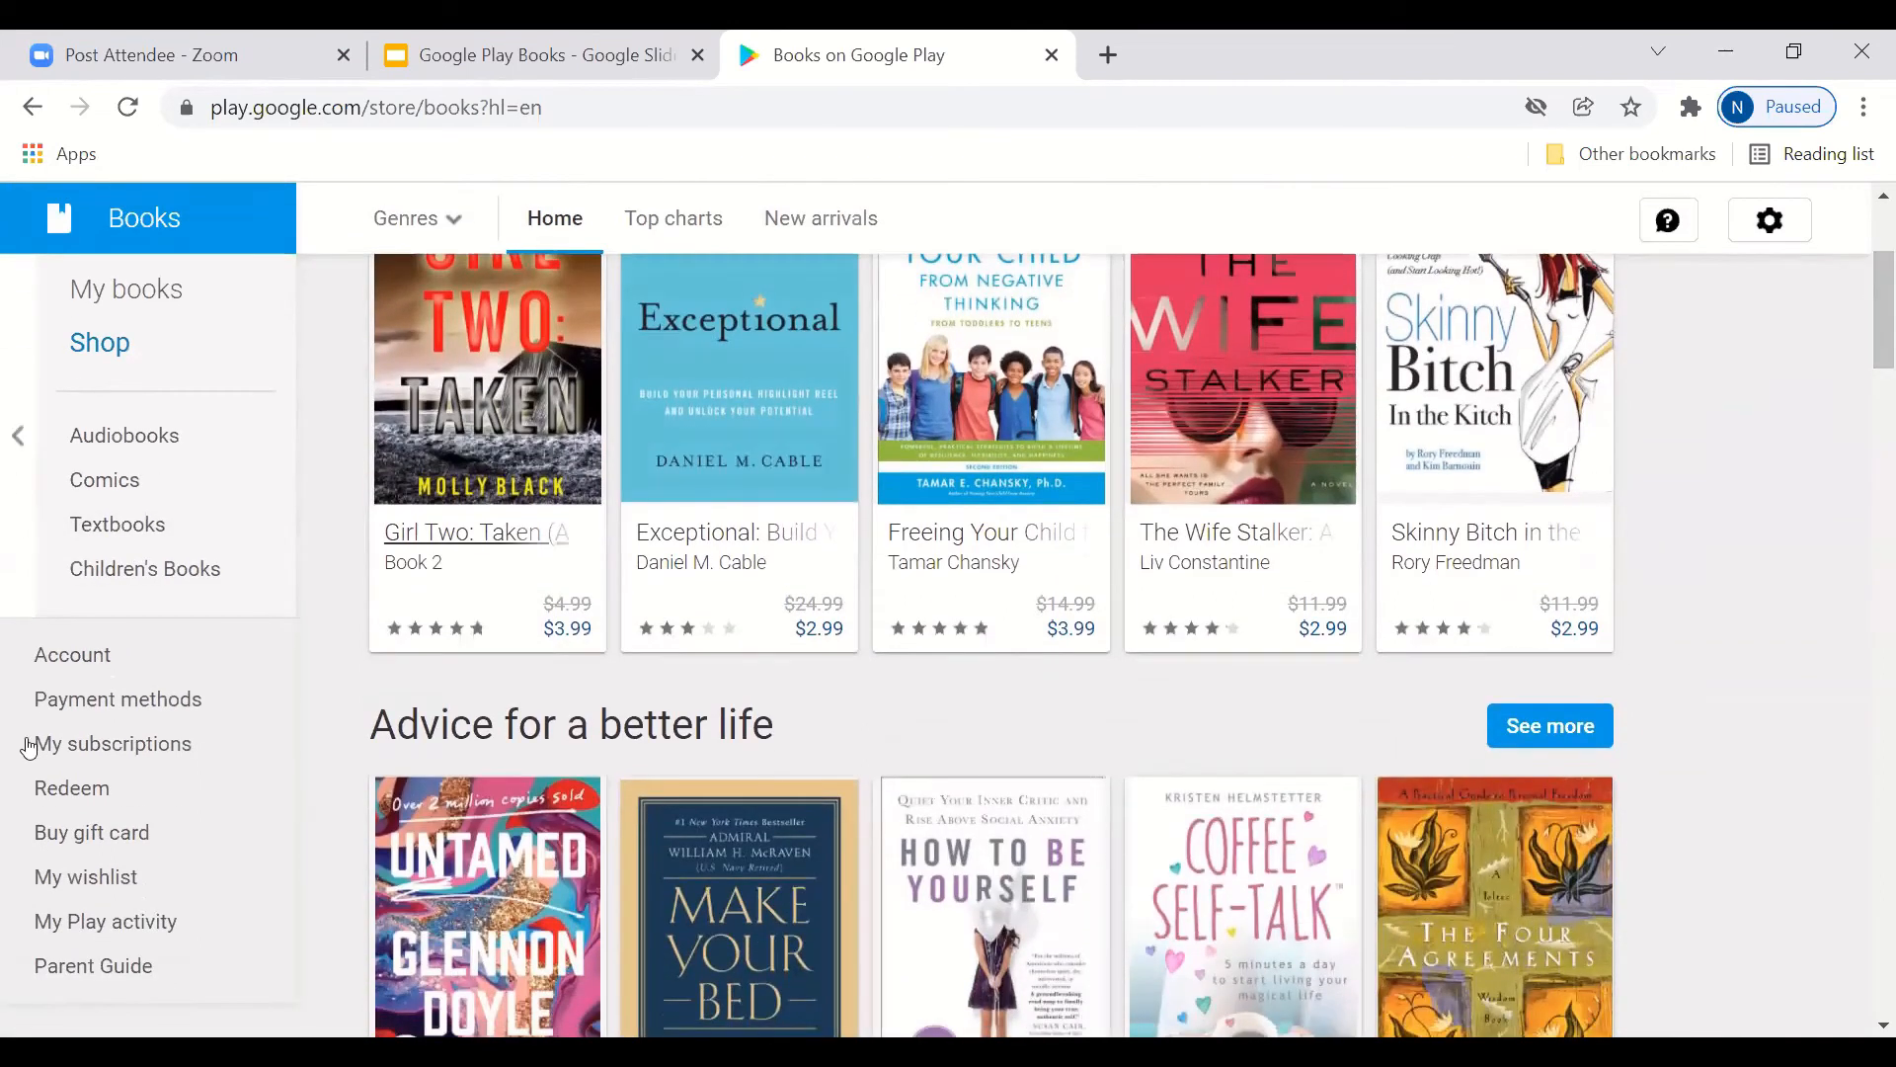
mouse_move(112, 743)
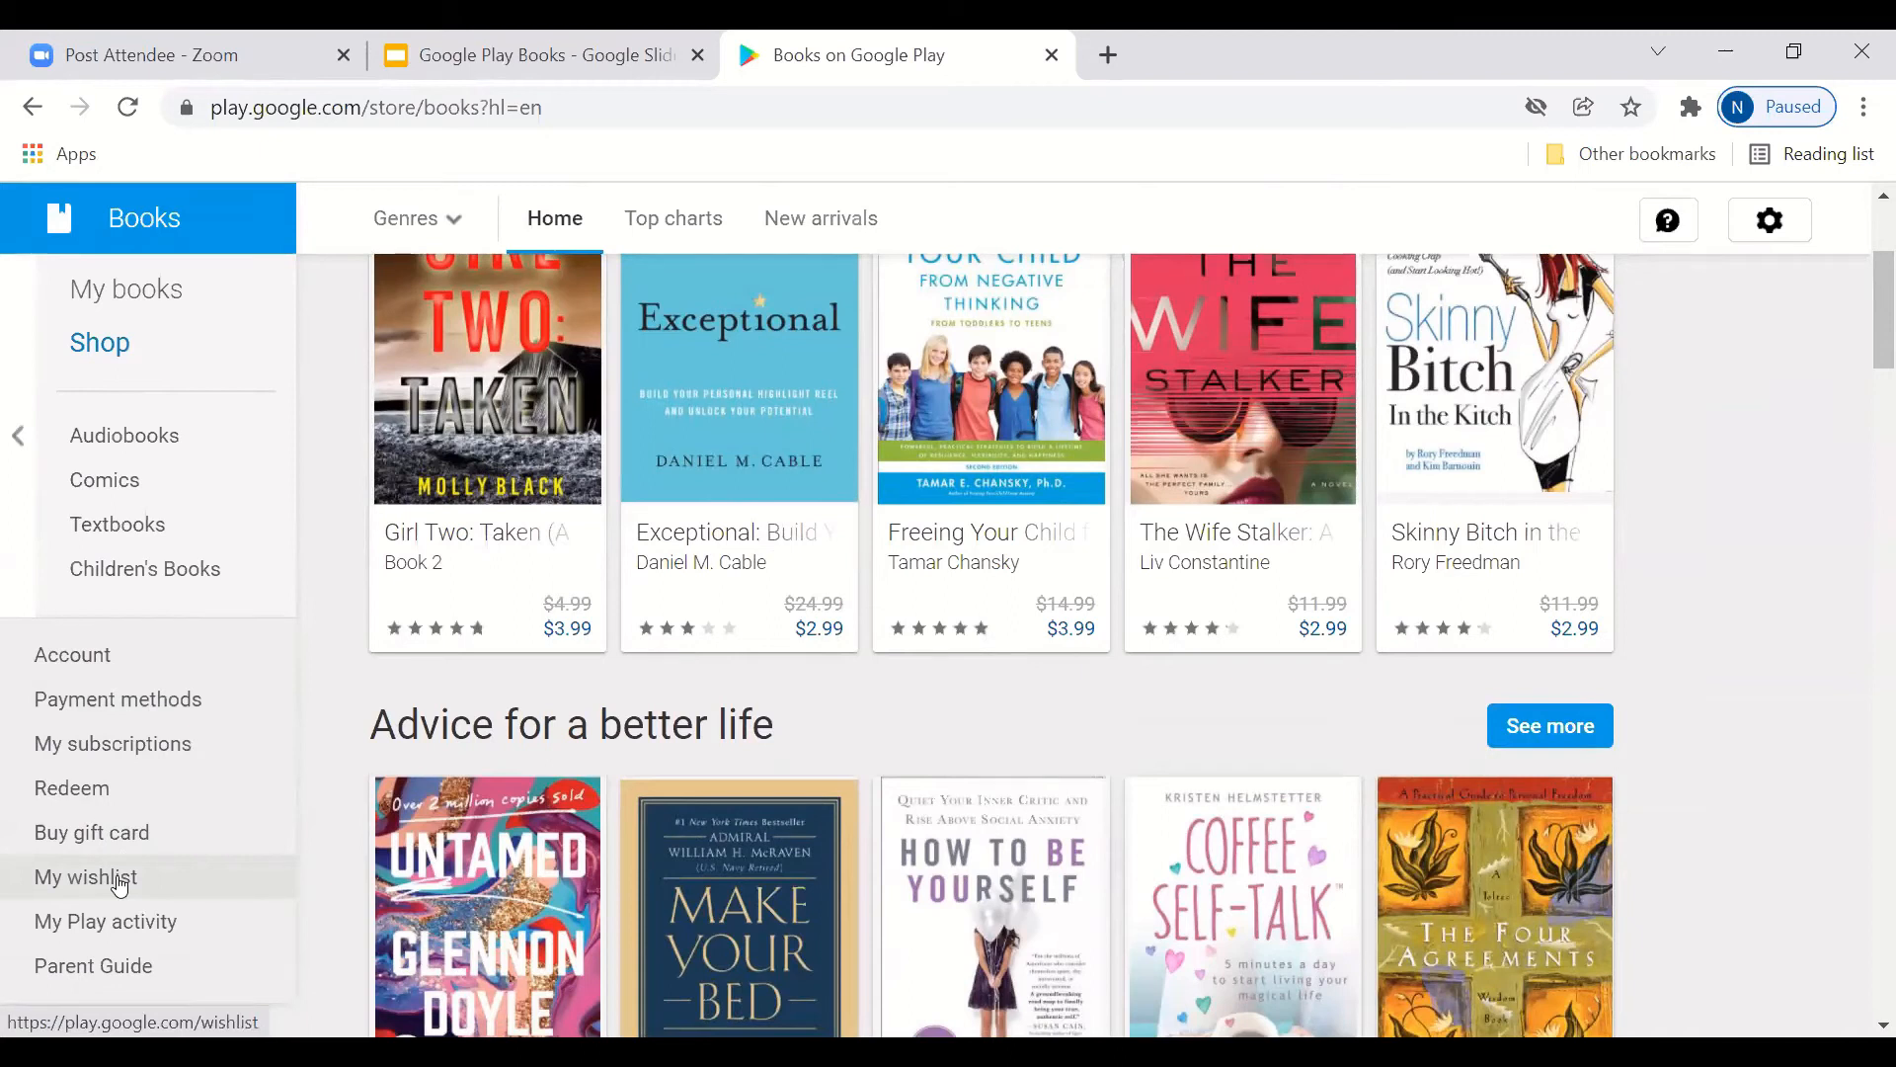
mouse_move(1367, 578)
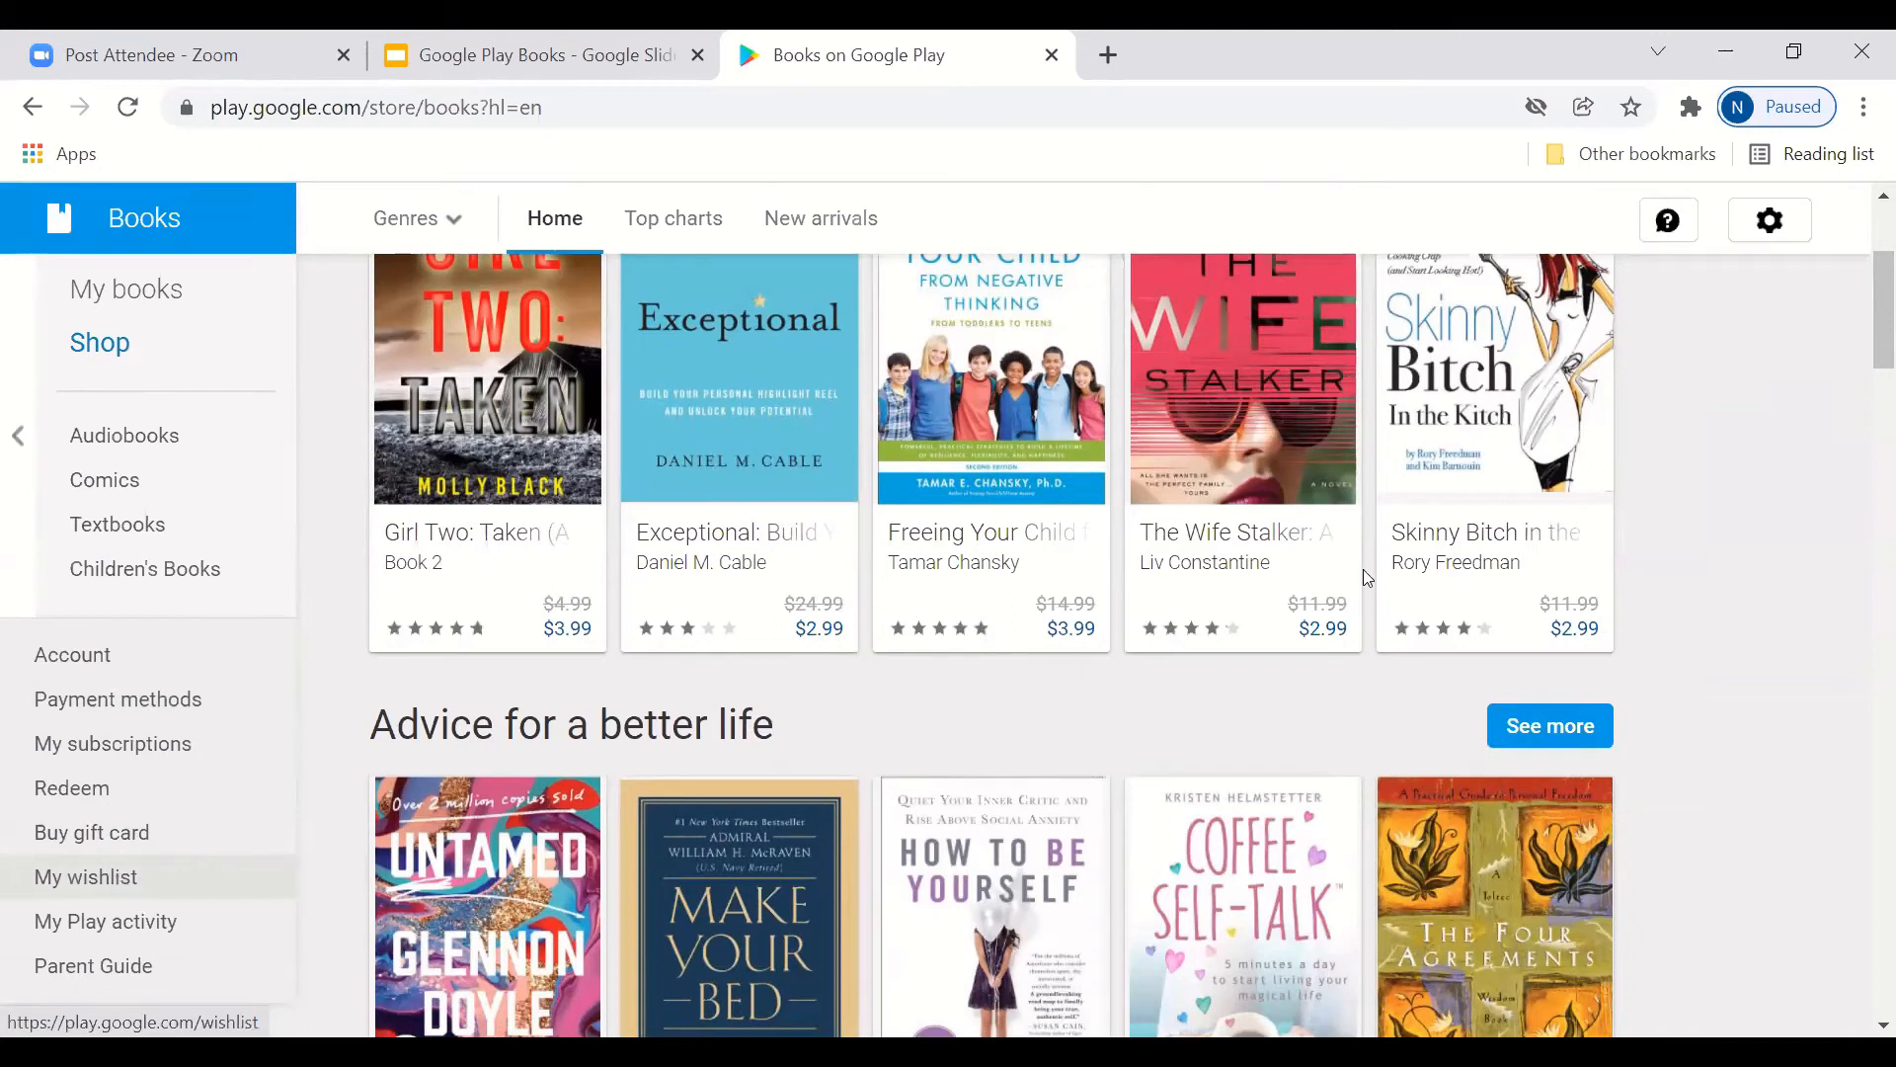
click(85, 875)
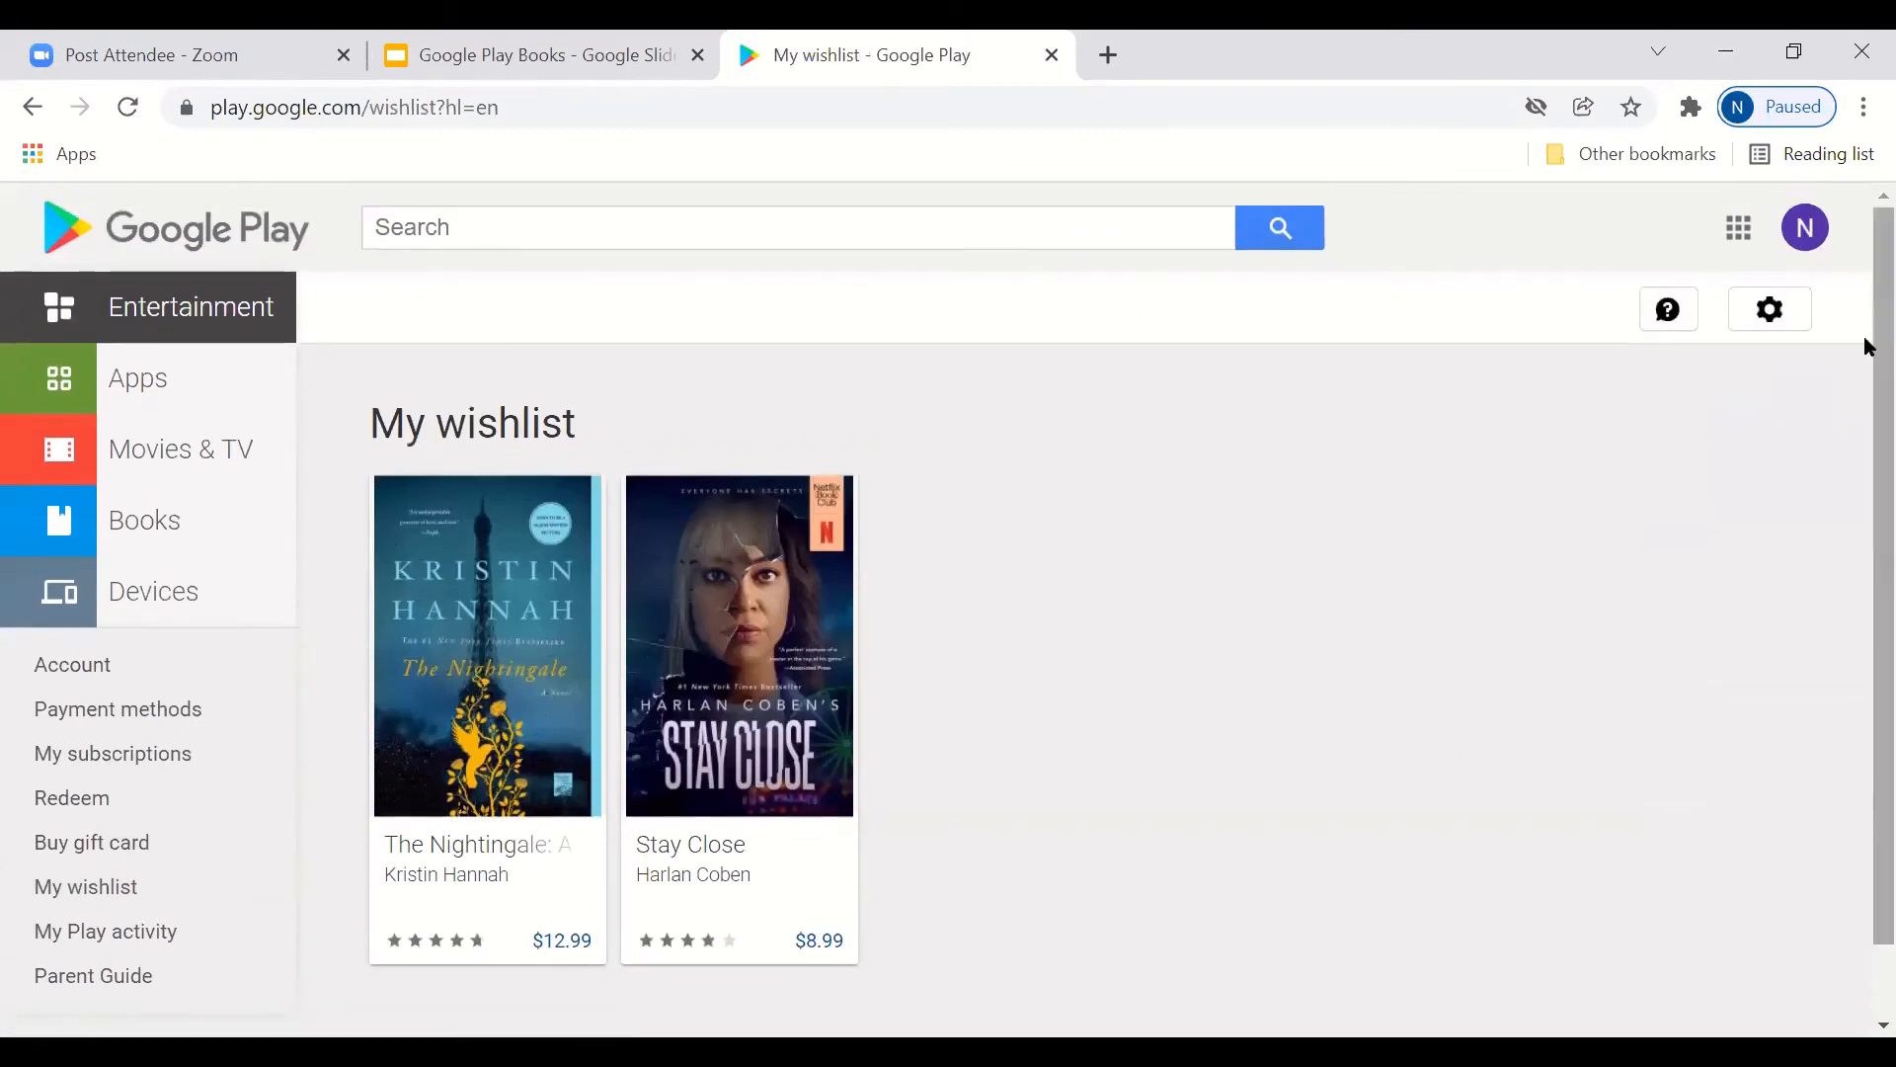
scroll(down, 3)
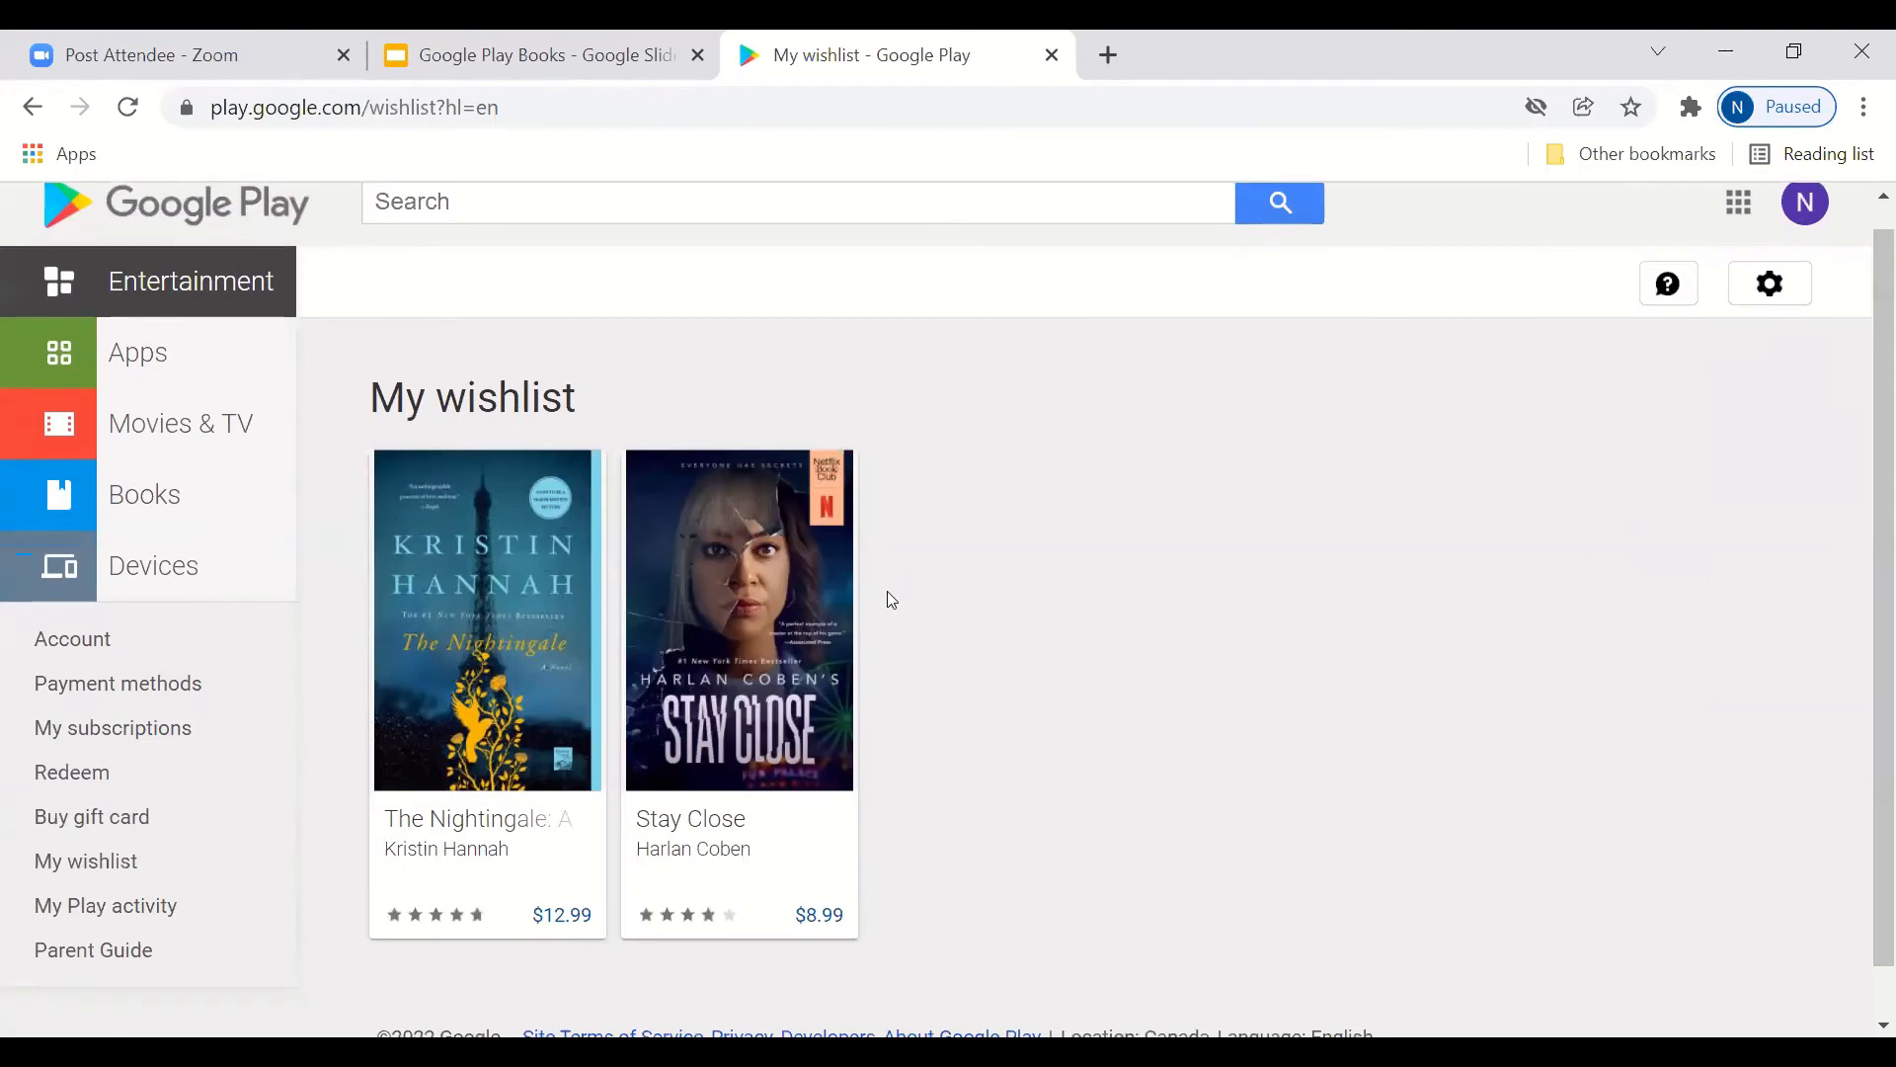
mouse_move(736, 617)
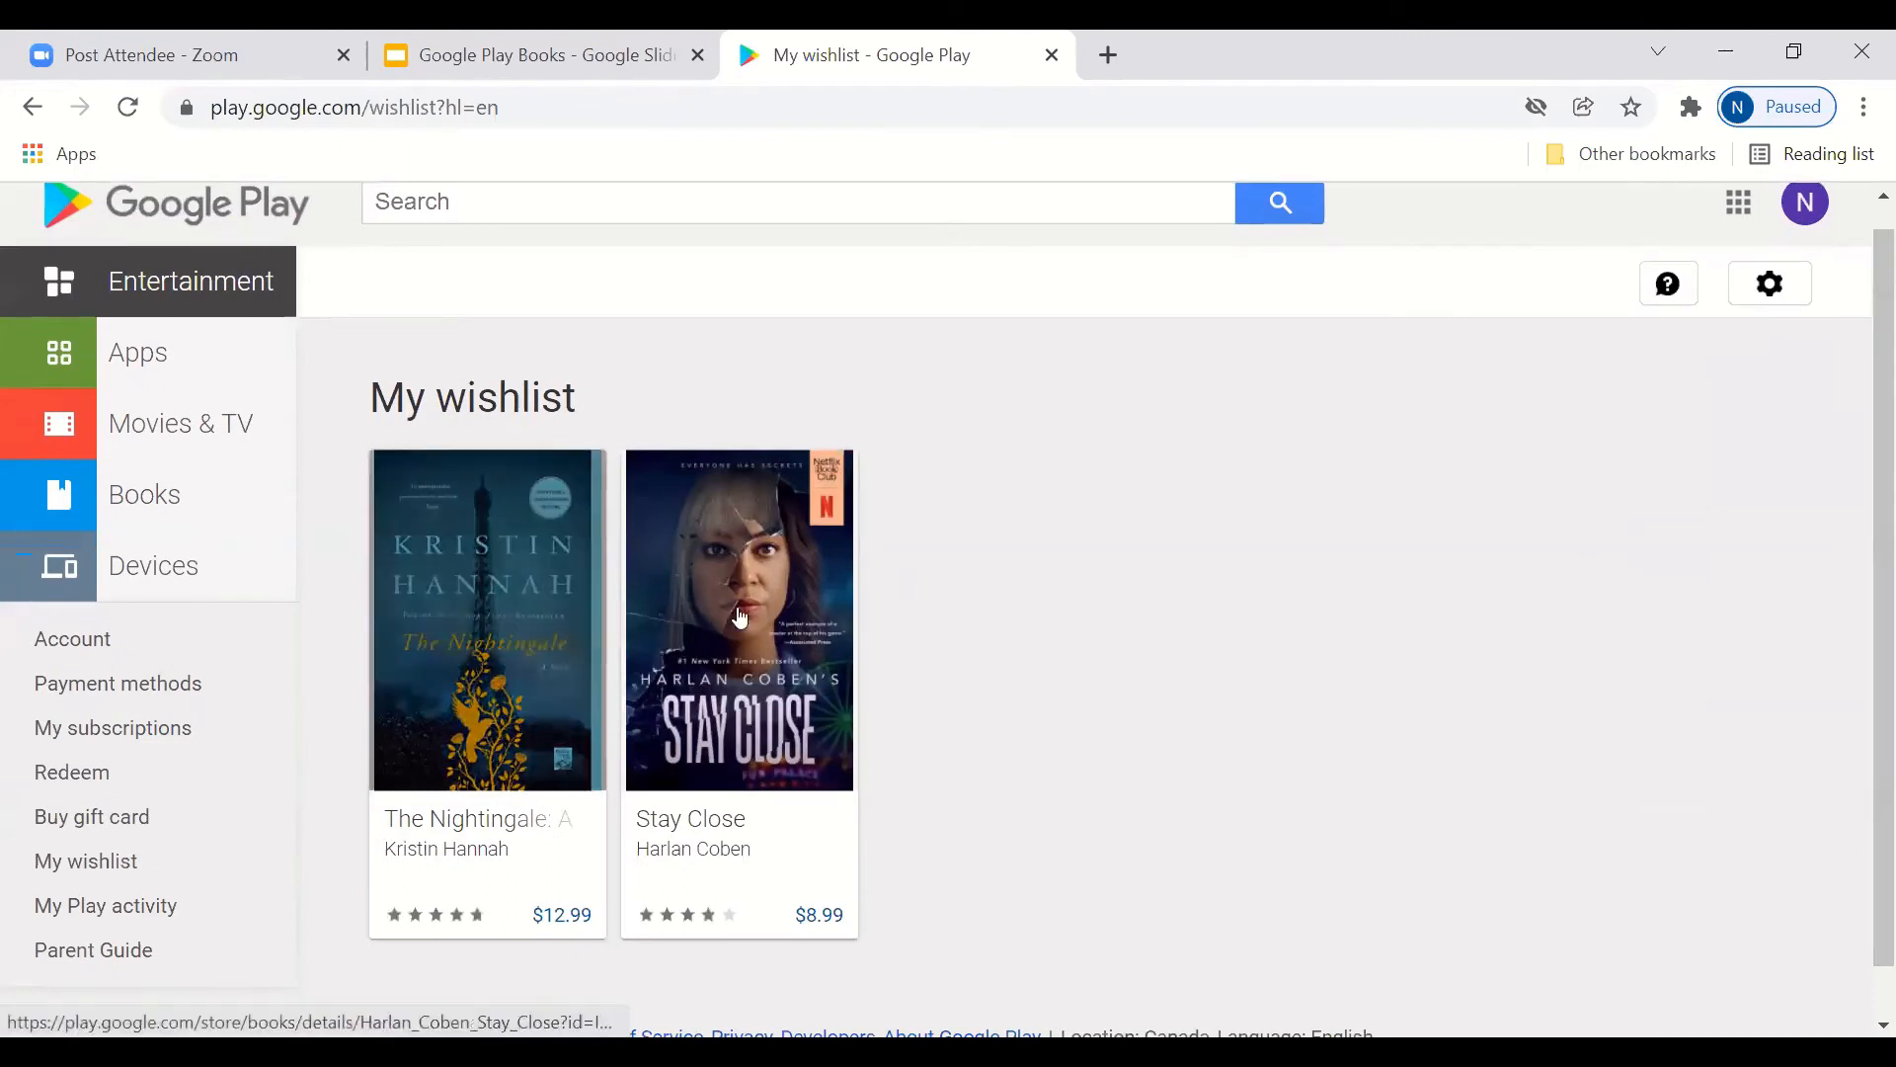
mouse_move(486, 621)
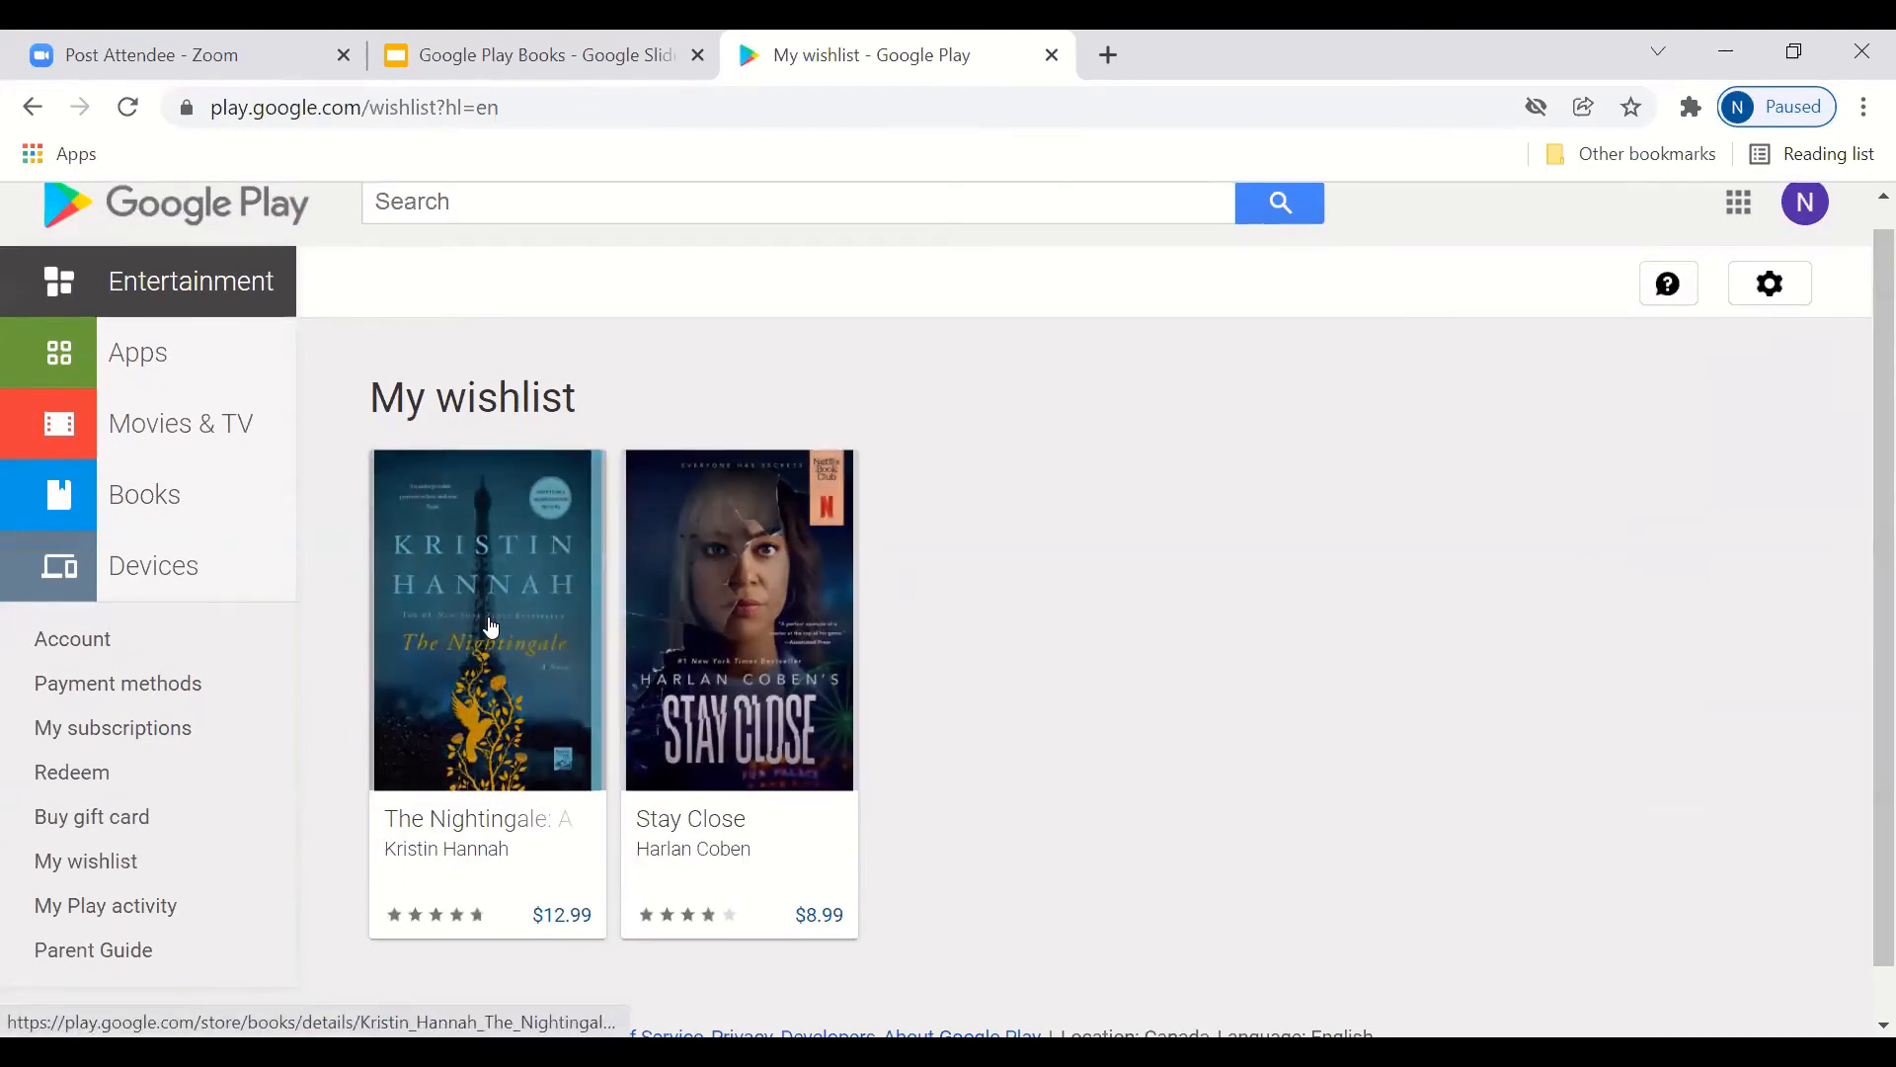
mouse_move(1311, 377)
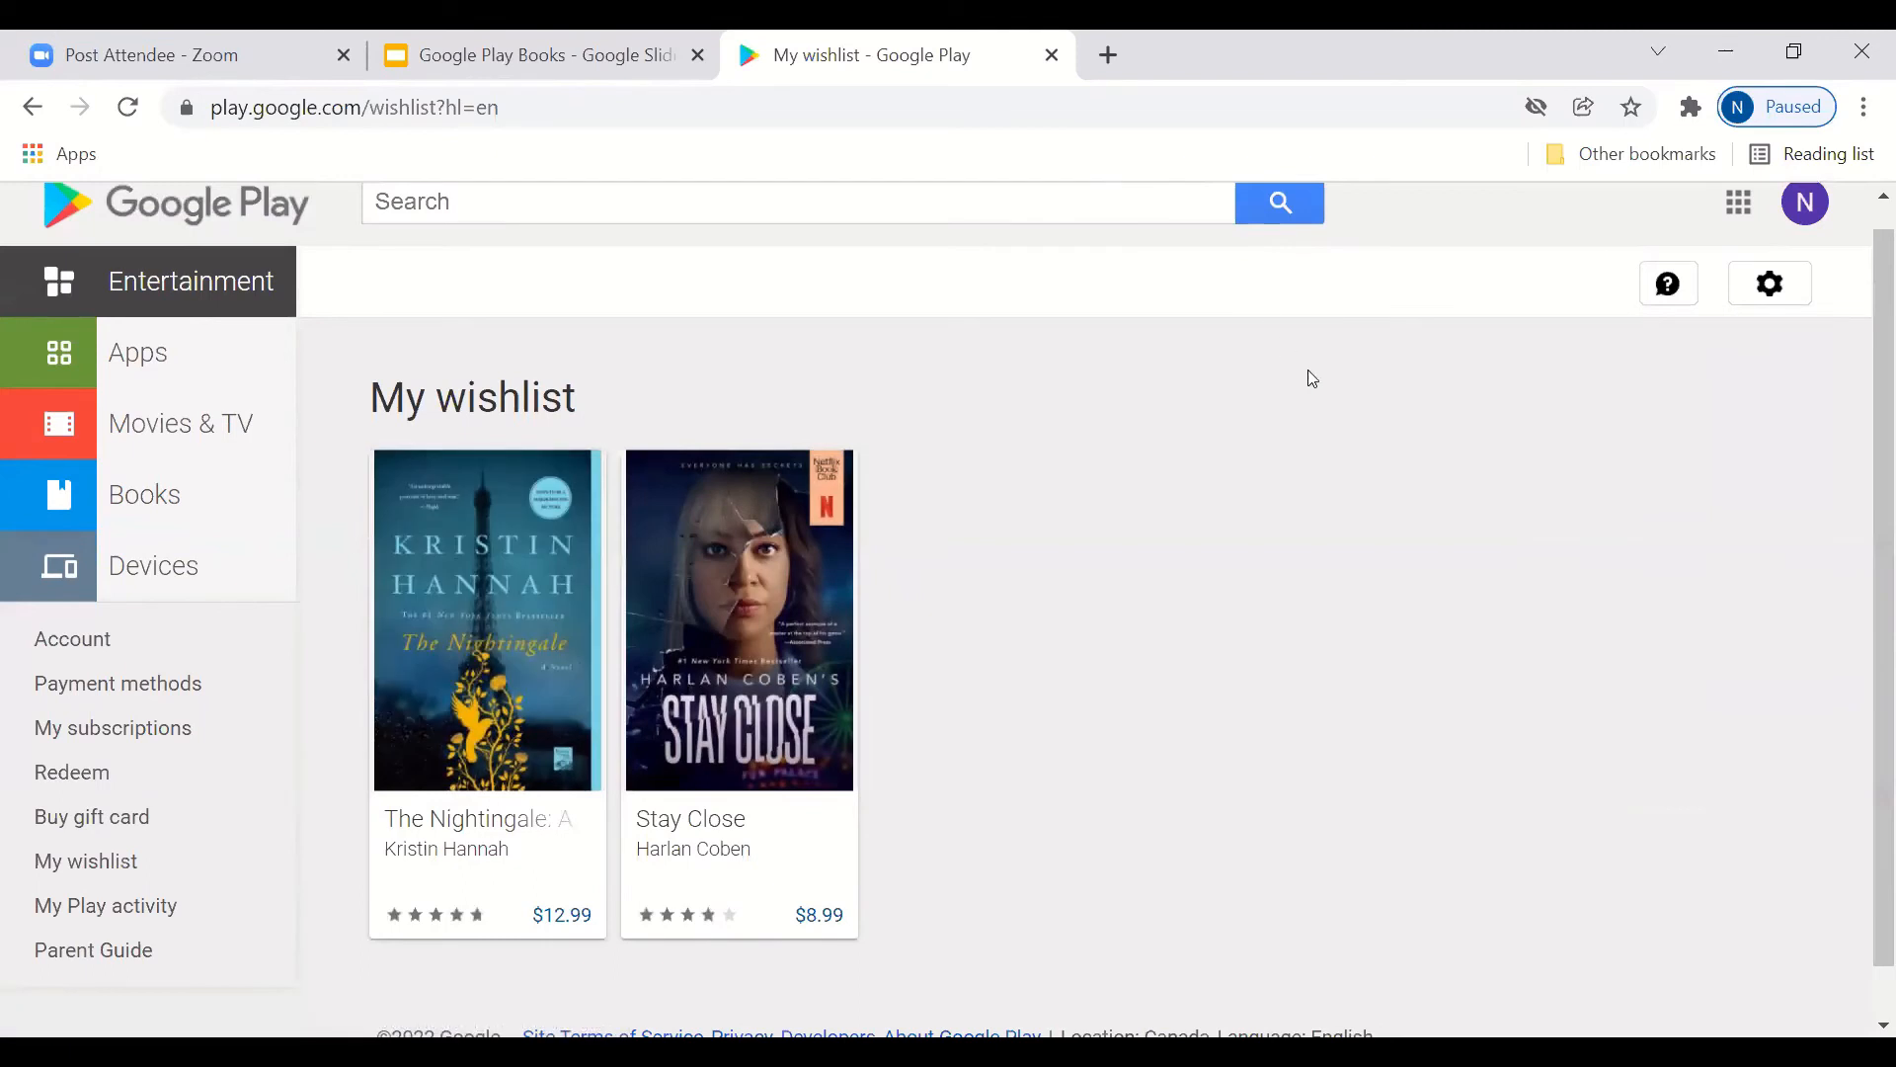
mouse_move(719, 472)
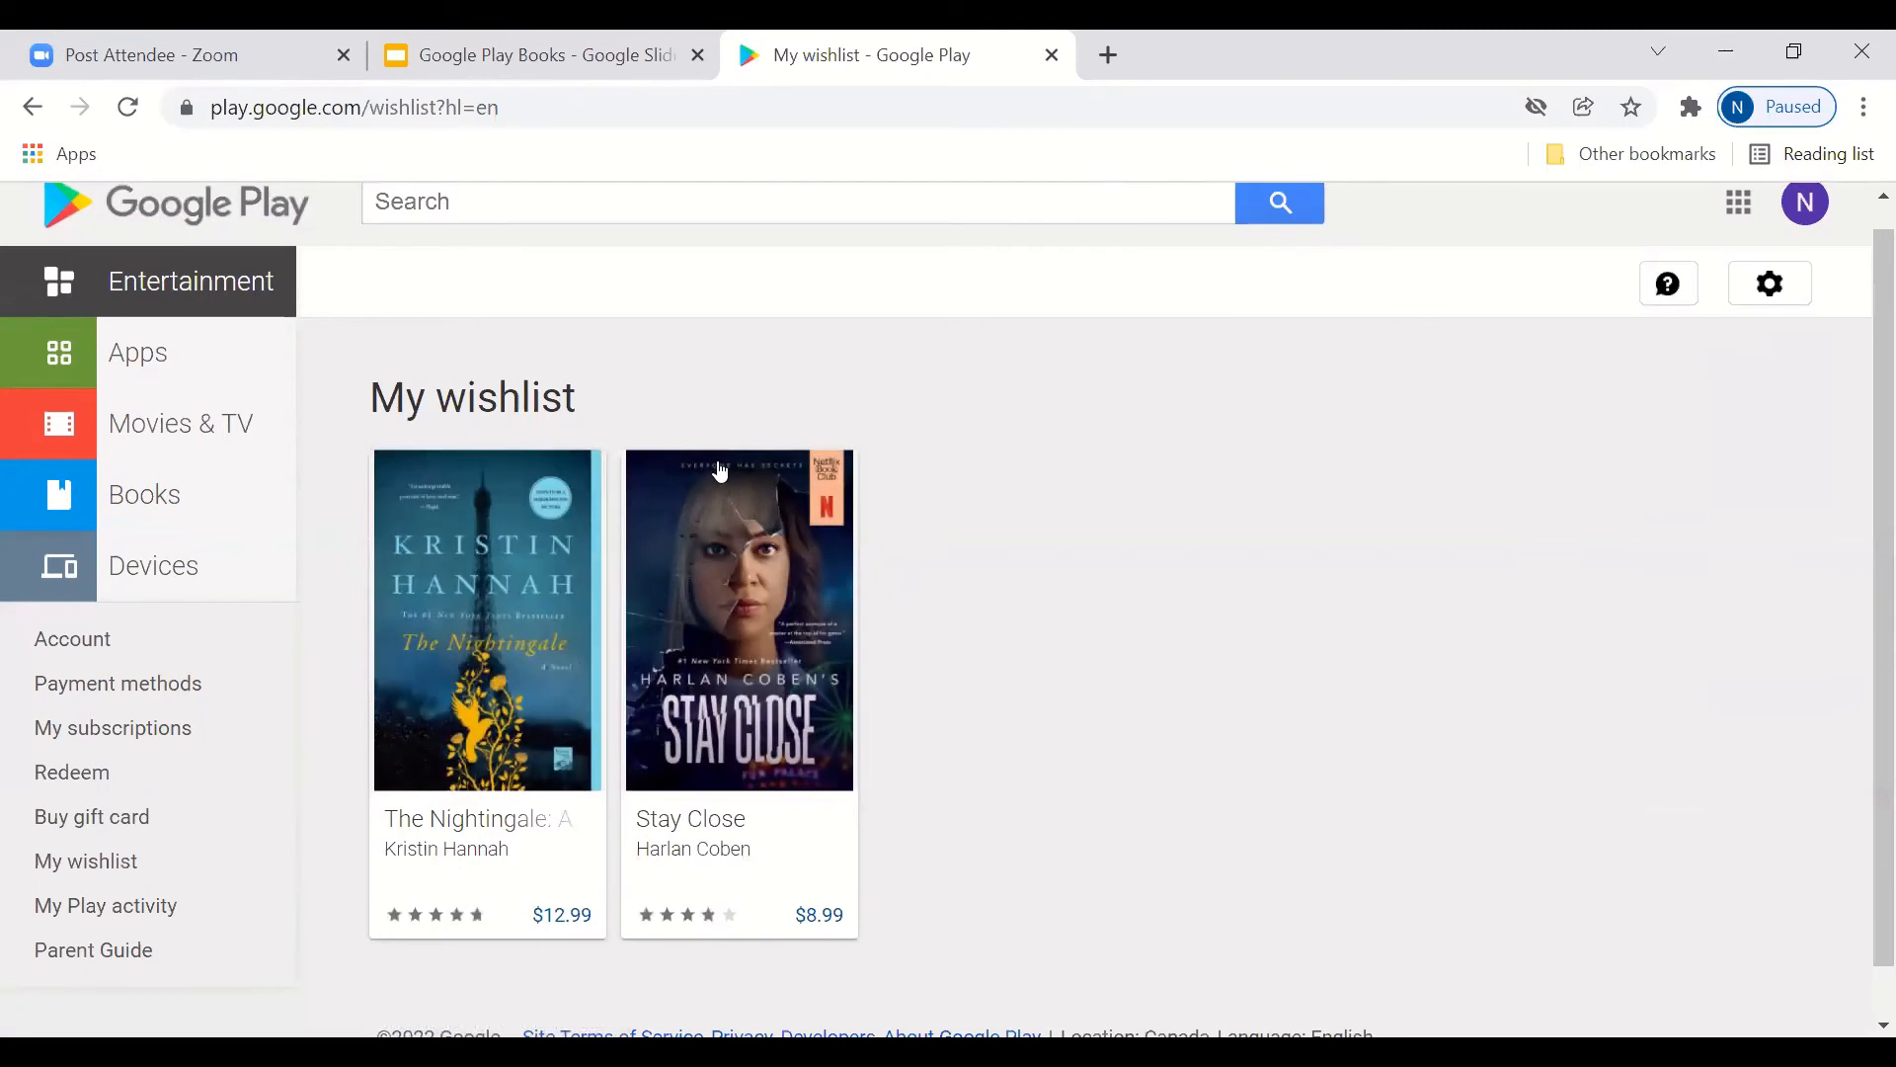
mouse_move(1037, 546)
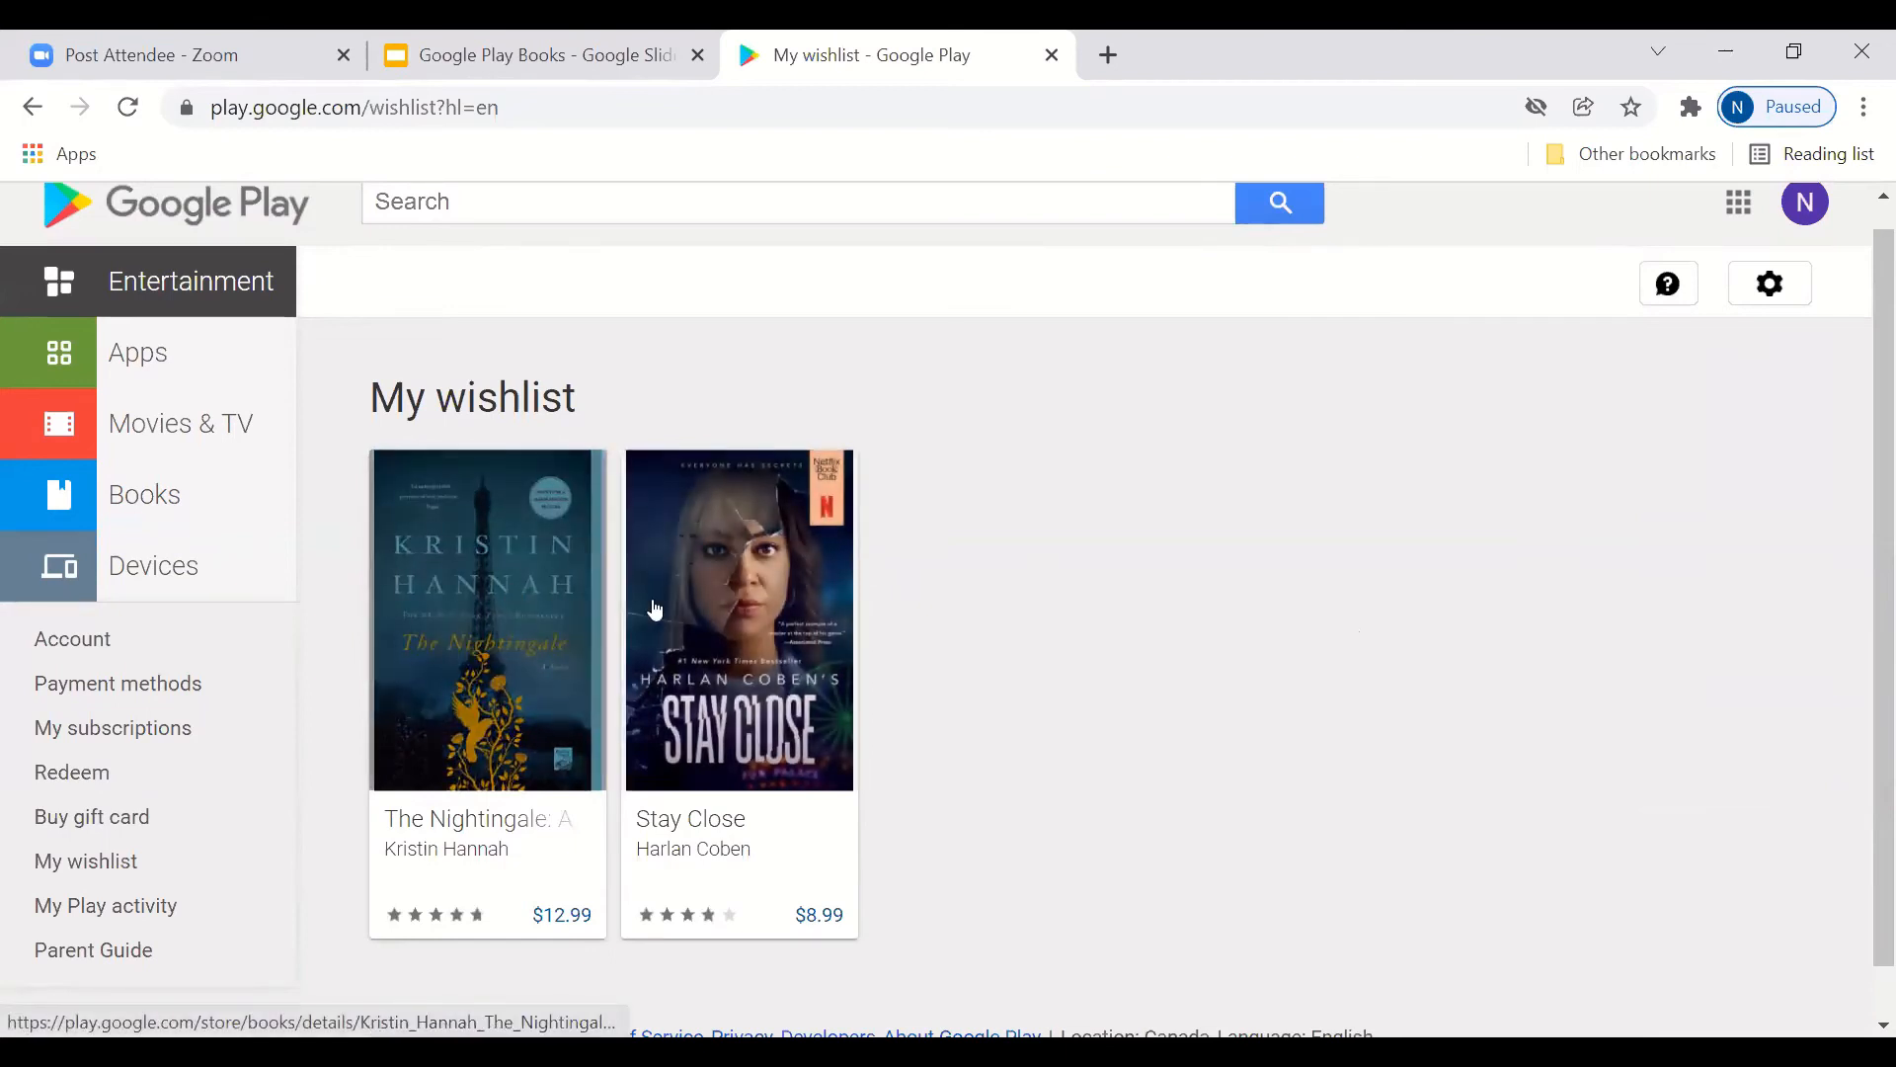
mouse_move(999, 665)
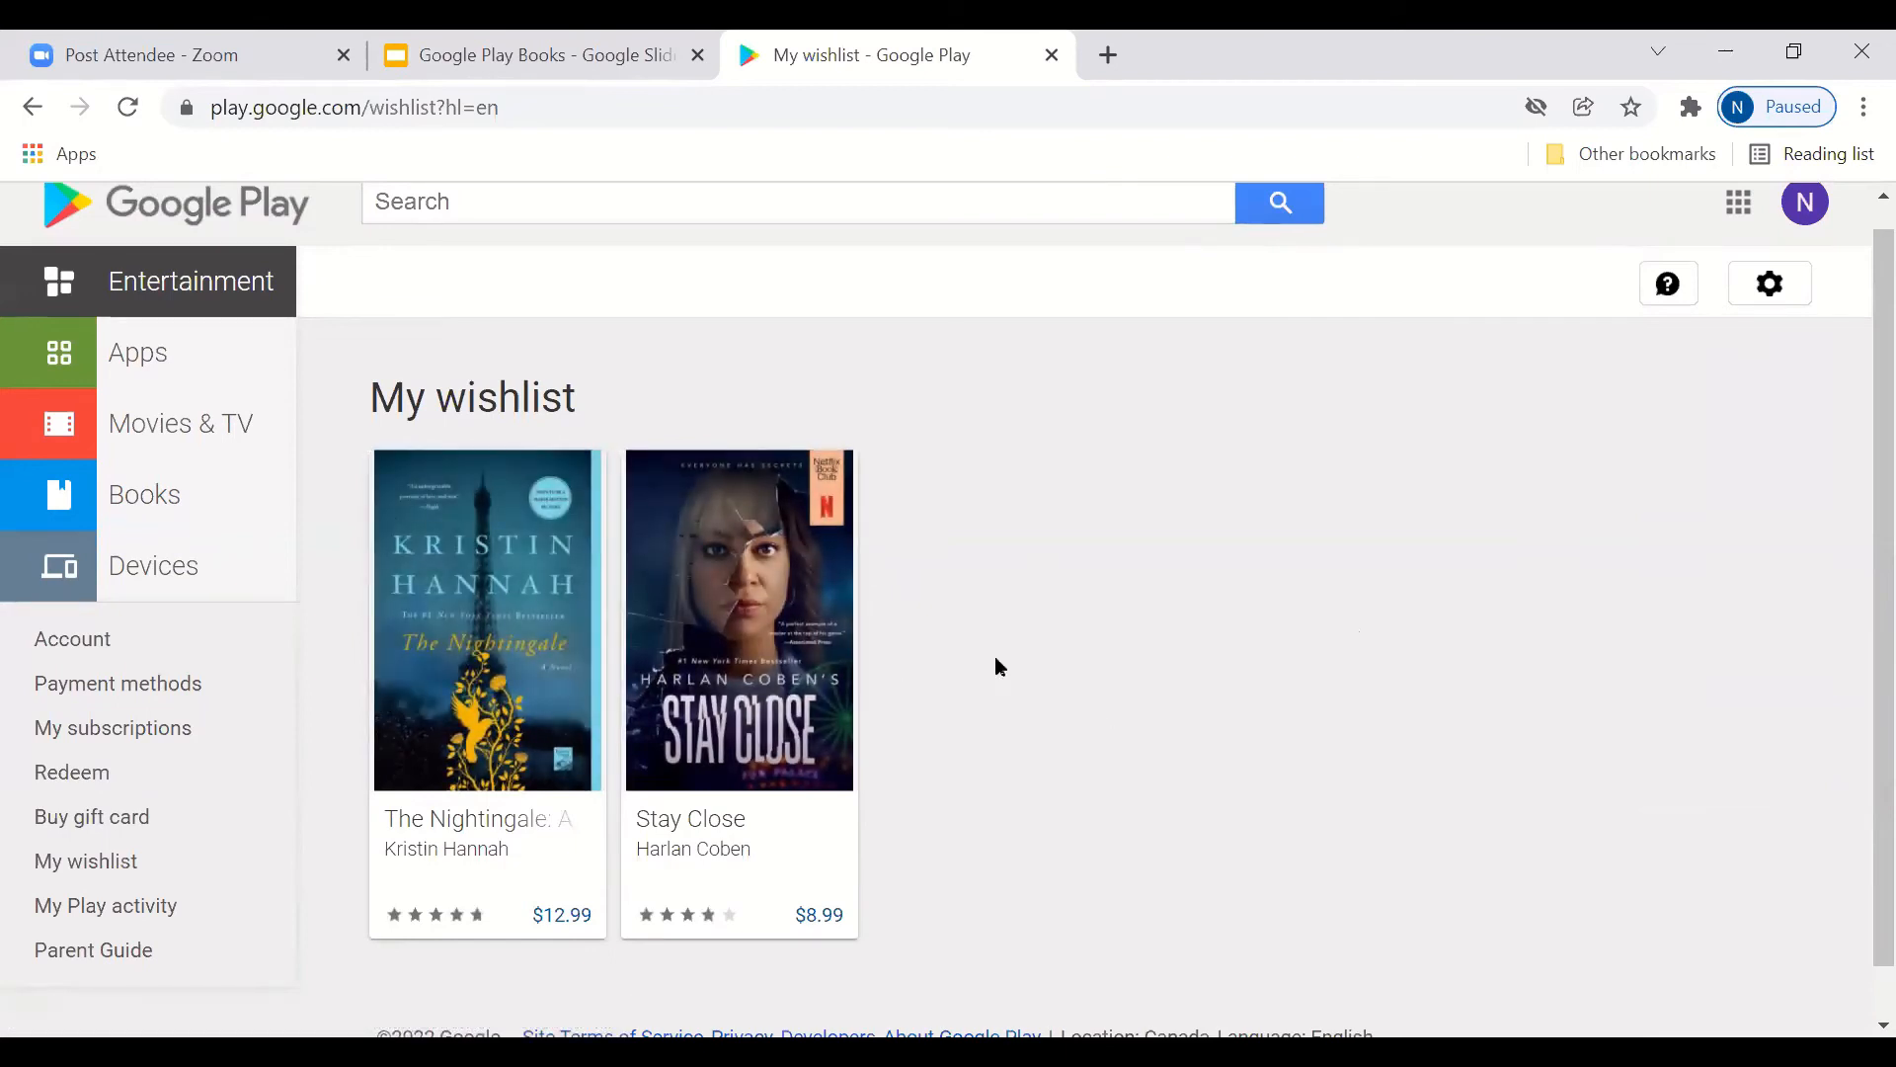
mouse_move(604, 603)
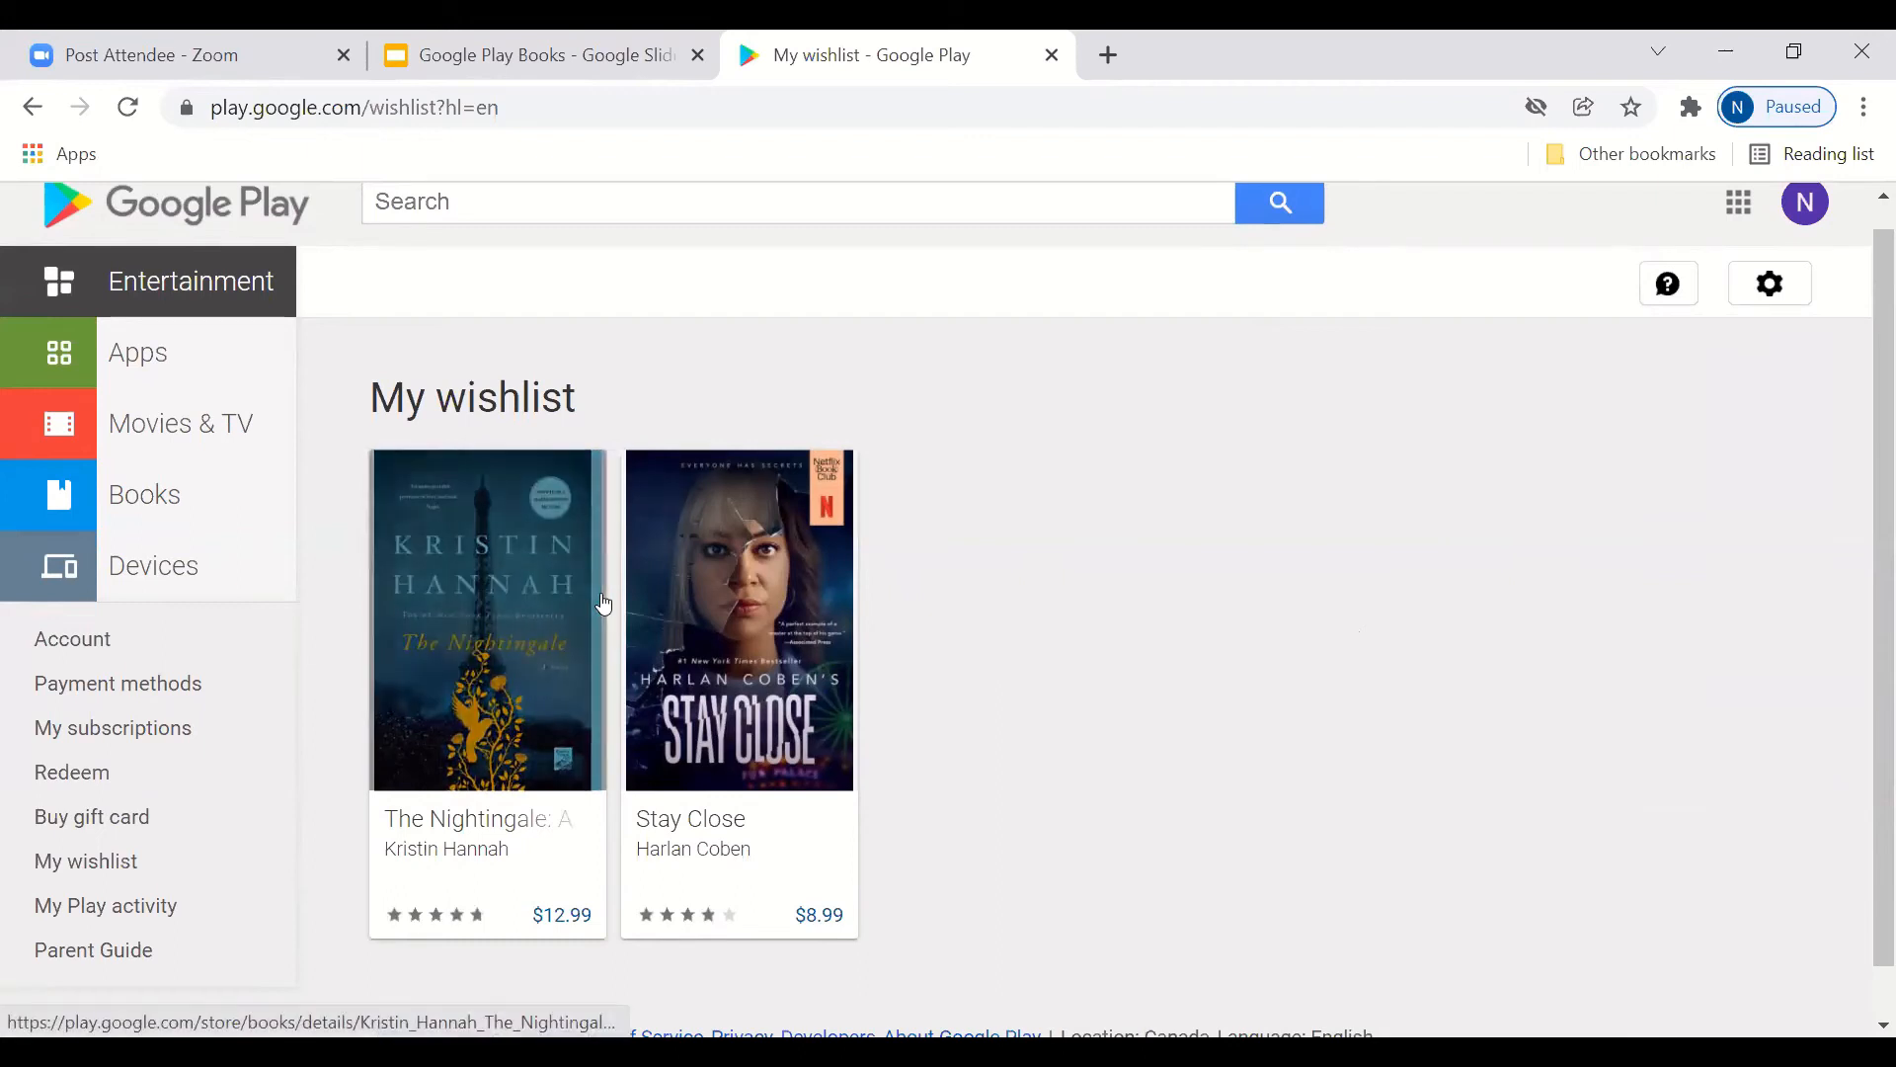
mouse_move(551, 695)
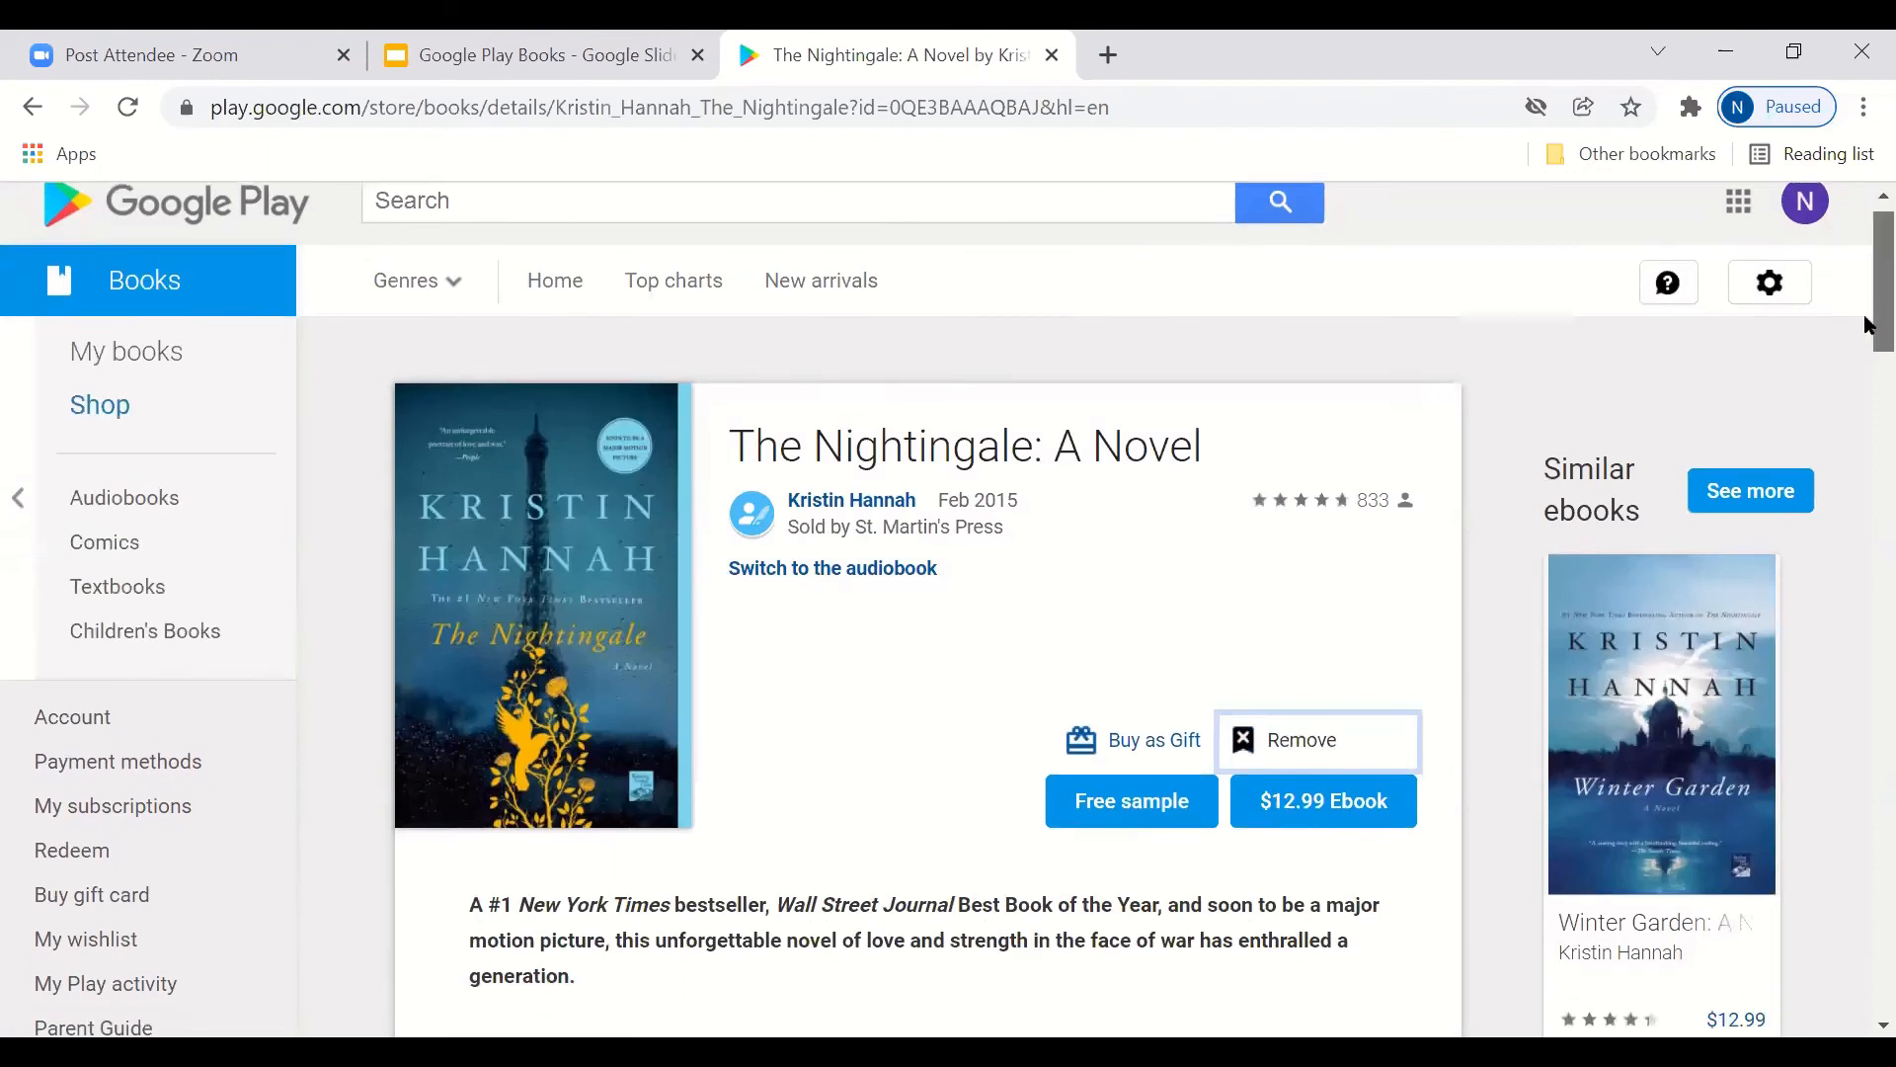
Step: Bring up The Nightingale: A Novel detail page, priced $12.99 and on the wishlist
scroll(down, 3)
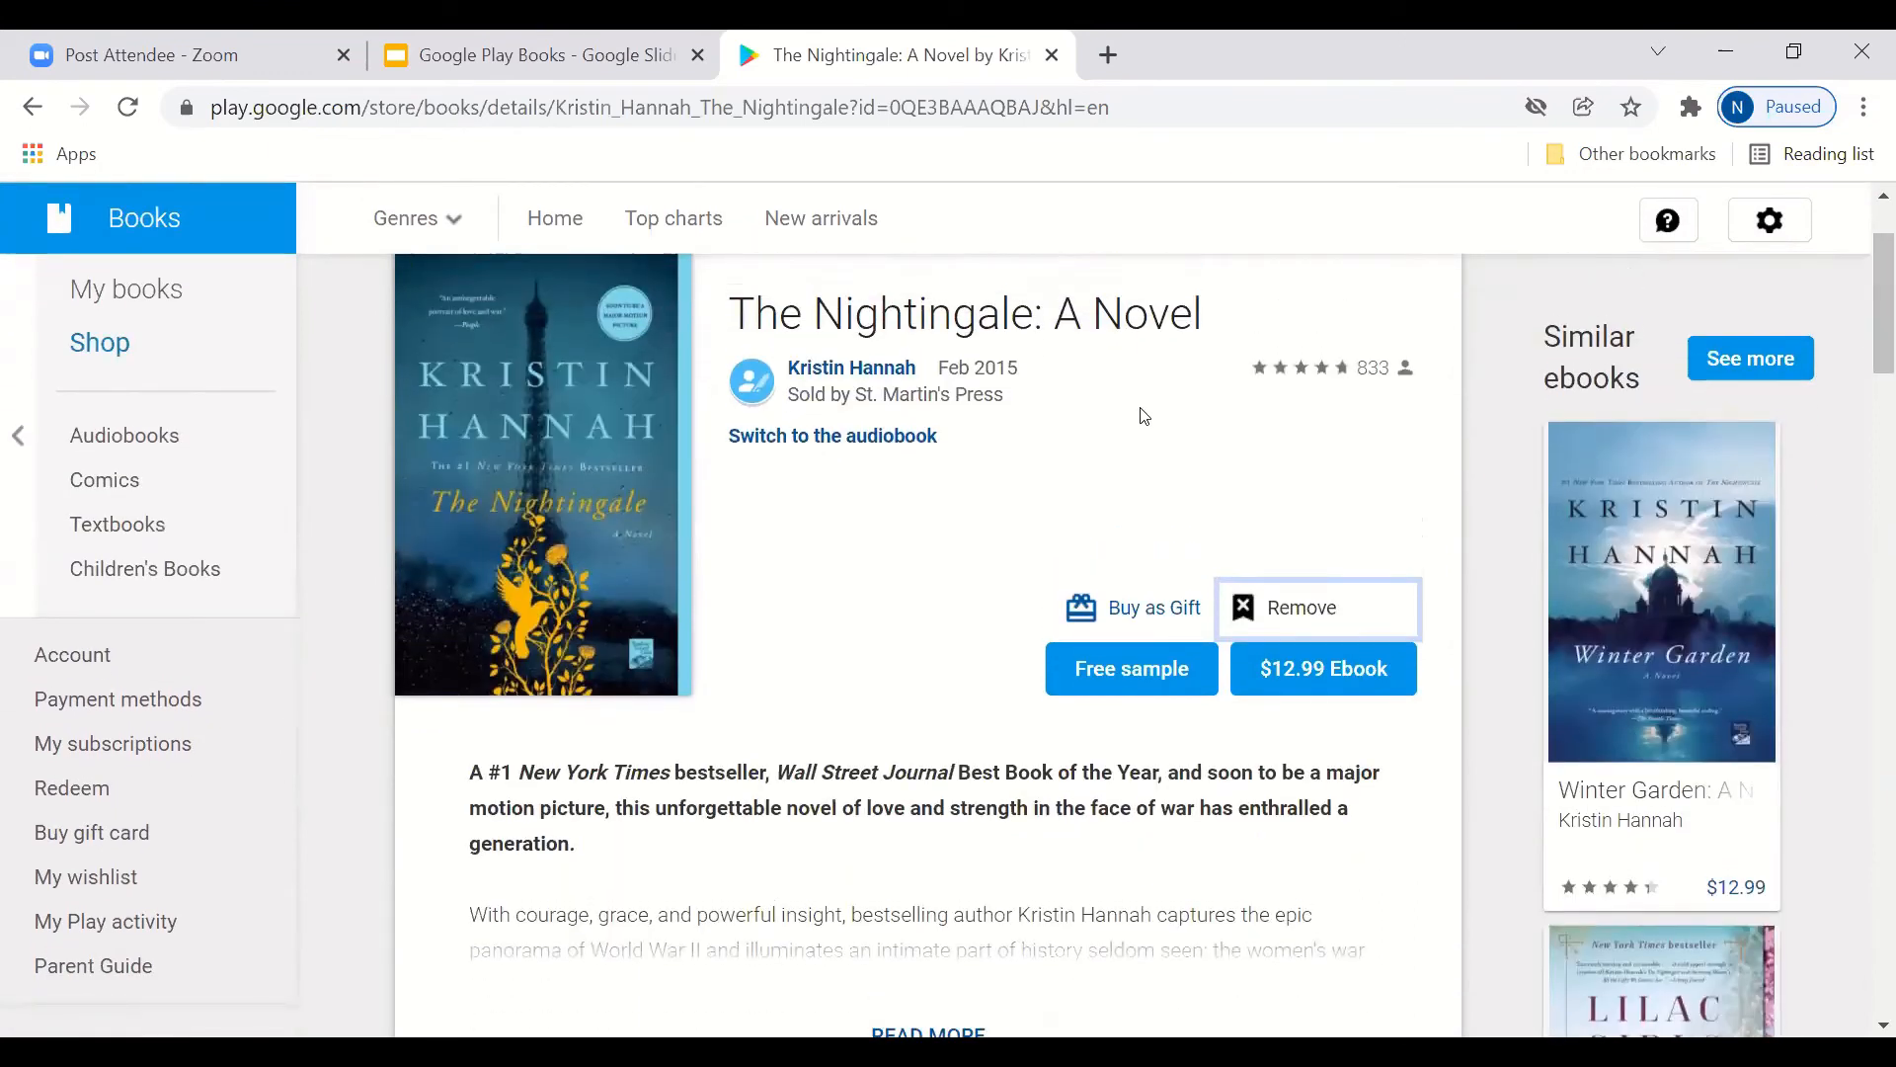
mouse_move(1047, 520)
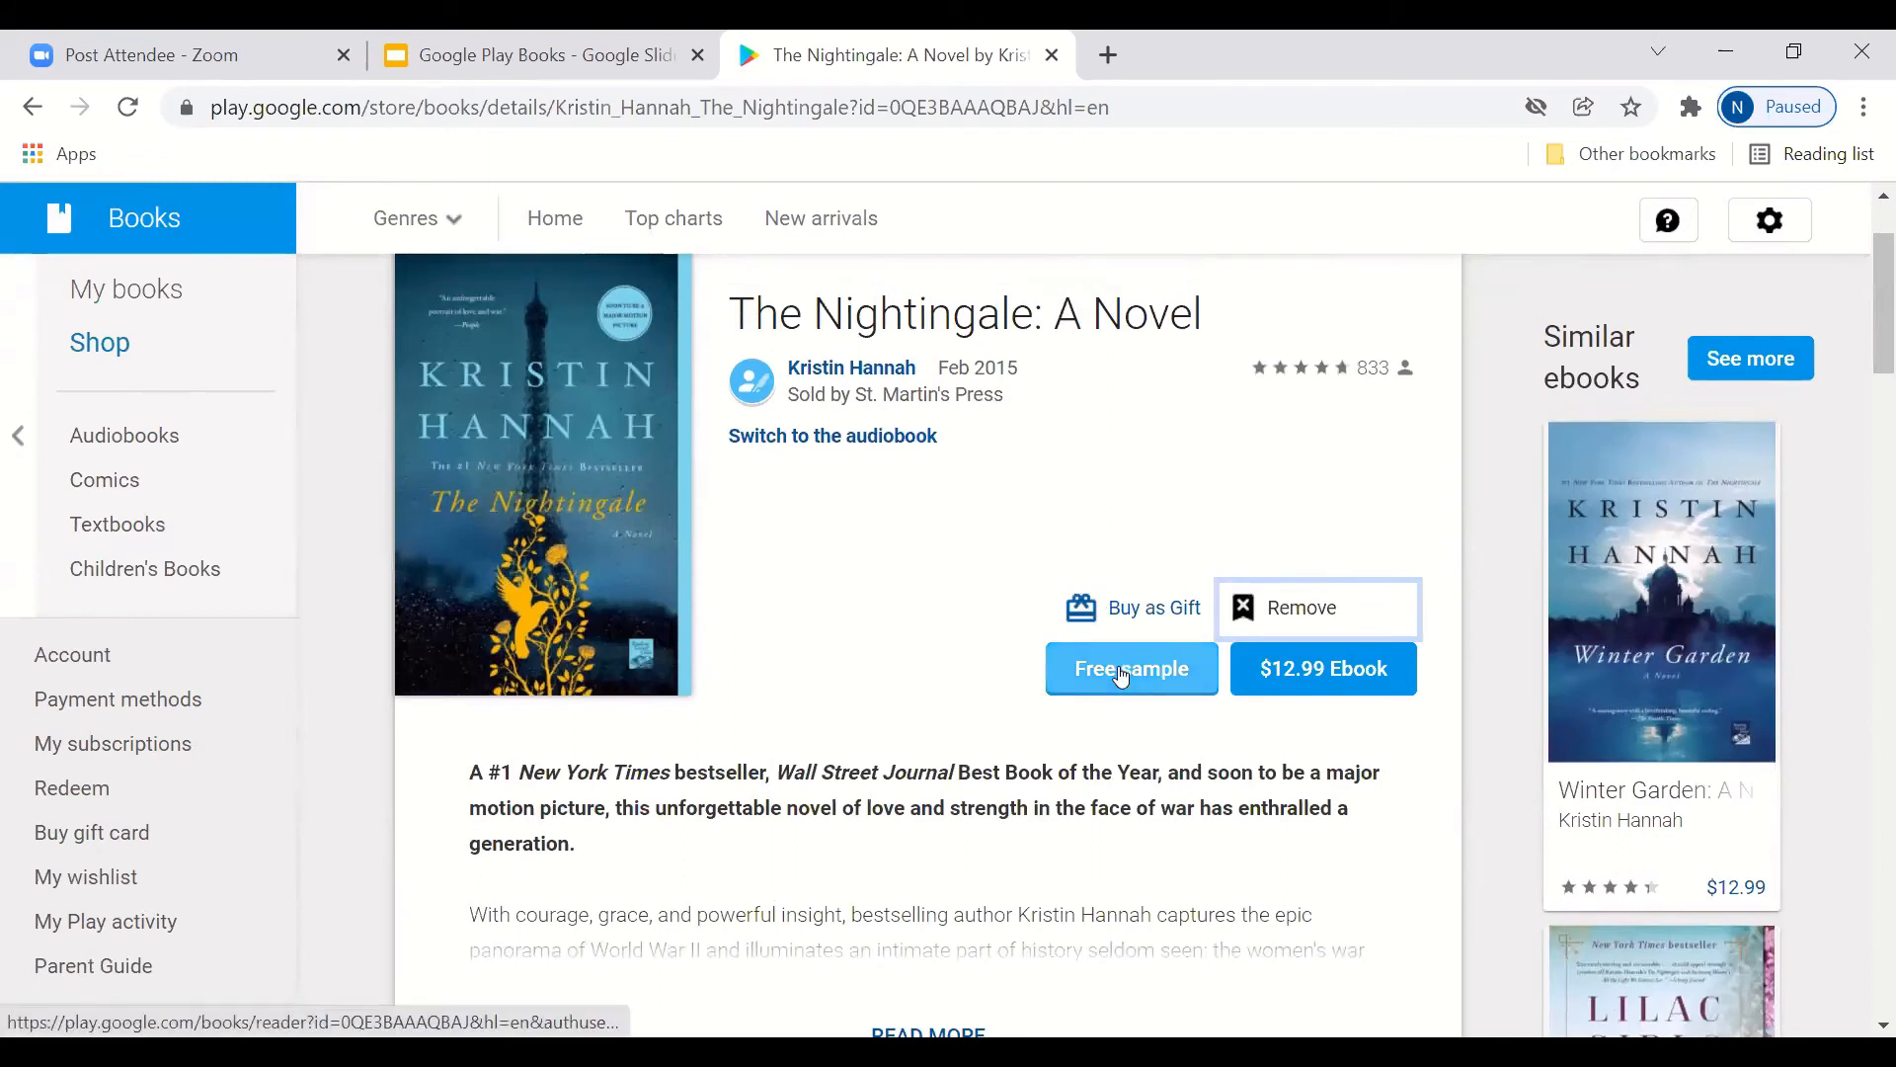
click(1318, 606)
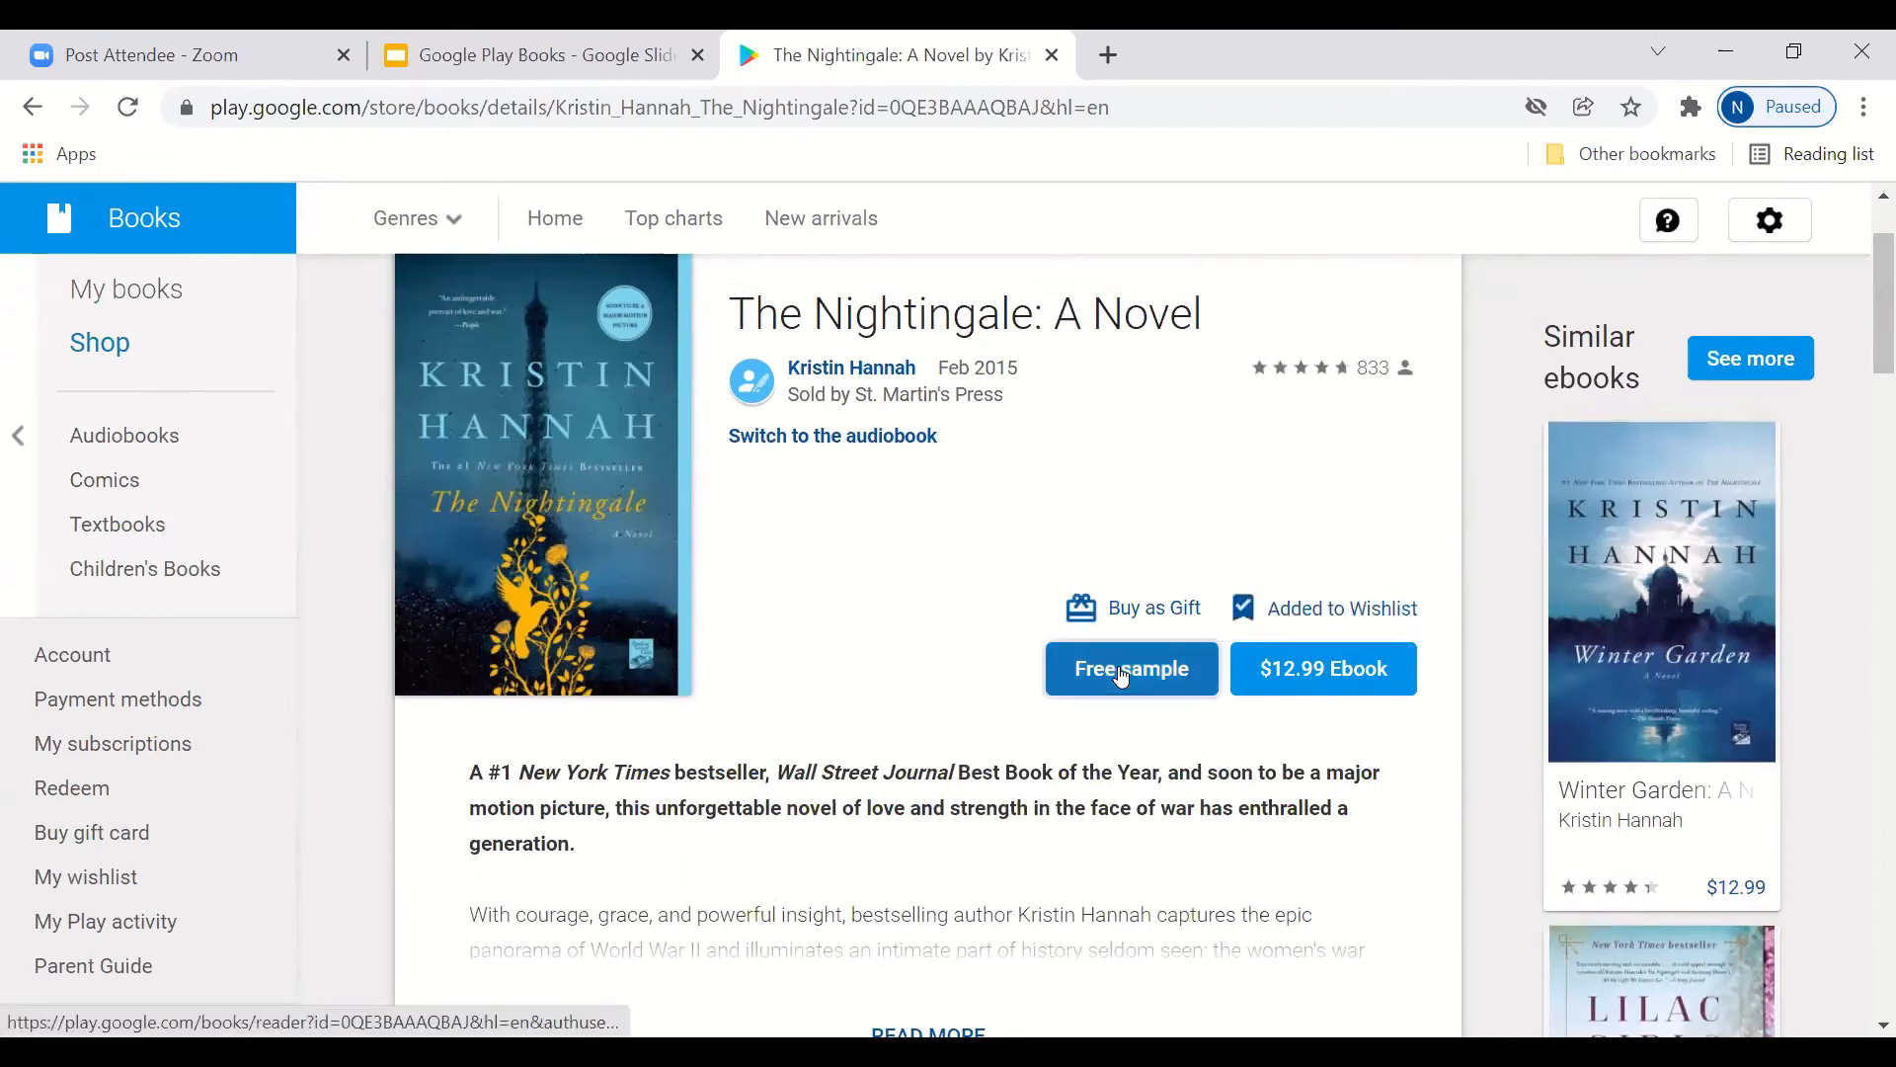
Step: Read the free sample of The Nightingale in the reader, paging forward to pages 36–37 of 502
click(1128, 668)
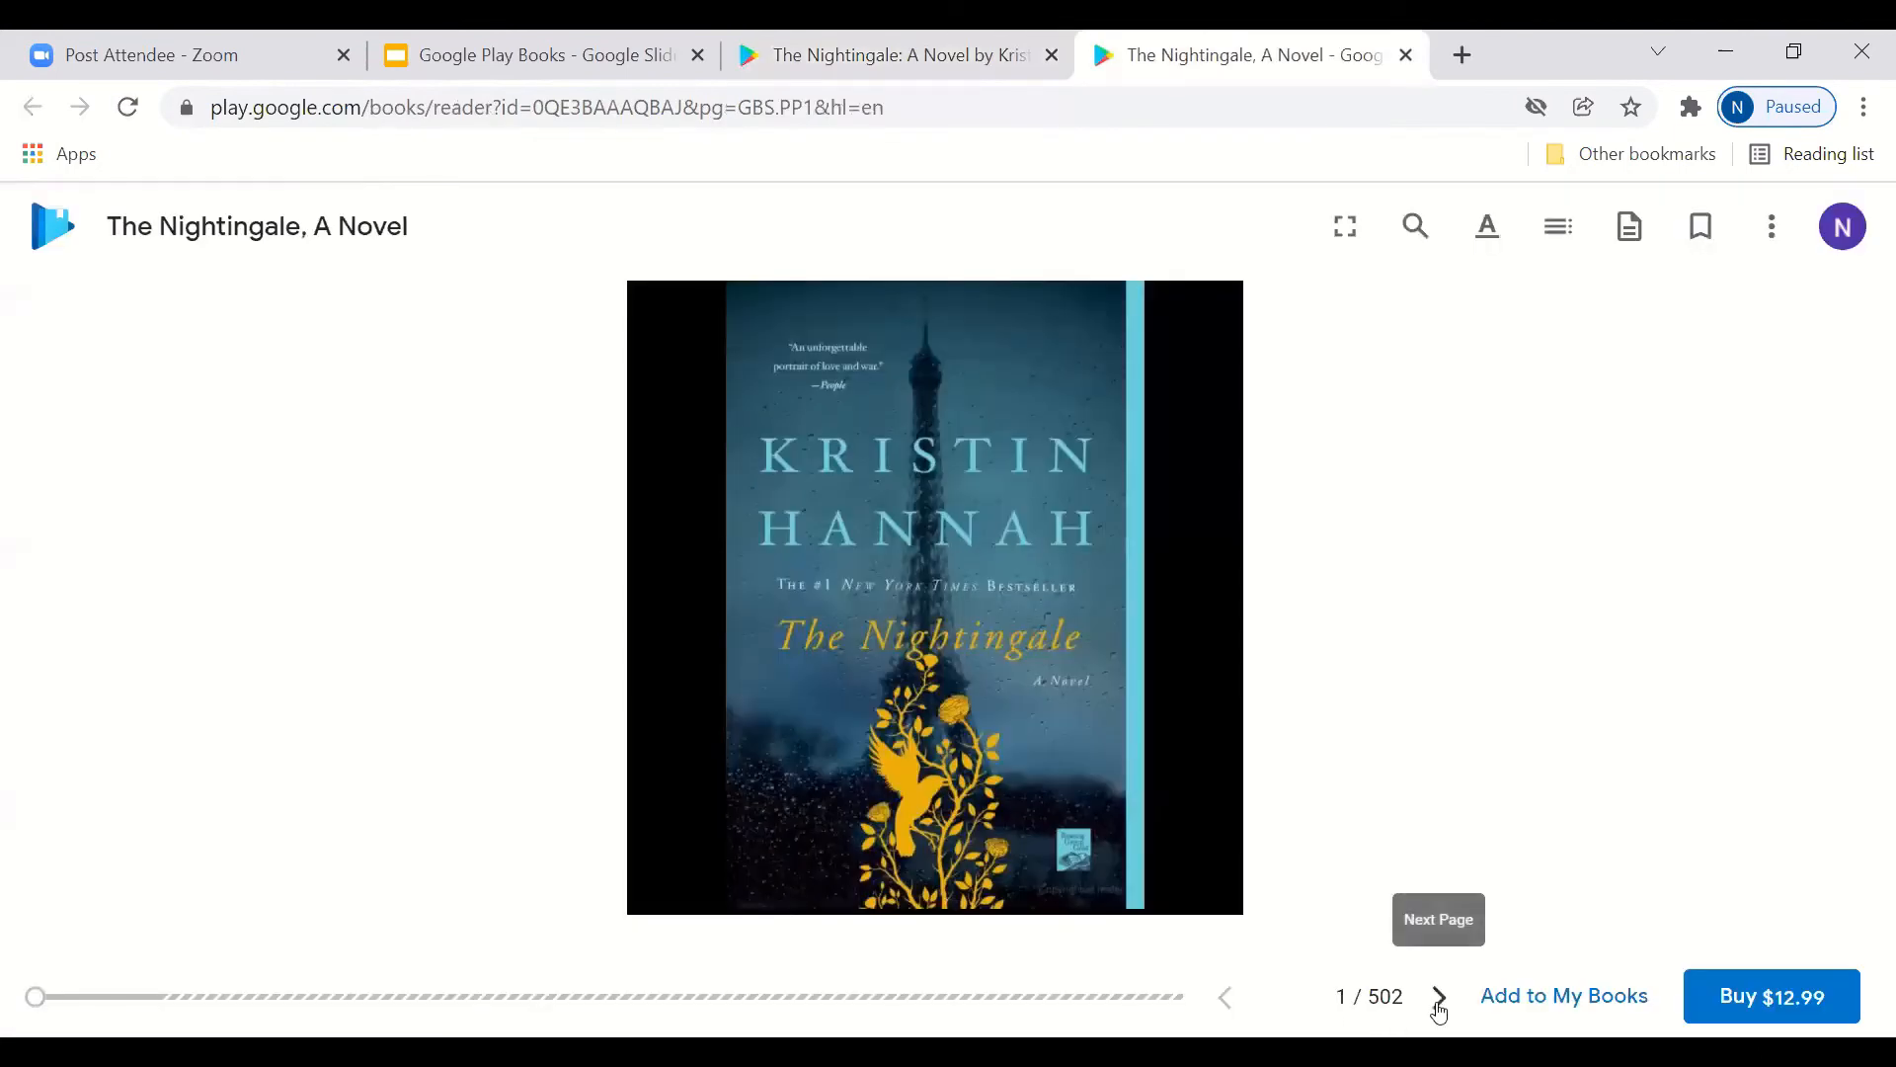
click(1438, 995)
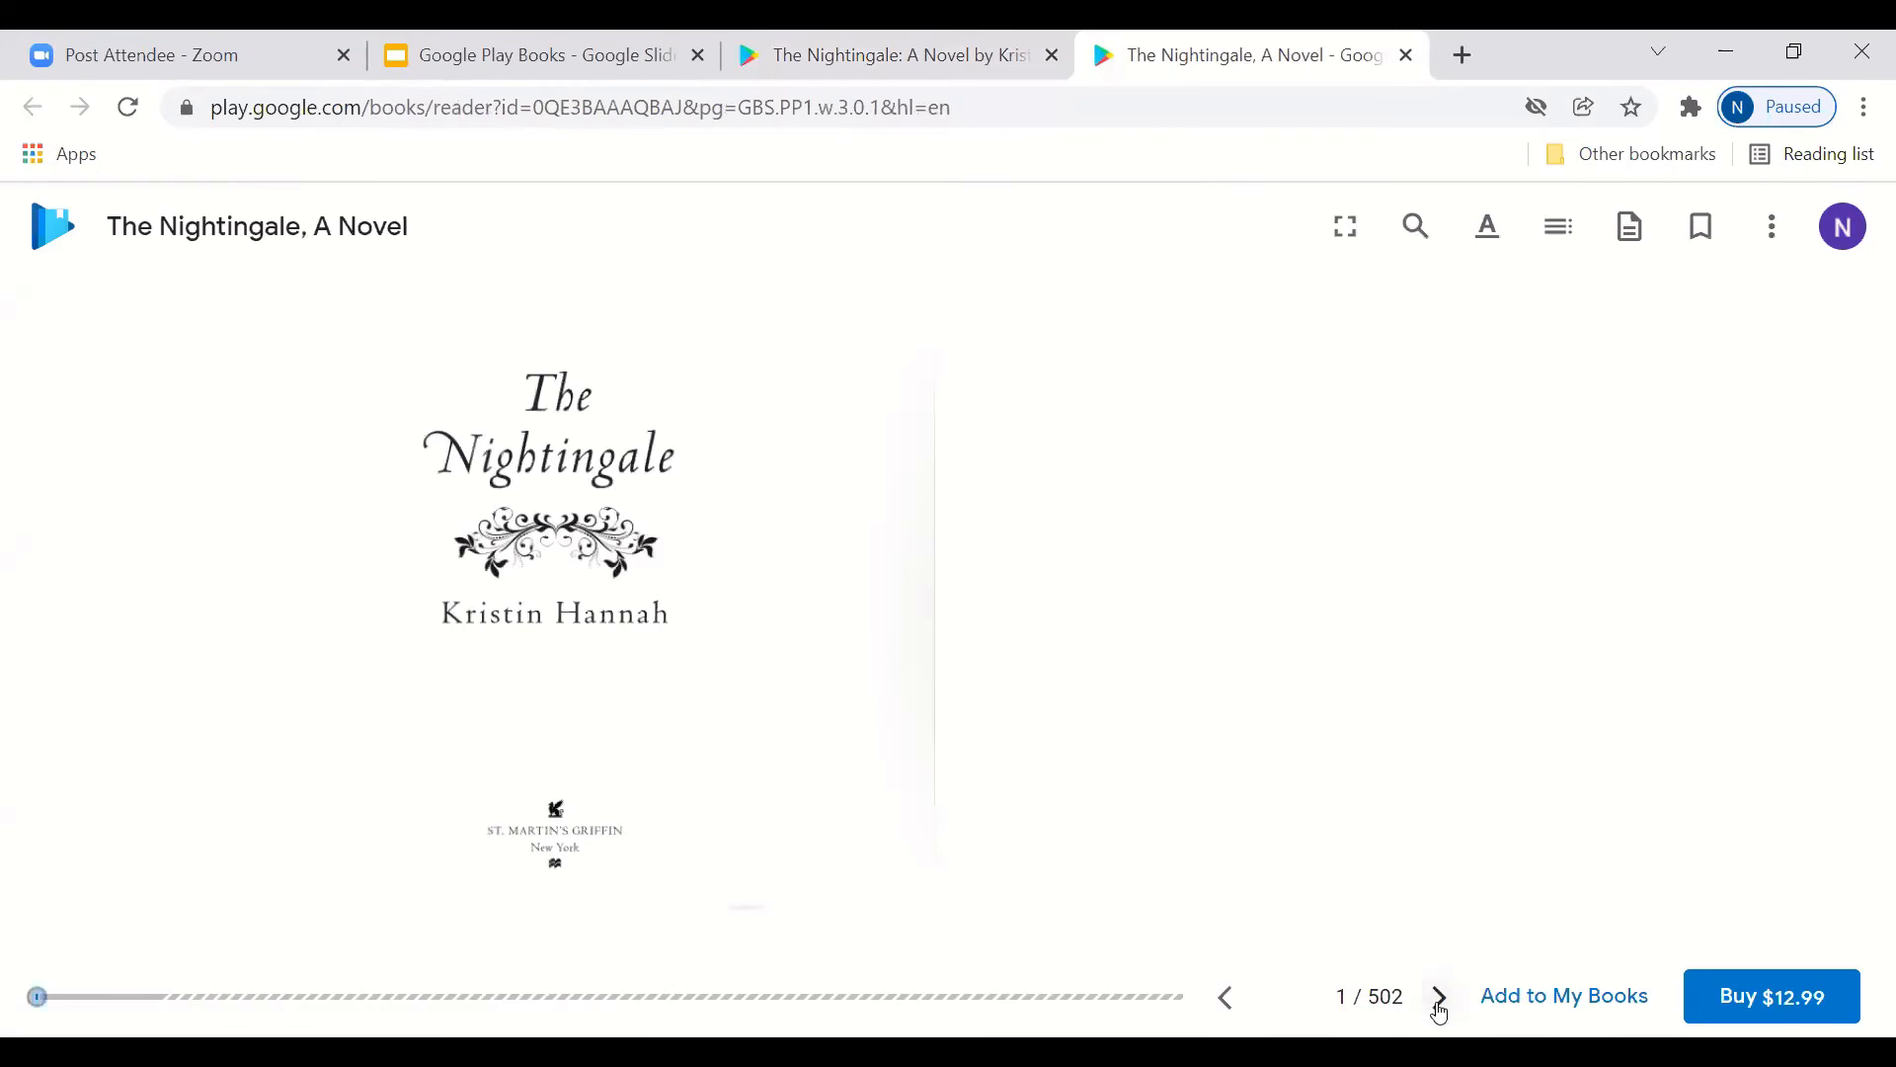
click(1439, 996)
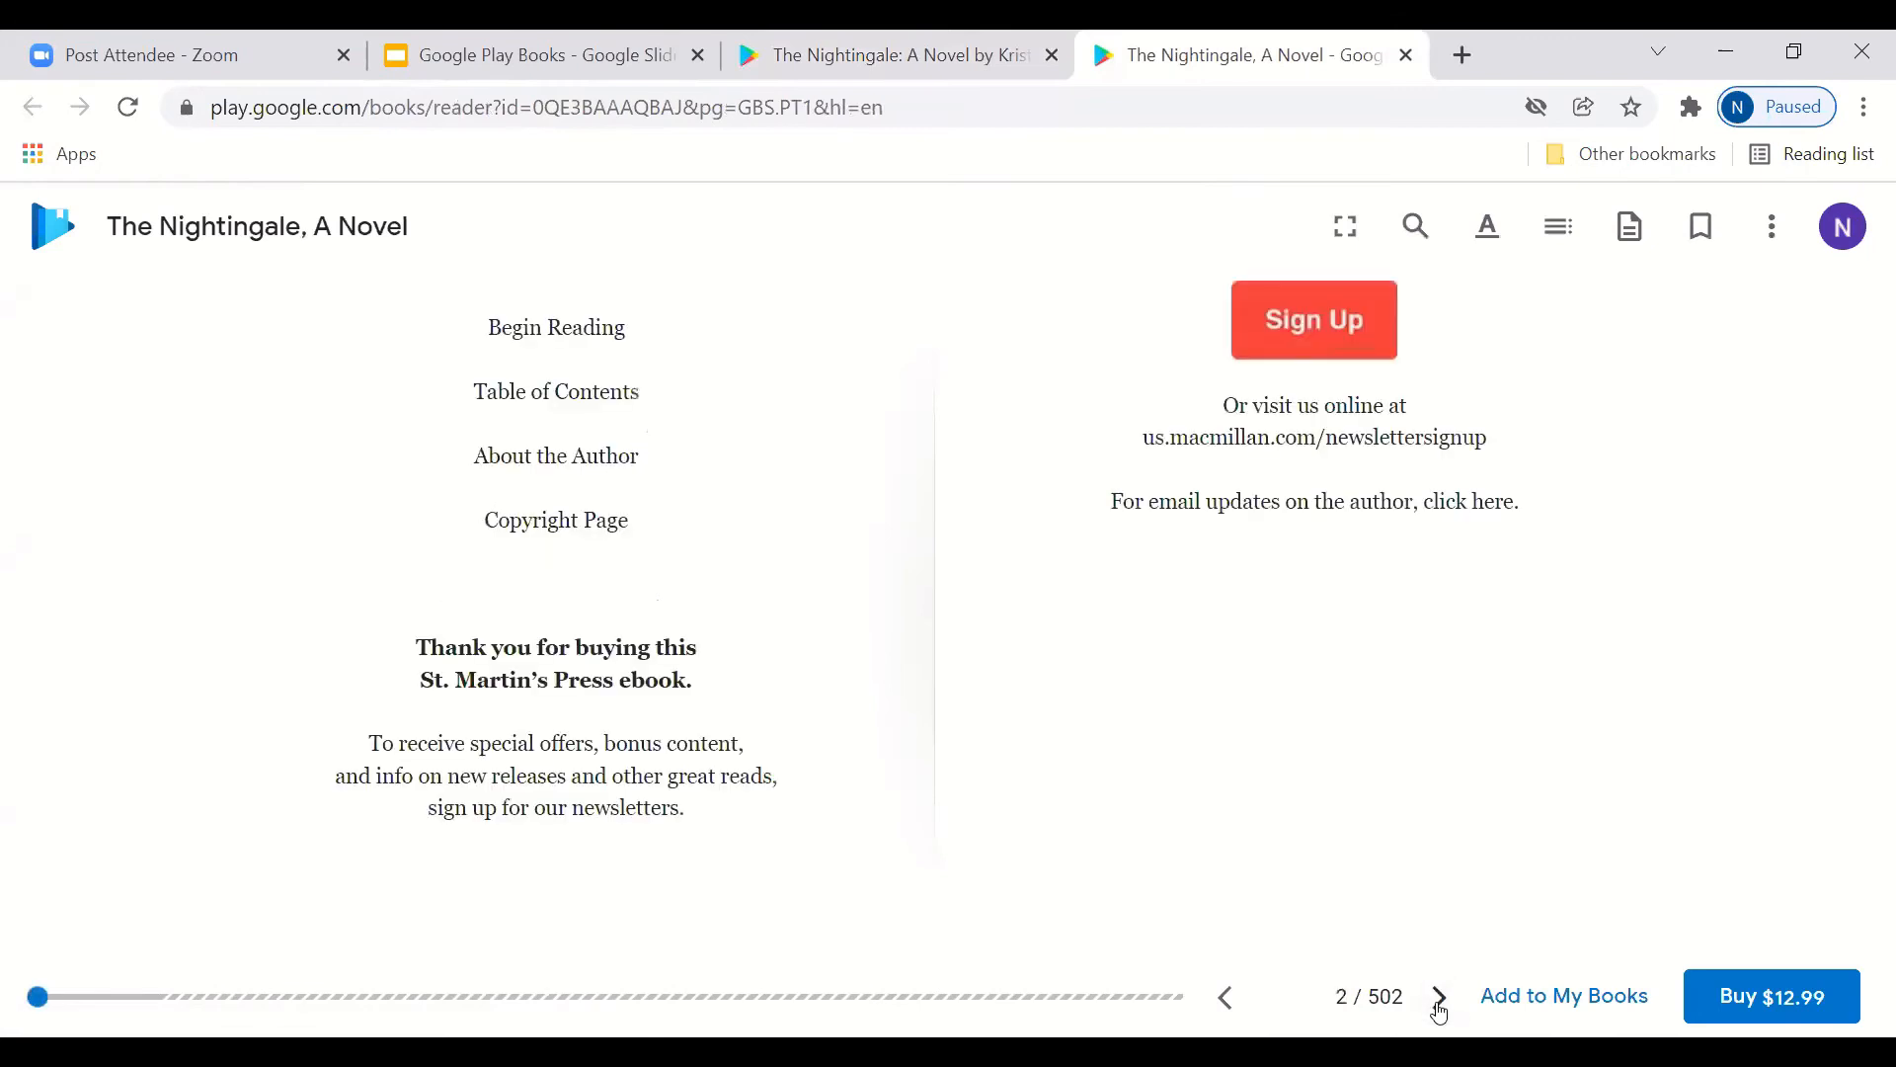
click(1438, 996)
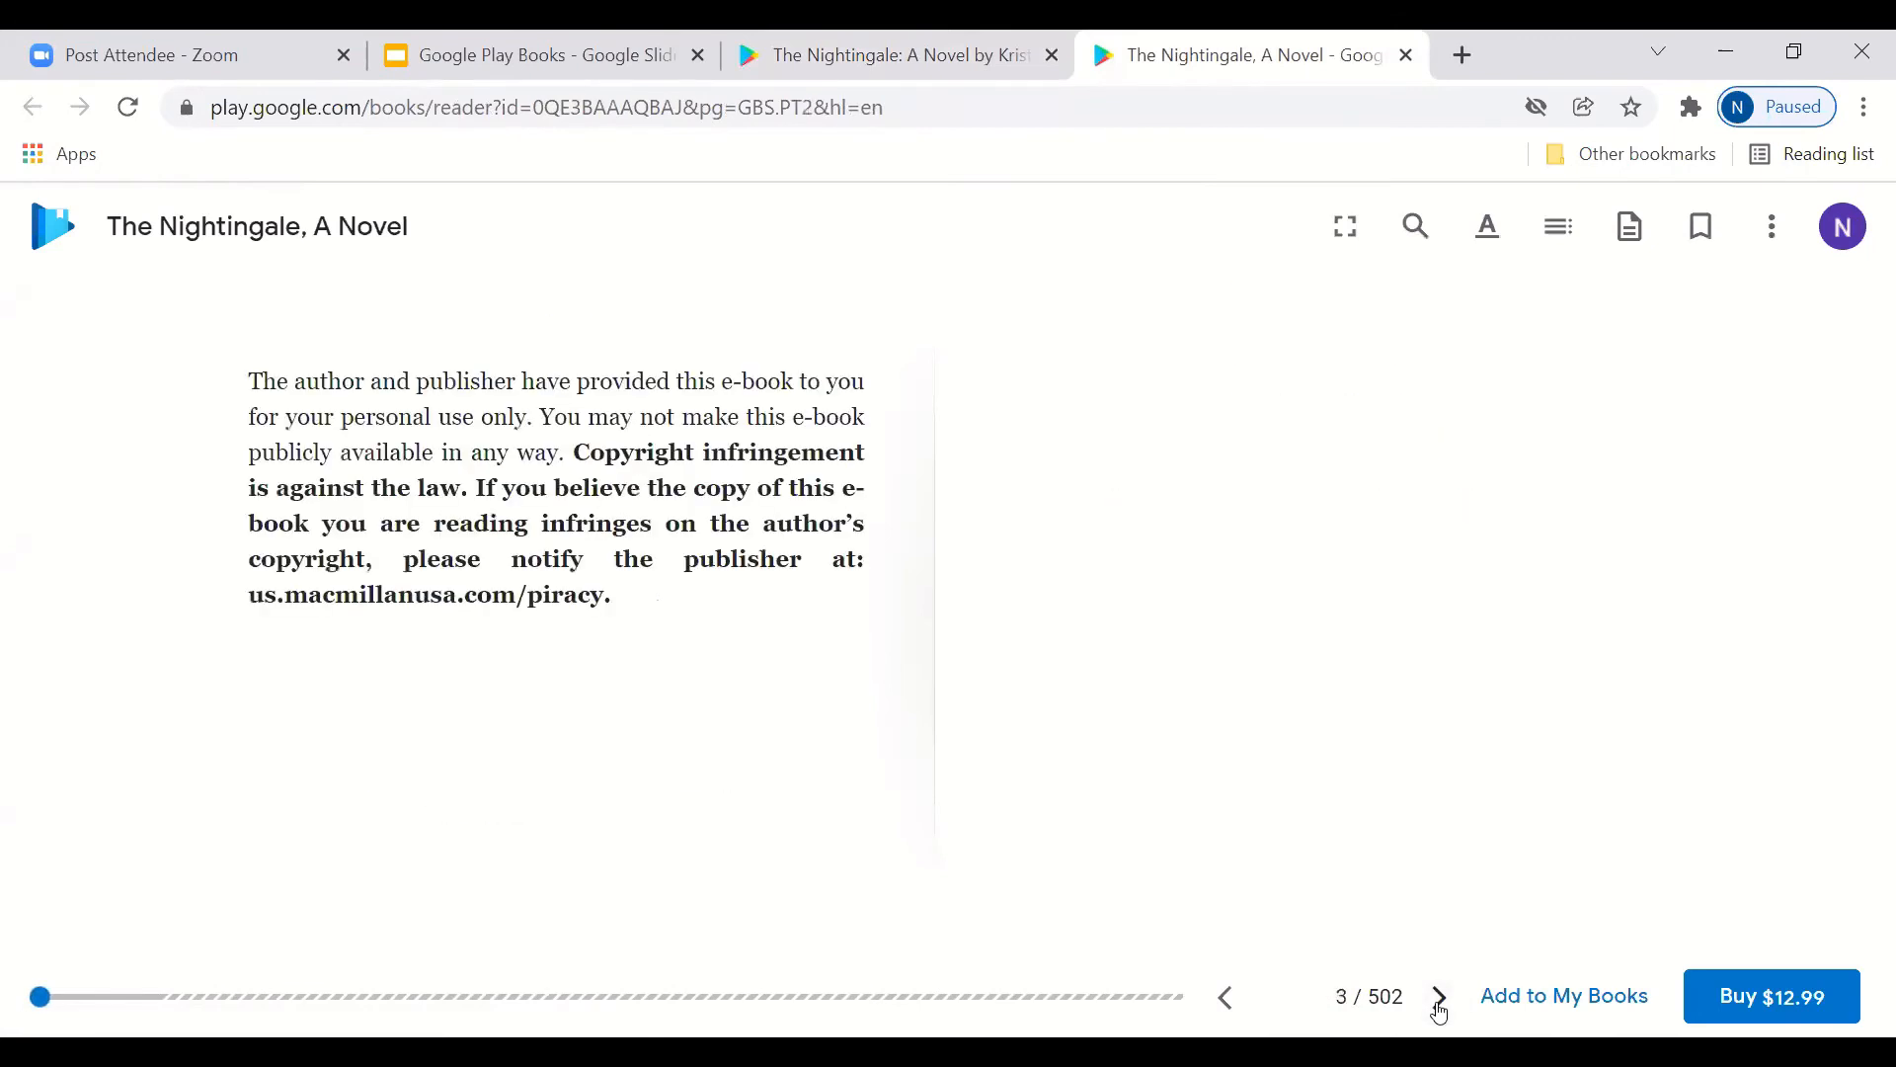
click(1438, 995)
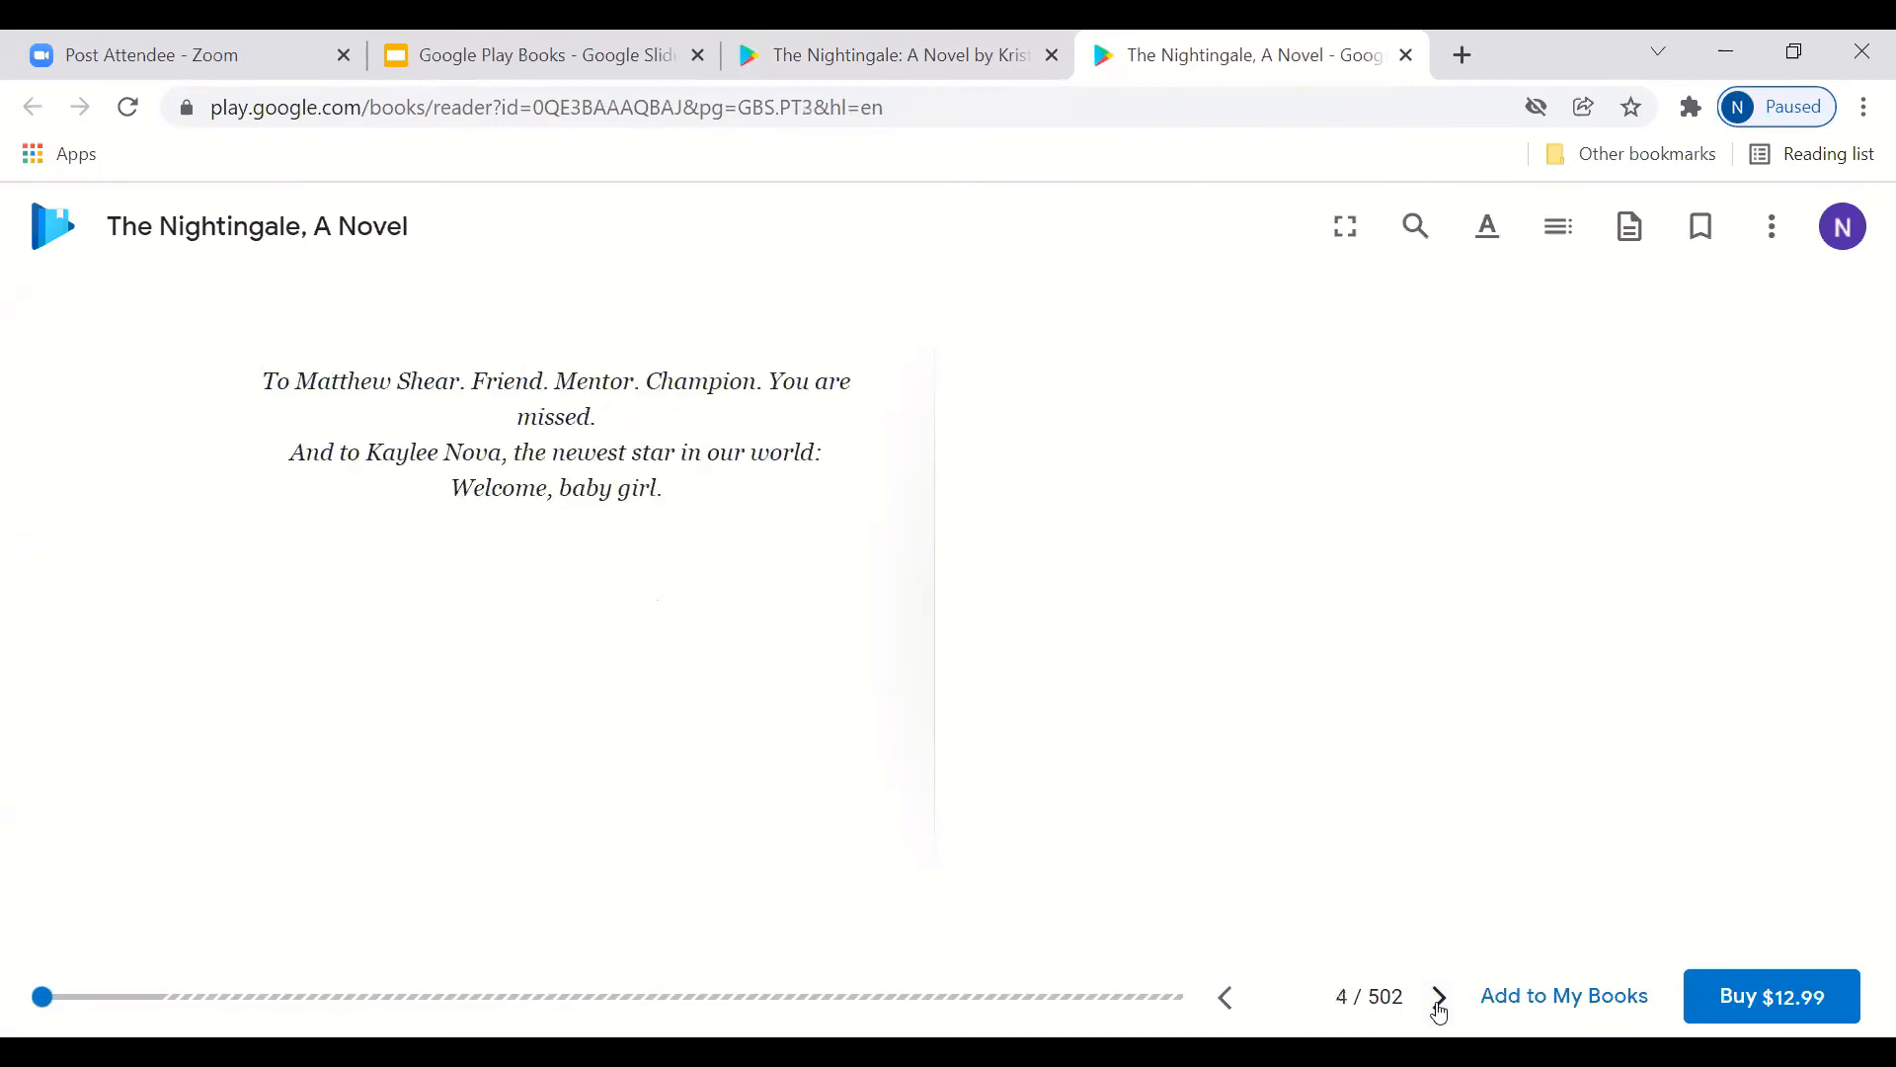
click(1438, 996)
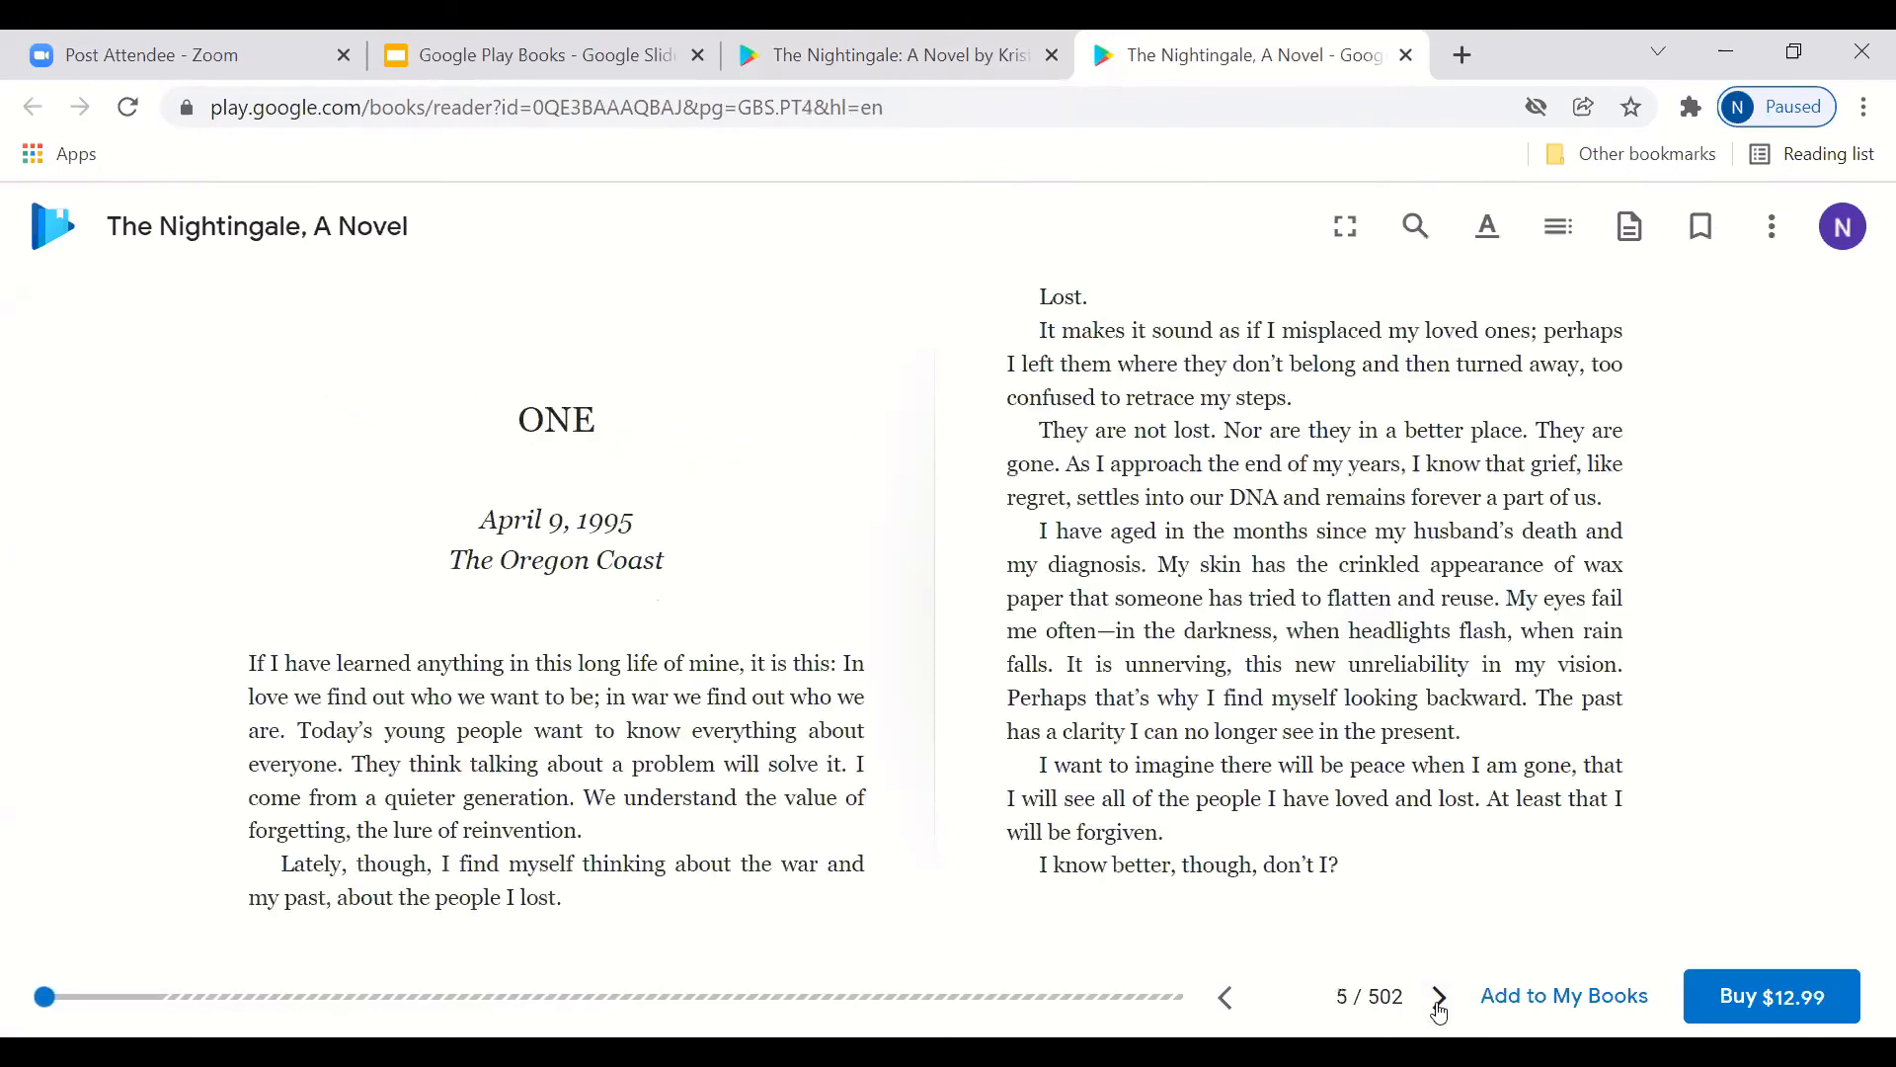
click(1438, 996)
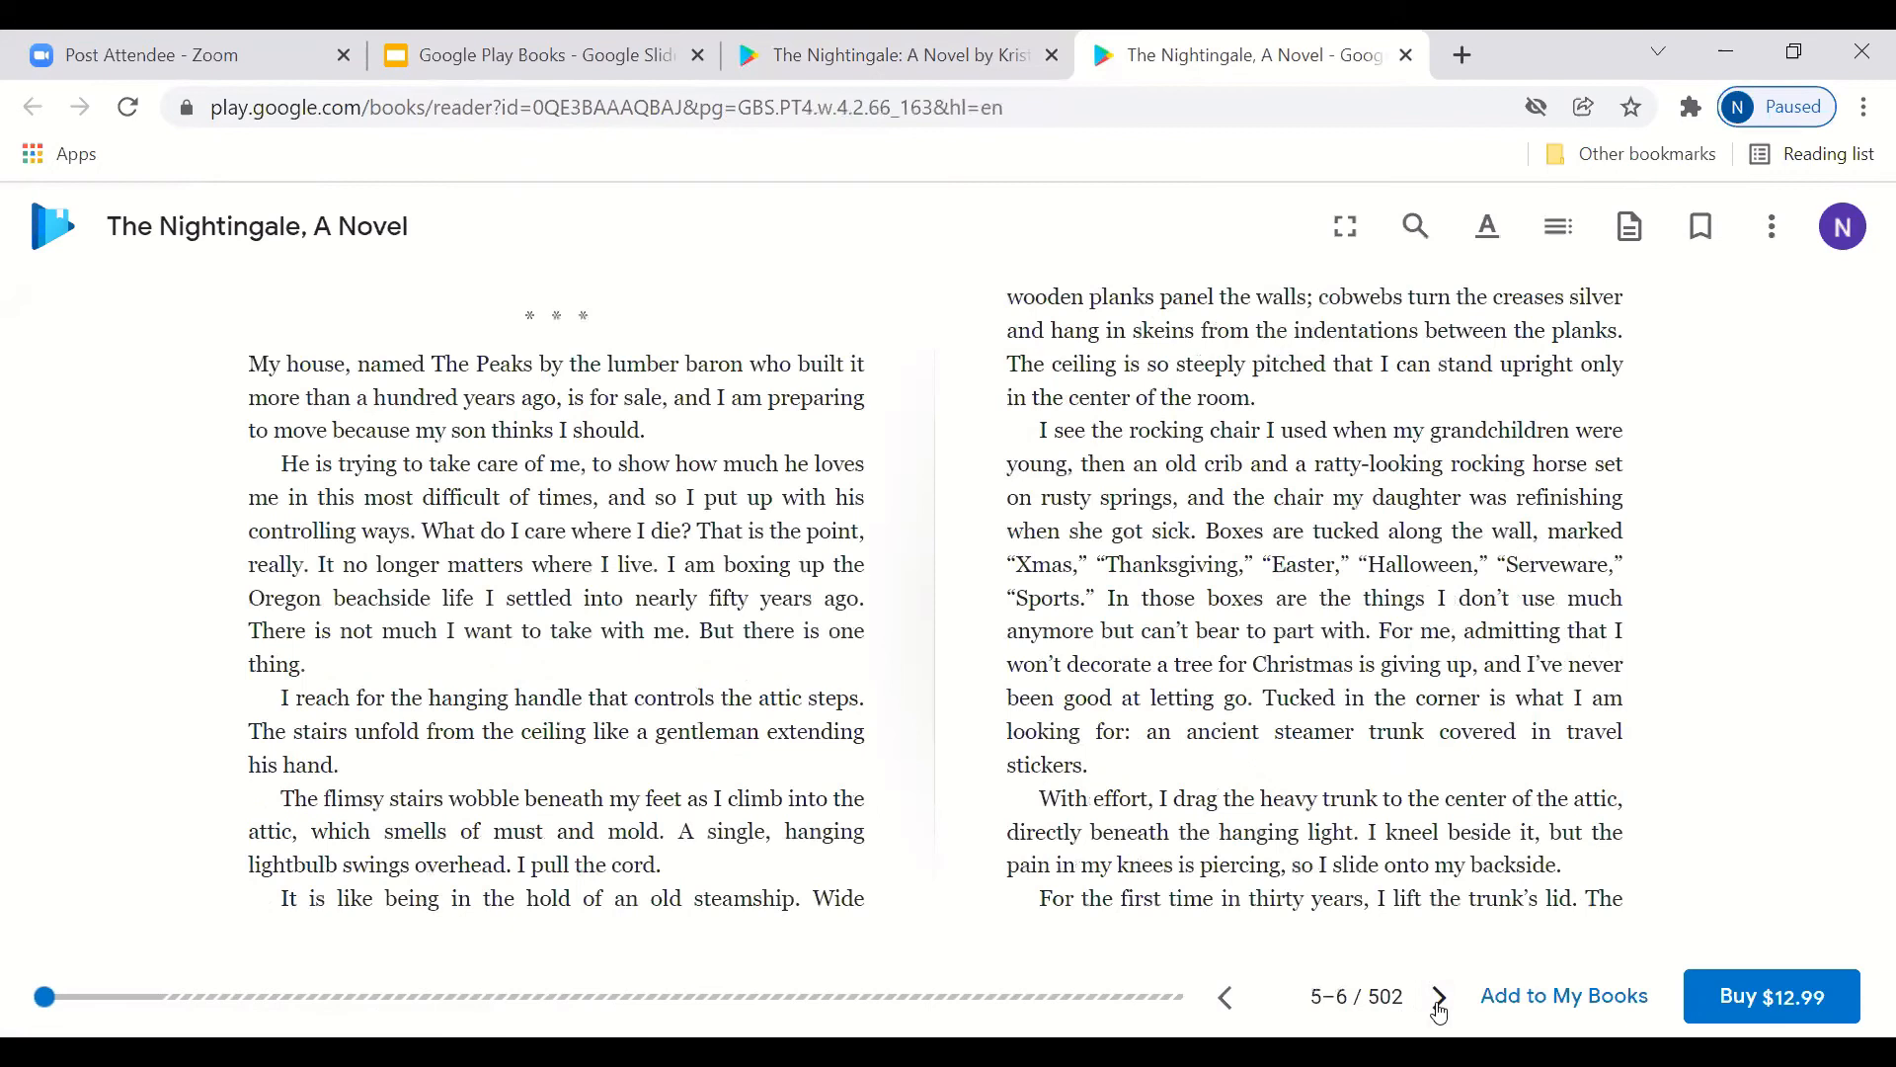
click(1438, 996)
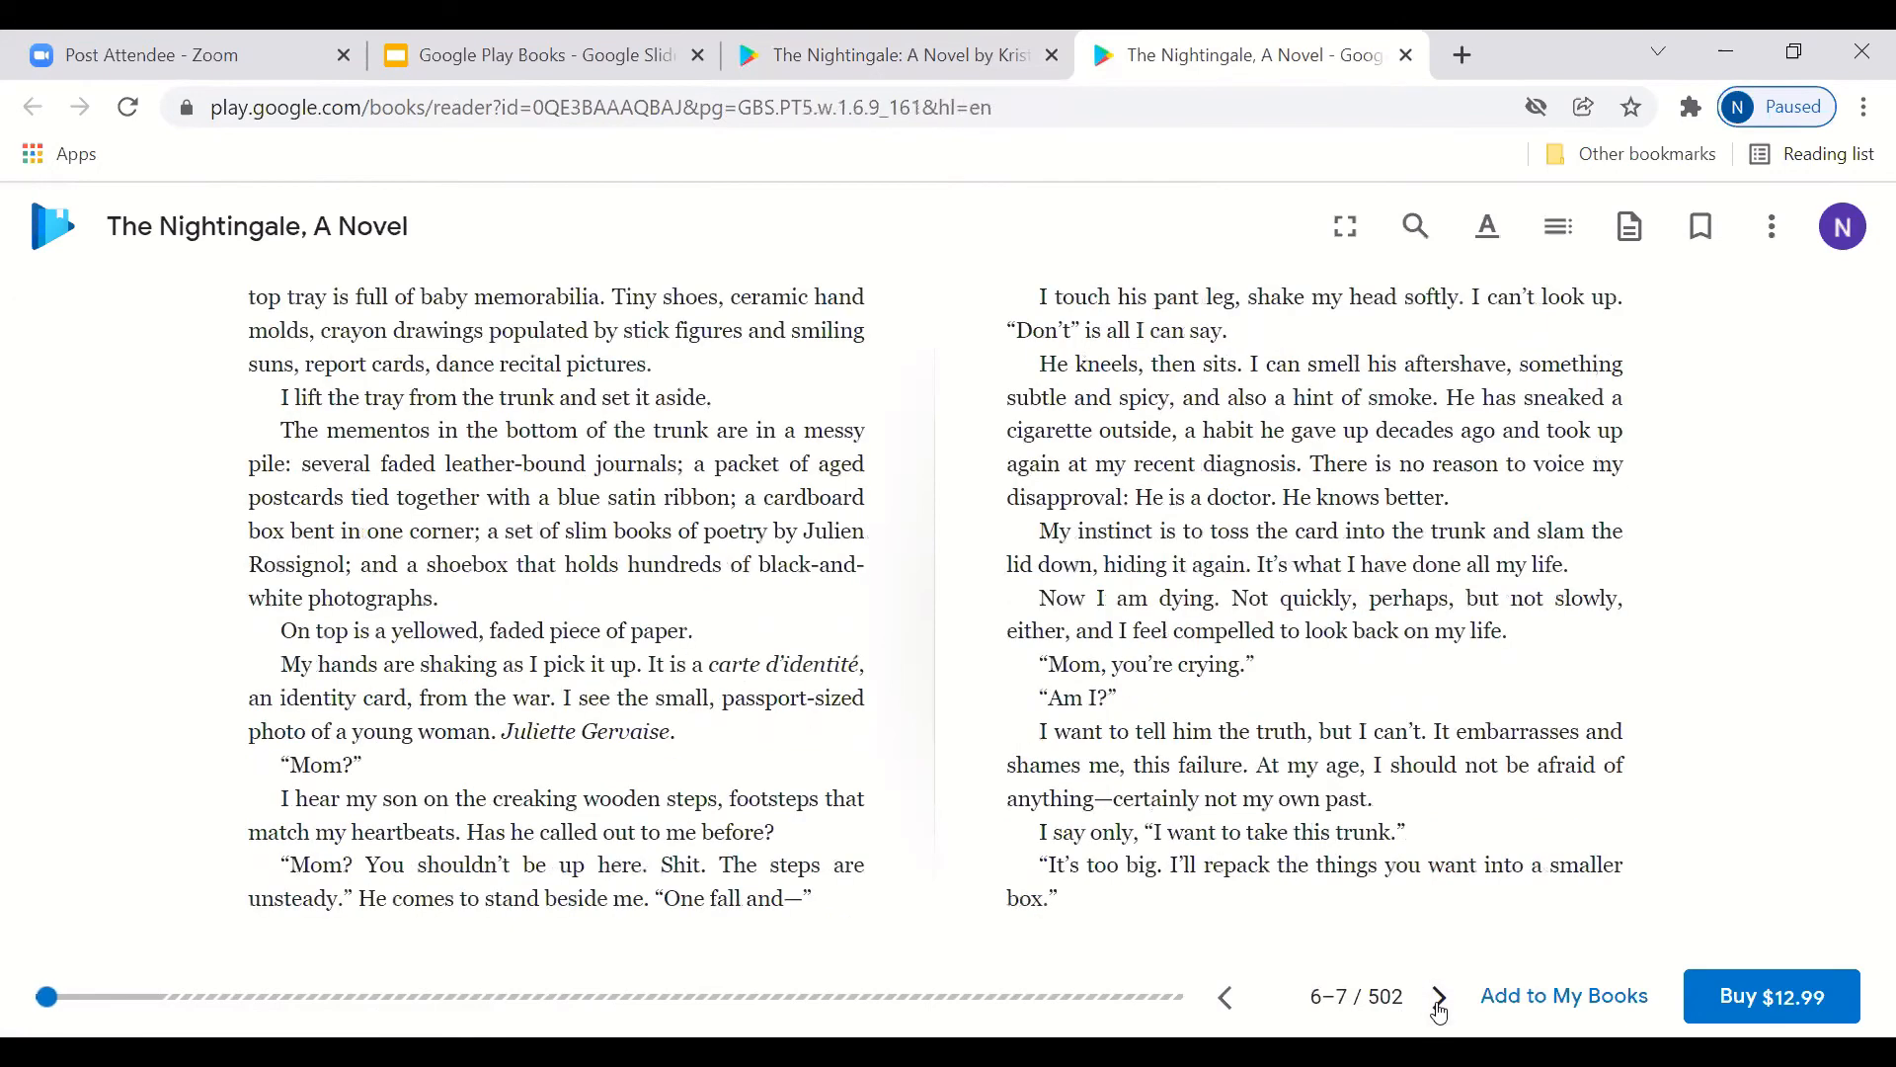
click(1438, 996)
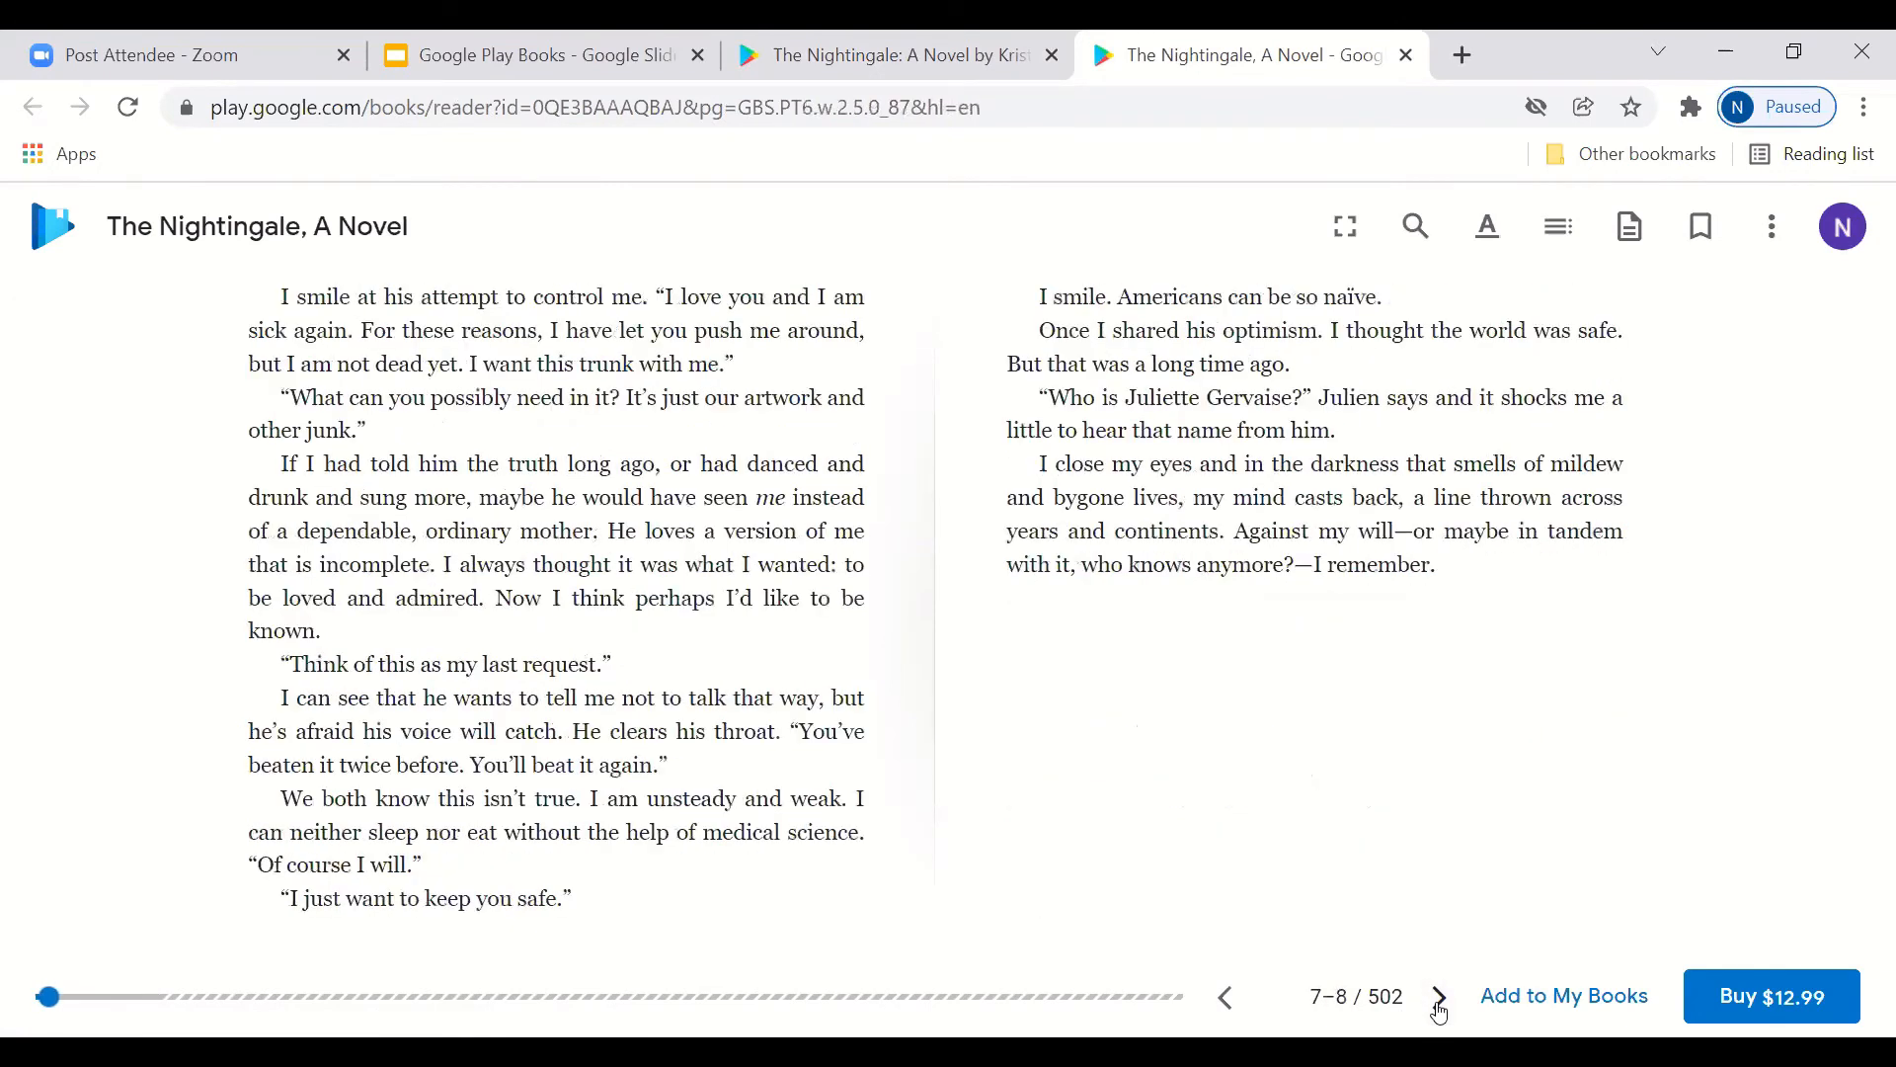
click(1438, 995)
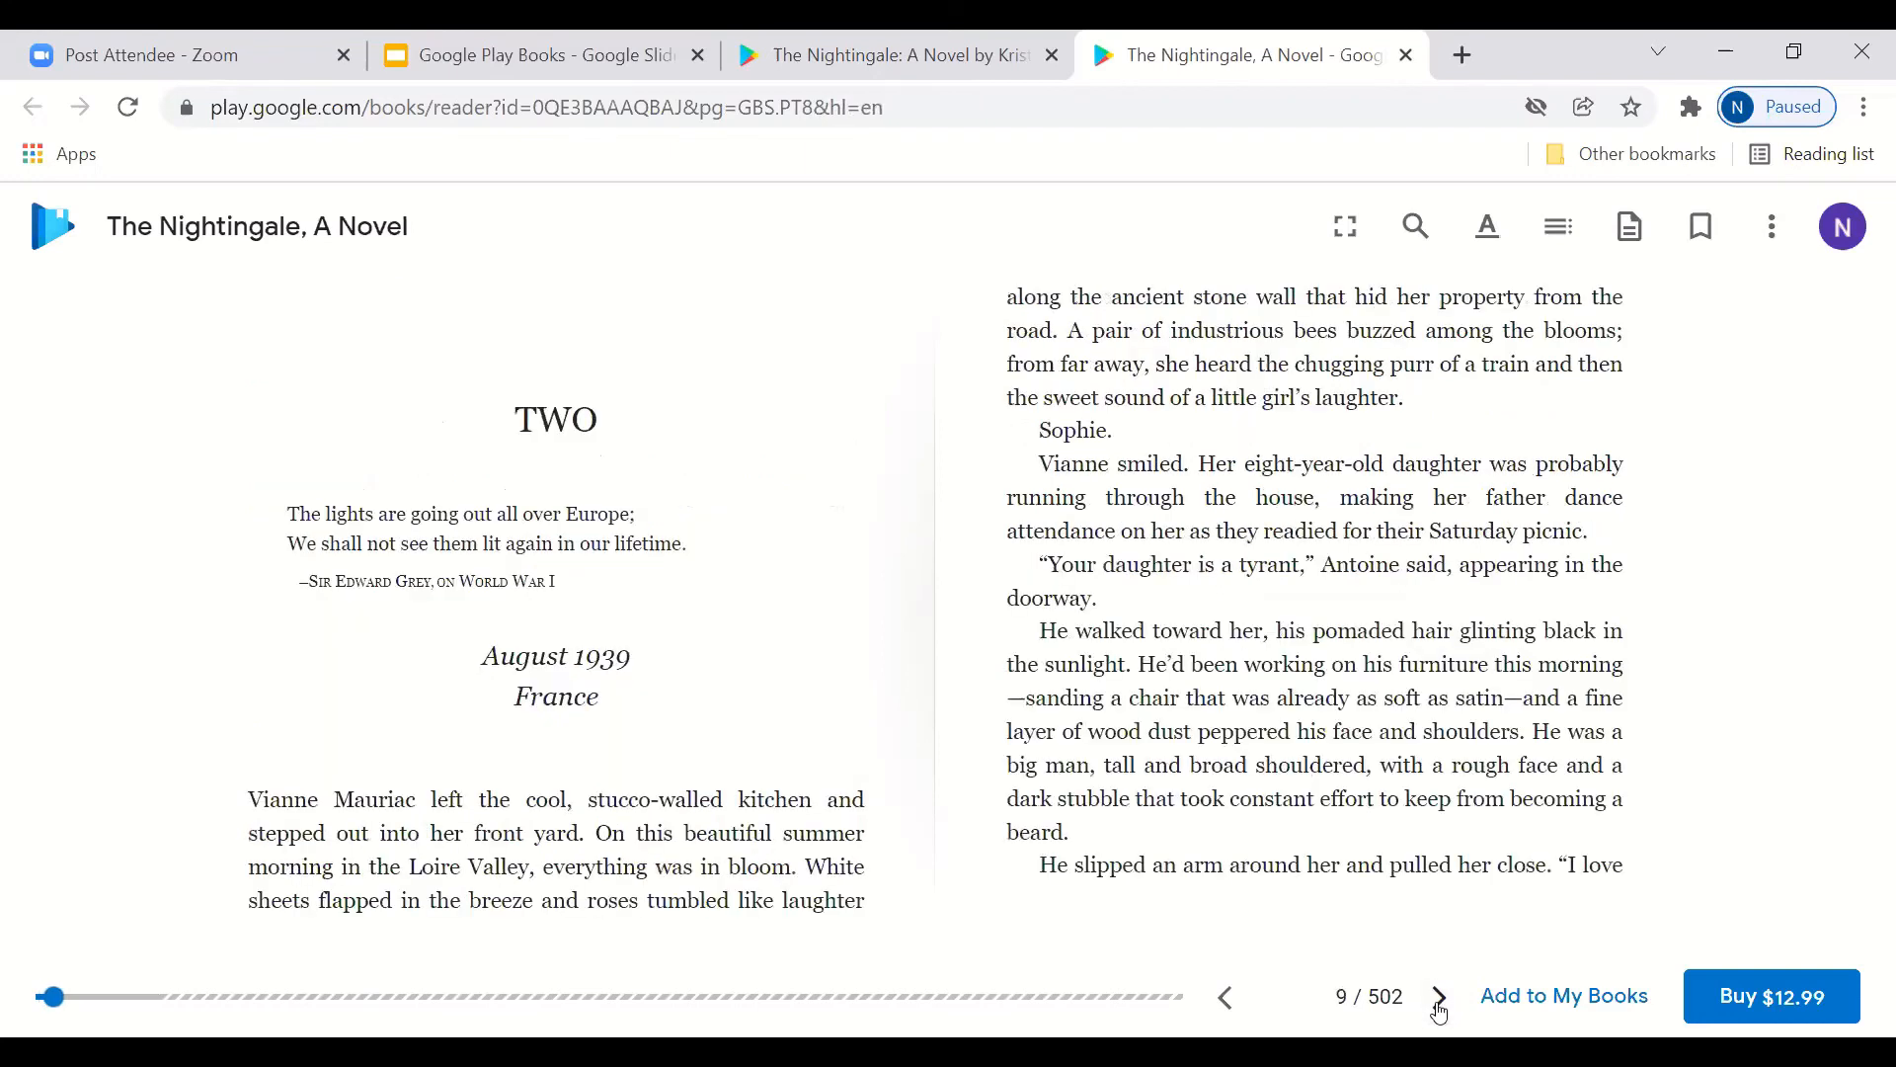
click(1438, 996)
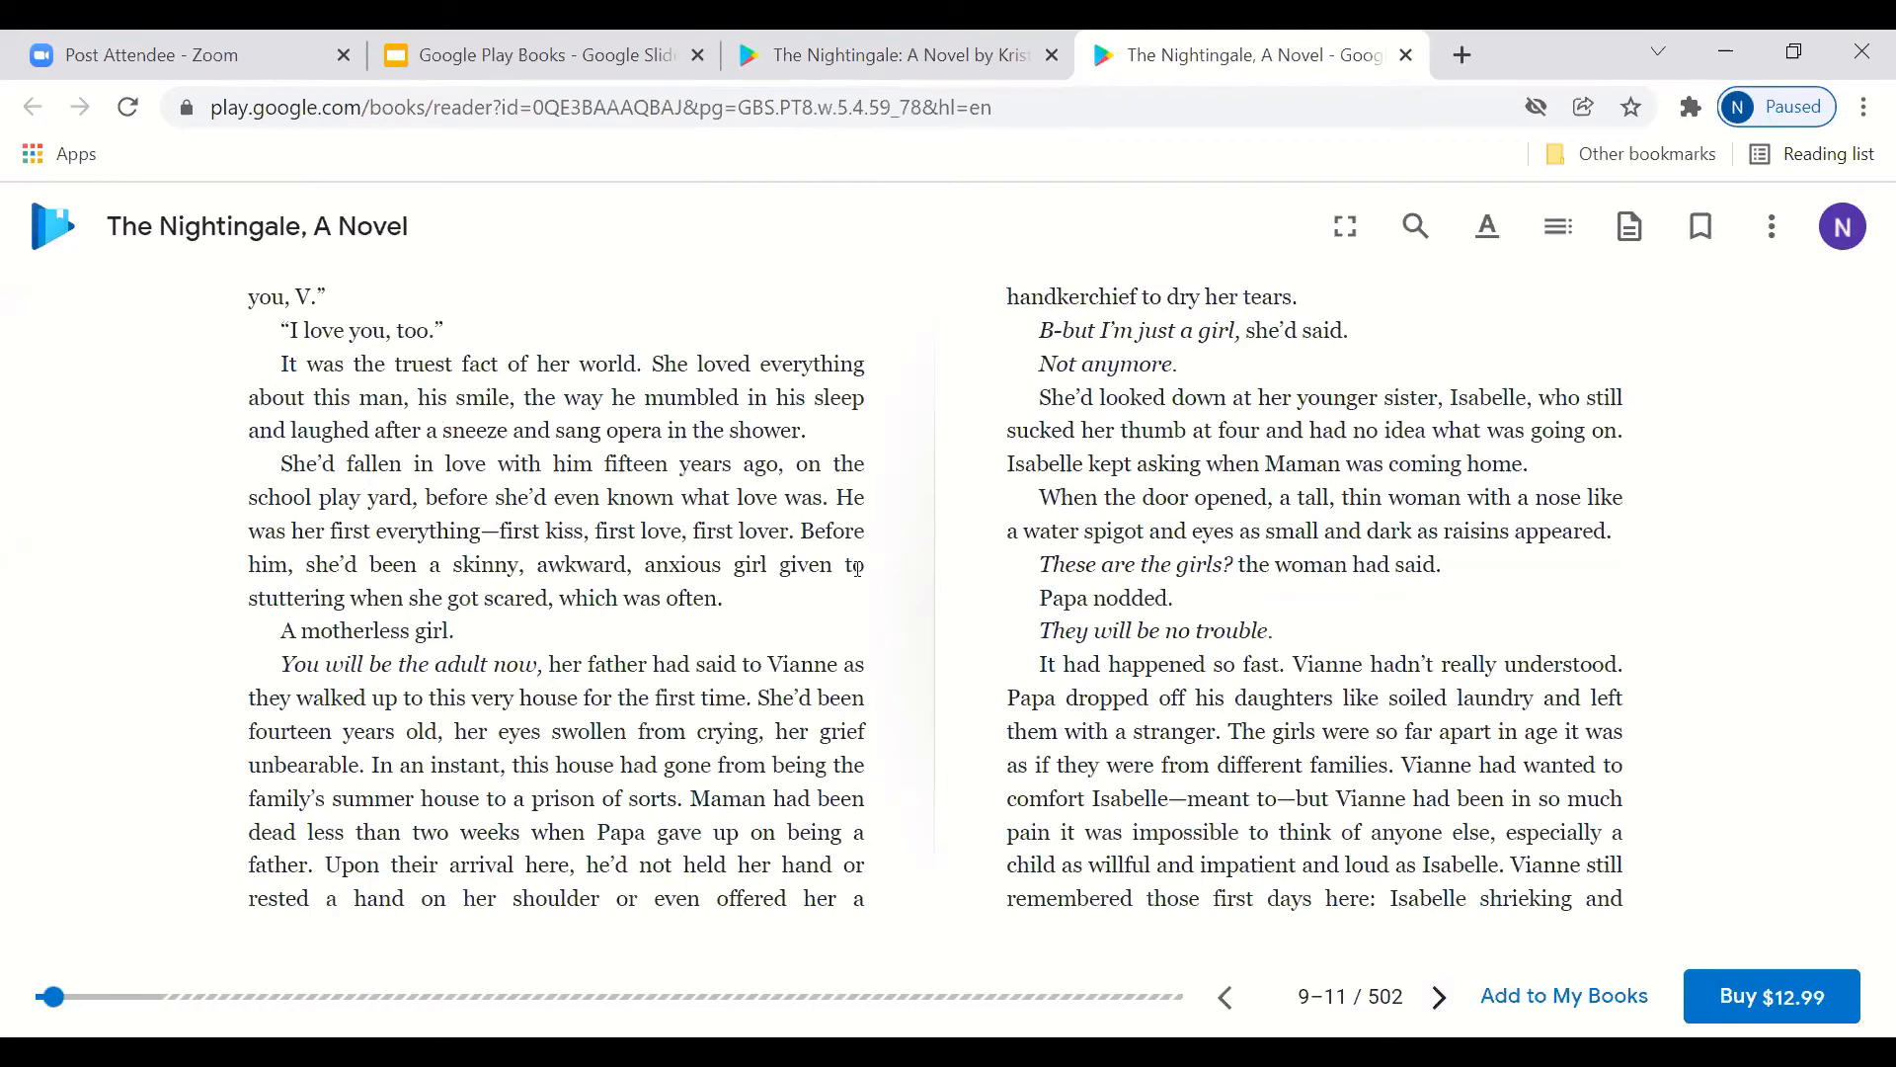
mouse_move(731, 326)
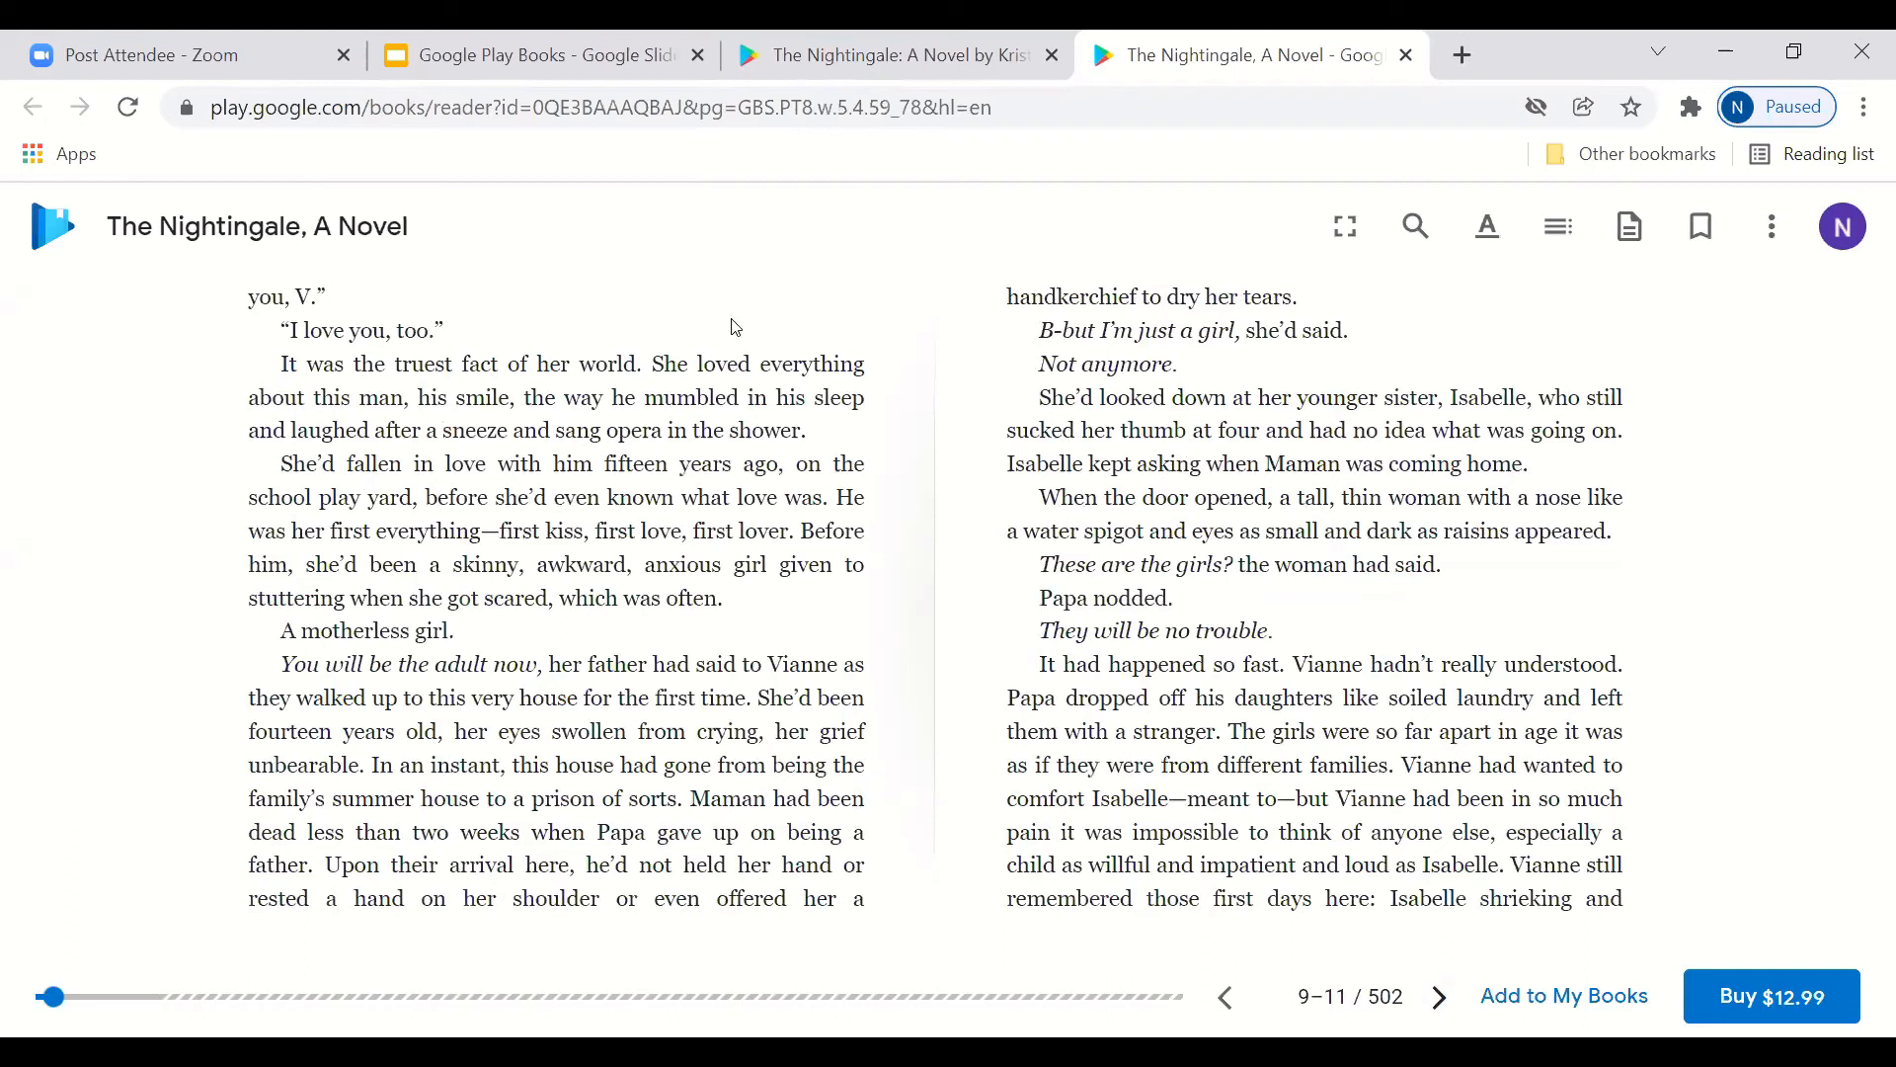
mouse_move(1029, 418)
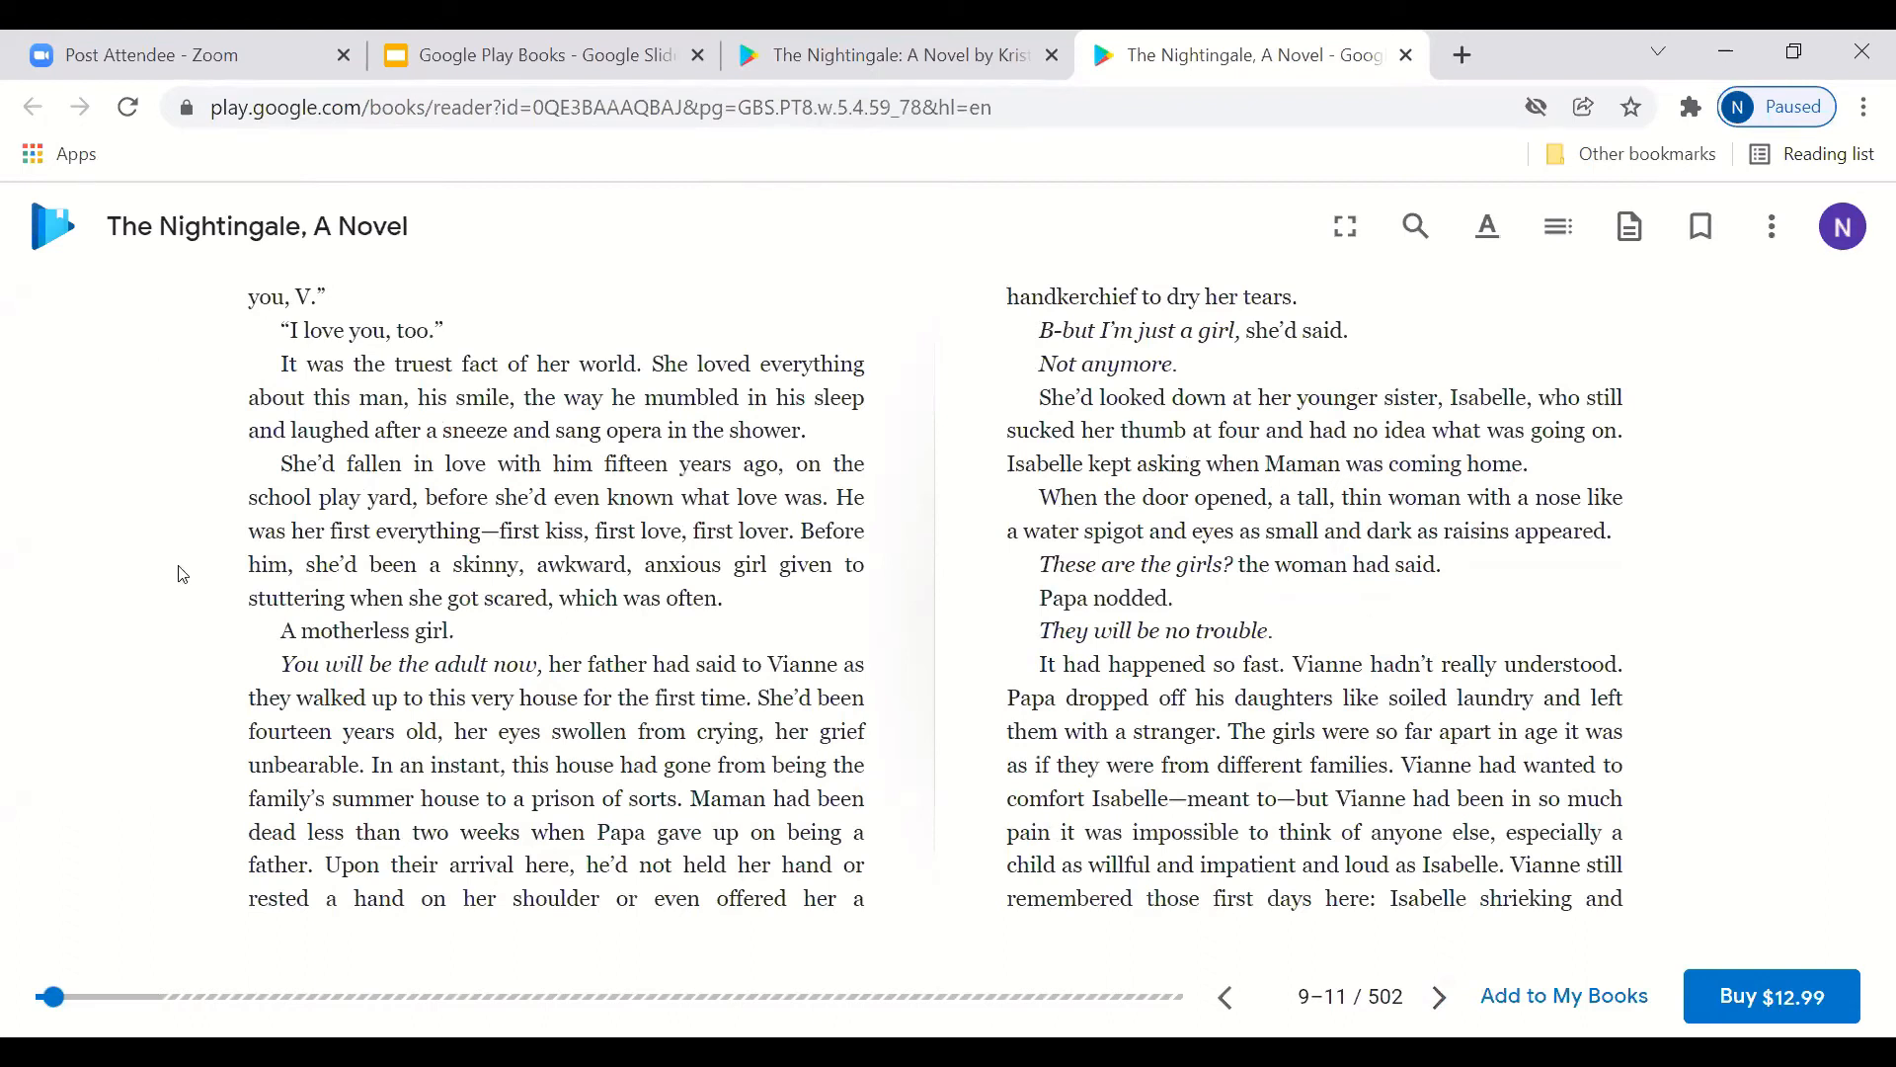
mouse_move(1438, 996)
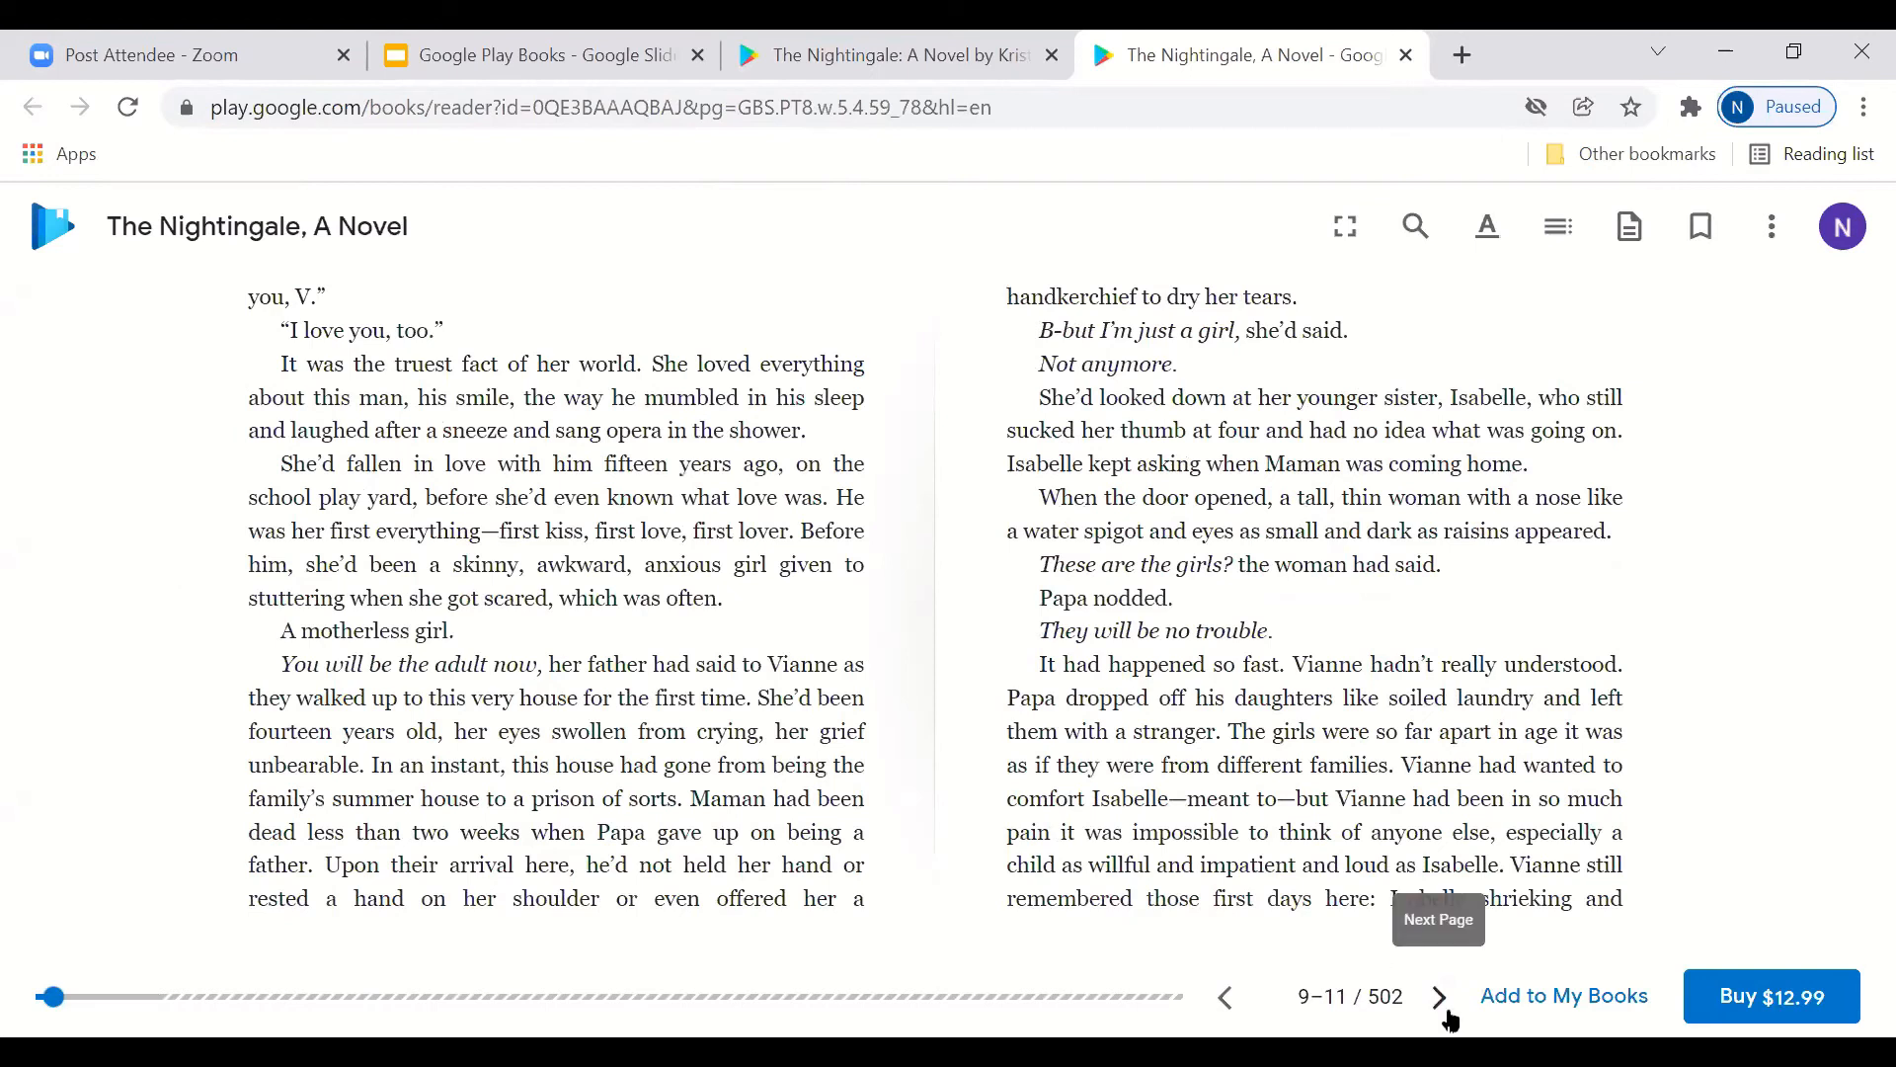
click(1439, 995)
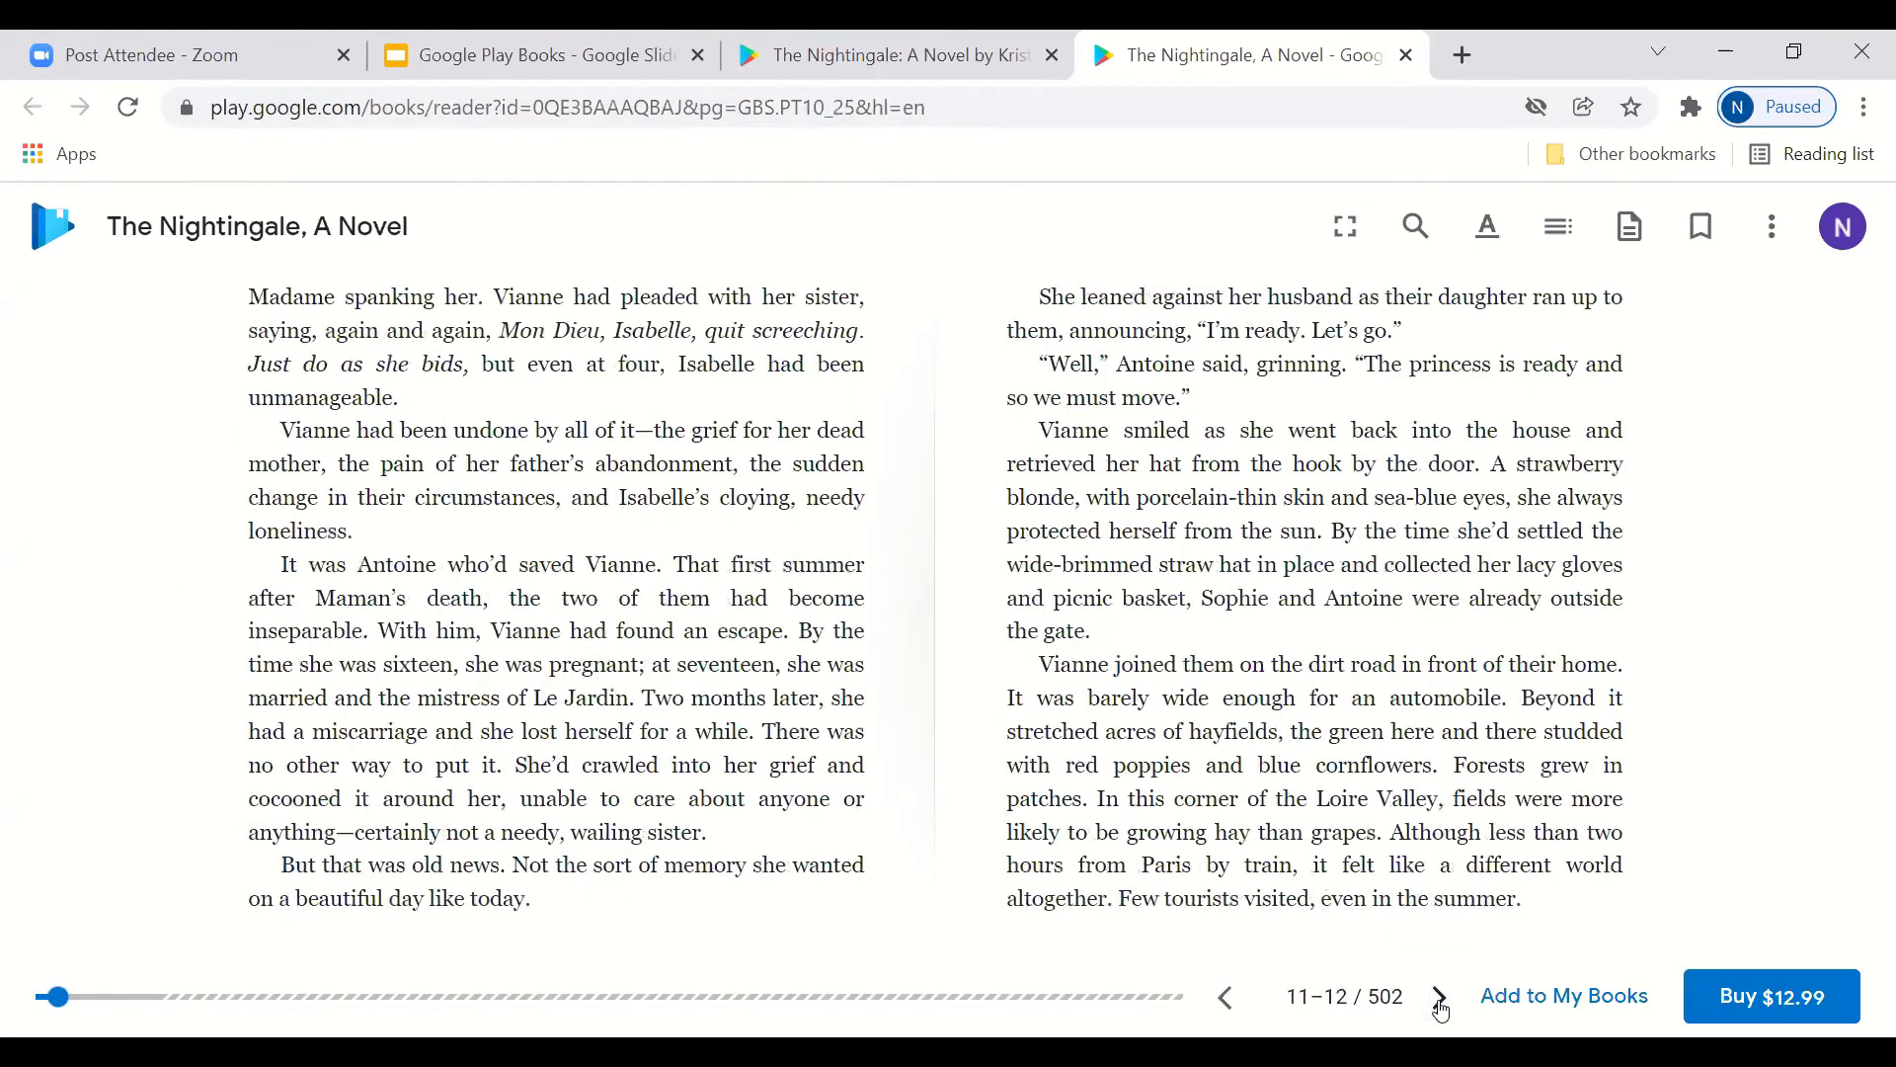
click(1440, 995)
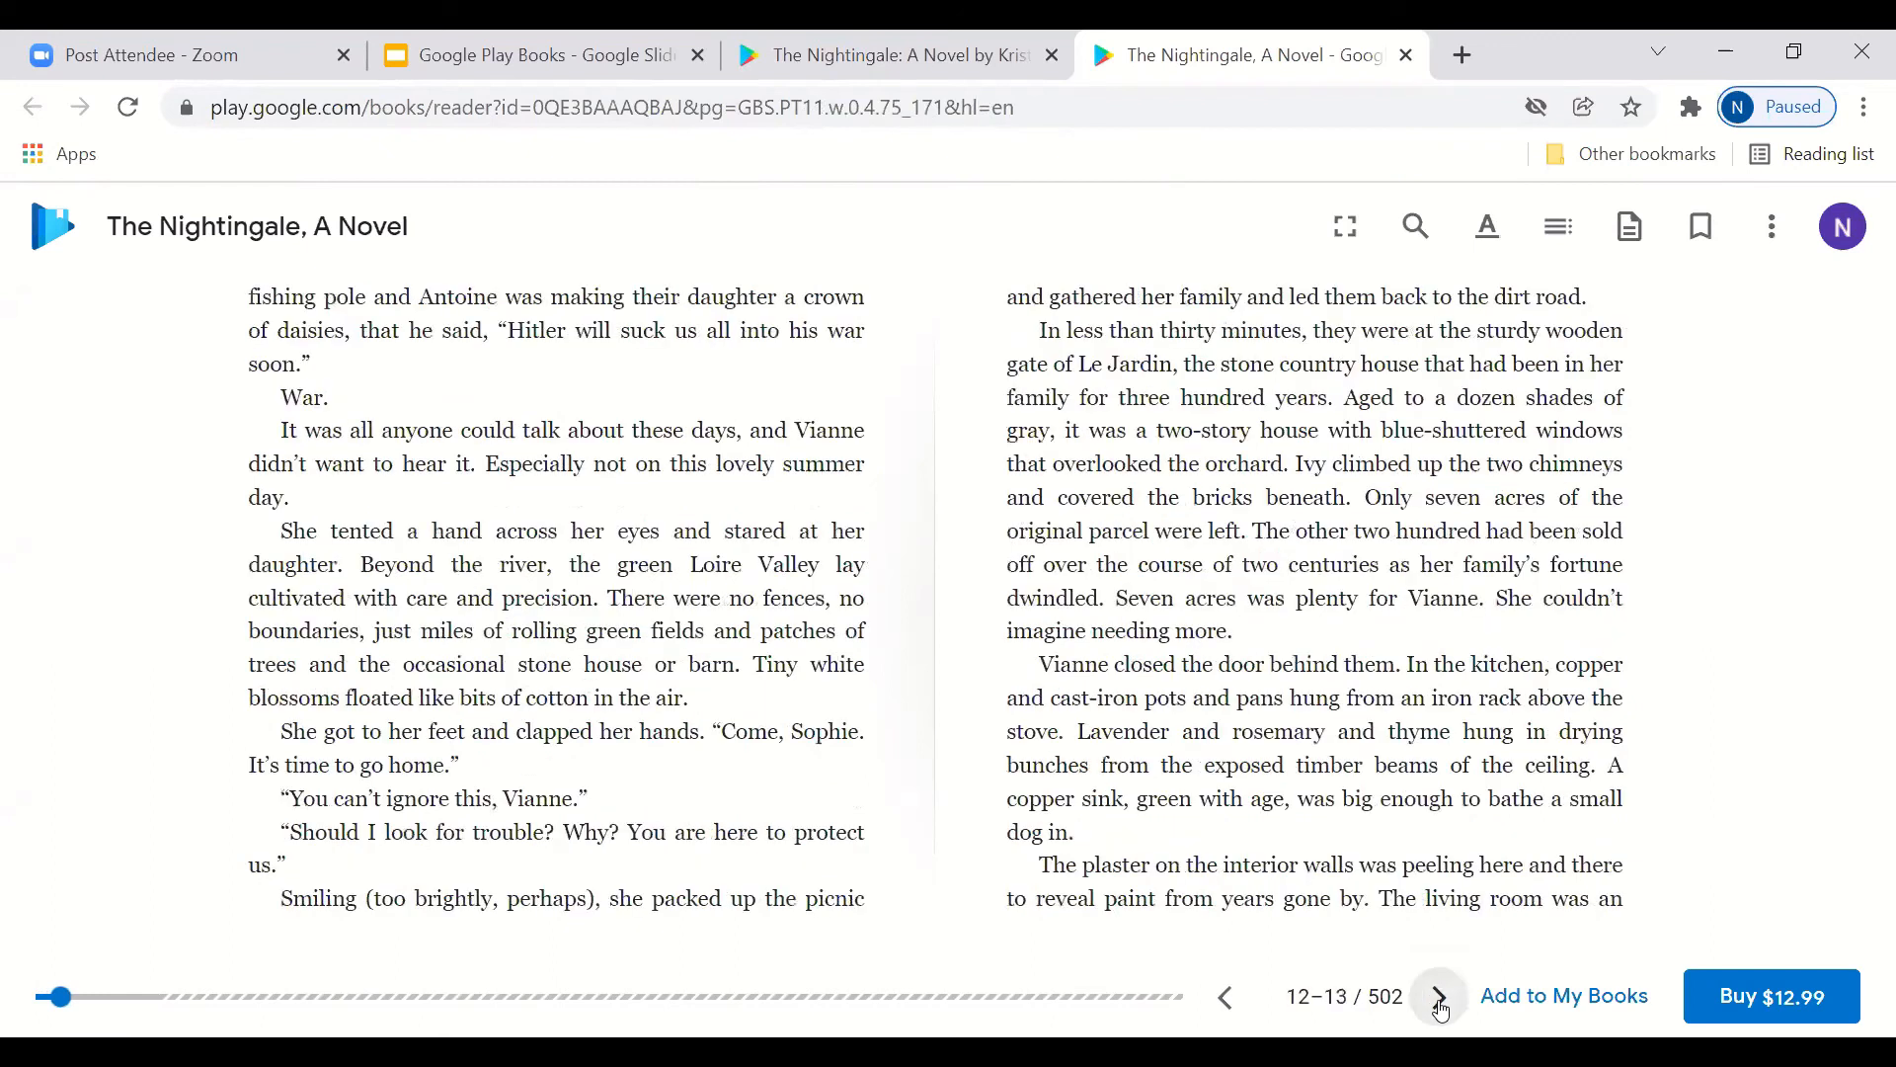
click(1438, 996)
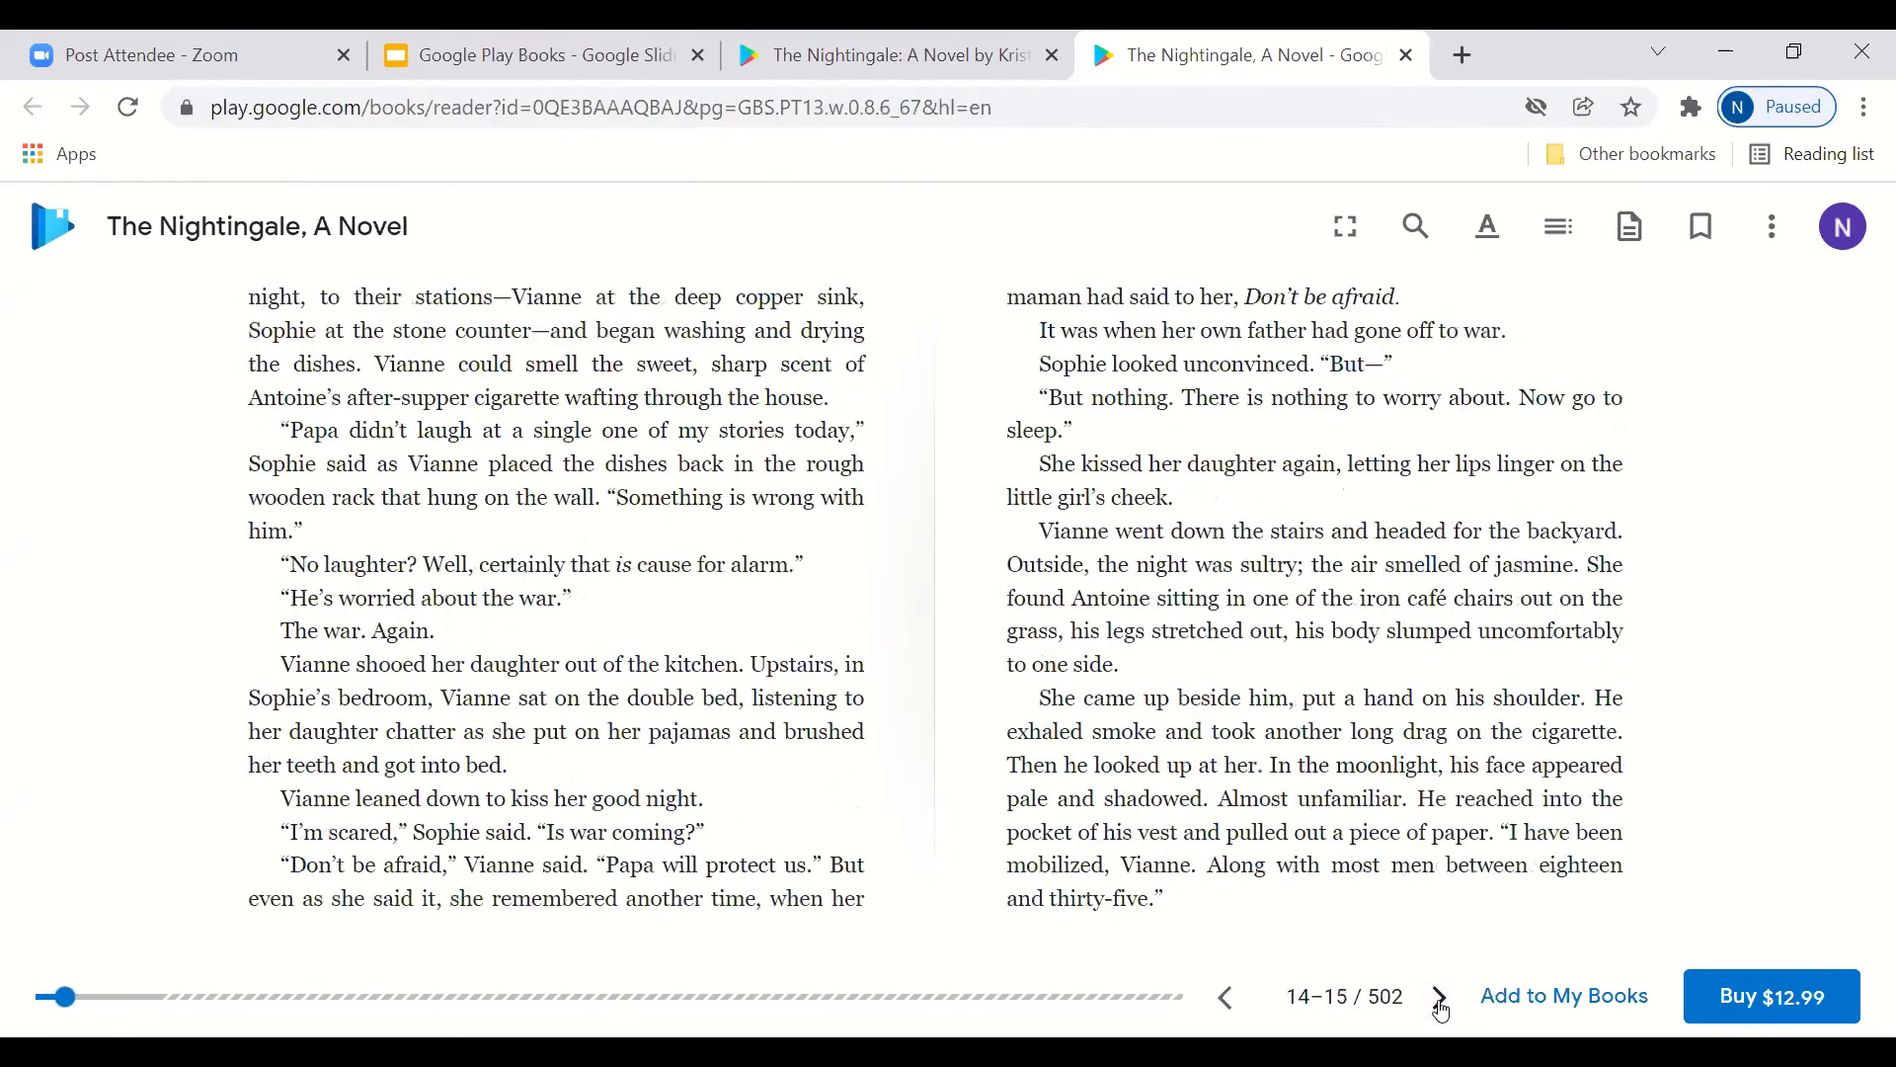
click(1440, 996)
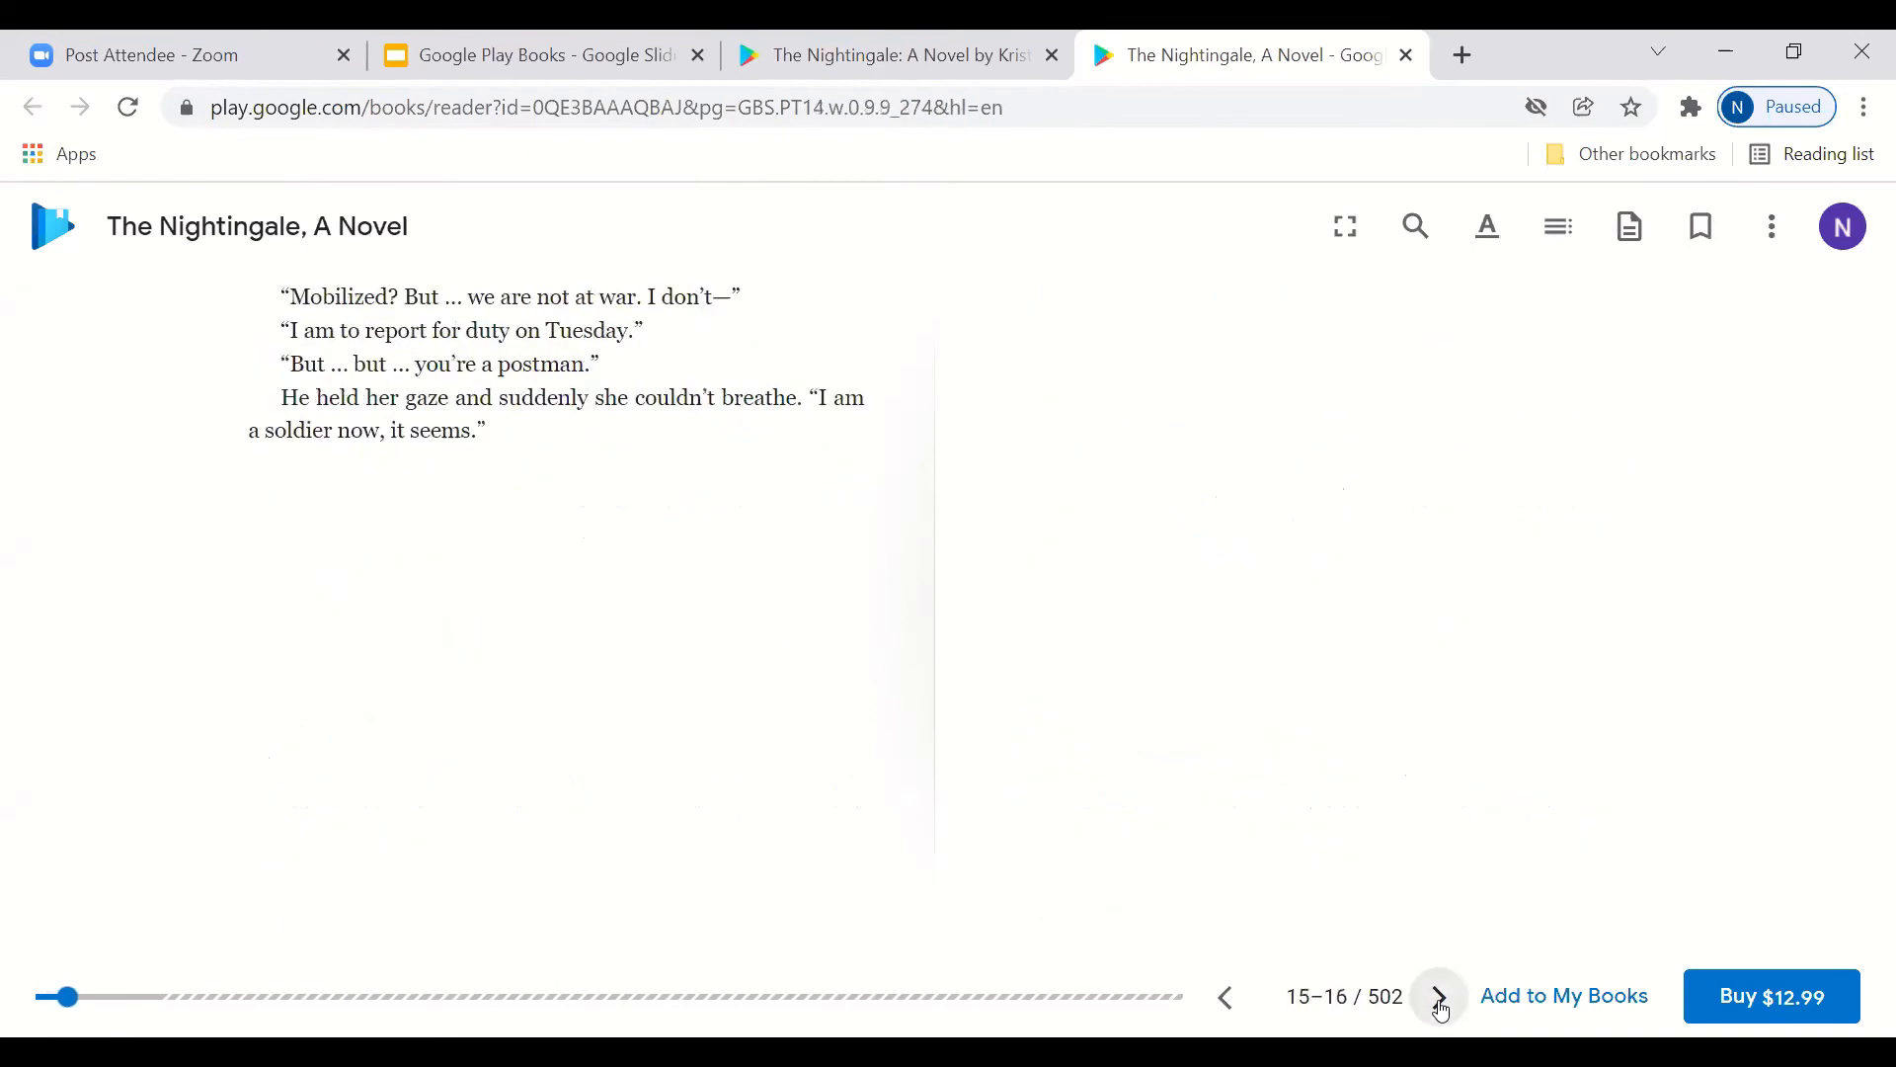
click(1438, 995)
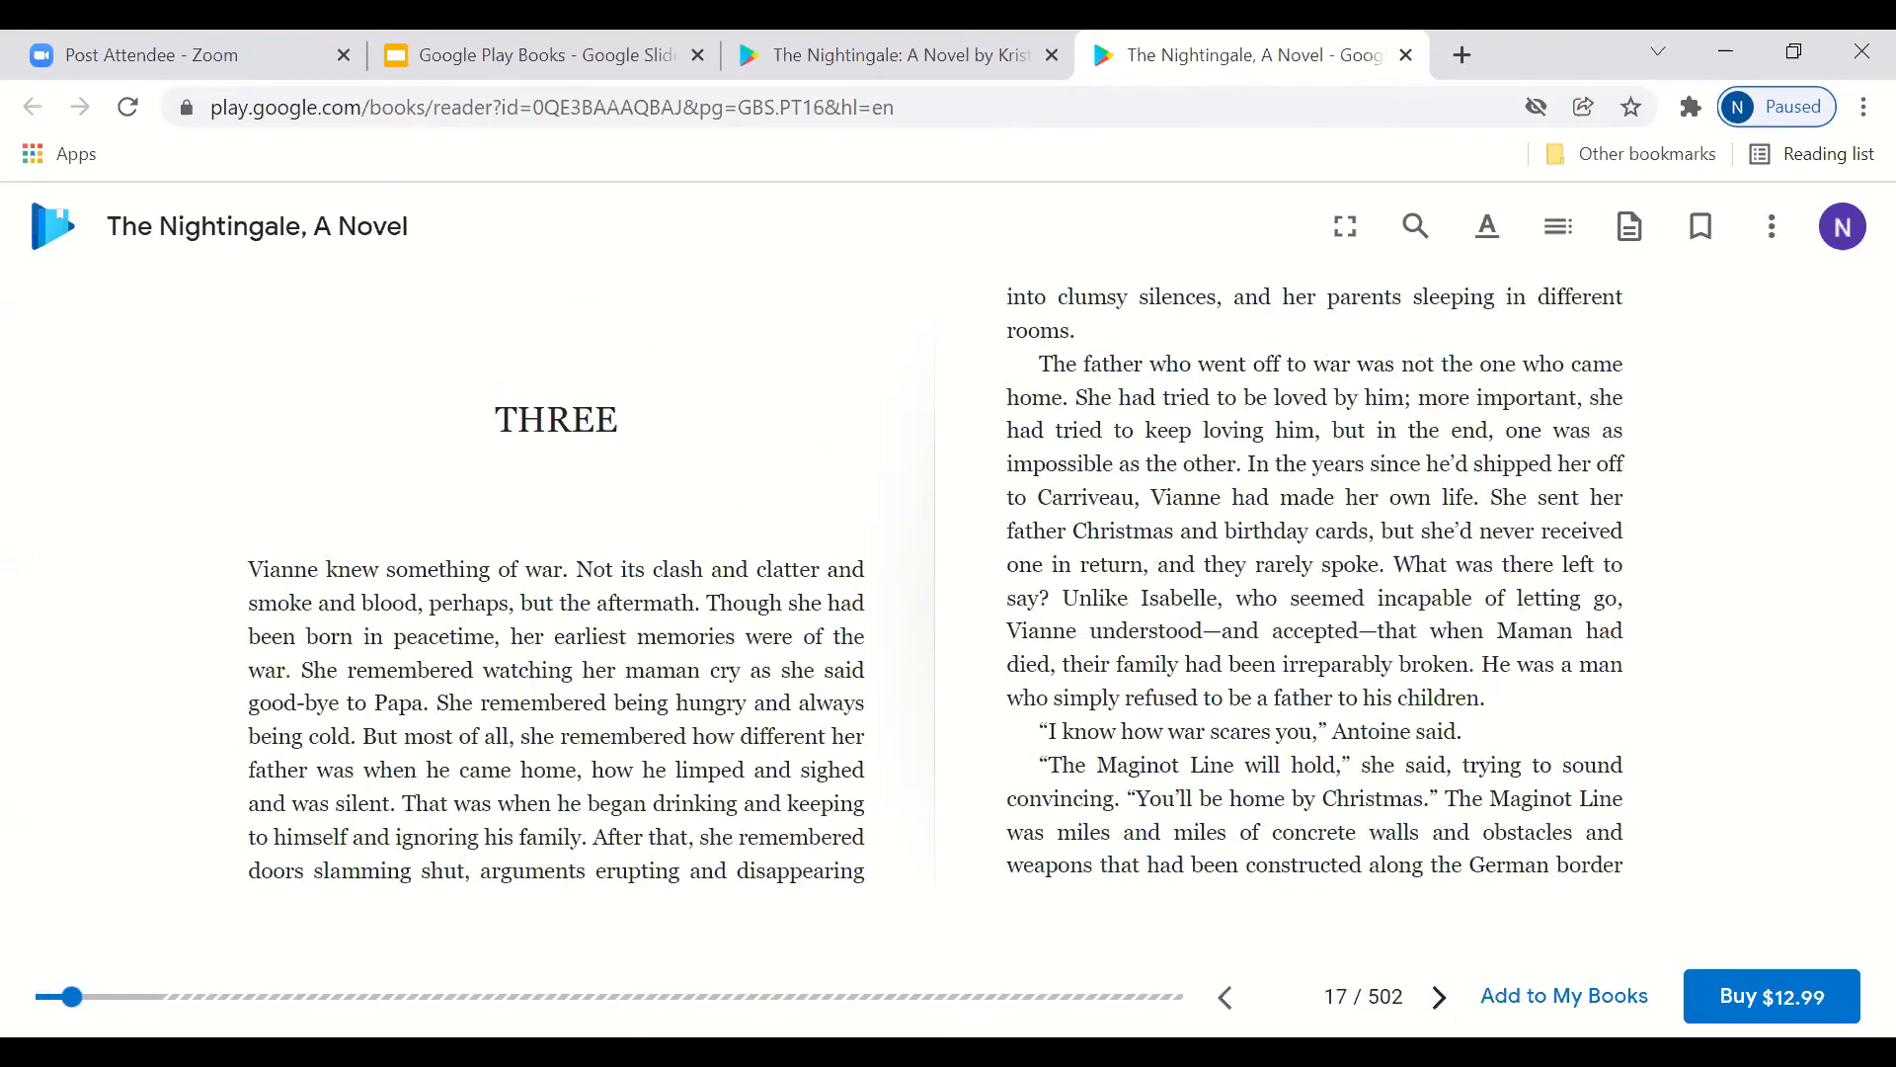
click(1438, 996)
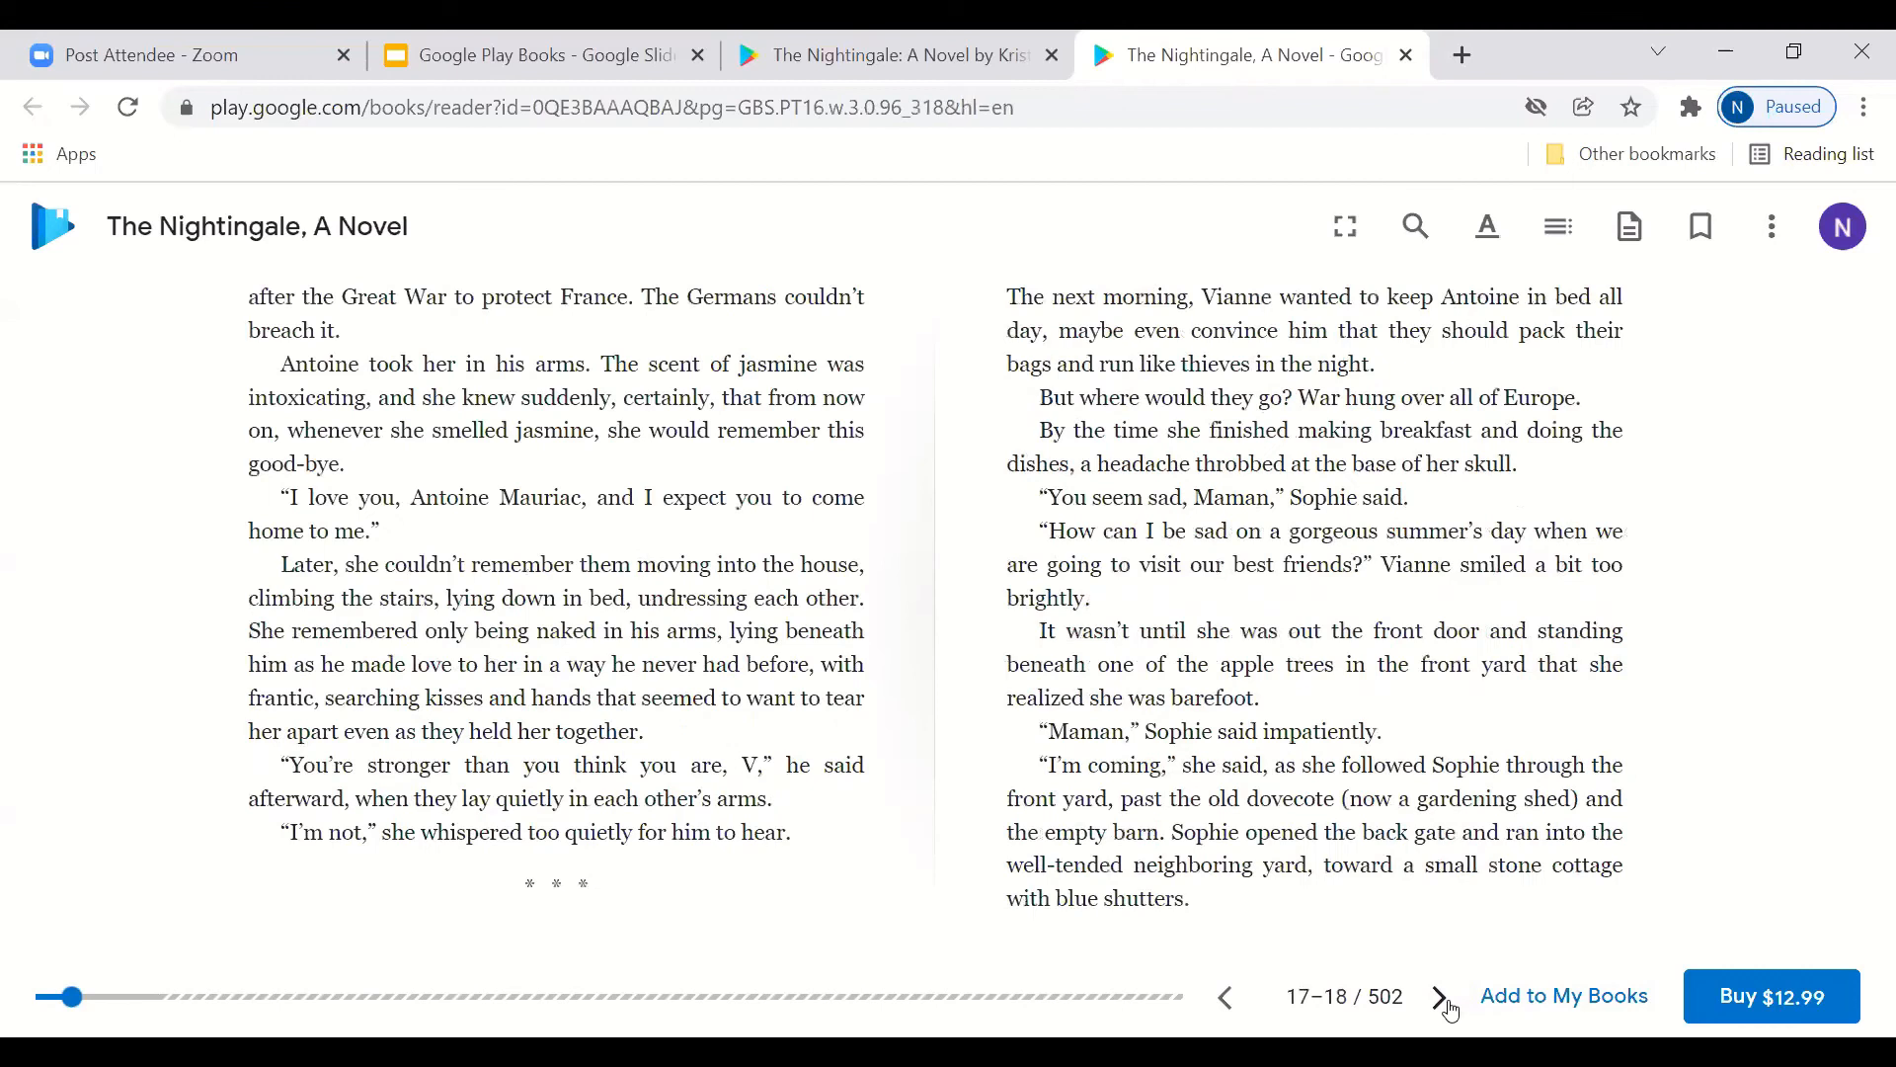
click(1438, 995)
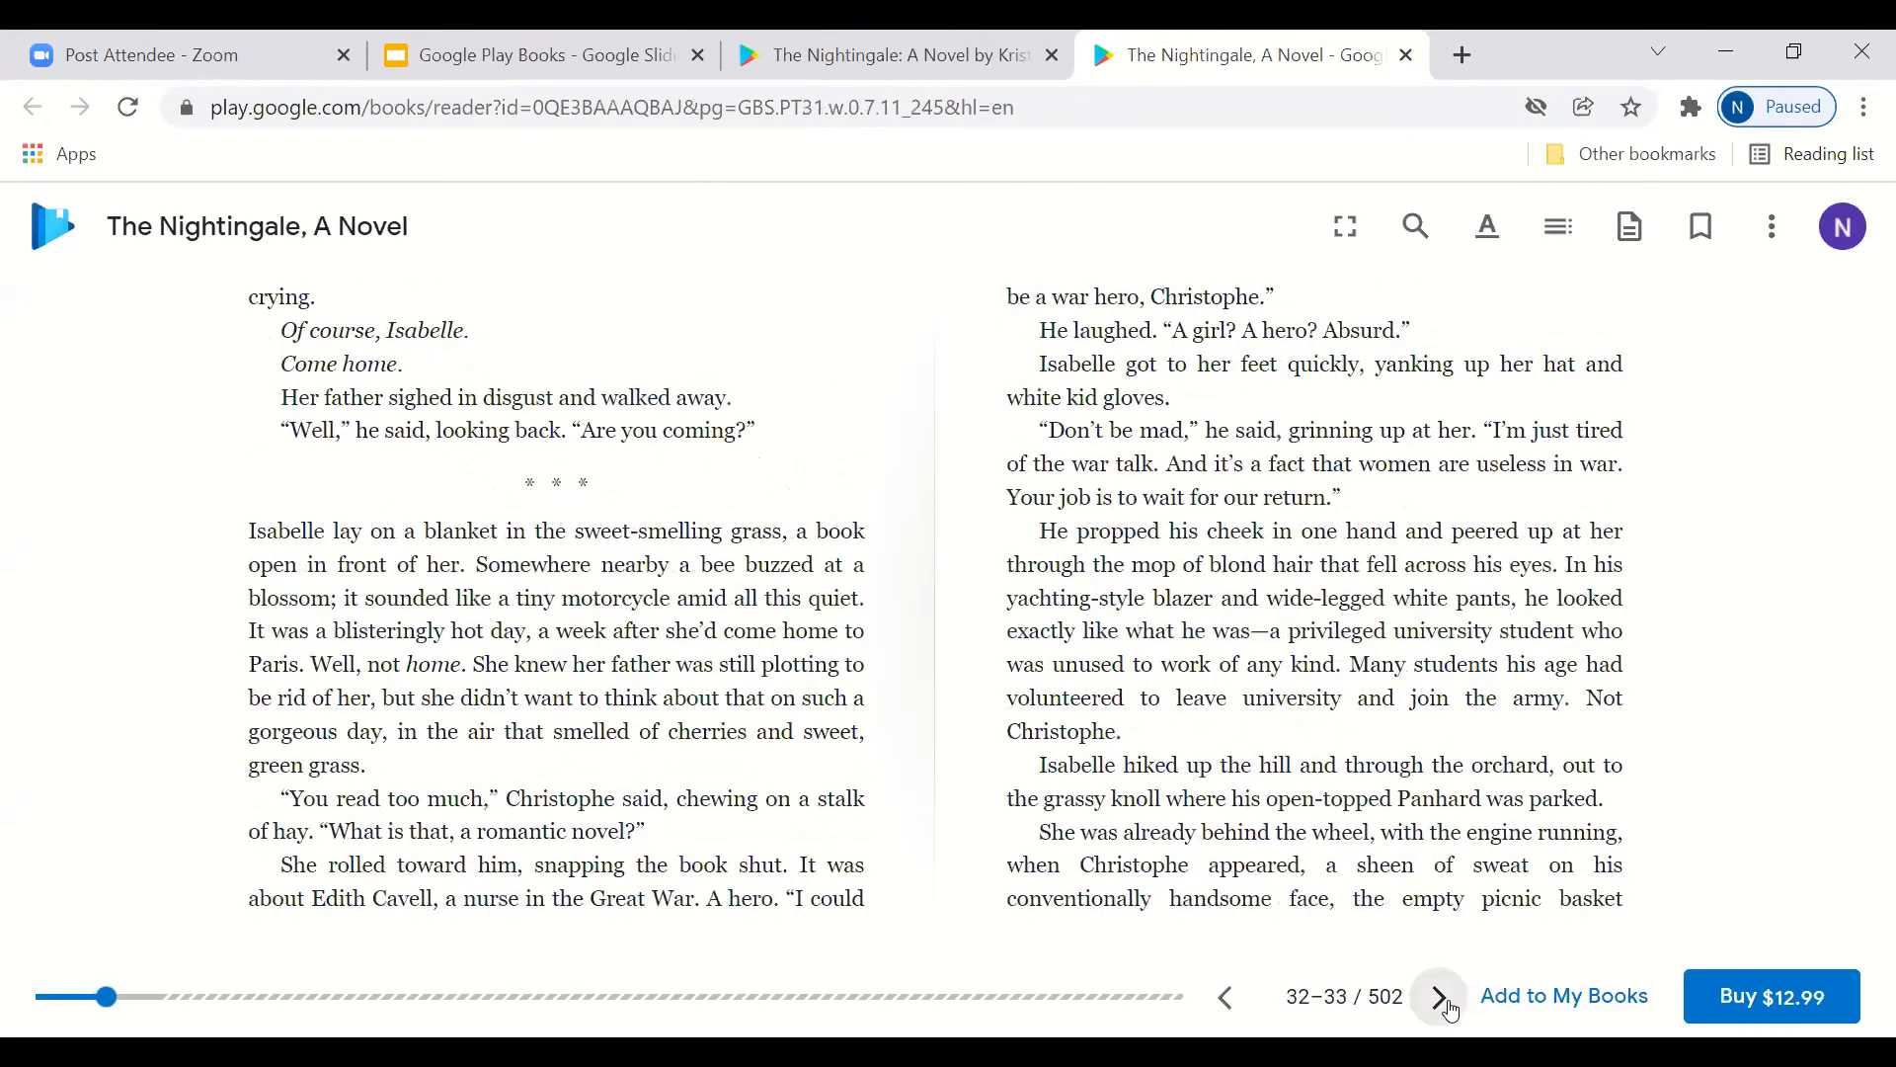
click(1438, 996)
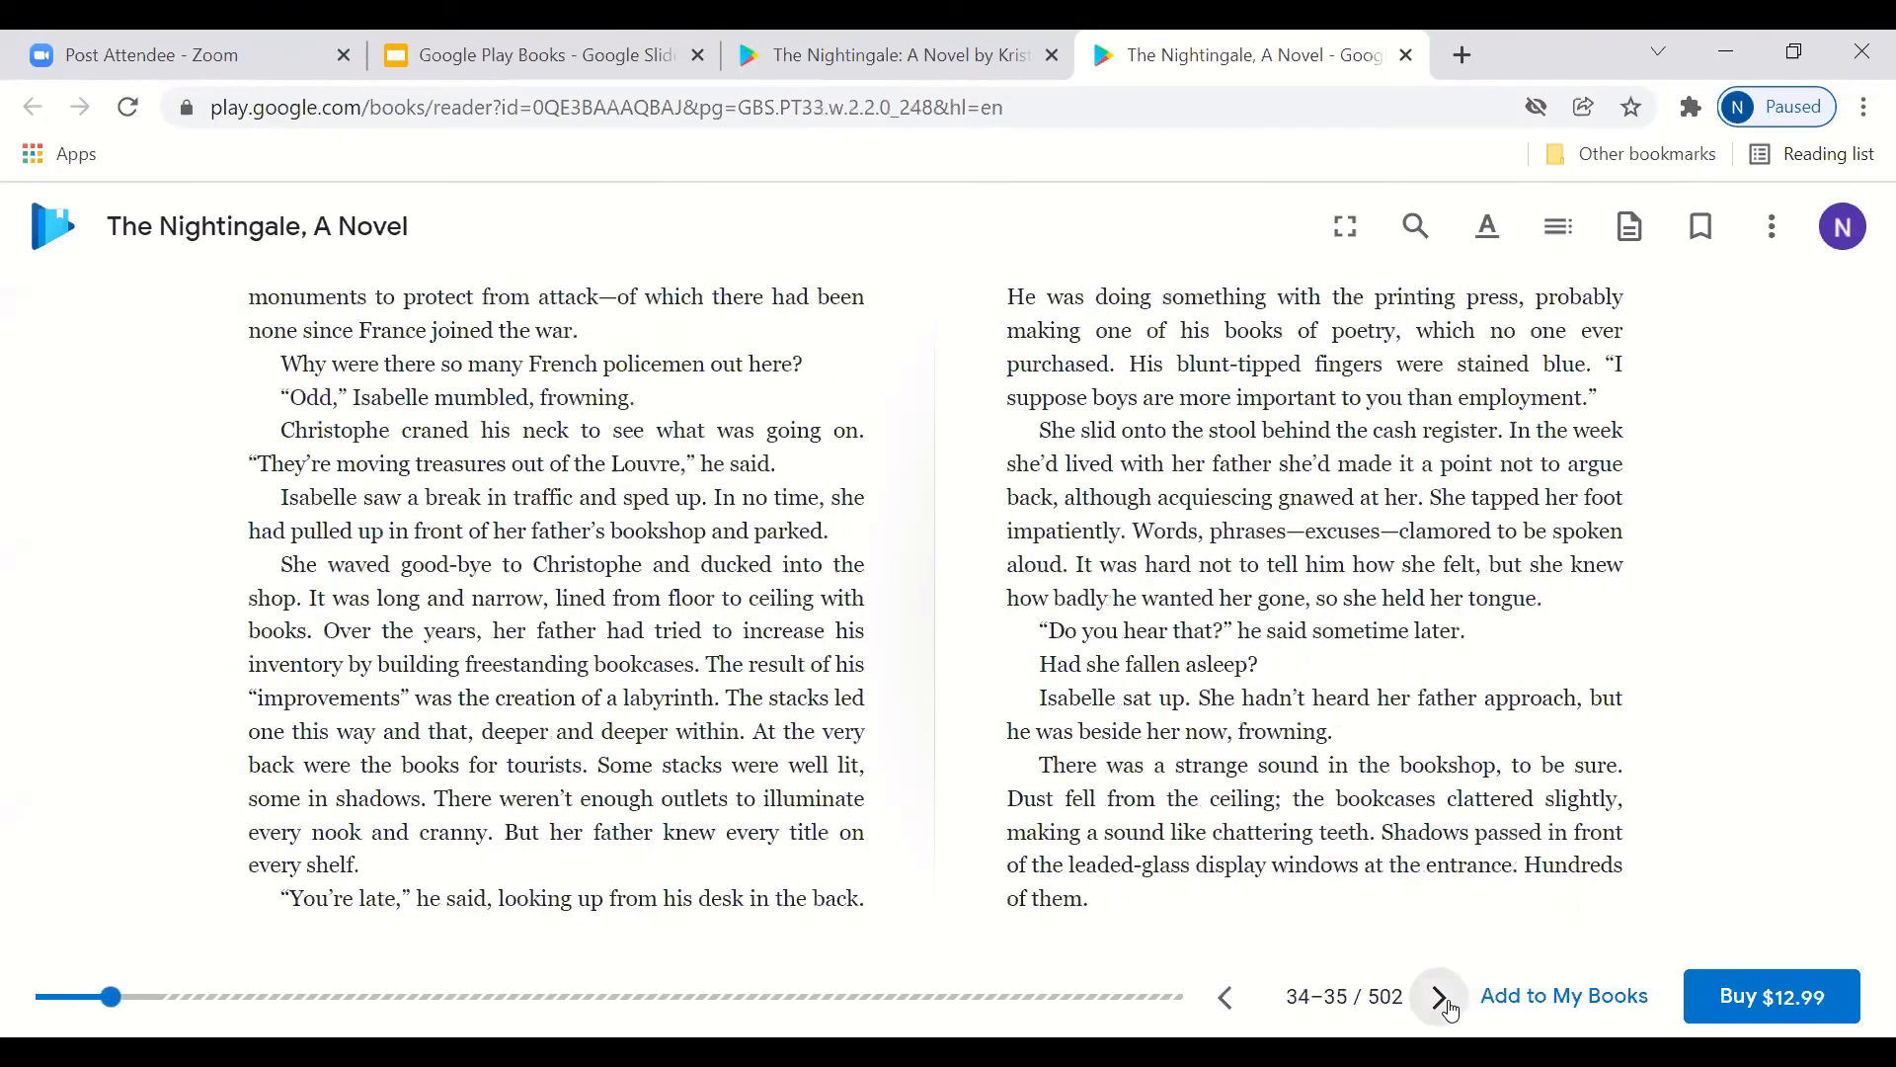
click(1438, 996)
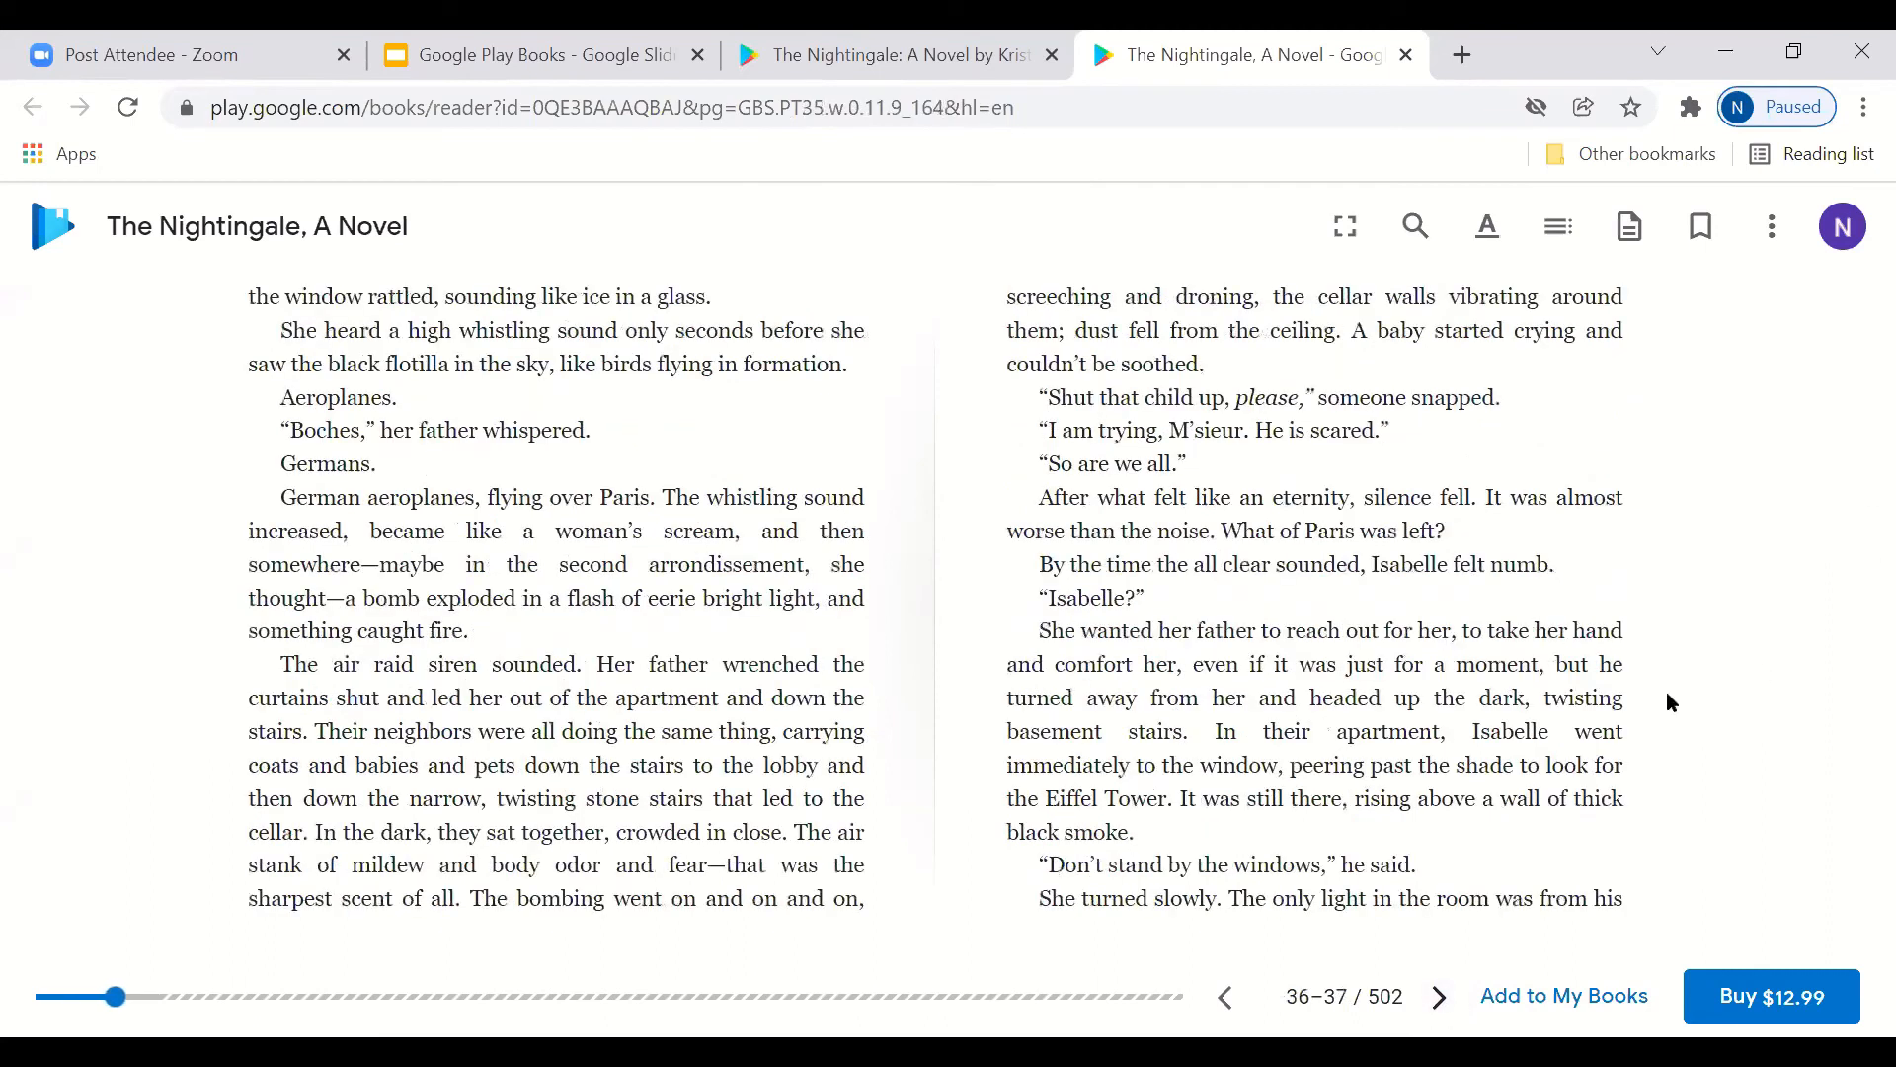
mouse_move(1869, 831)
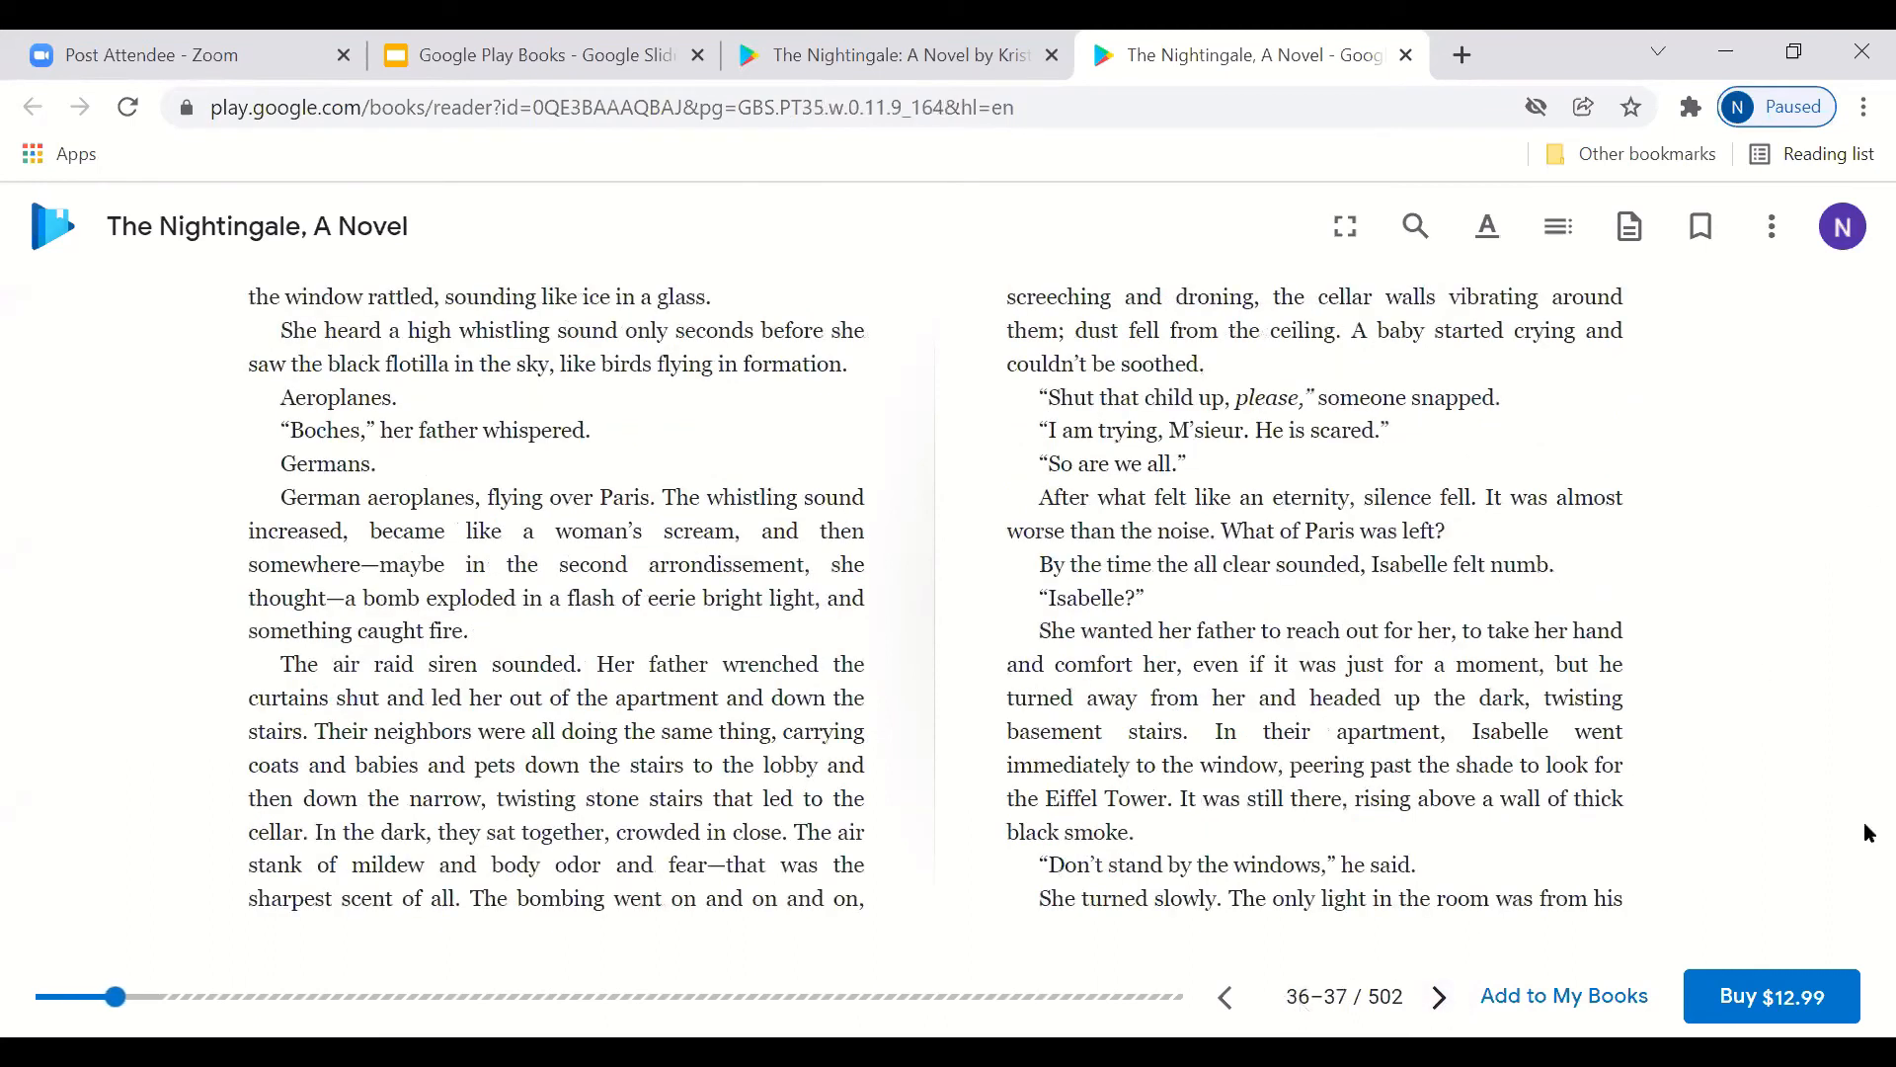
mouse_move(792, 308)
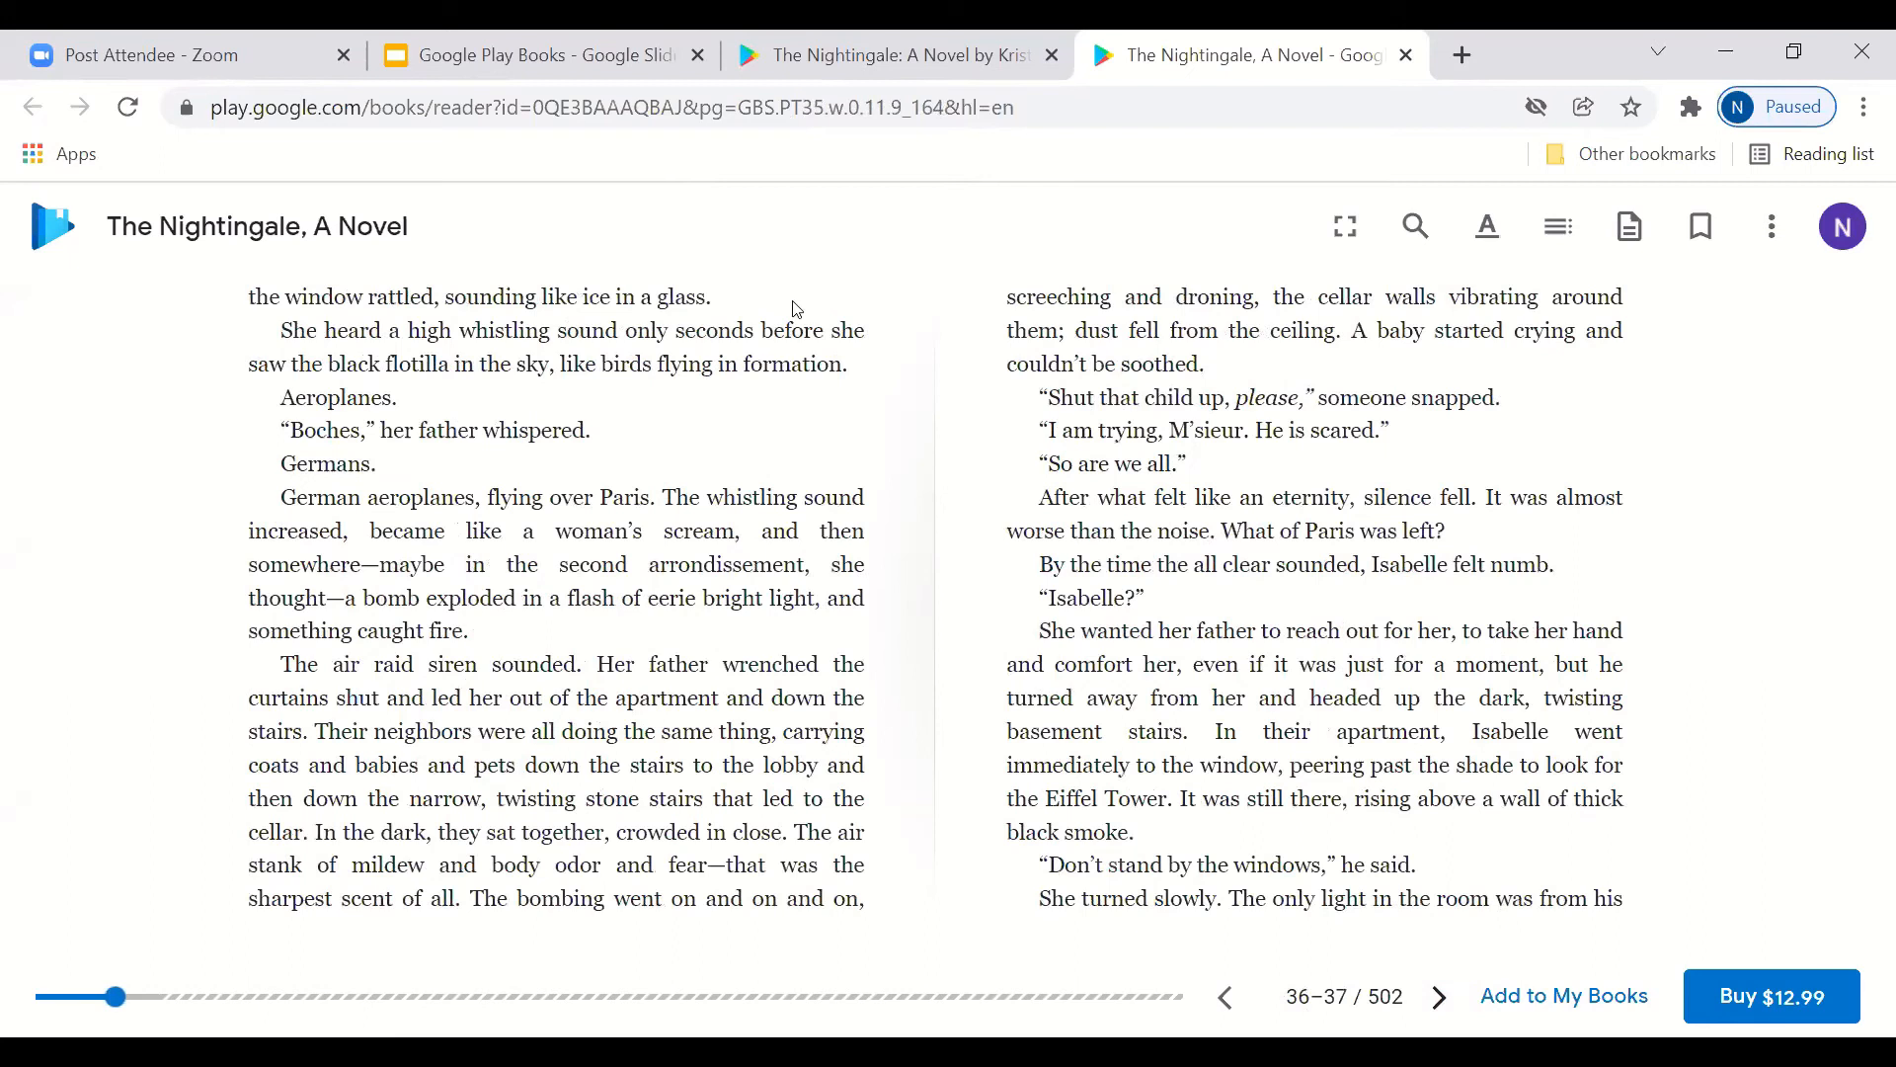
mouse_move(834, 357)
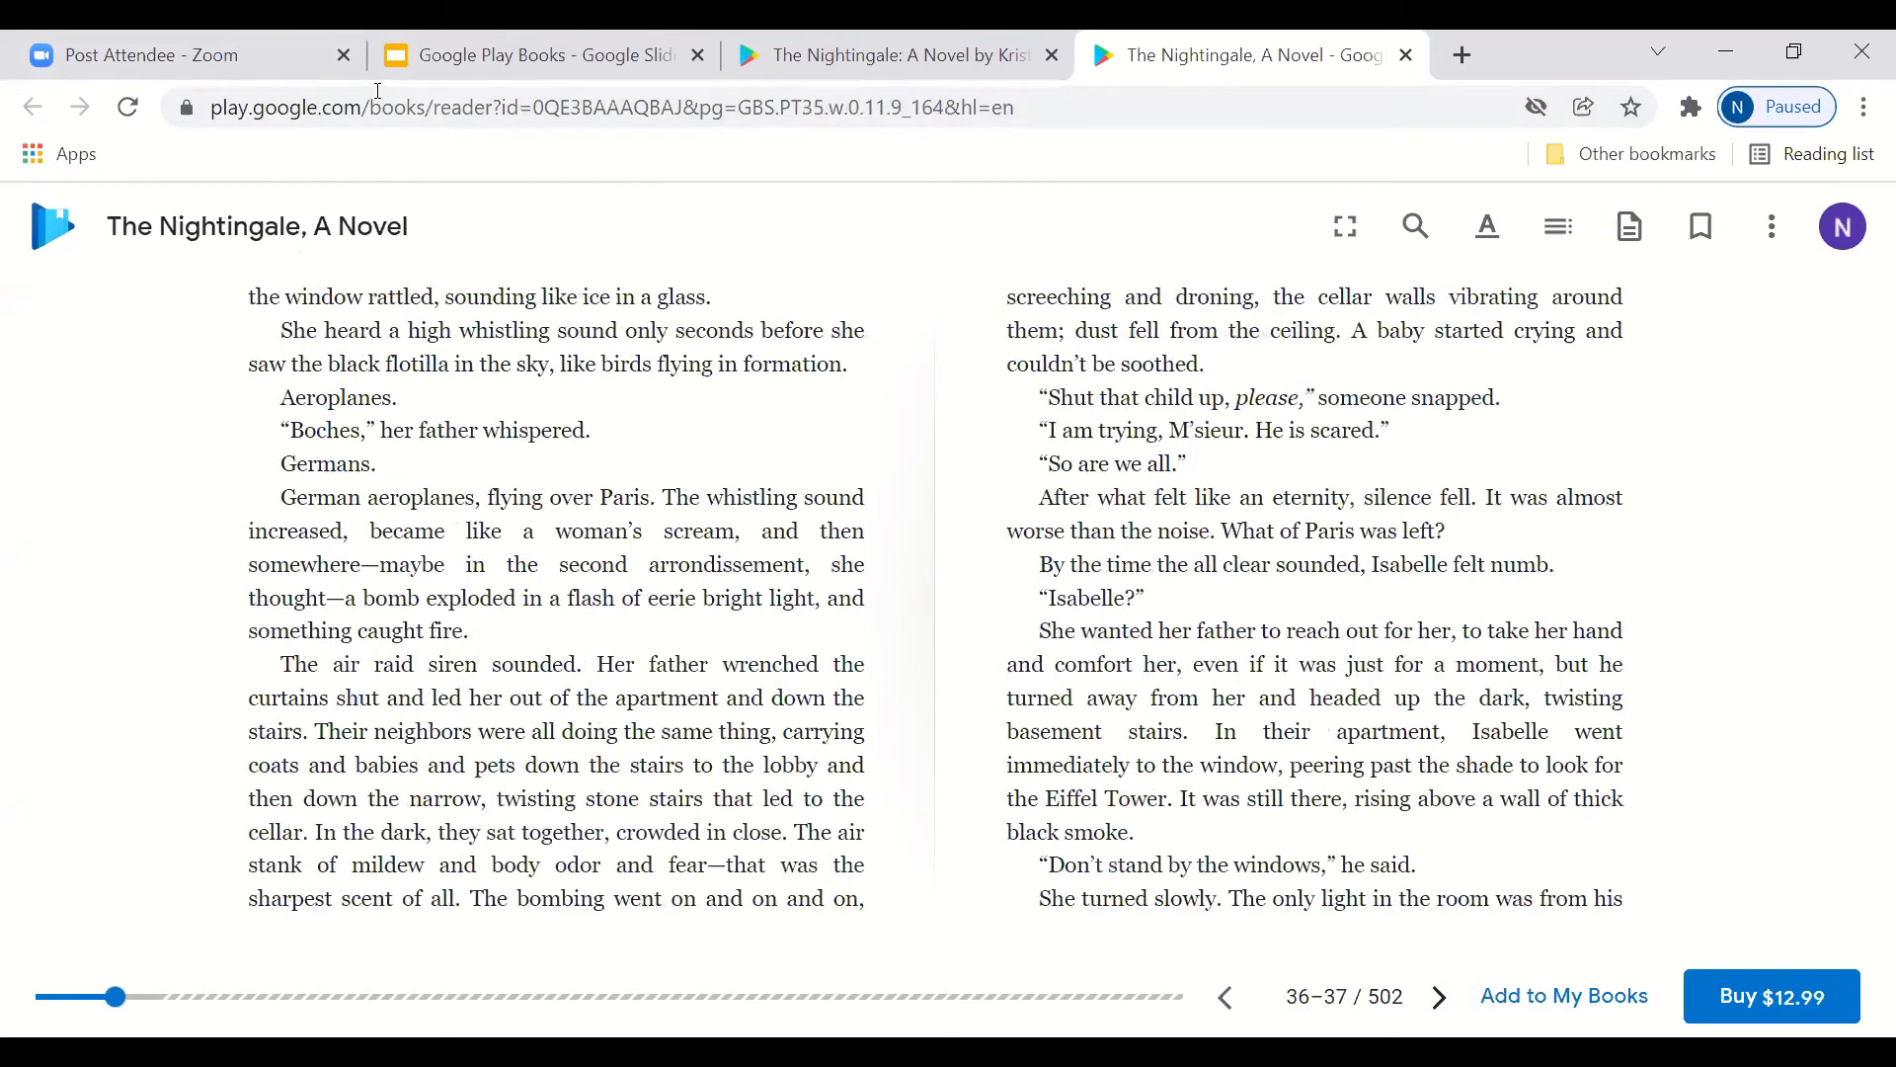
click(1238, 55)
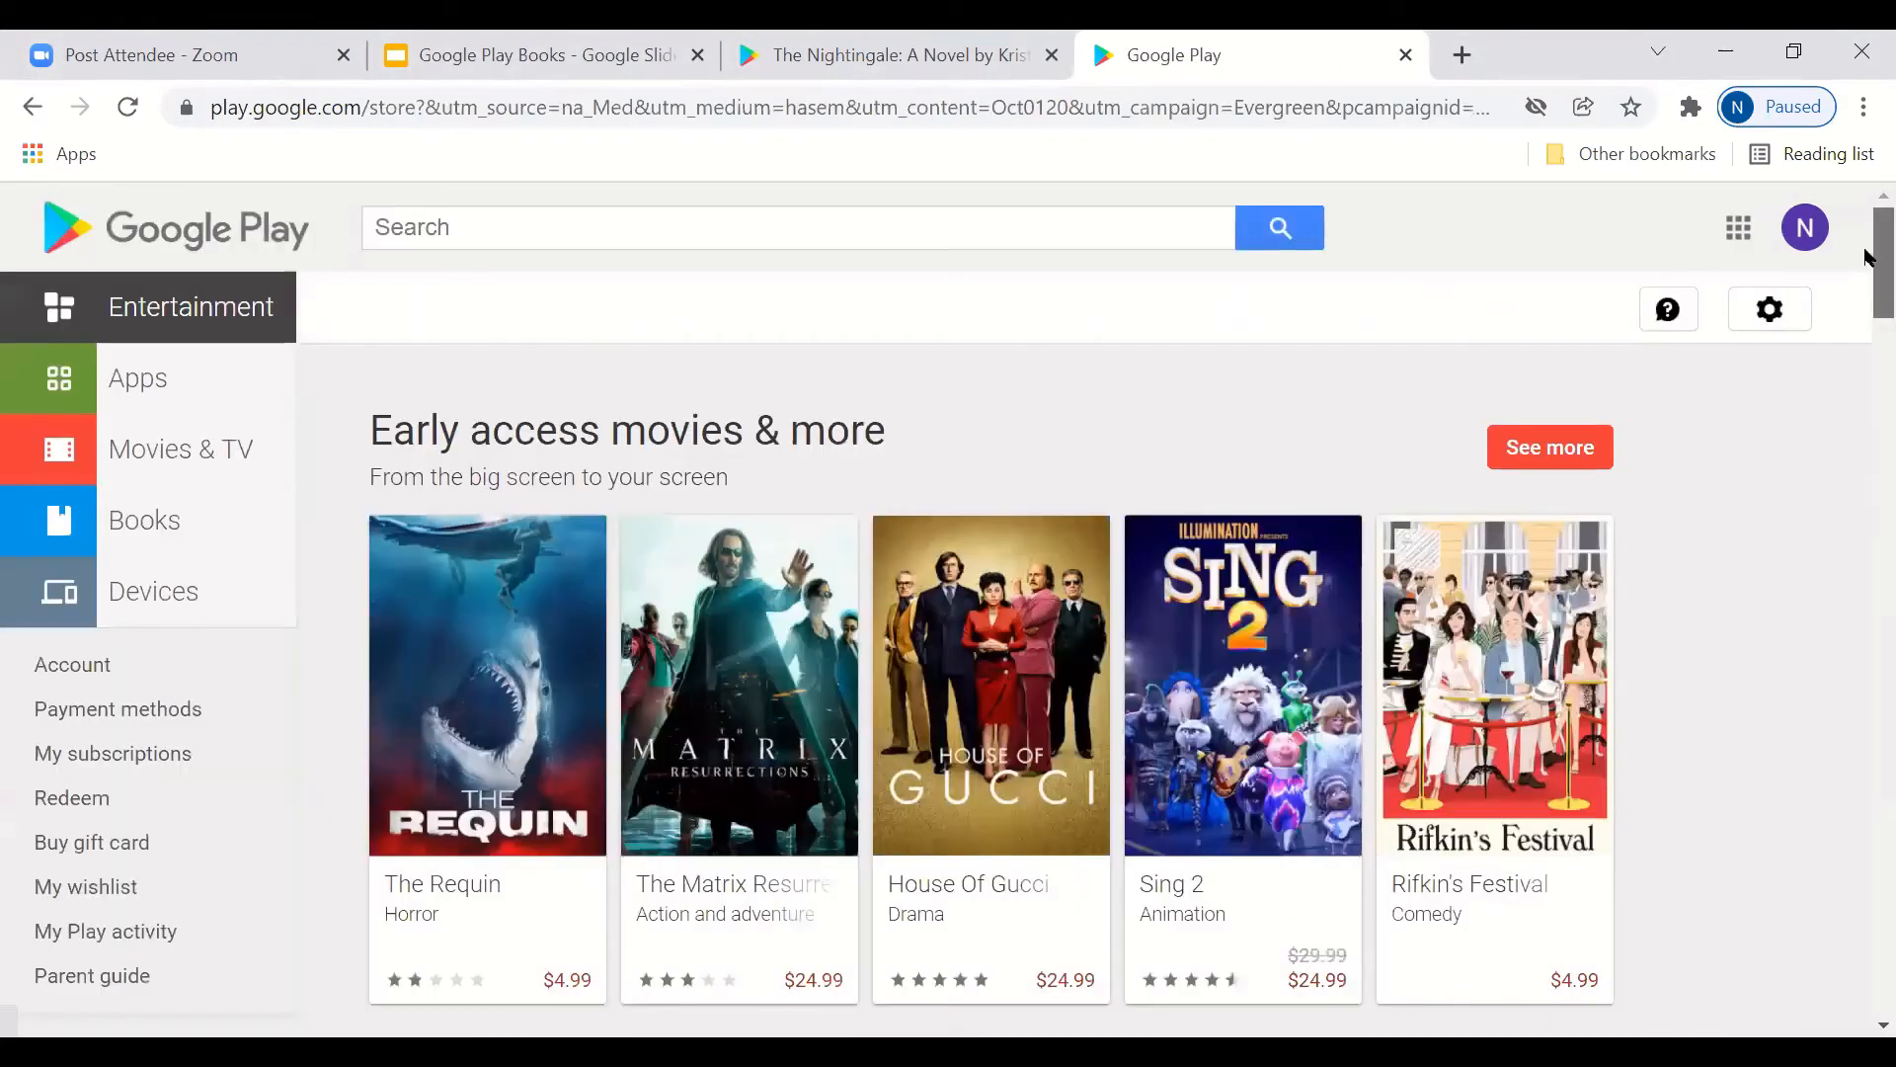
scroll(down, 3)
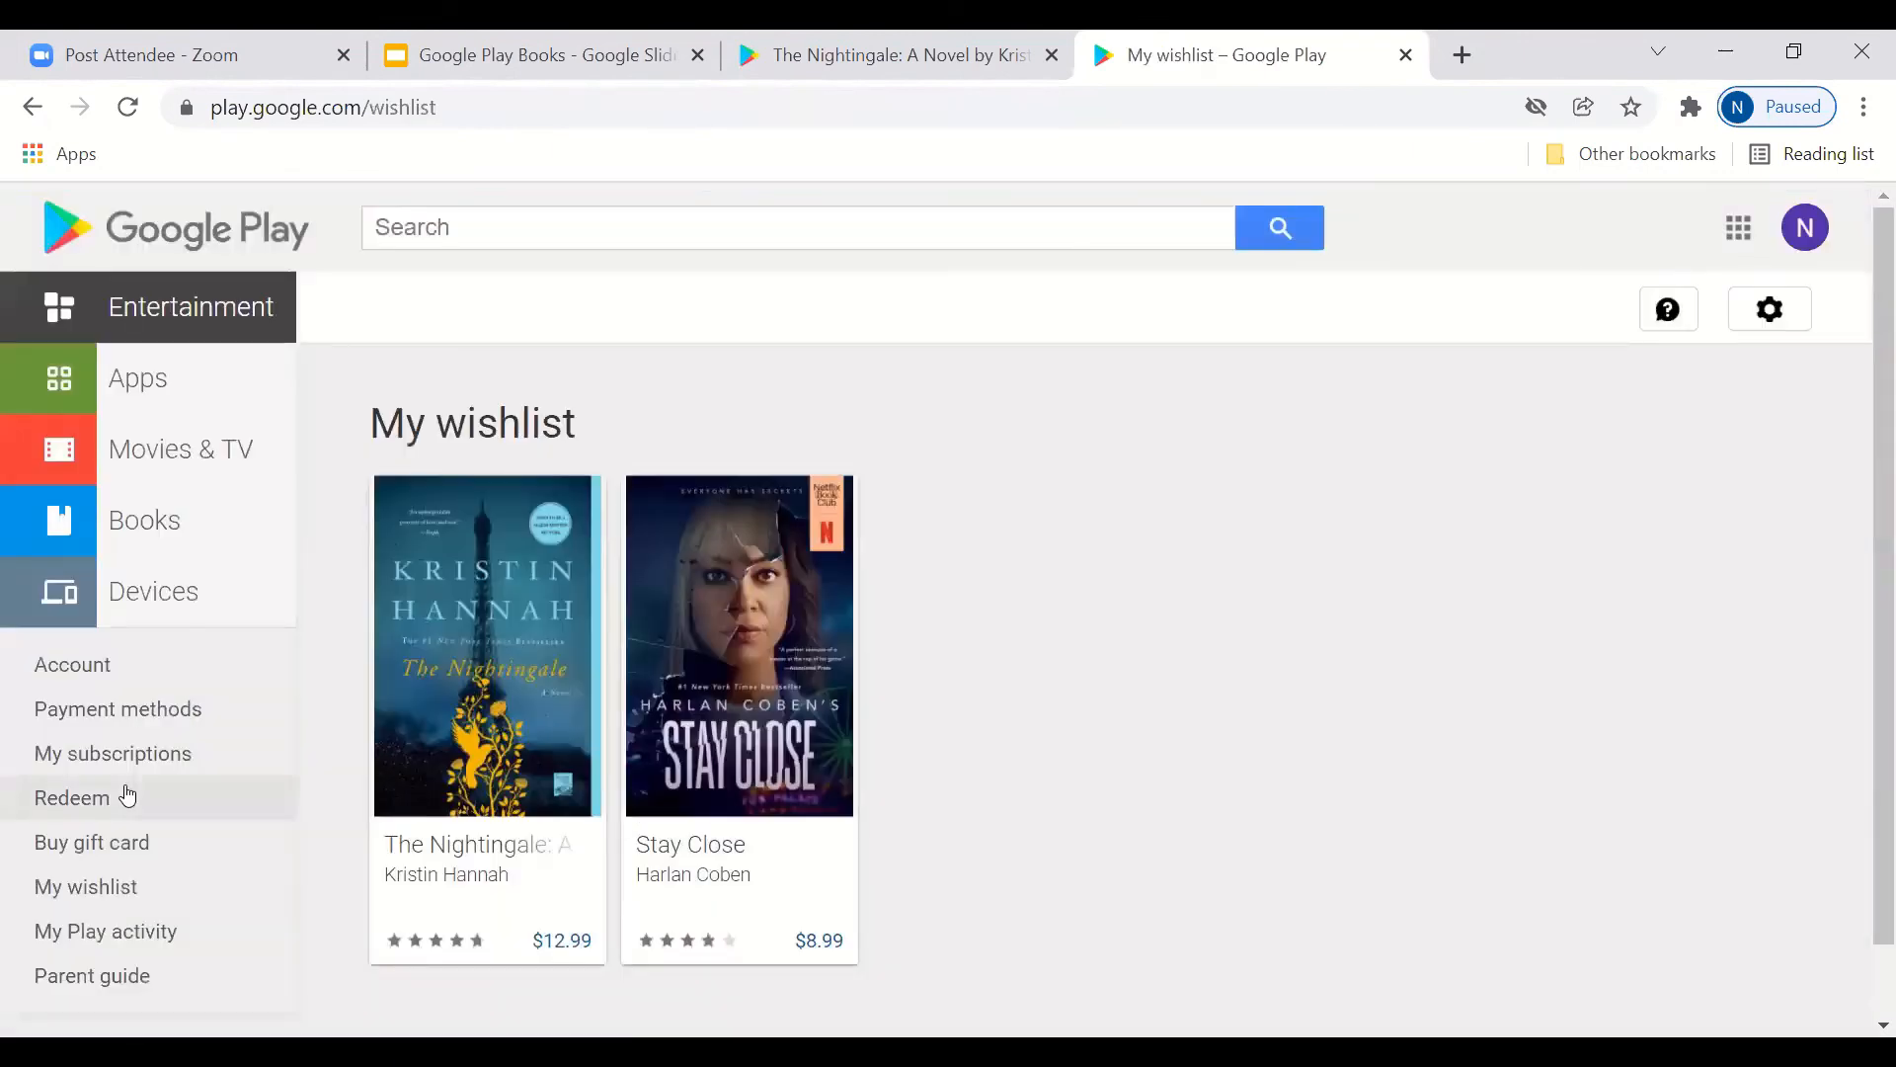
mouse_move(513, 666)
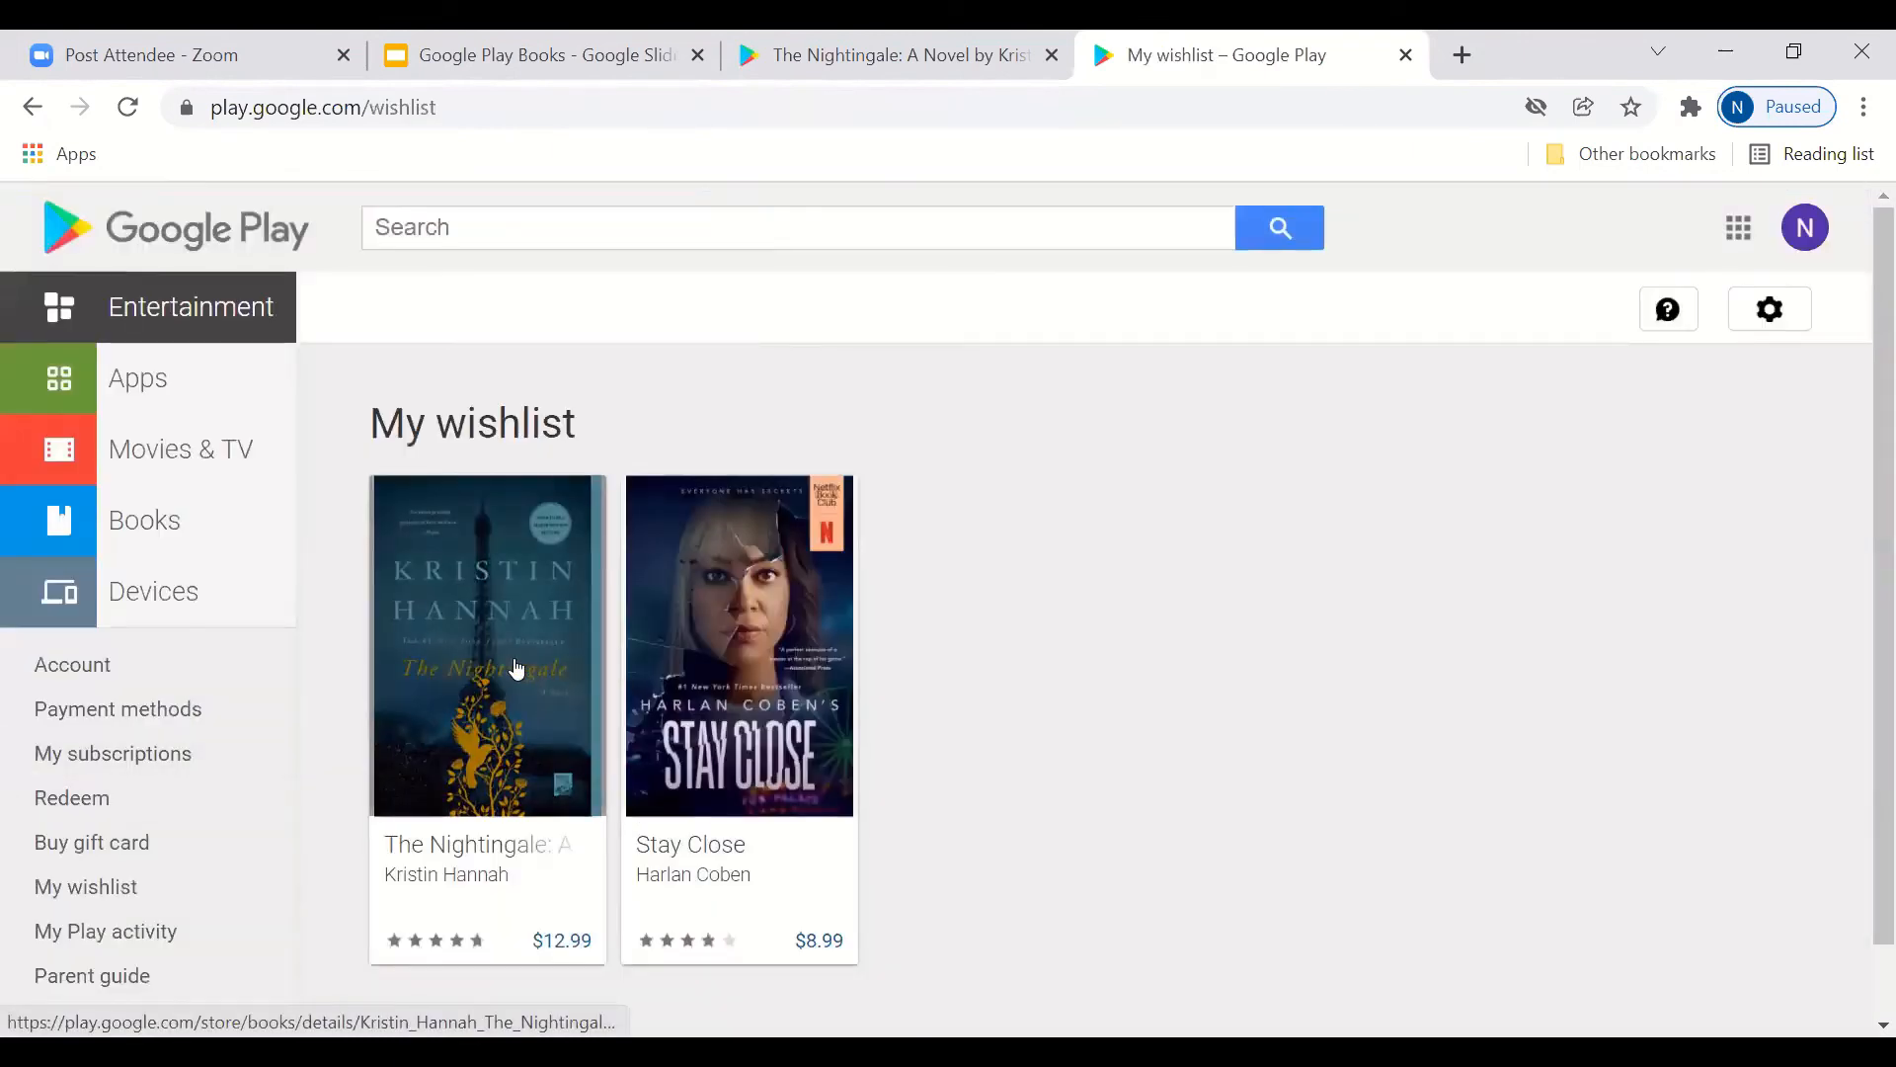
click(488, 644)
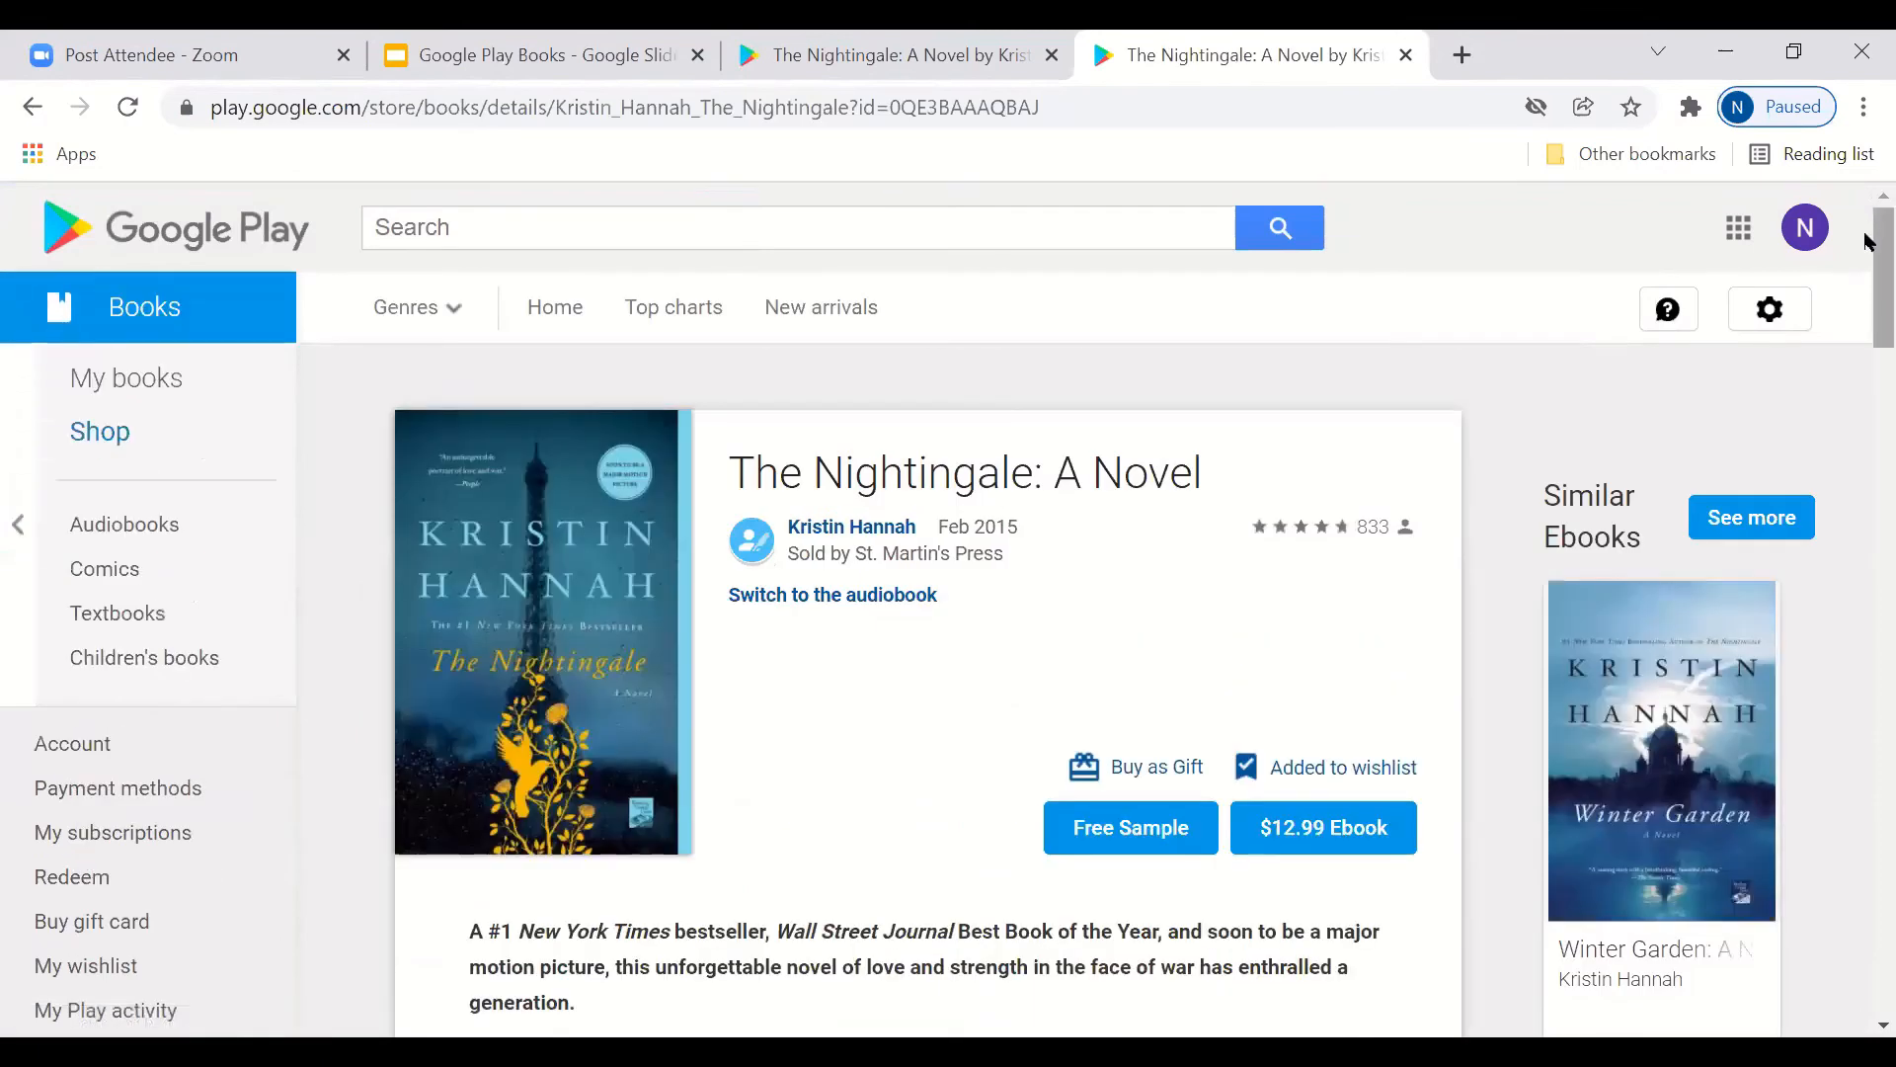
scroll(down, 3)
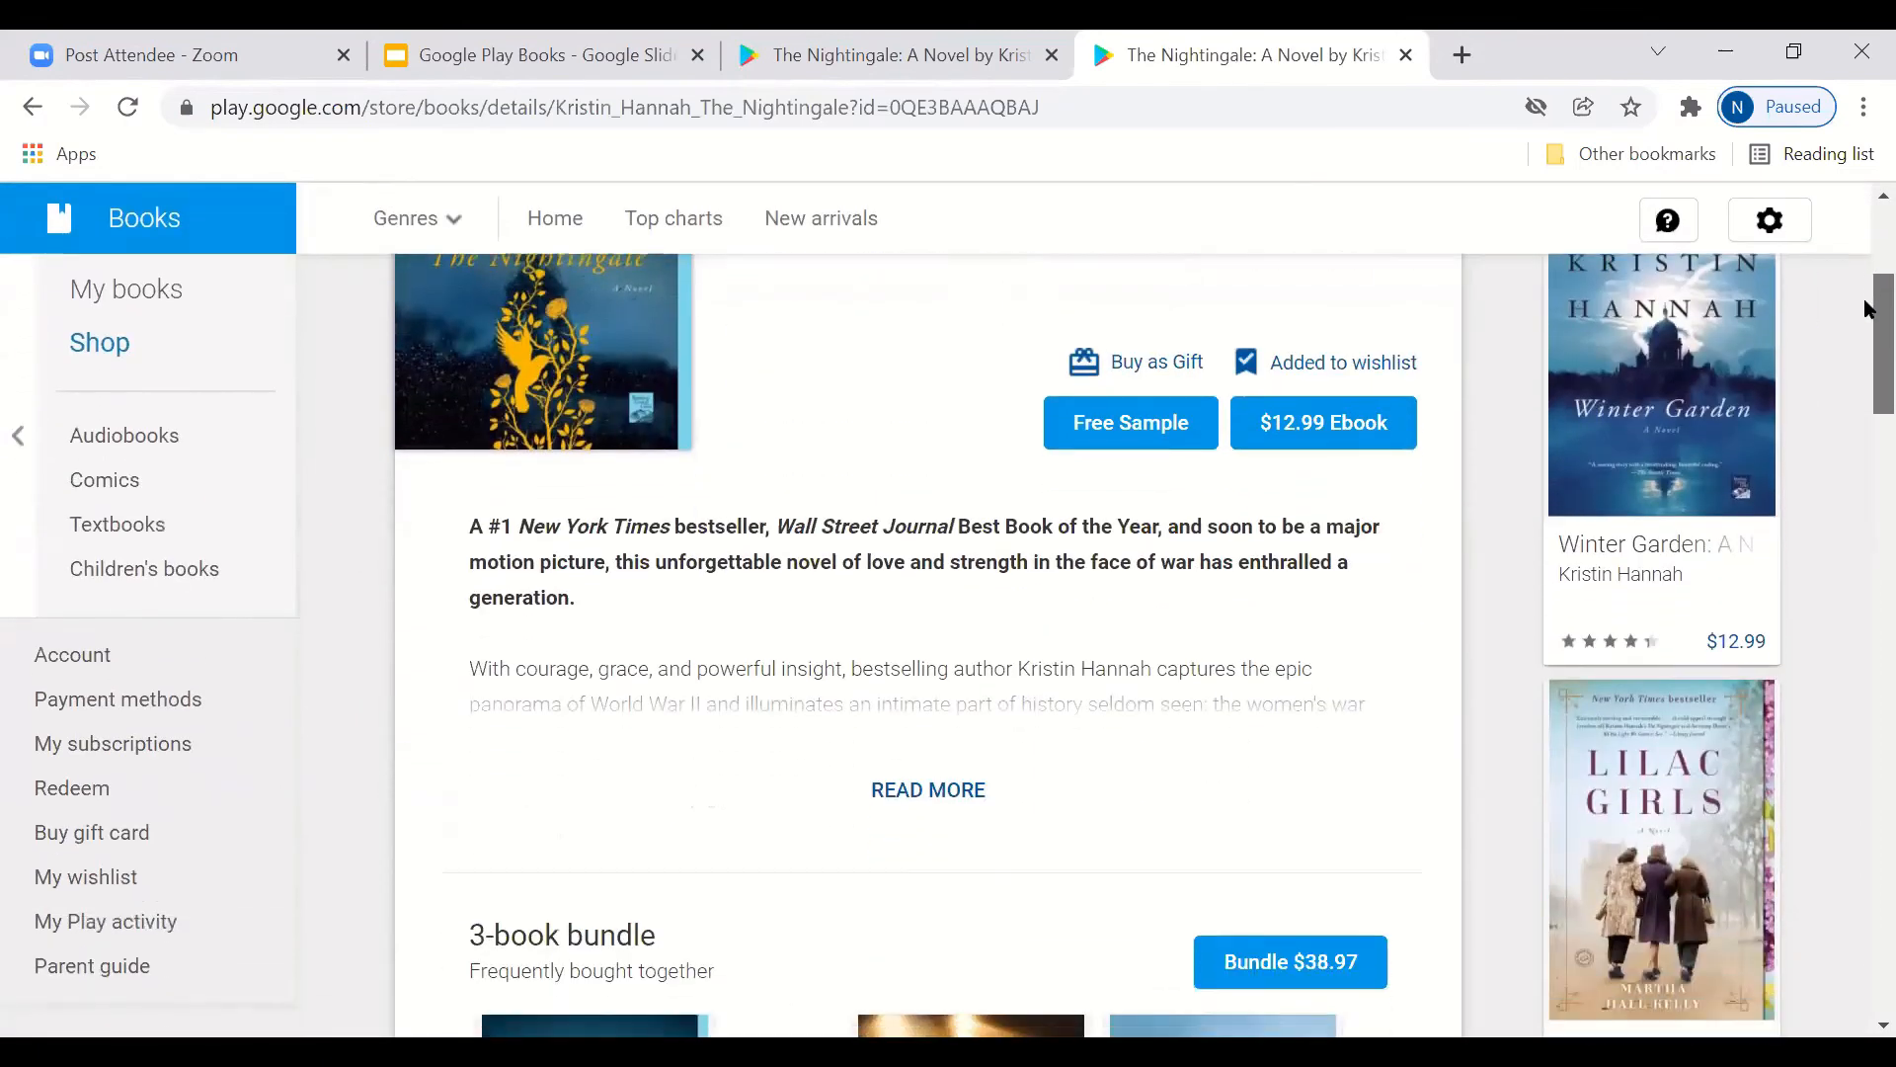
scroll(down, 3)
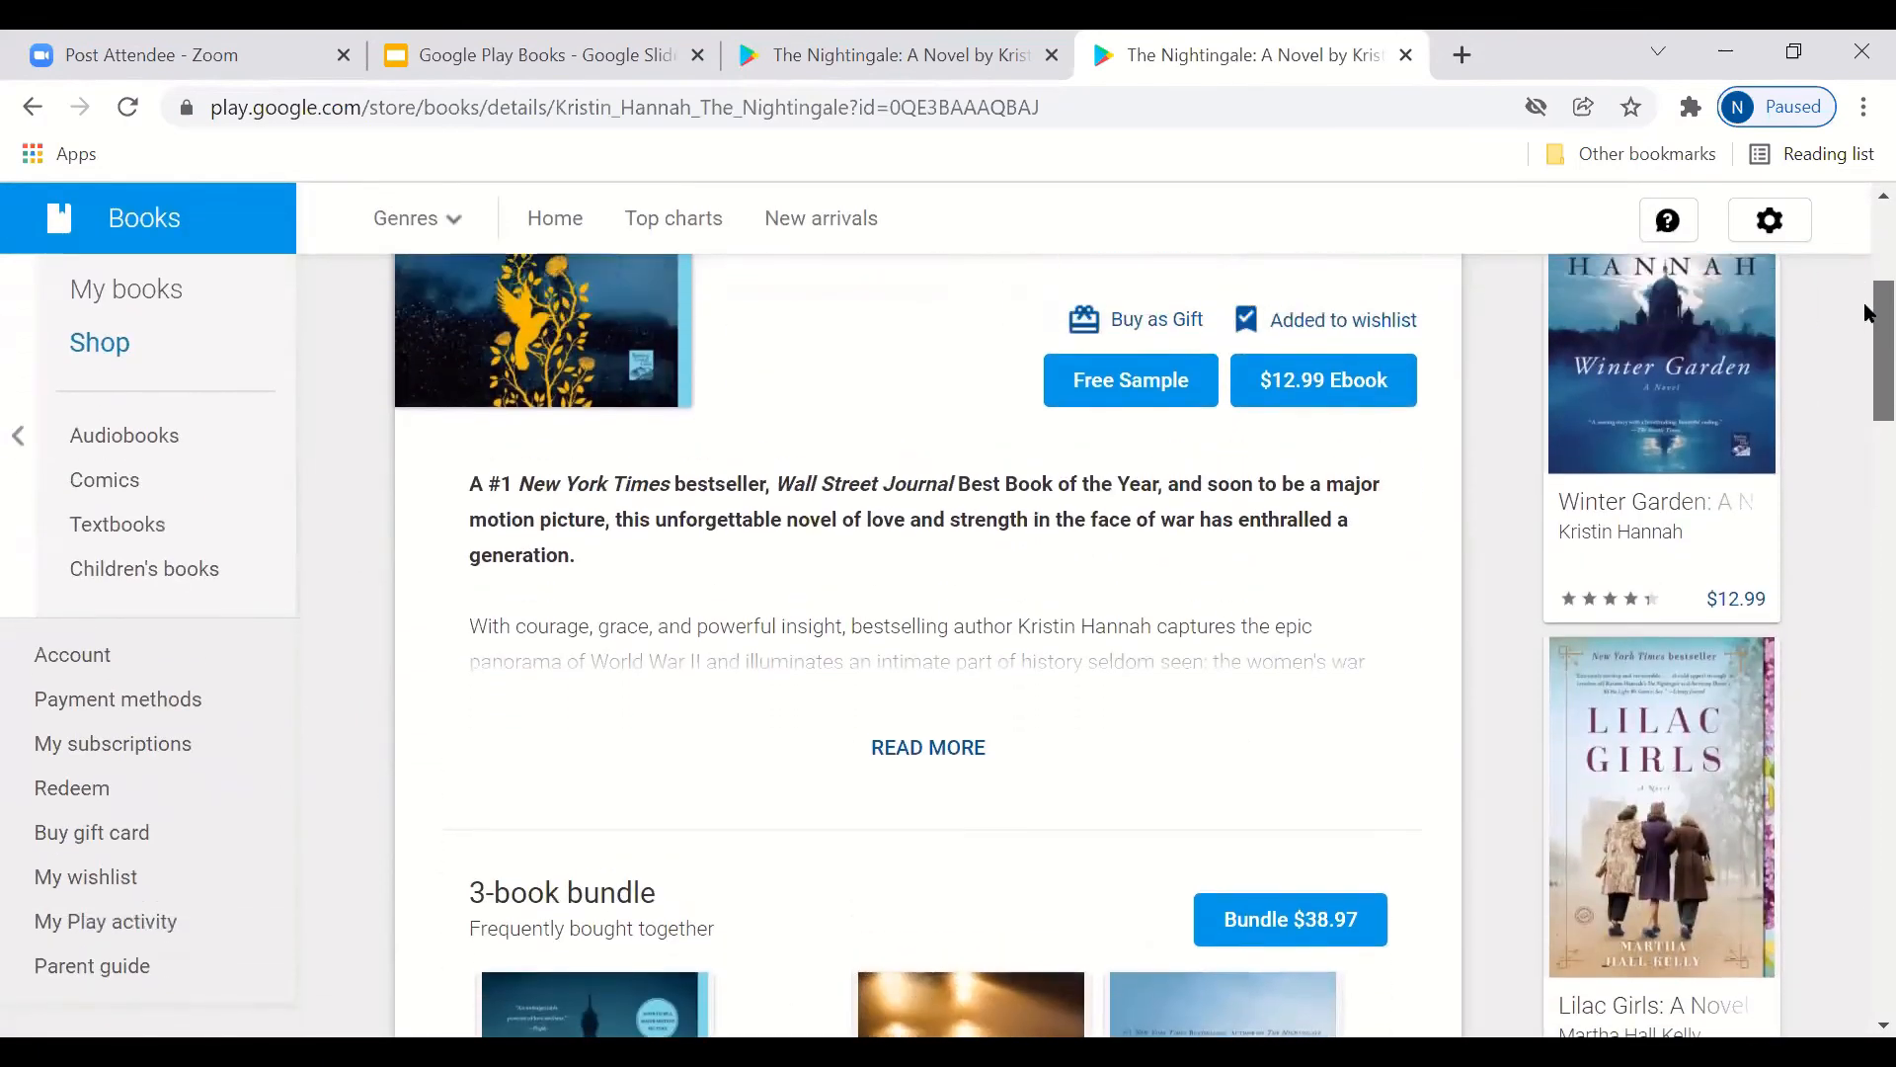
scroll(up, 3)
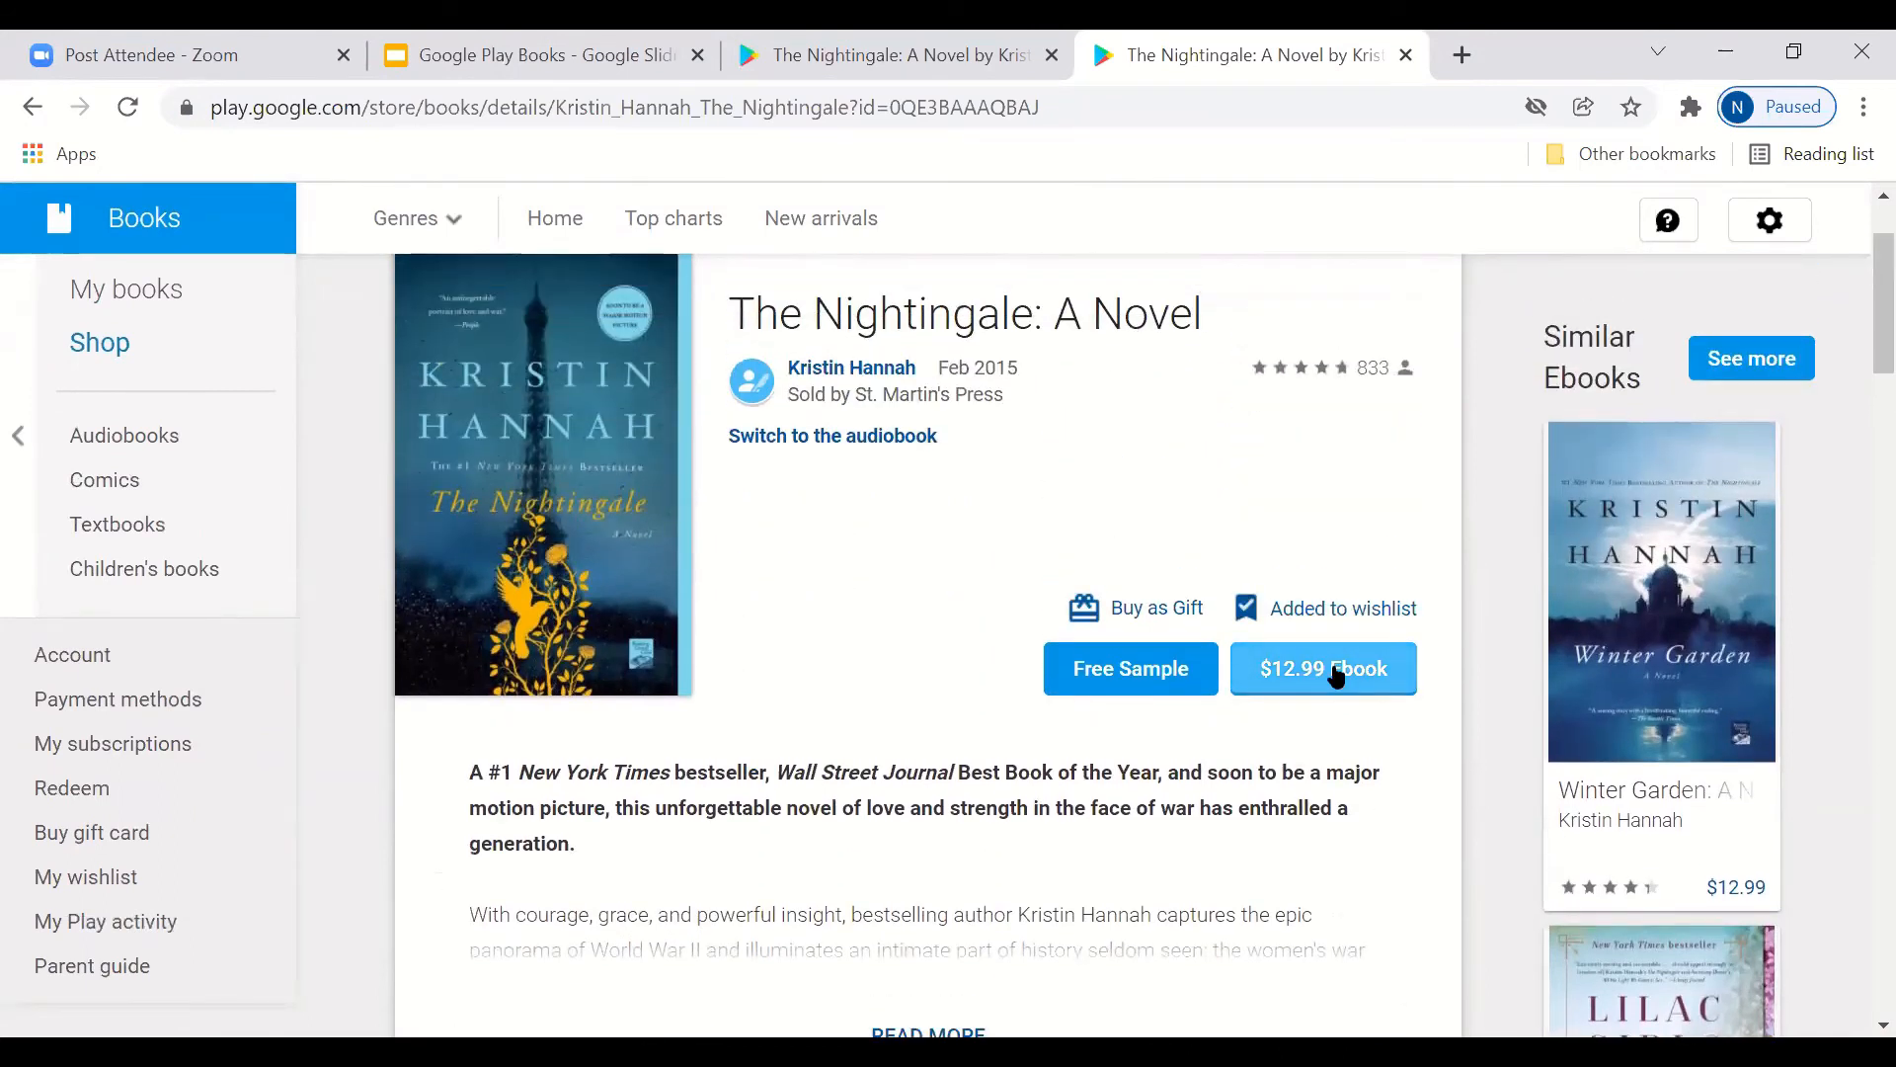
click(1324, 668)
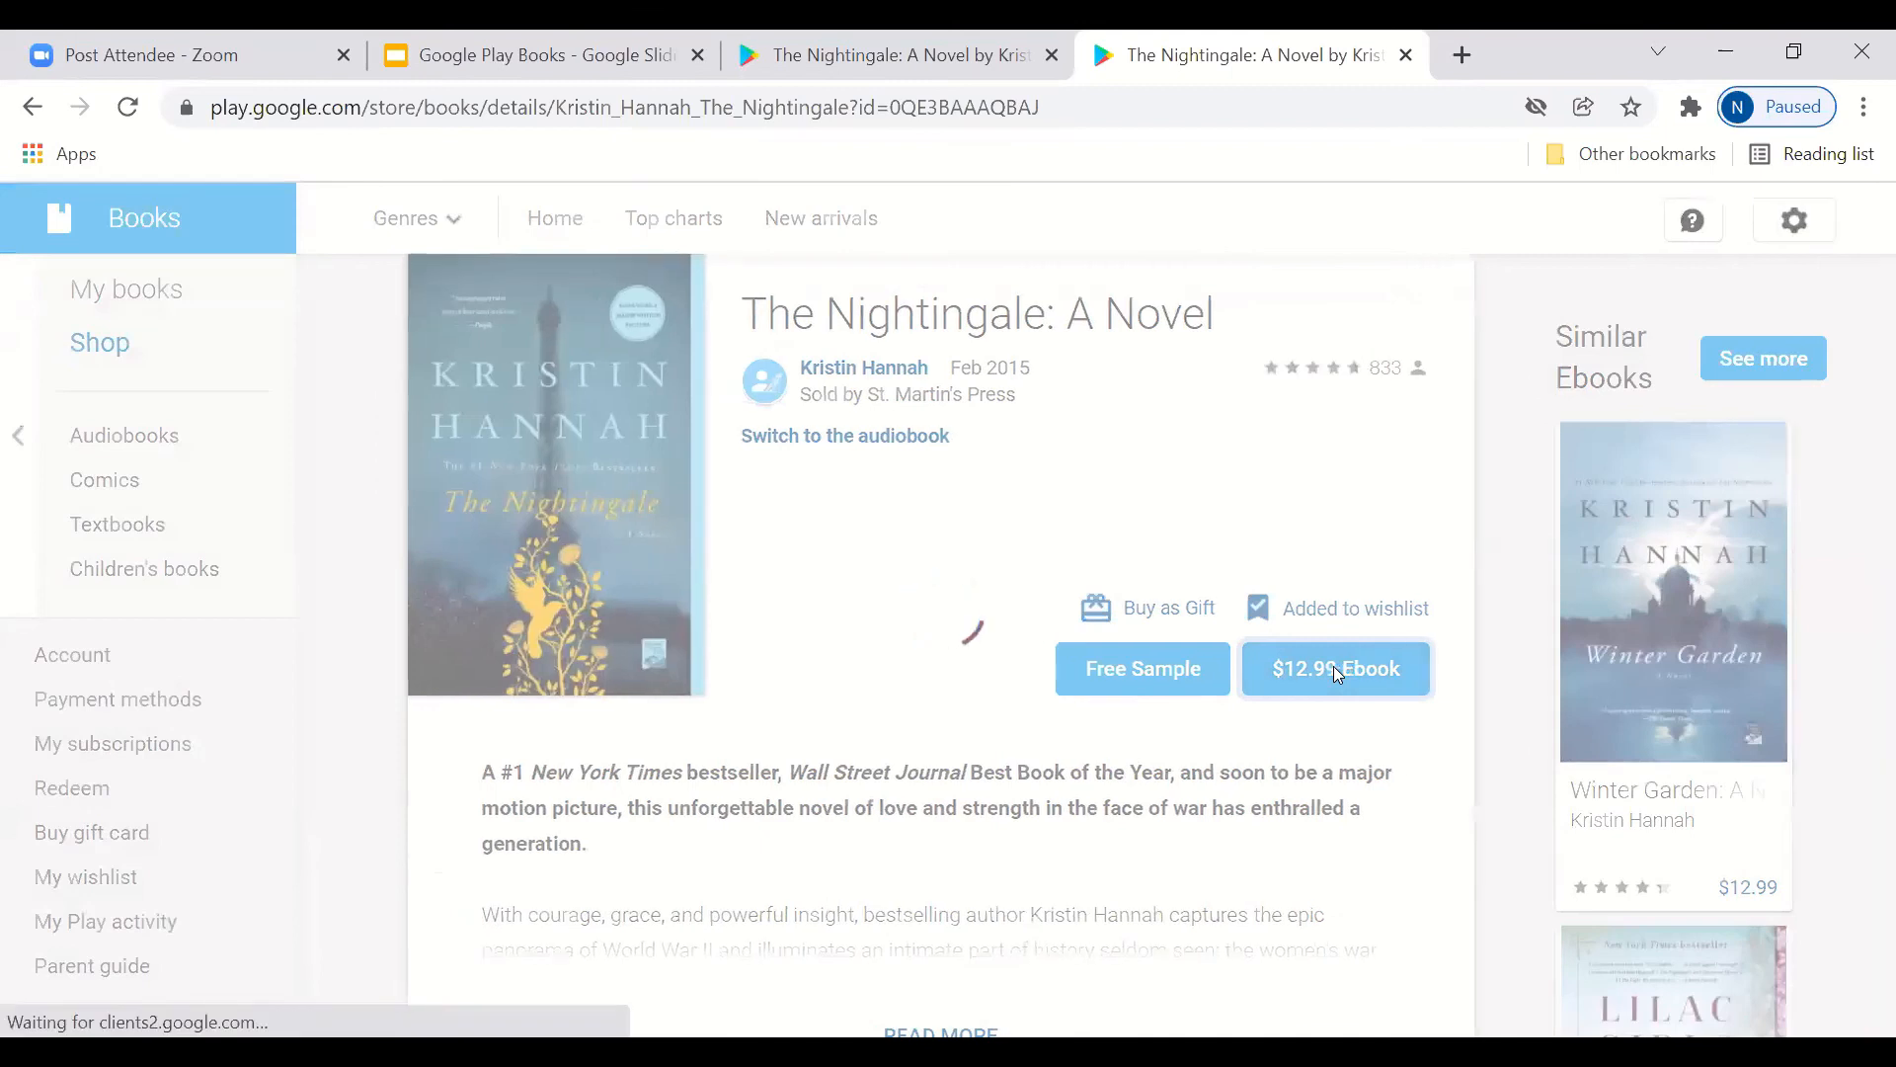
click(1335, 669)
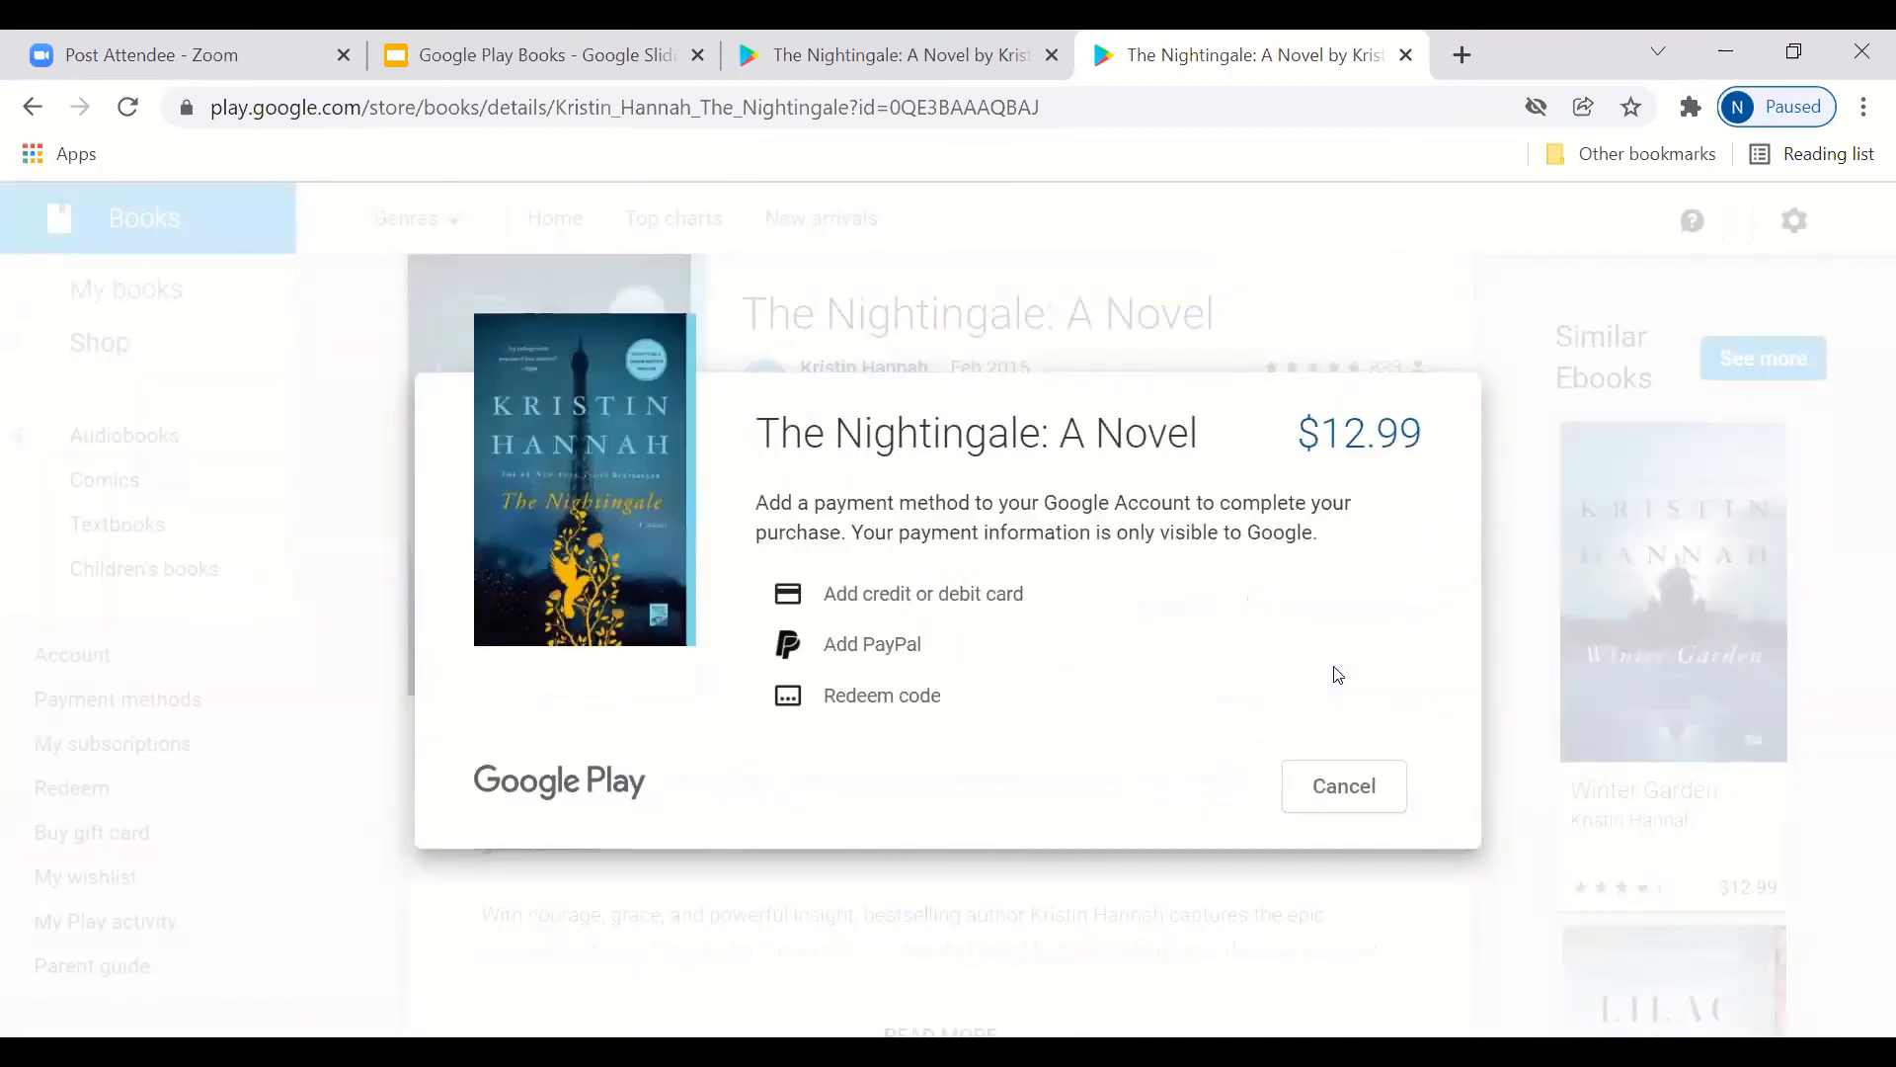
mouse_move(927, 664)
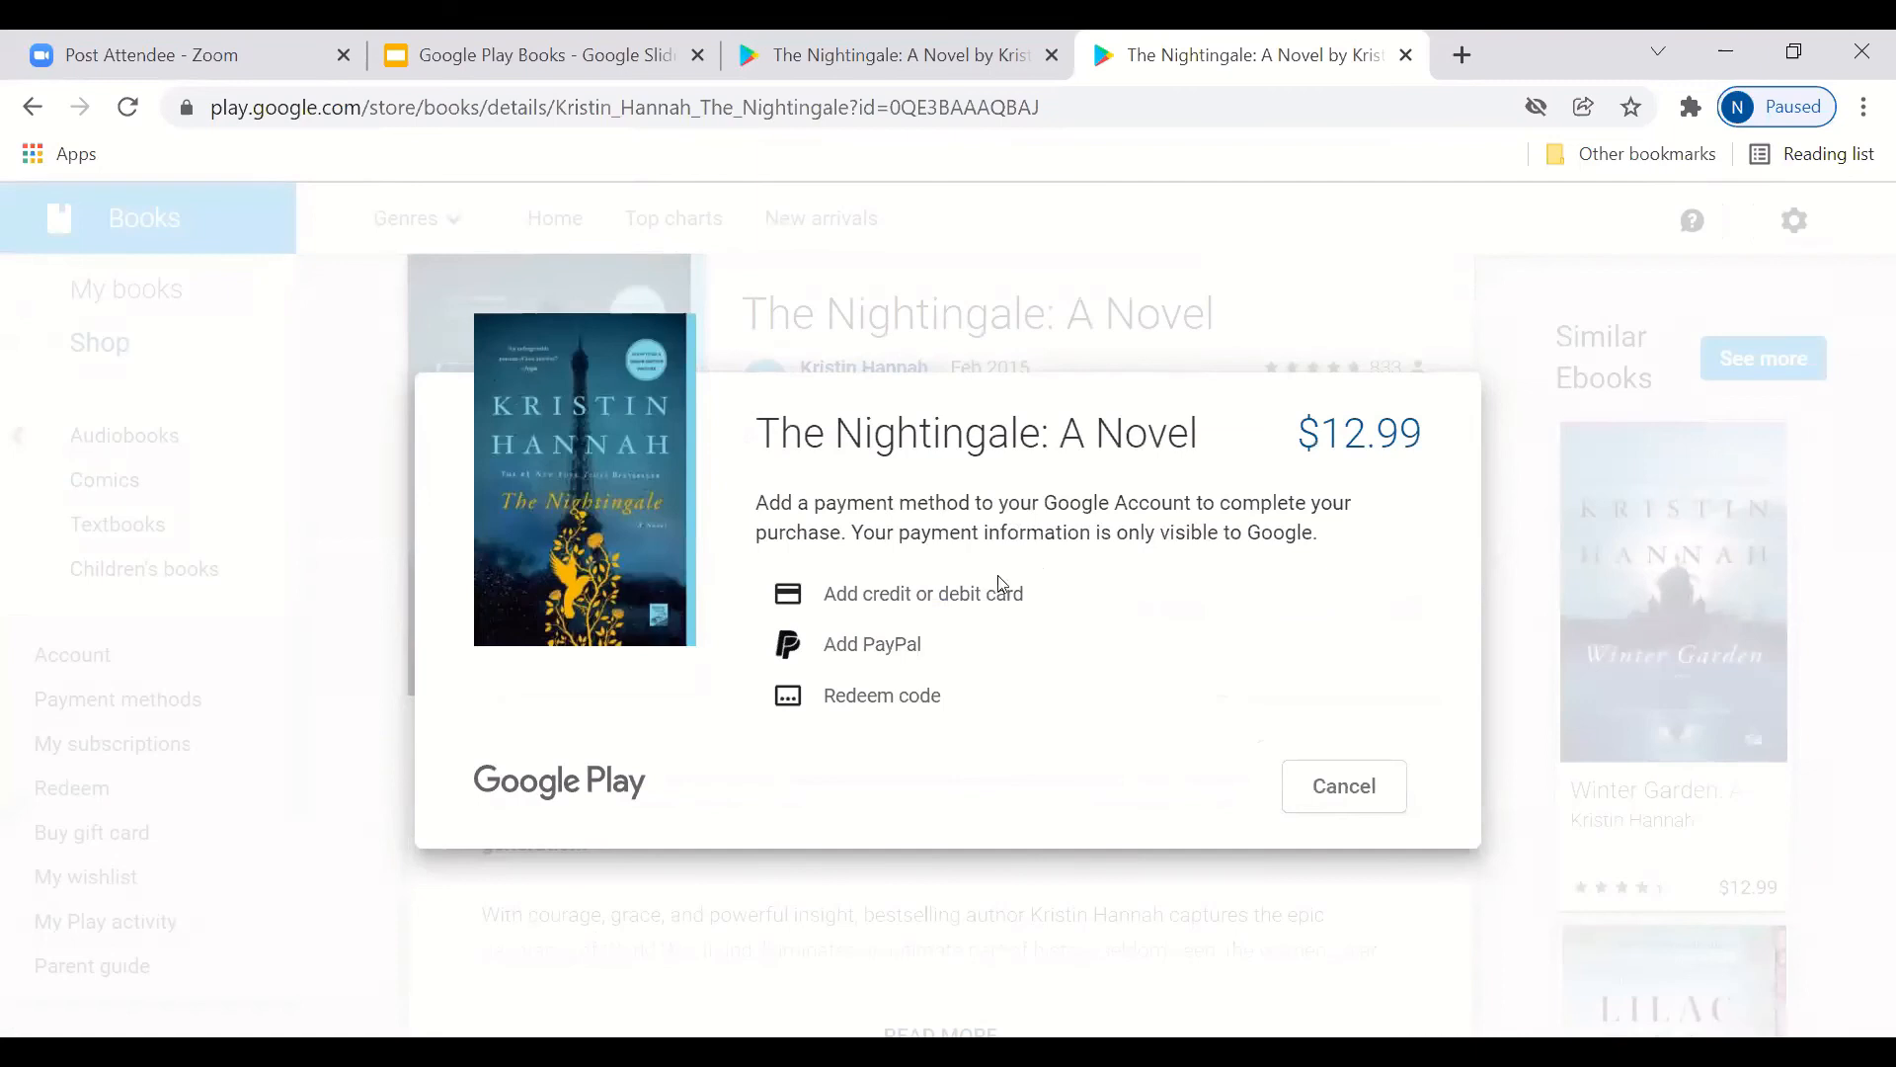
mouse_move(1002, 610)
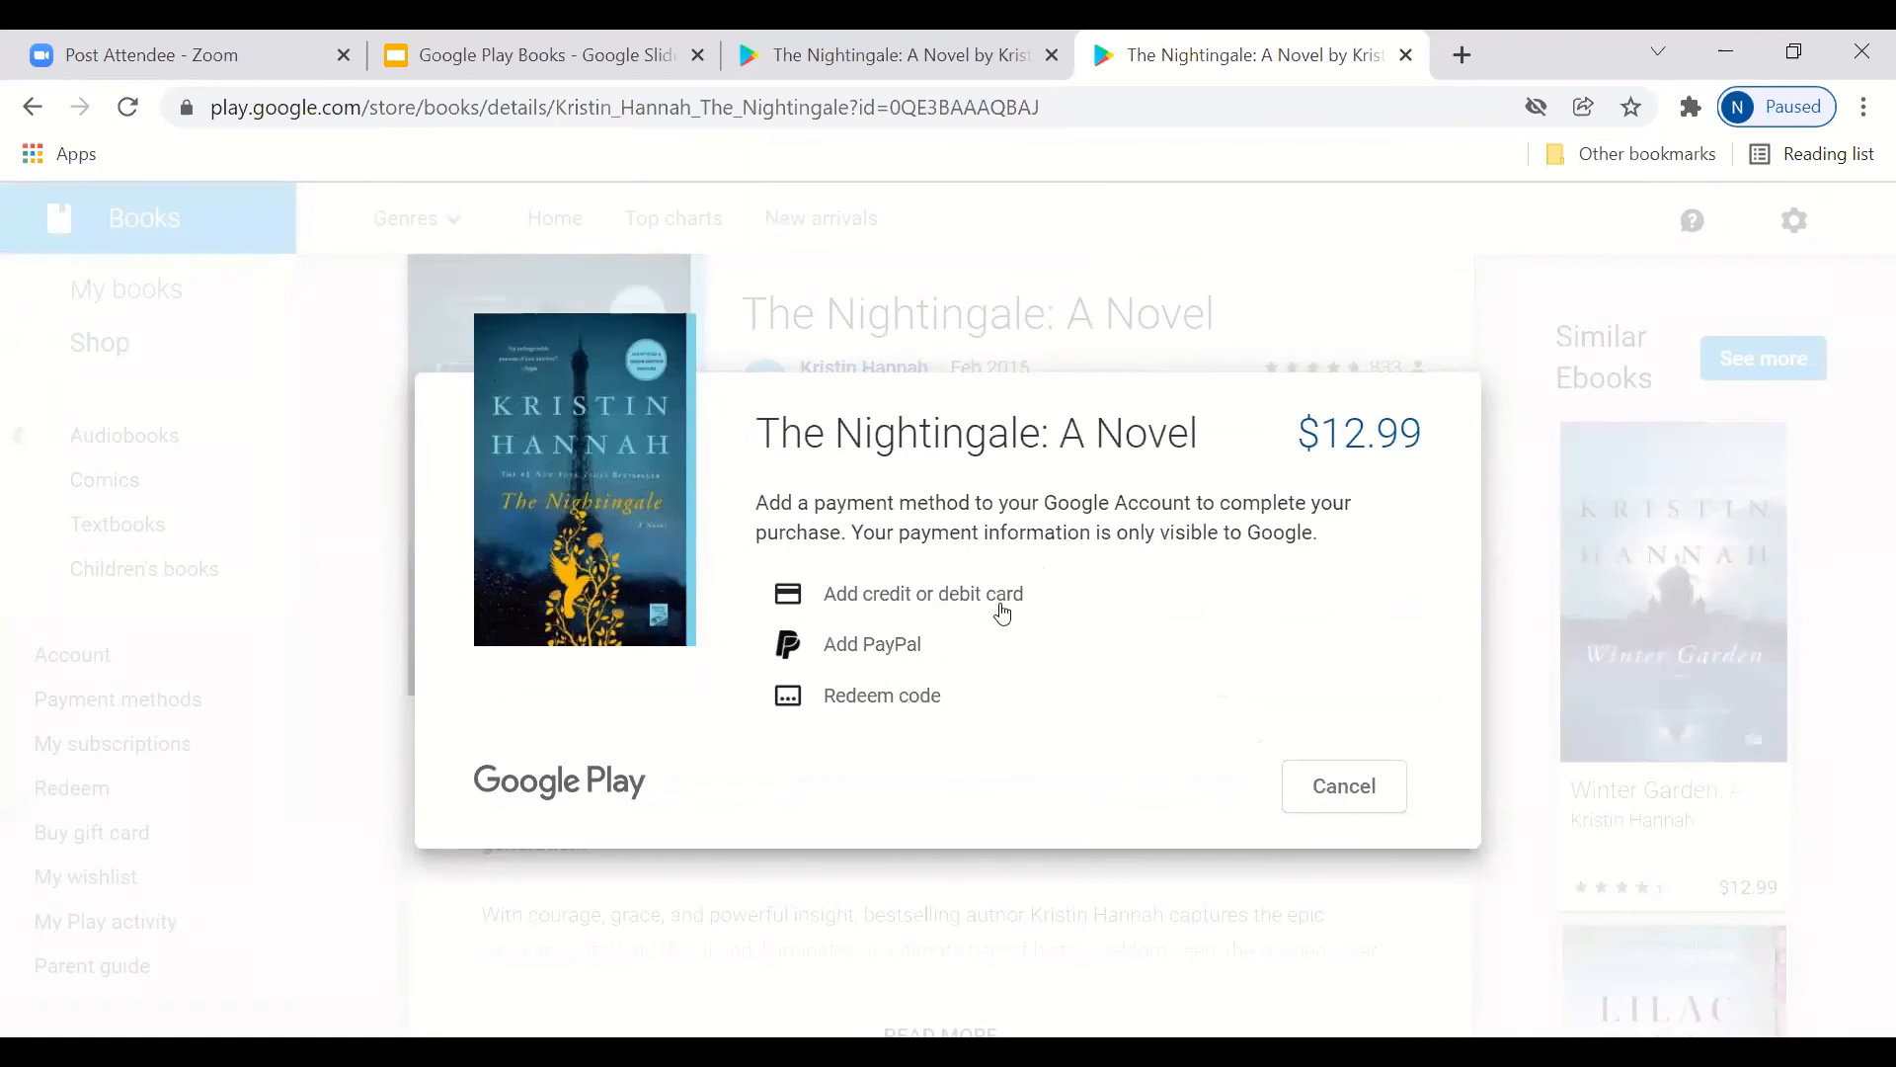
mouse_move(984, 619)
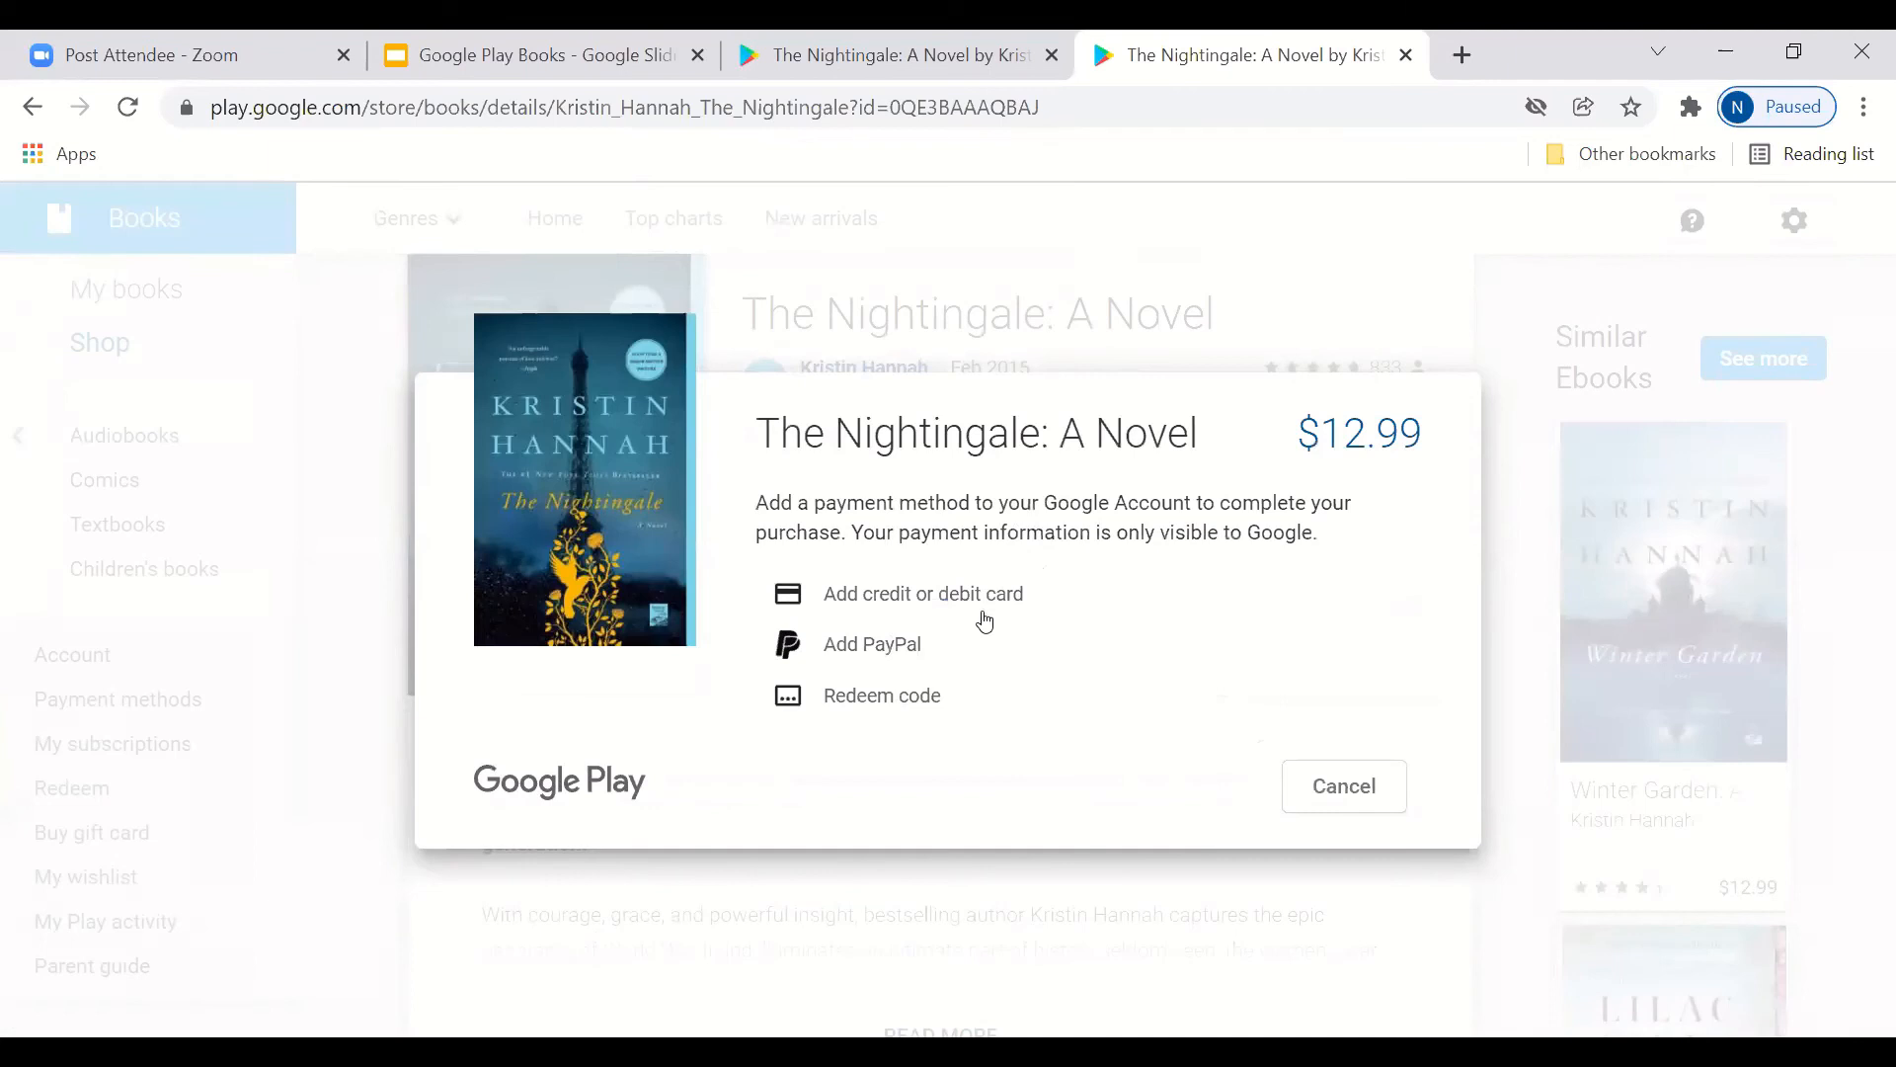
mouse_move(895, 693)
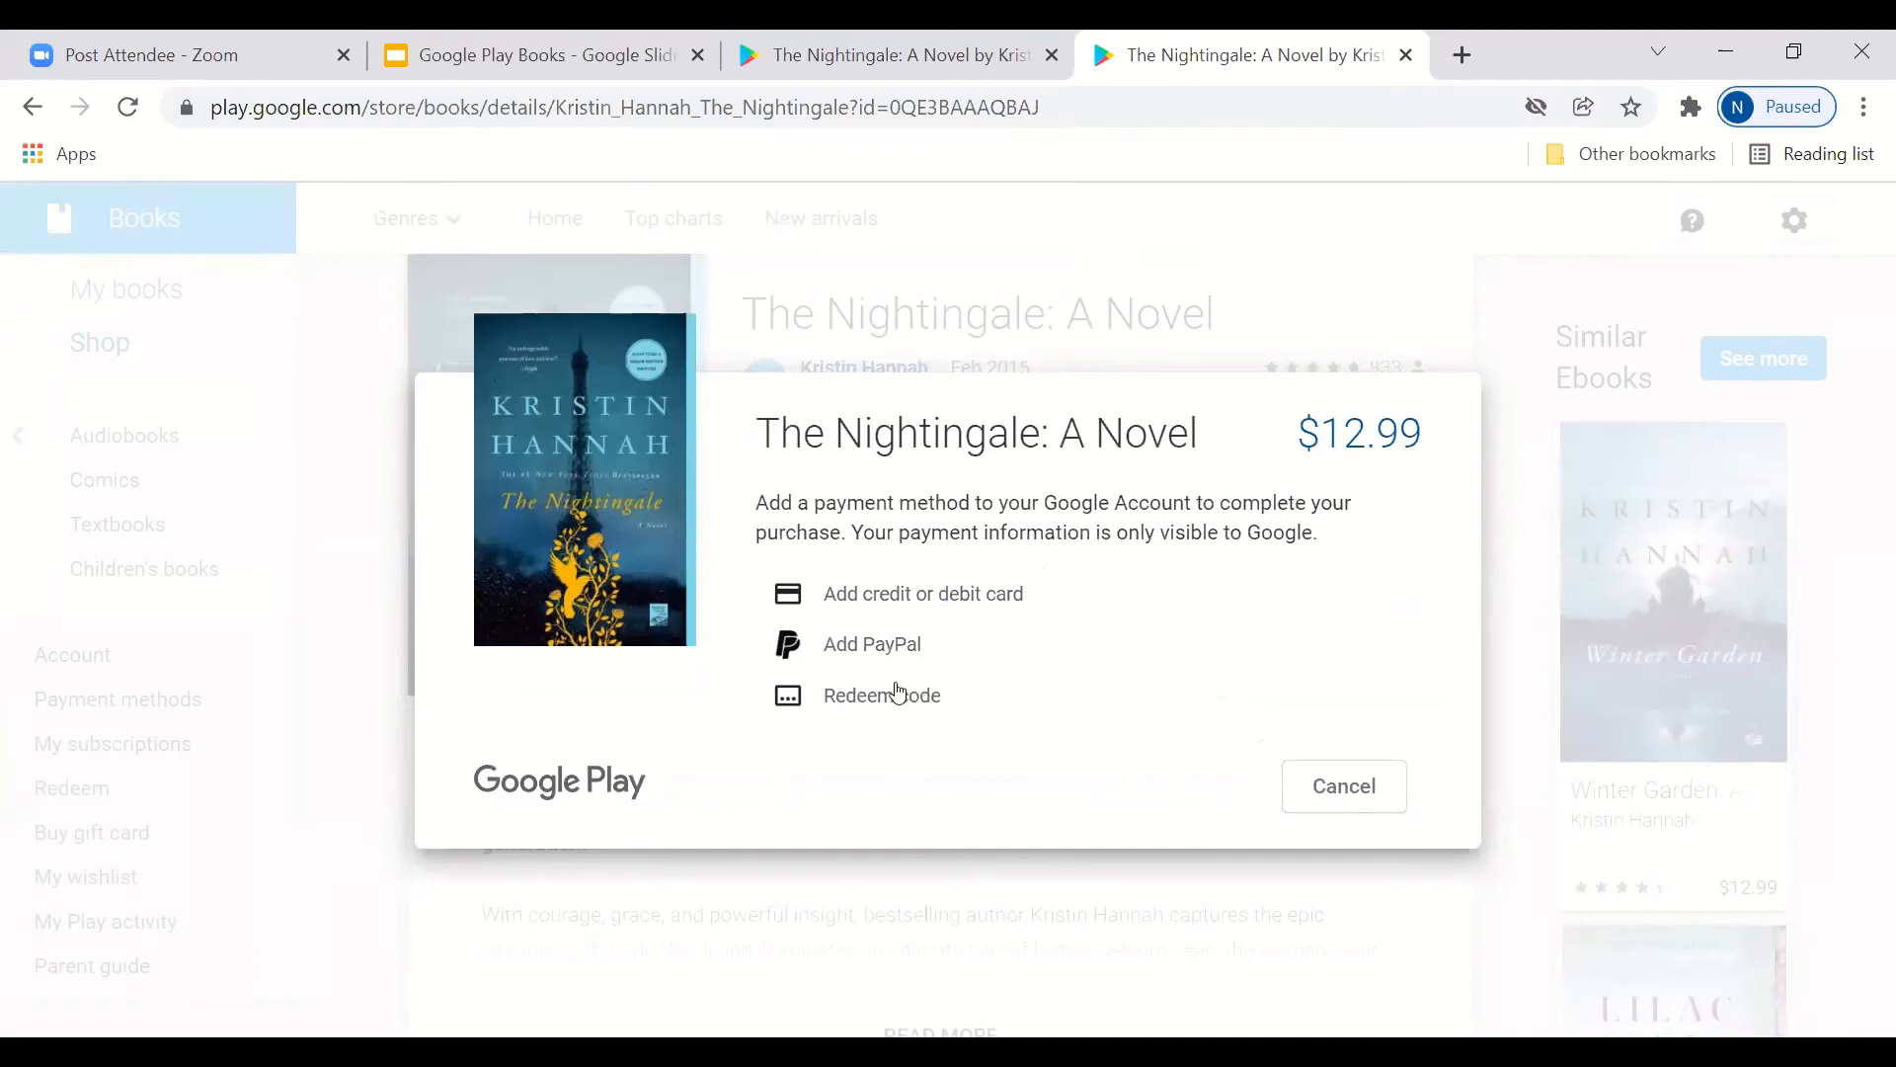
click(871, 644)
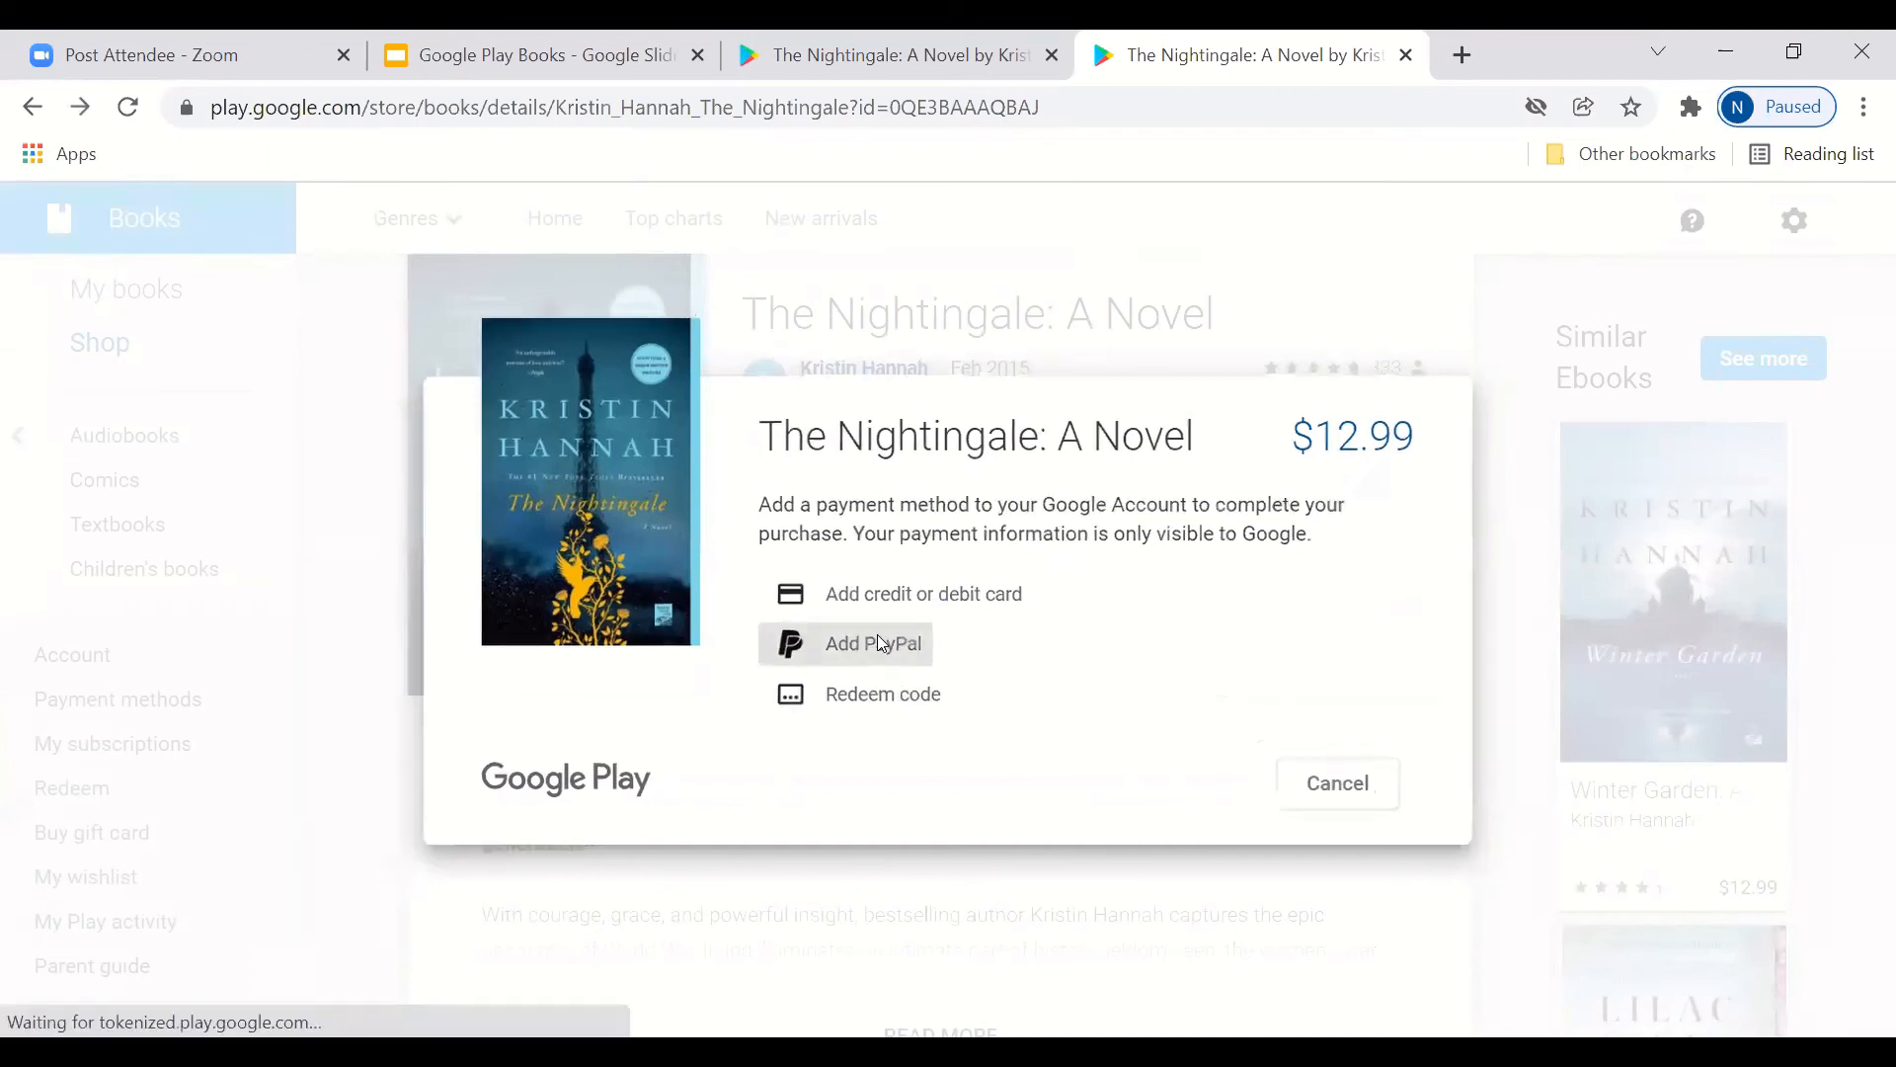
click(873, 642)
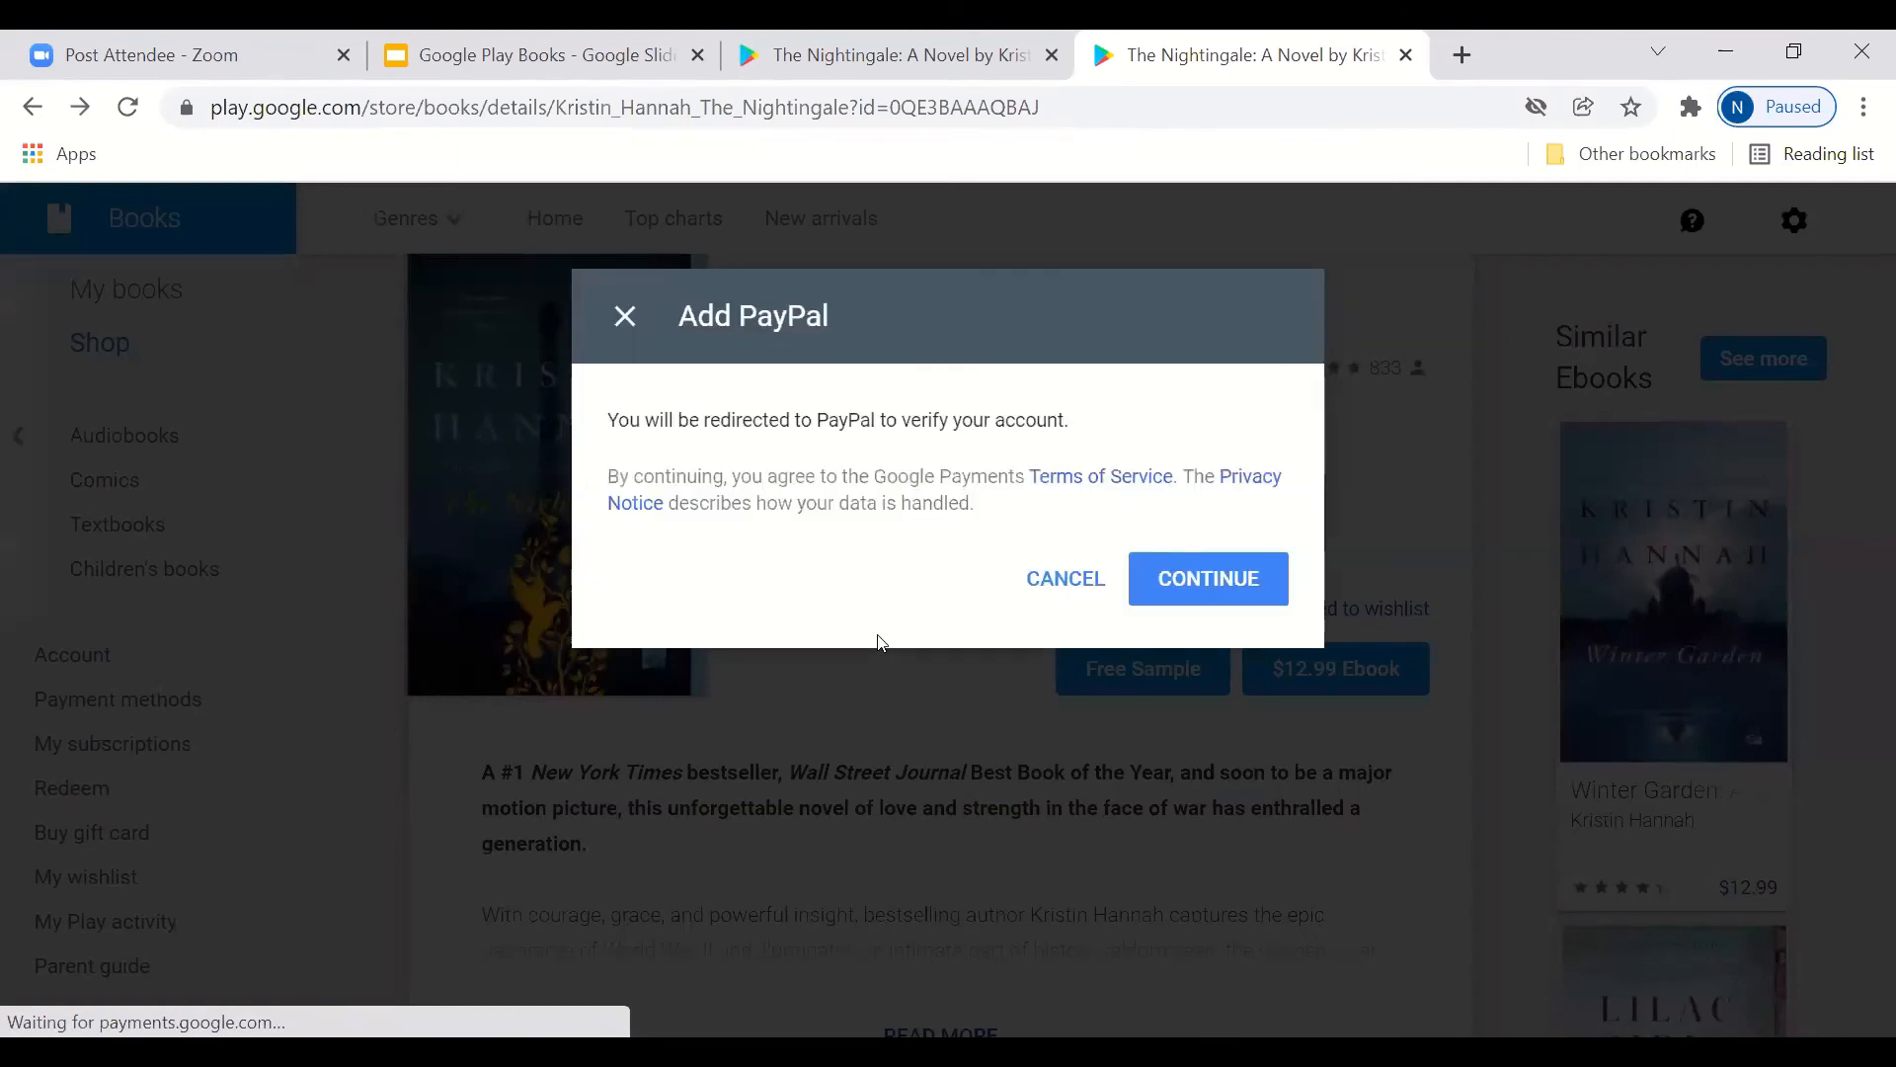
mouse_move(1064, 579)
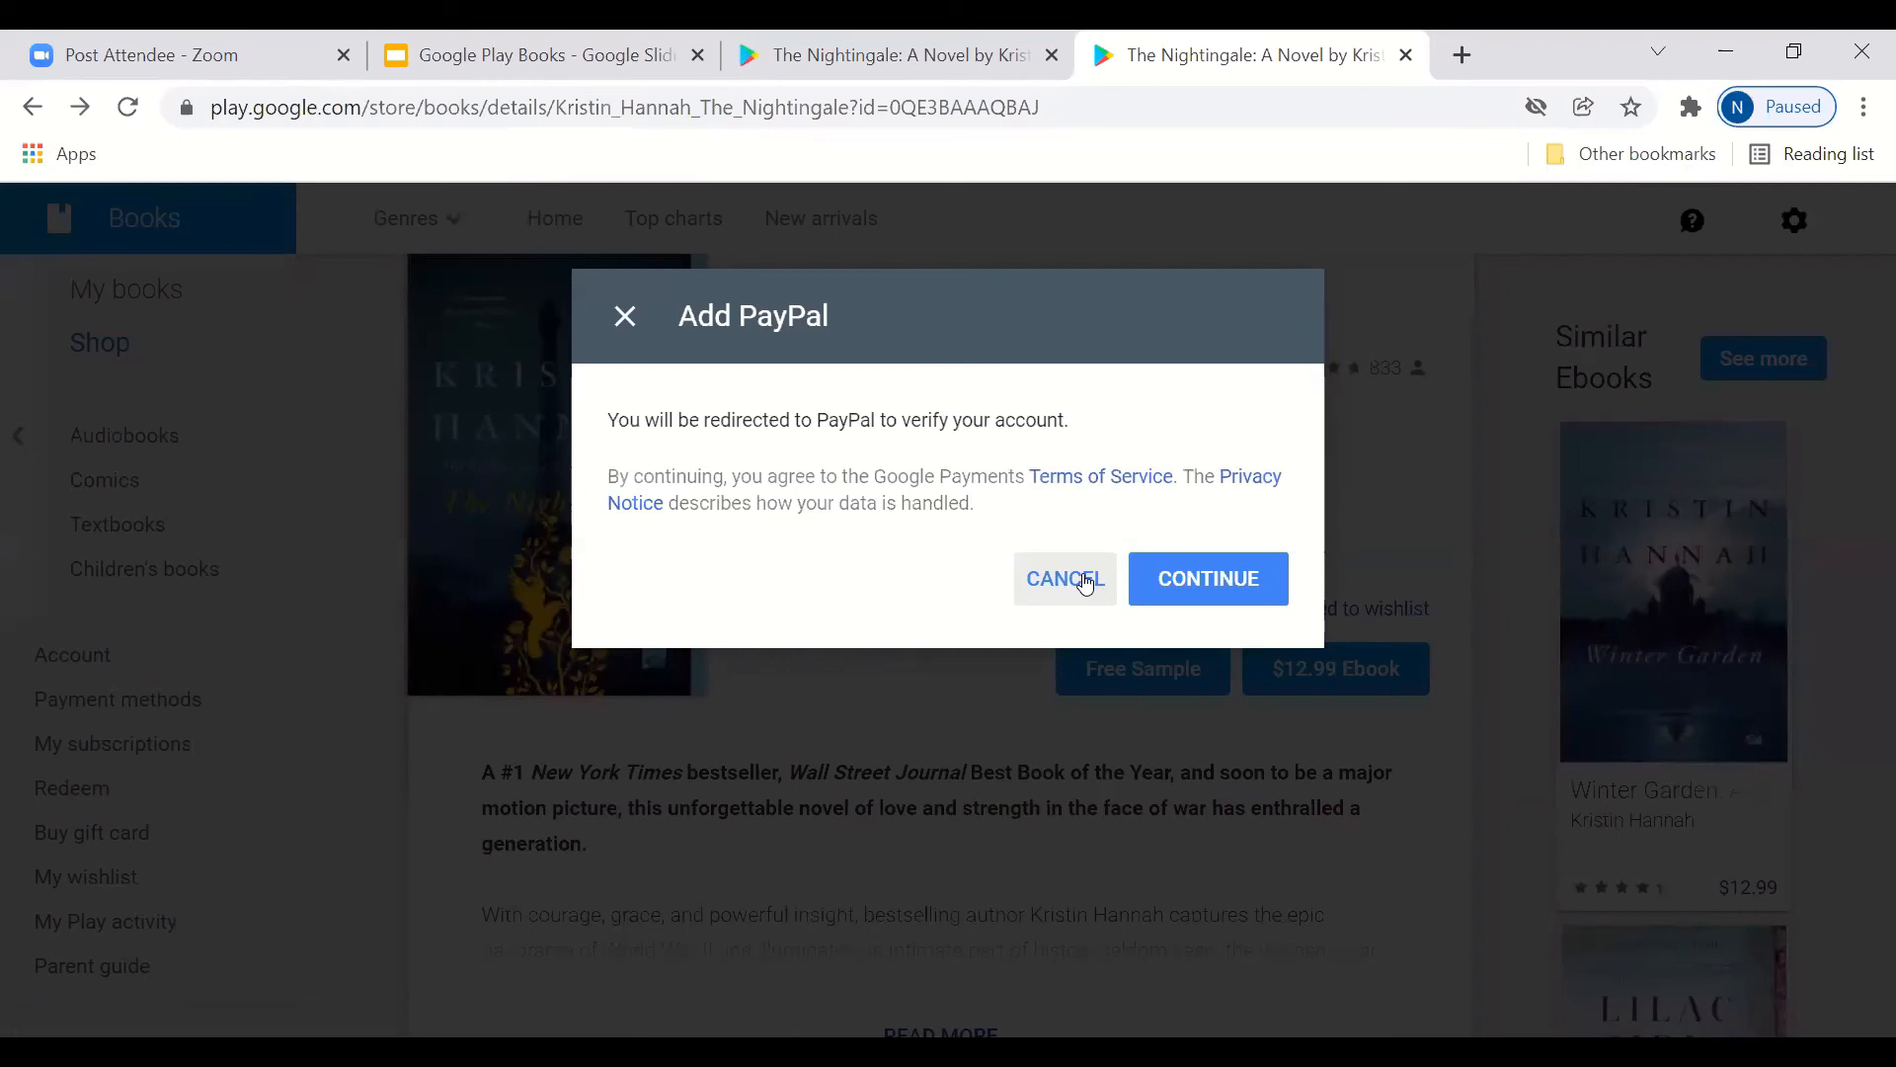
click(1063, 579)
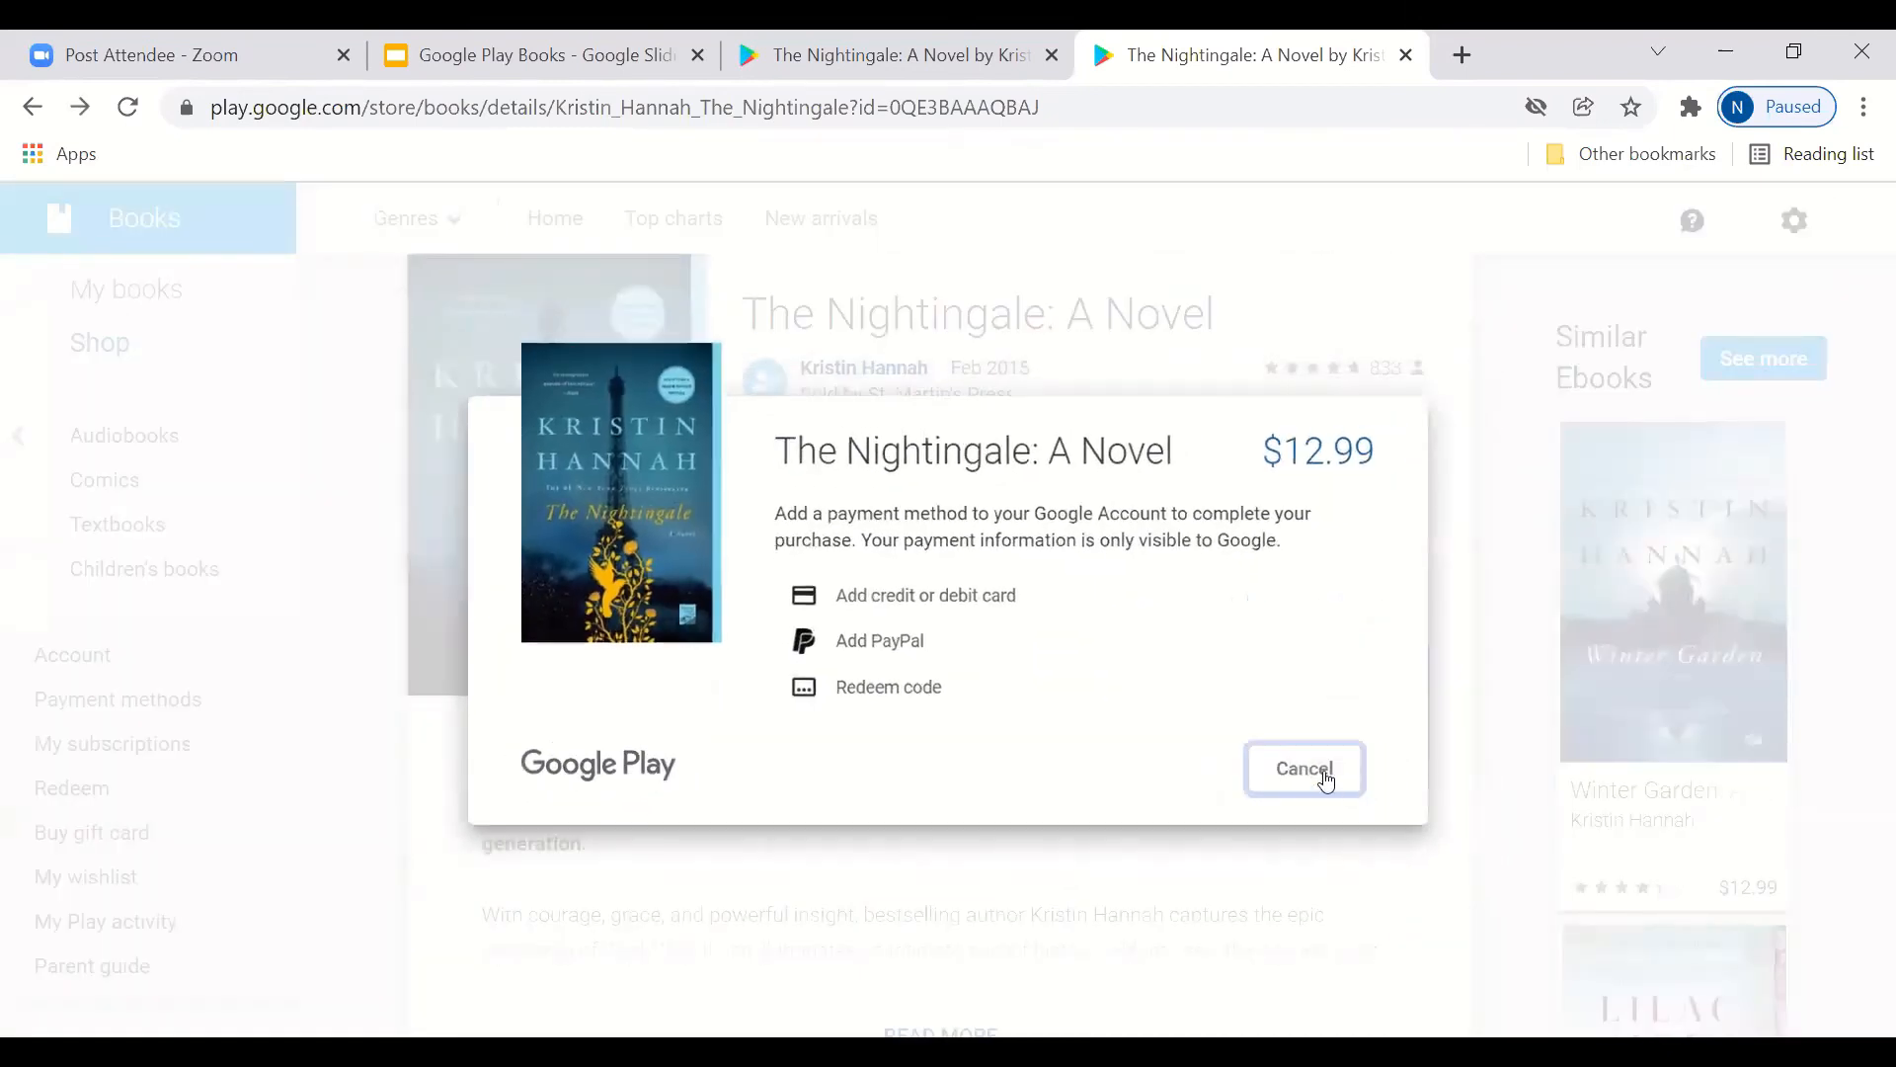
click(1302, 768)
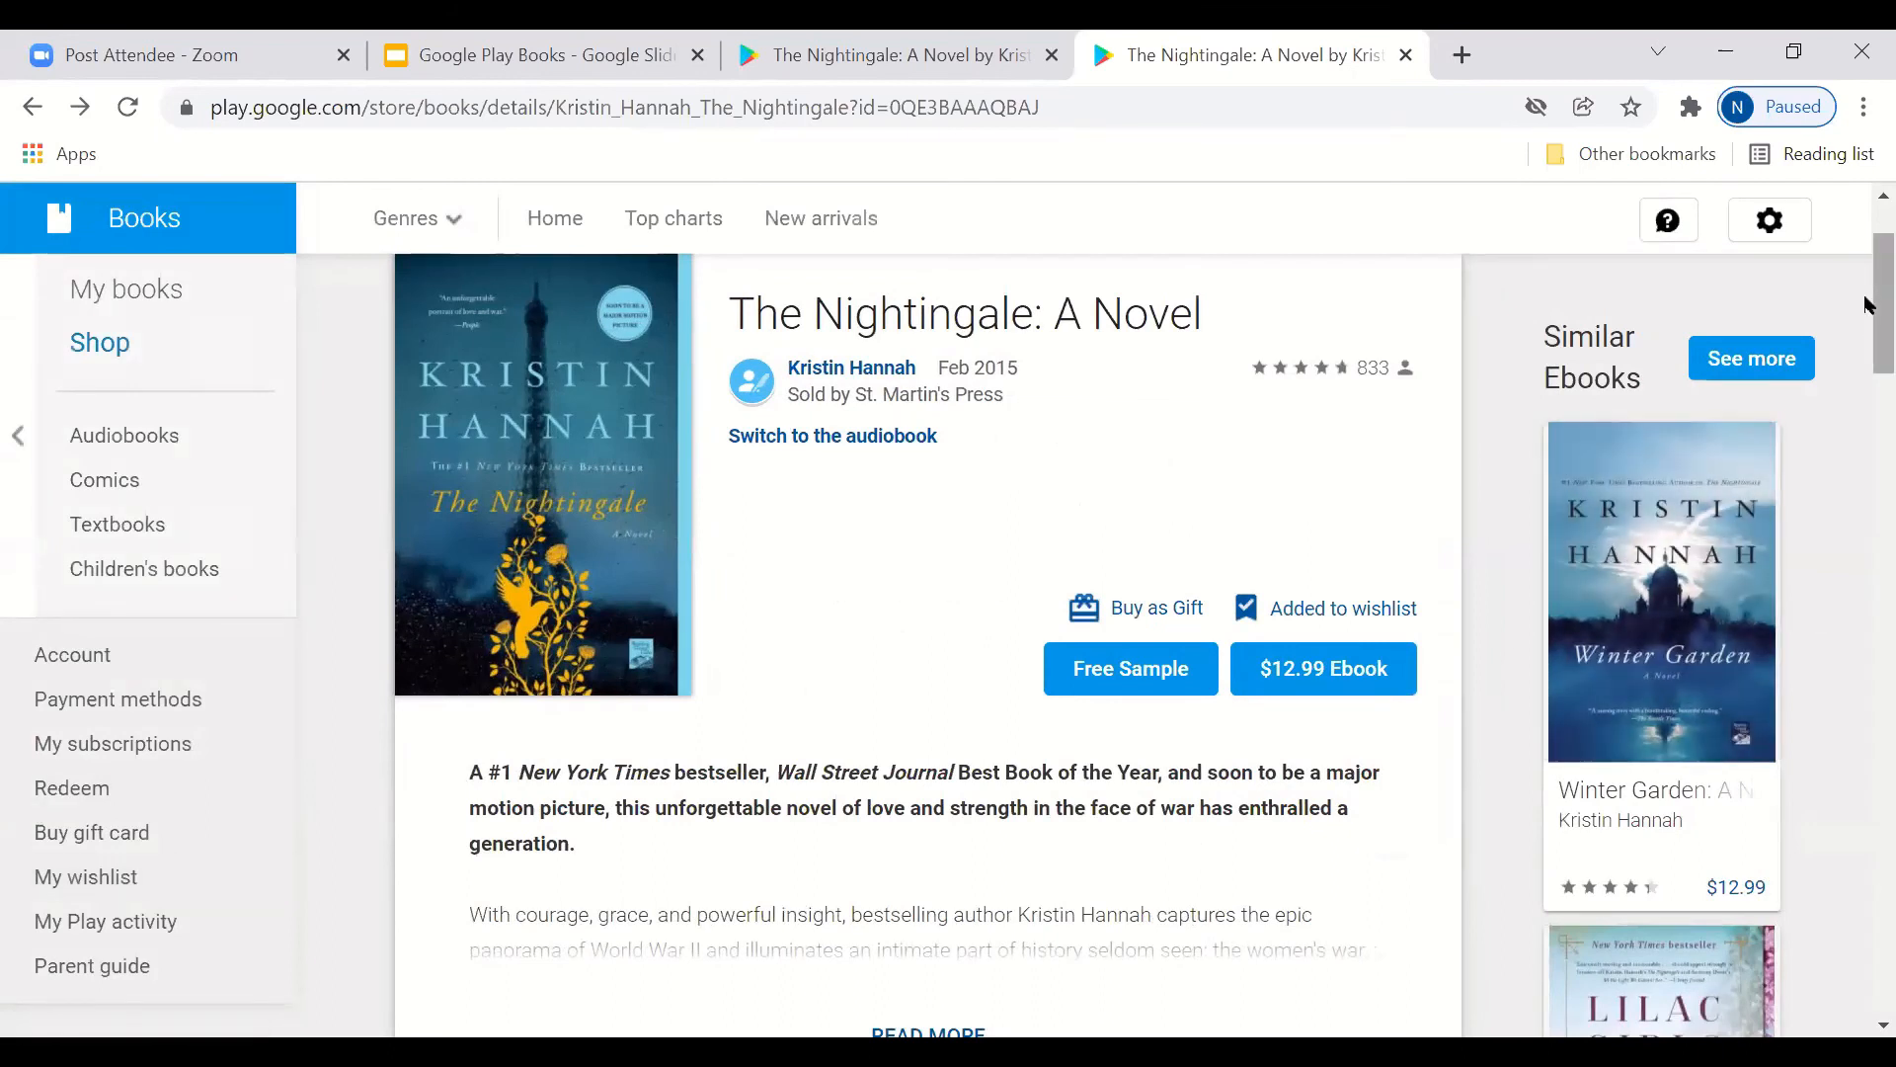
scroll(up, 3)
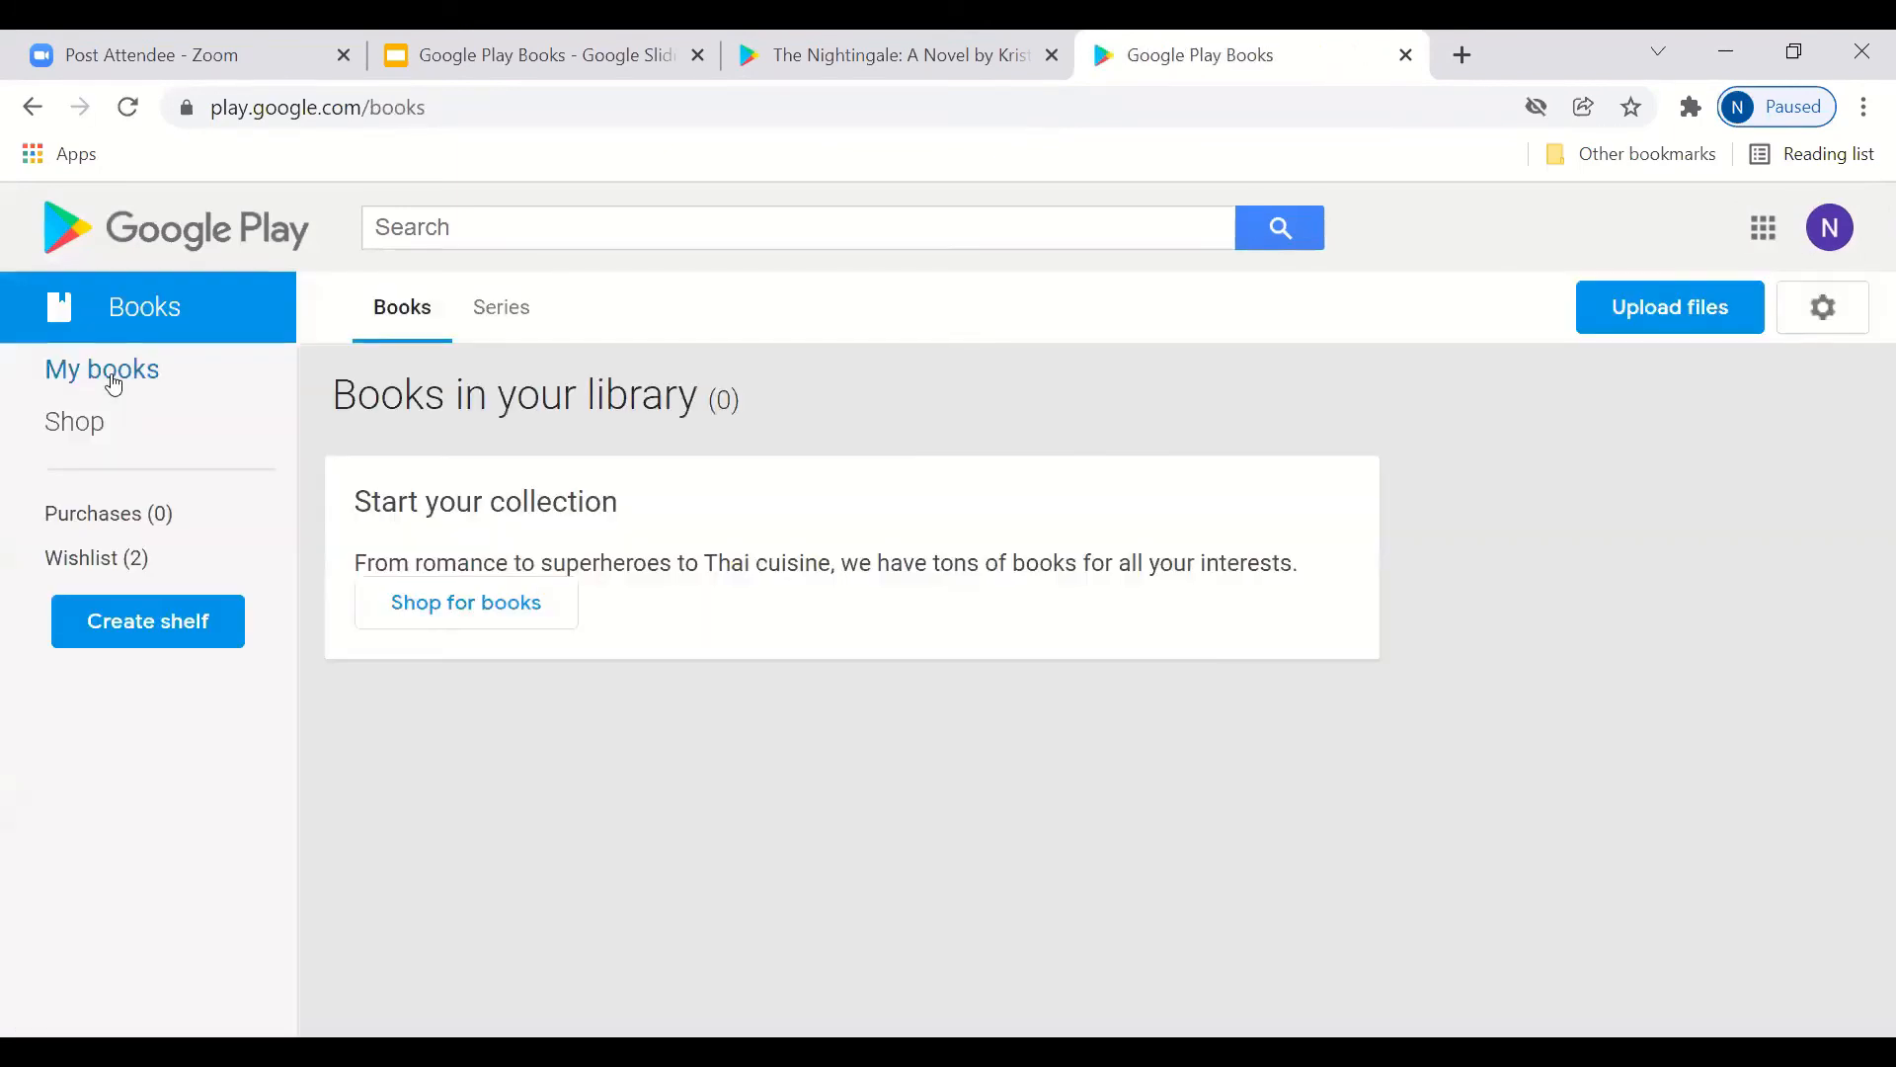
mouse_move(106, 514)
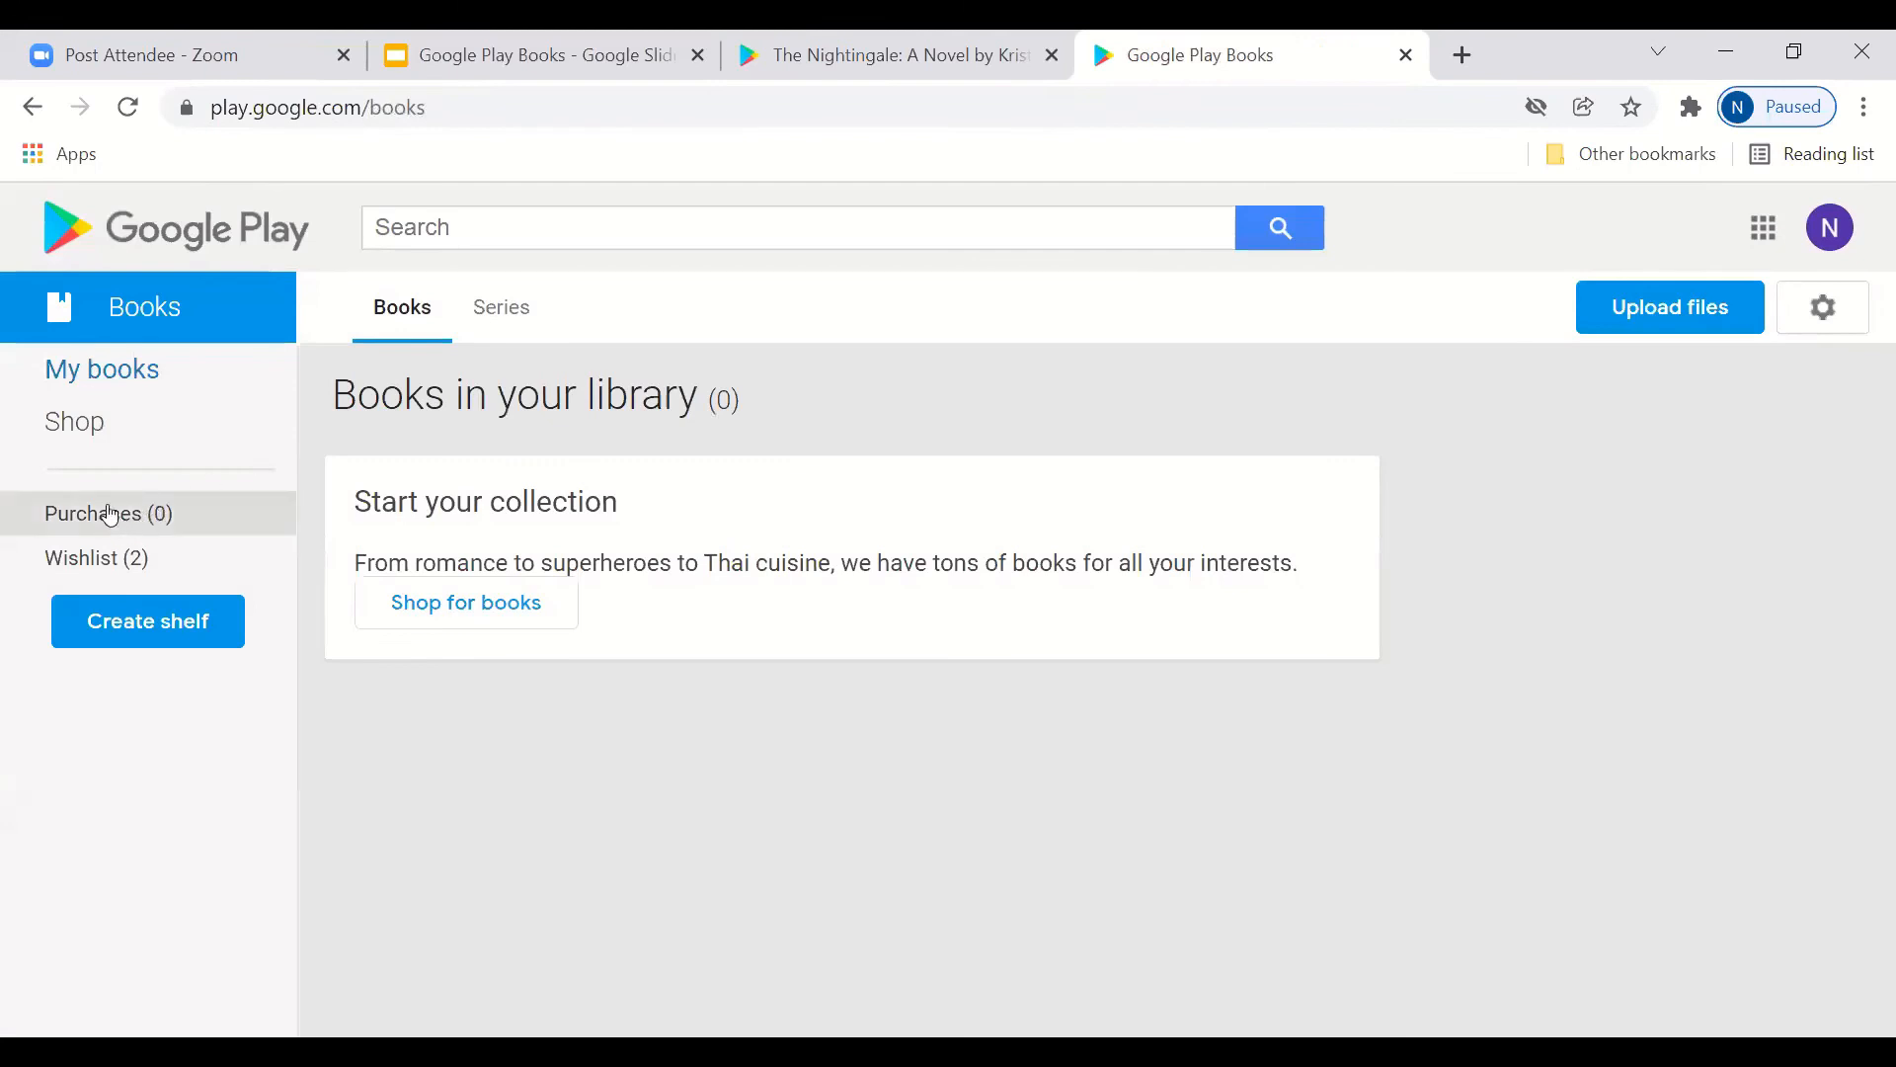
mouse_move(85, 530)
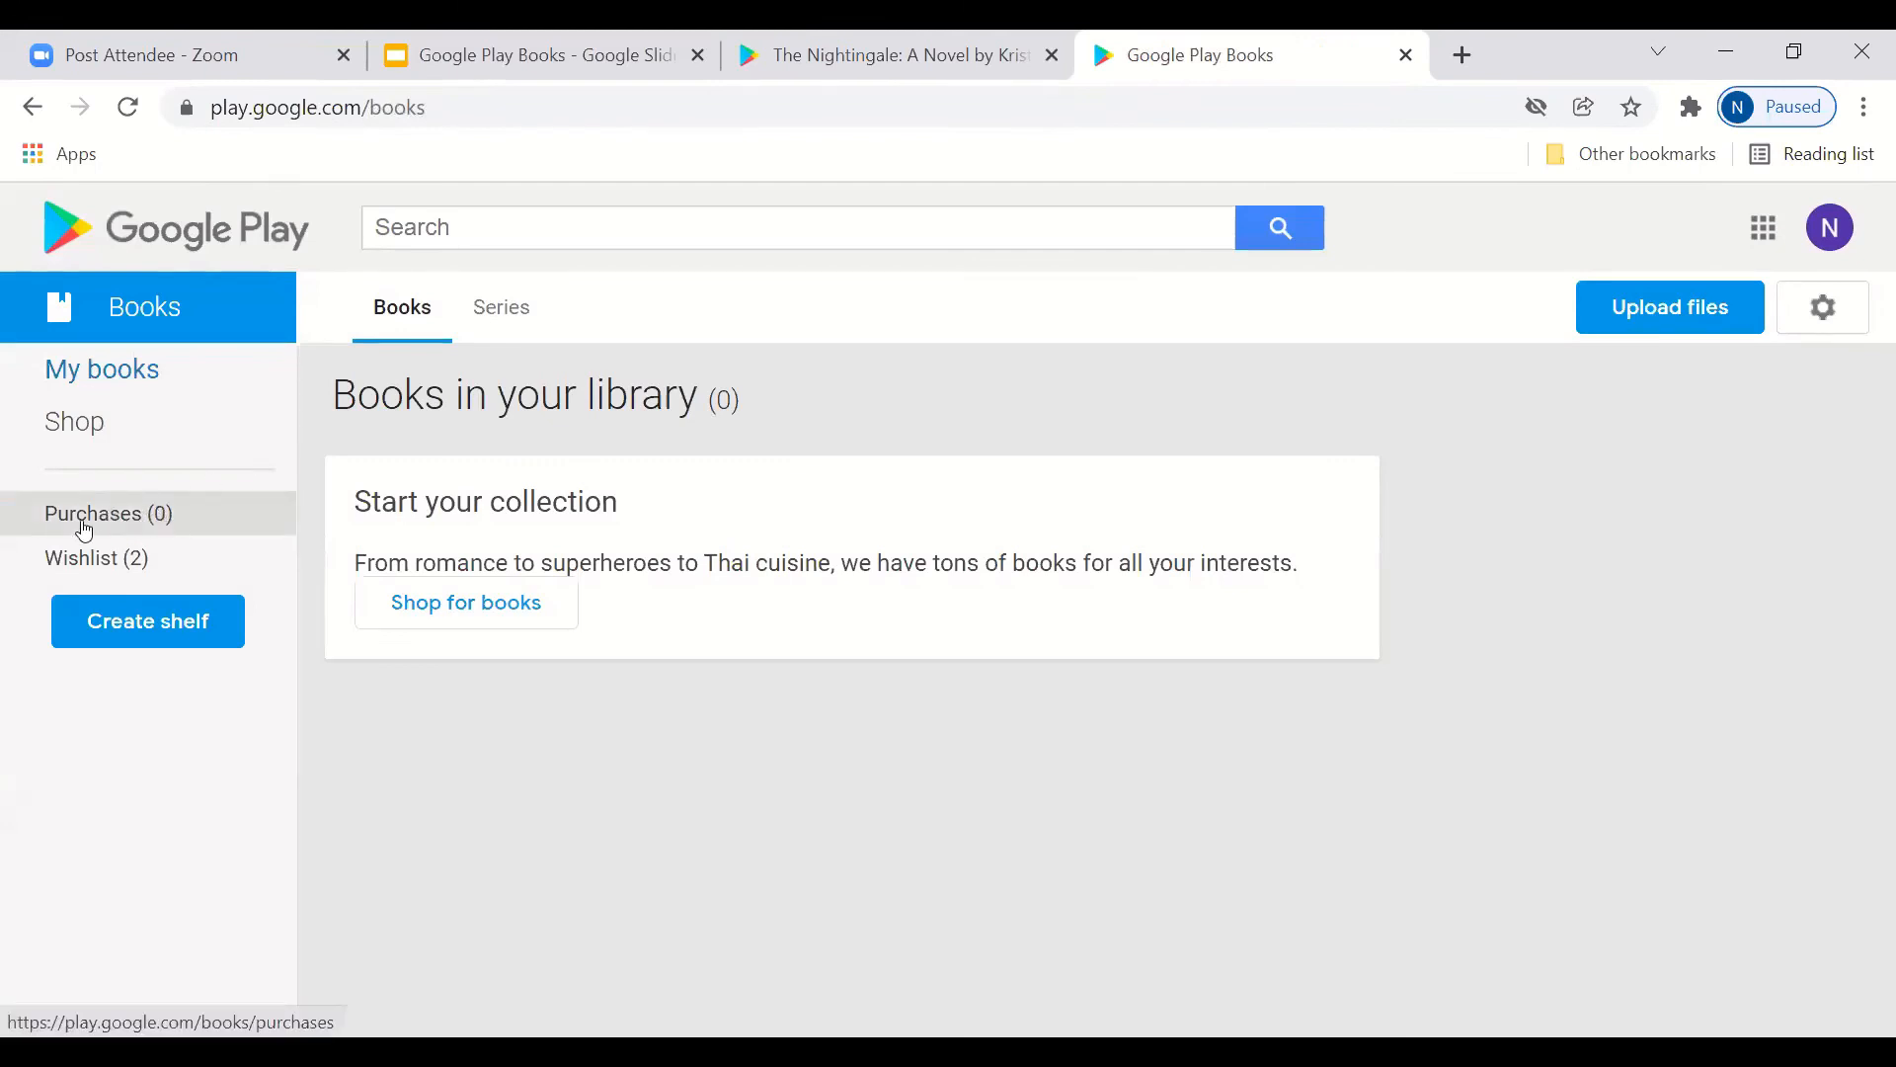
mouse_move(75, 148)
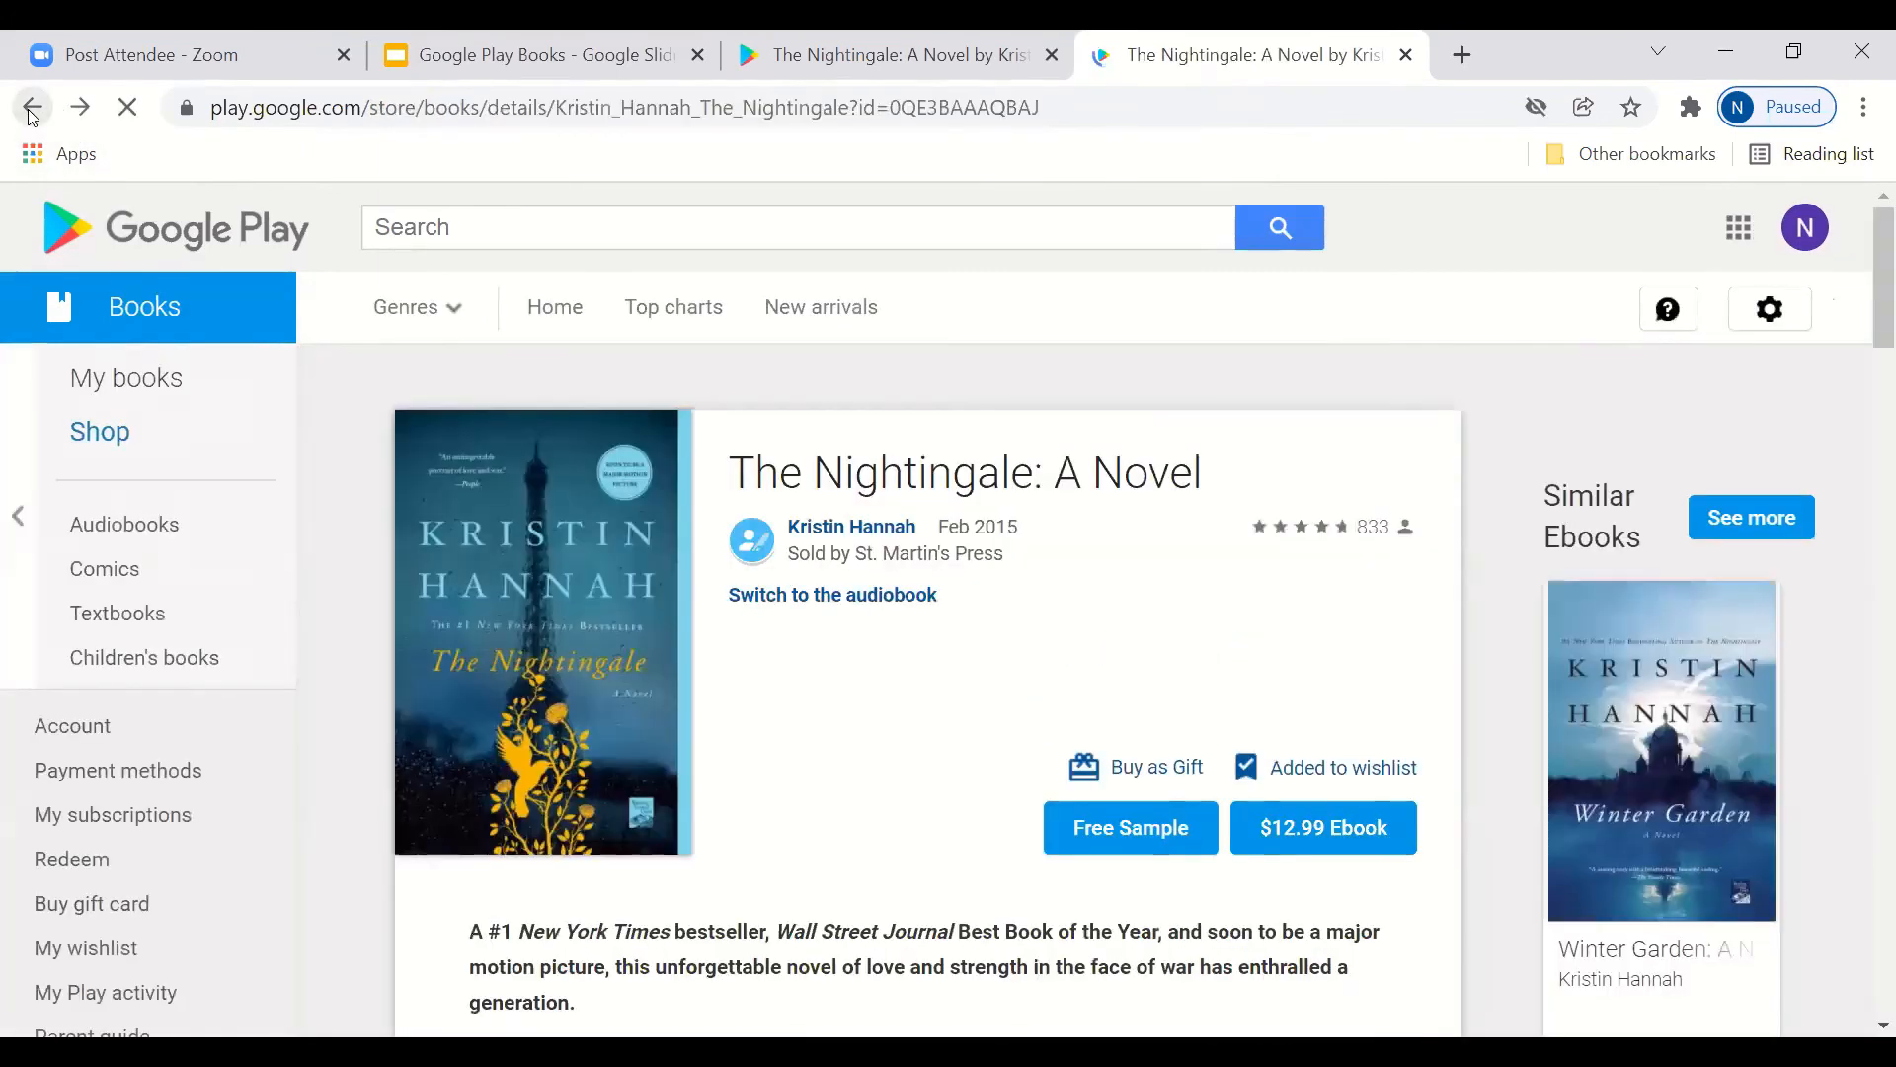
Step: Return to the Books store home and expand the Genres list of categories
click(85, 946)
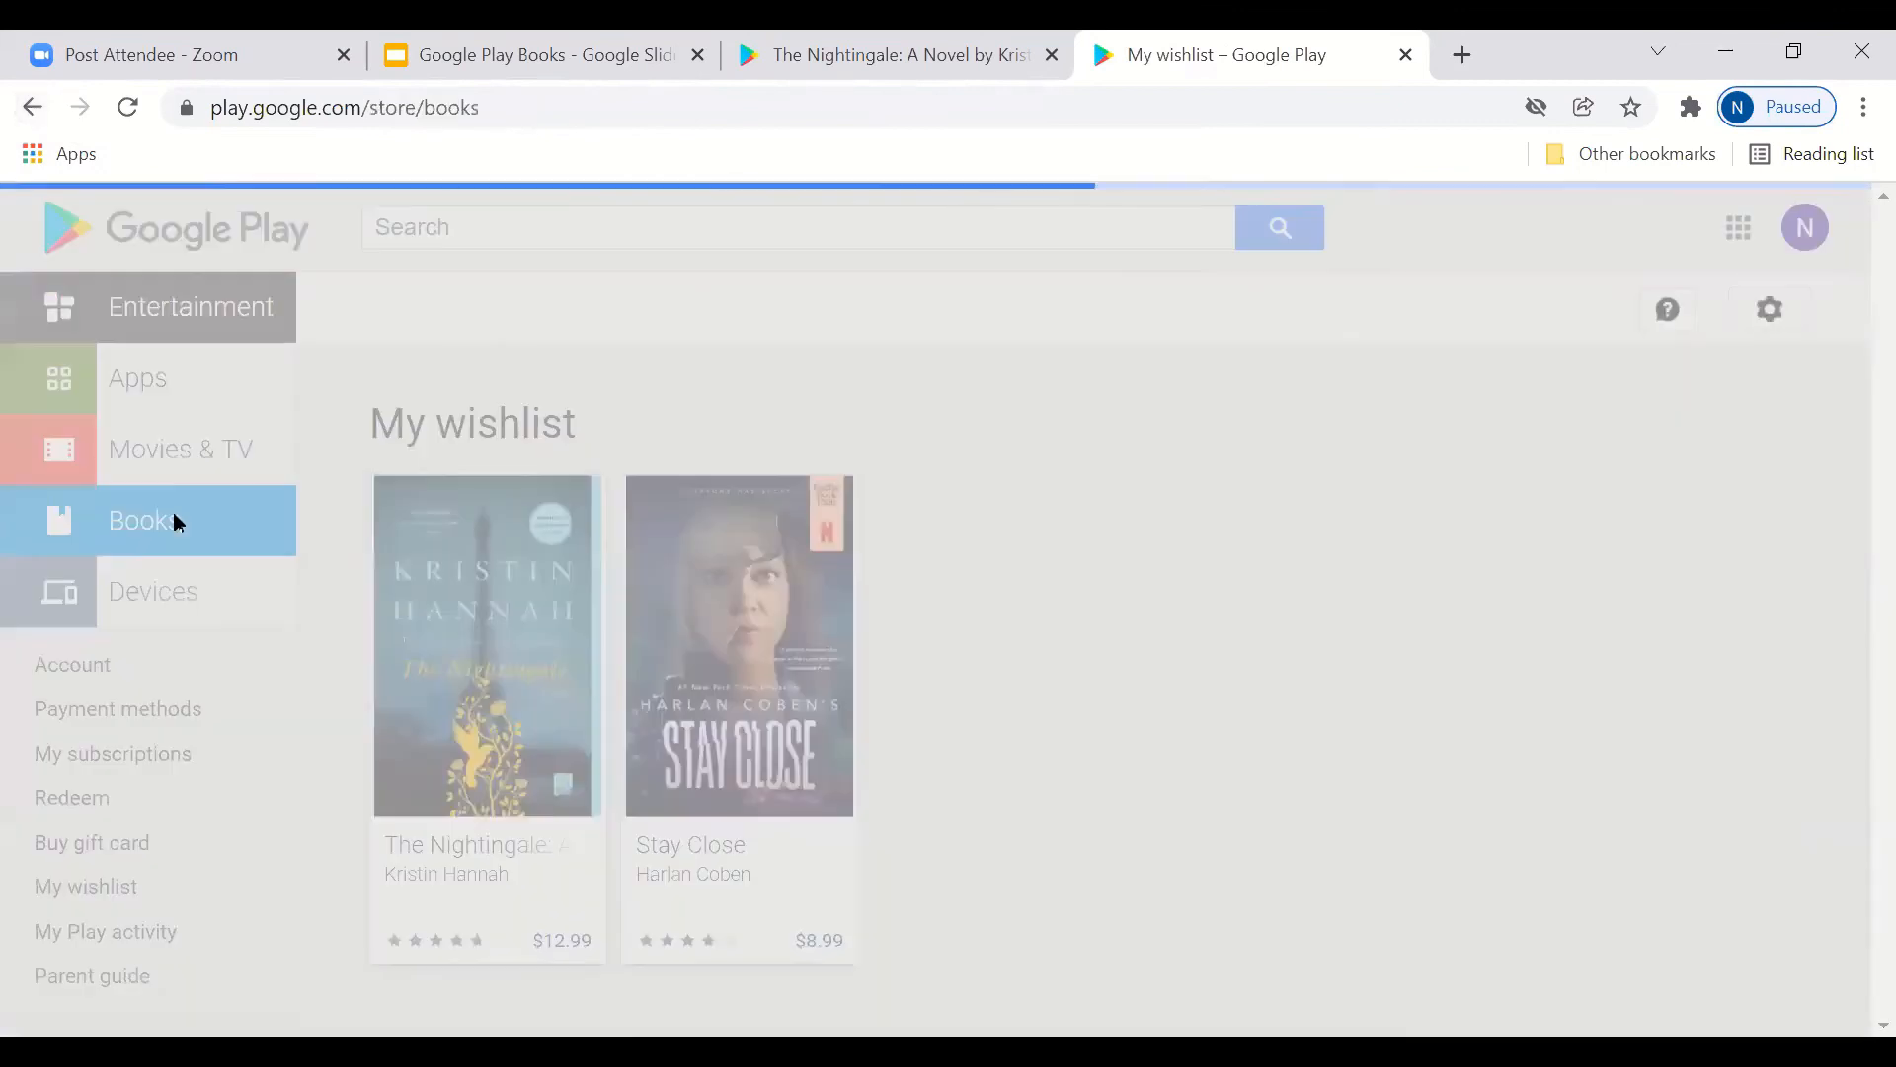
click(138, 520)
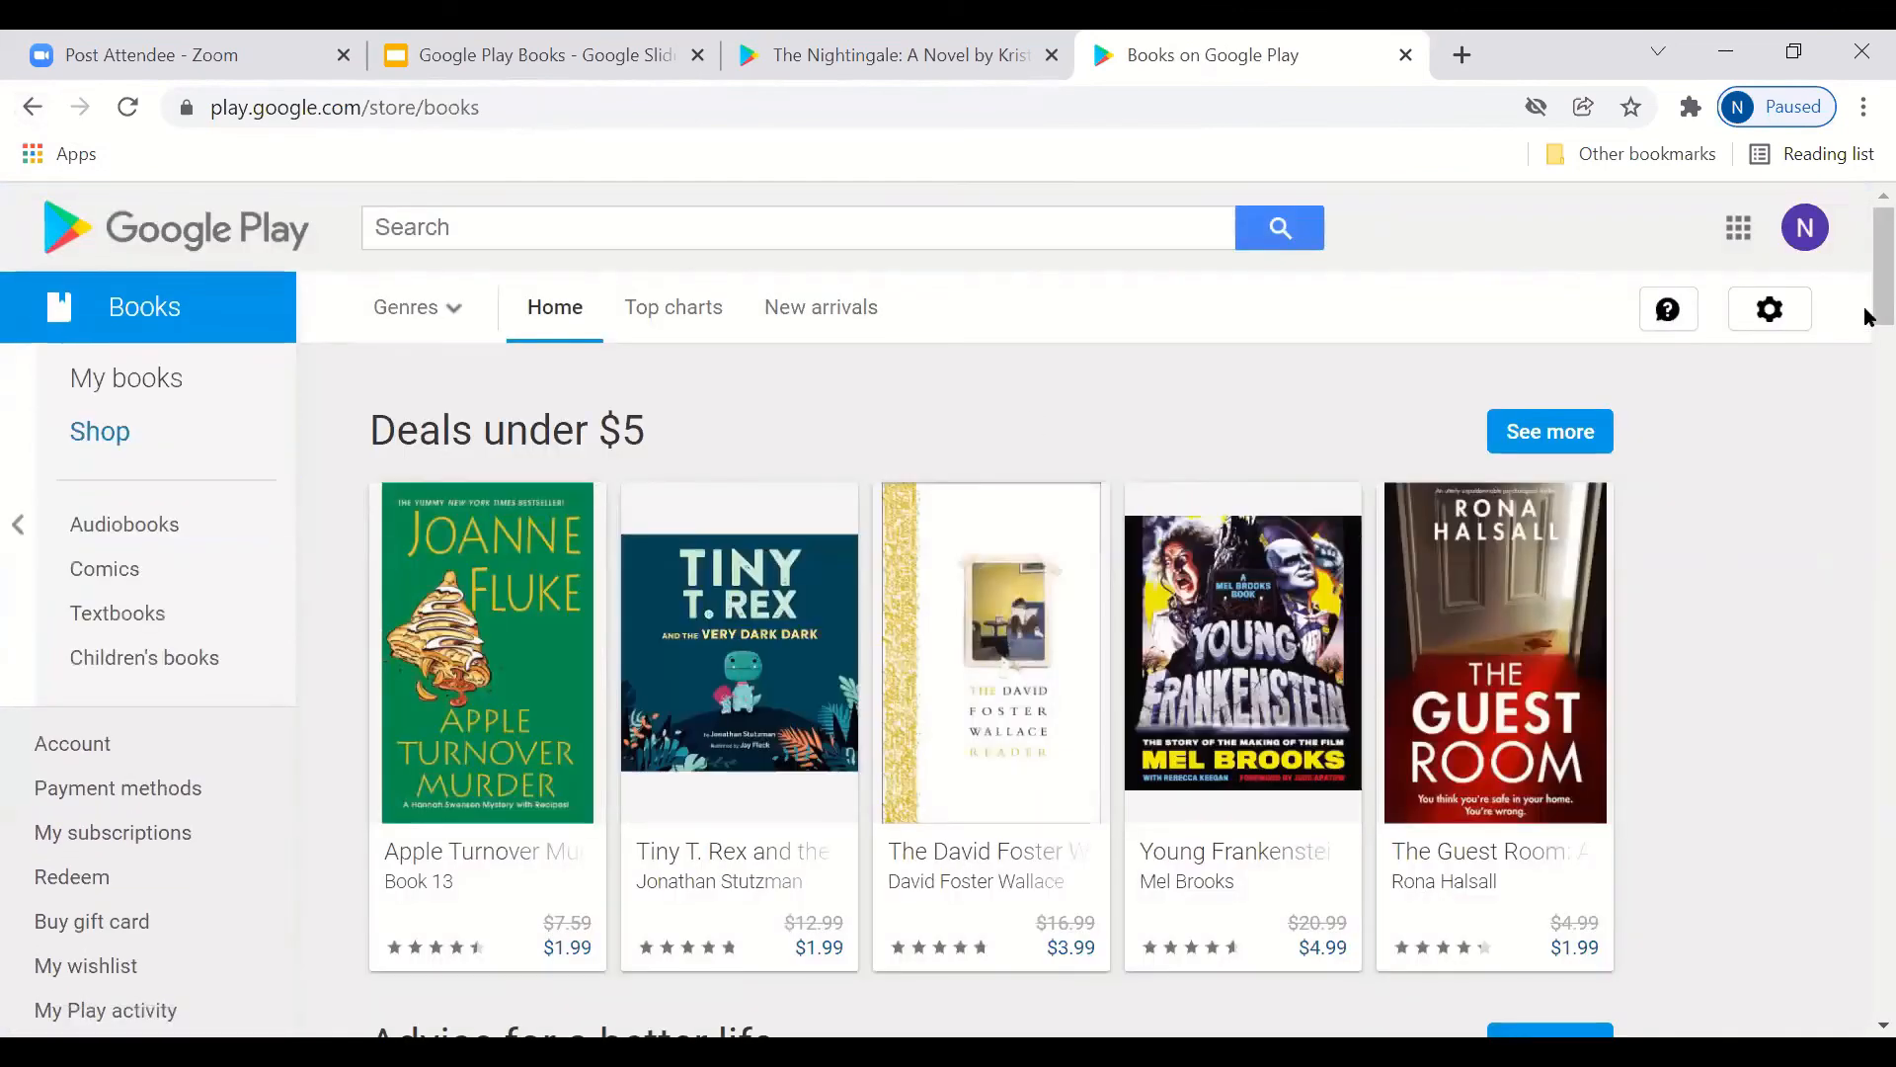
scroll(down, 3)
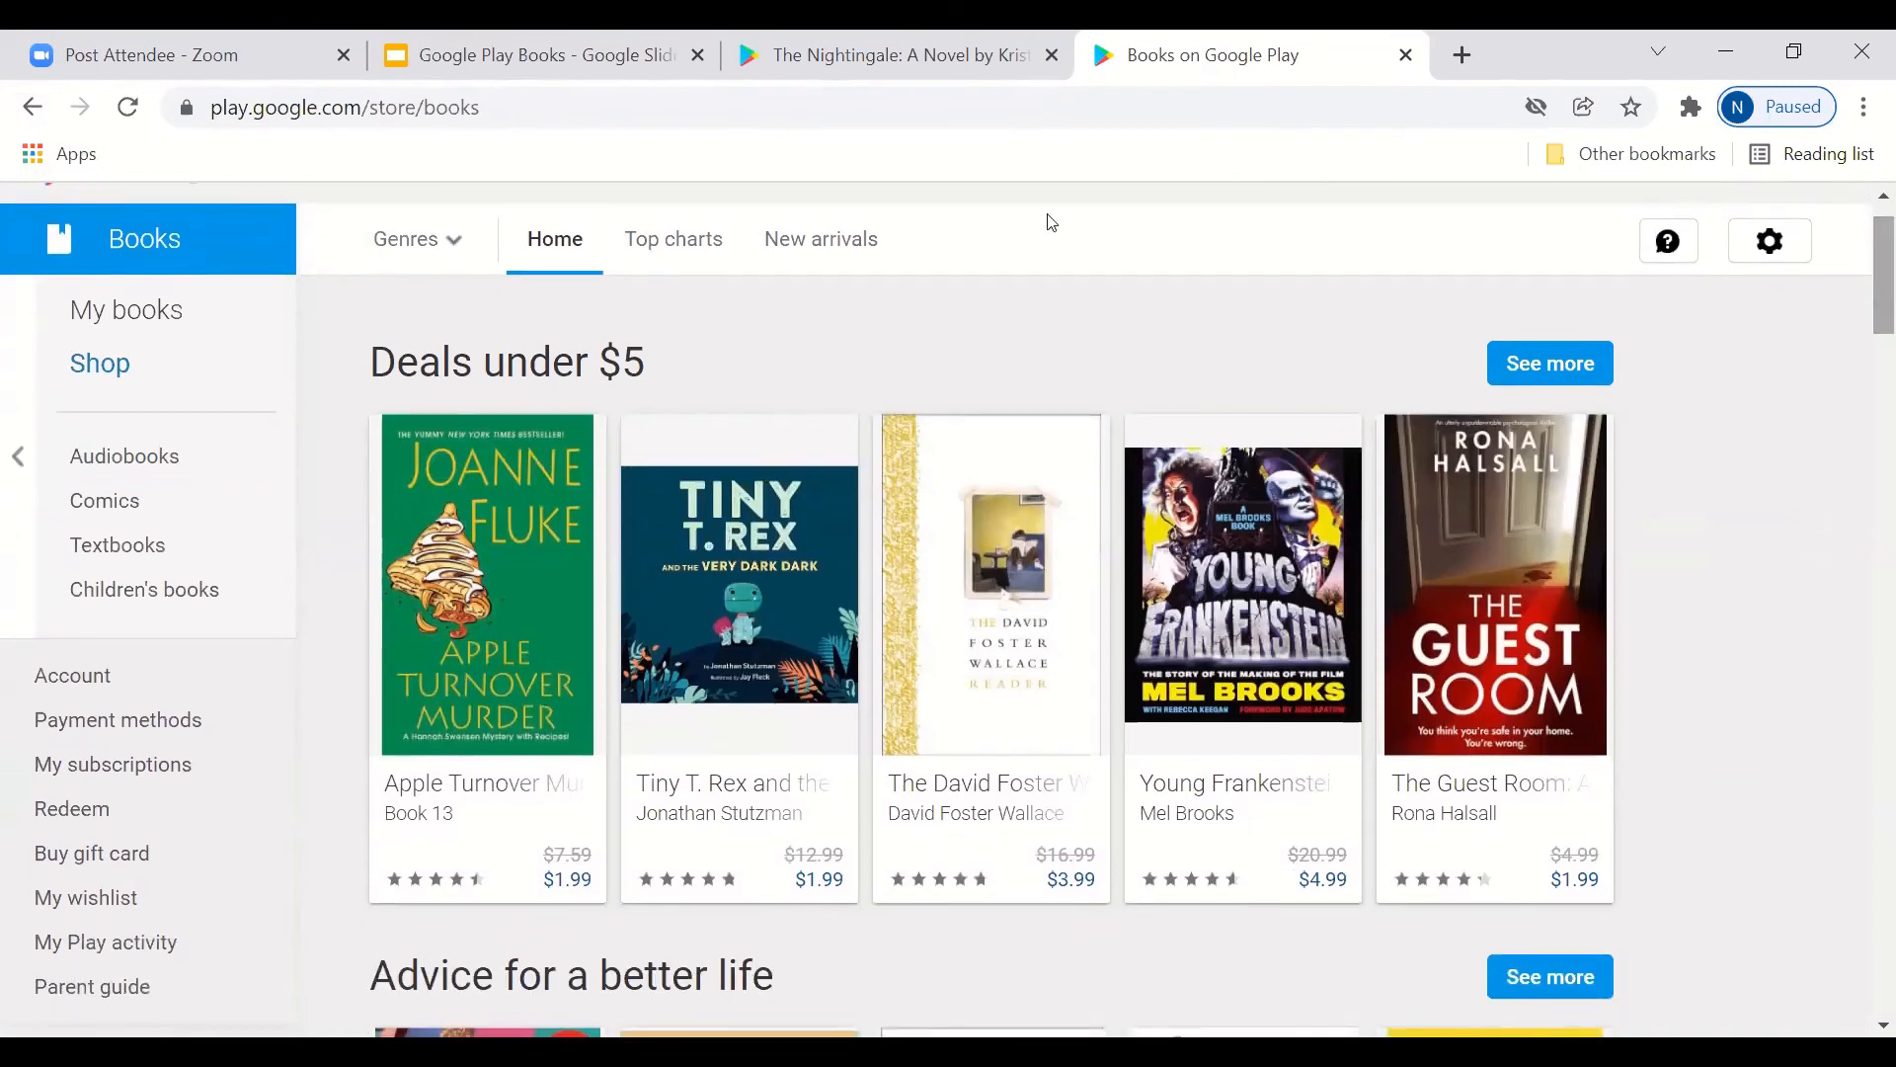
mouse_move(444, 249)
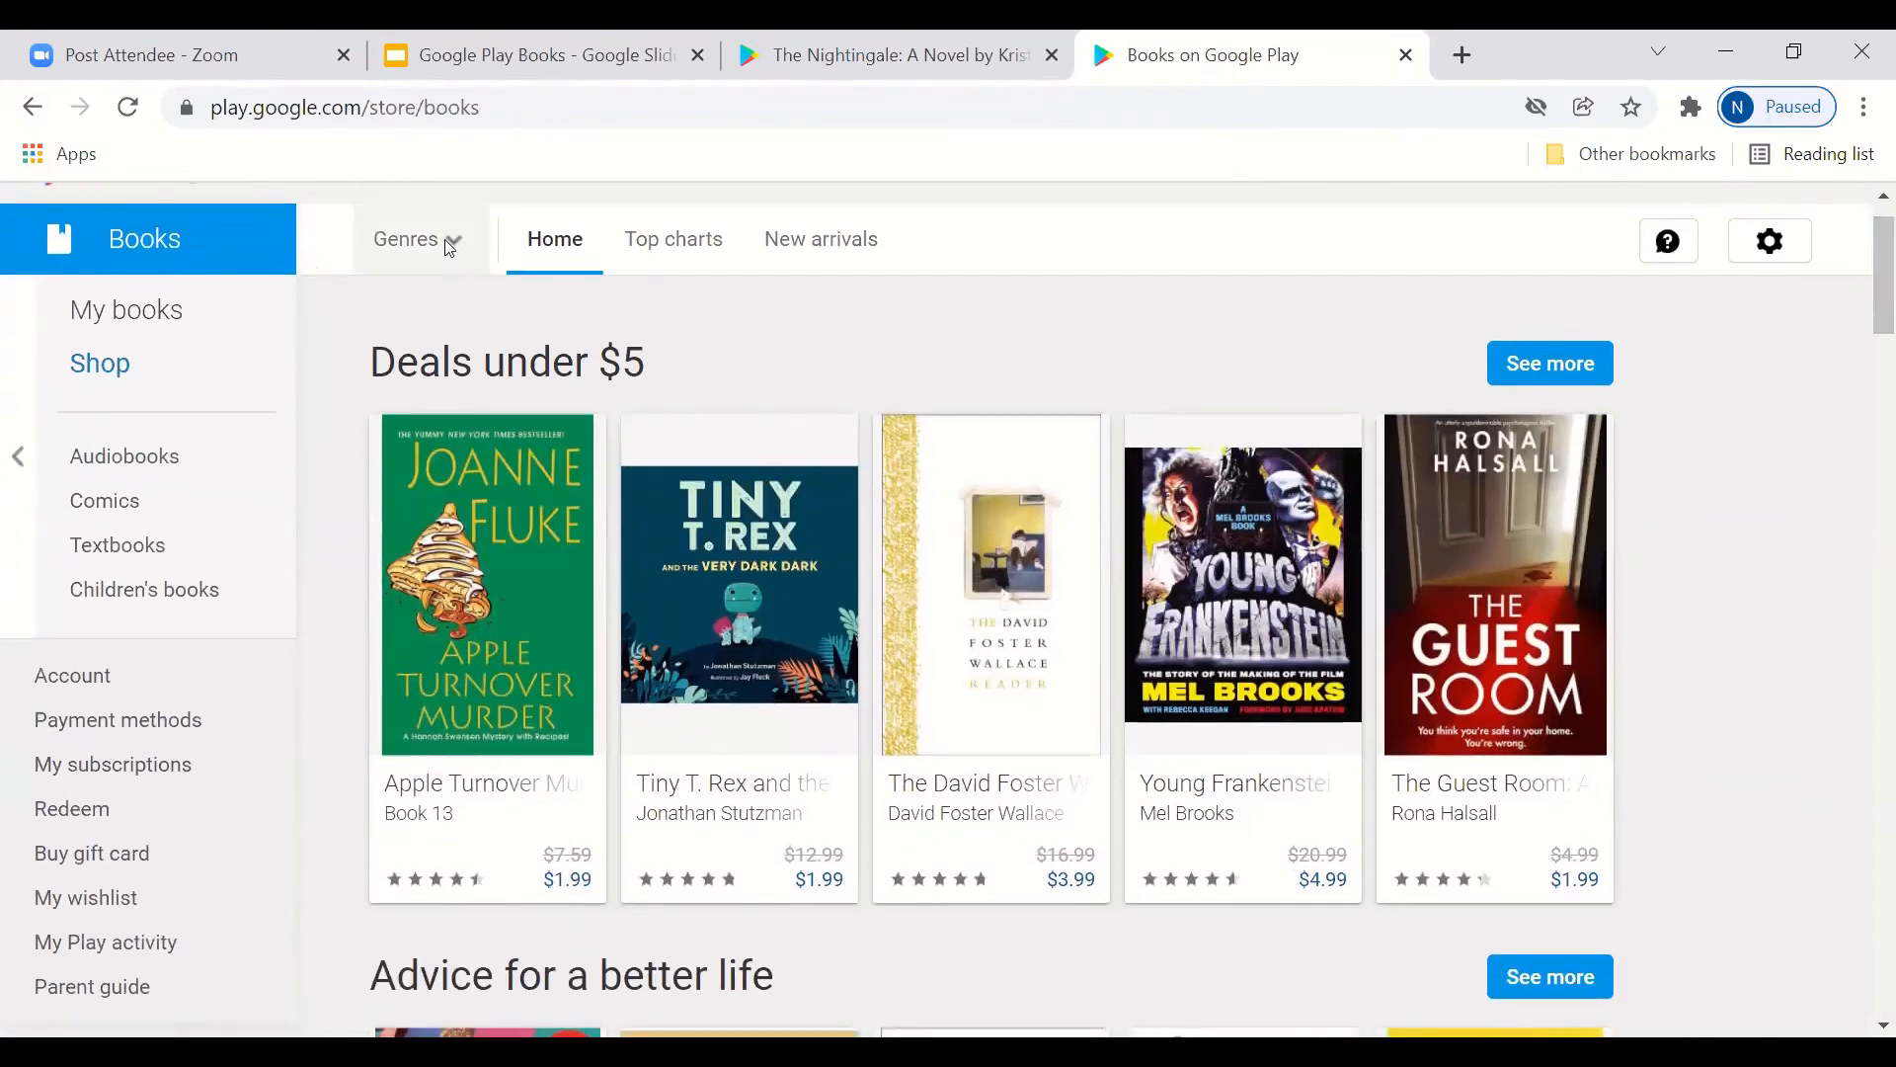
mouse_move(648, 273)
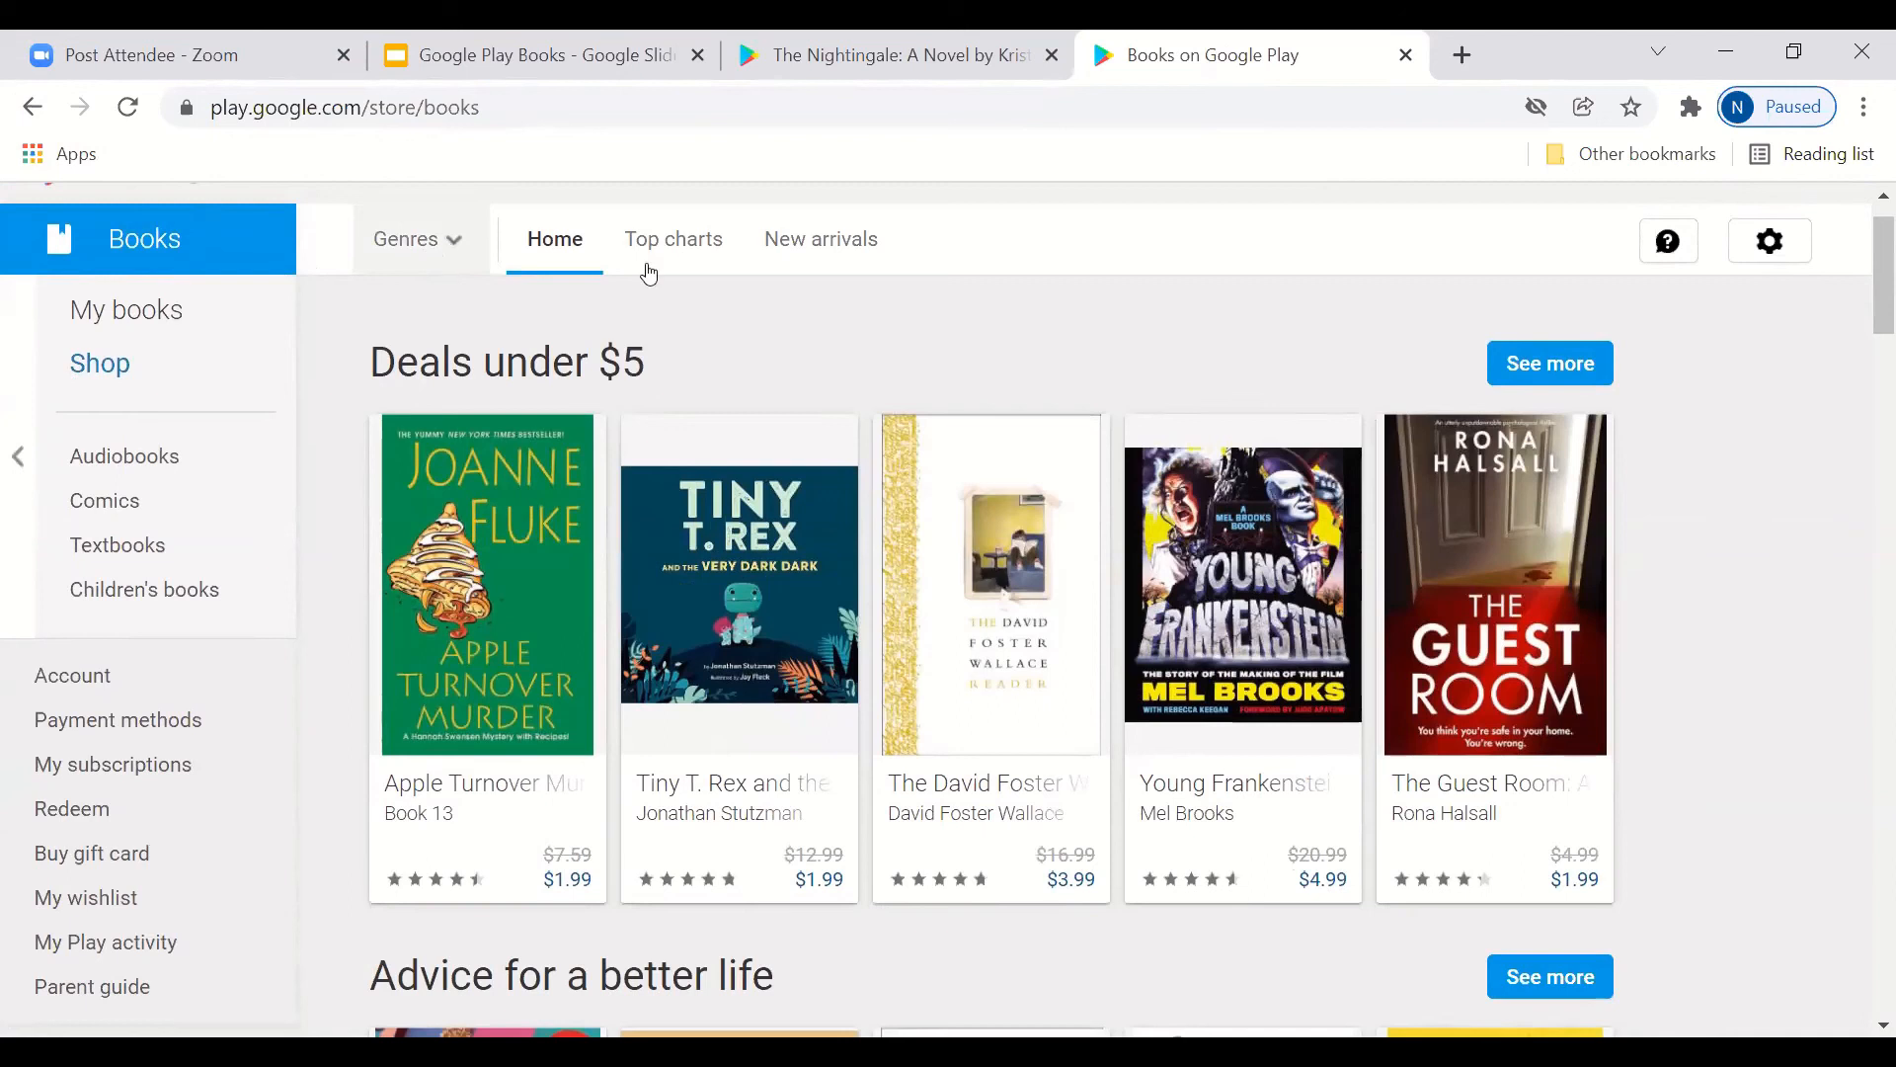
click(417, 239)
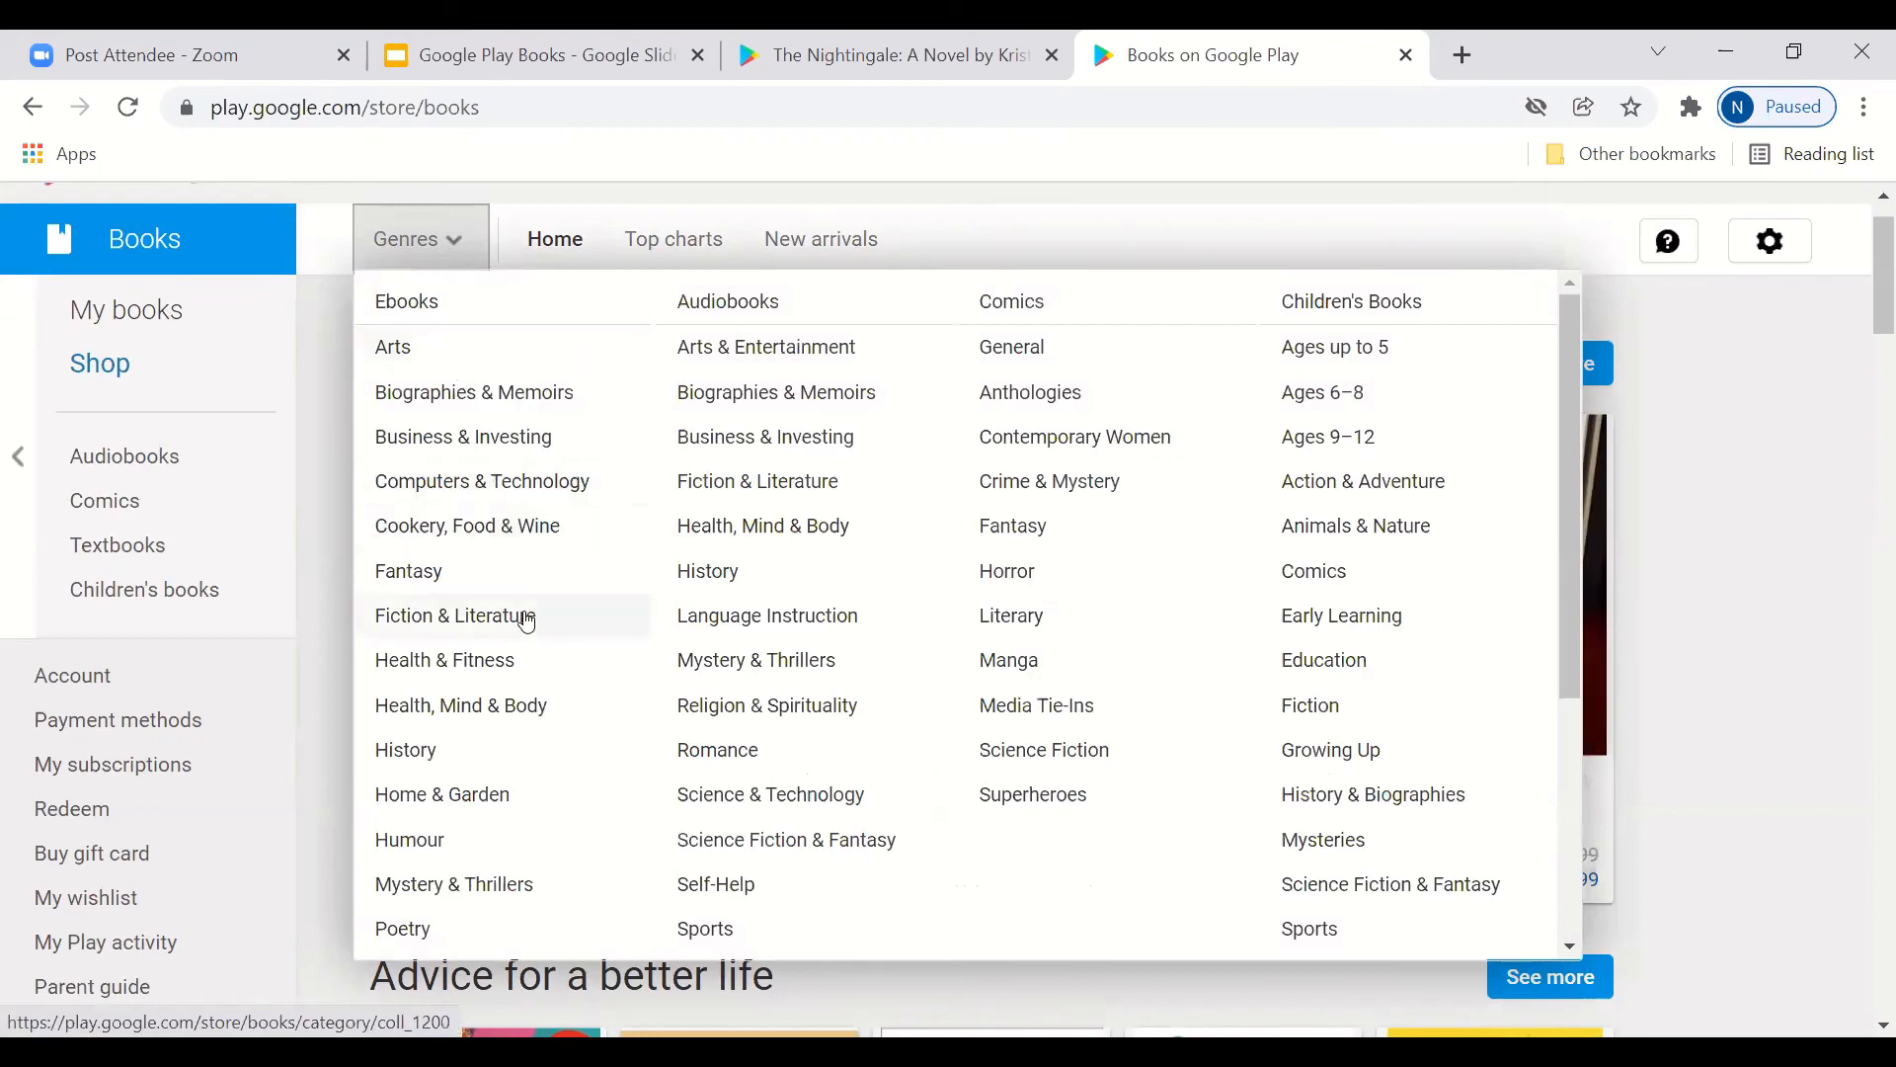
mouse_move(440, 840)
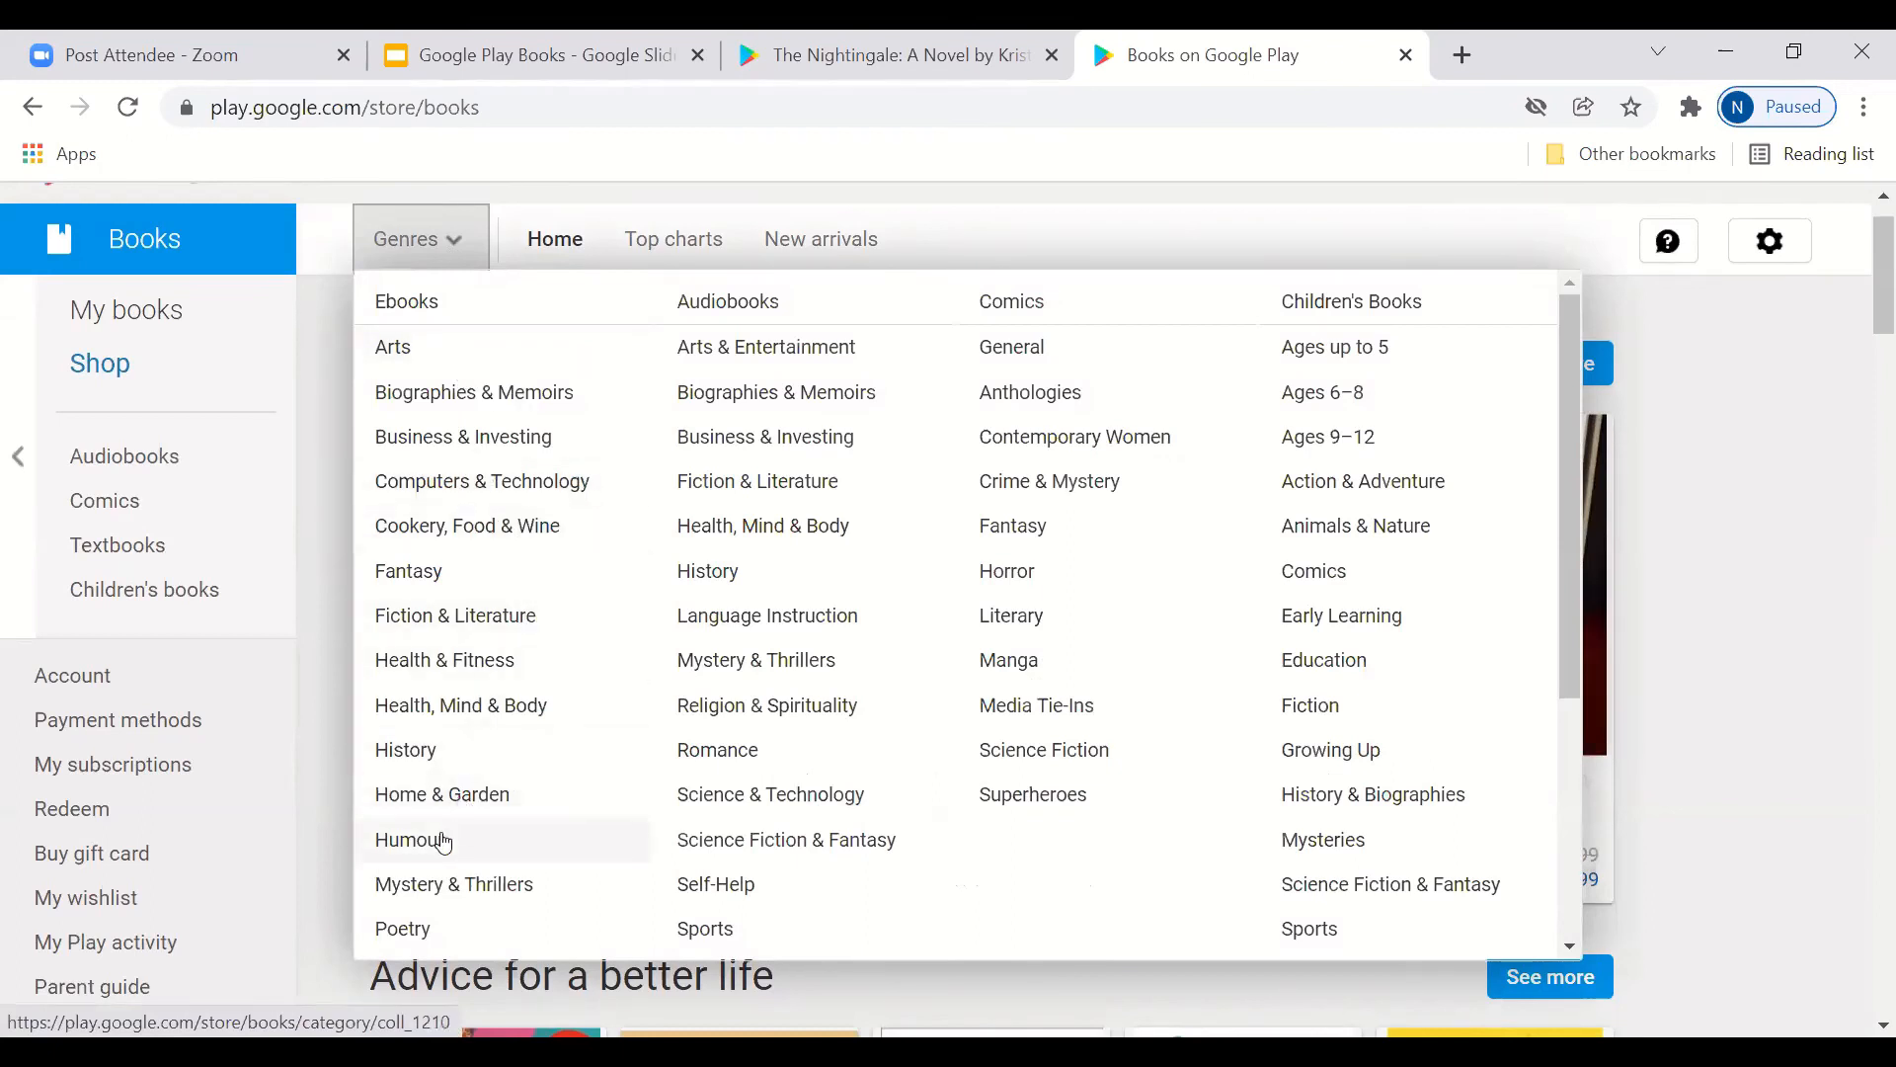
mouse_move(440, 794)
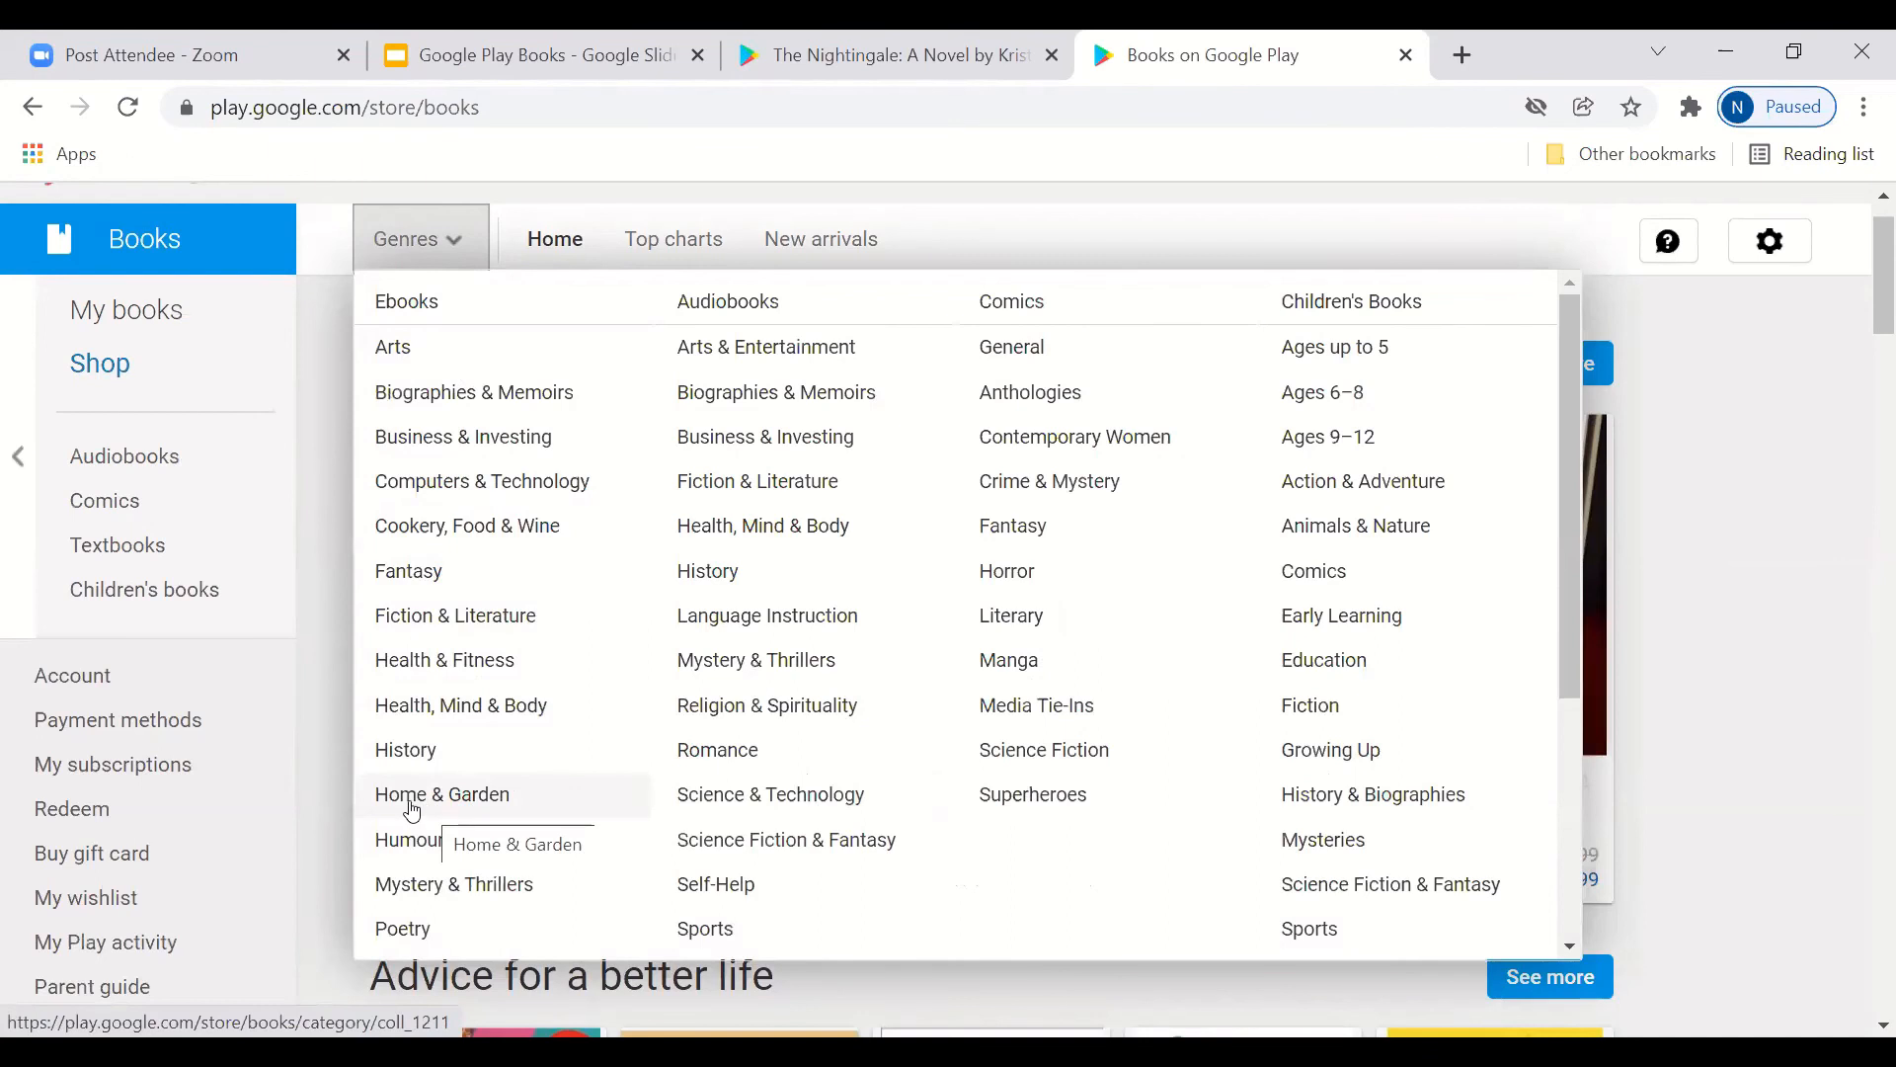
click(441, 794)
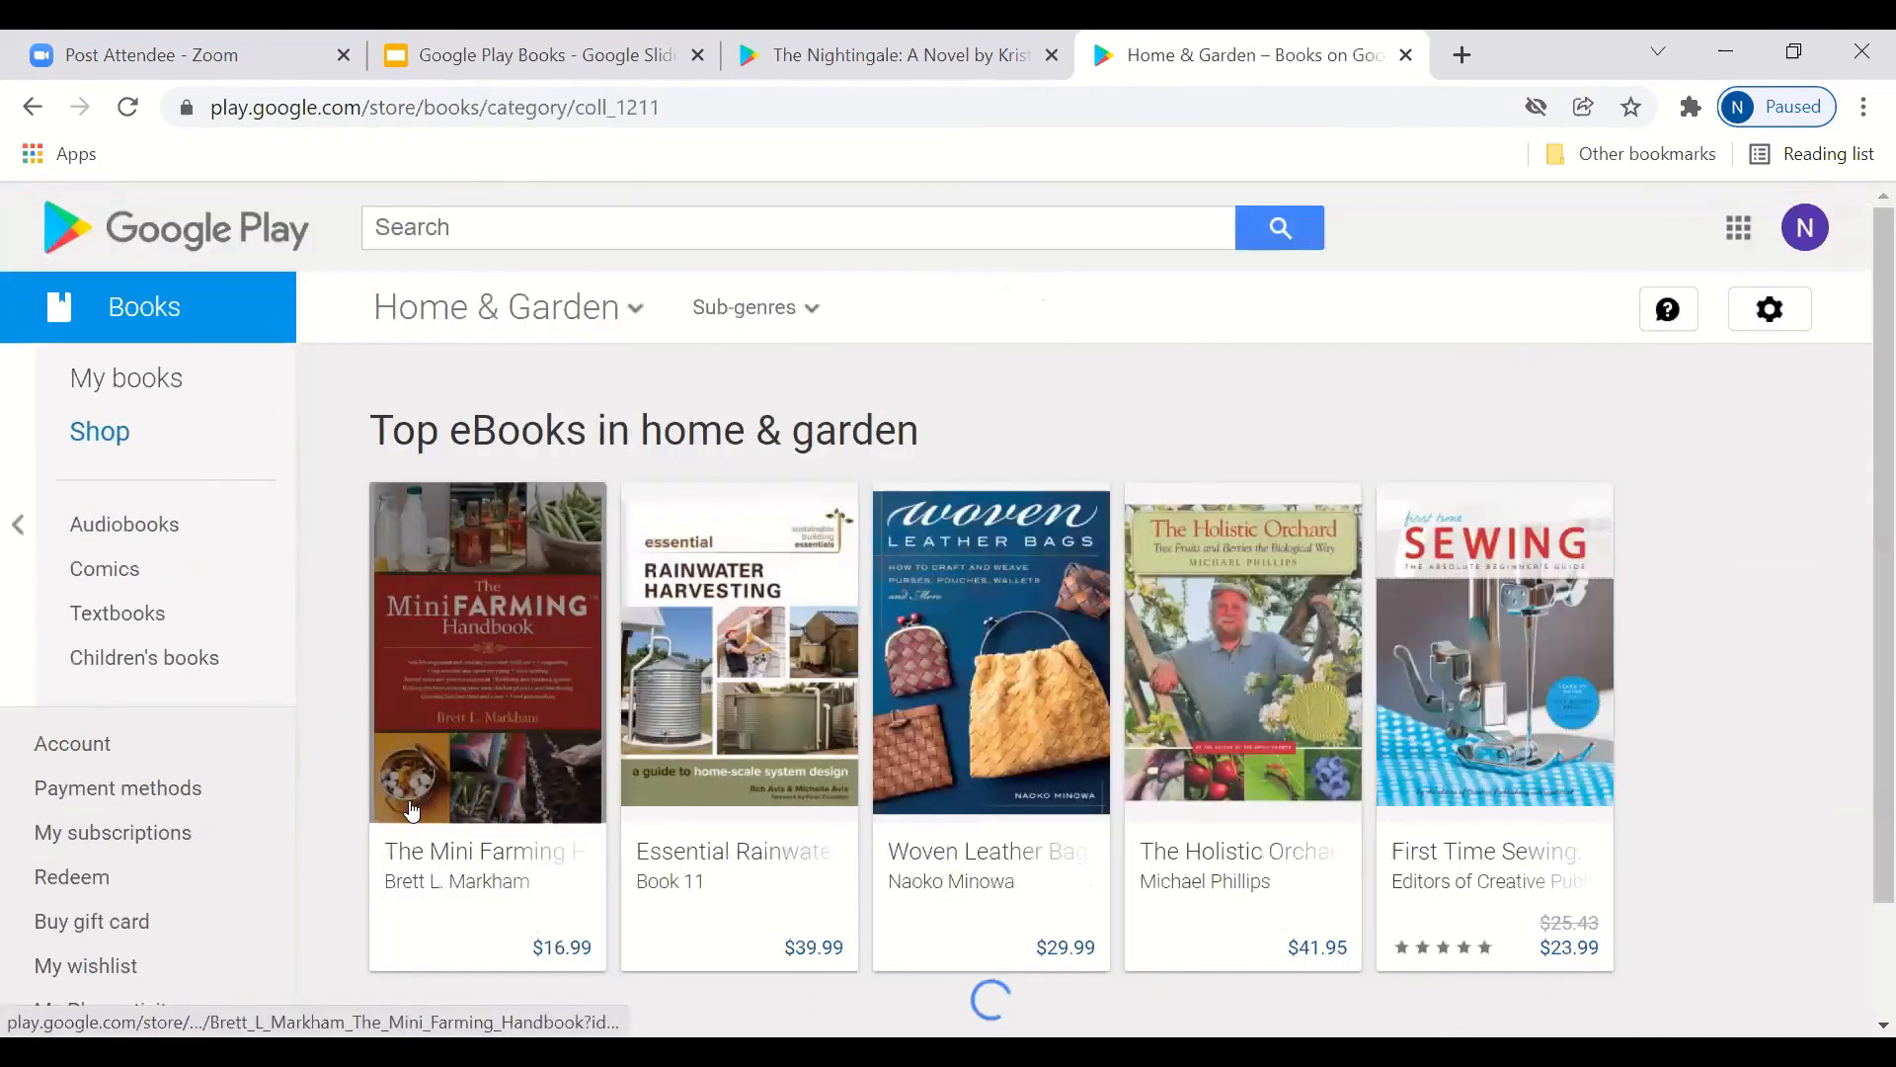
scroll(down, 3)
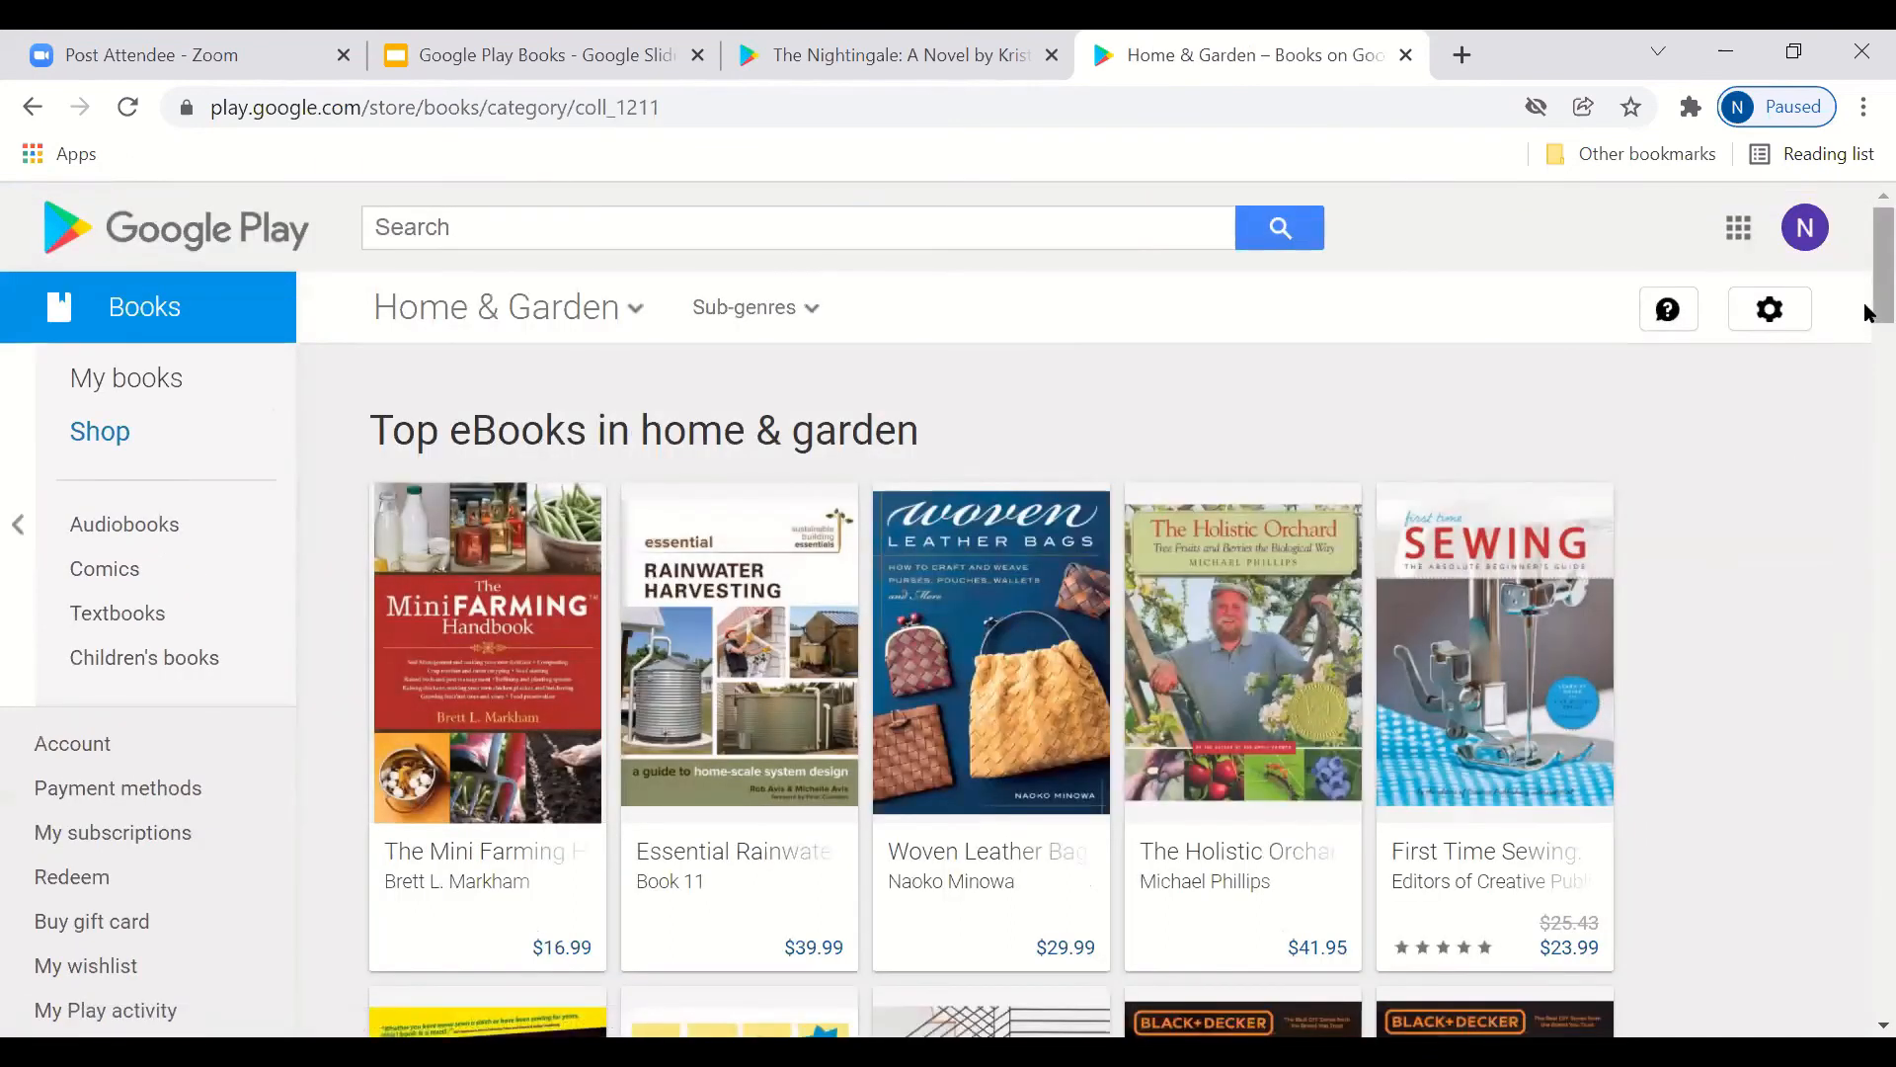
scroll(down, 3)
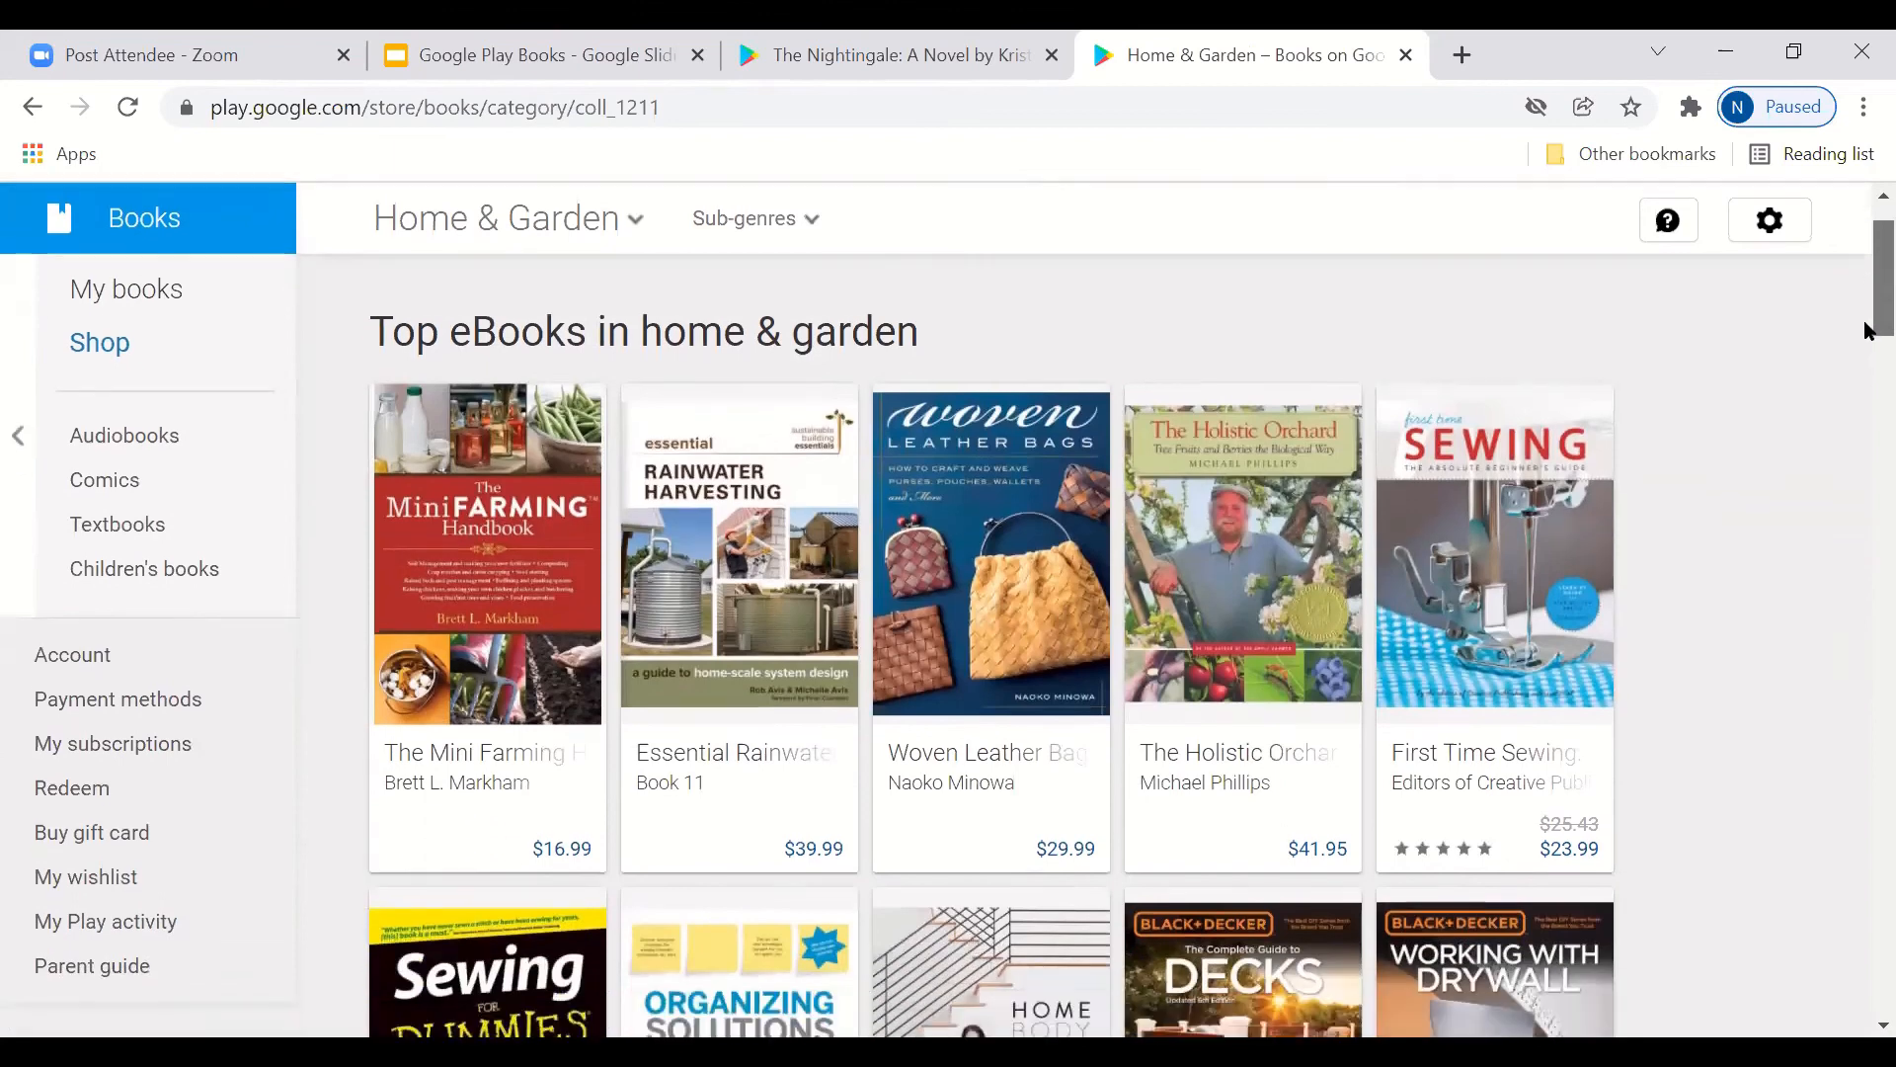
scroll(down, 3)
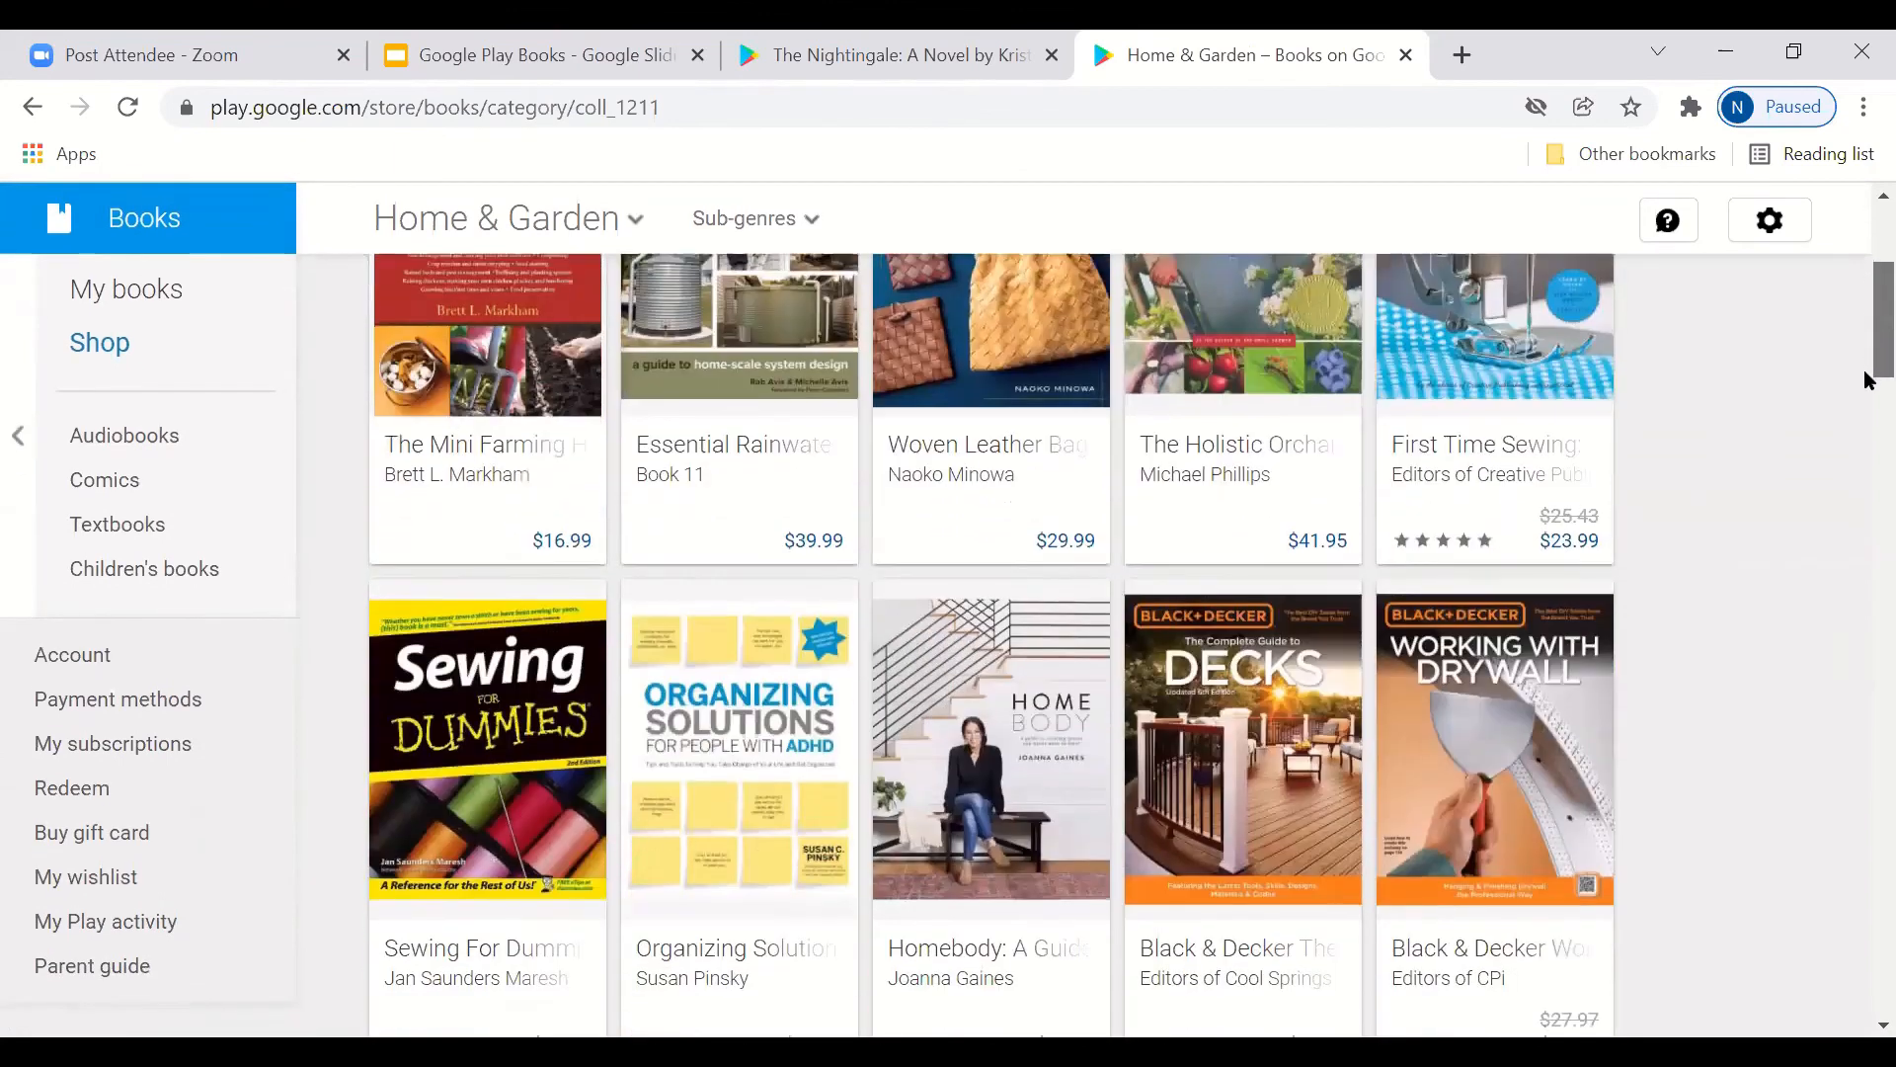
scroll(down, 3)
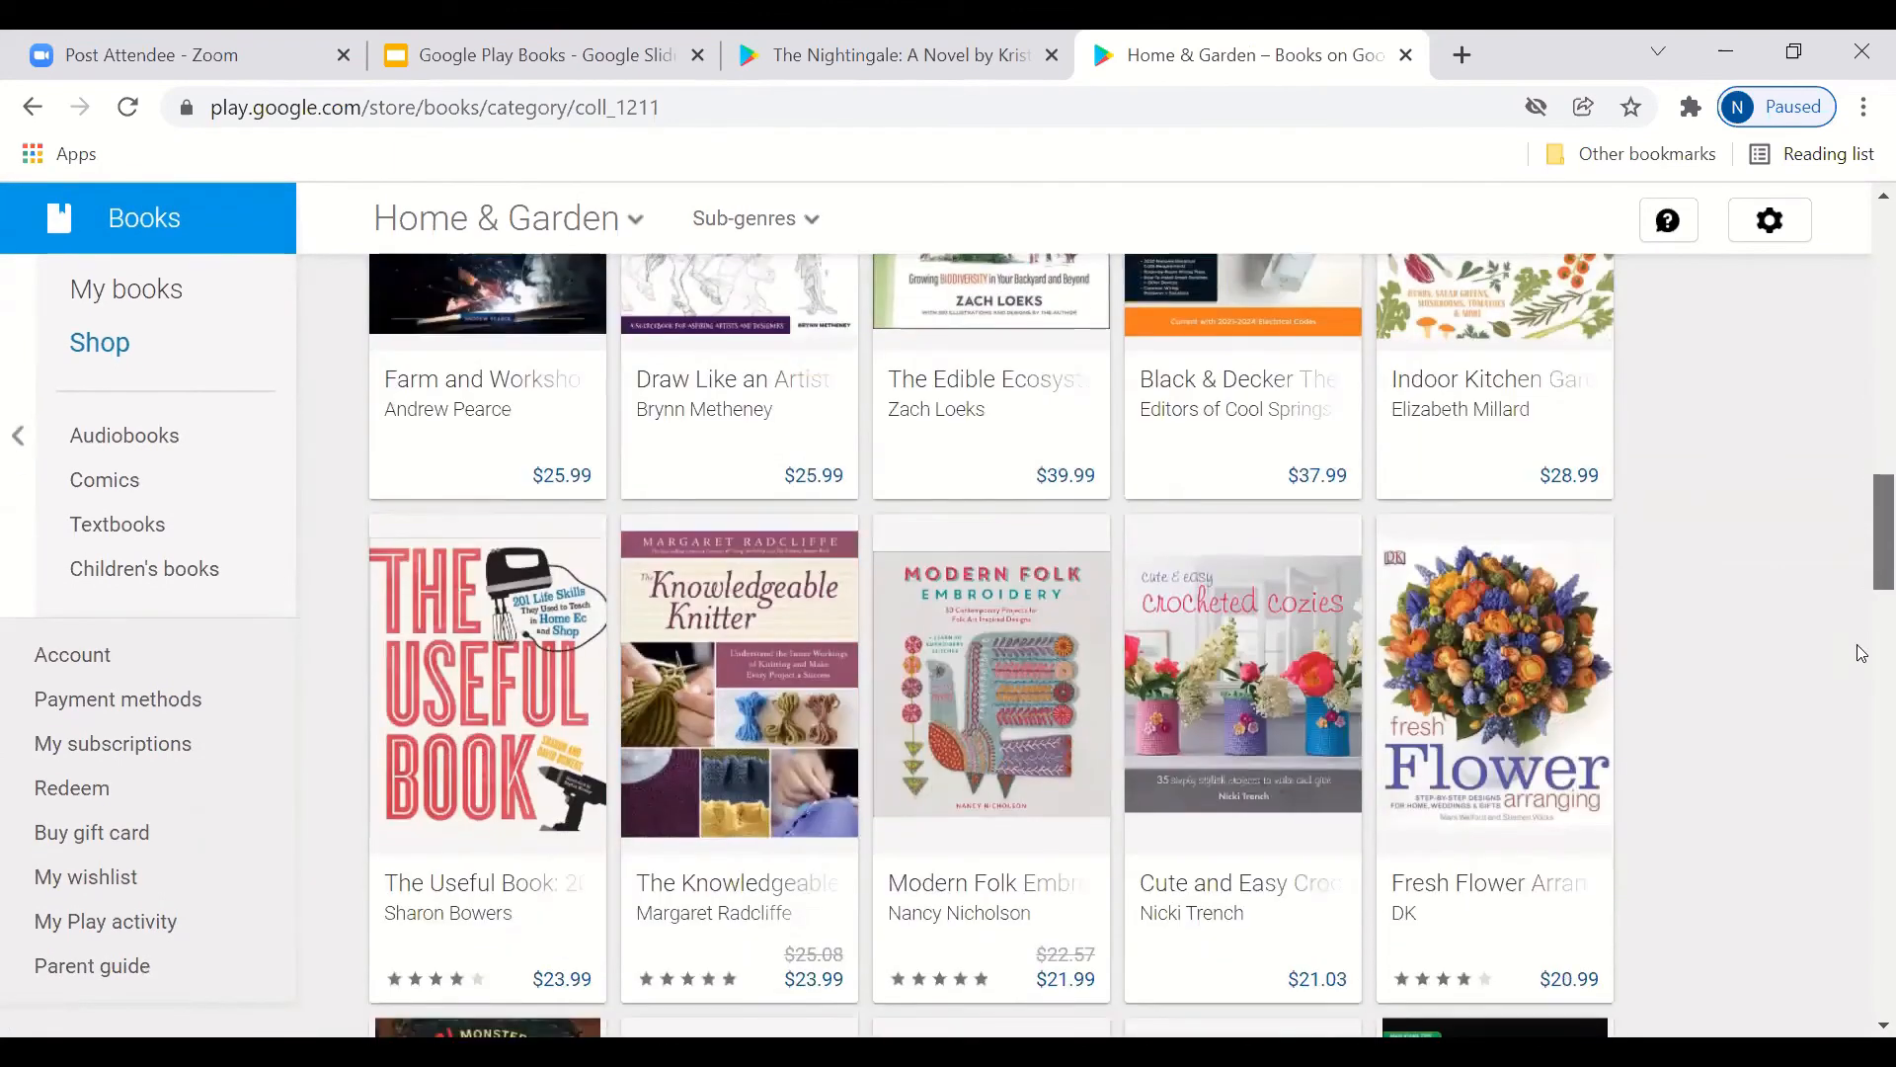
scroll(down, 3)
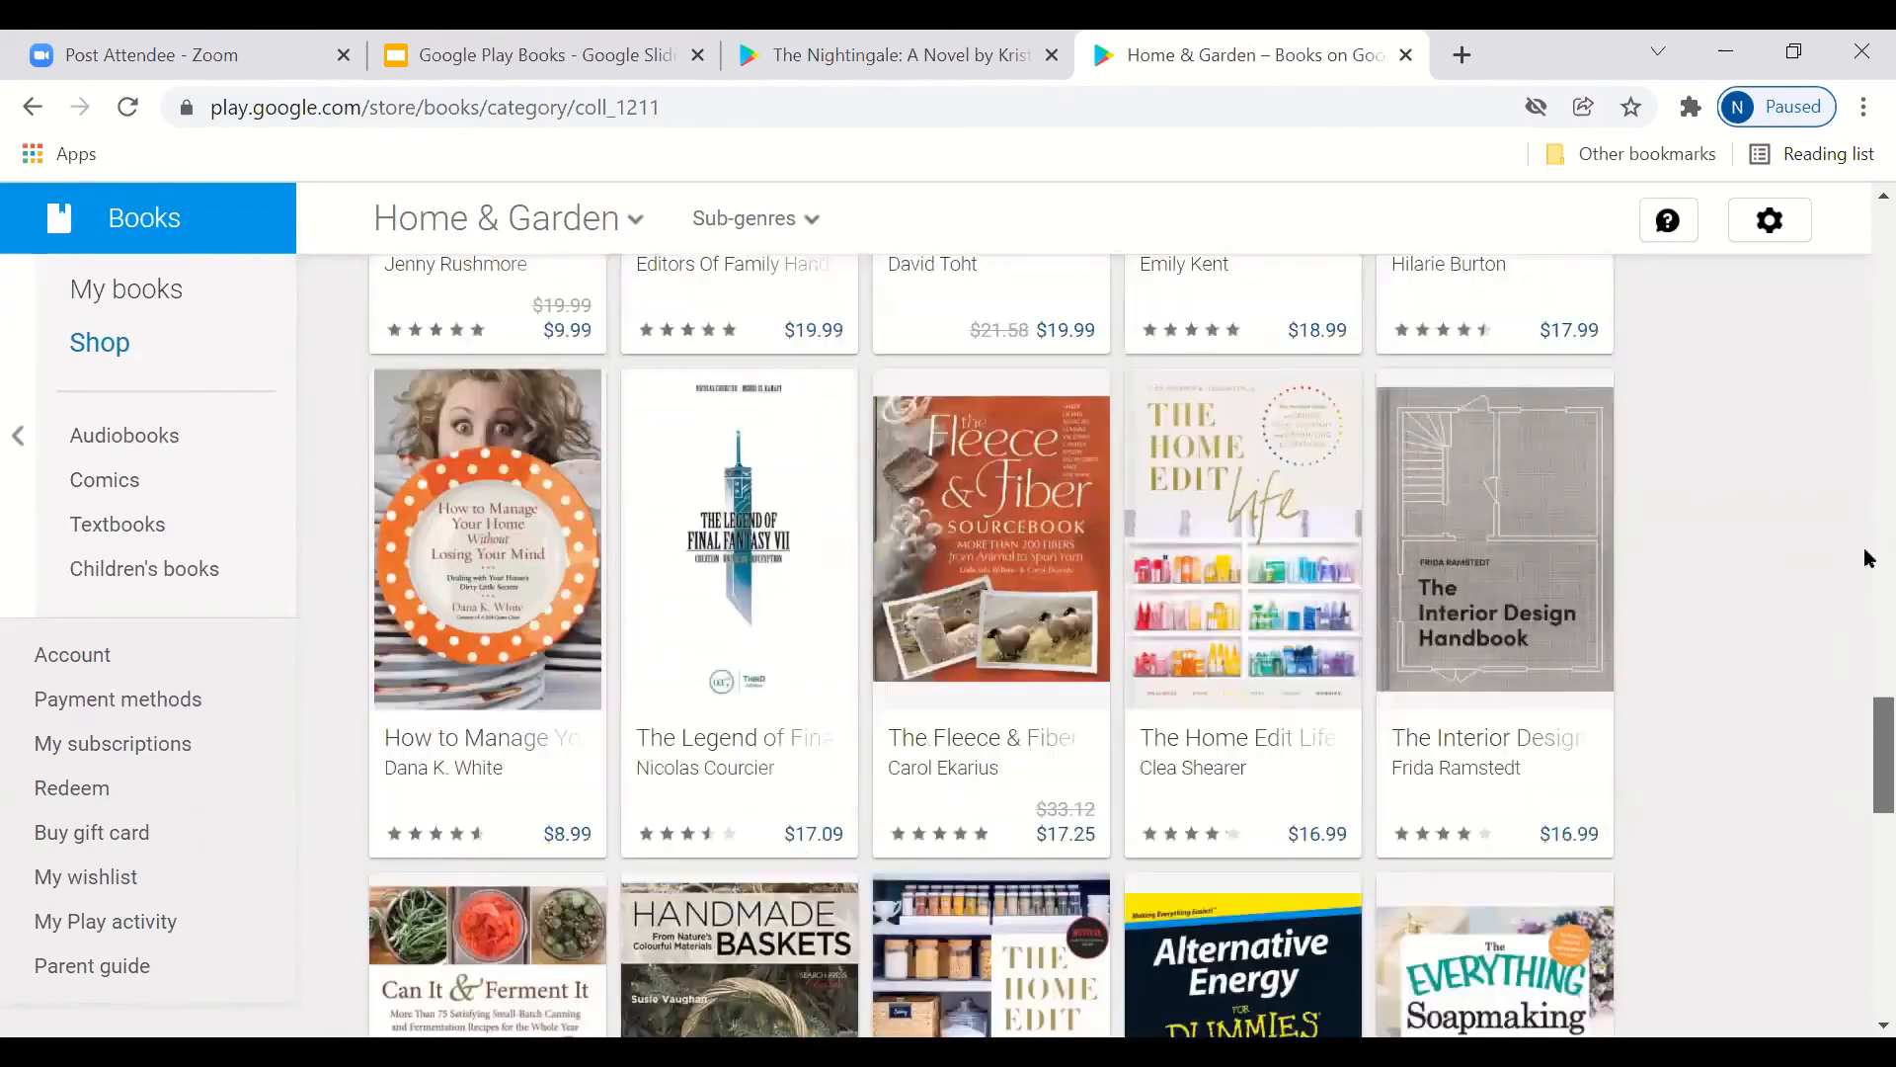
scroll(up, 3)
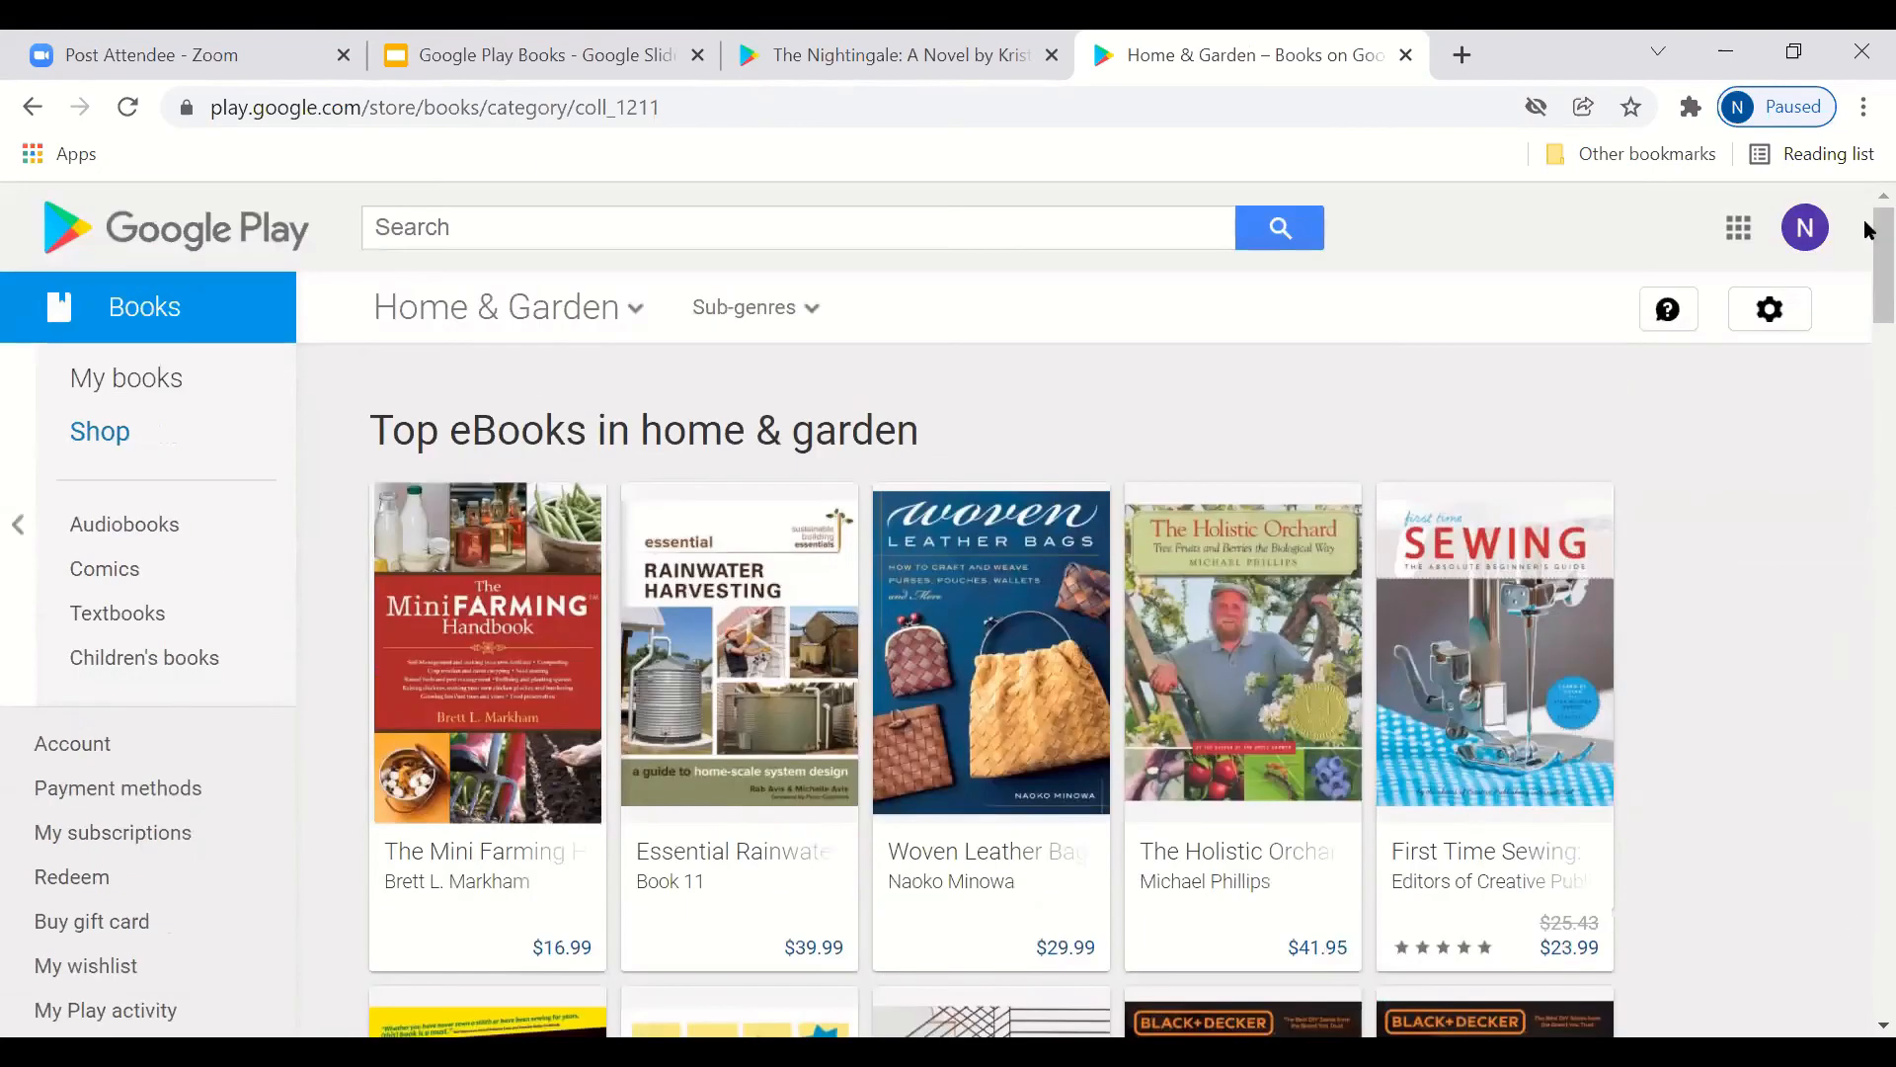
Step: Filter Home & Garden to the Baskets sub-genre and scan top ebooks like Black Ash Baskets
click(747, 308)
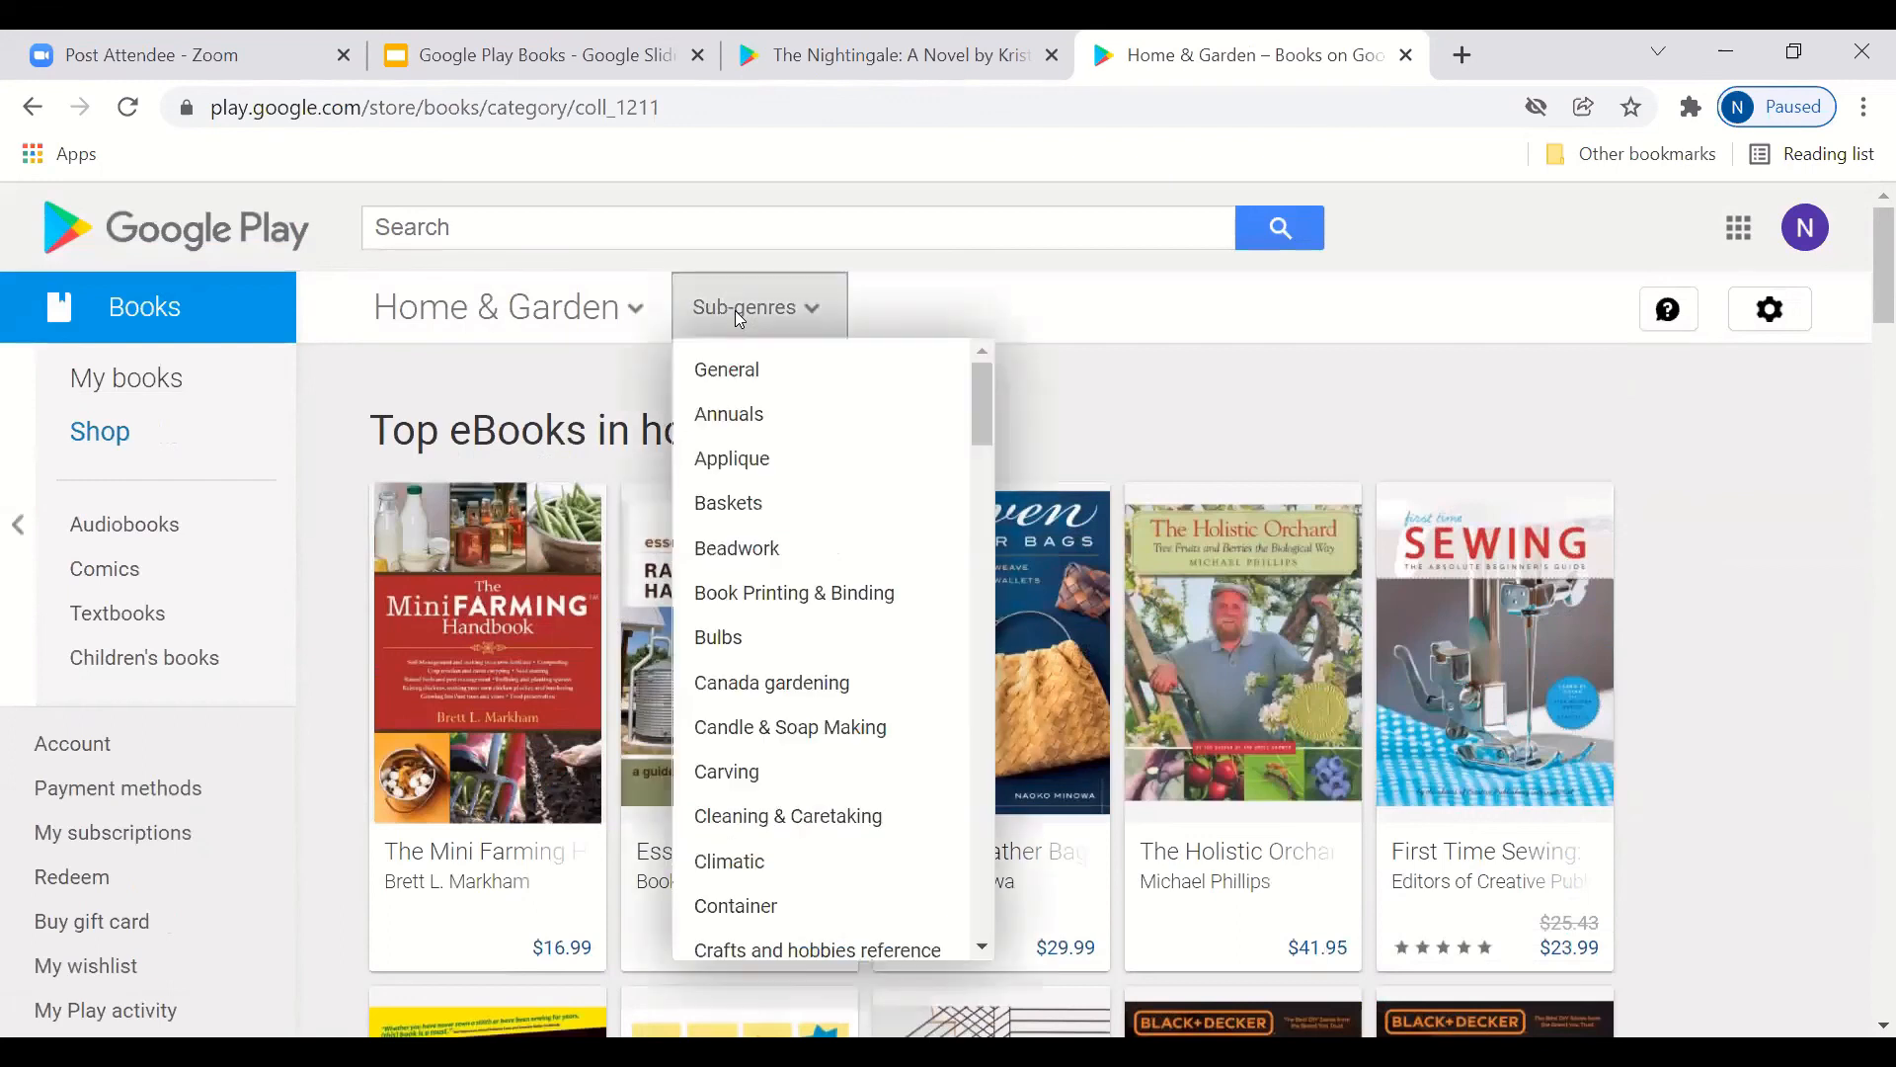
mouse_move(853, 413)
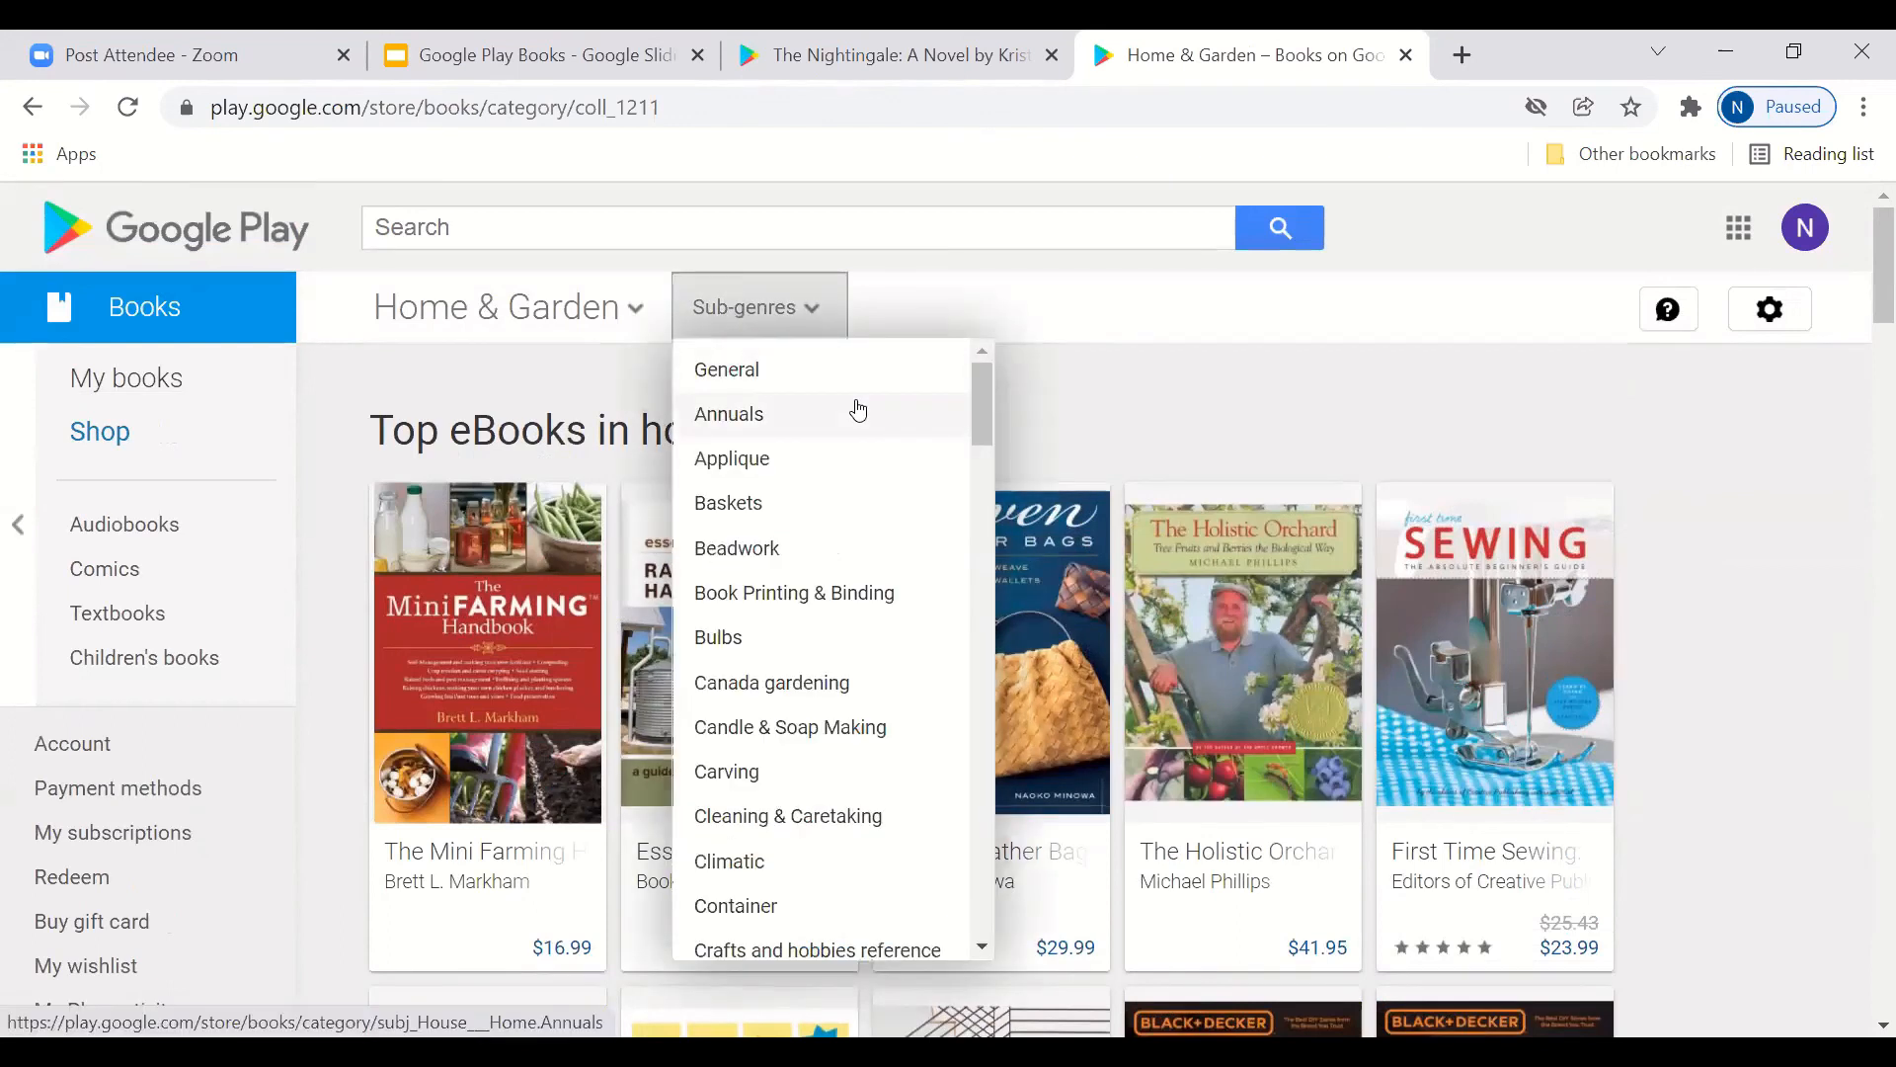
mouse_move(792, 834)
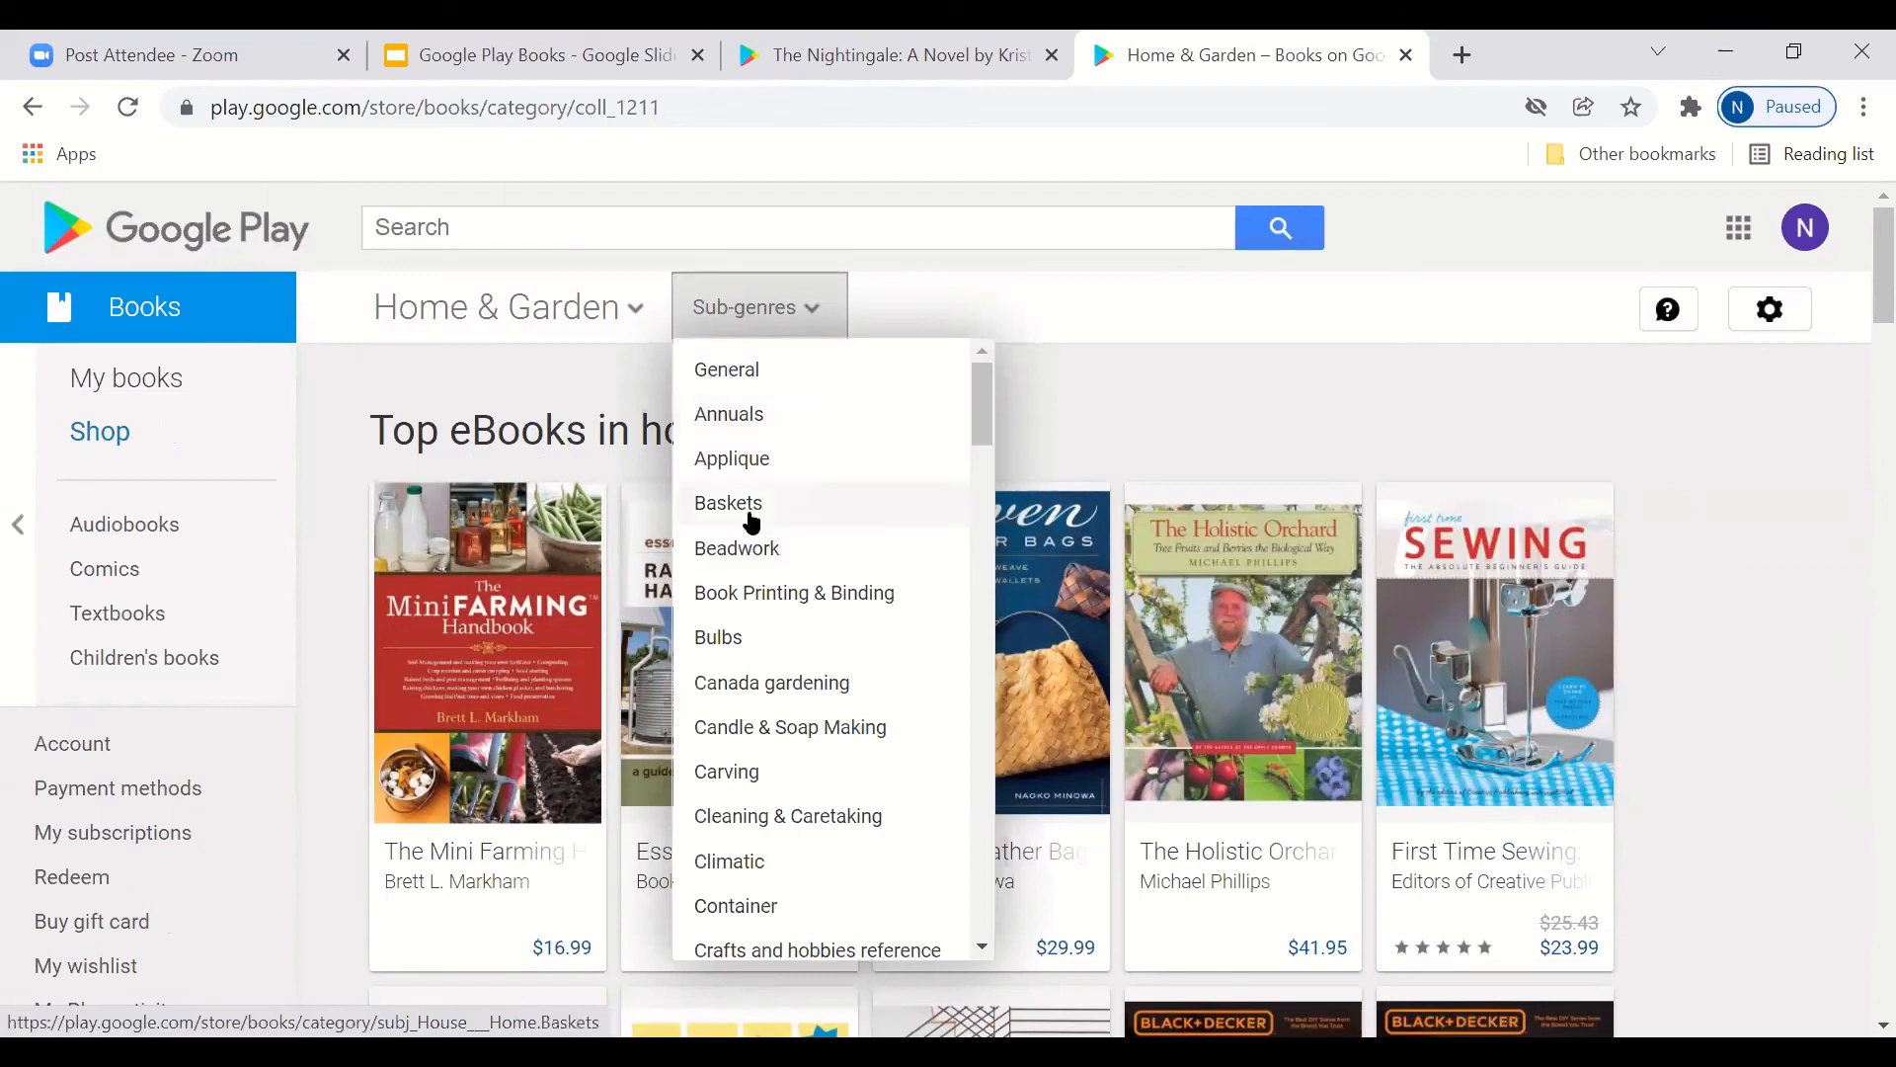
mouse_move(727, 503)
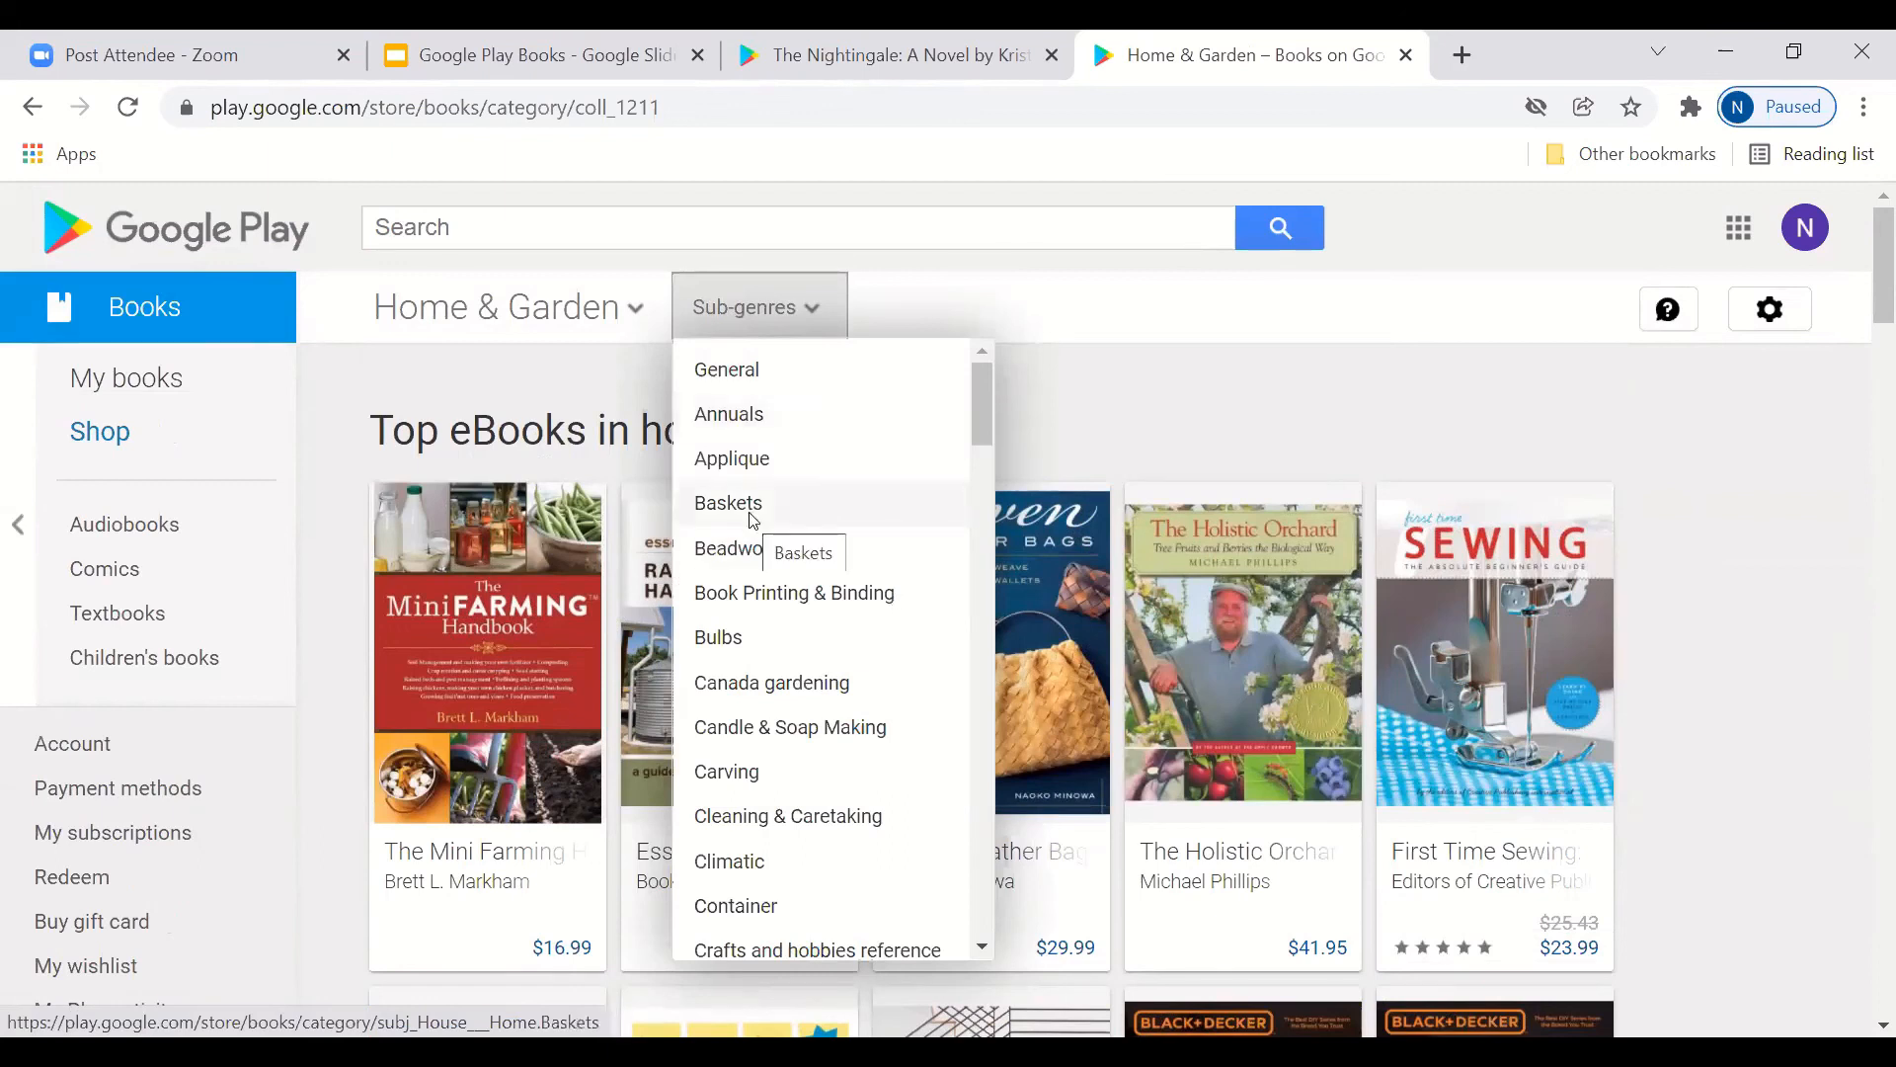
click(727, 504)
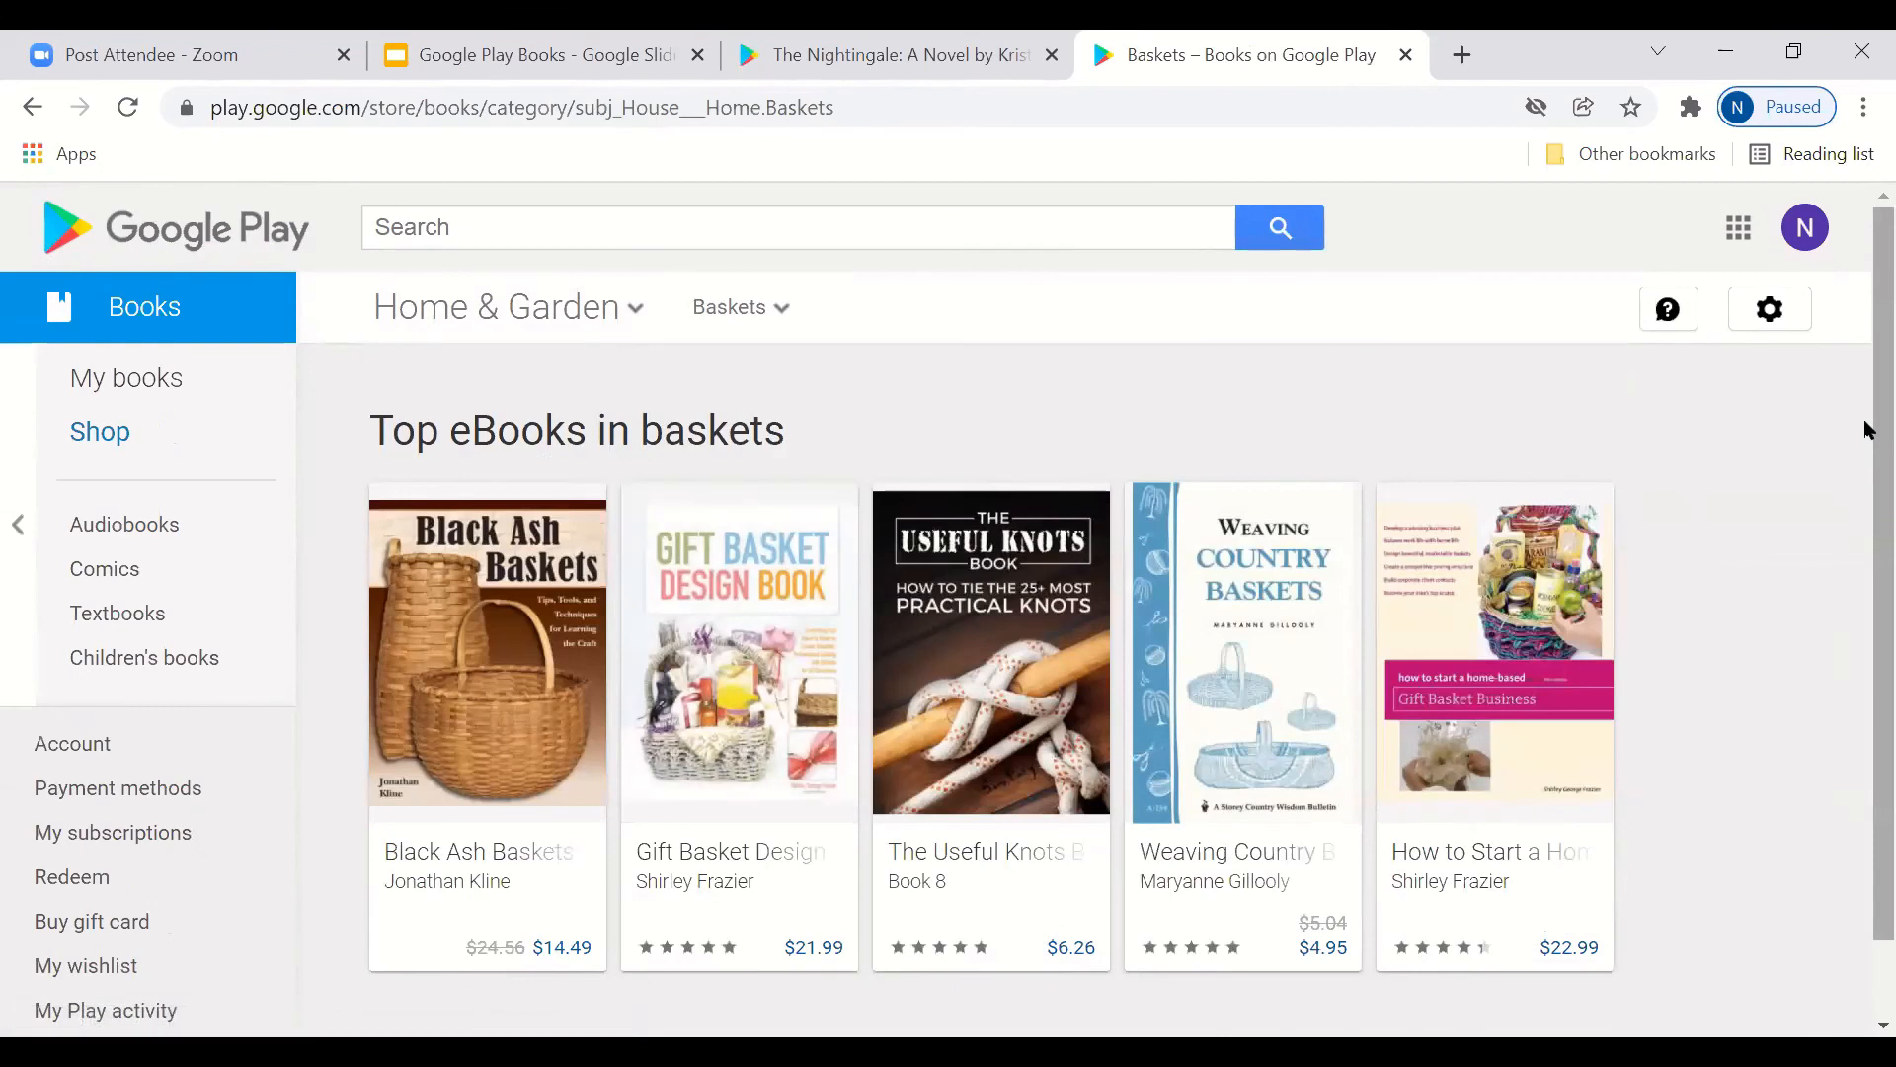
scroll(down, 3)
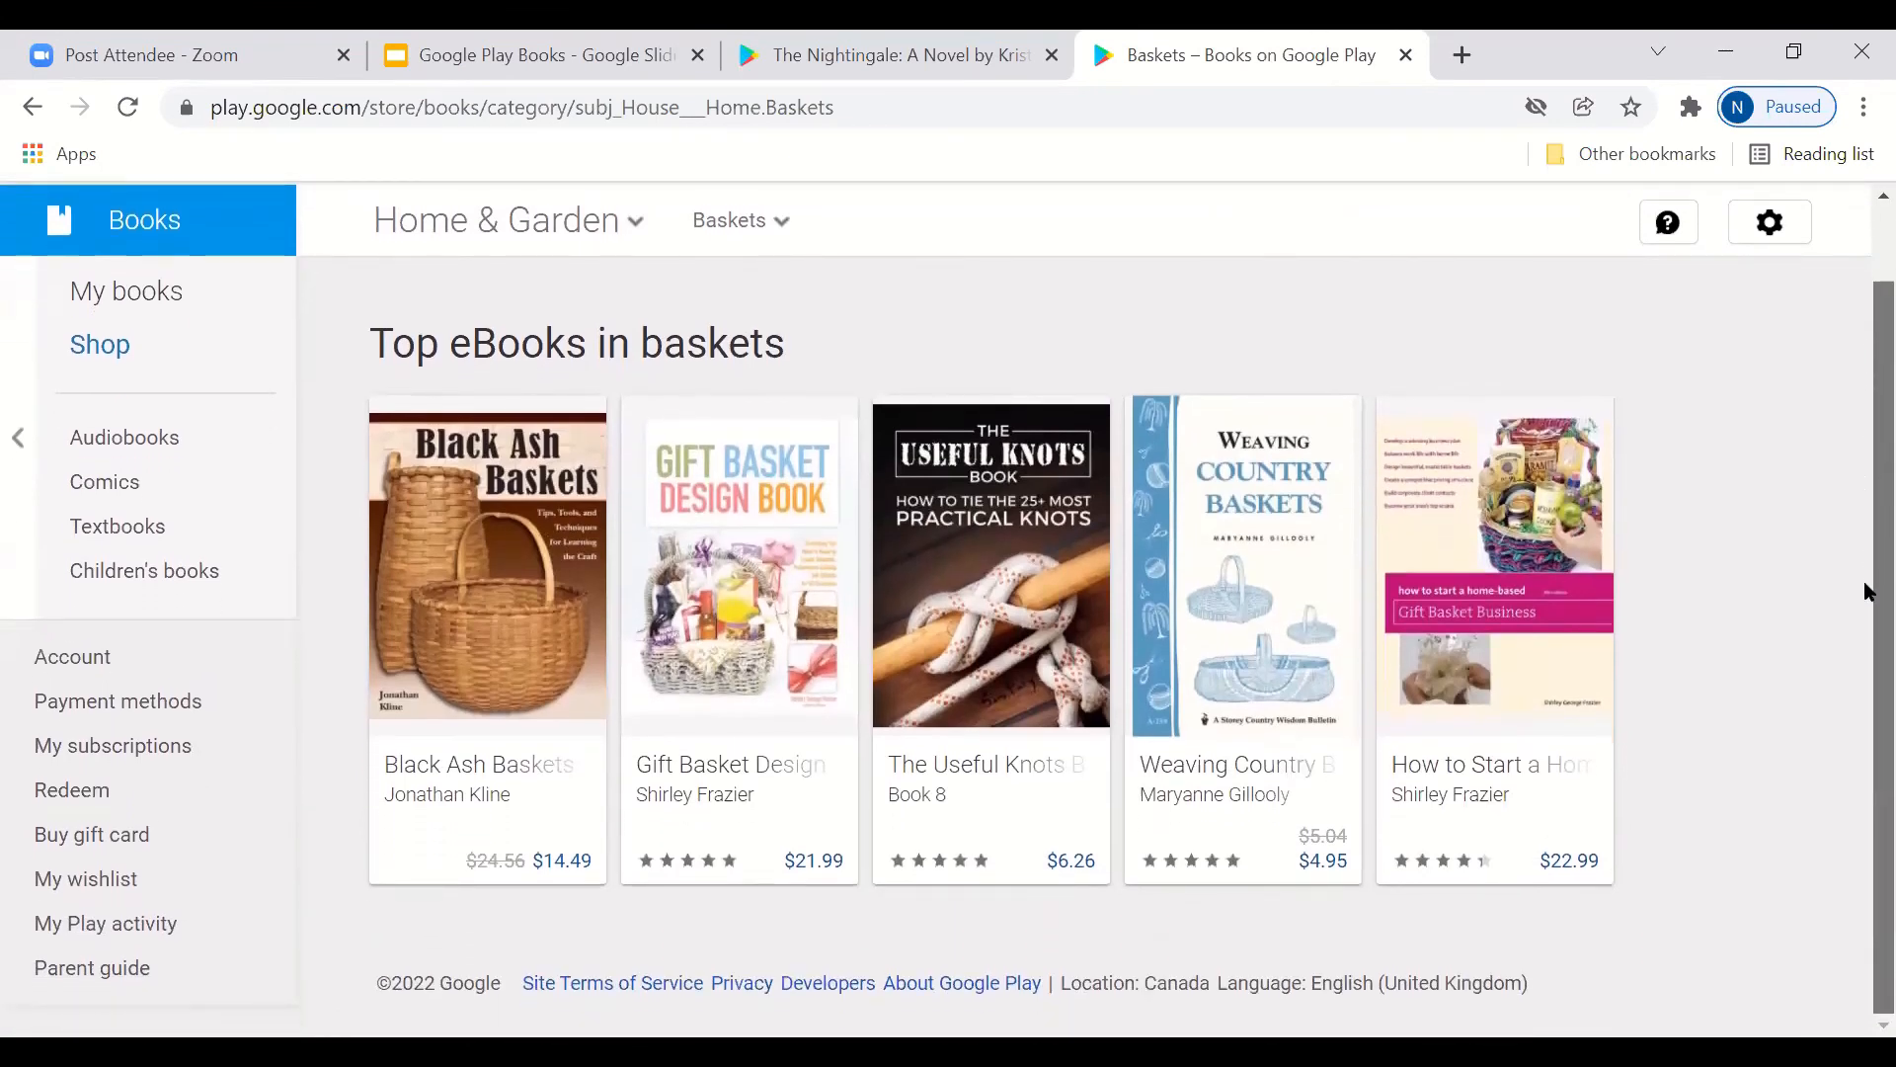
scroll(up, 3)
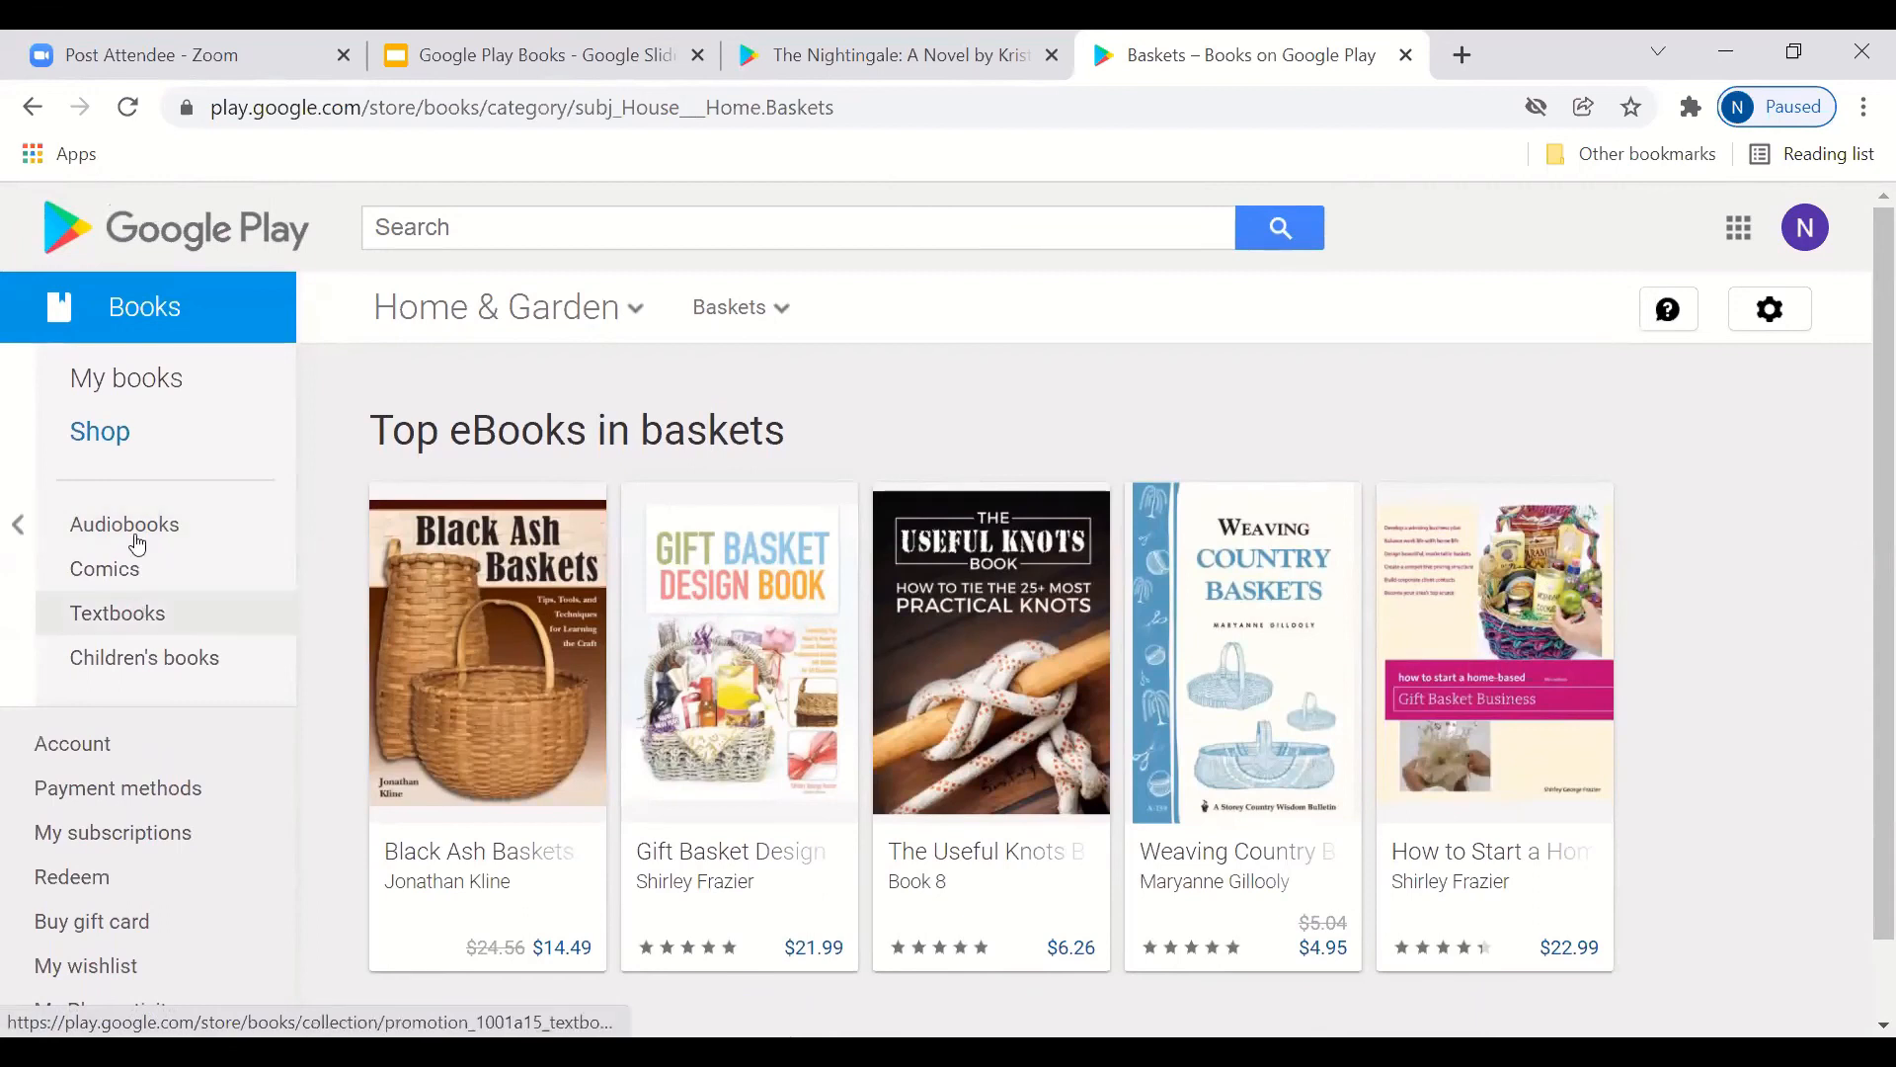
mouse_move(124, 523)
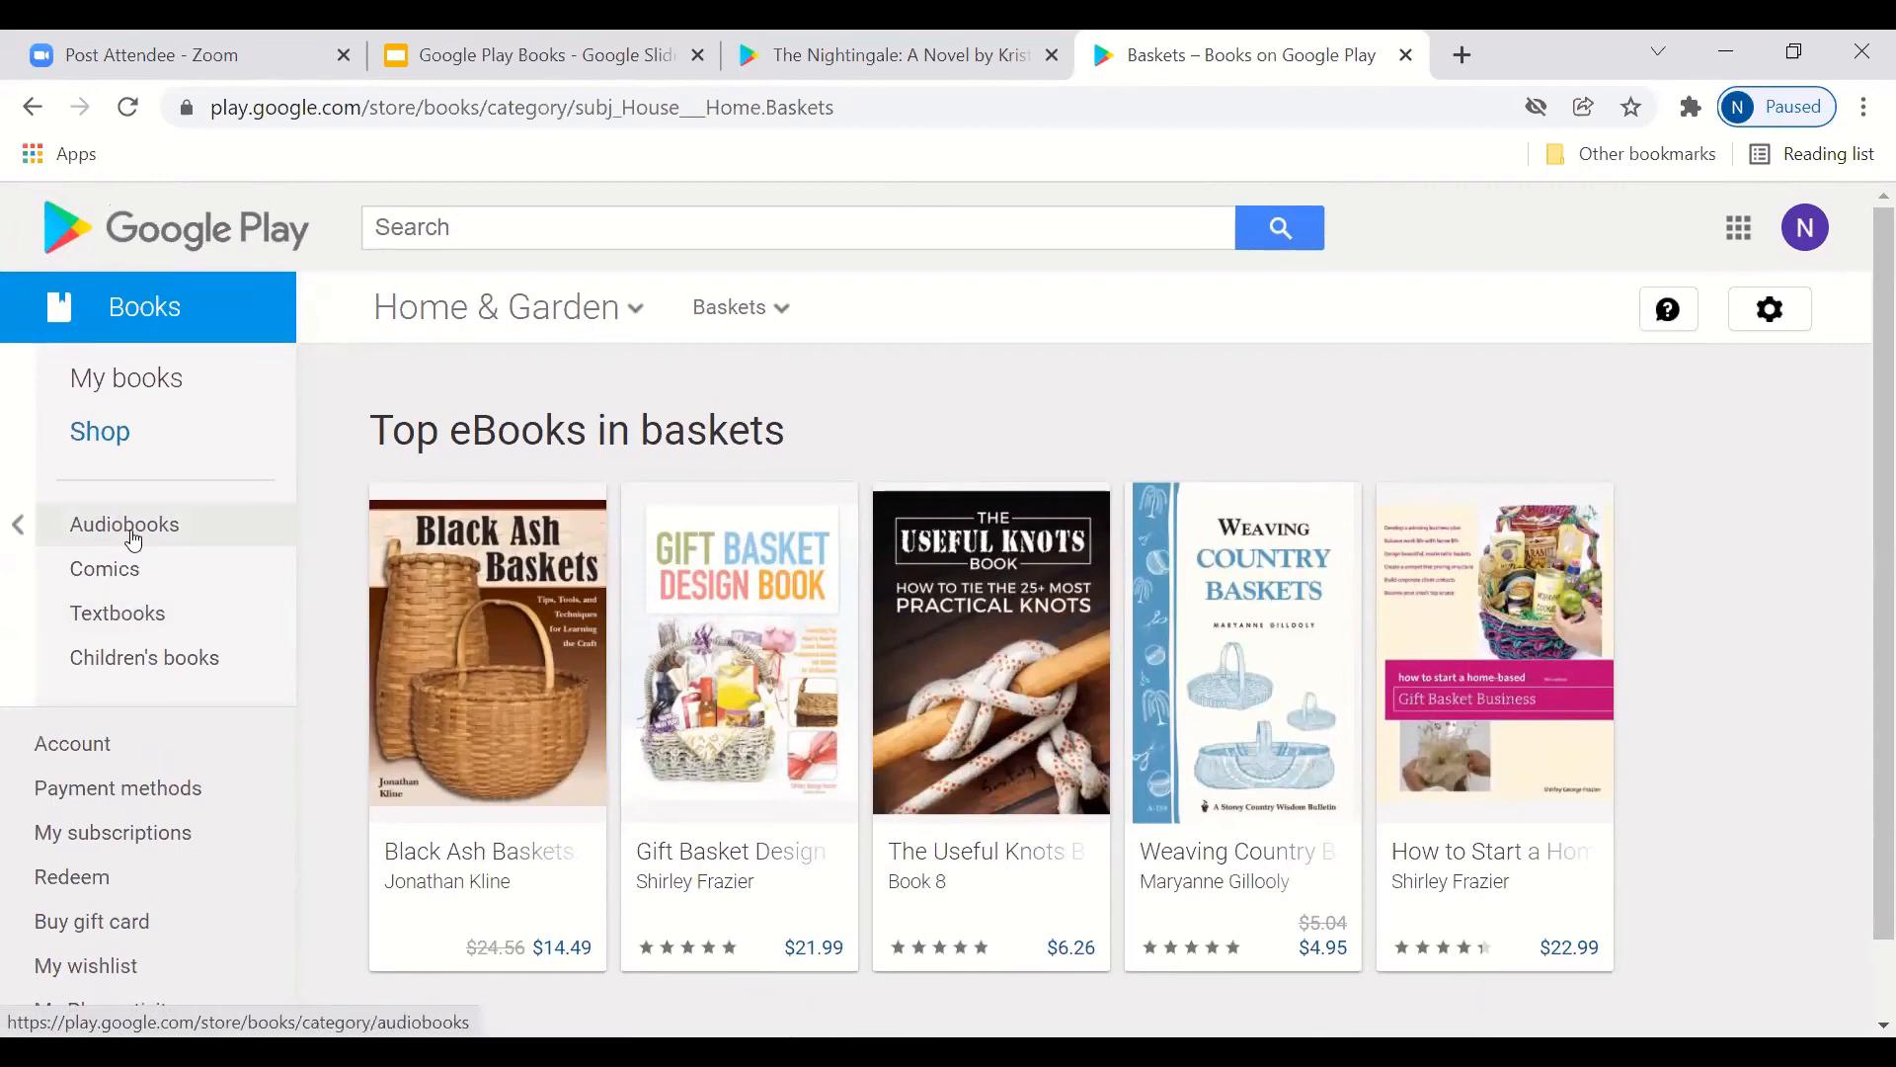
mouse_move(105, 569)
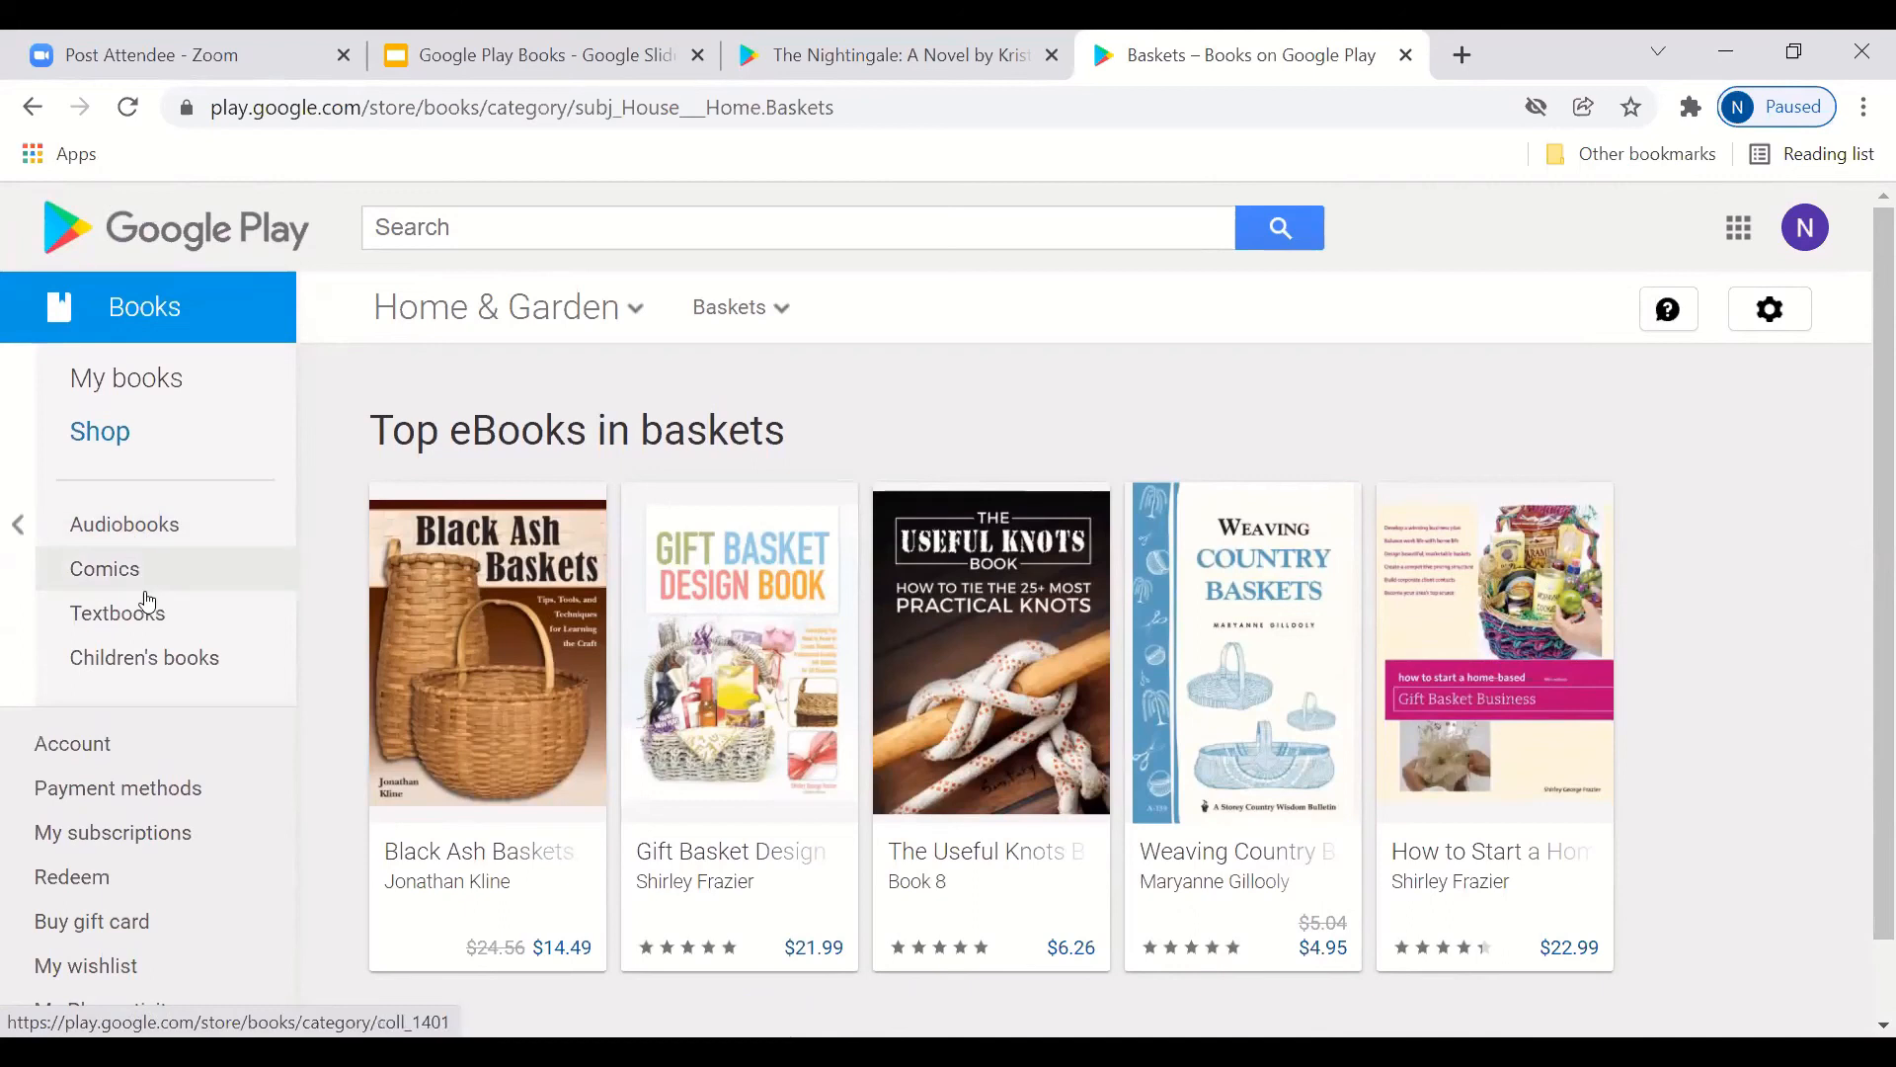
mouse_move(144, 656)
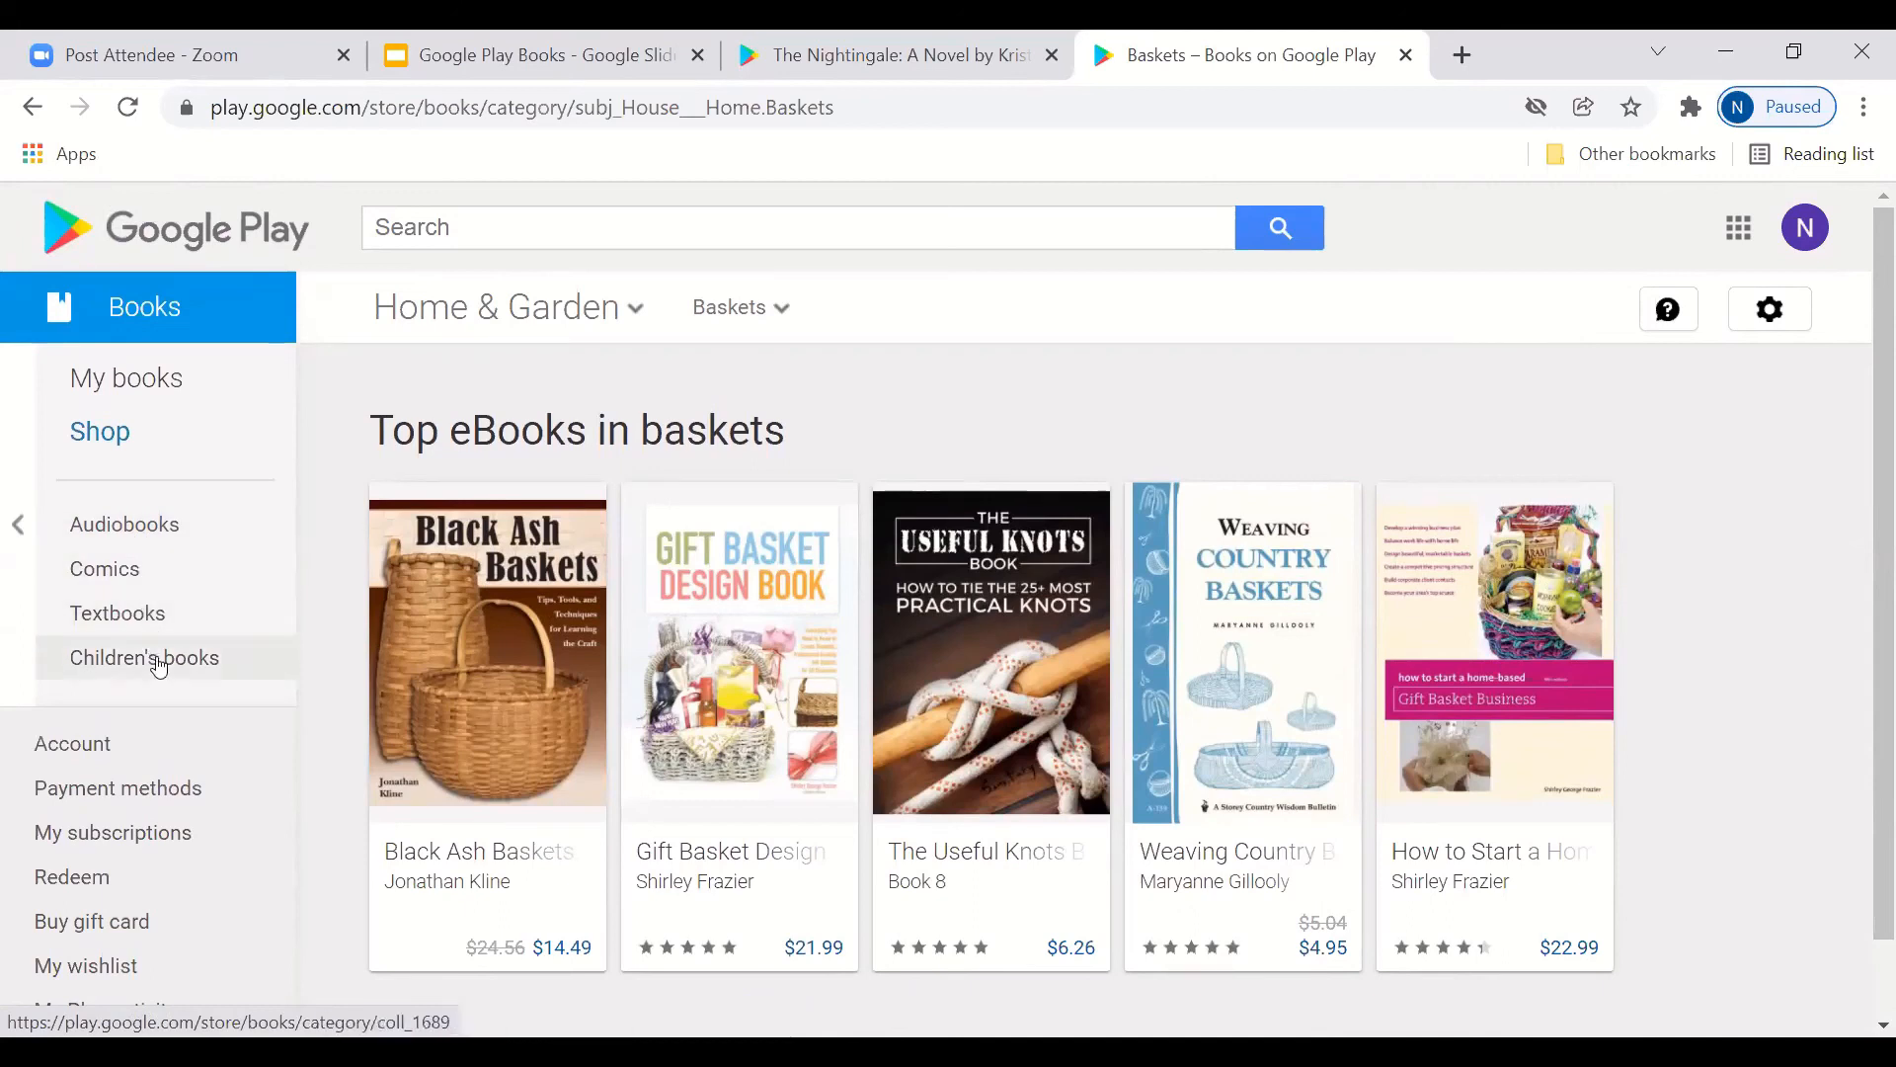
scroll(down, 3)
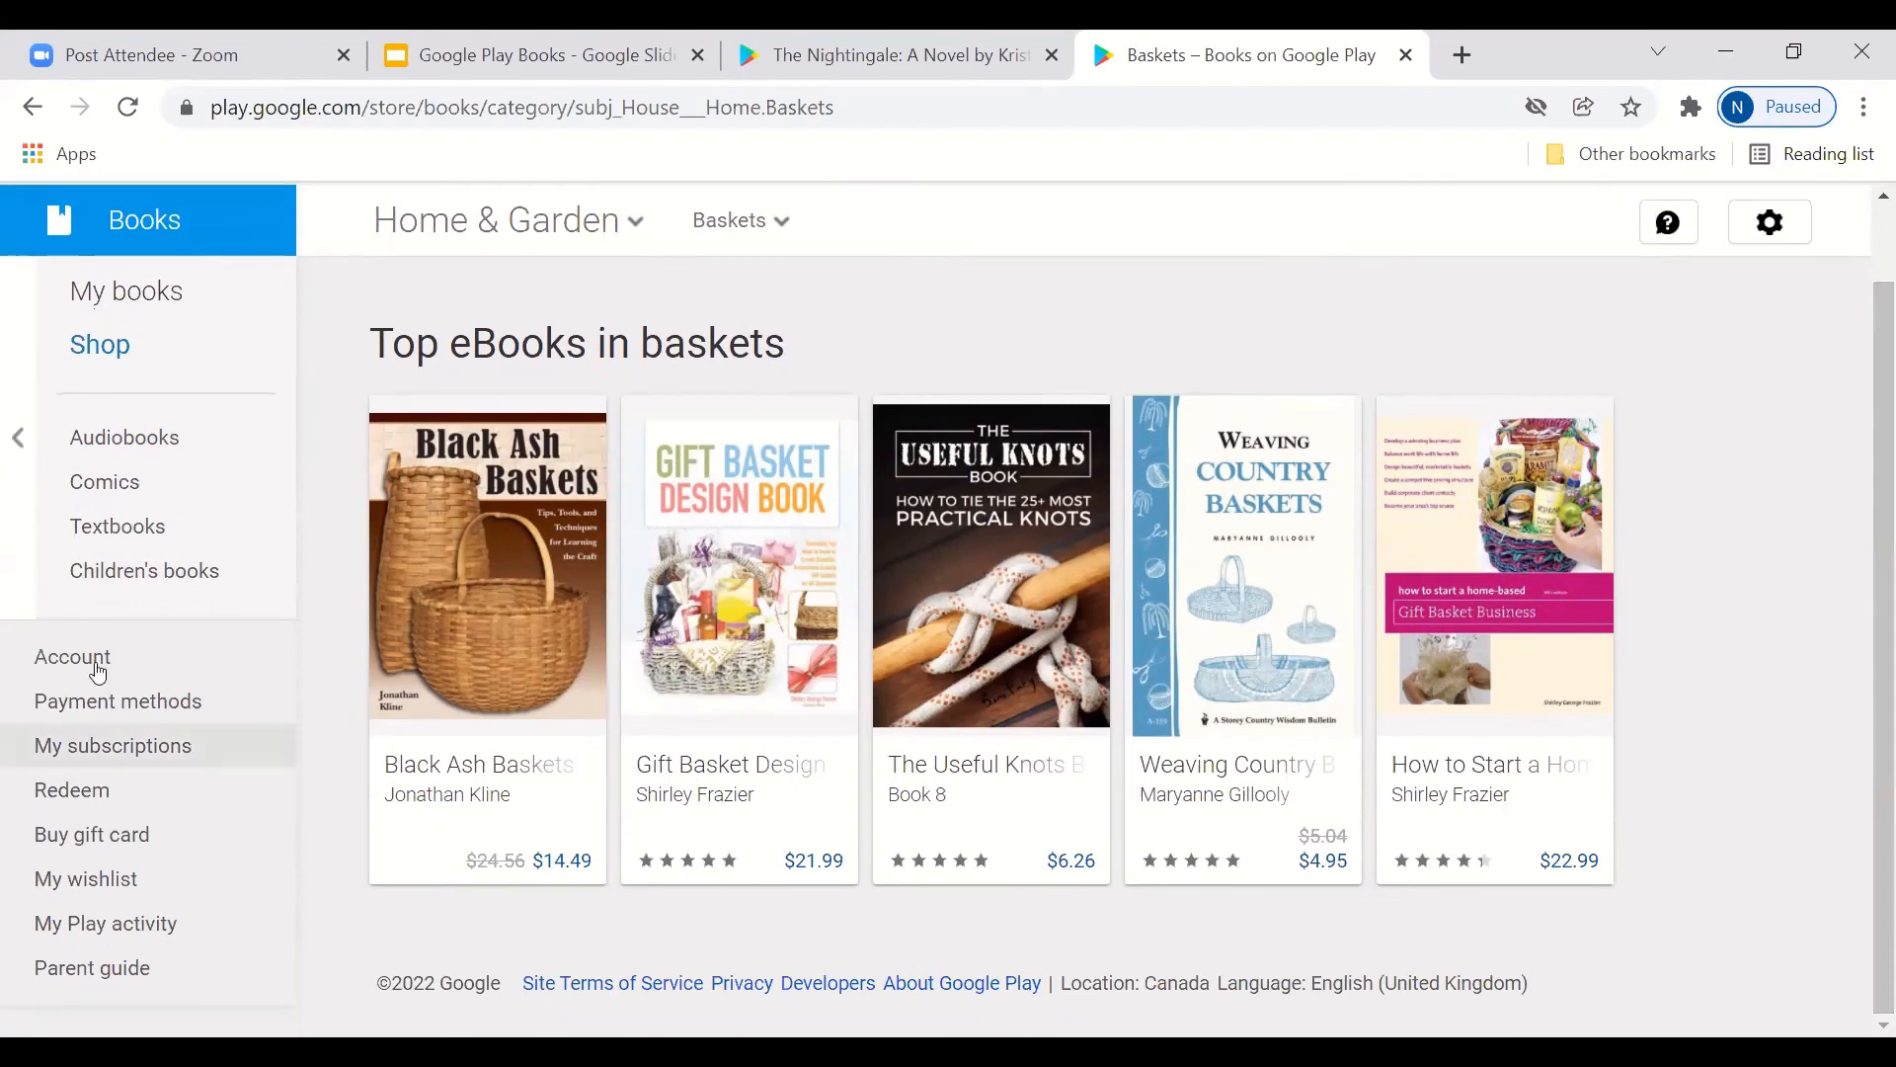
mouse_move(116, 699)
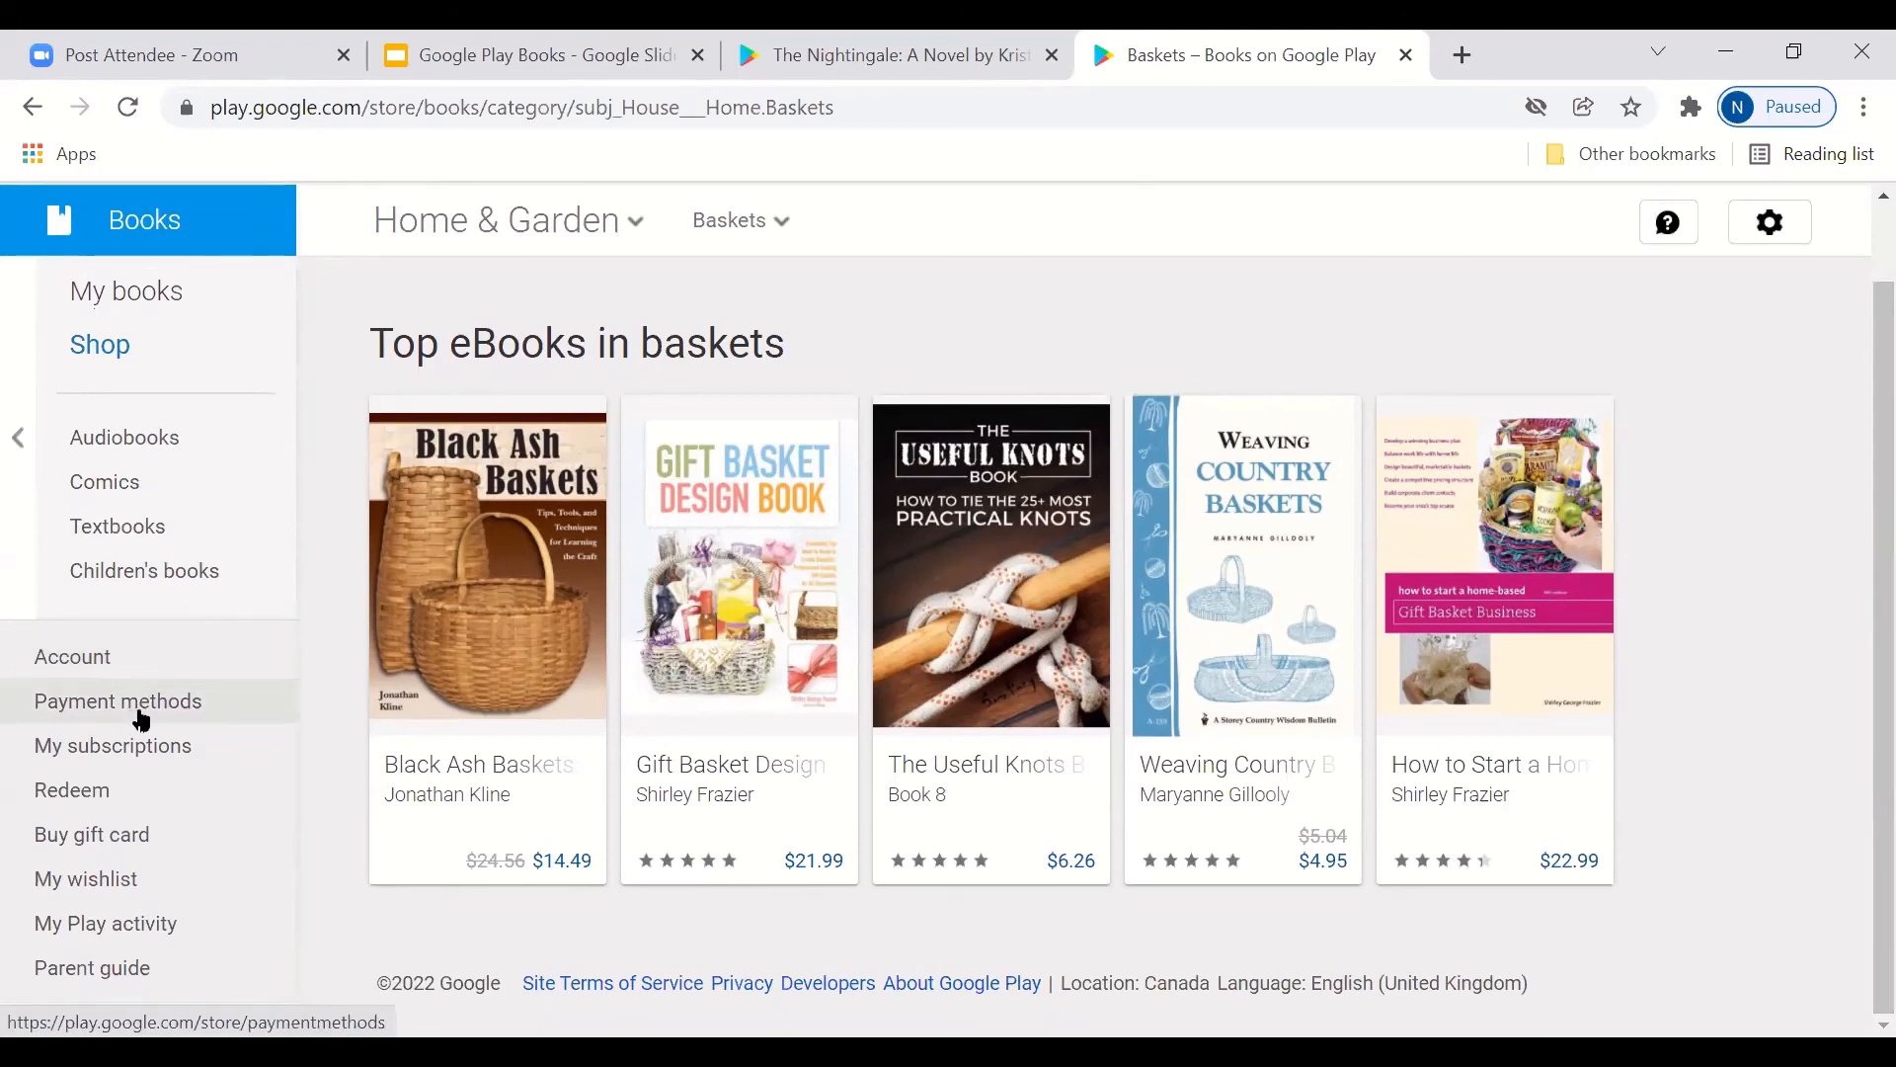
Step: Visit the account's Payment methods page, then return to the Books store home
click(116, 699)
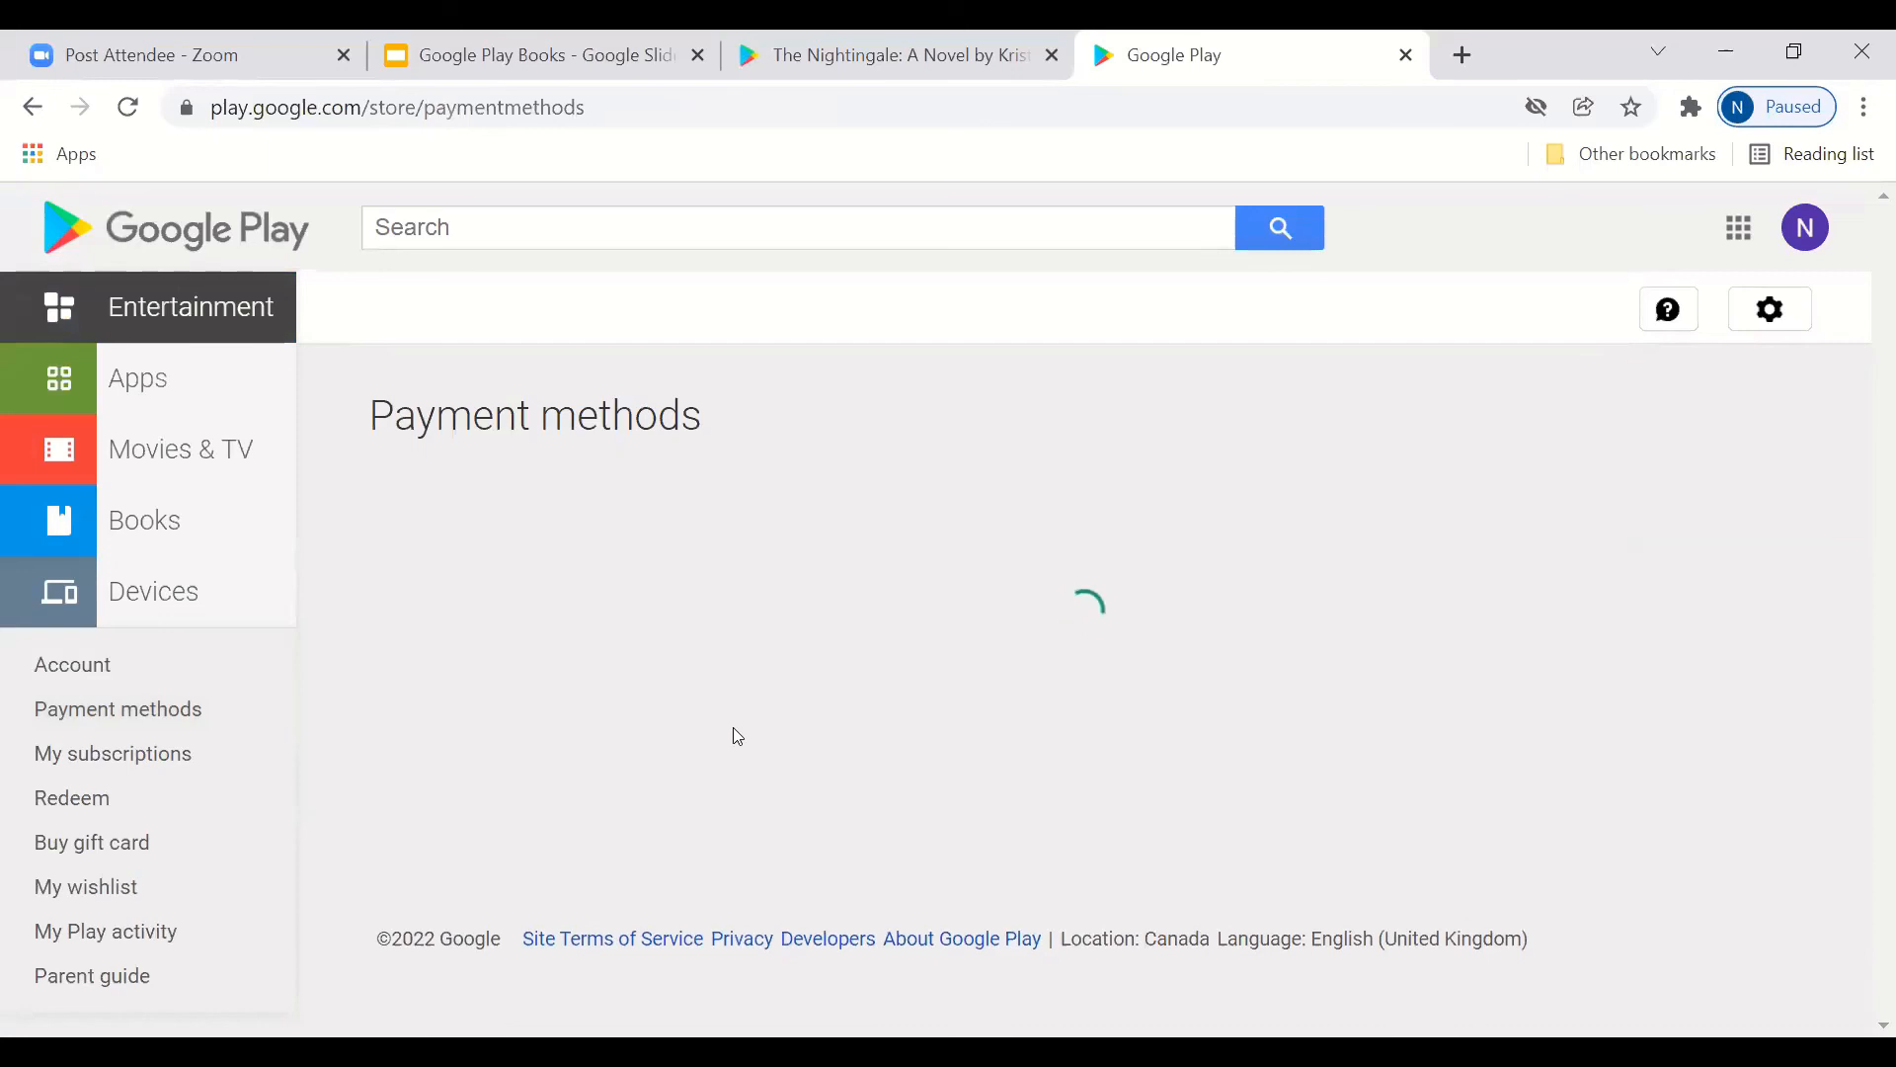
mouse_move(211, 697)
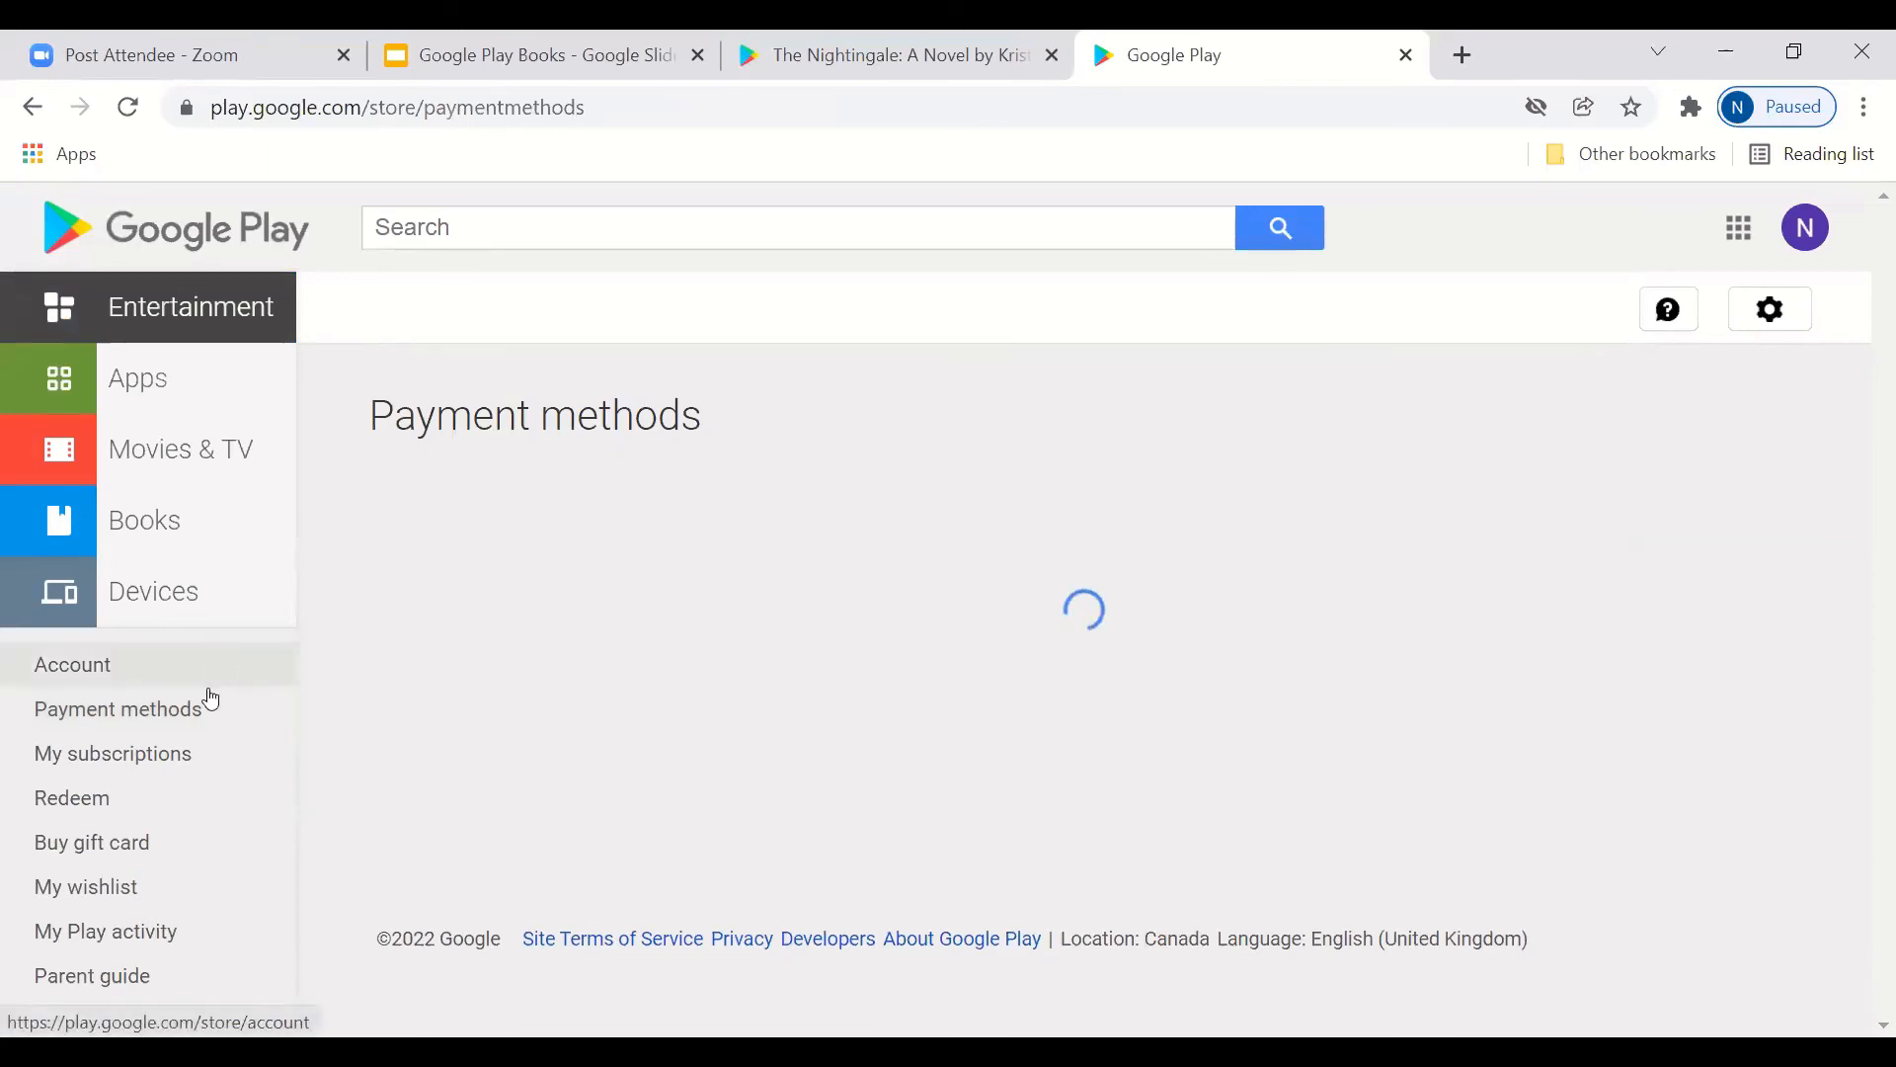
mouse_move(203, 794)
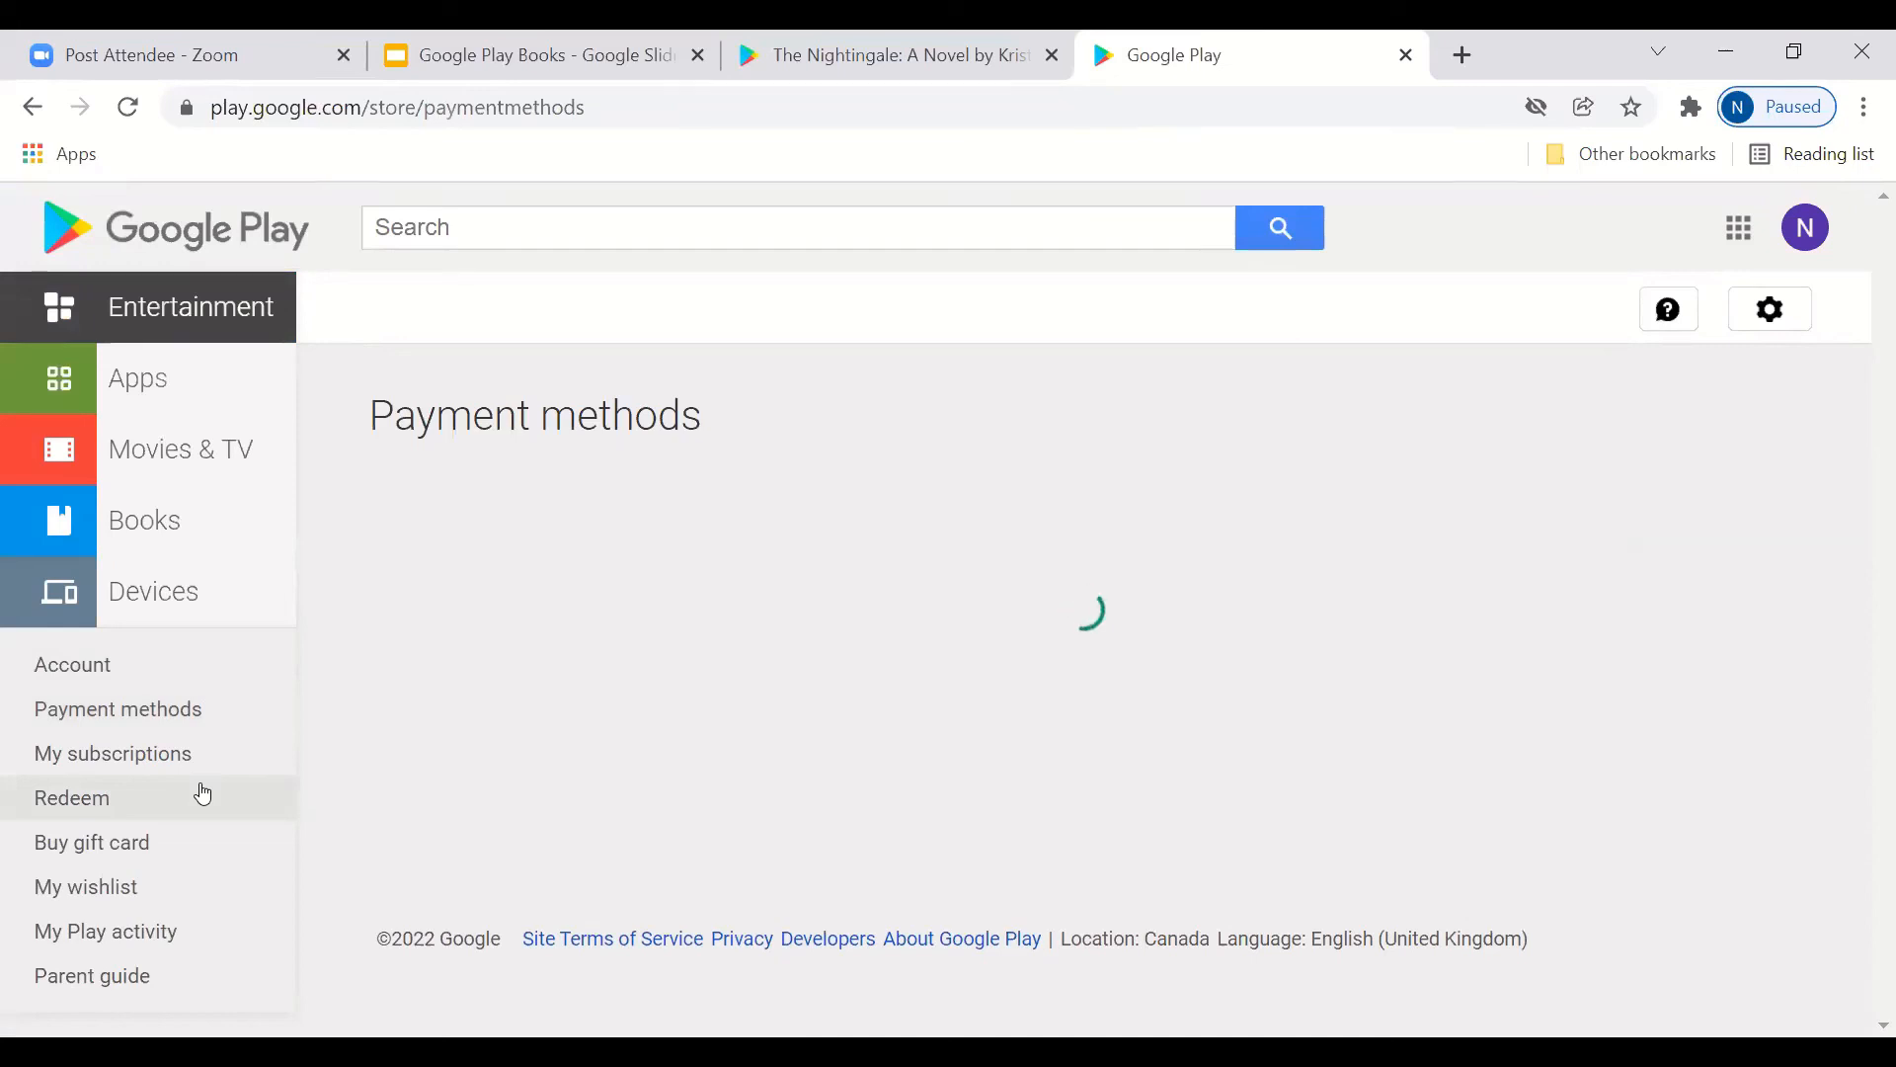
mouse_move(145, 859)
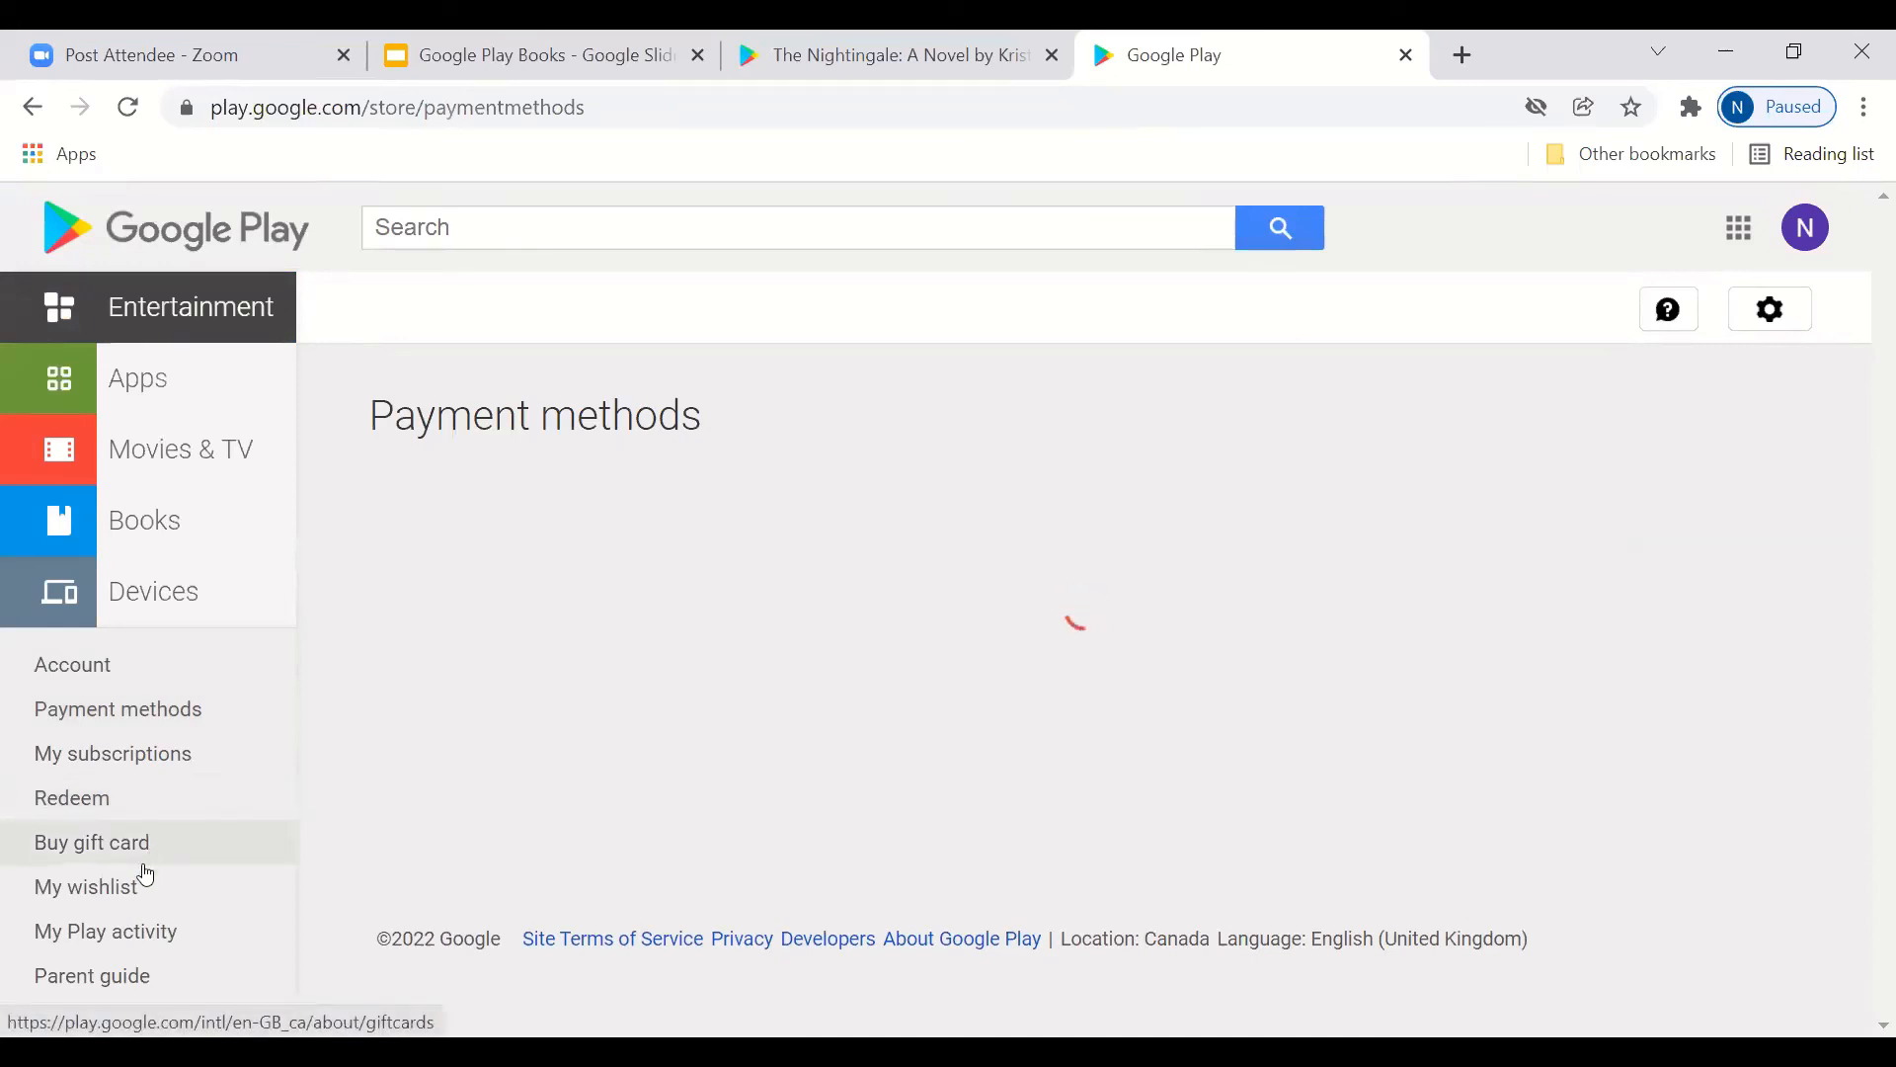
mouse_move(105, 931)
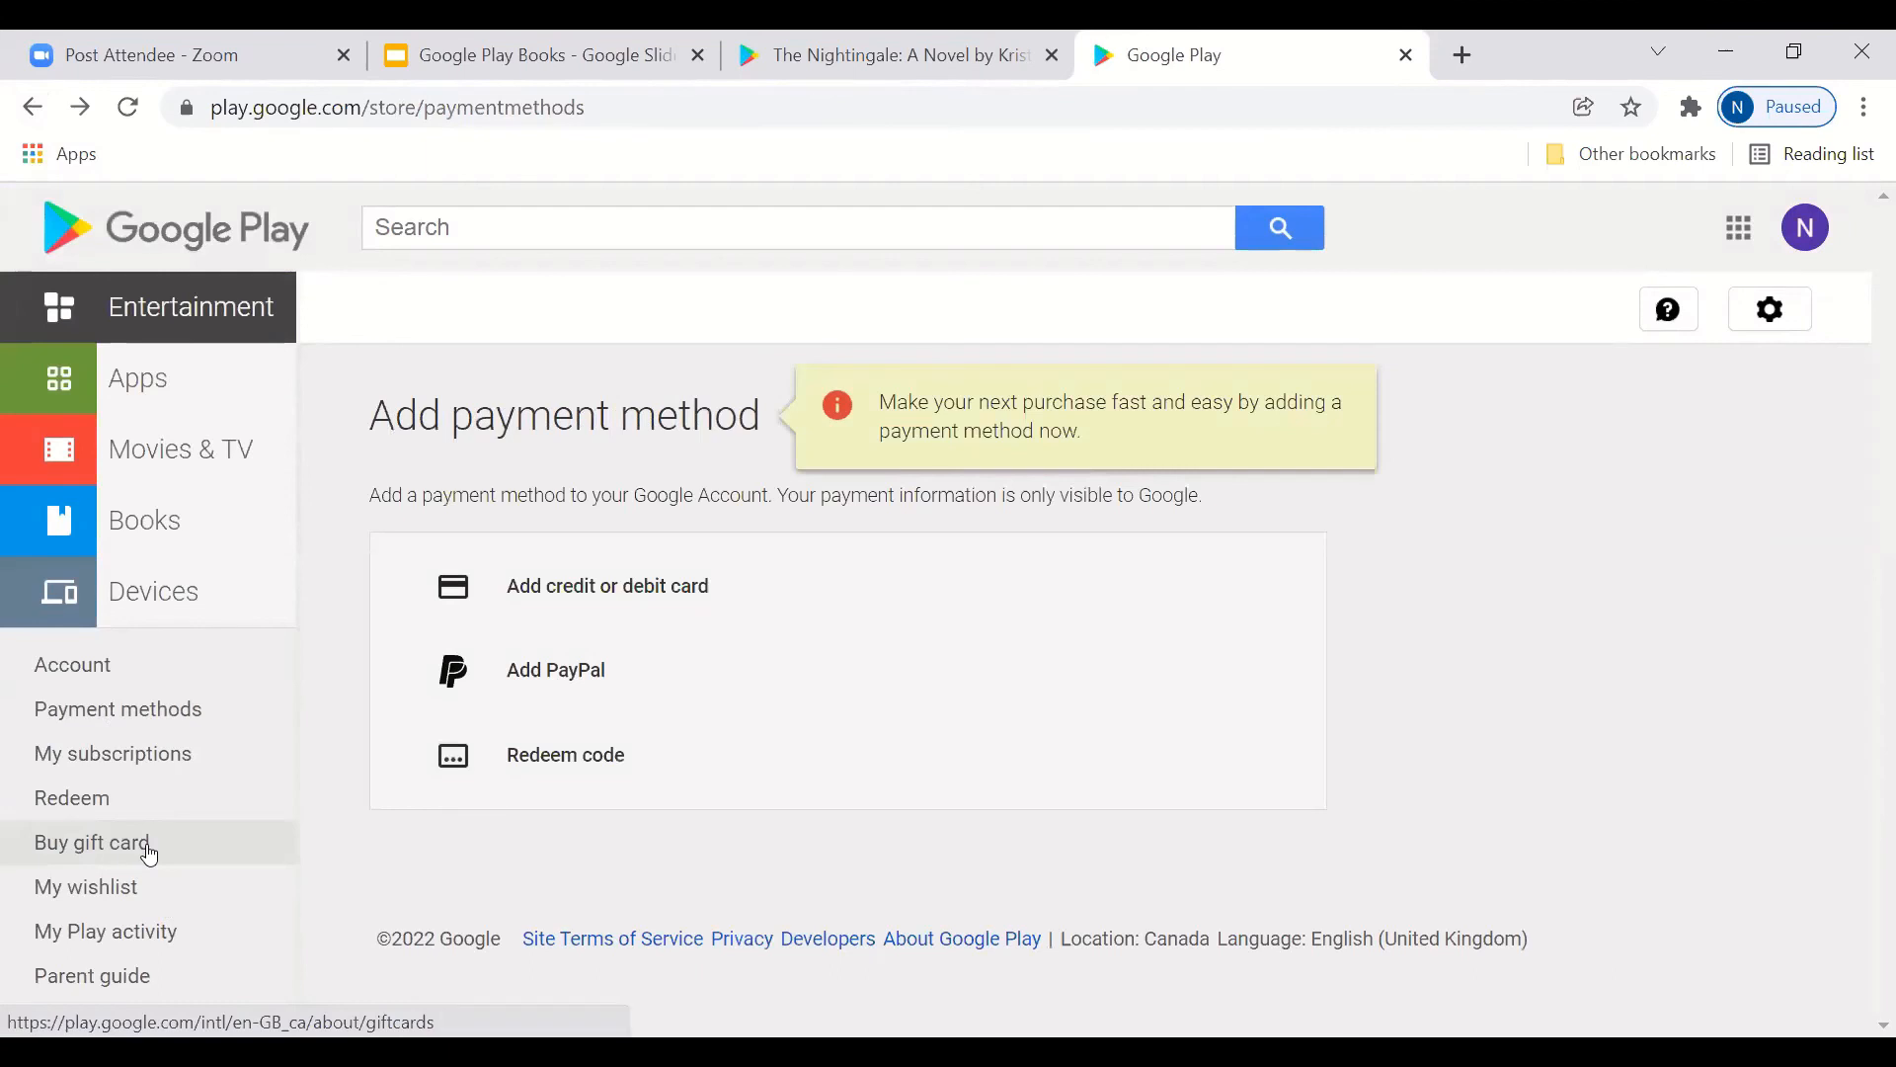
mouse_move(144, 861)
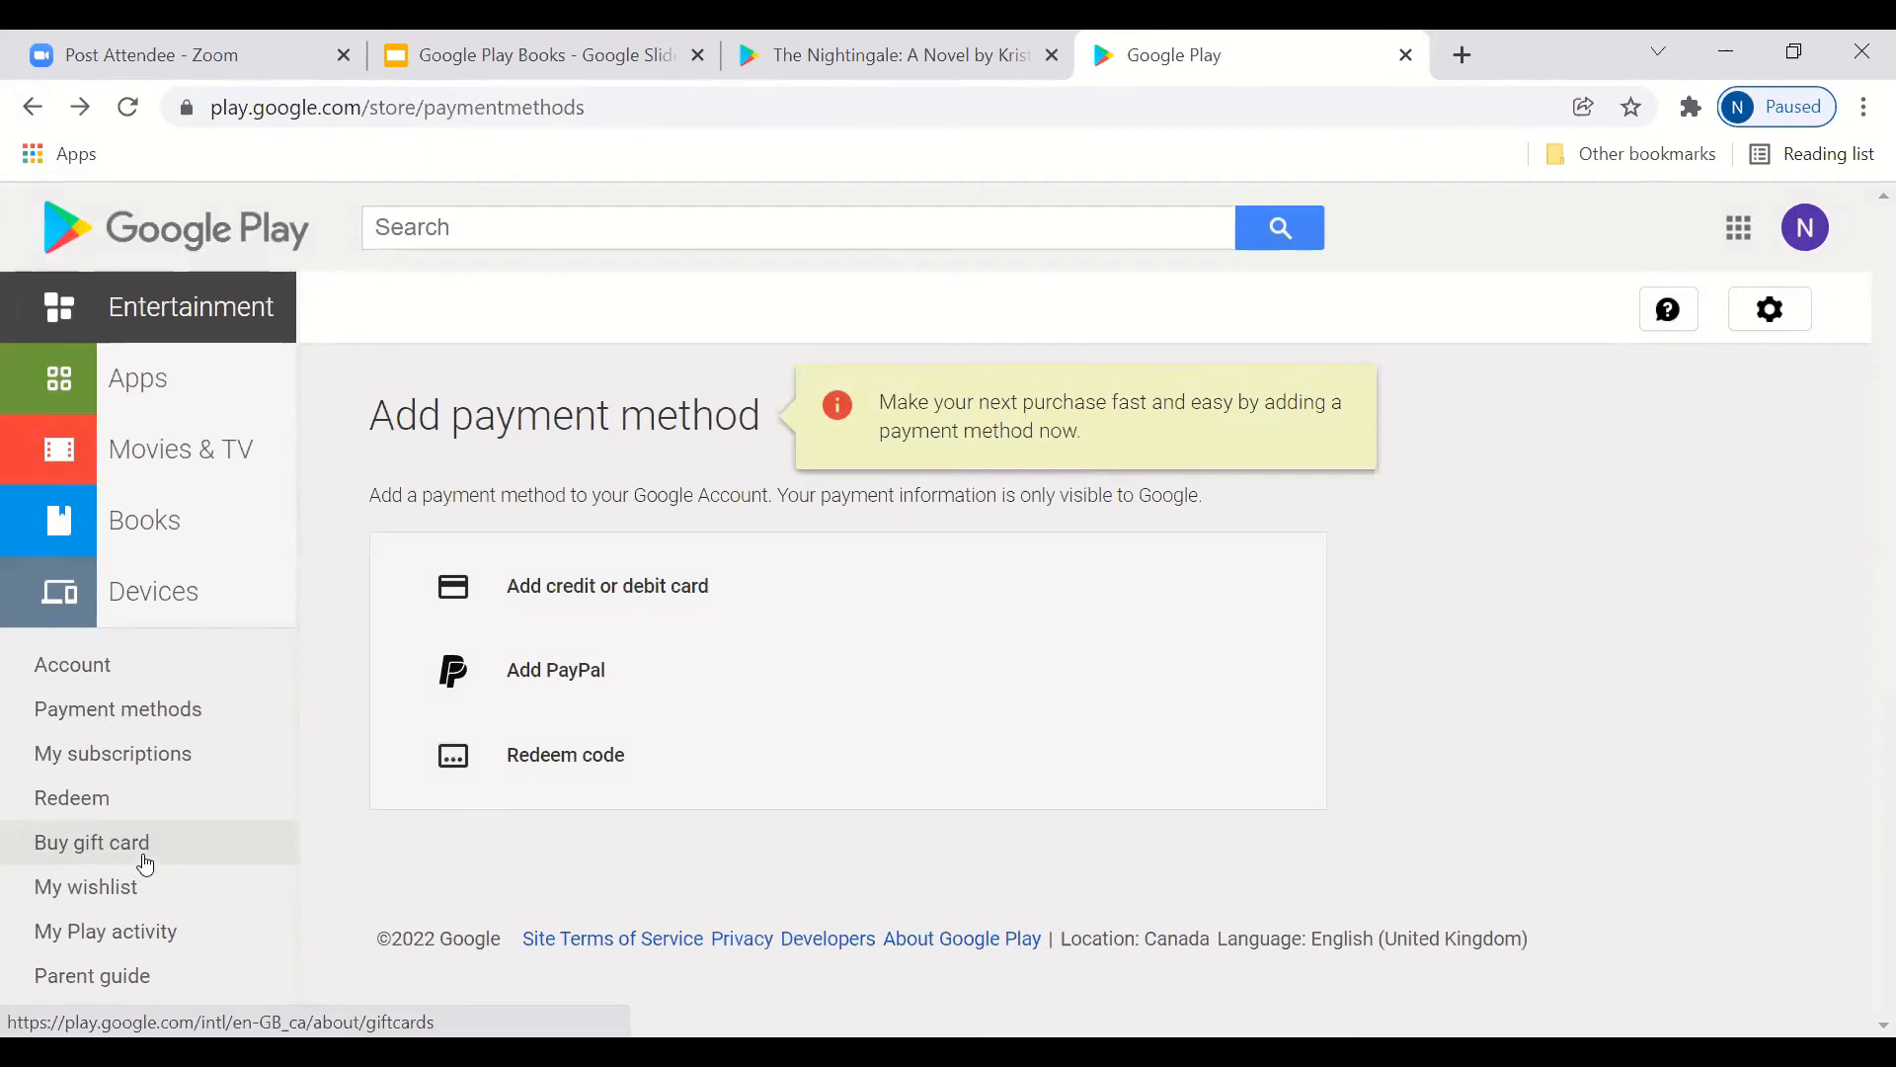
mouse_move(105, 931)
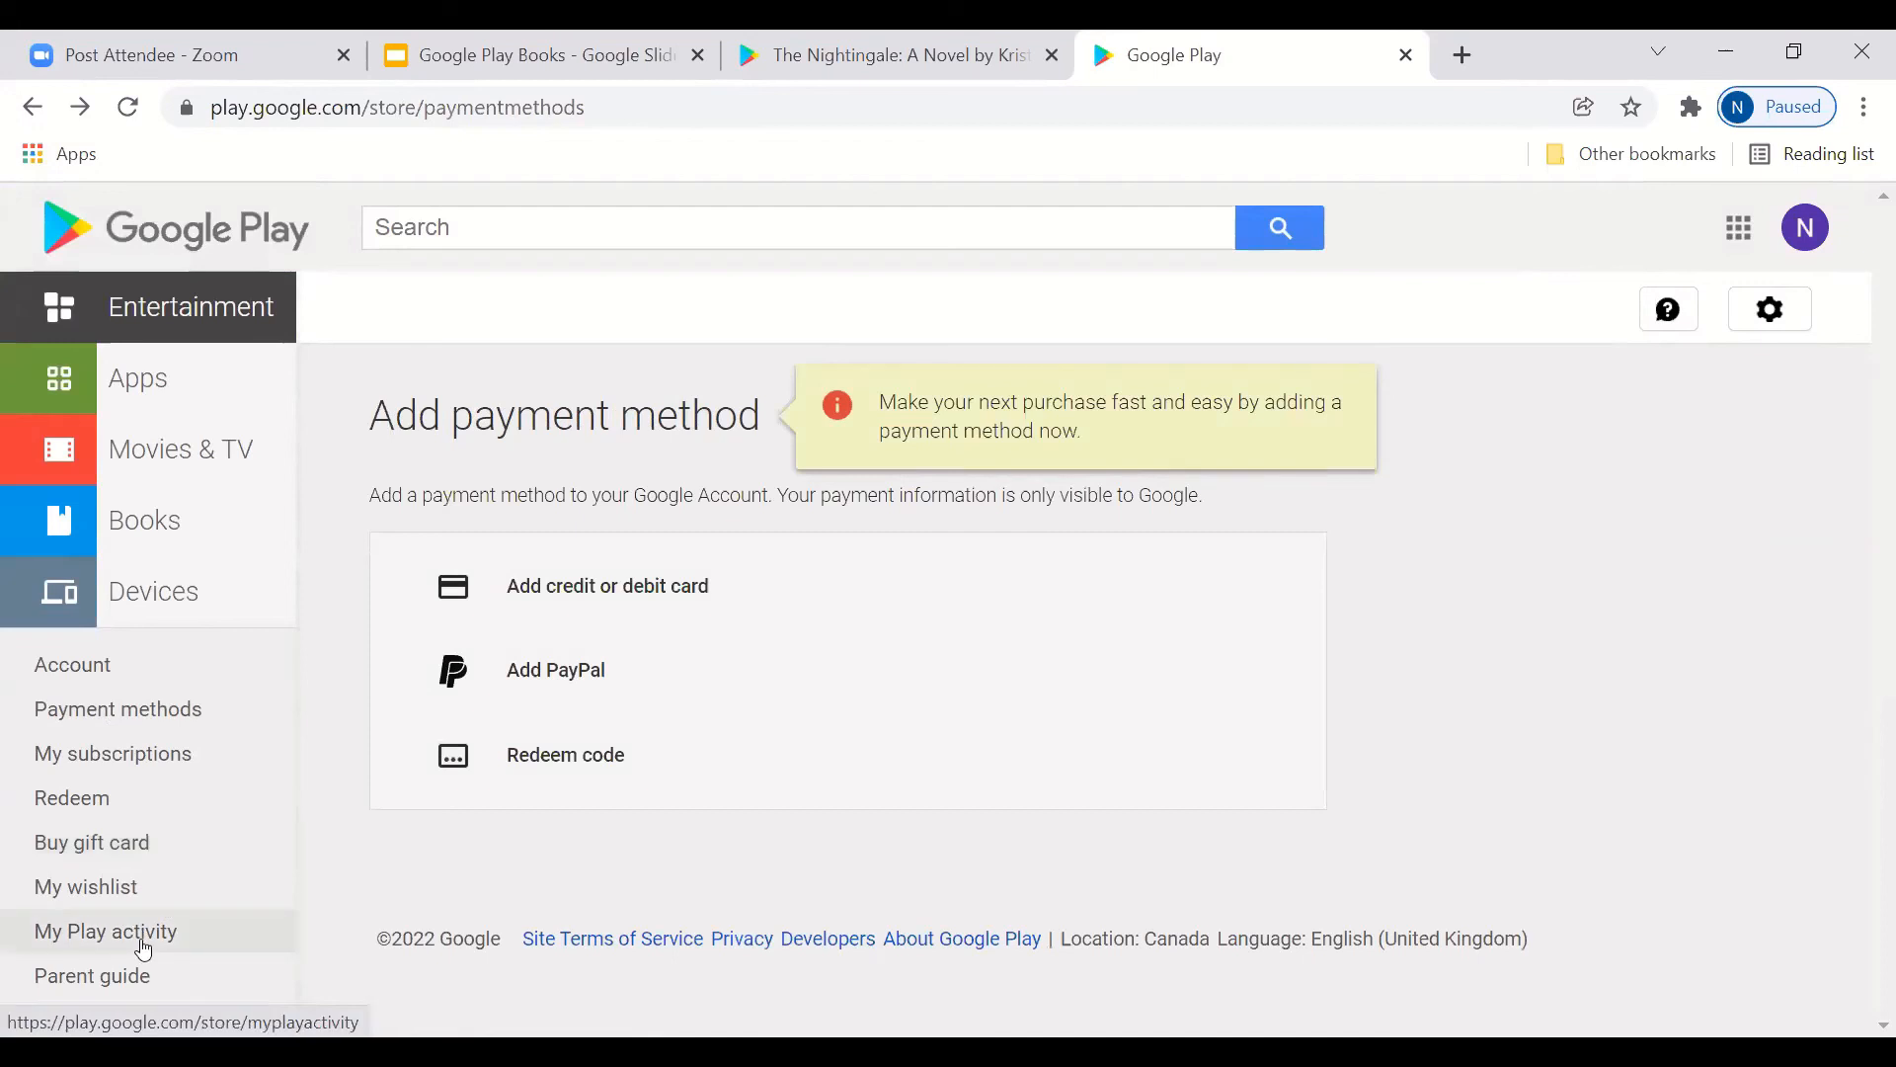
mouse_move(142, 947)
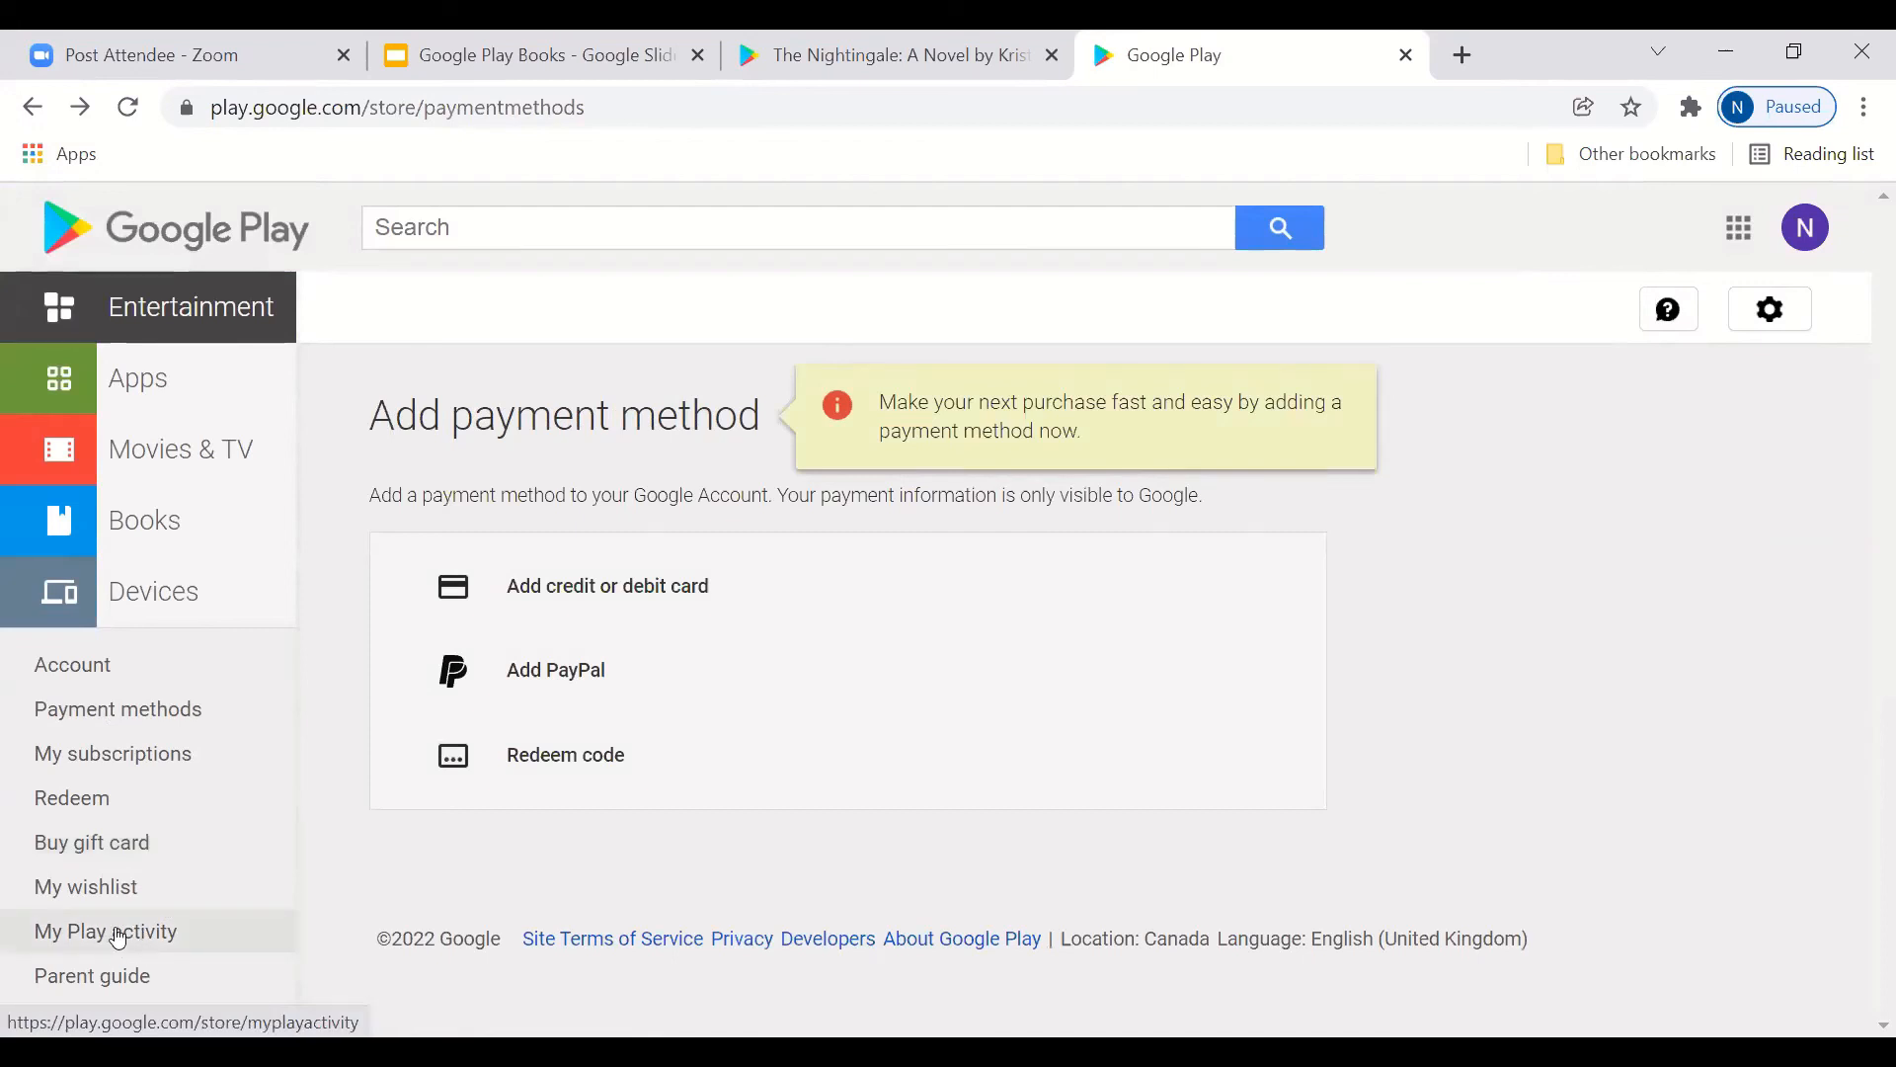
mouse_move(606, 885)
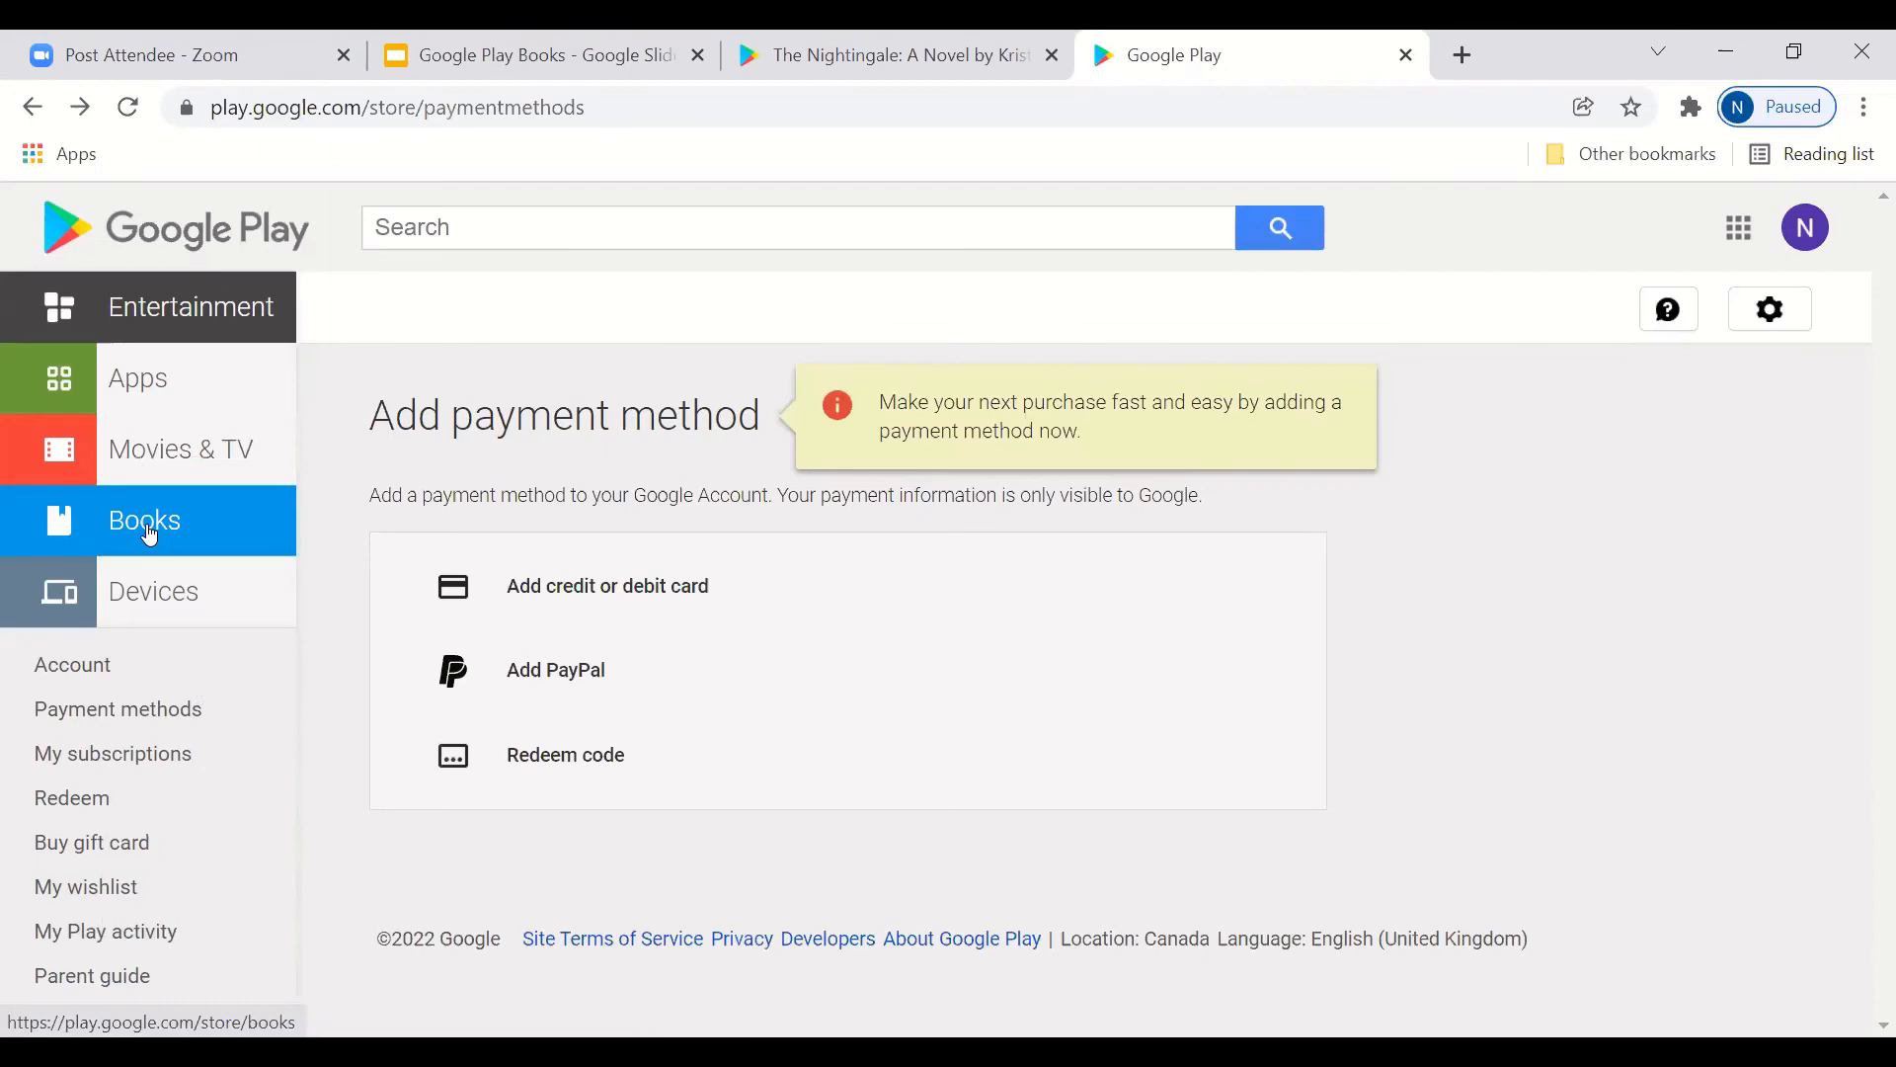
click(142, 519)
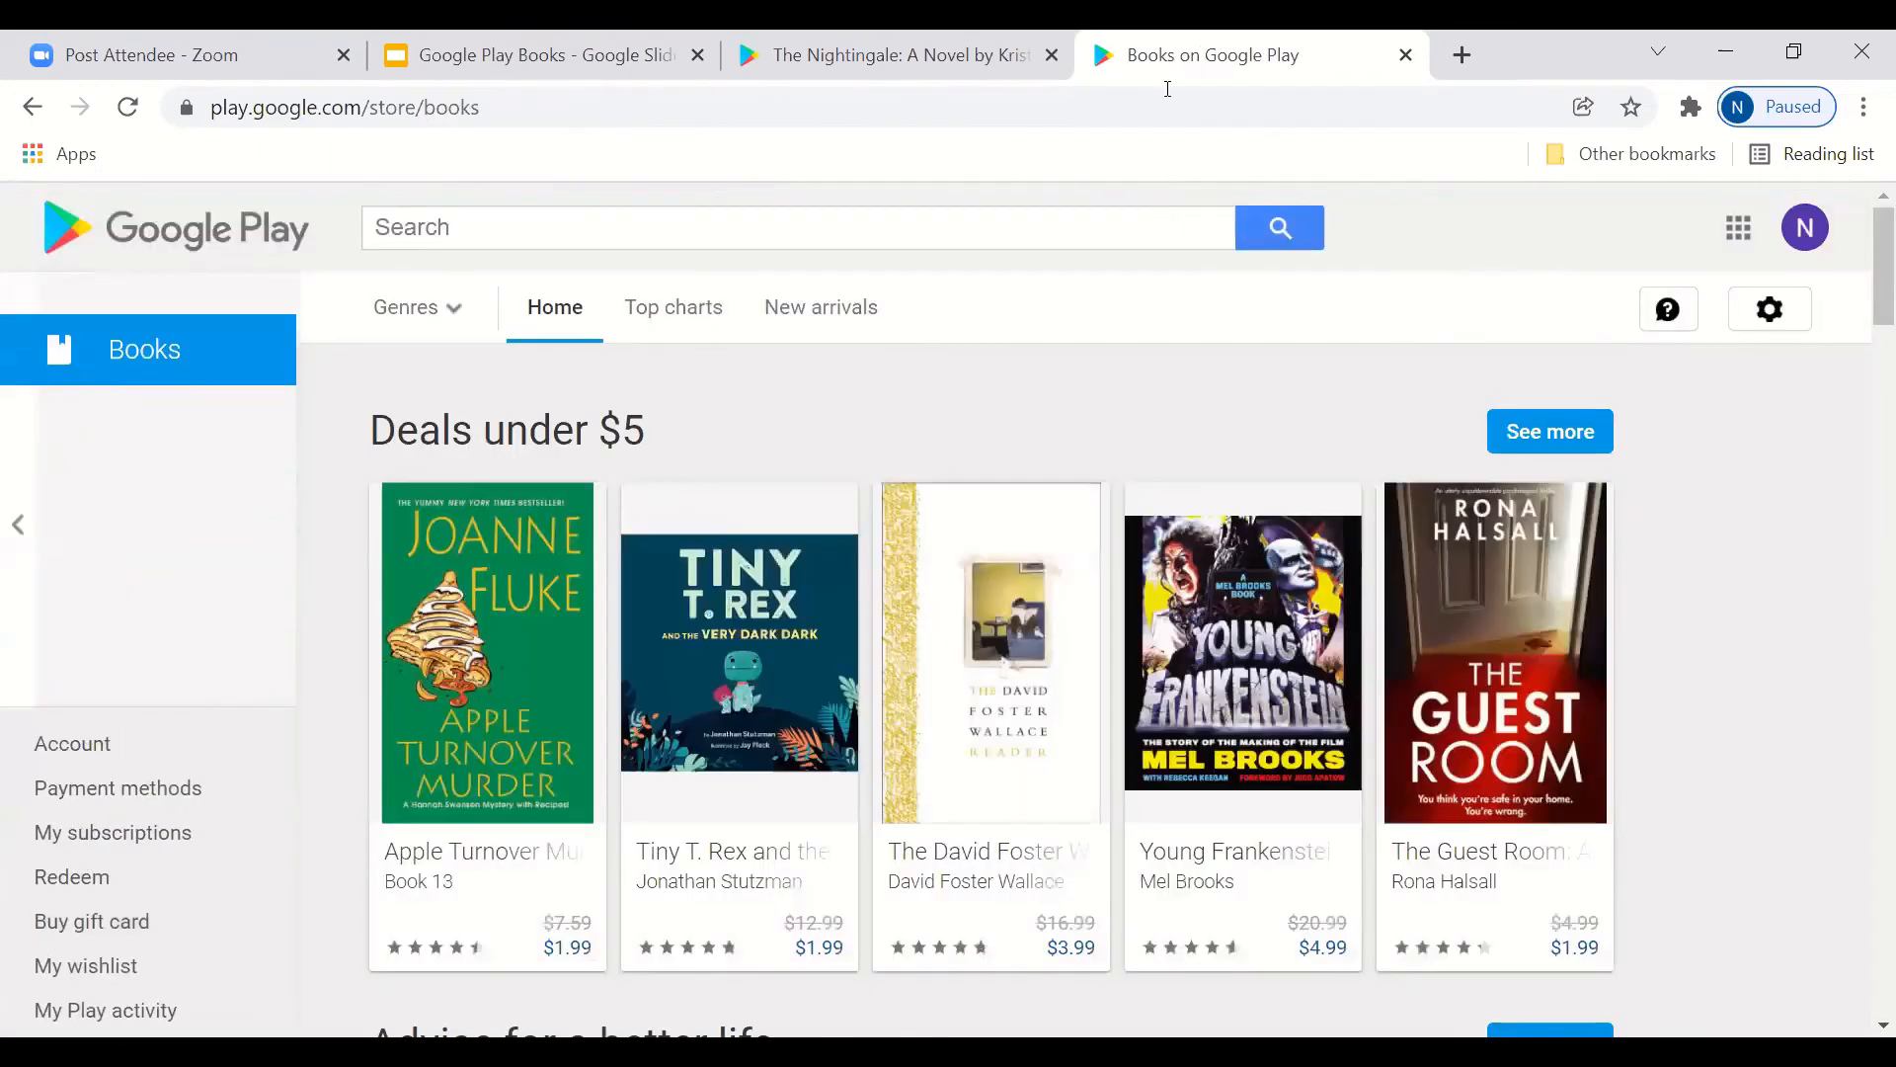